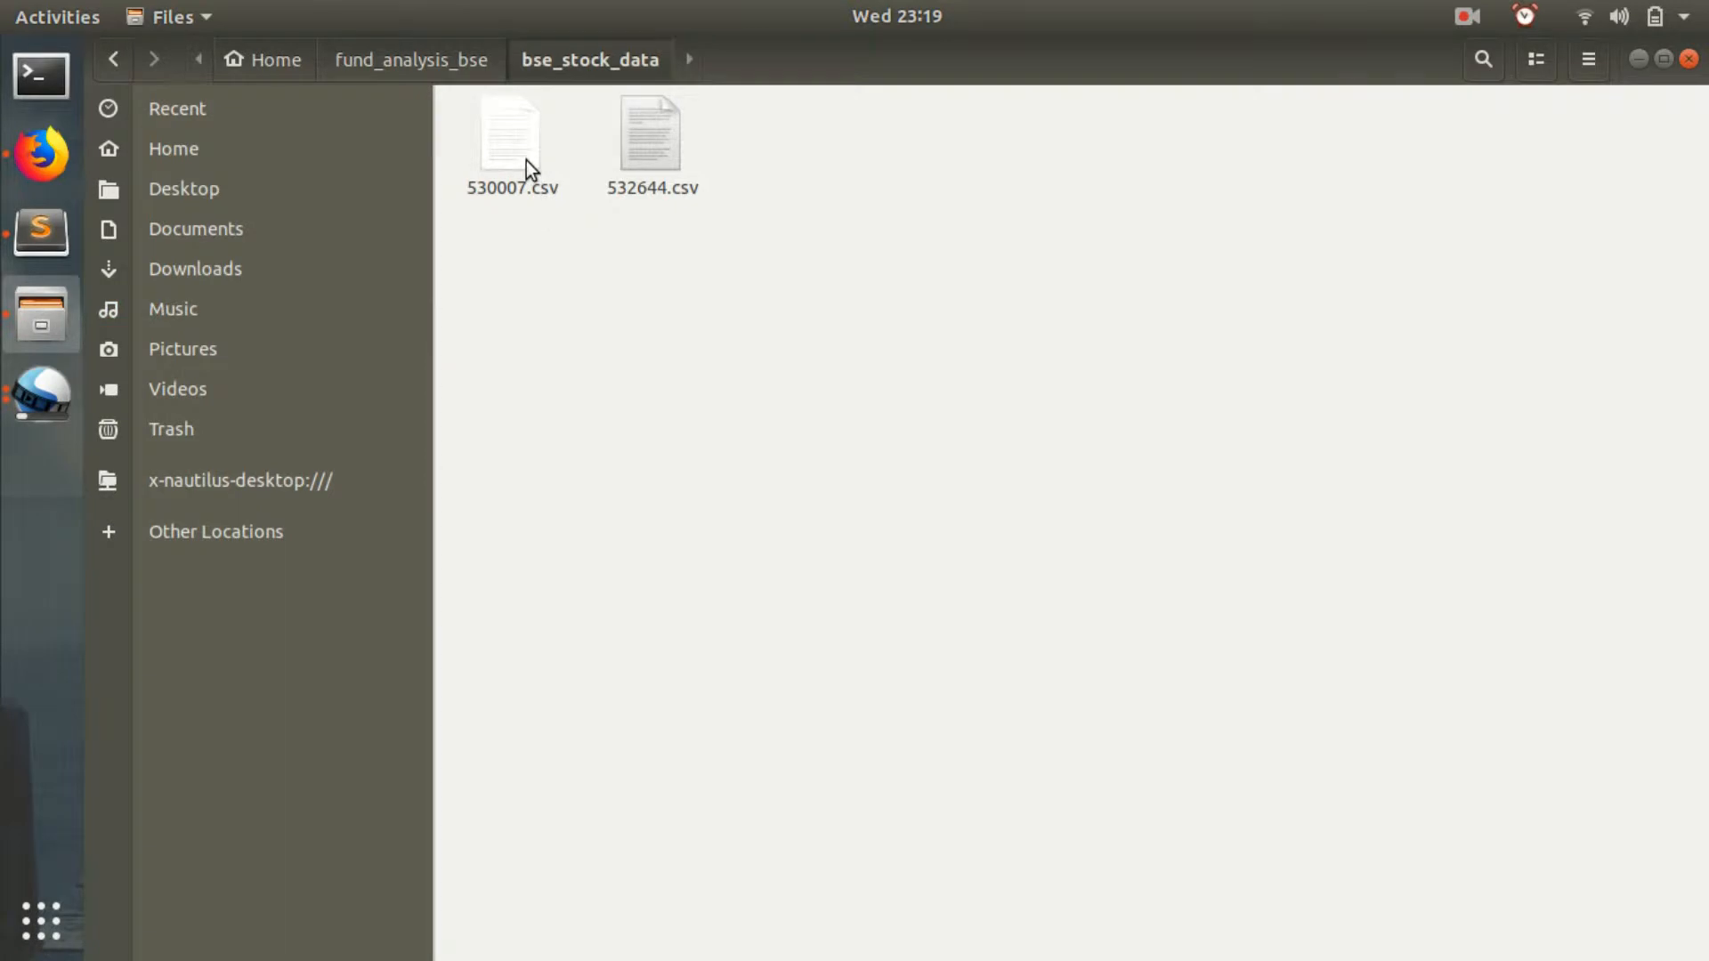
mouse_move(504, 161)
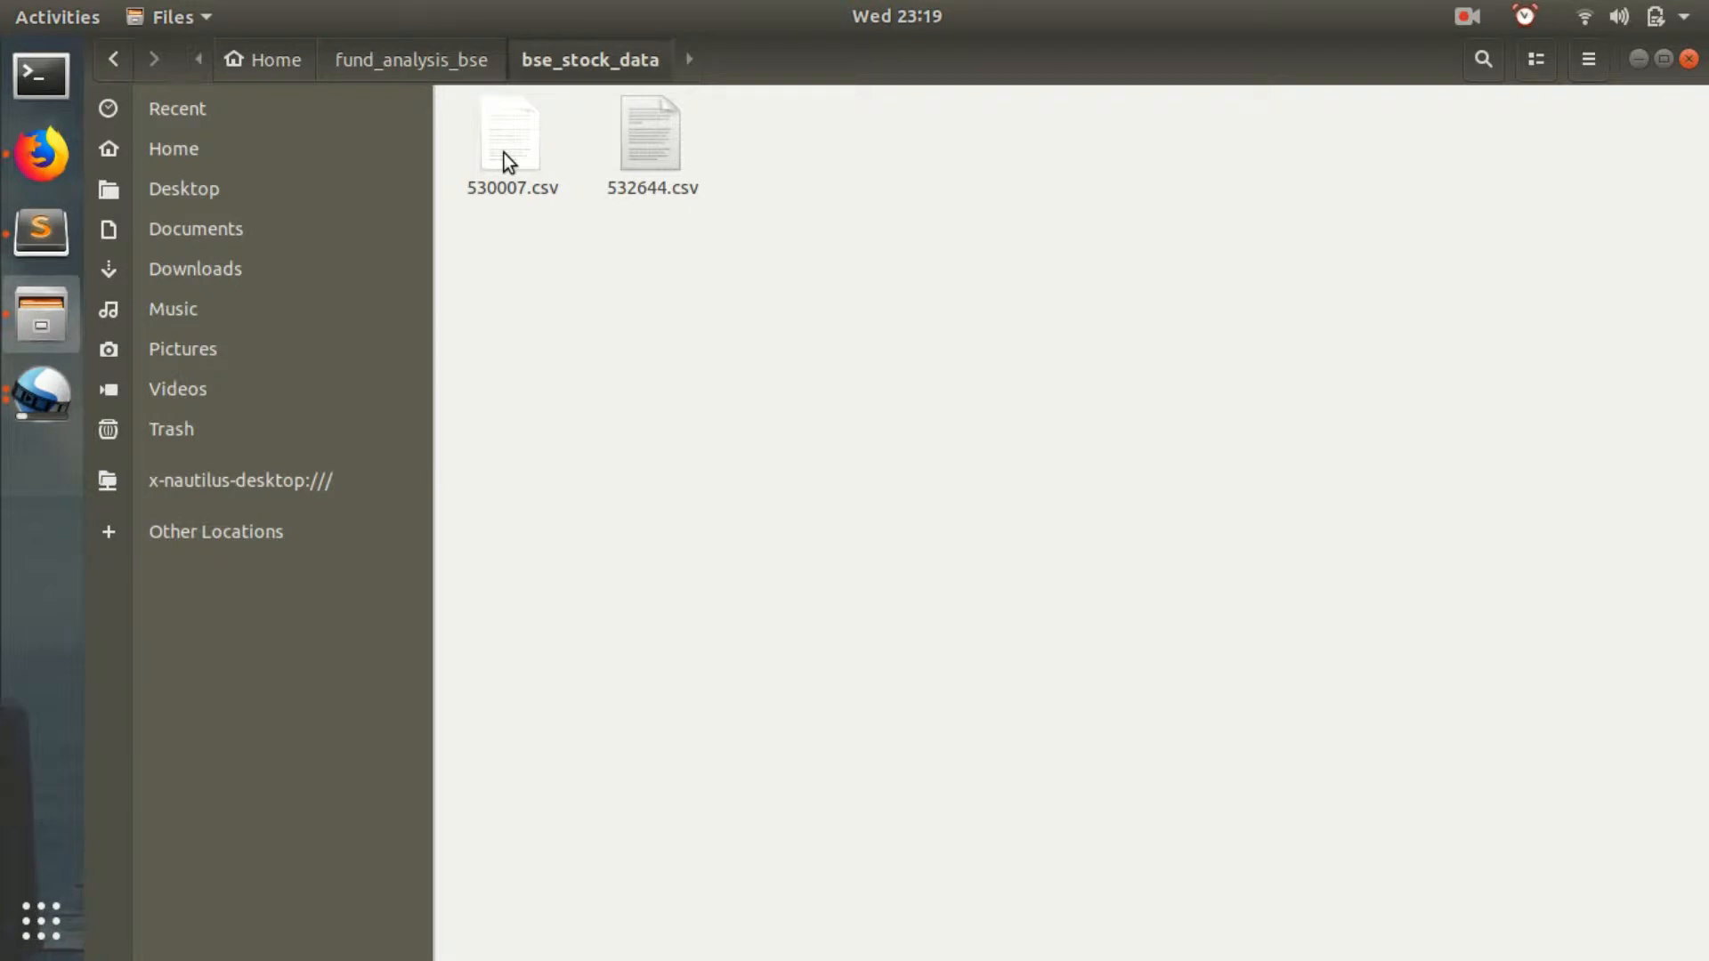
Open 530007.csv from bse_stock_data with LibreOffice Calc.
right_click(510, 135)
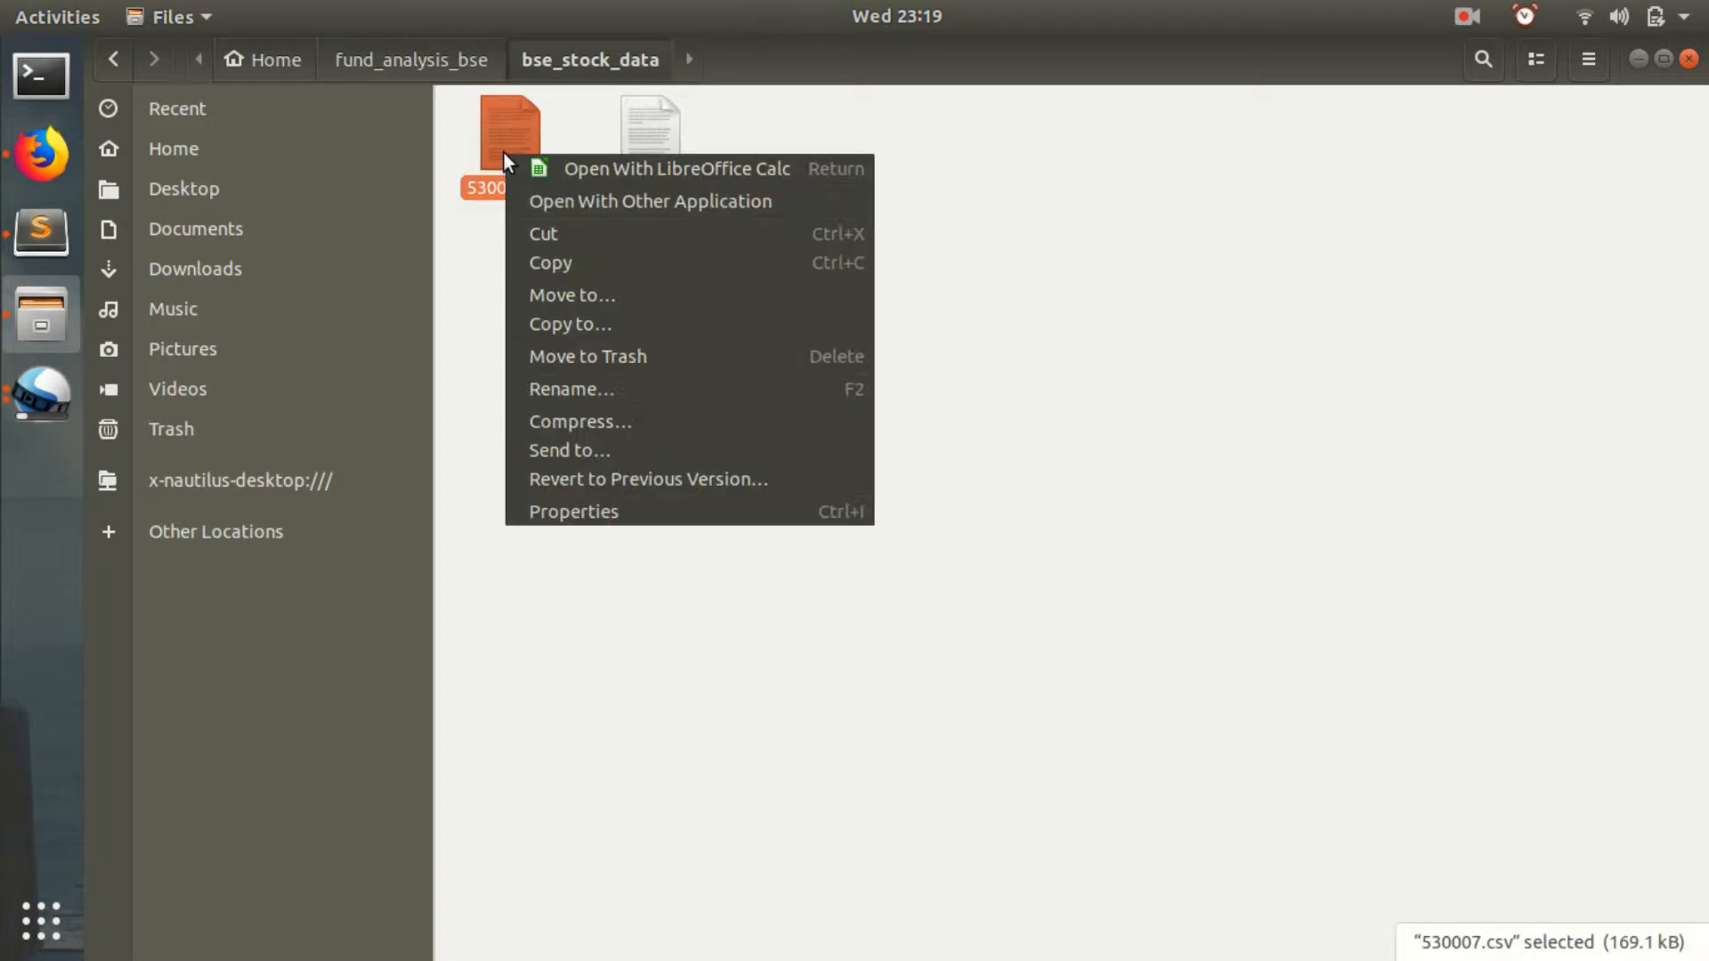
click(676, 168)
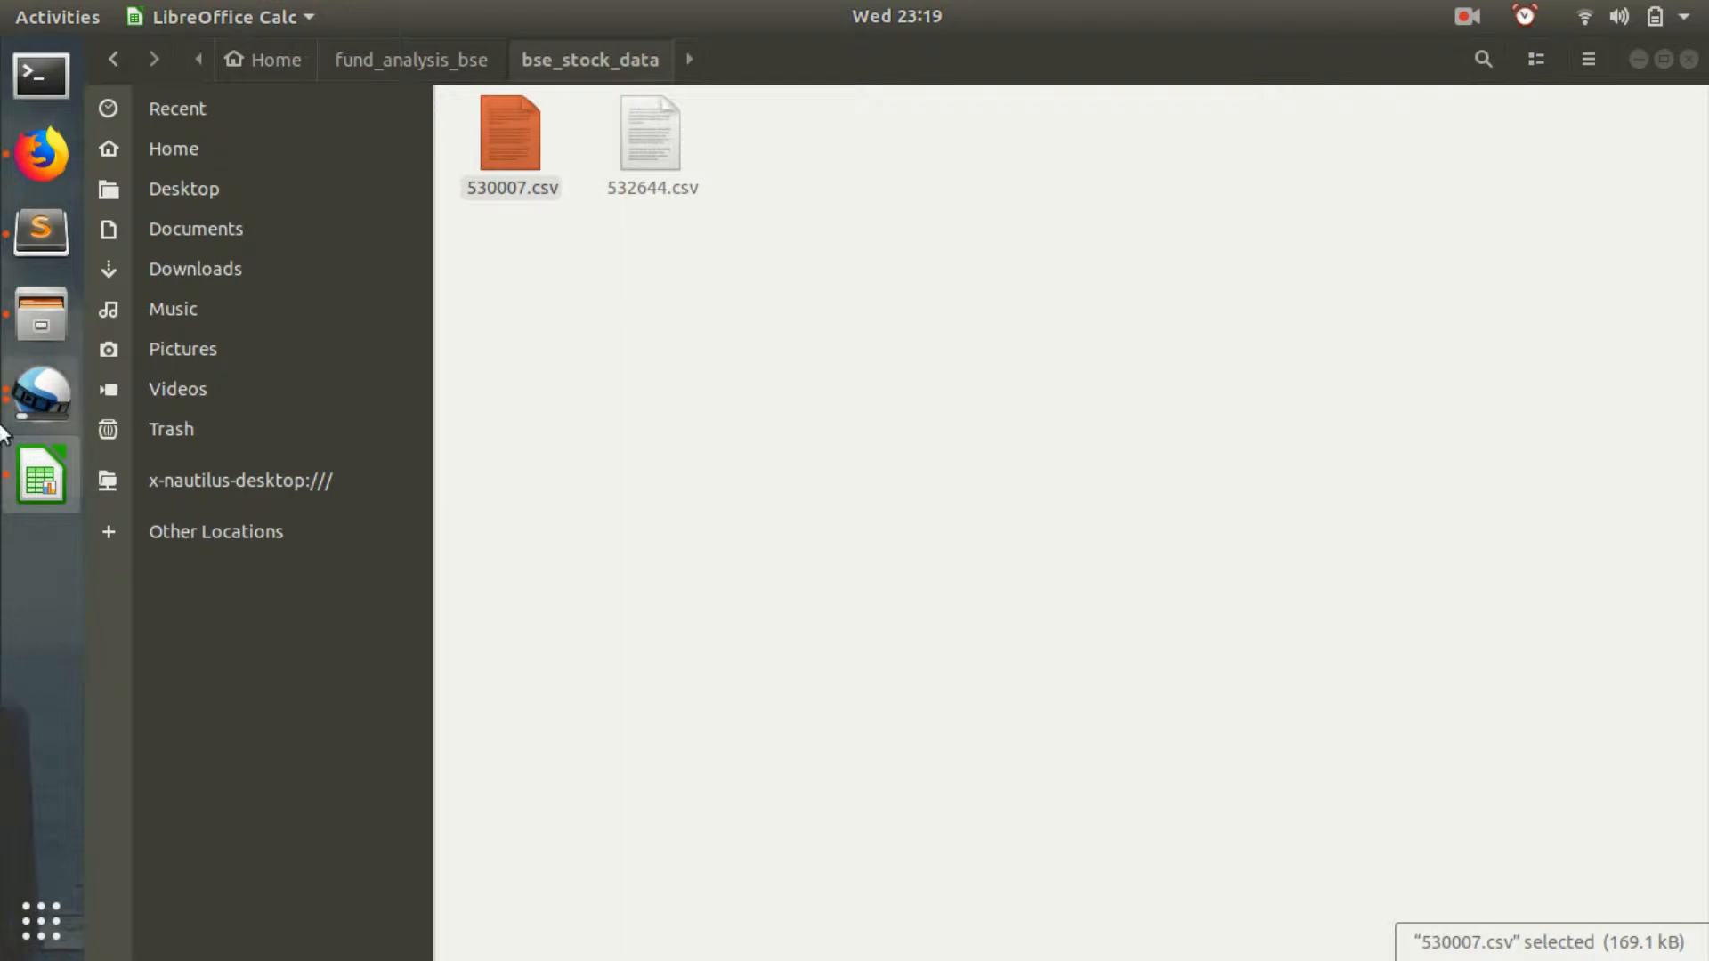
Confirm the text import of 530007.csv to load the daily price sheet.
double_click(511, 135)
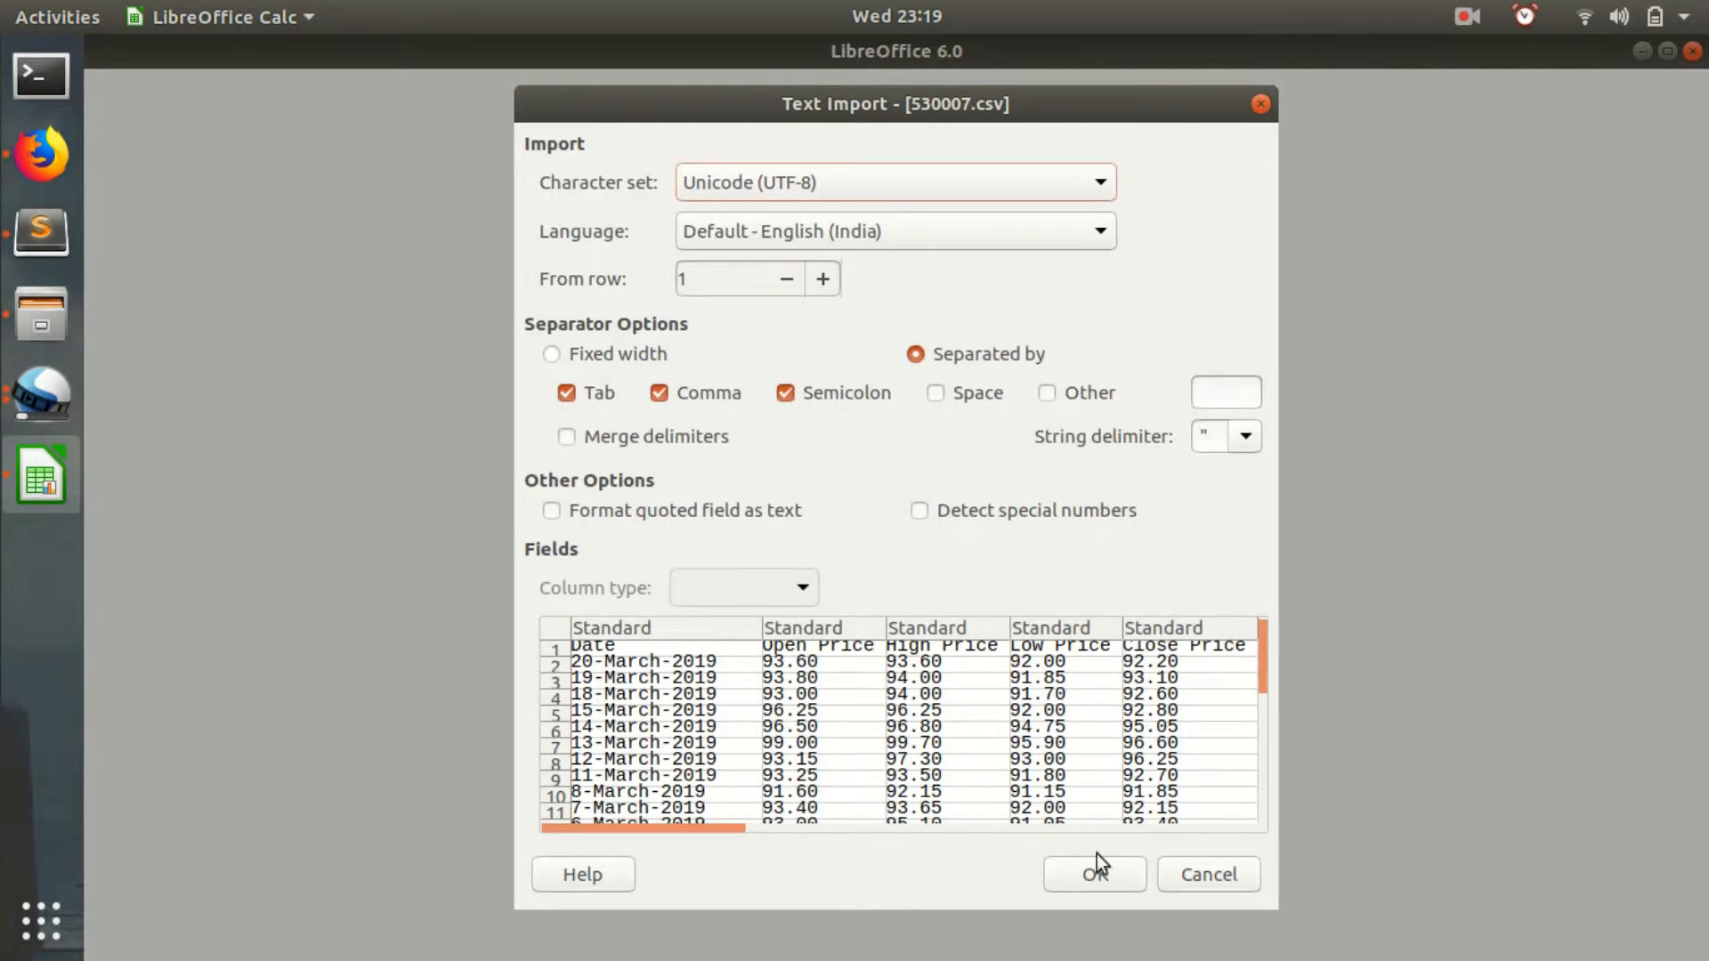
click(1093, 874)
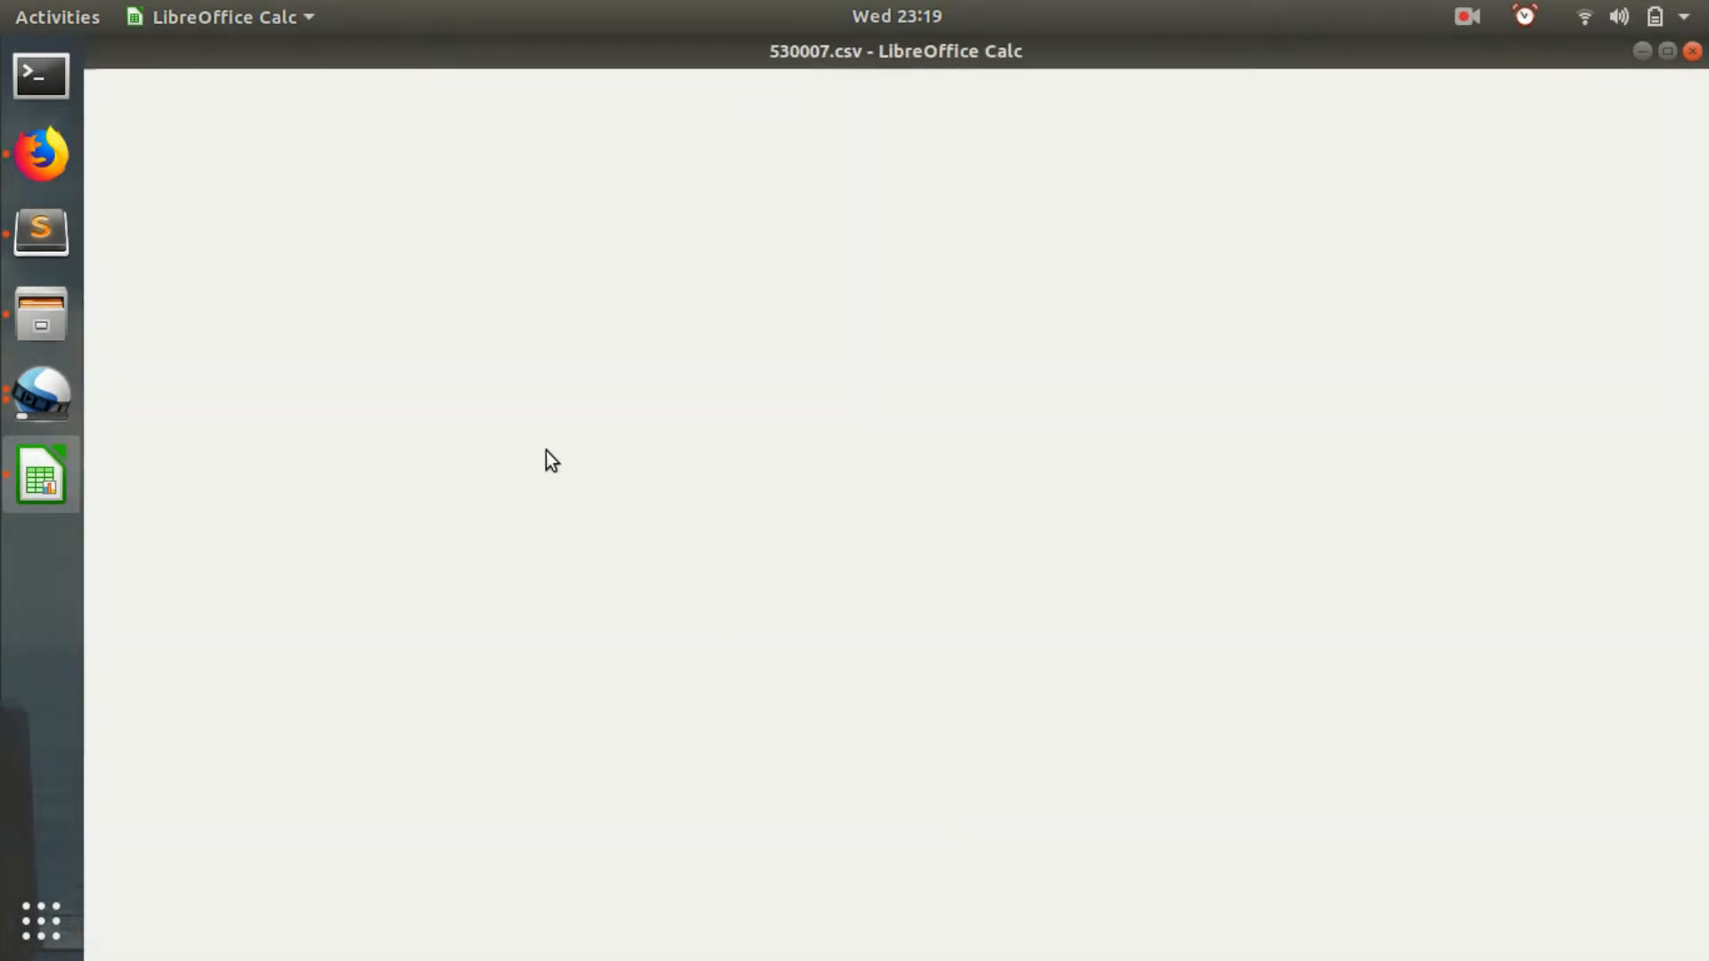
mouse_move(354, 379)
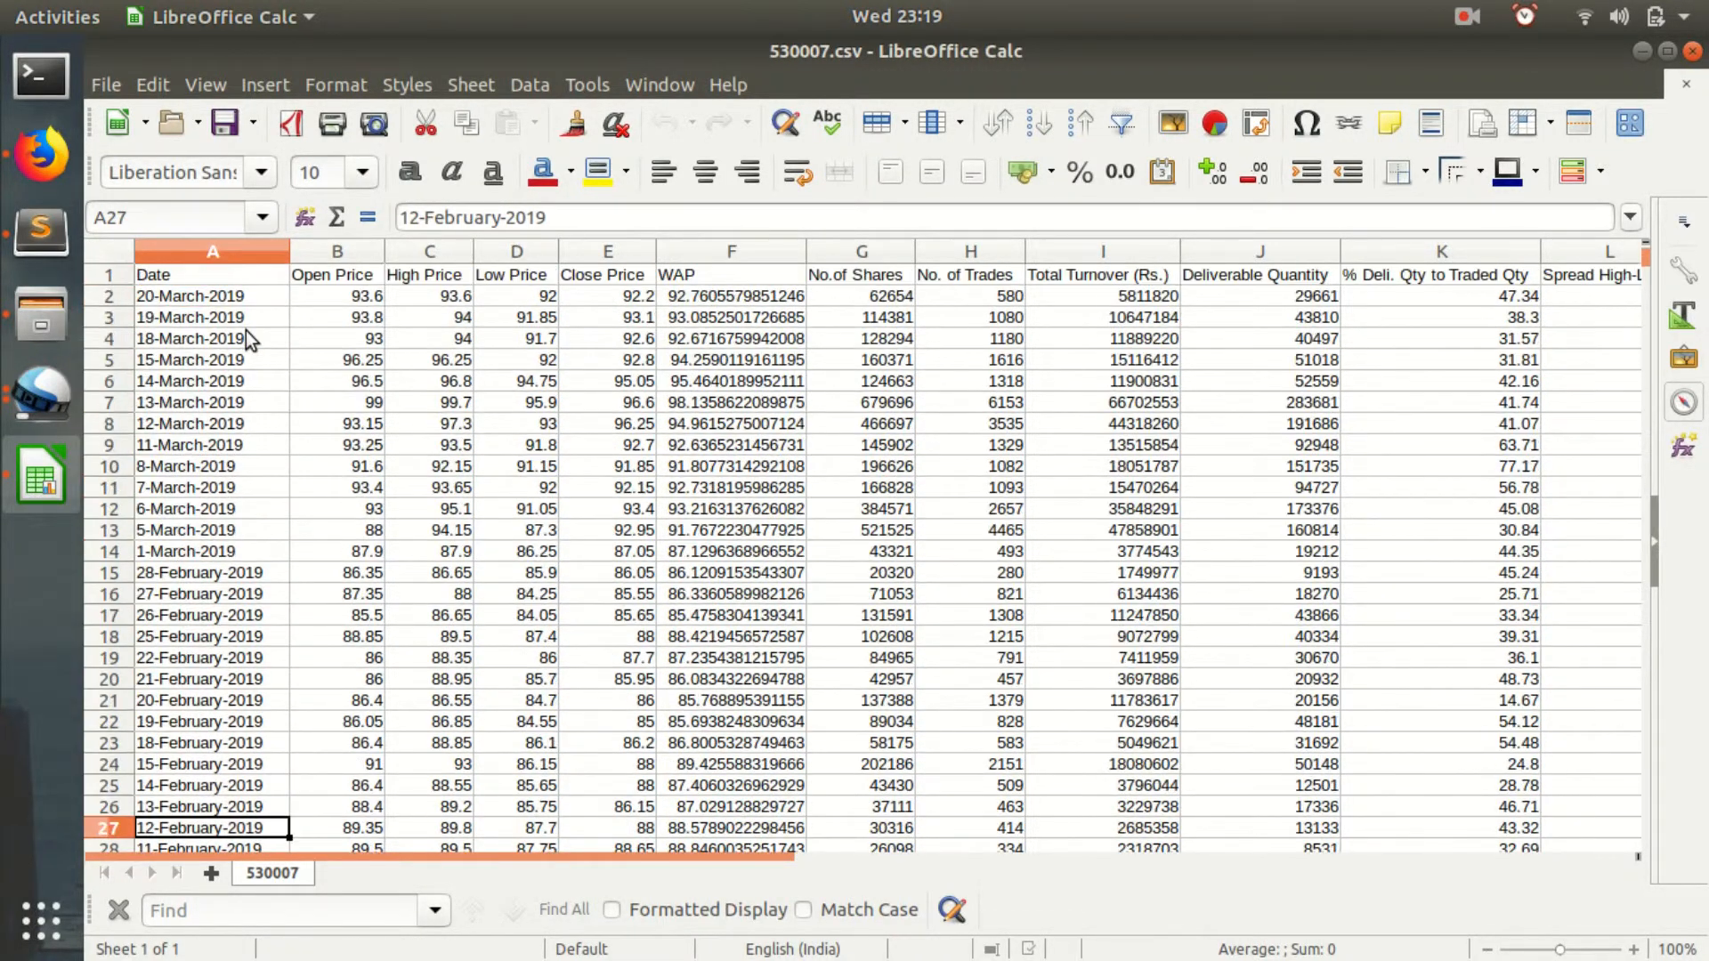
mouse_move(243, 441)
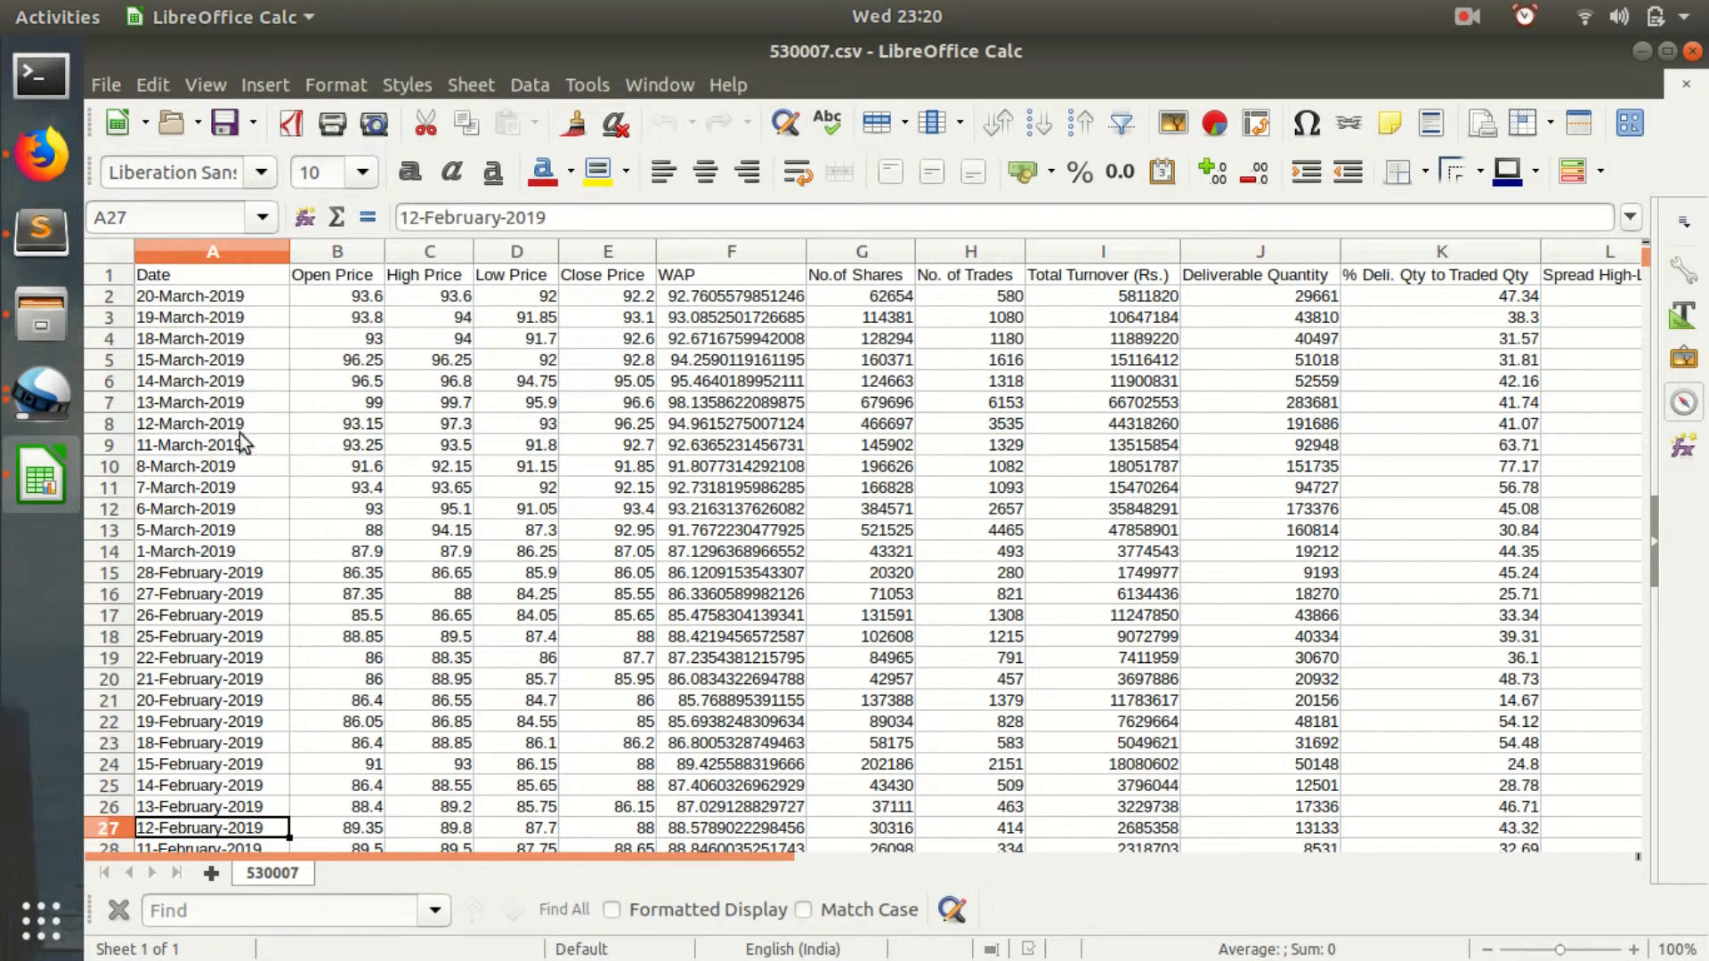
mouse_move(278, 445)
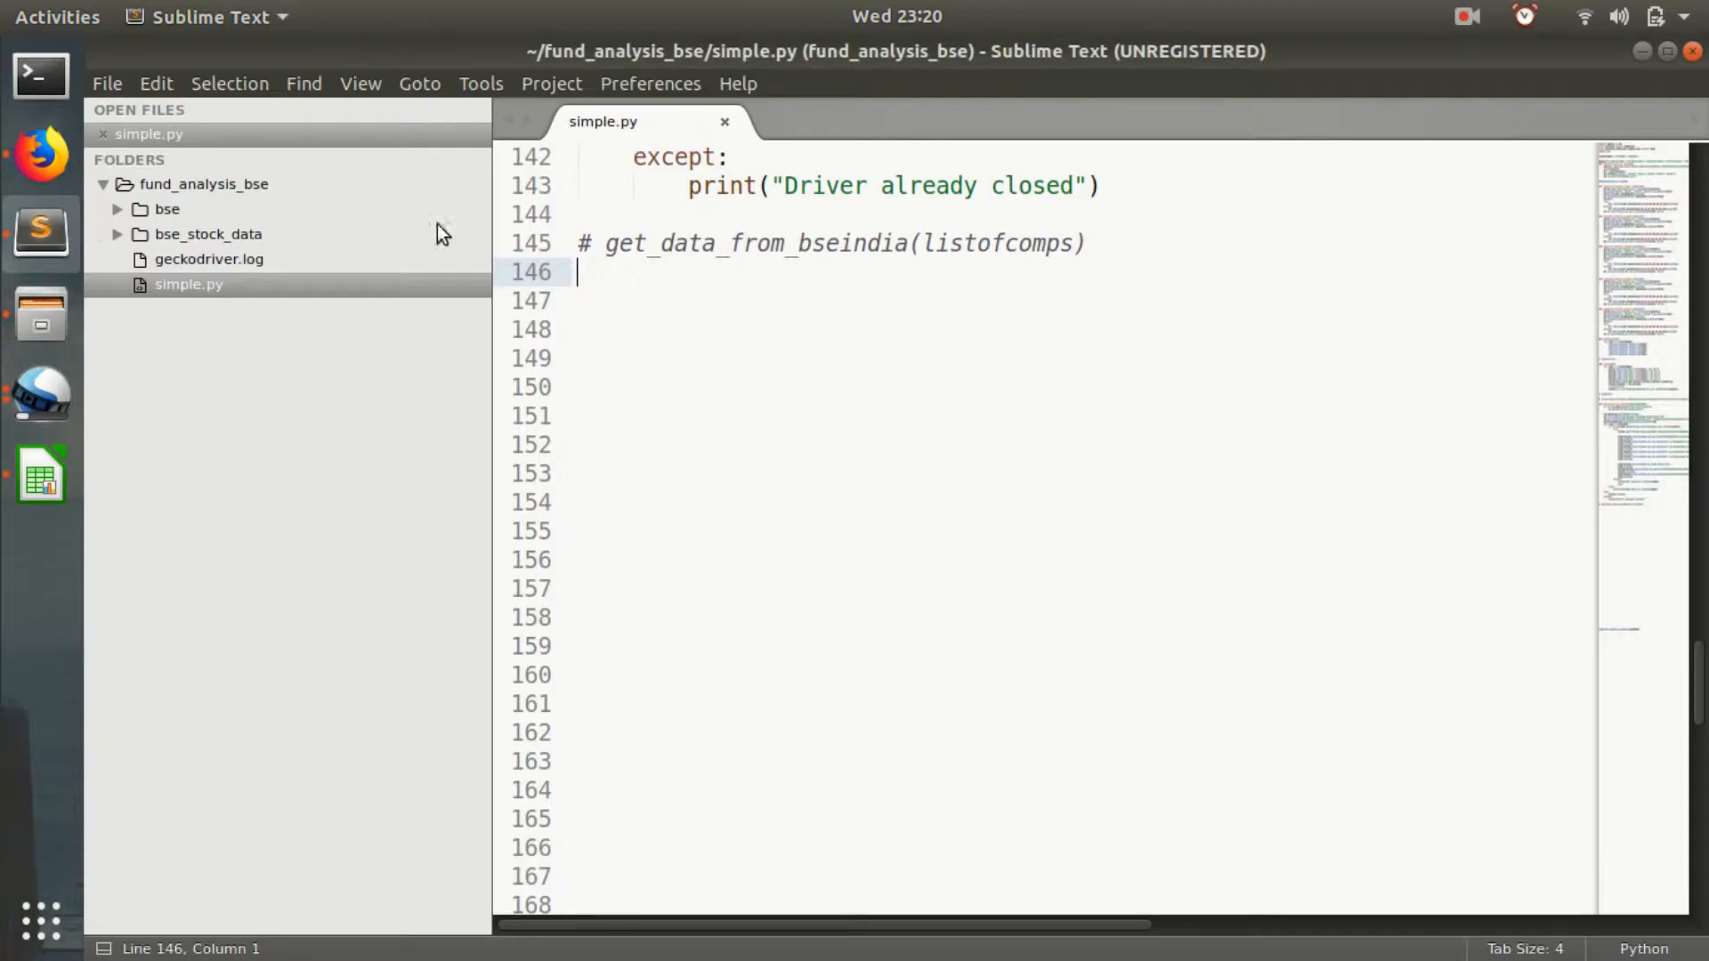
Append def sortacctodate(): with a 'for code in listofcomps:' loop to simple.py.
text(def sortaa)
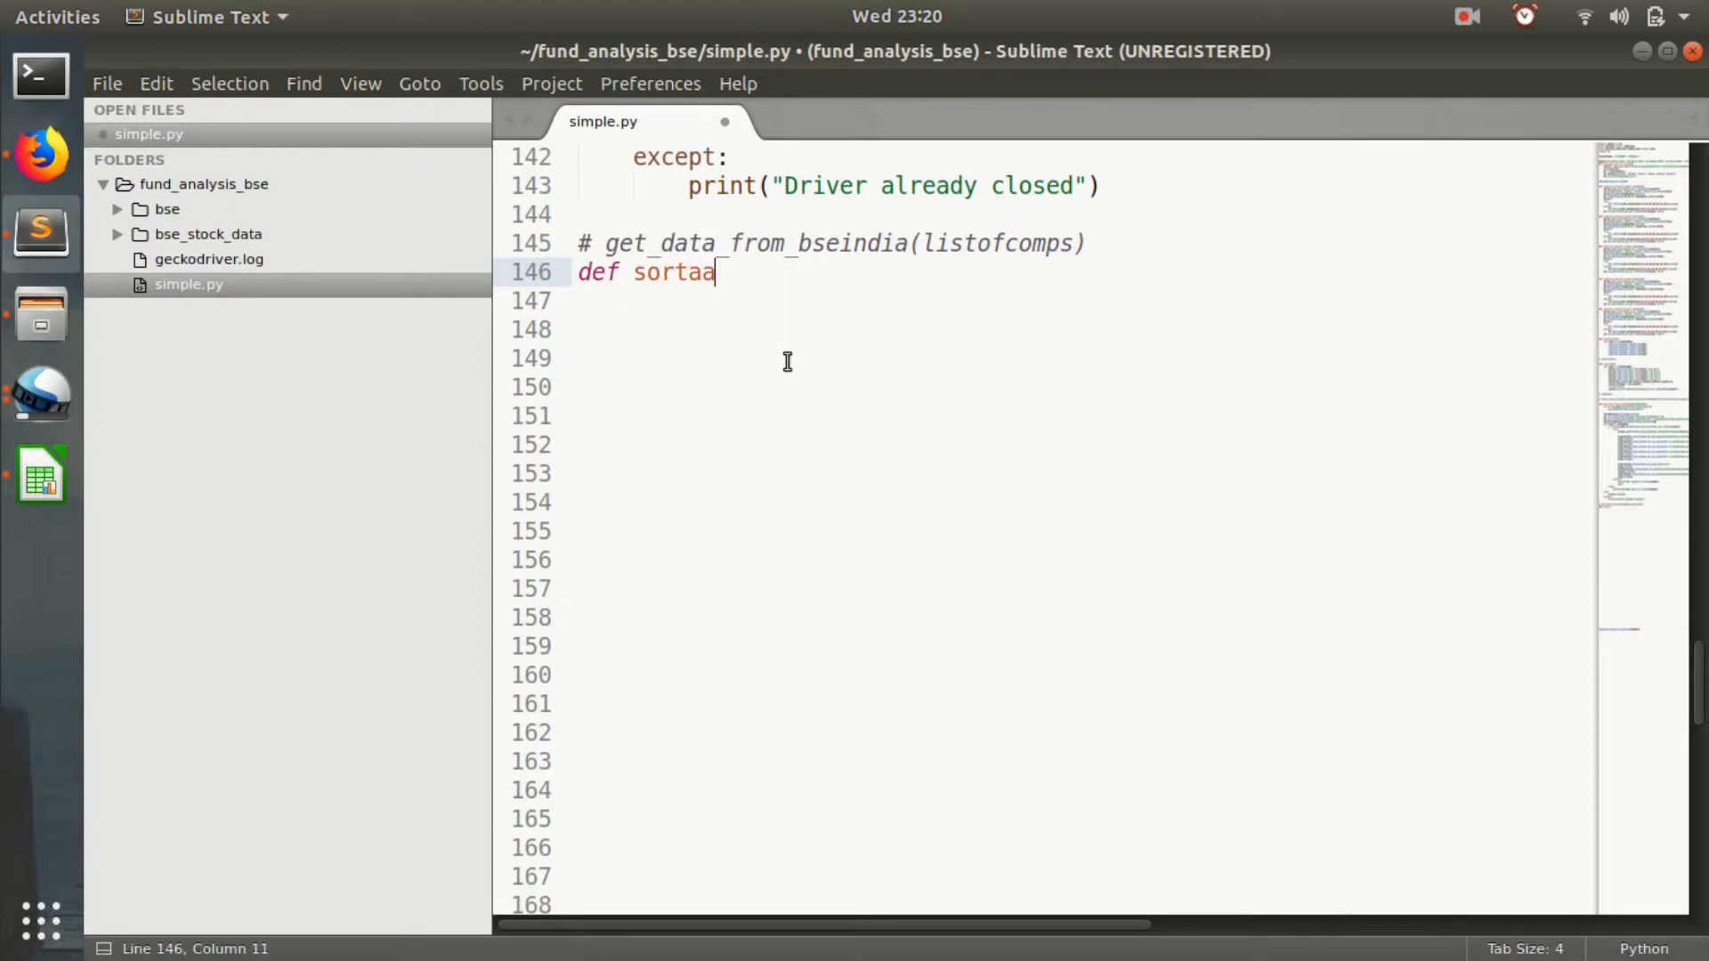
text(cctodat)
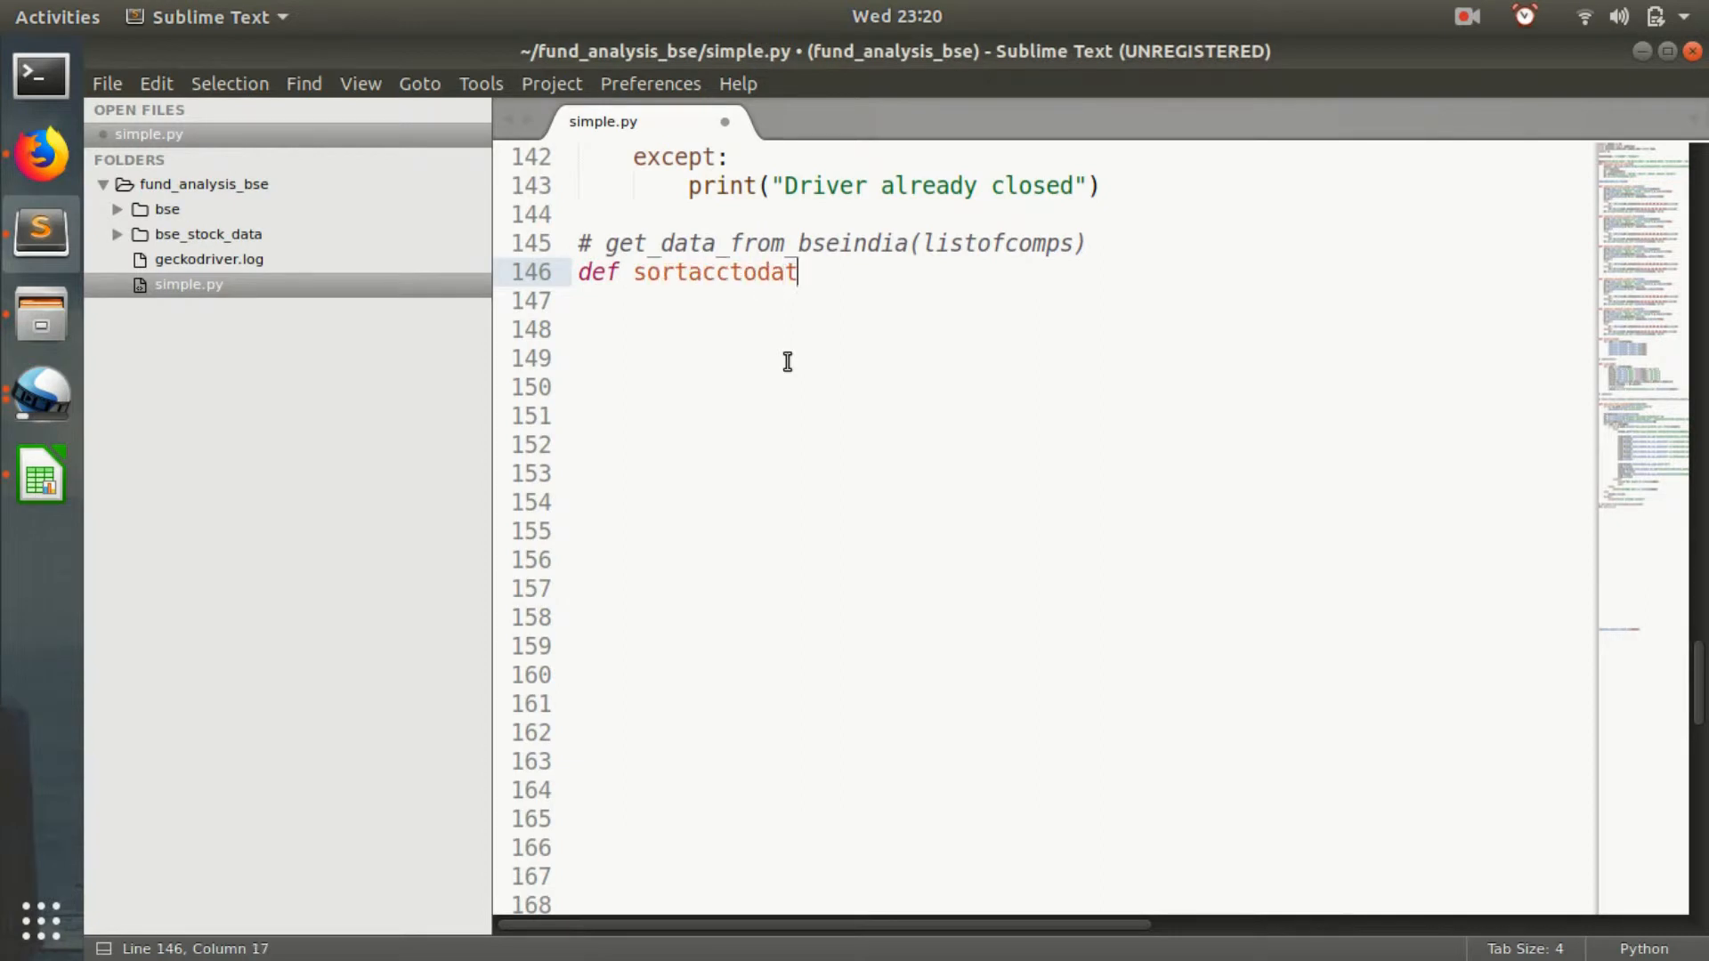
text(e():)
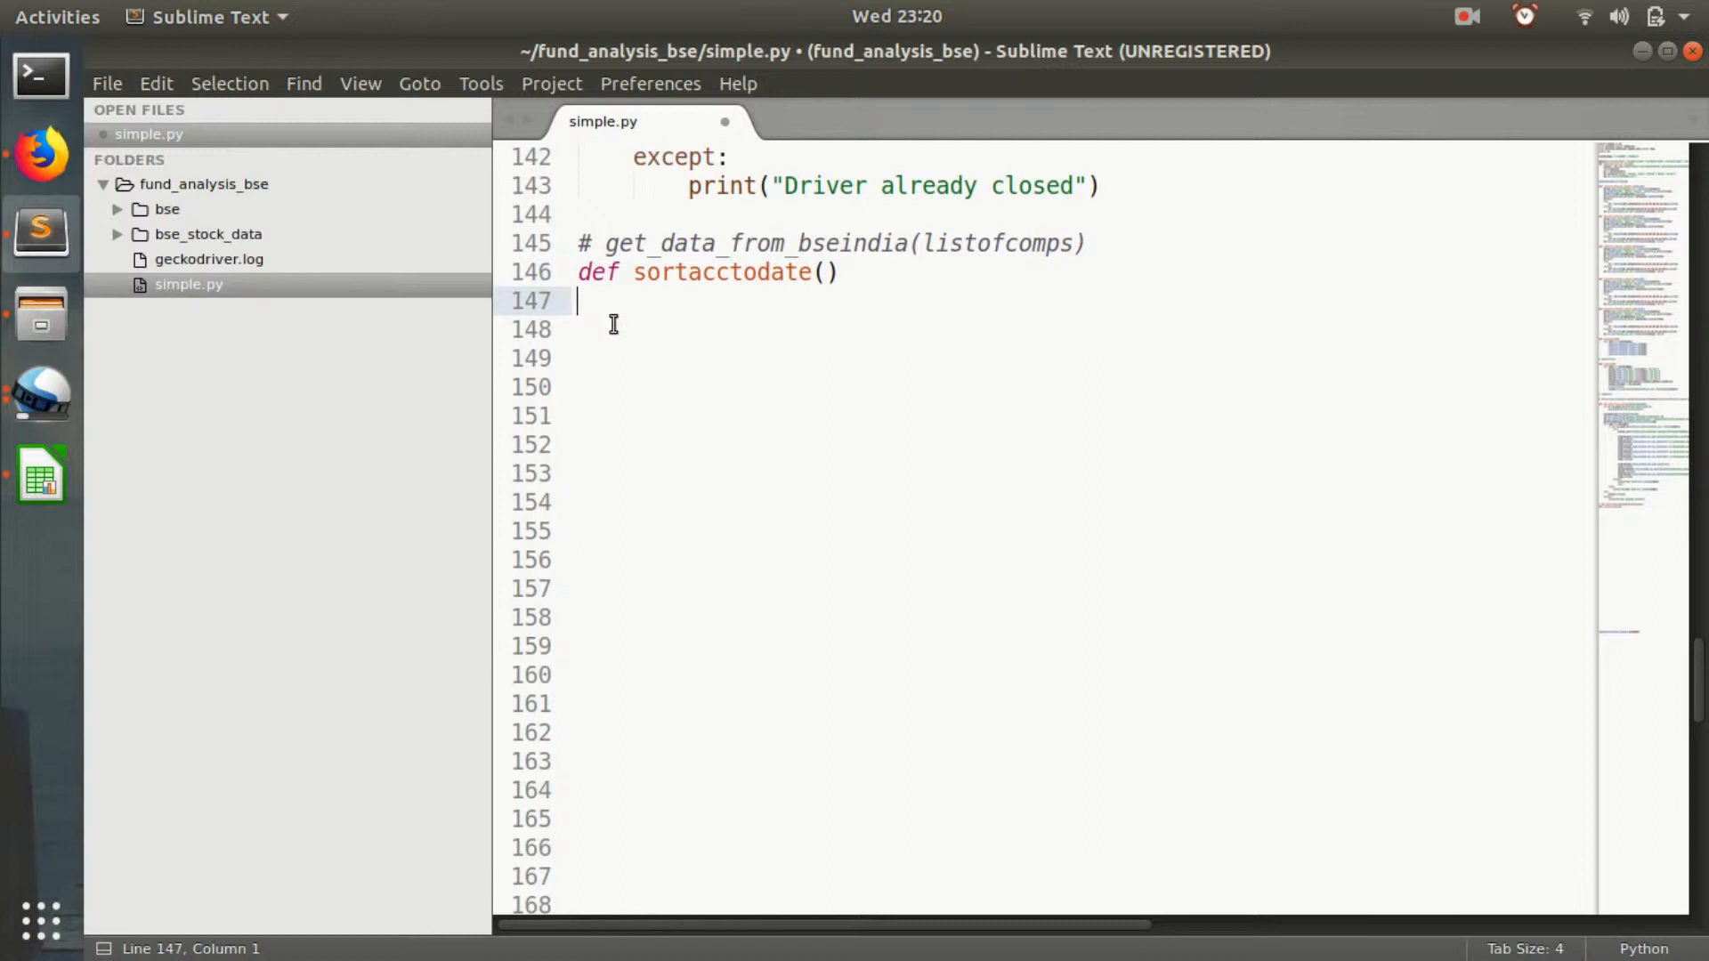
text(for code)
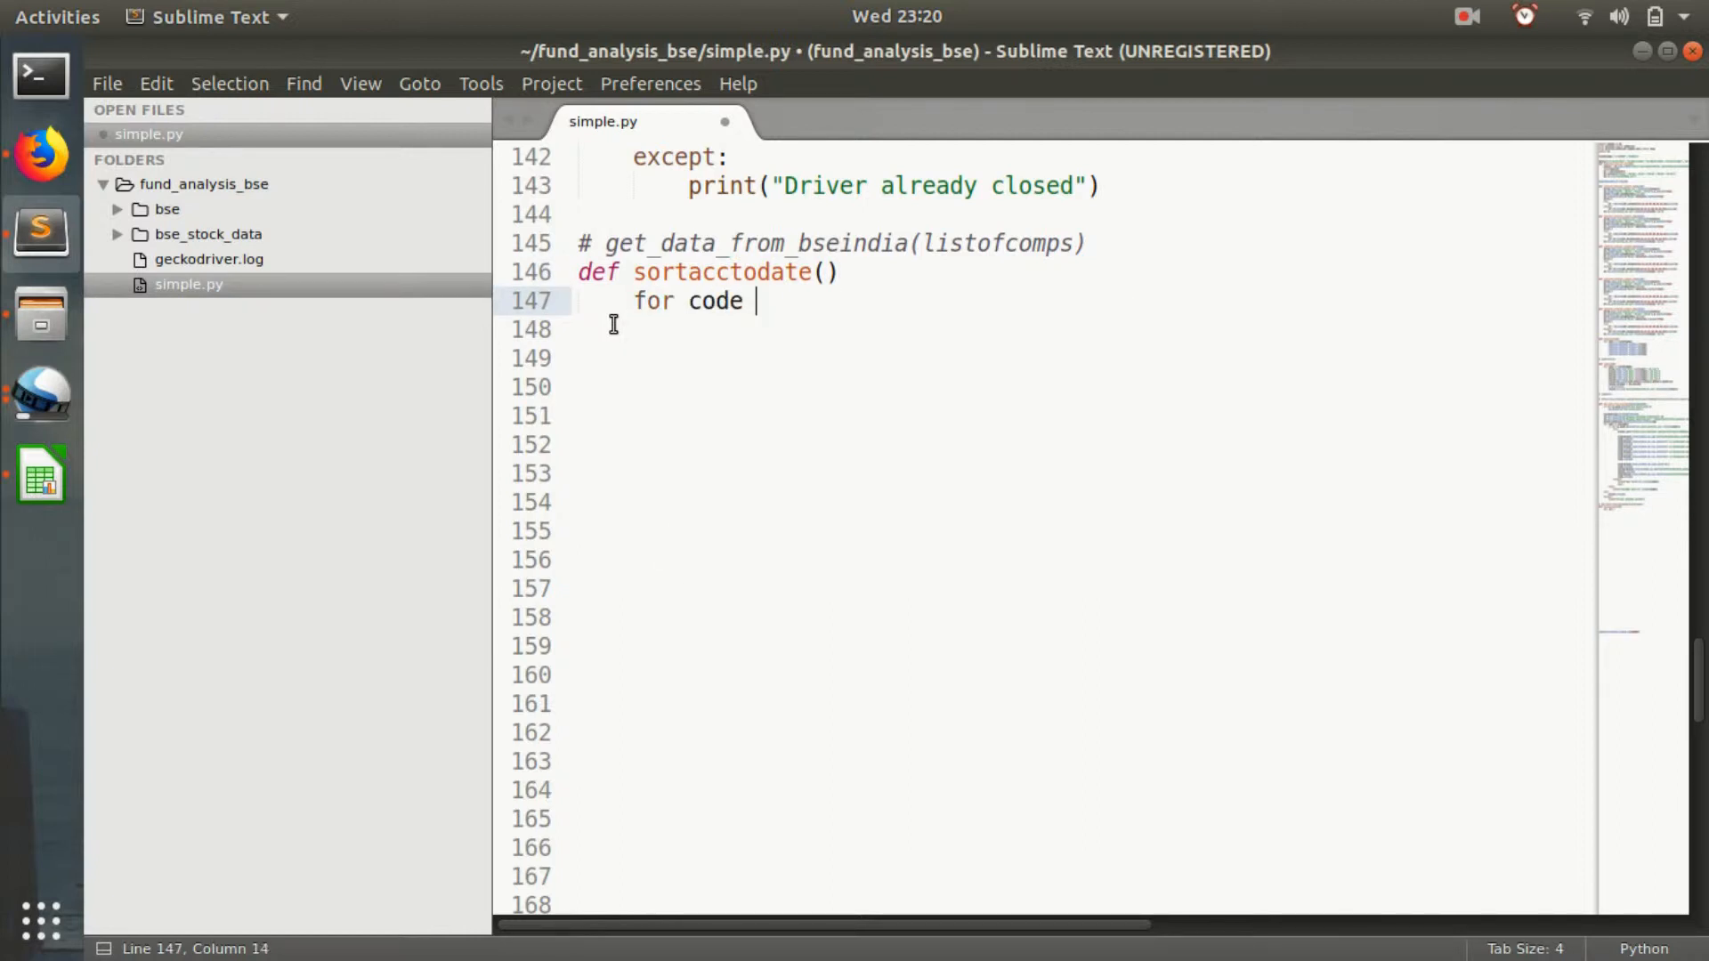
text(in listofcomps:)
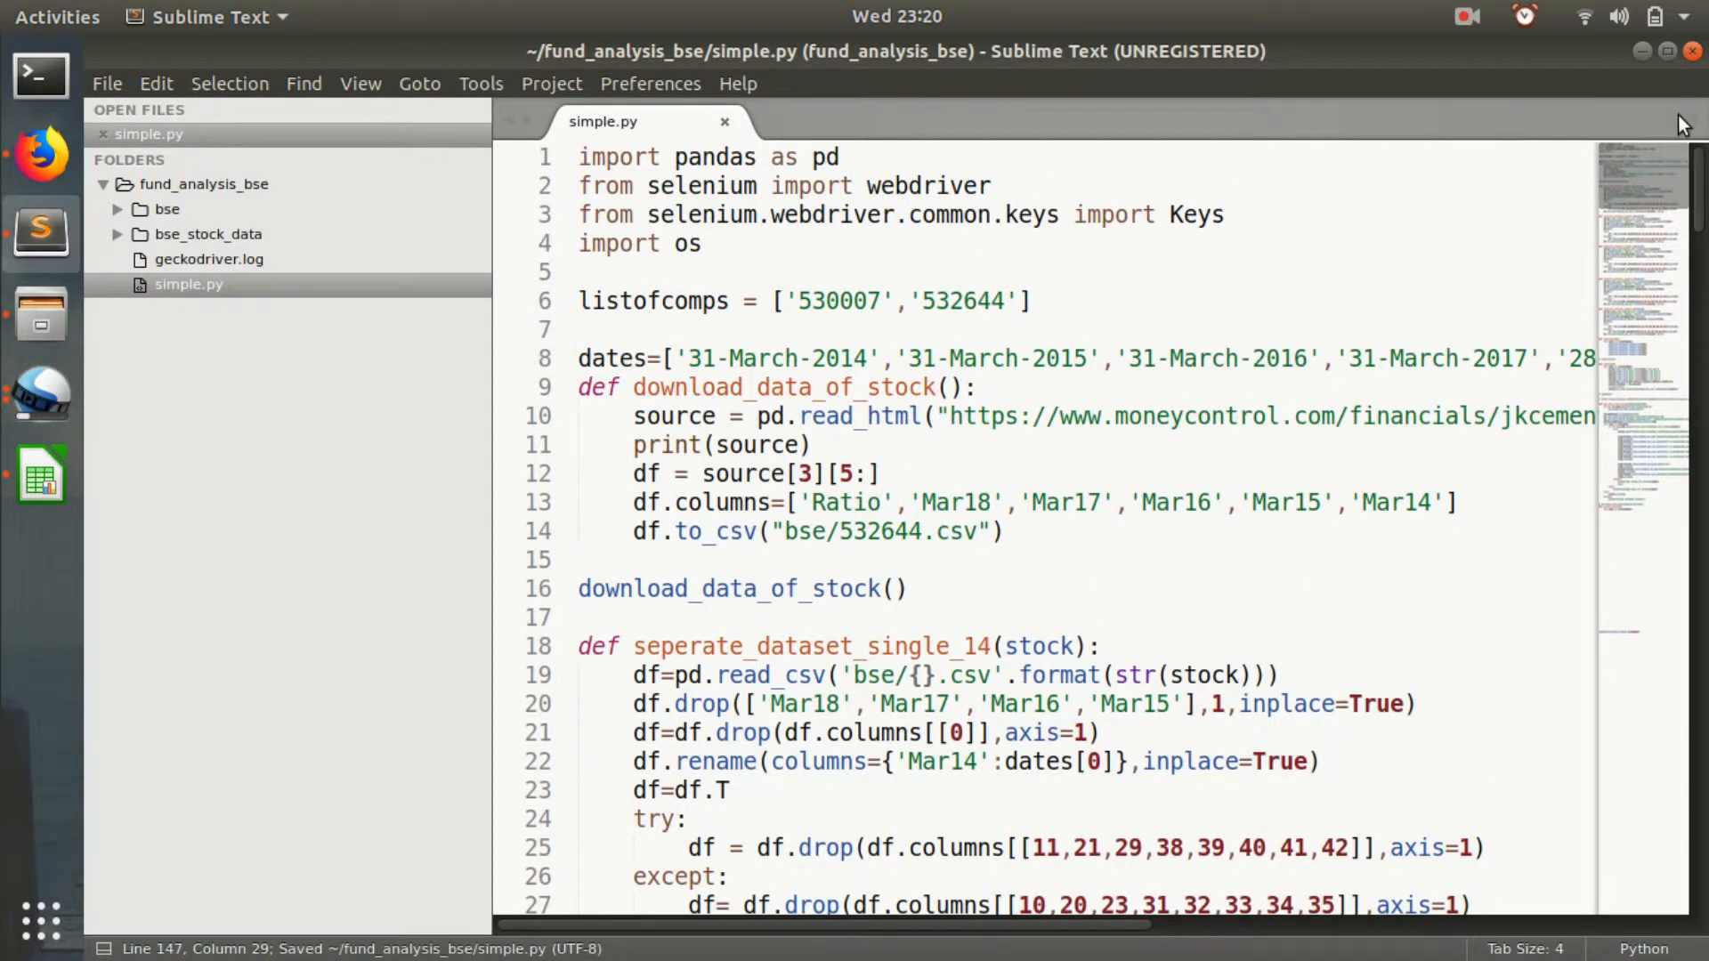
scroll(down, 3)
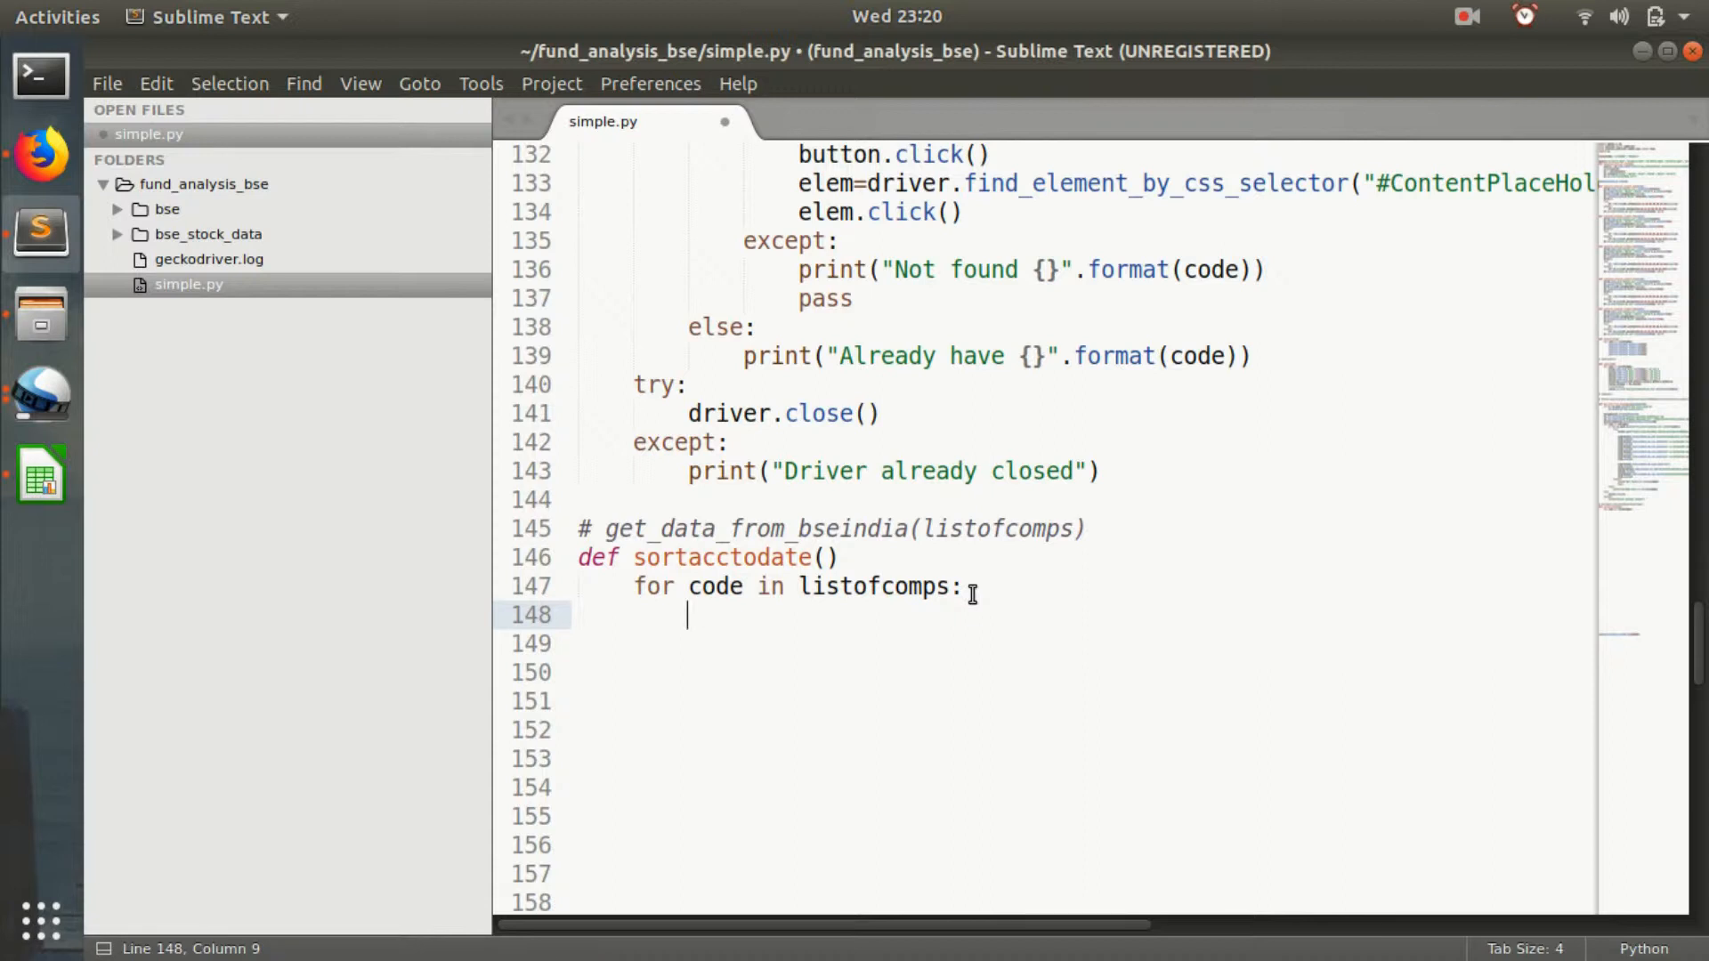
Start the loop body with df=pd.read_csv("bse_stock_data/{}.csv" and save the script.
text(df=)
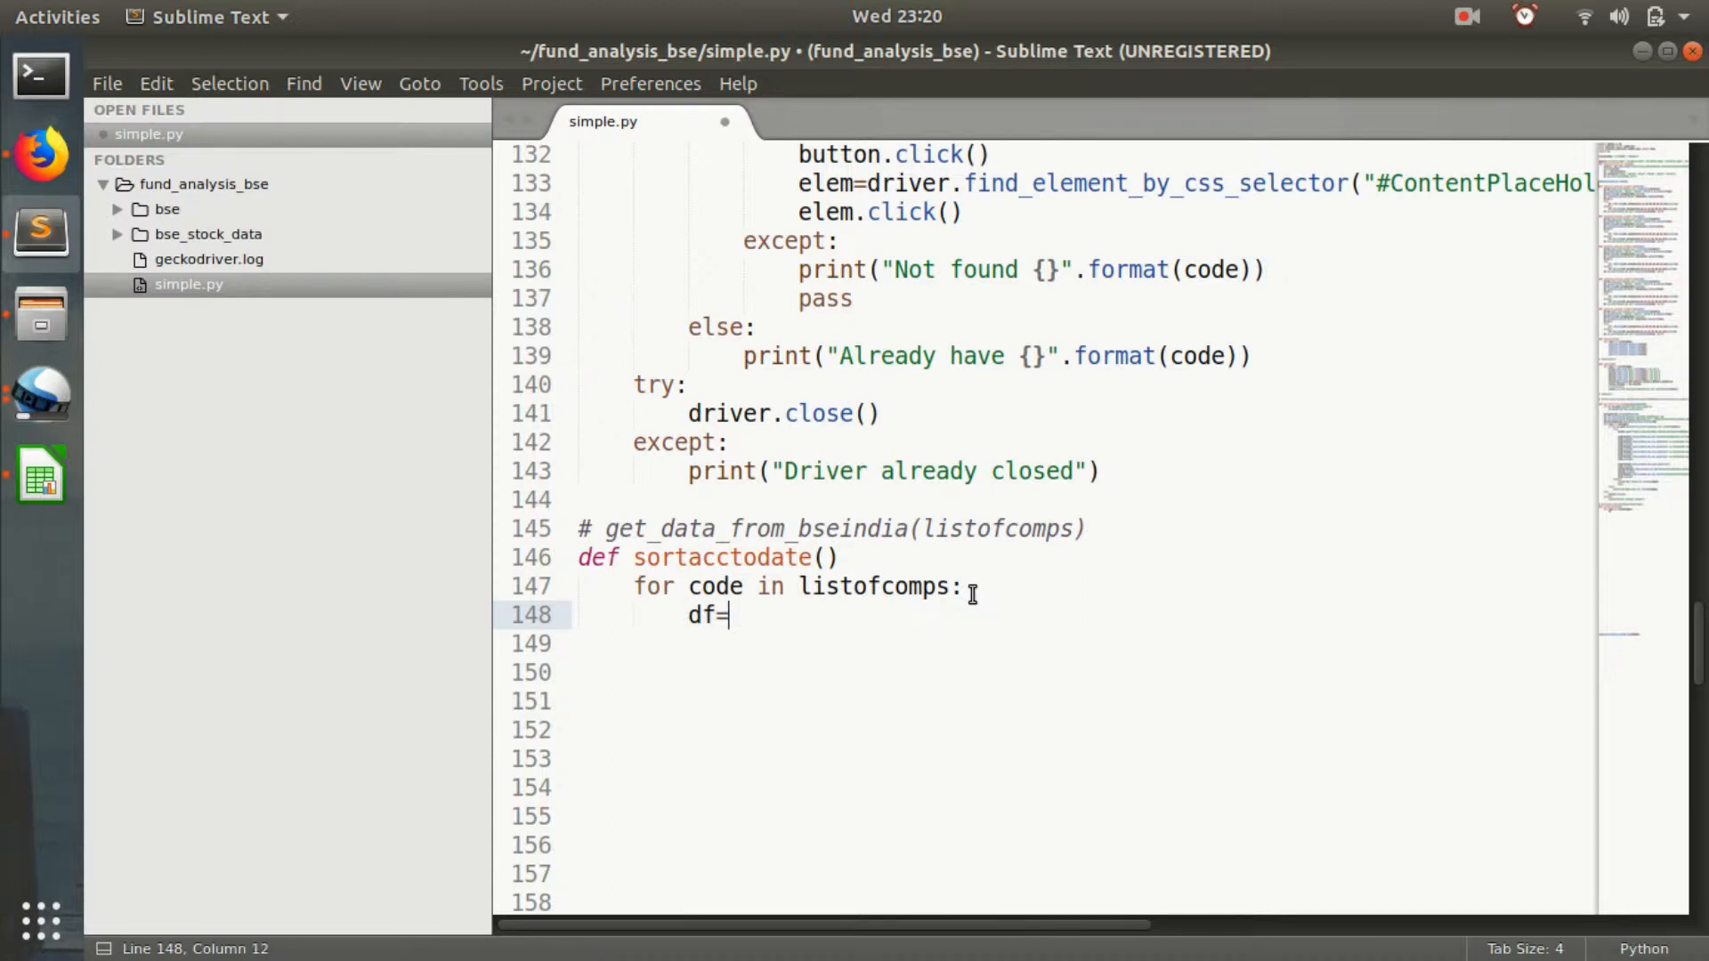
text(pd.read_csv()
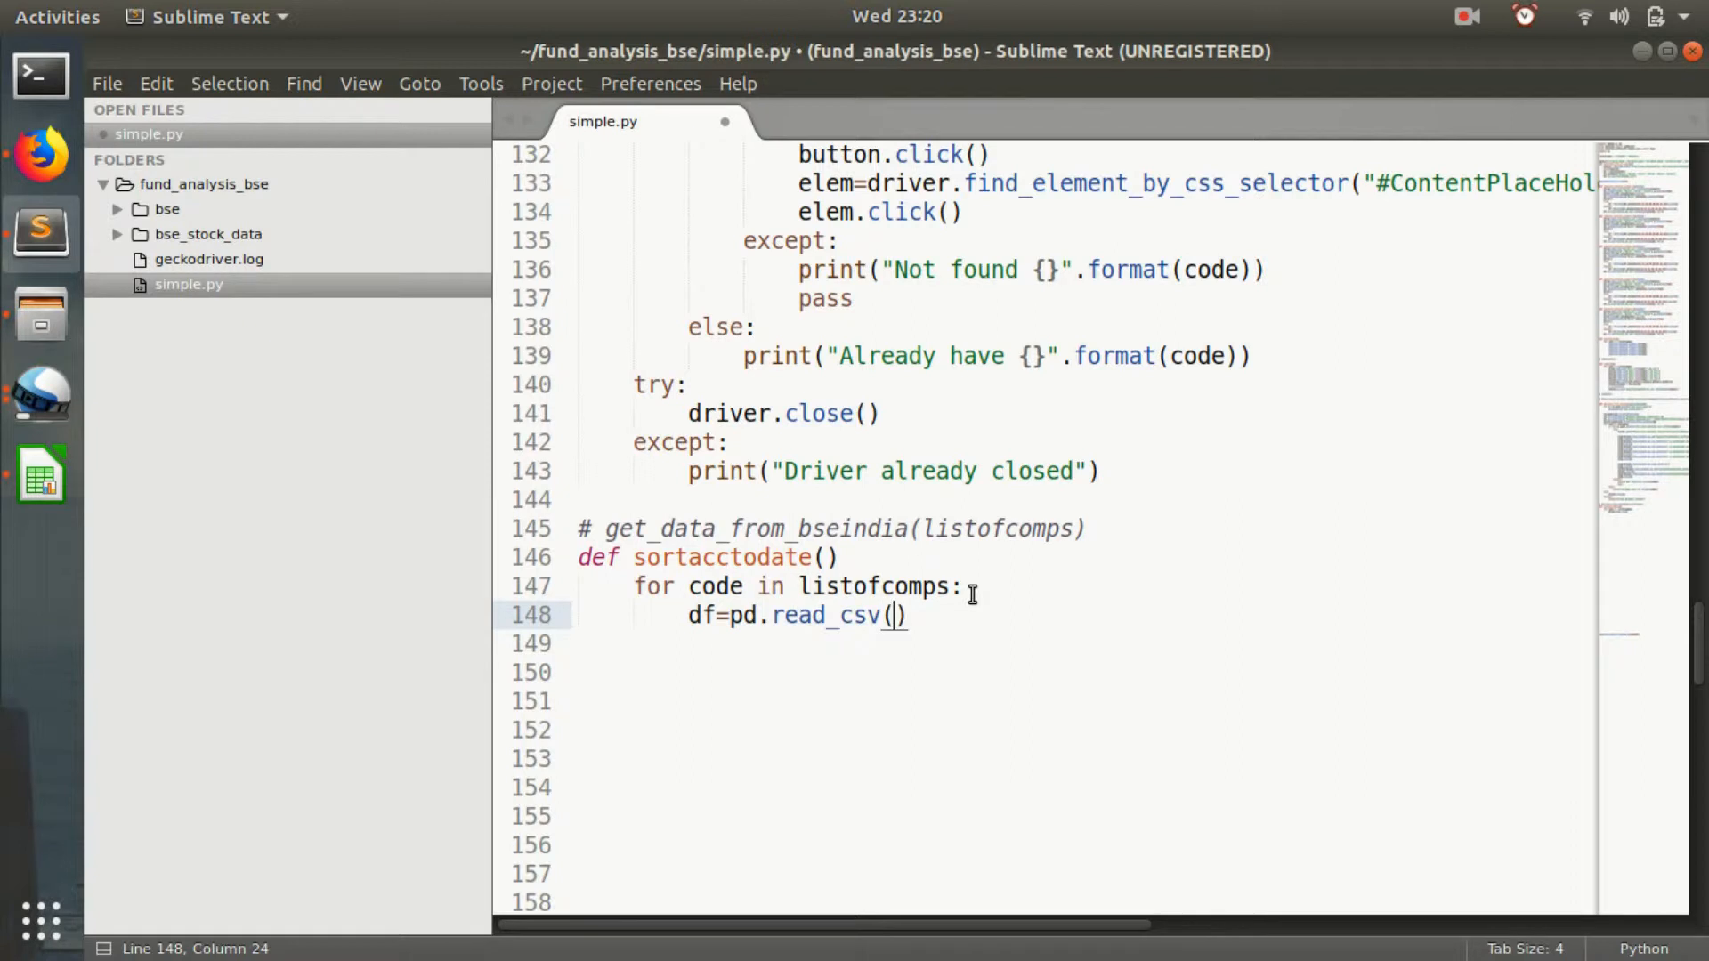
text(")
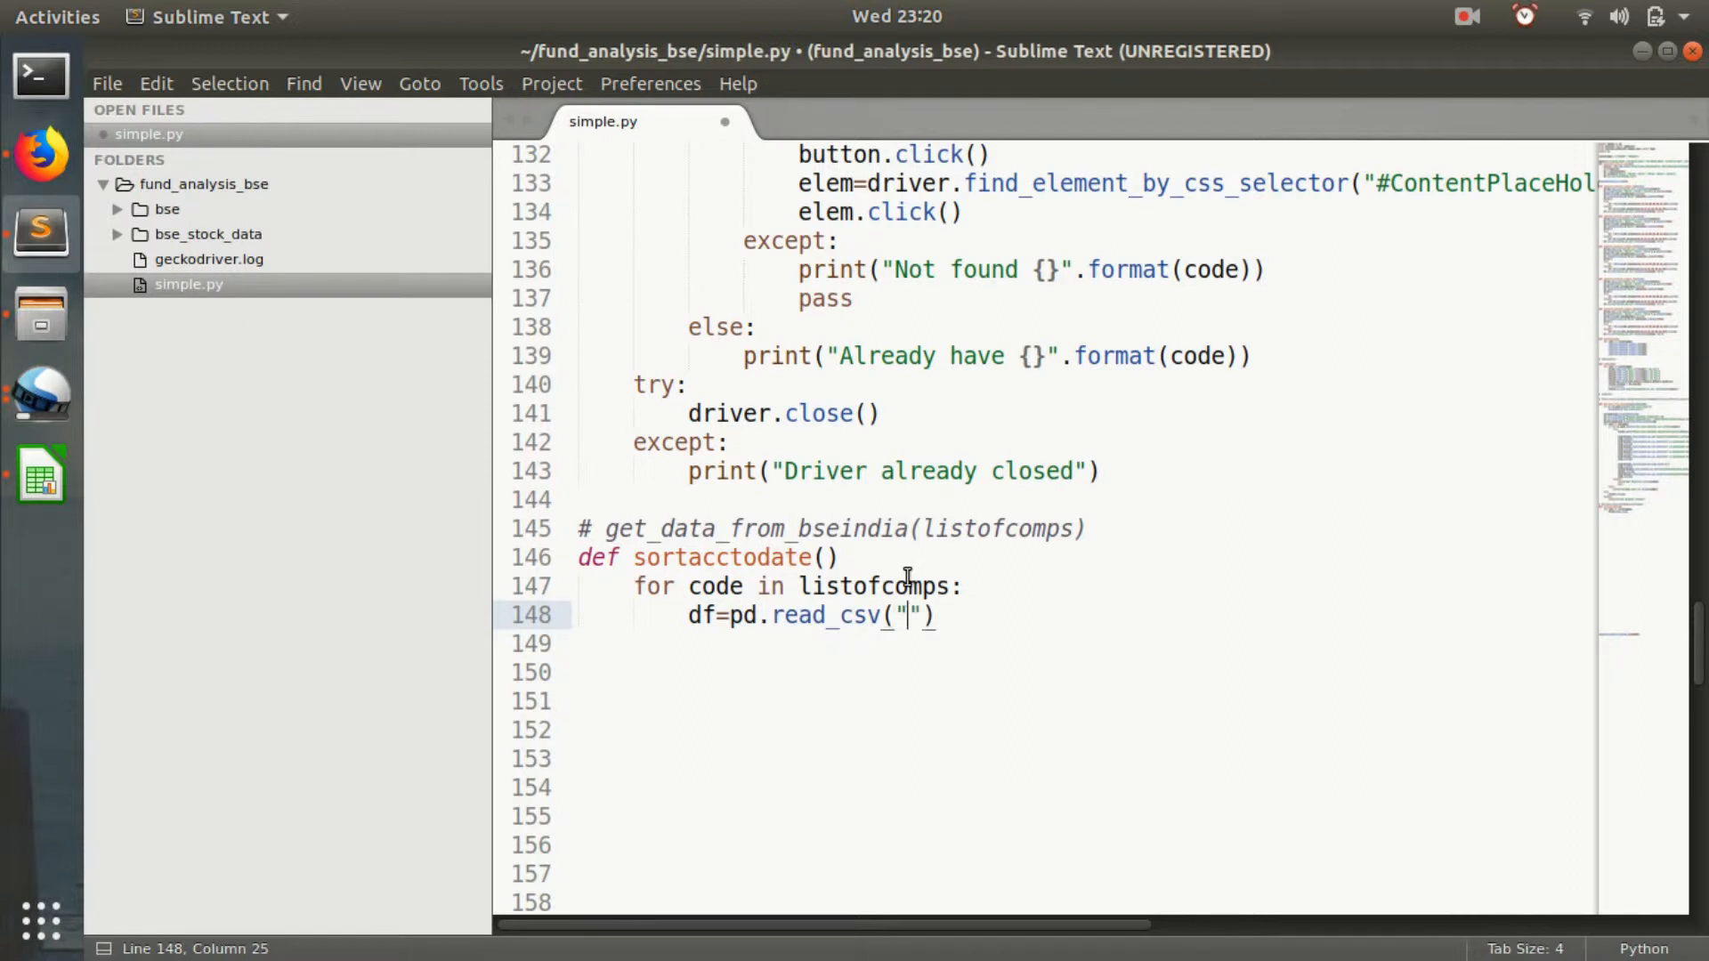
text(bse)
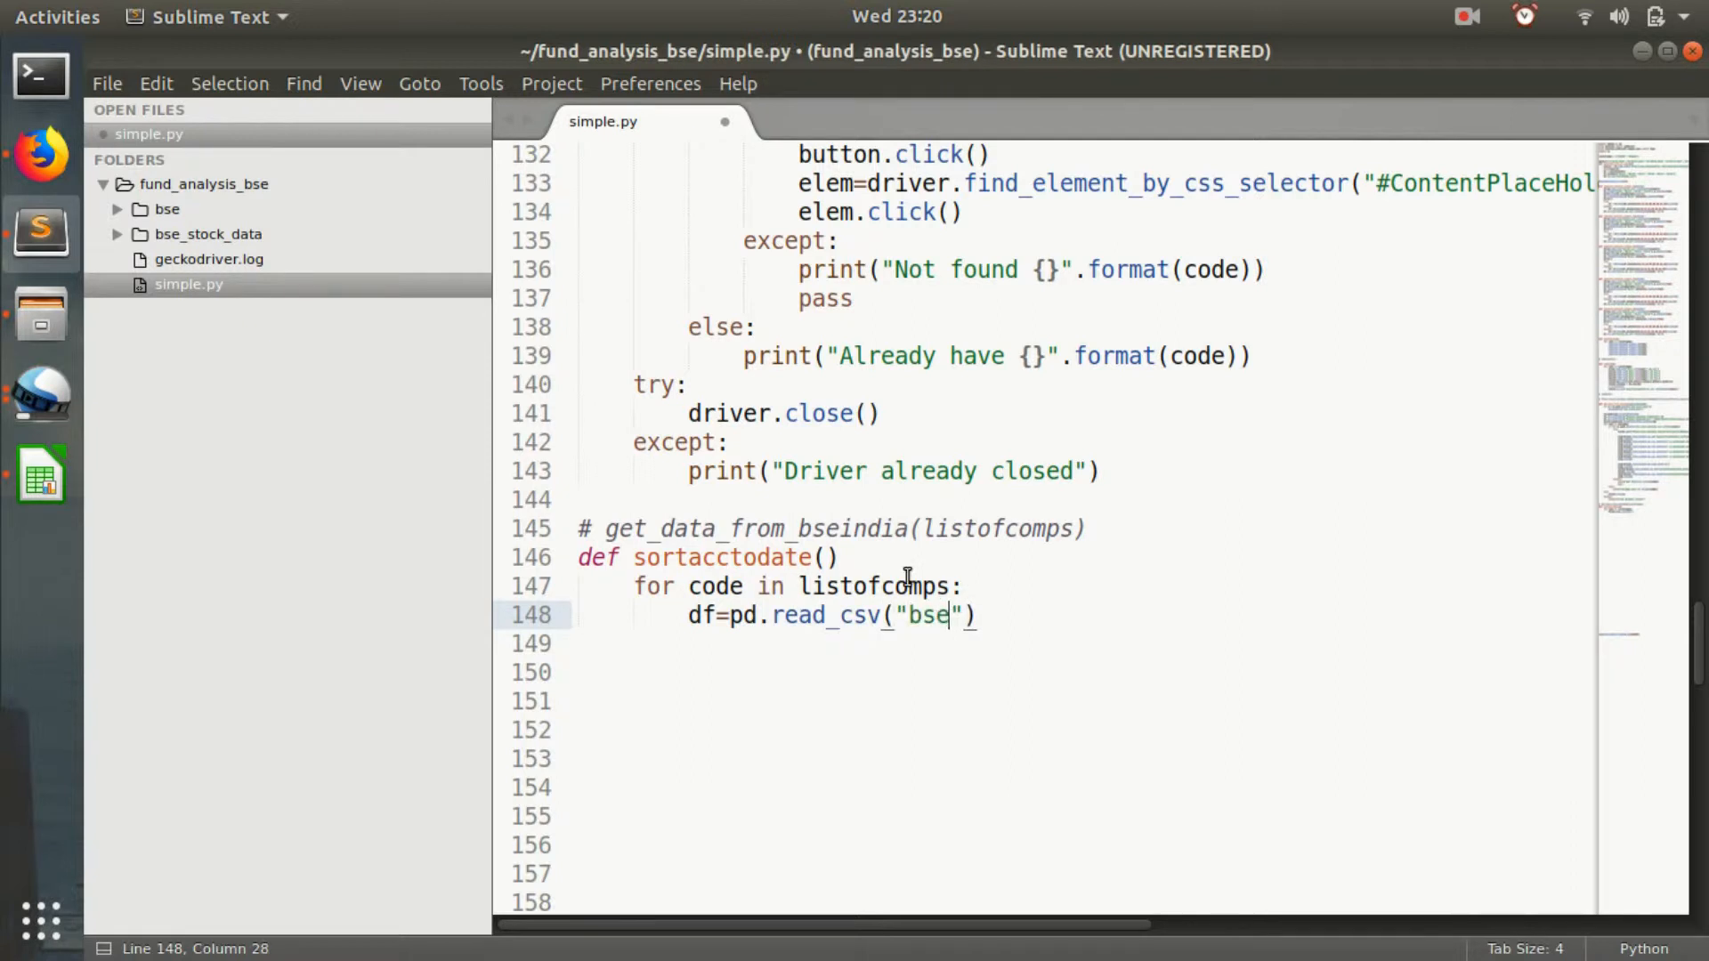
text(_stock_da)
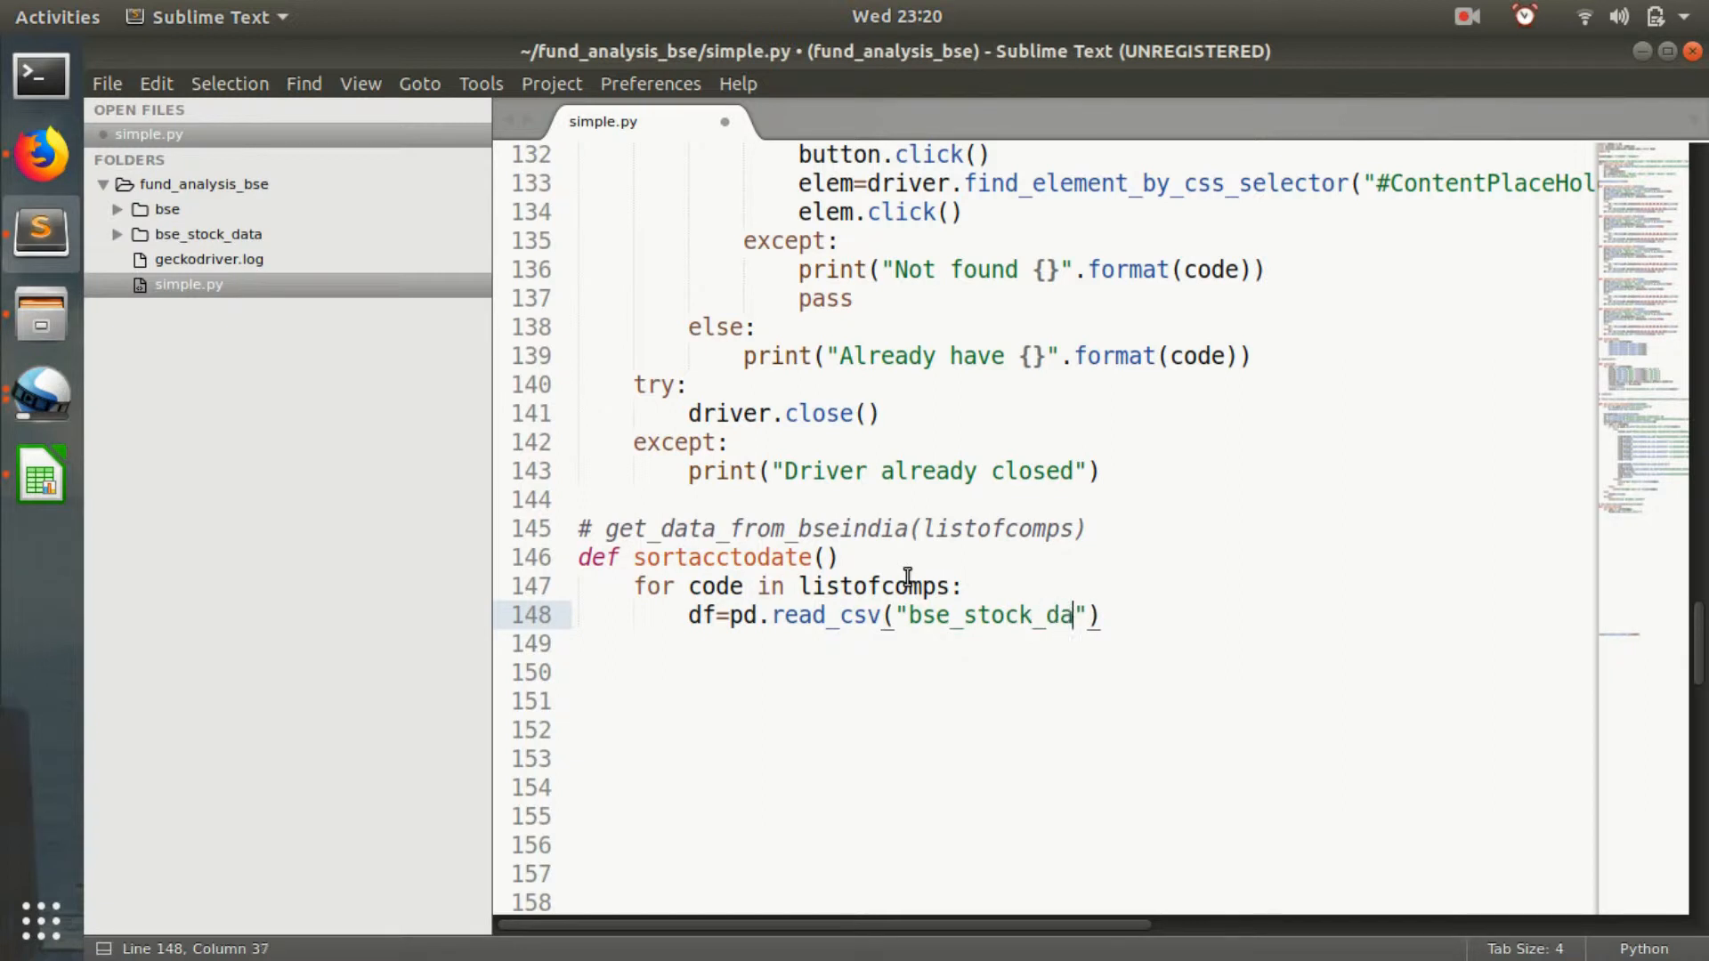
text(ta)
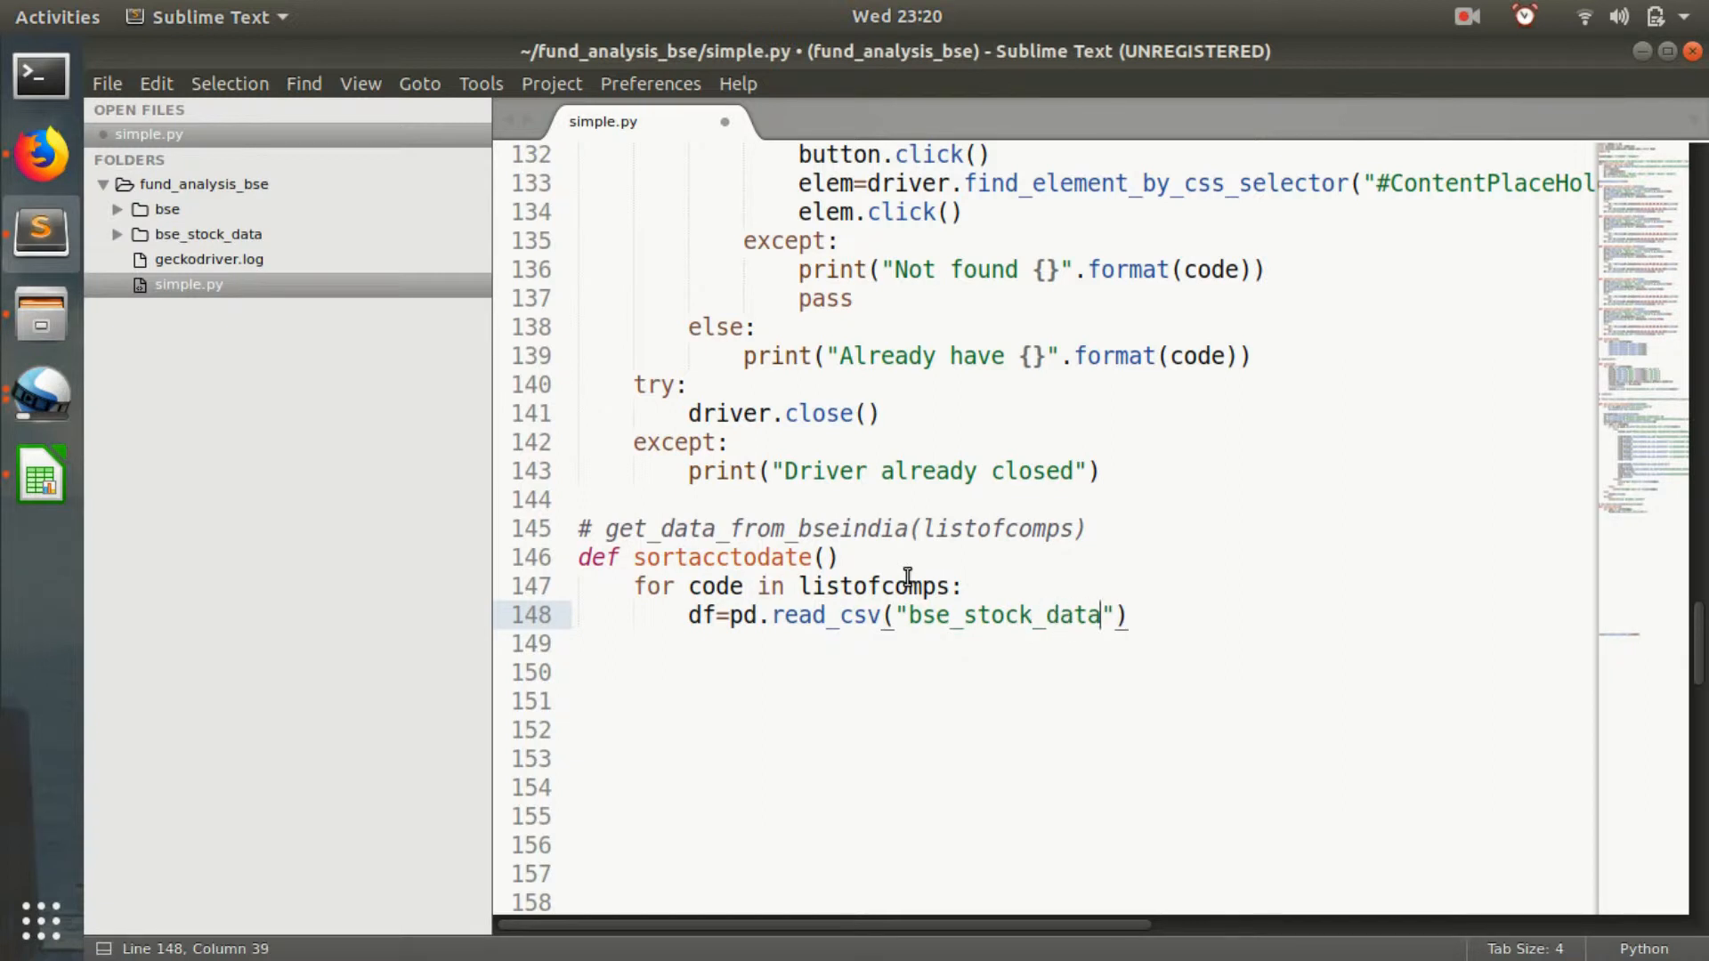
text(/)
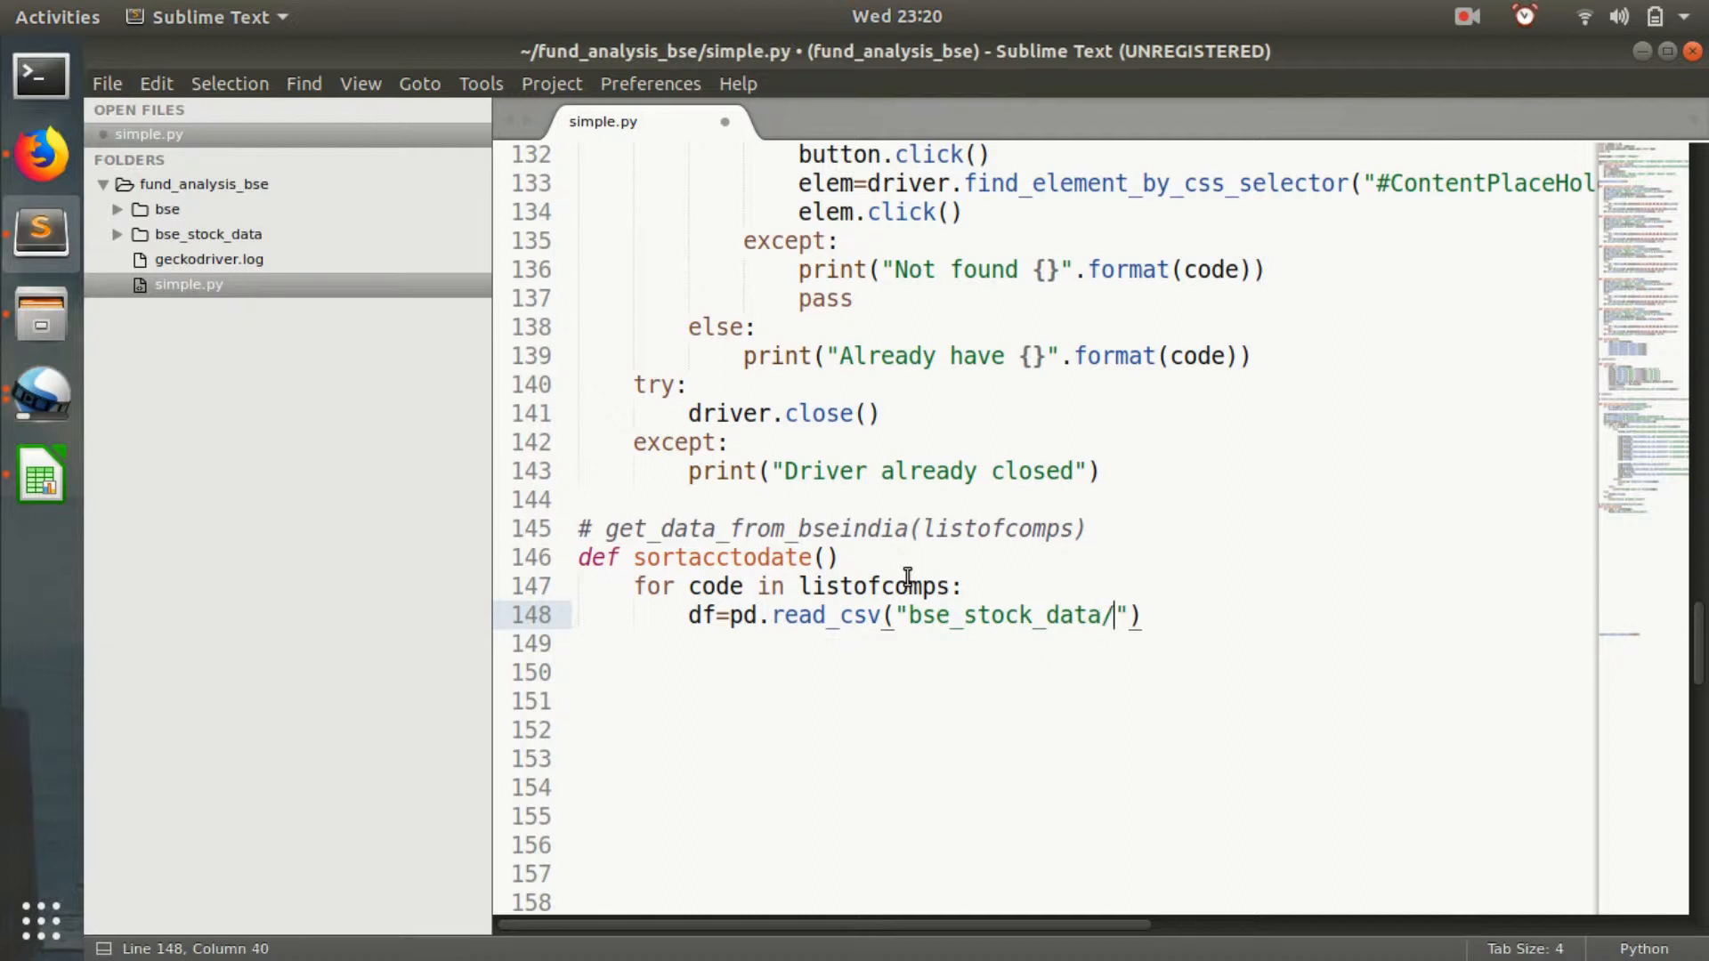
text({})
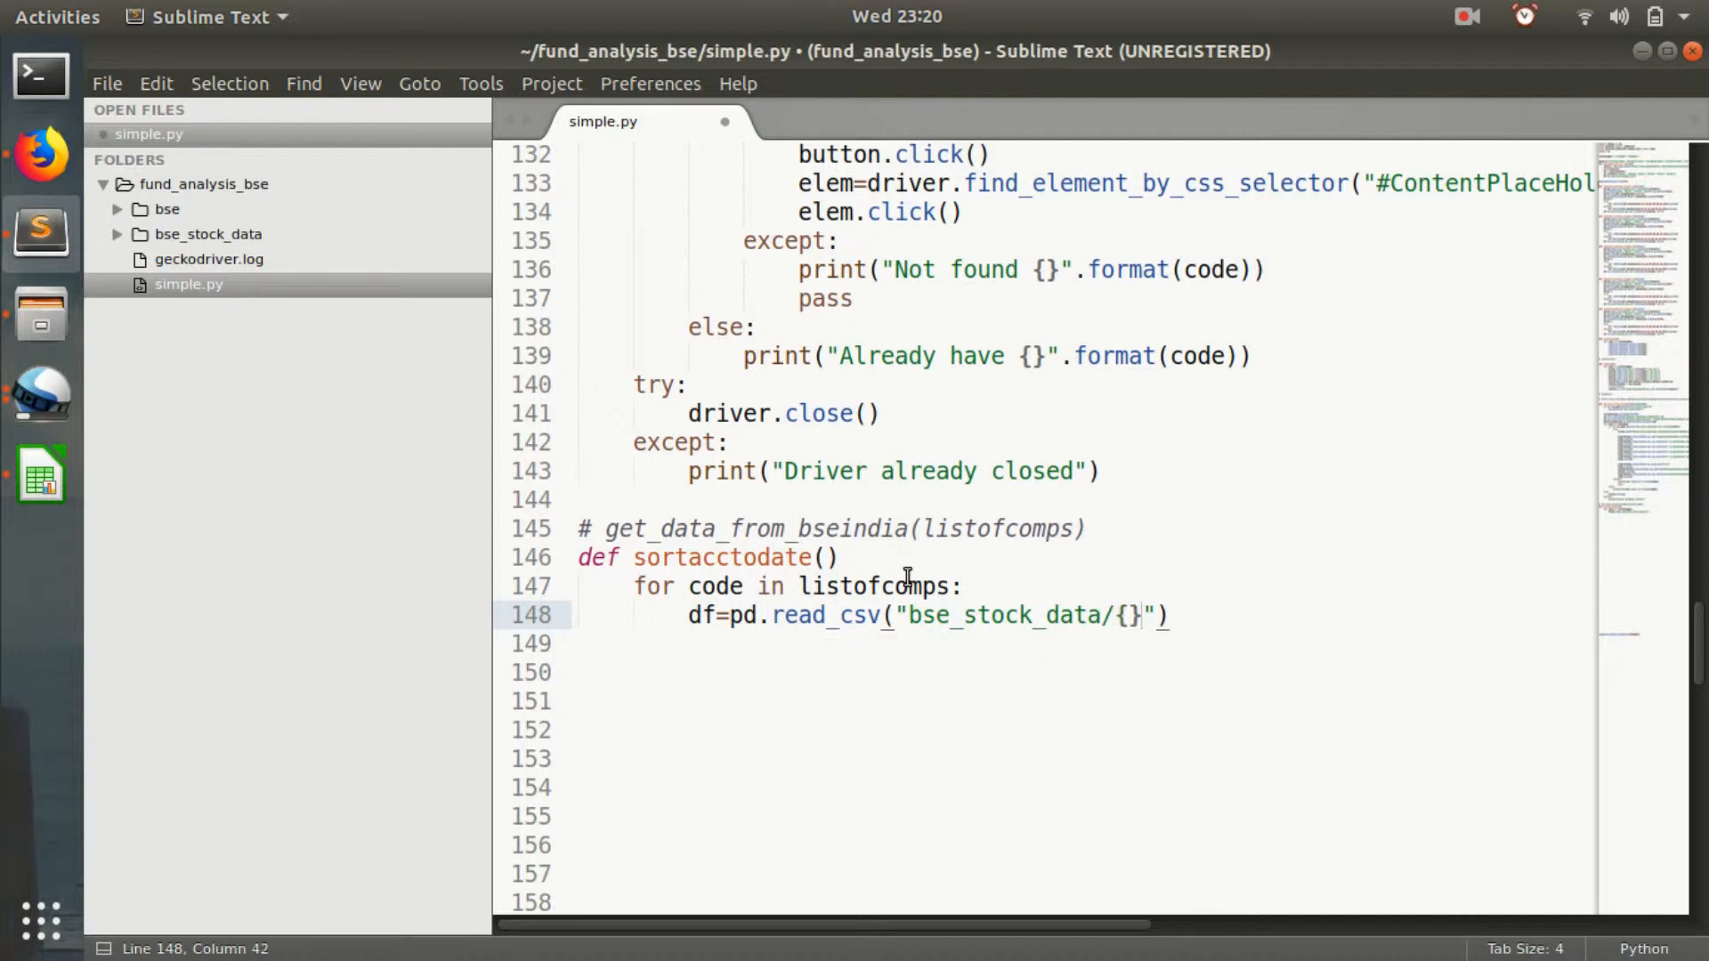
text(.sc)
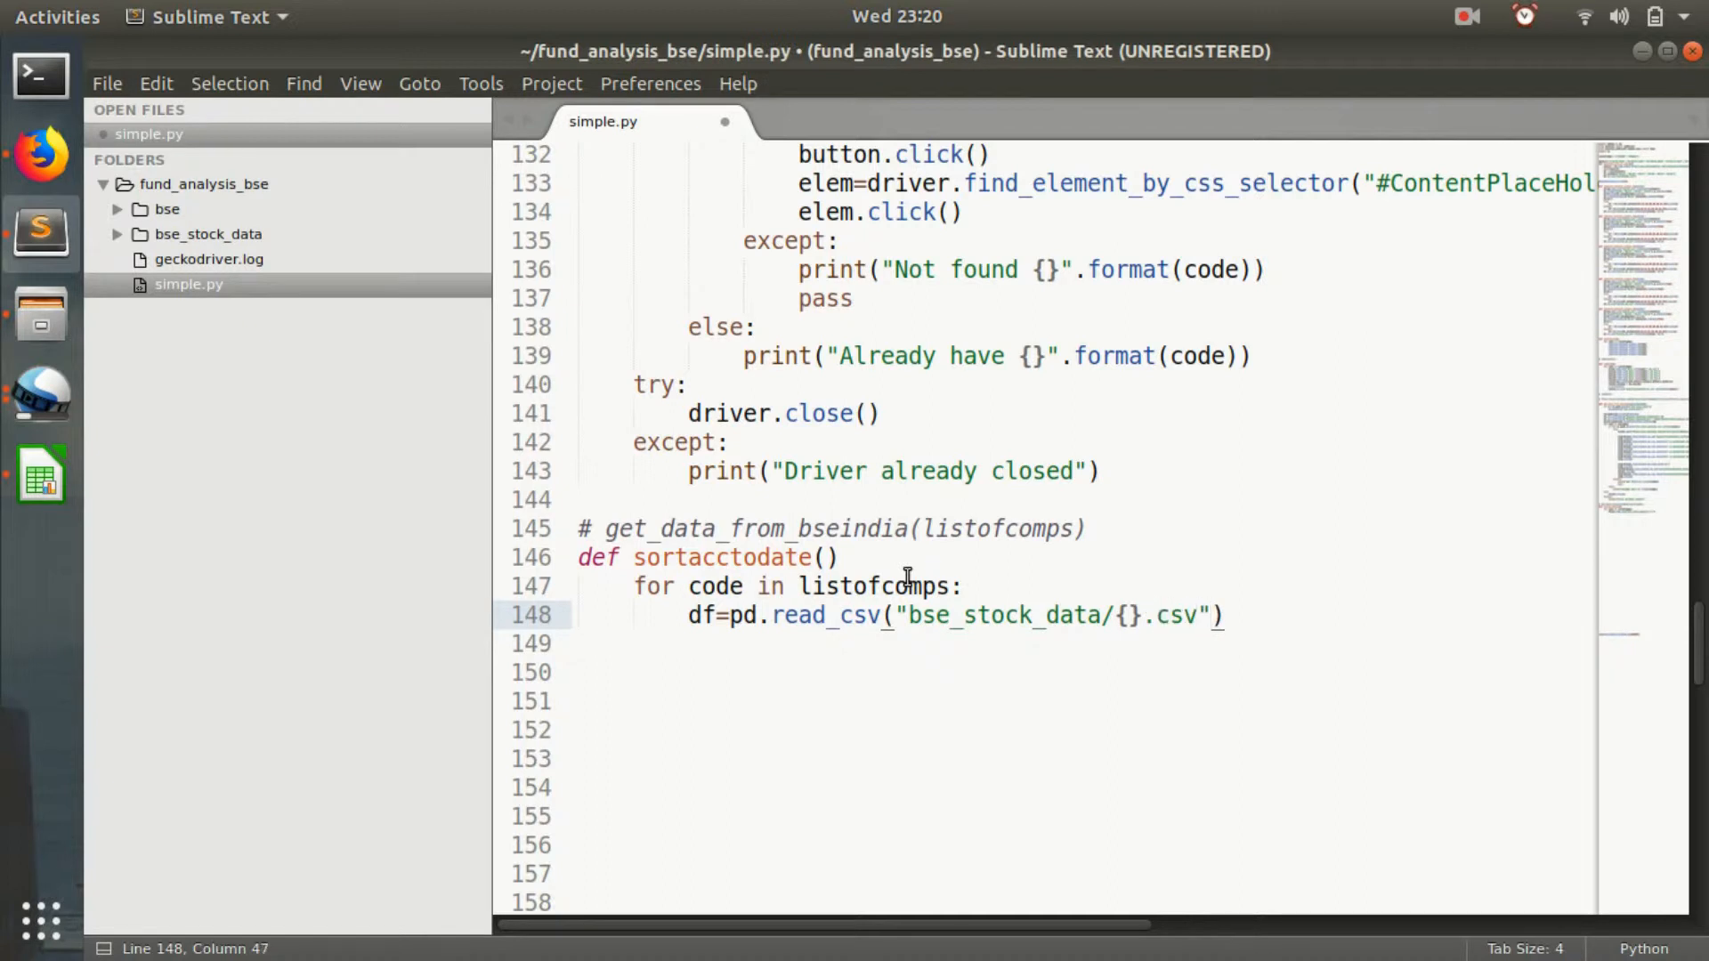
key(ctrl+s)
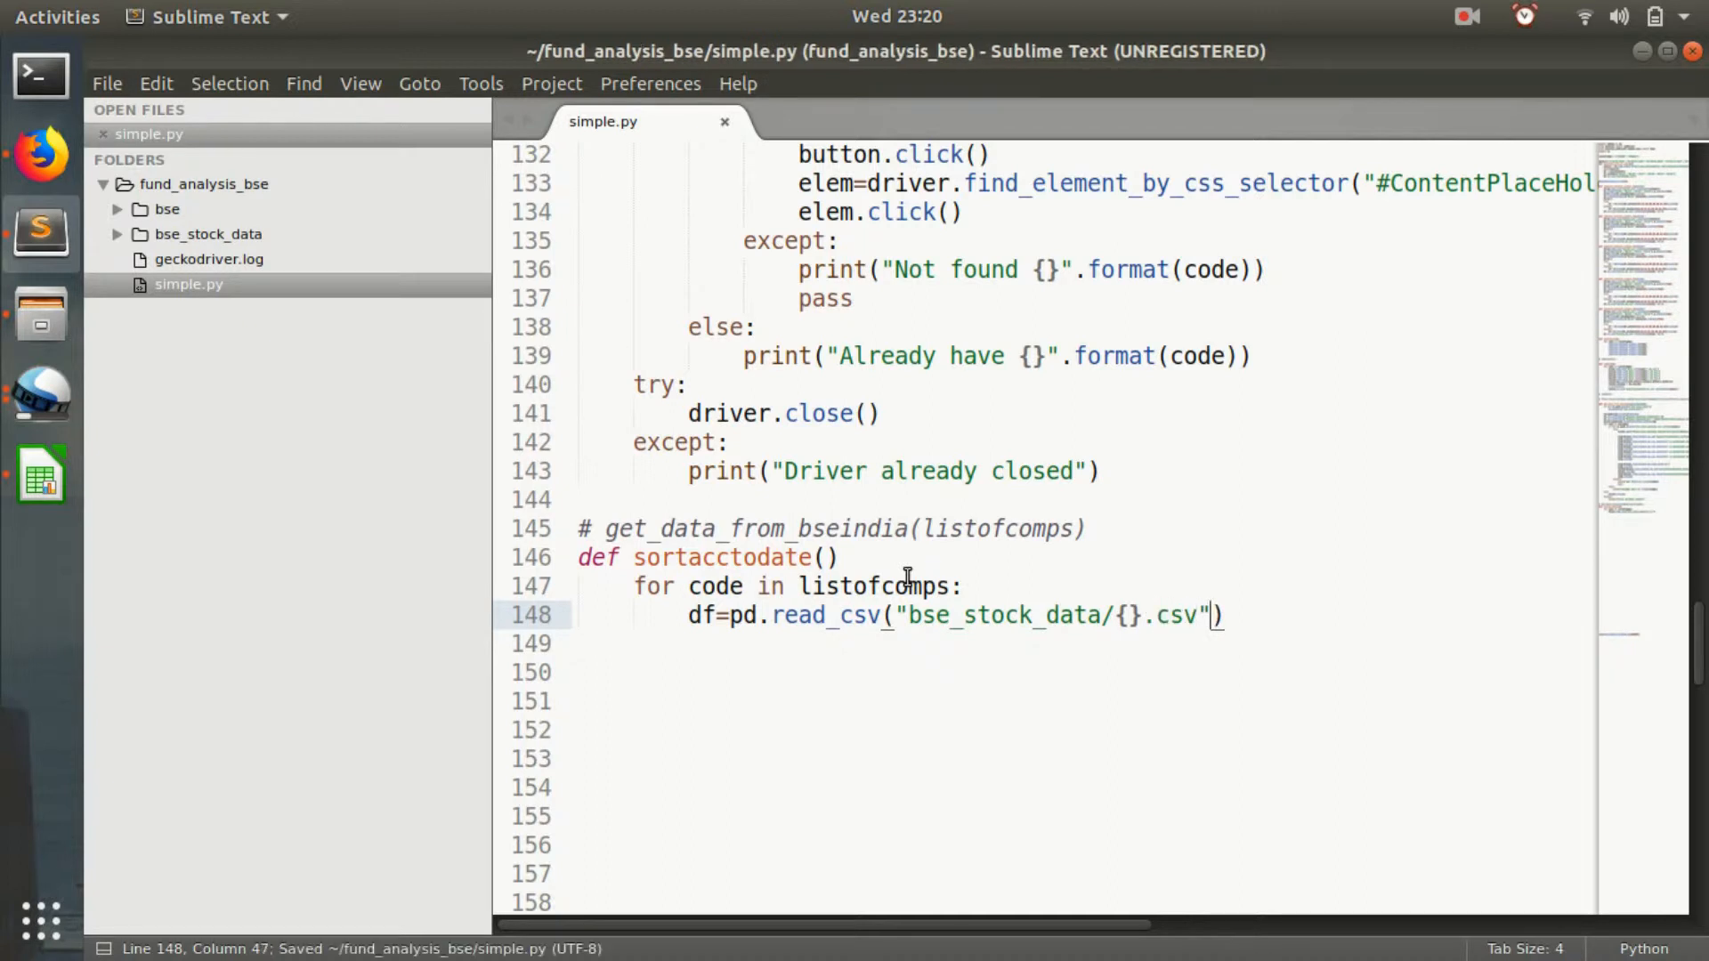
Finish the read_csv path with .format(code) and begin a new line.
text(.format()
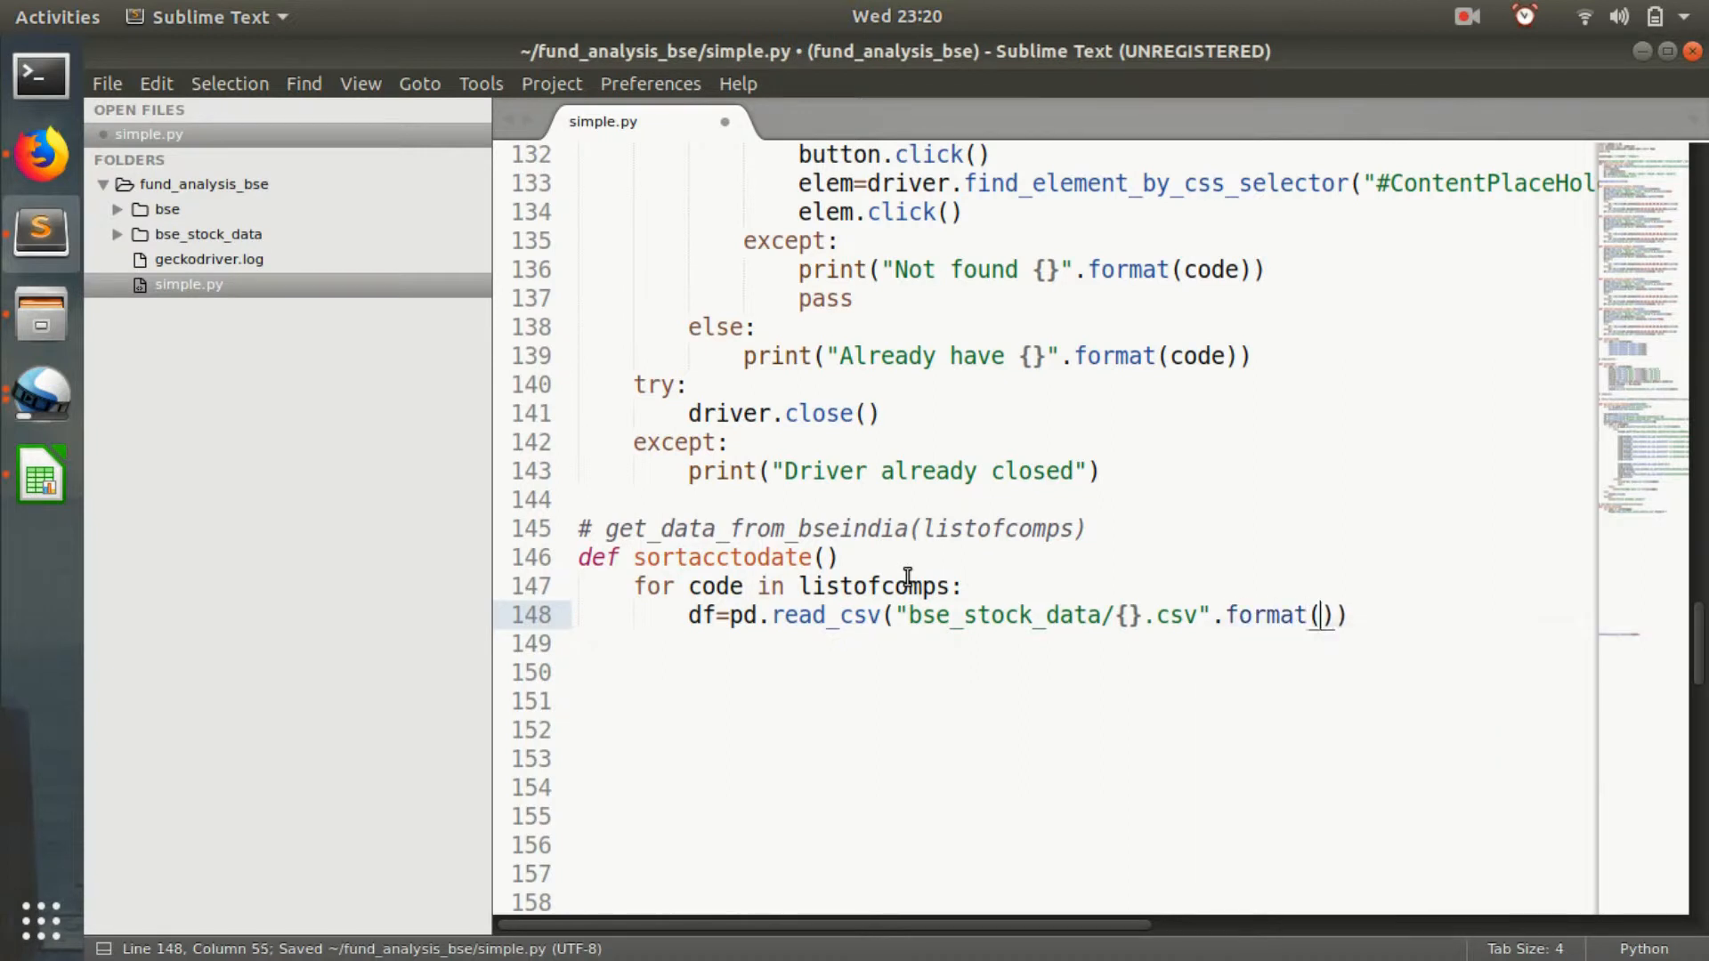
text(code)
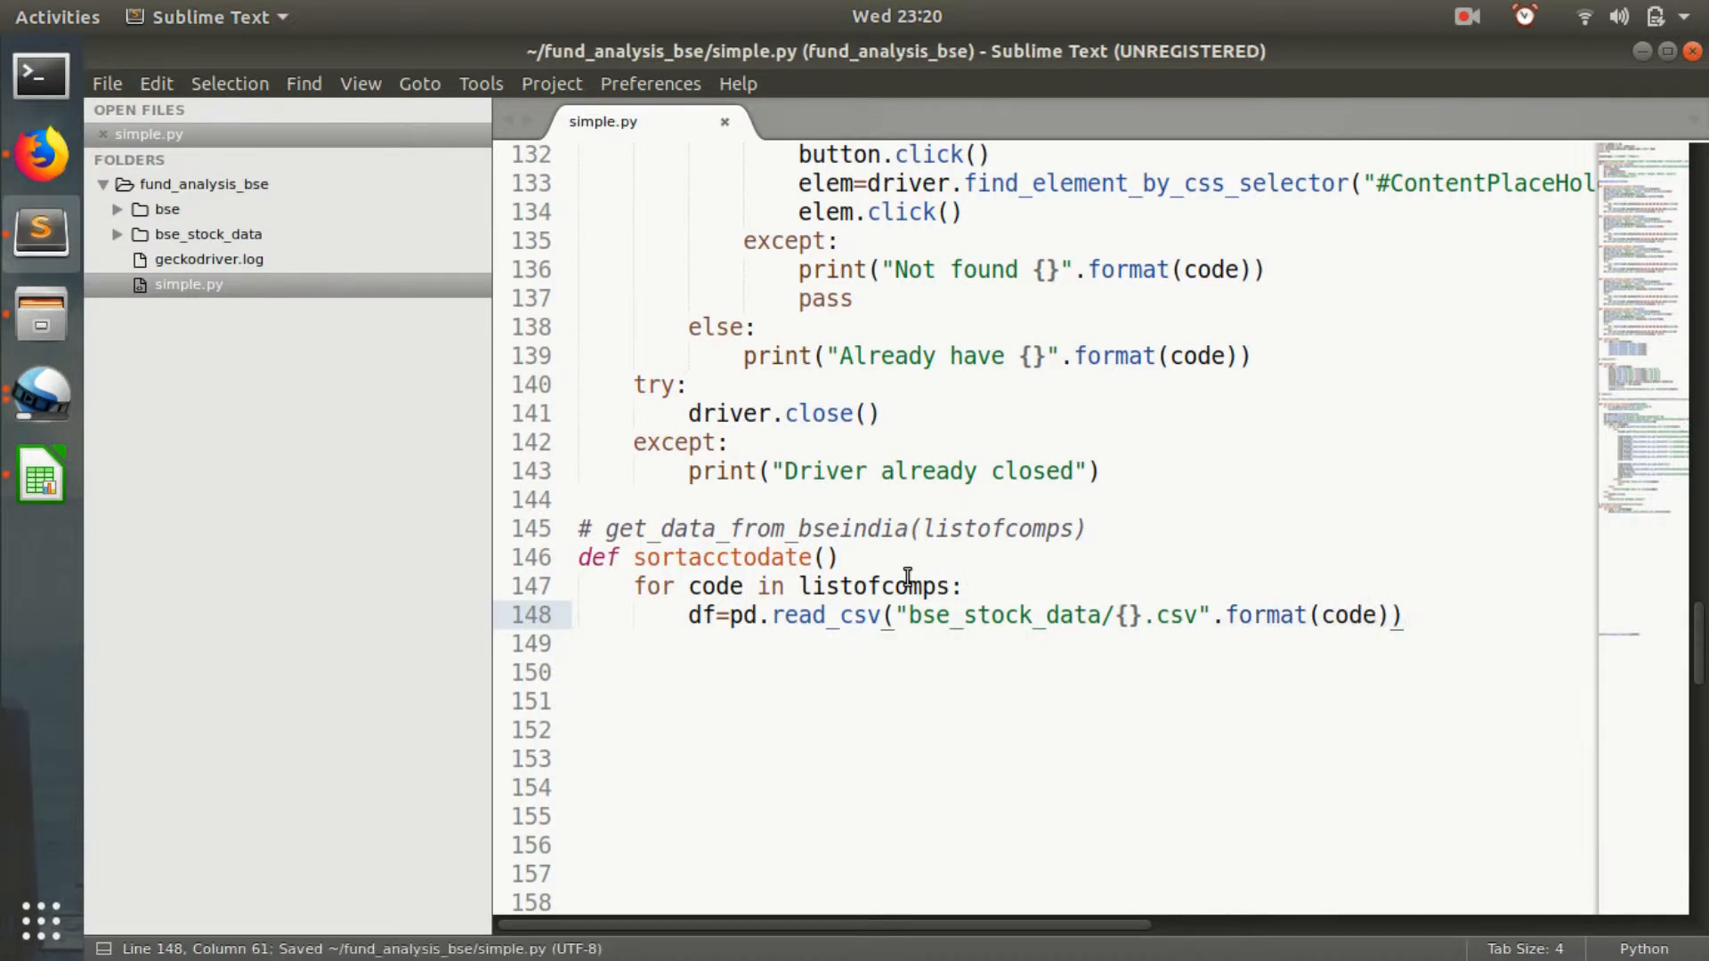
key(Return)
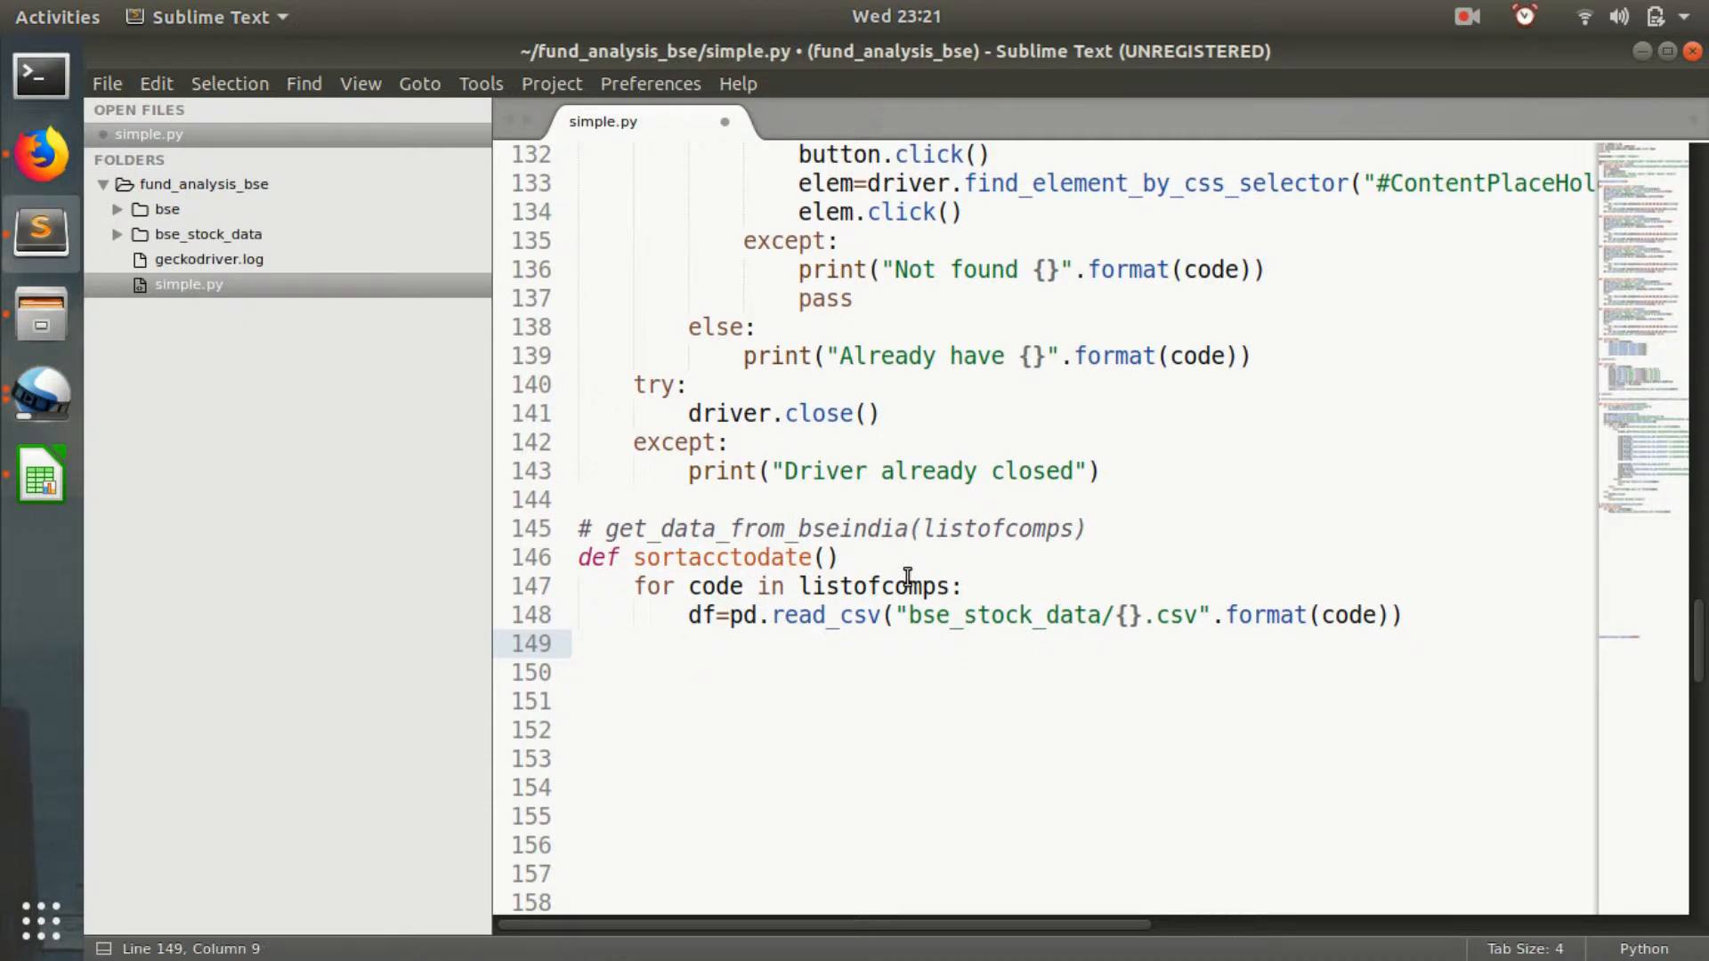
Add df.set_index("Date",inplace=True) inside the loop using autocompletion.
text(df.set_intd)
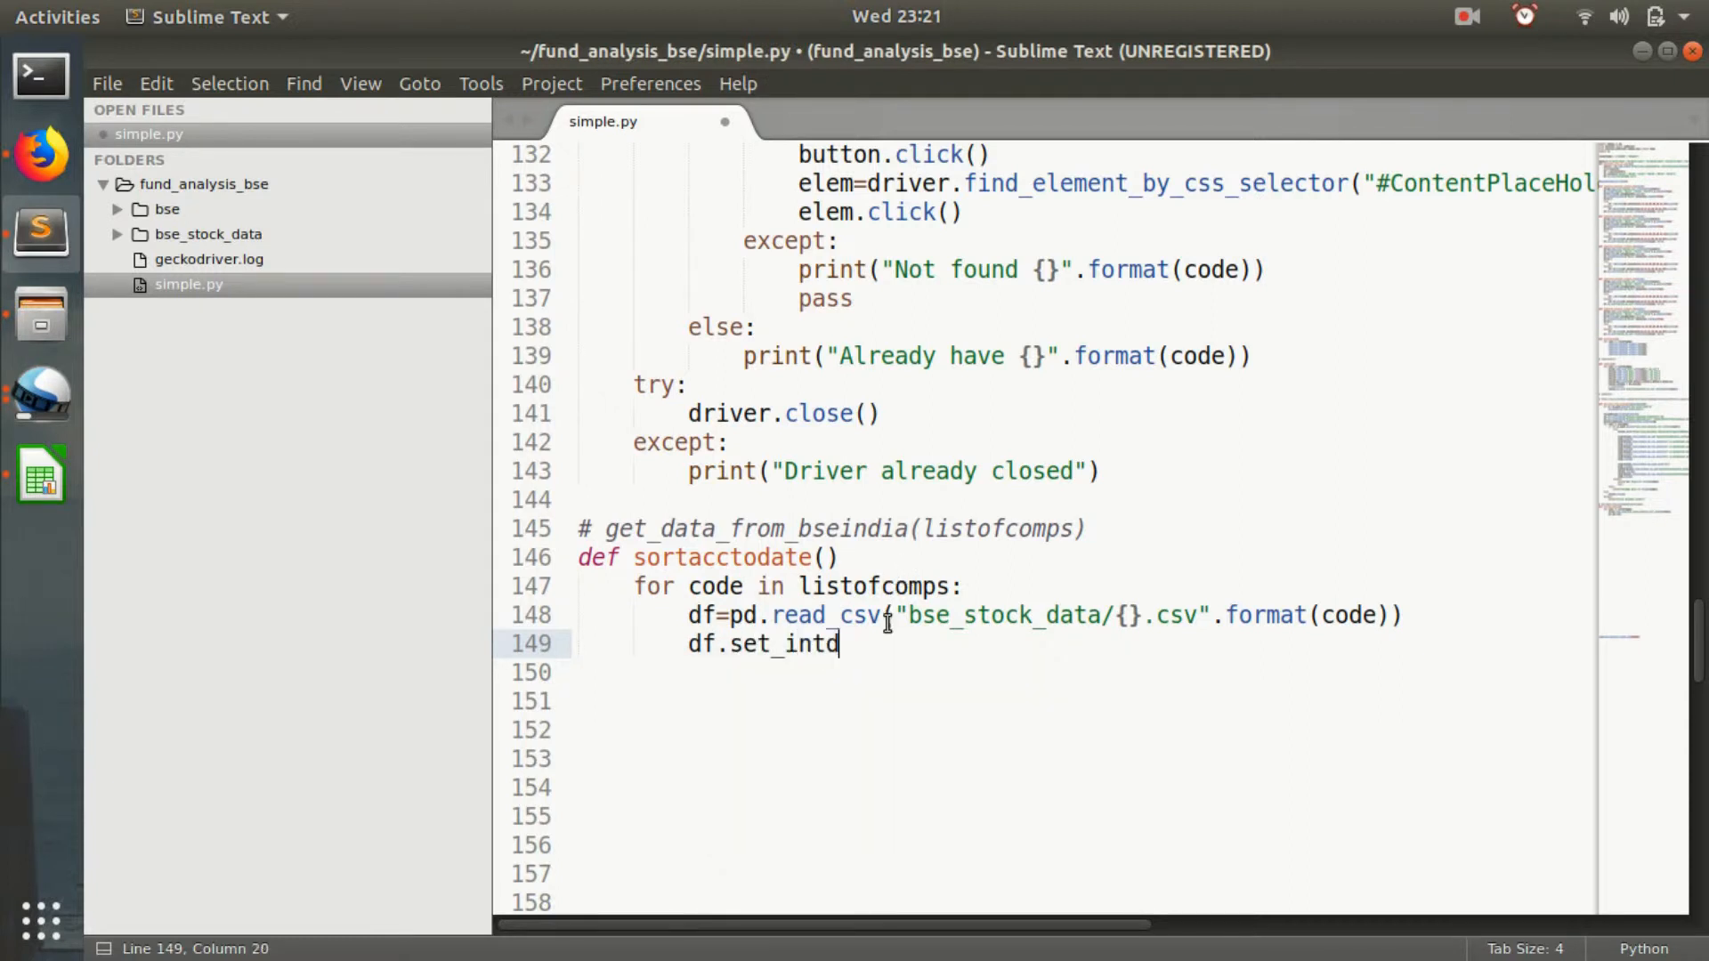
text(ex()
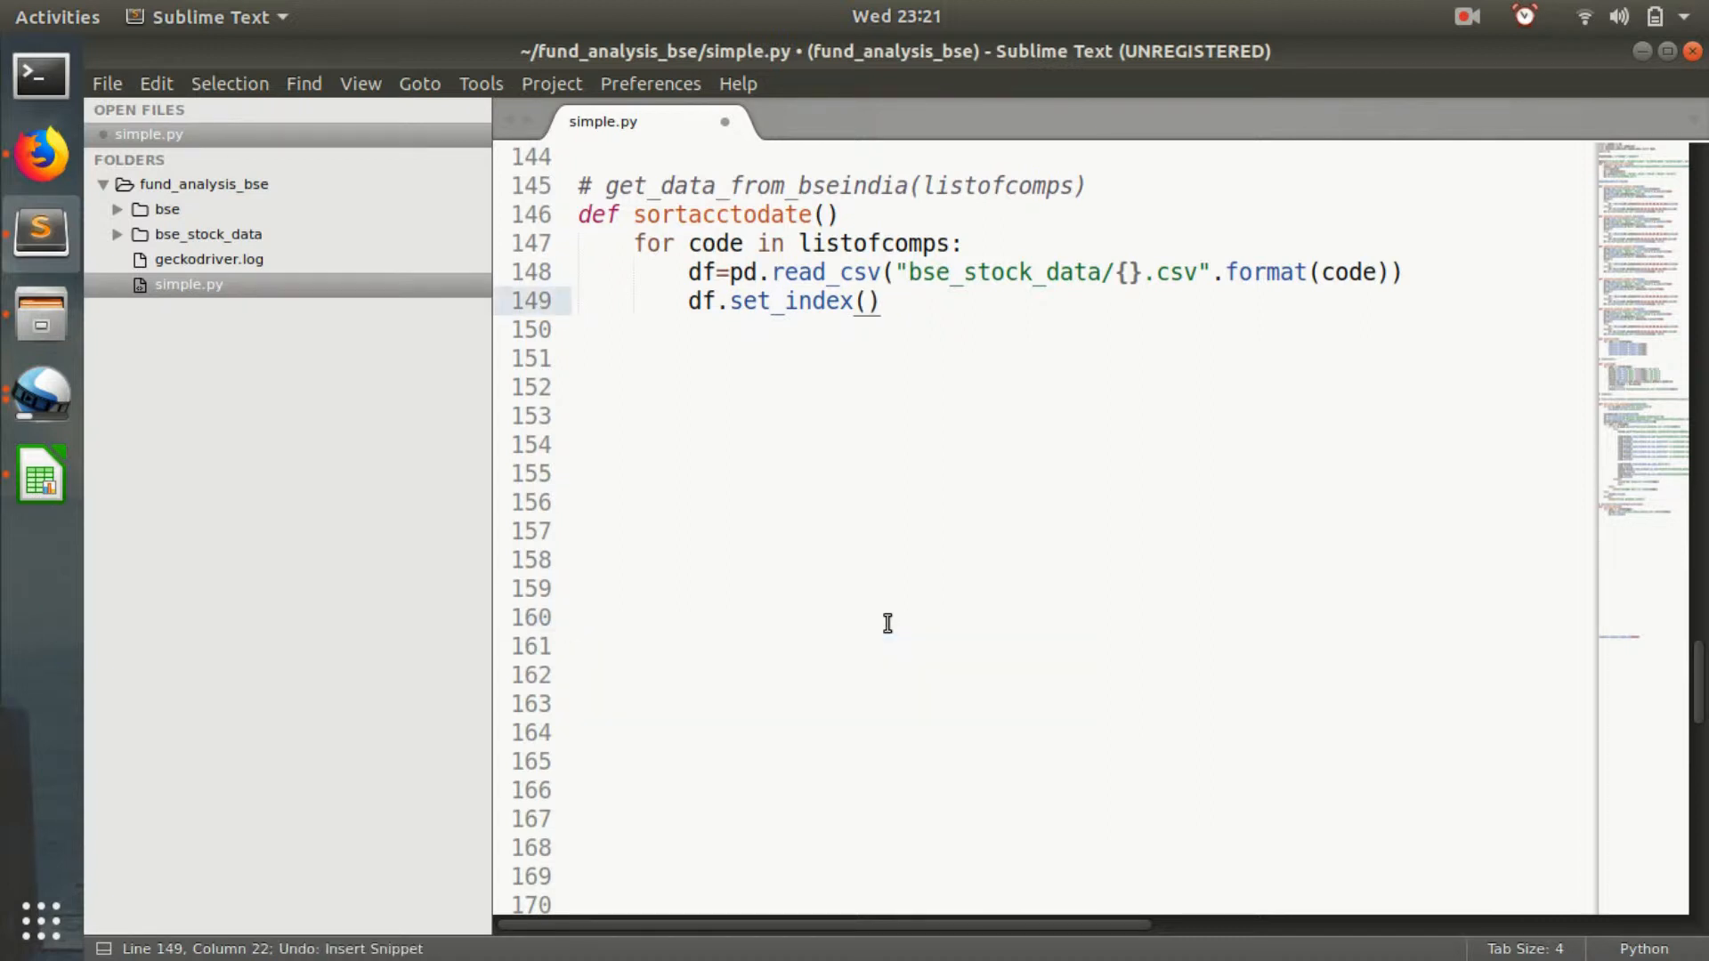
text("D")
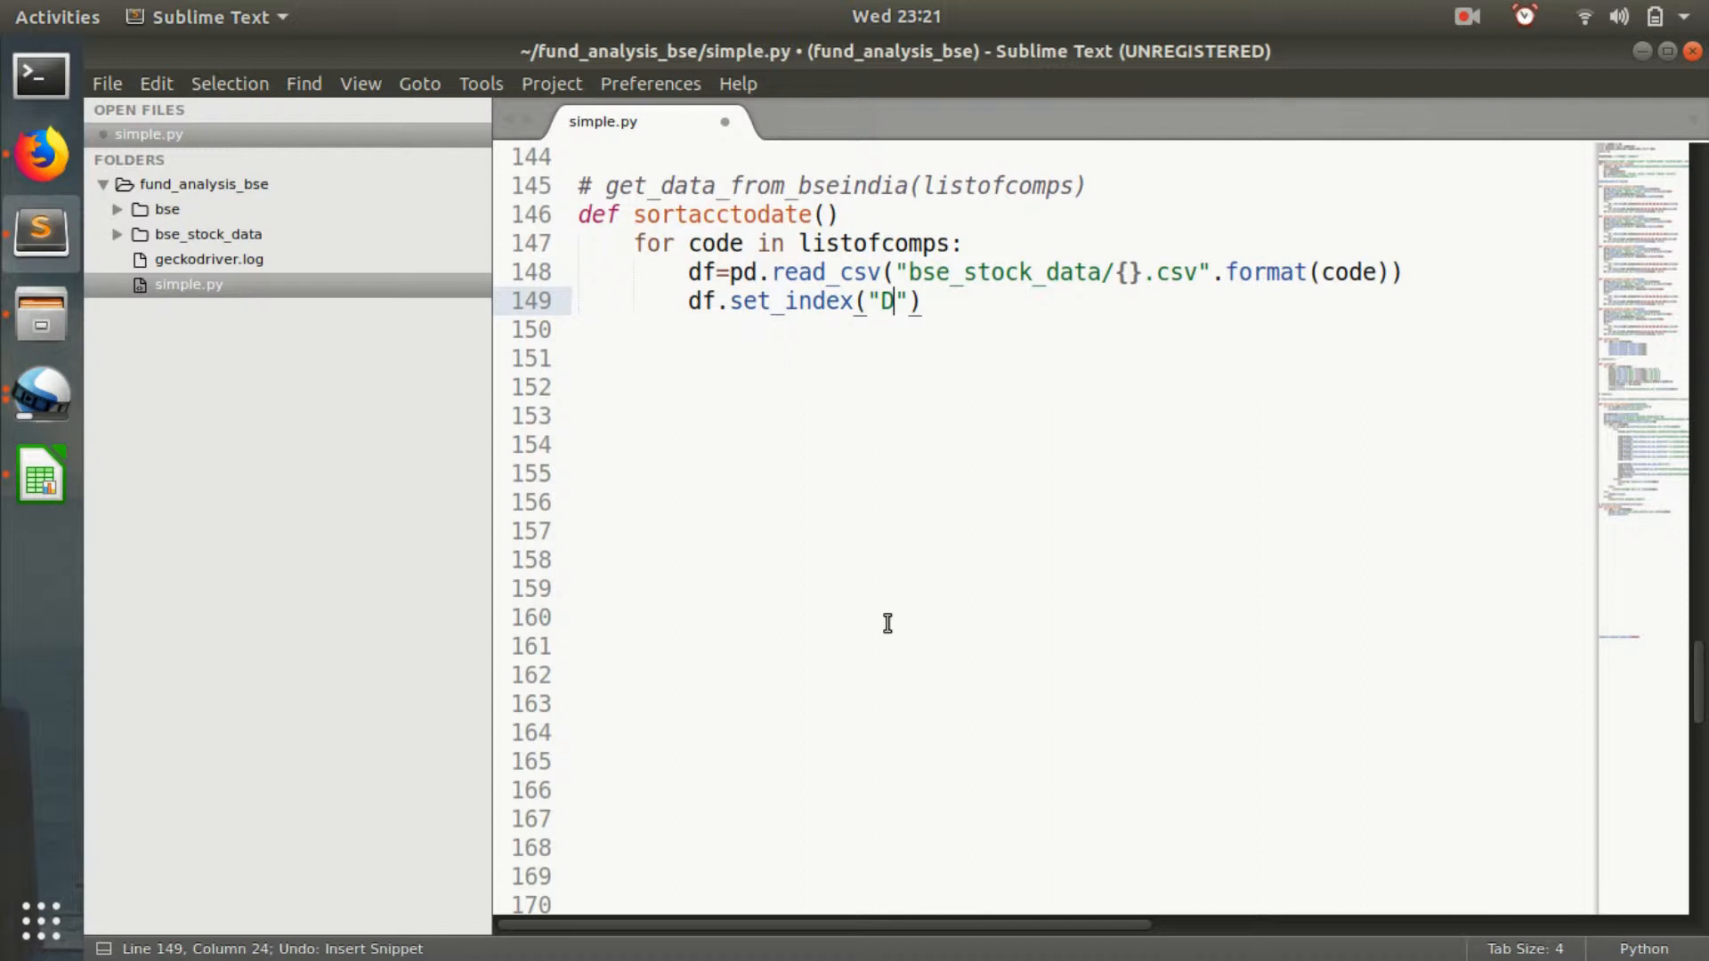
text(ate)
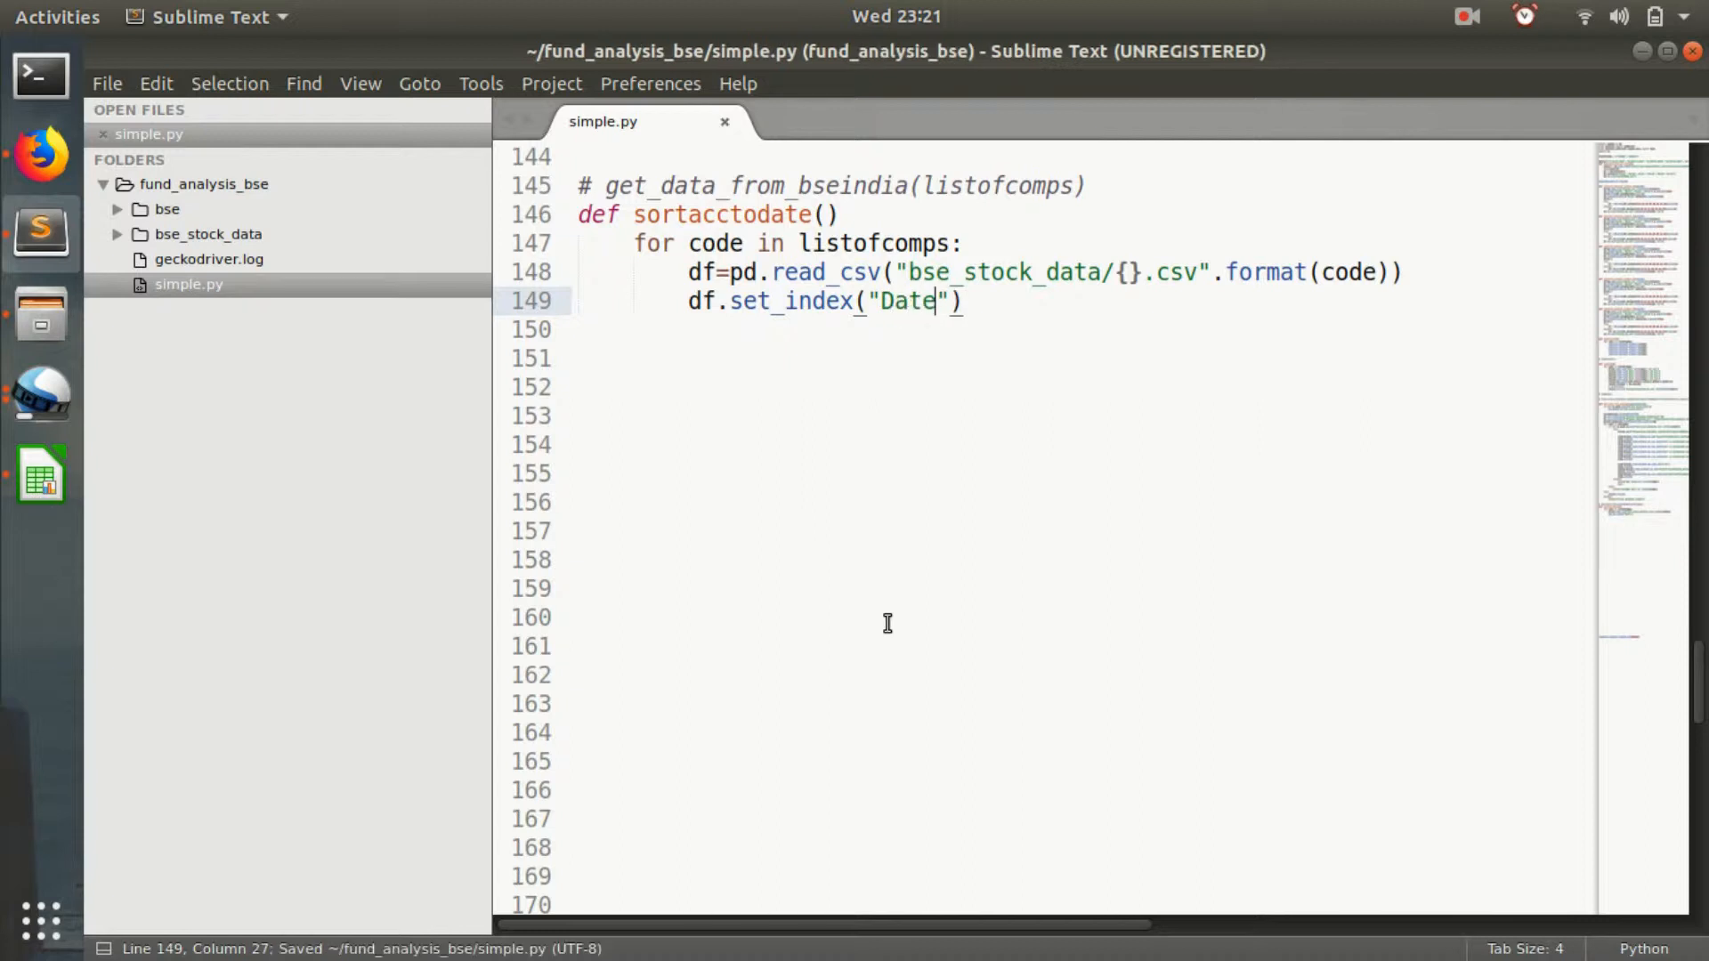
text(m)
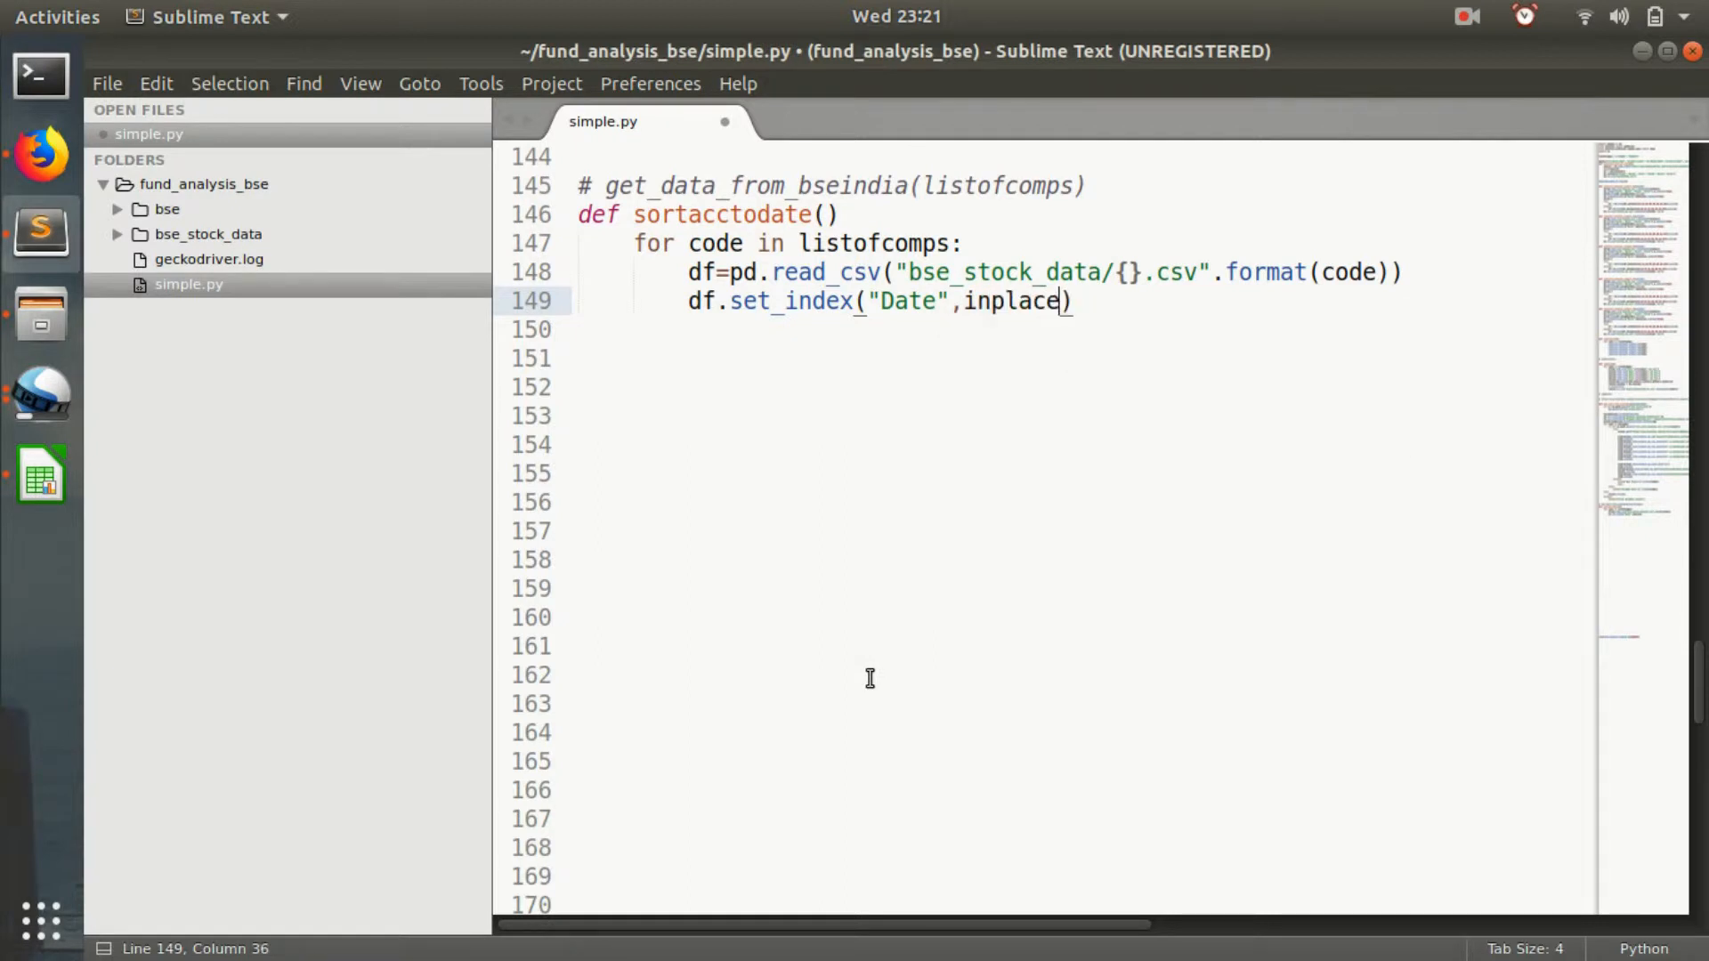
text(rue)
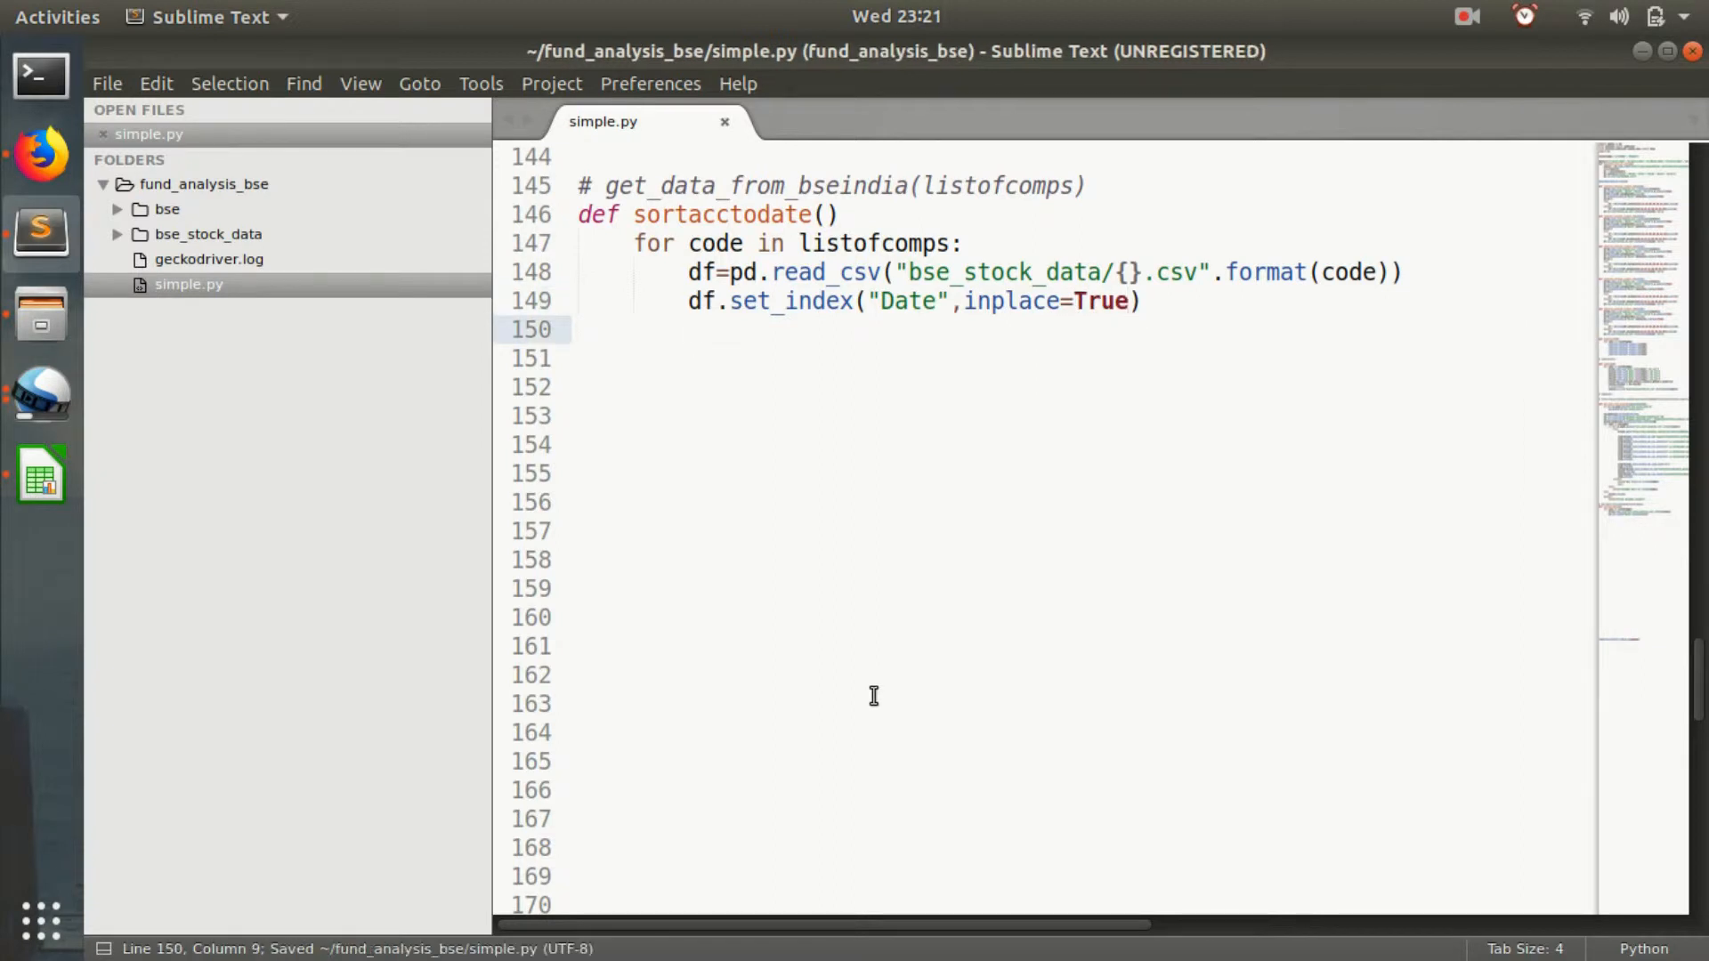
text(d)
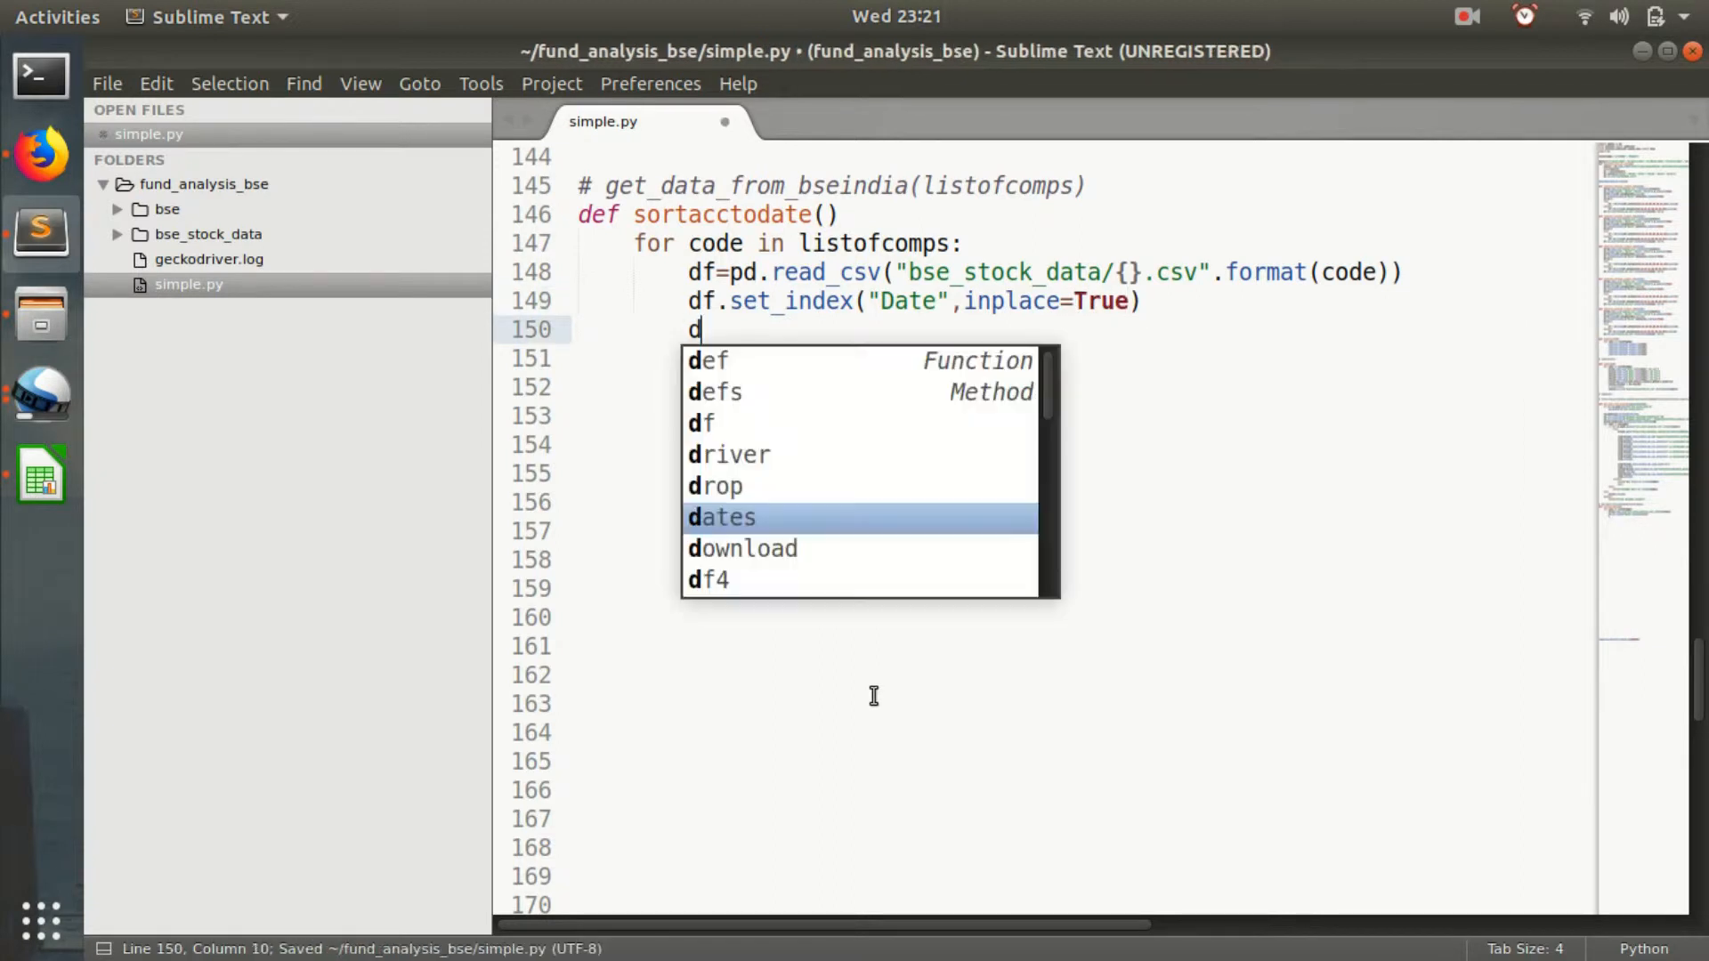
Add df.rename(columns={"Close Price":code},inplace=True) to the loop.
text(f.rename)
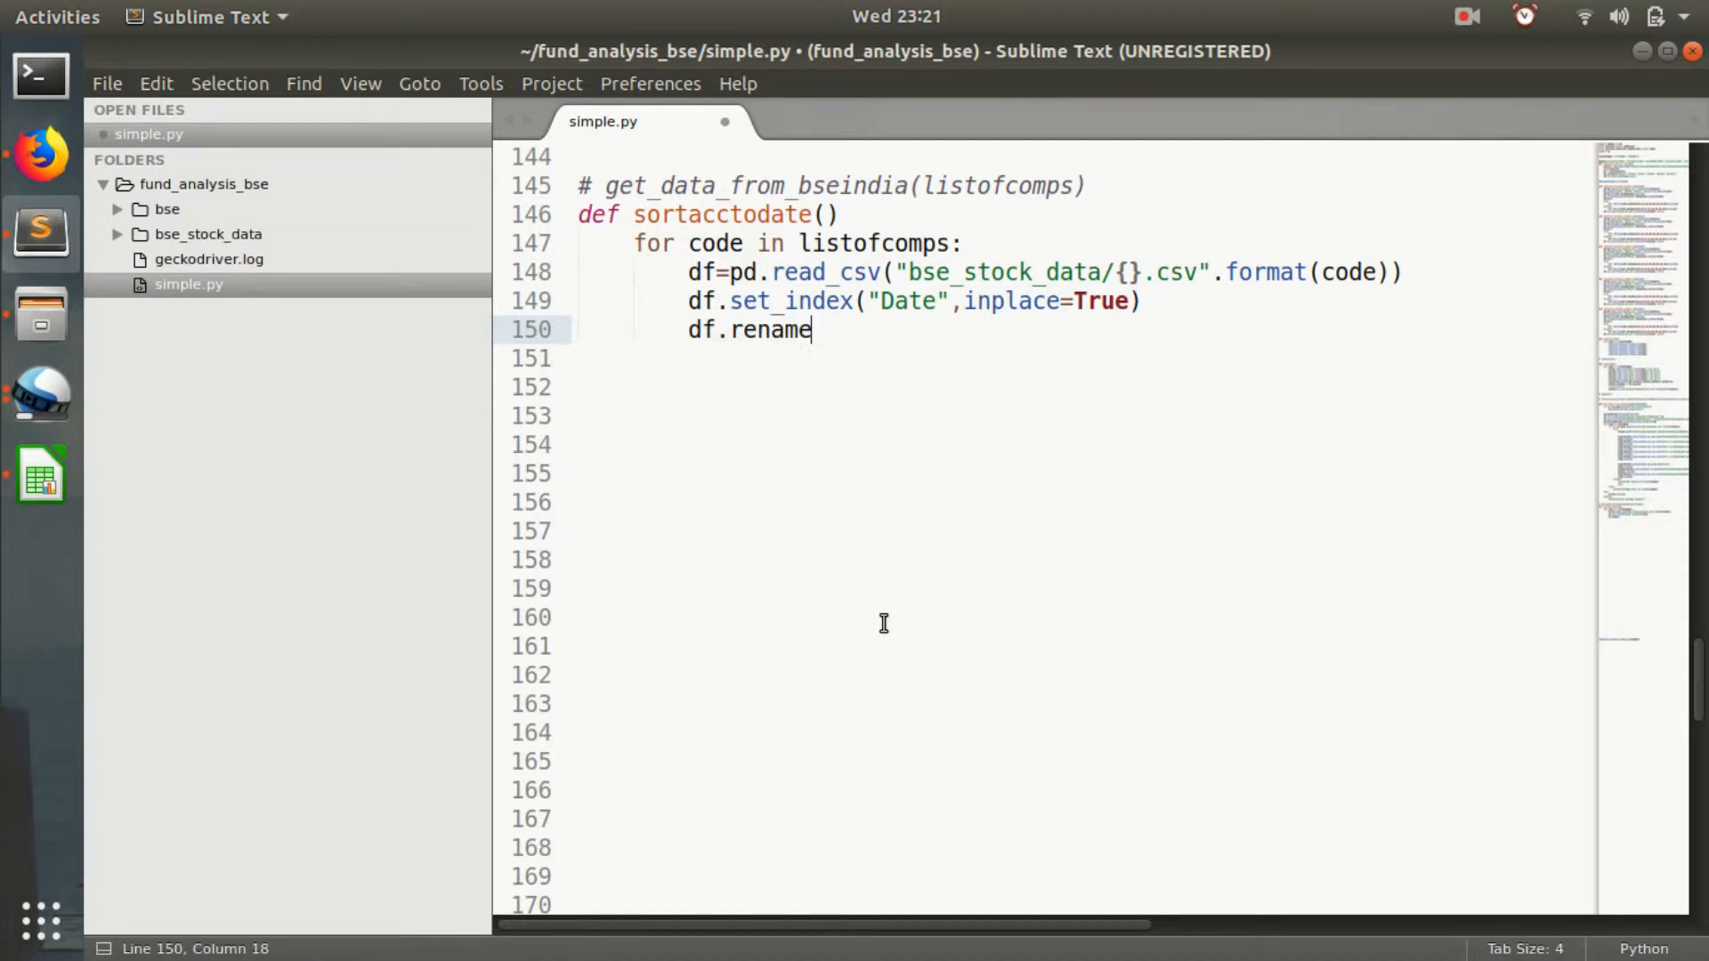
text(()
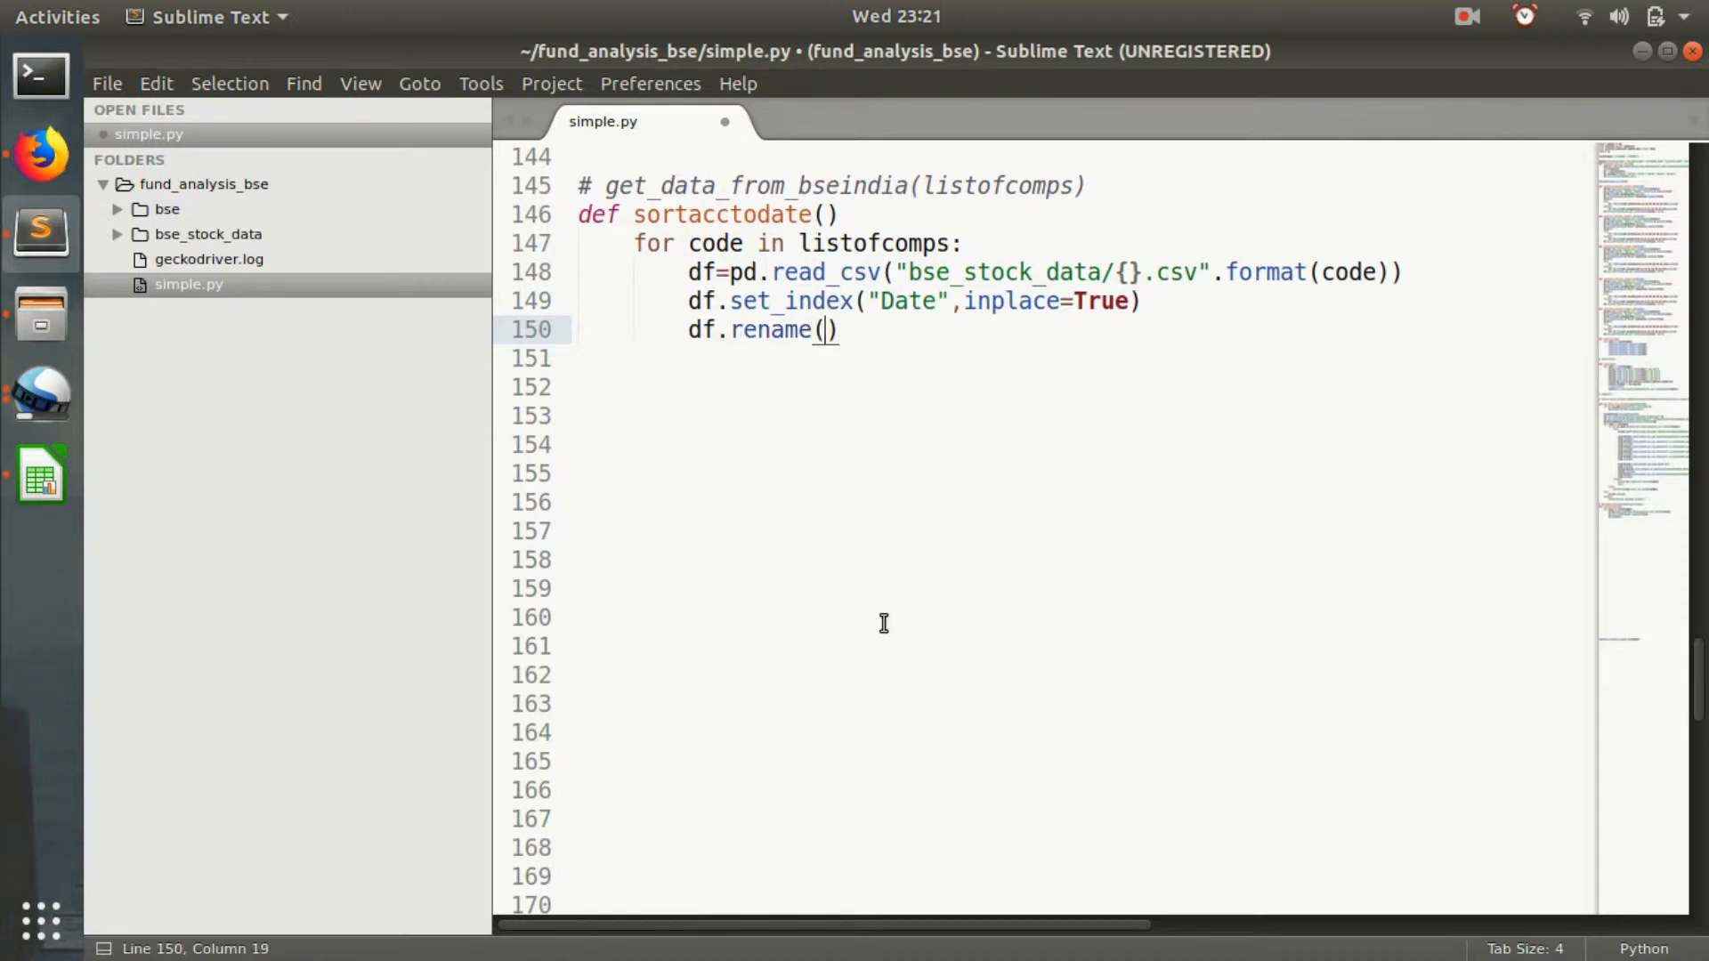
text(columns=)
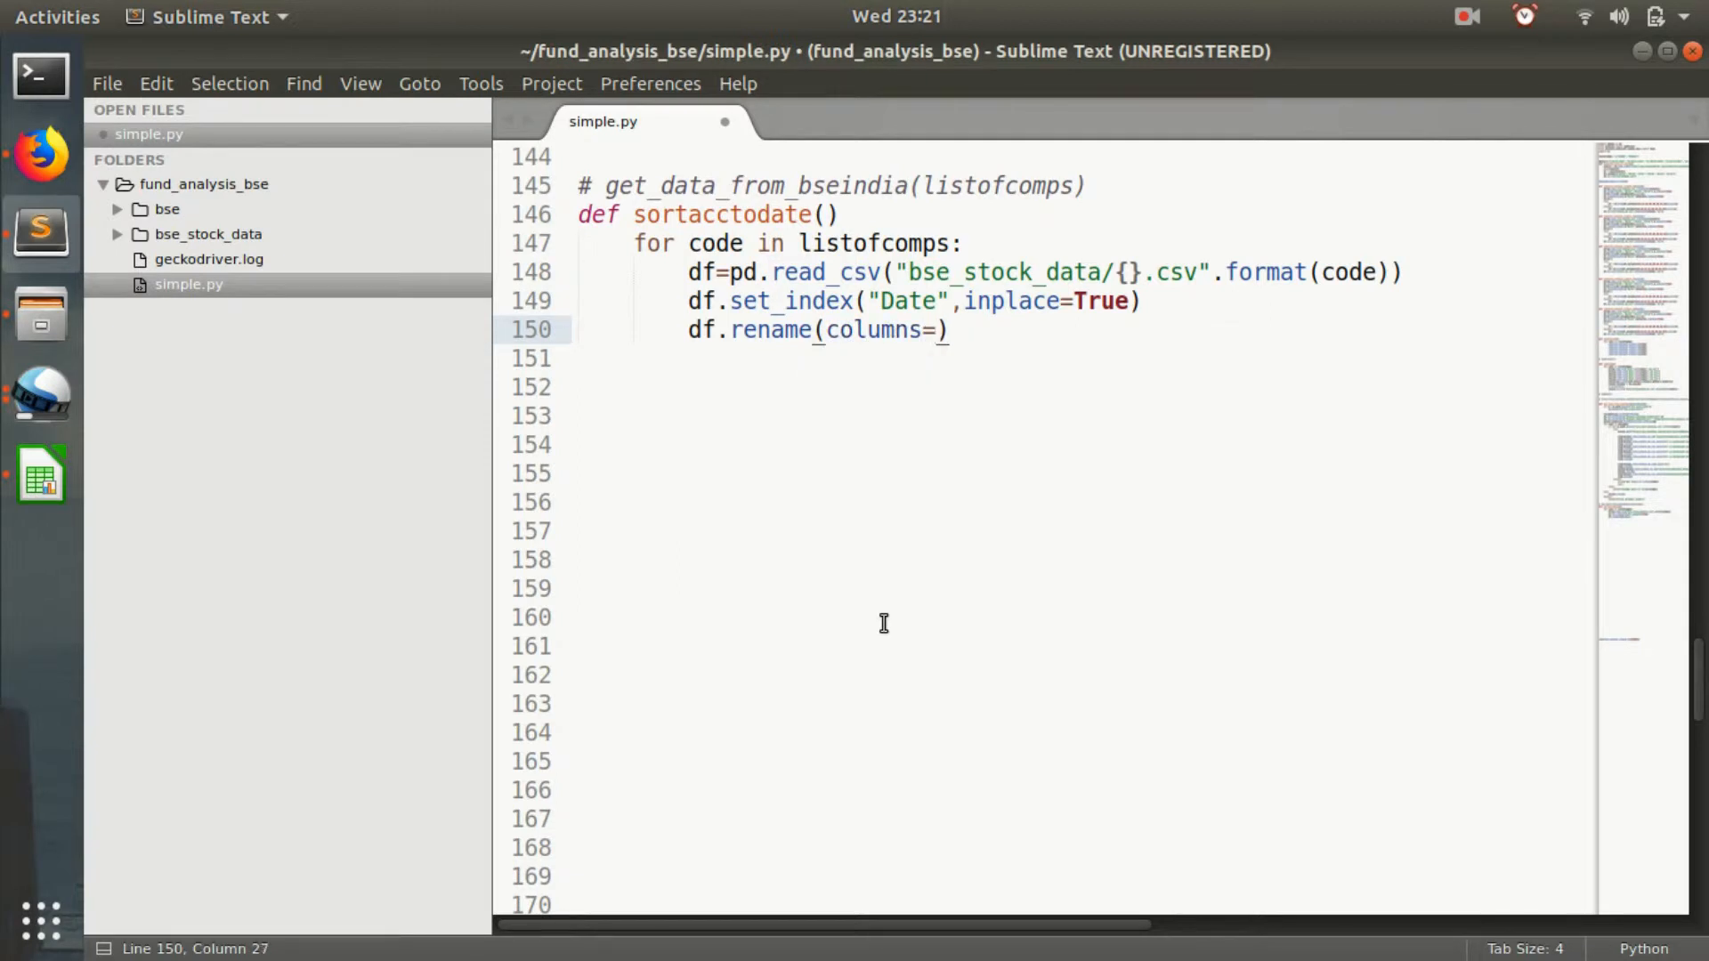
text({})
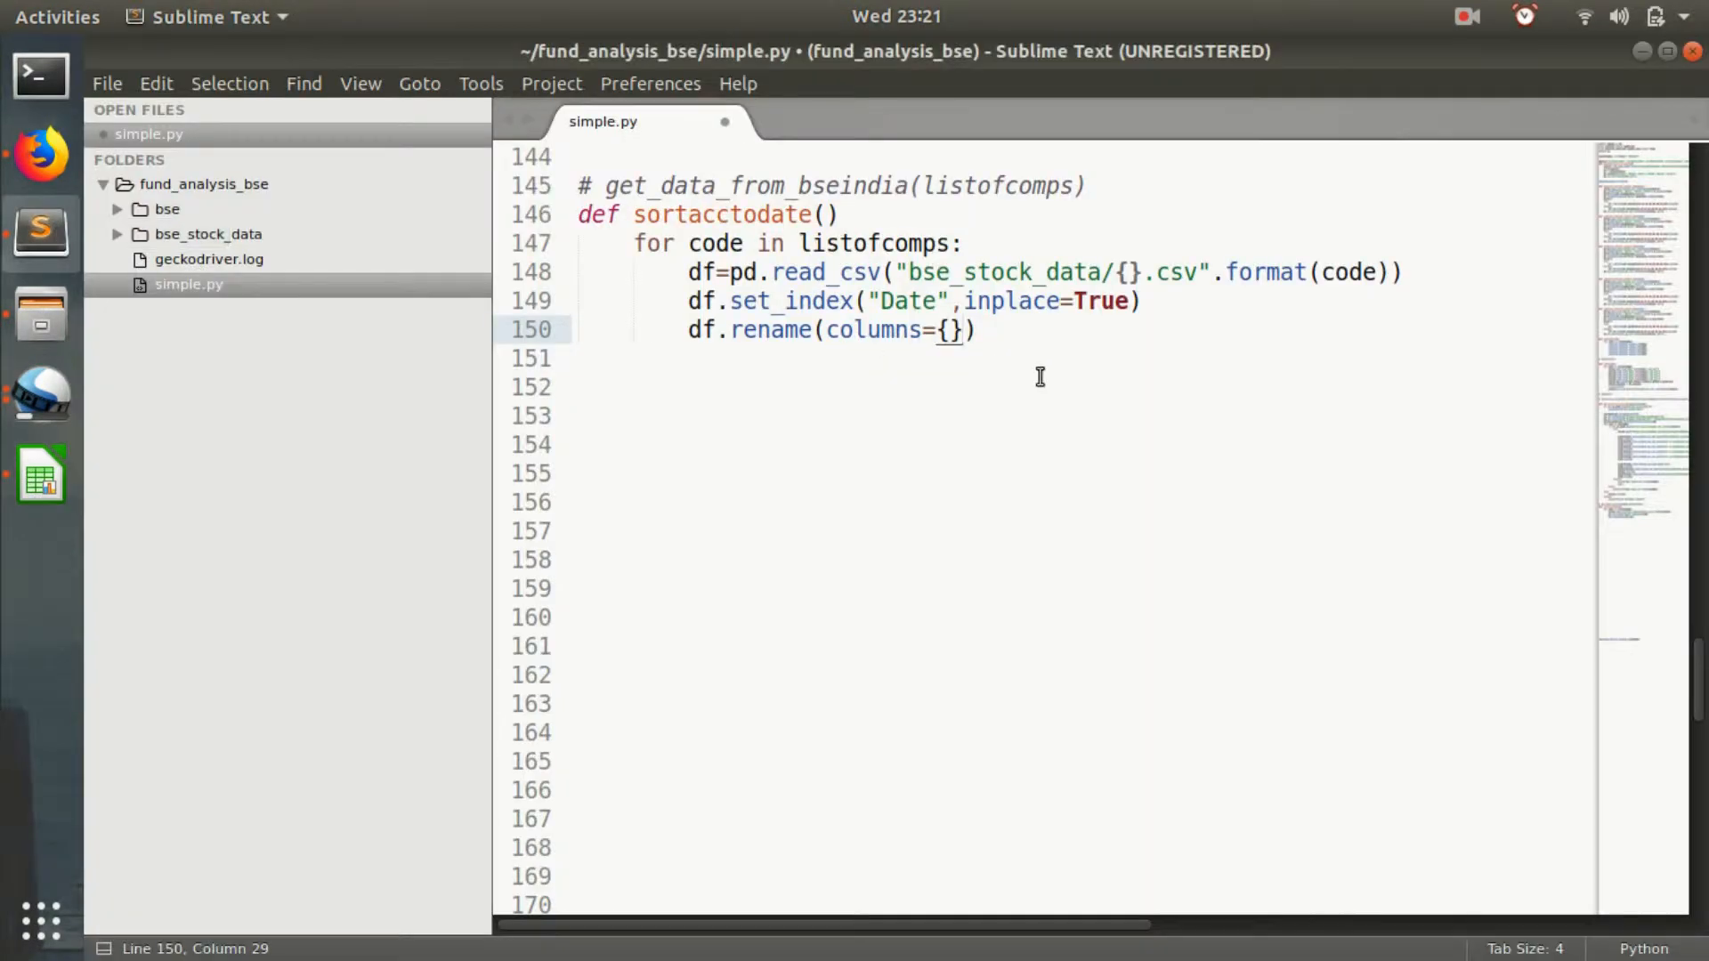
text(")
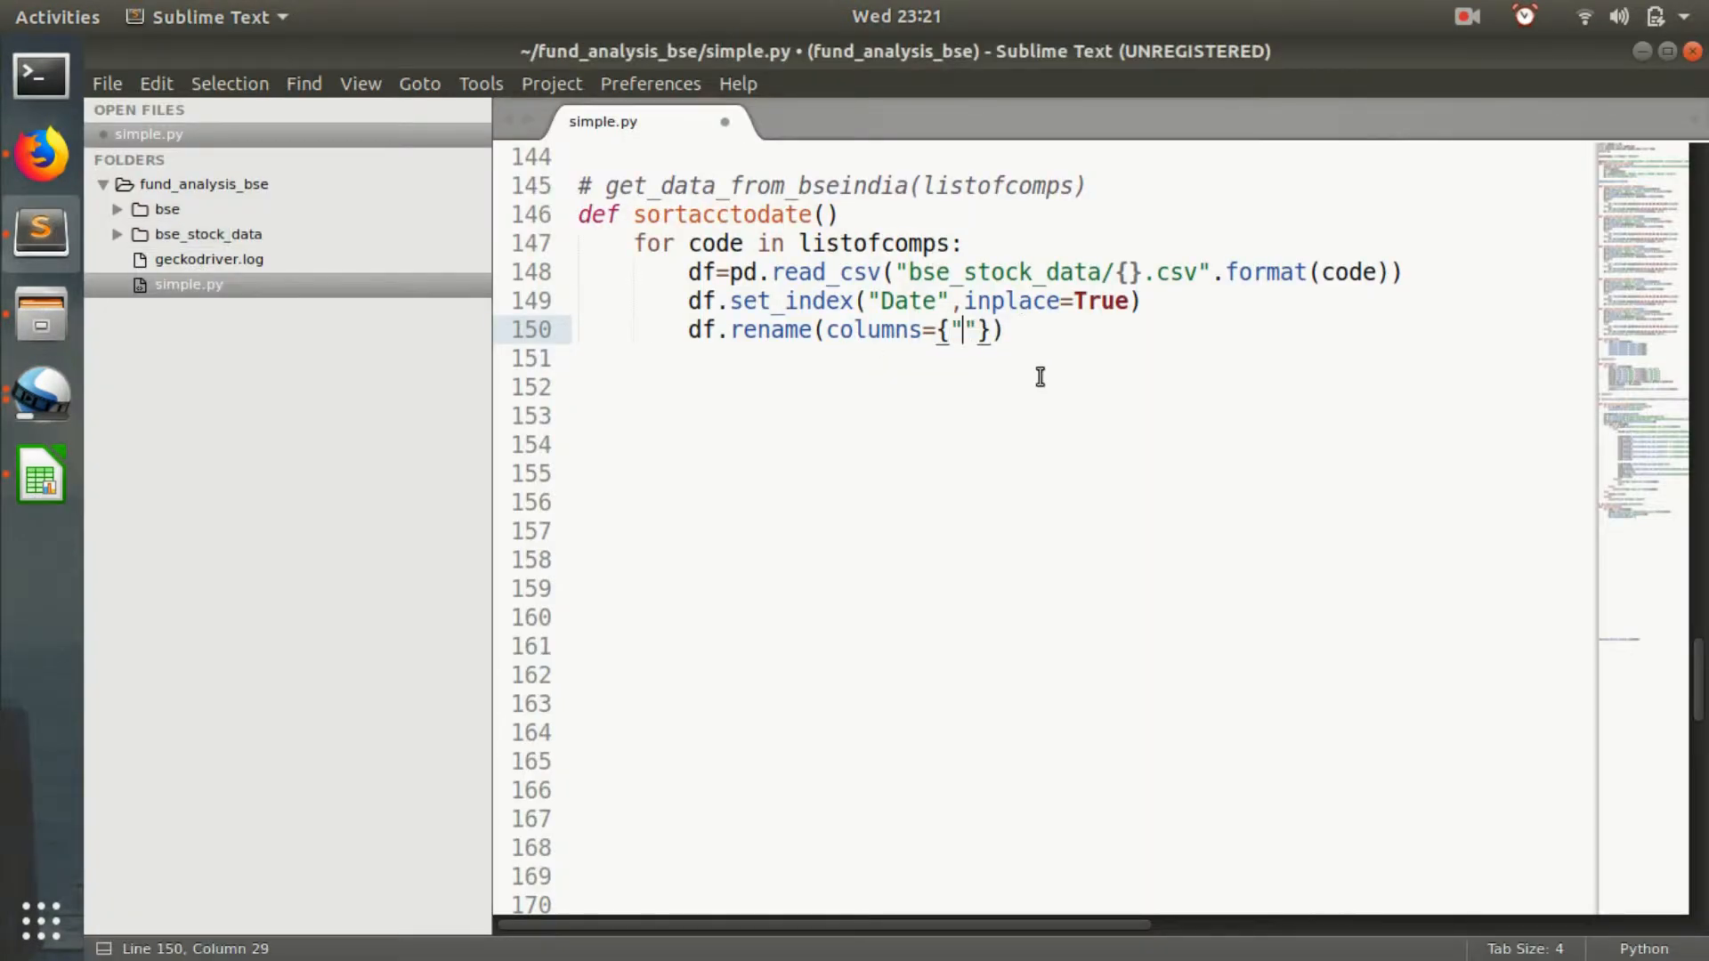
text(Close)
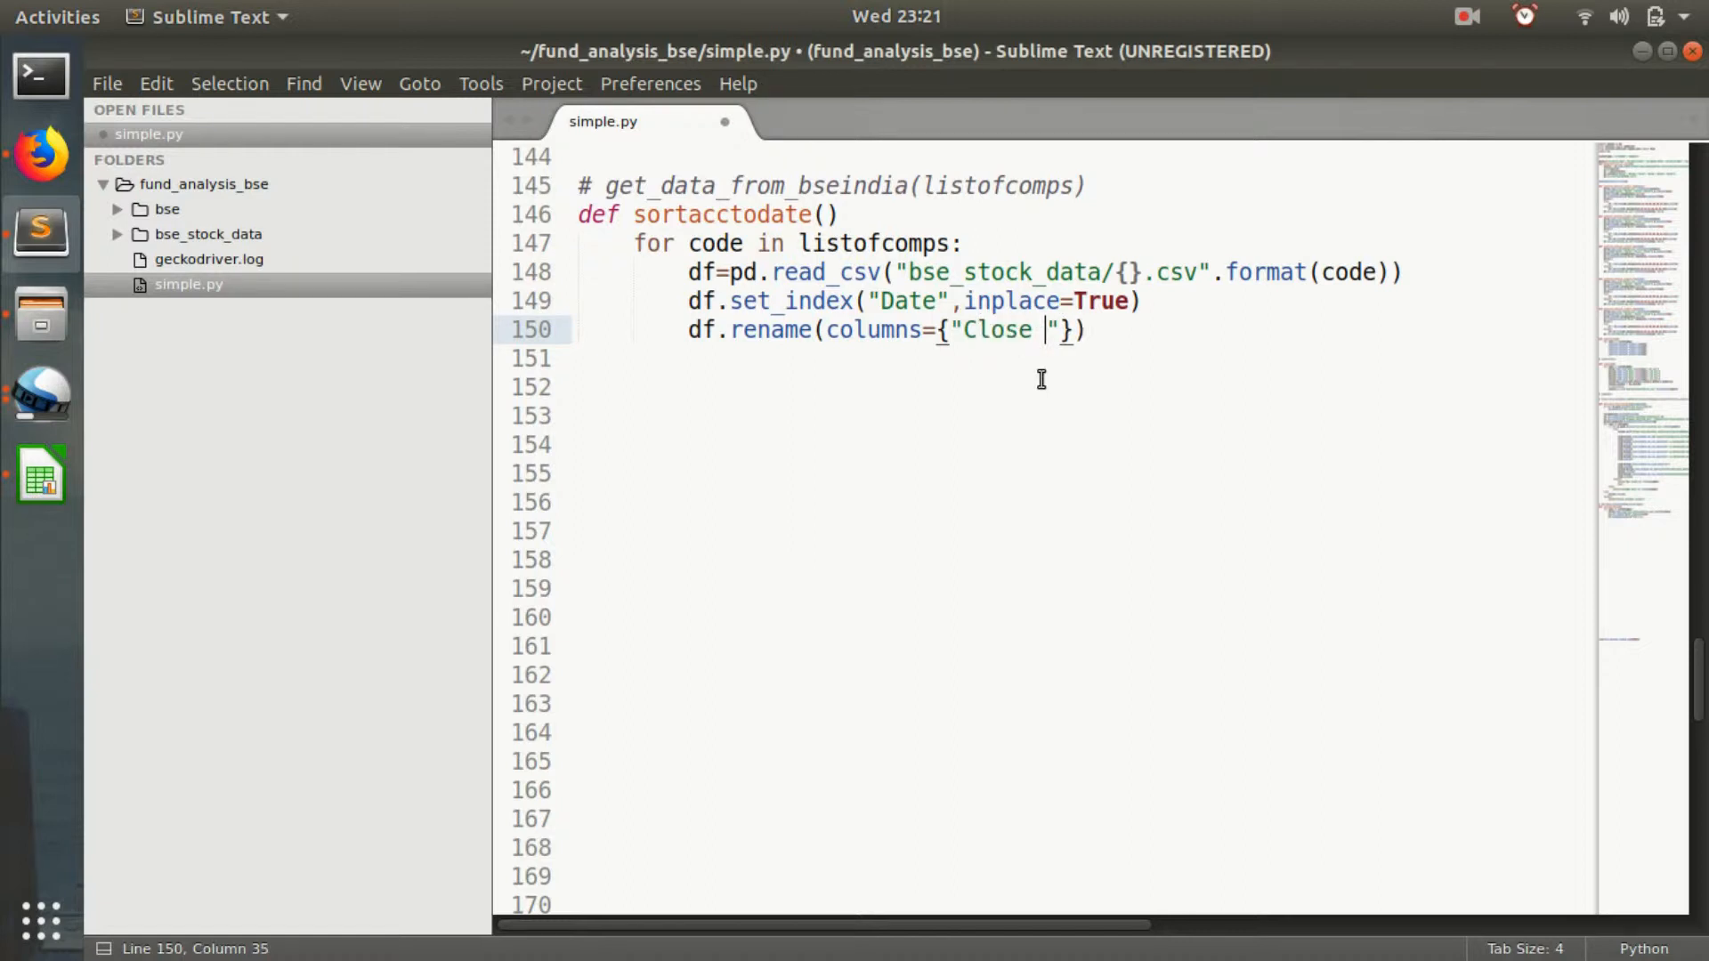
text(Price)
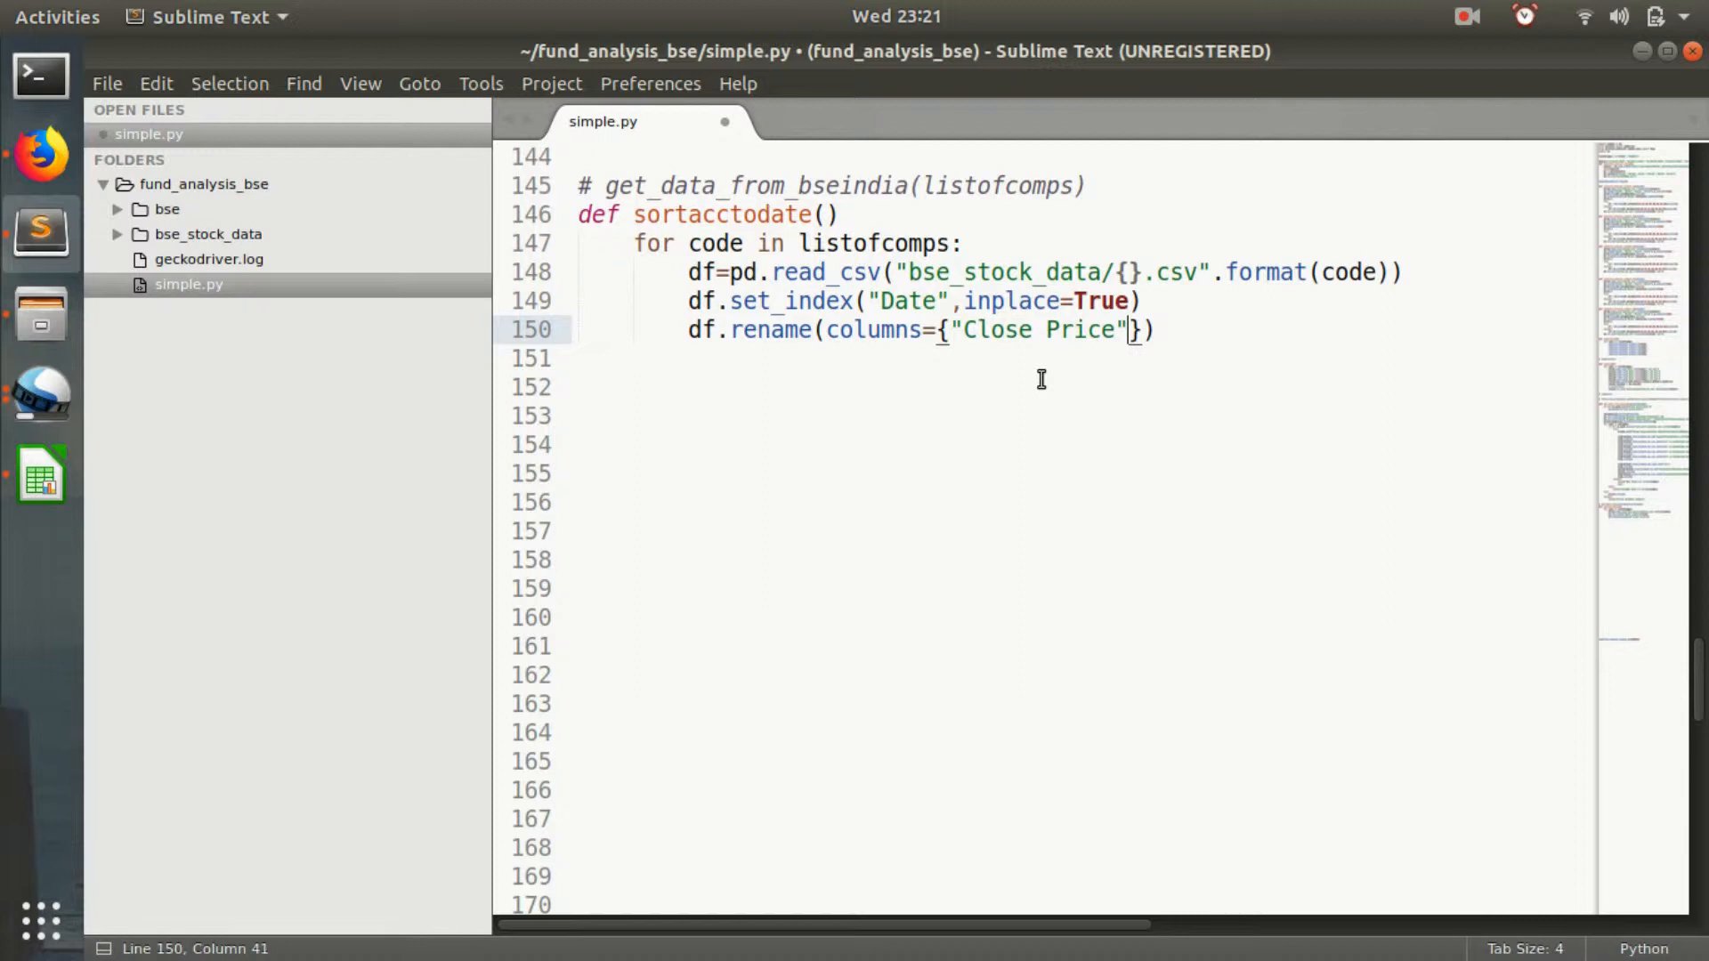
text(:)
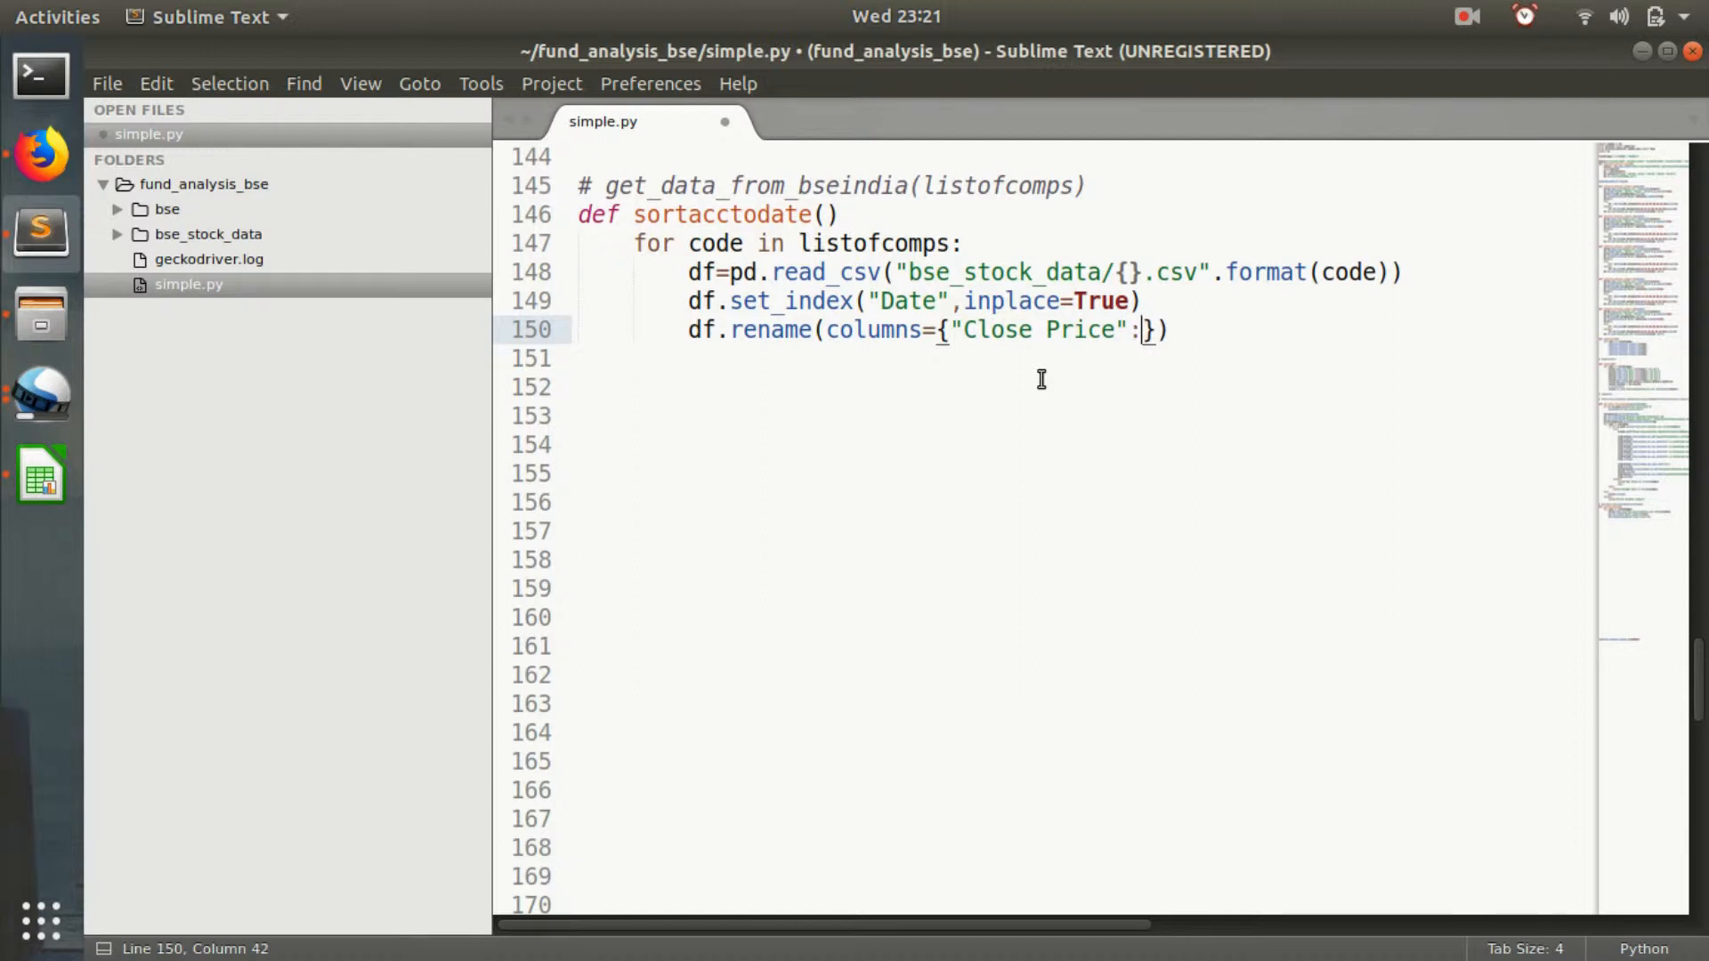
text(b)
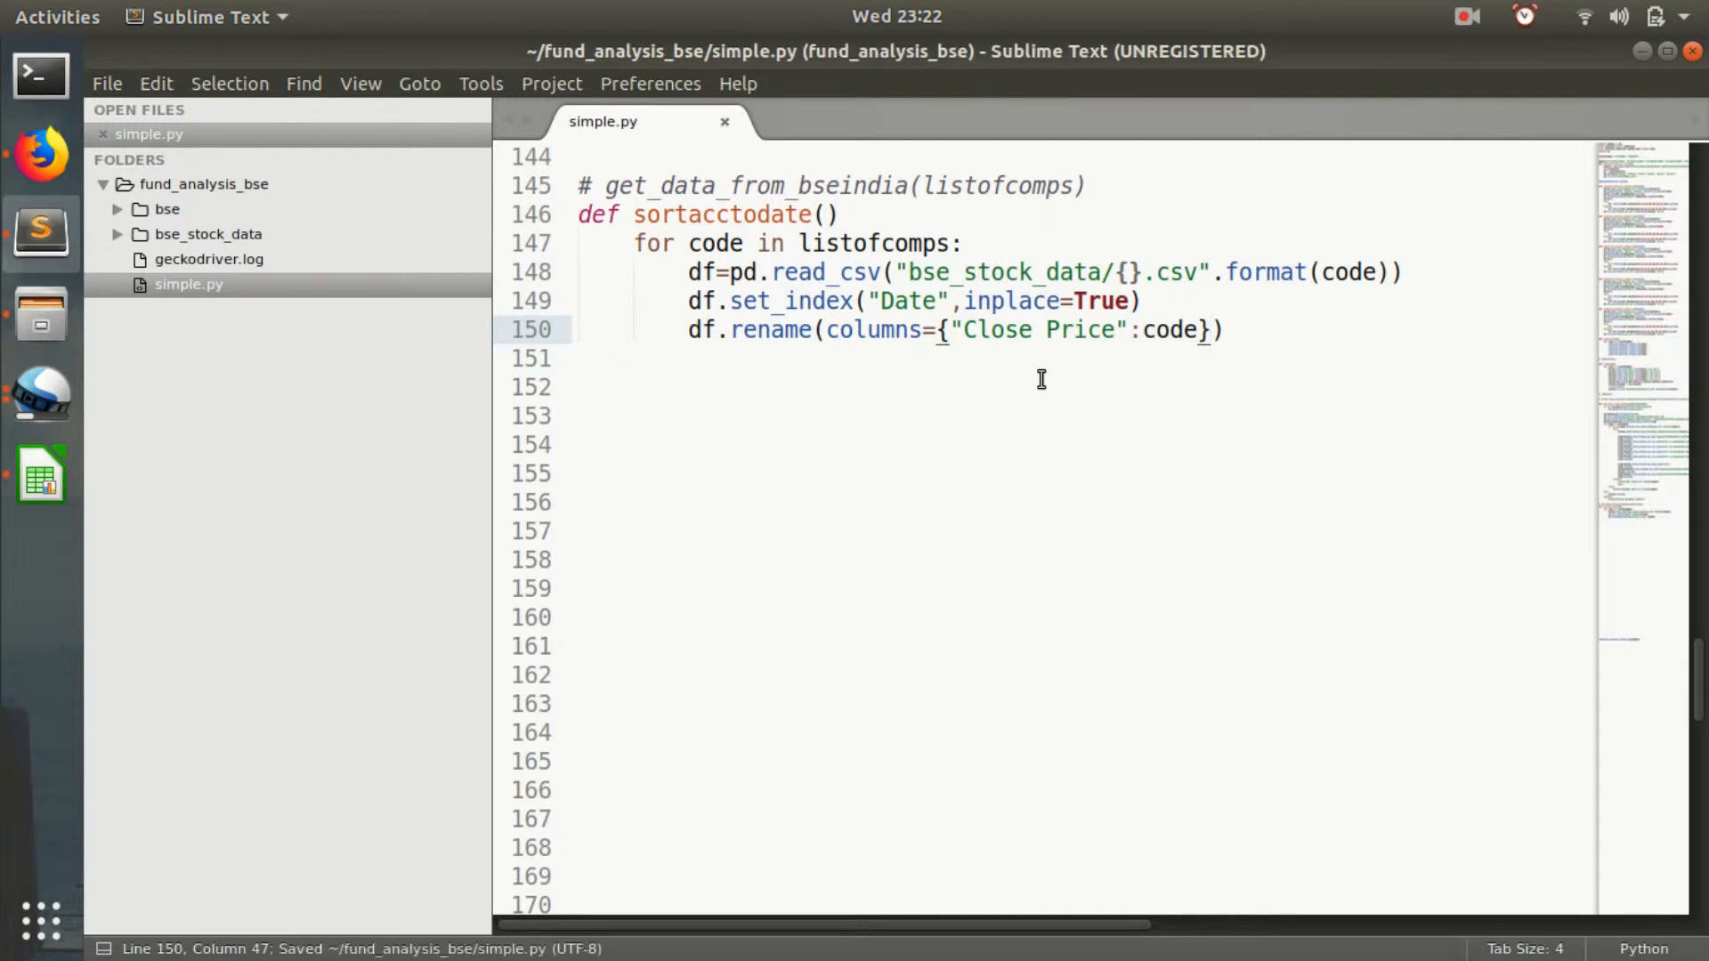
text(,inp)
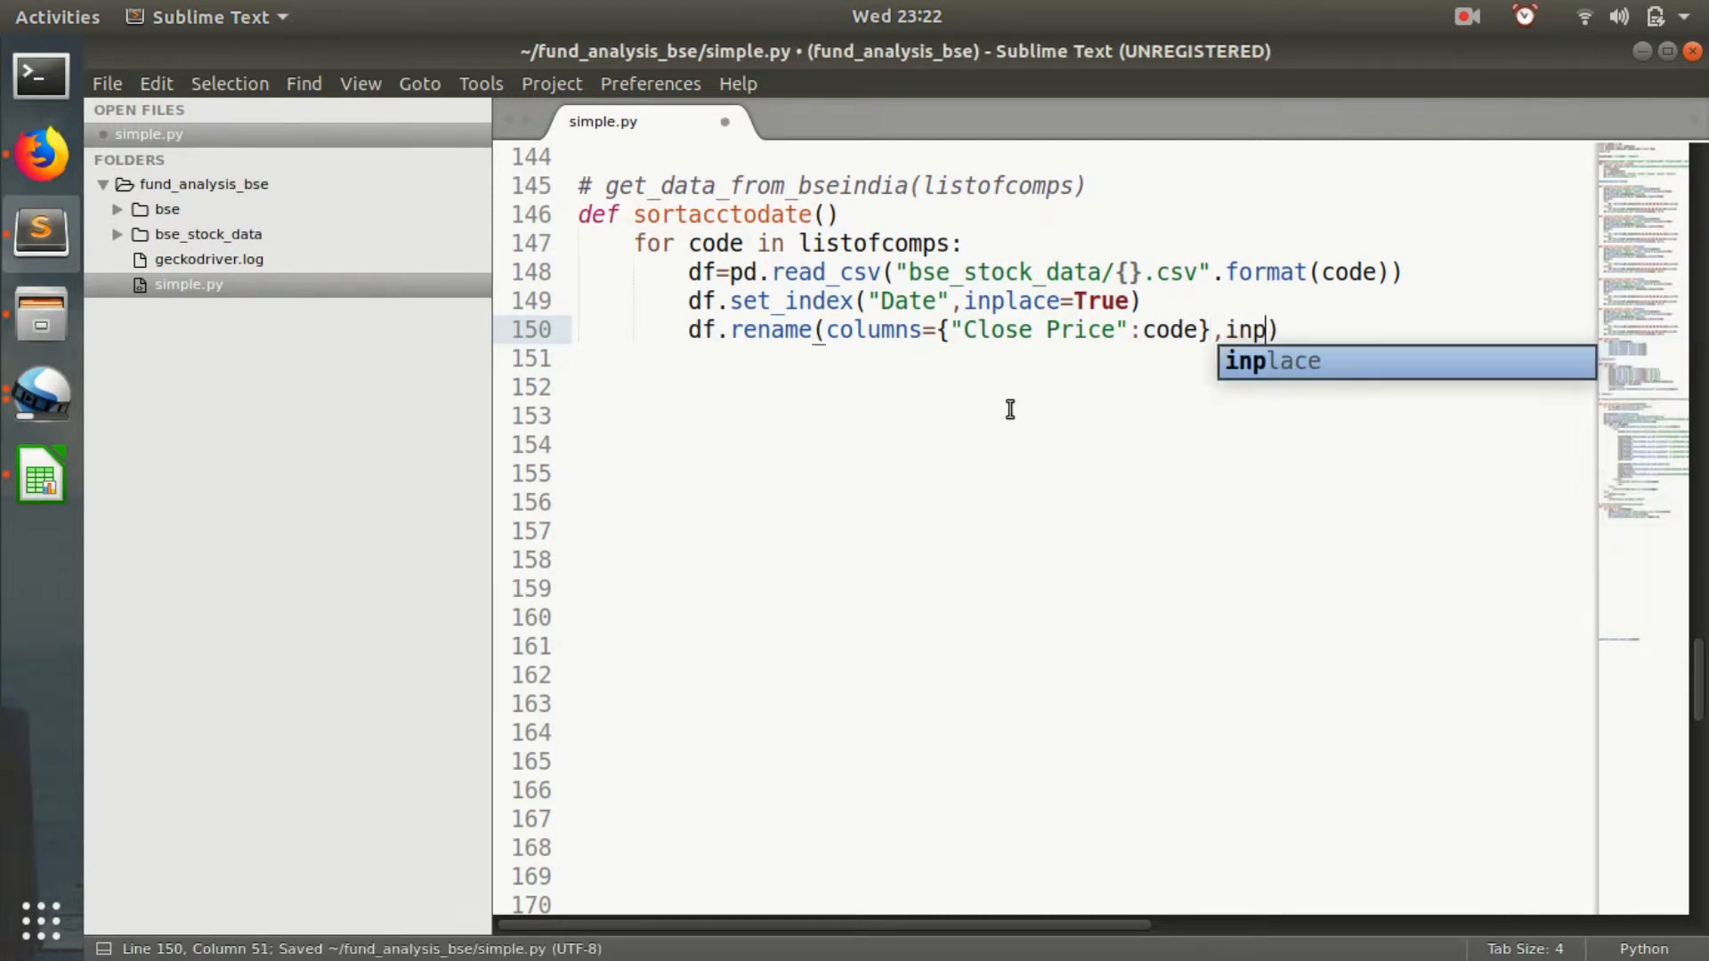
text(lace=True)
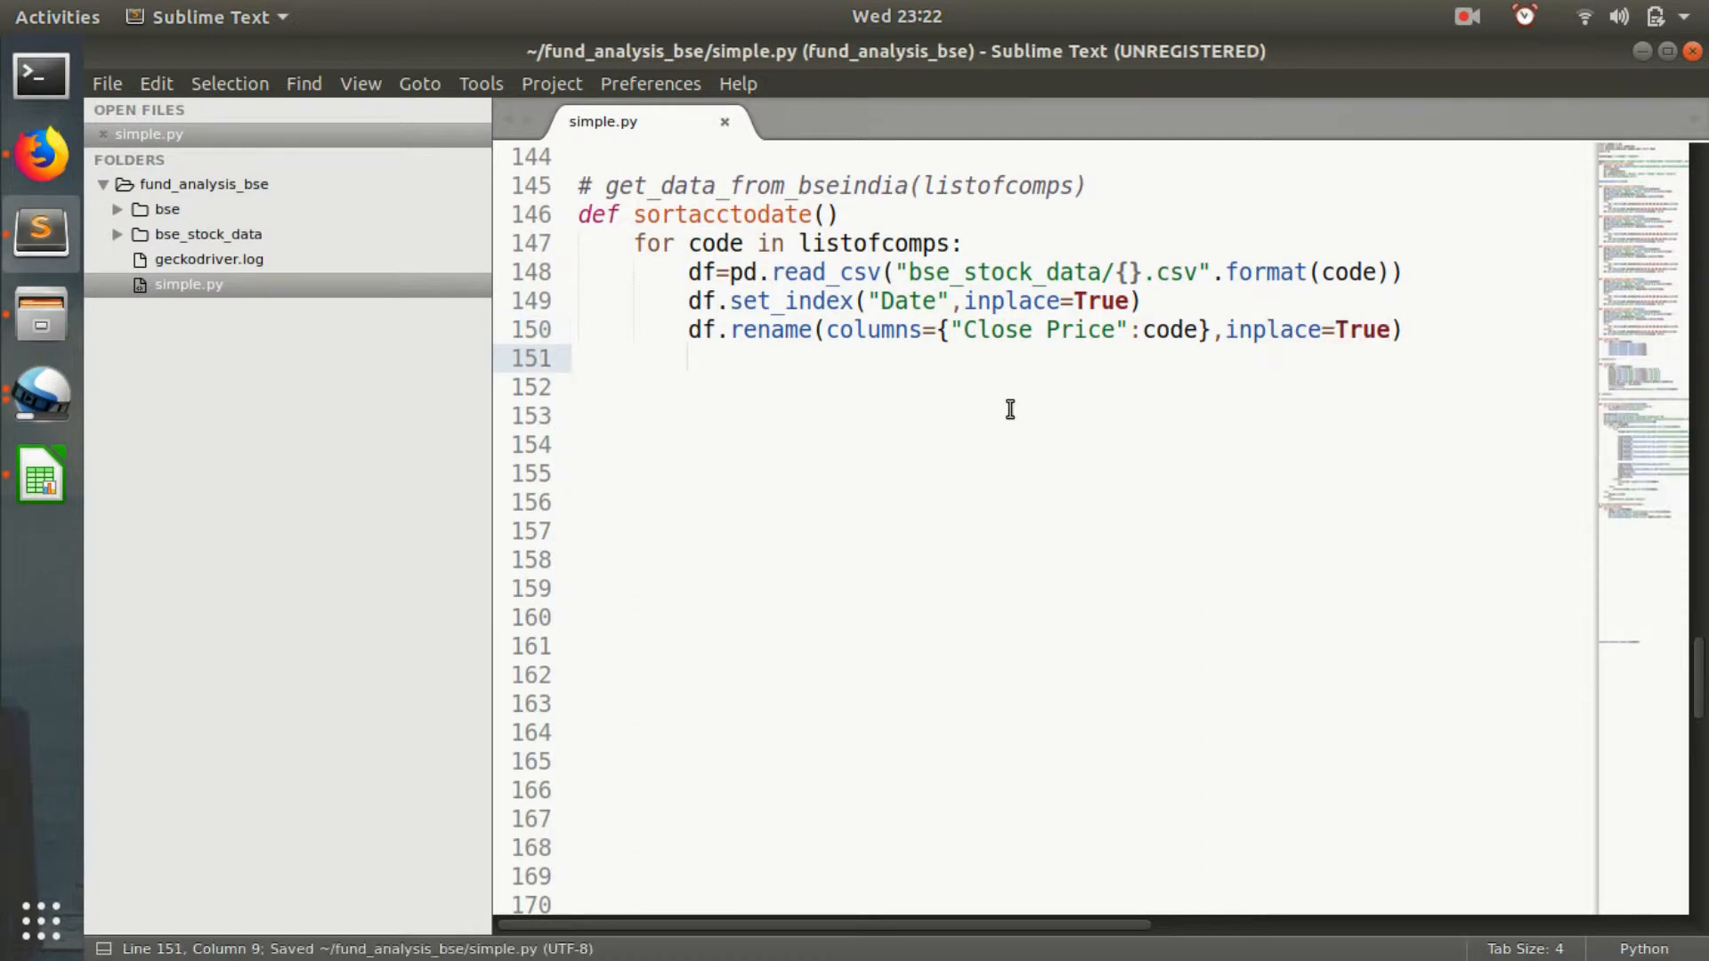
Add df.drop(['Open Price','High Price','Low Price']), fixing a stray parenthesis and line break.
text(df)
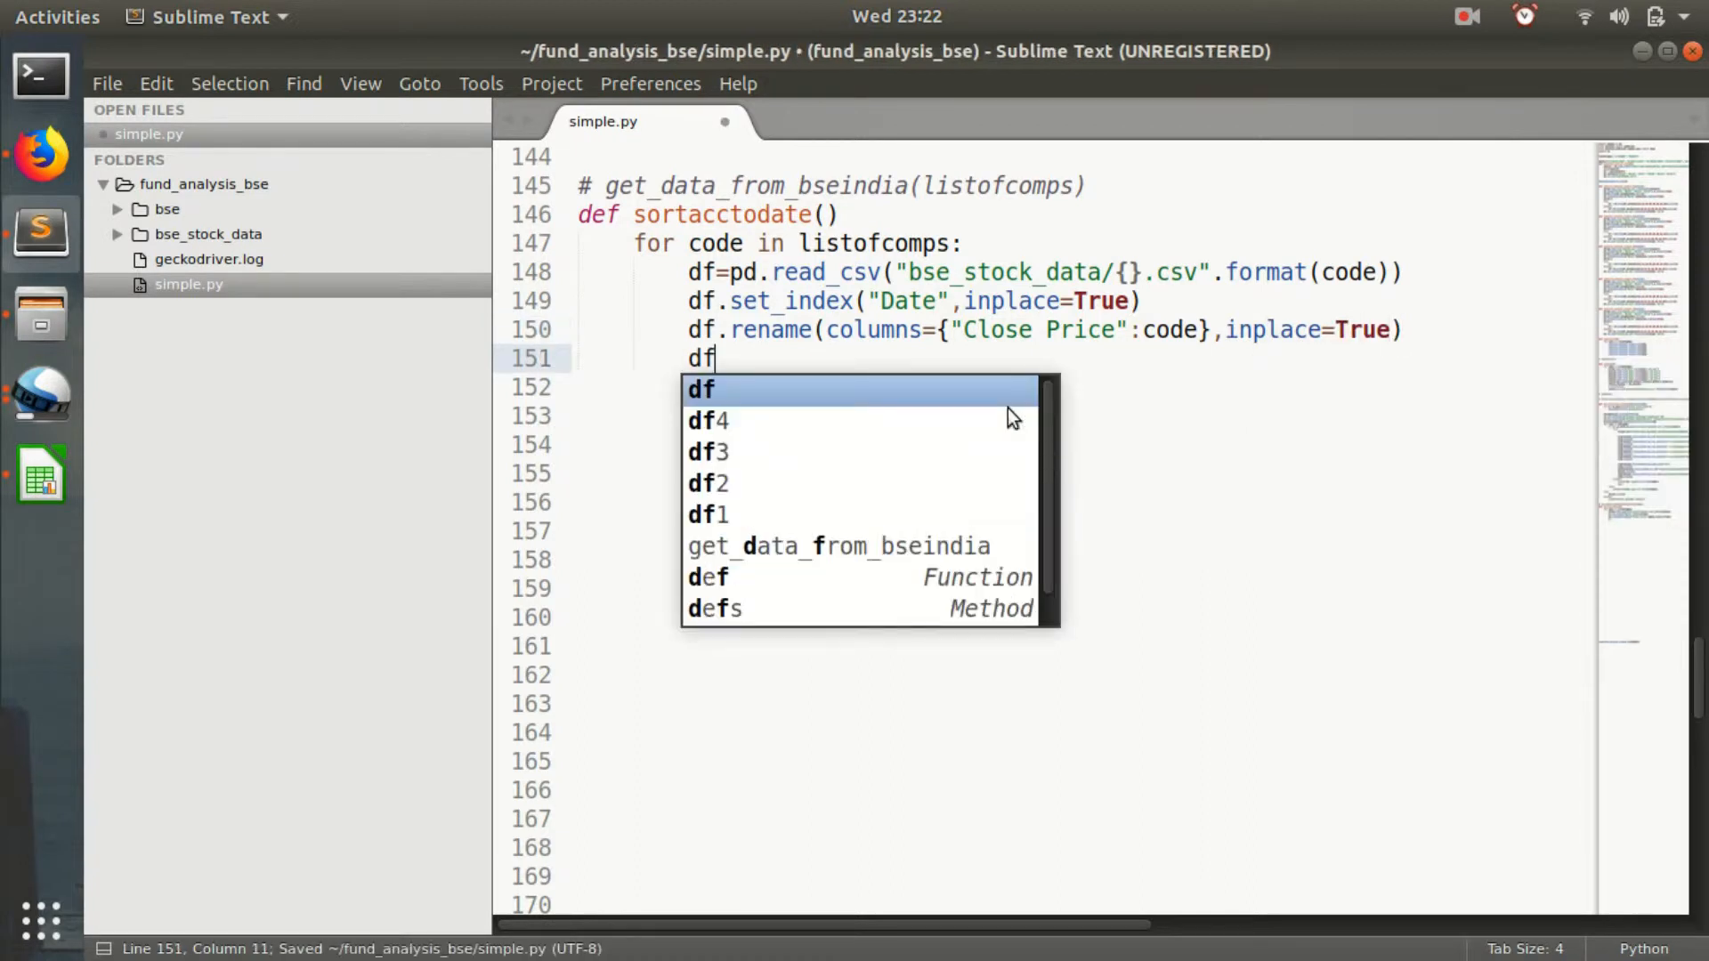
text(.drop())
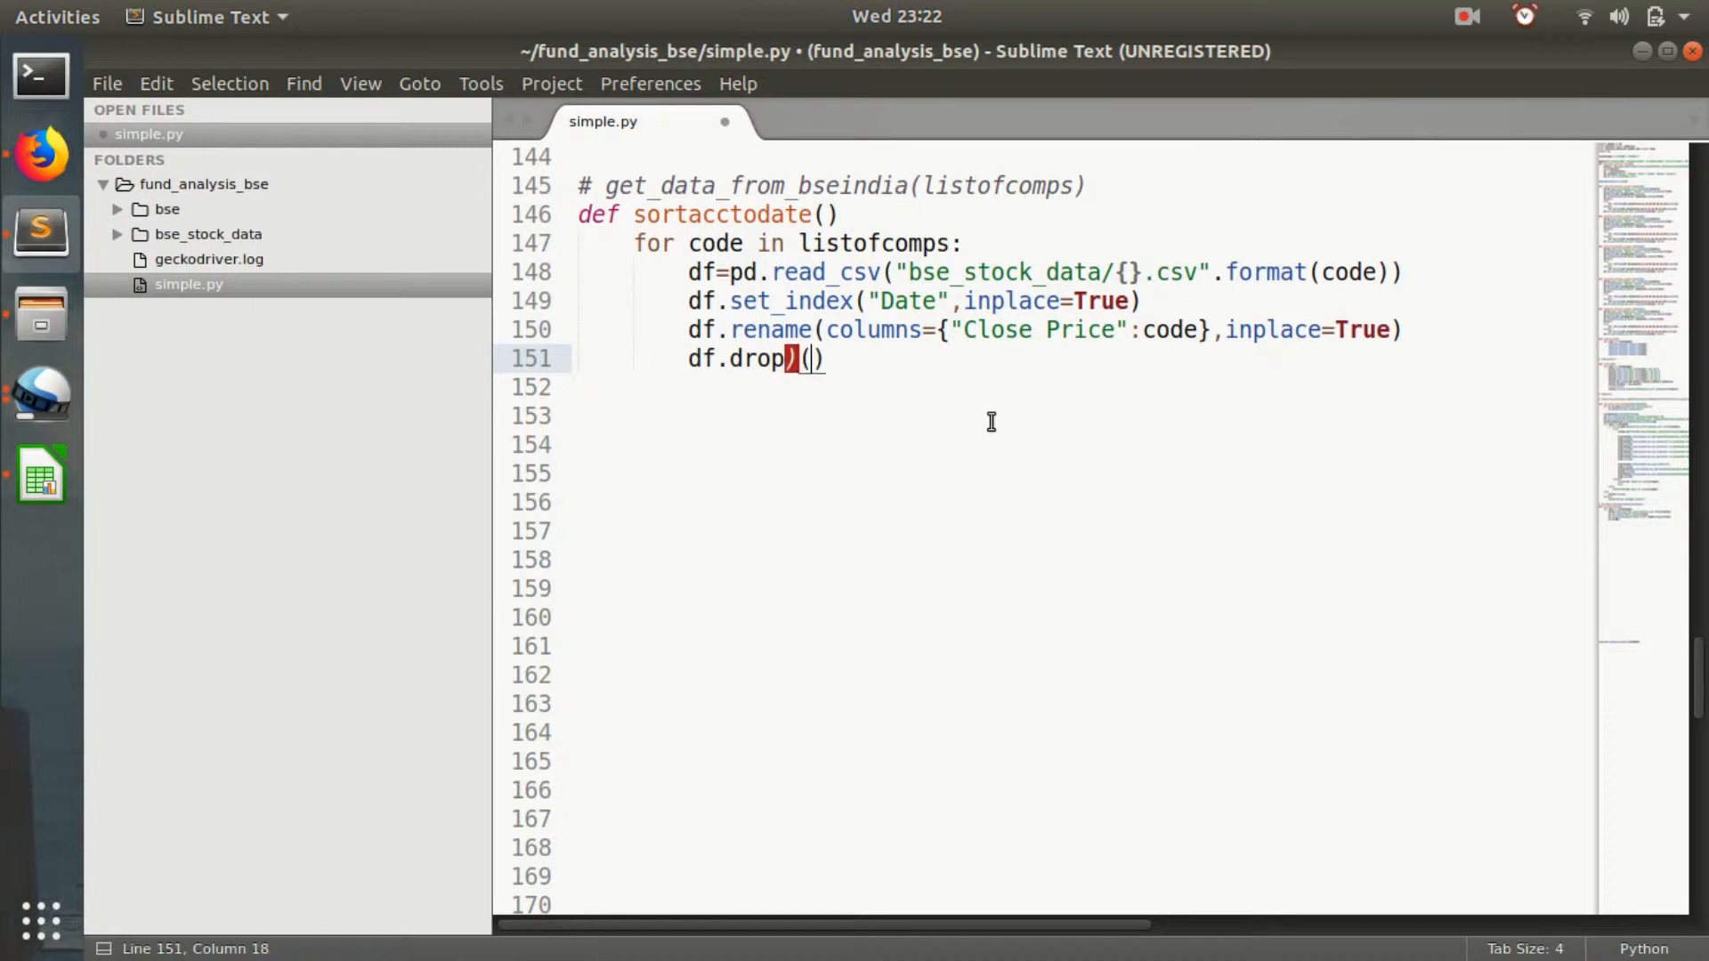
key(BackSpace)
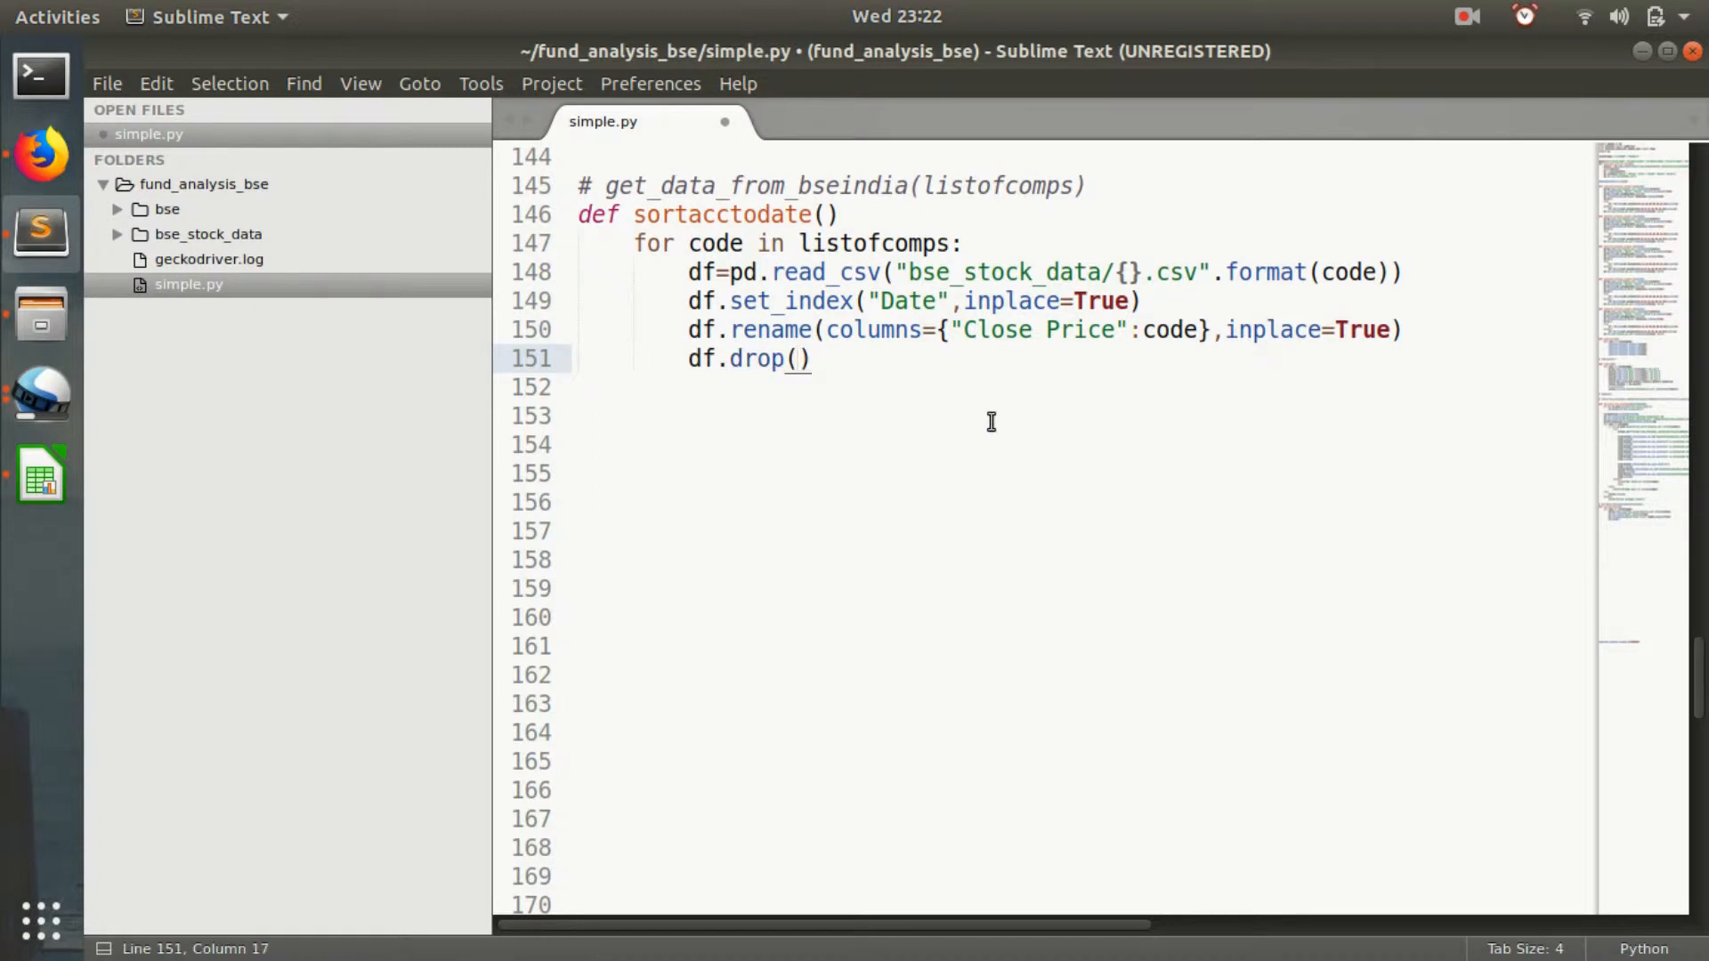
text([])
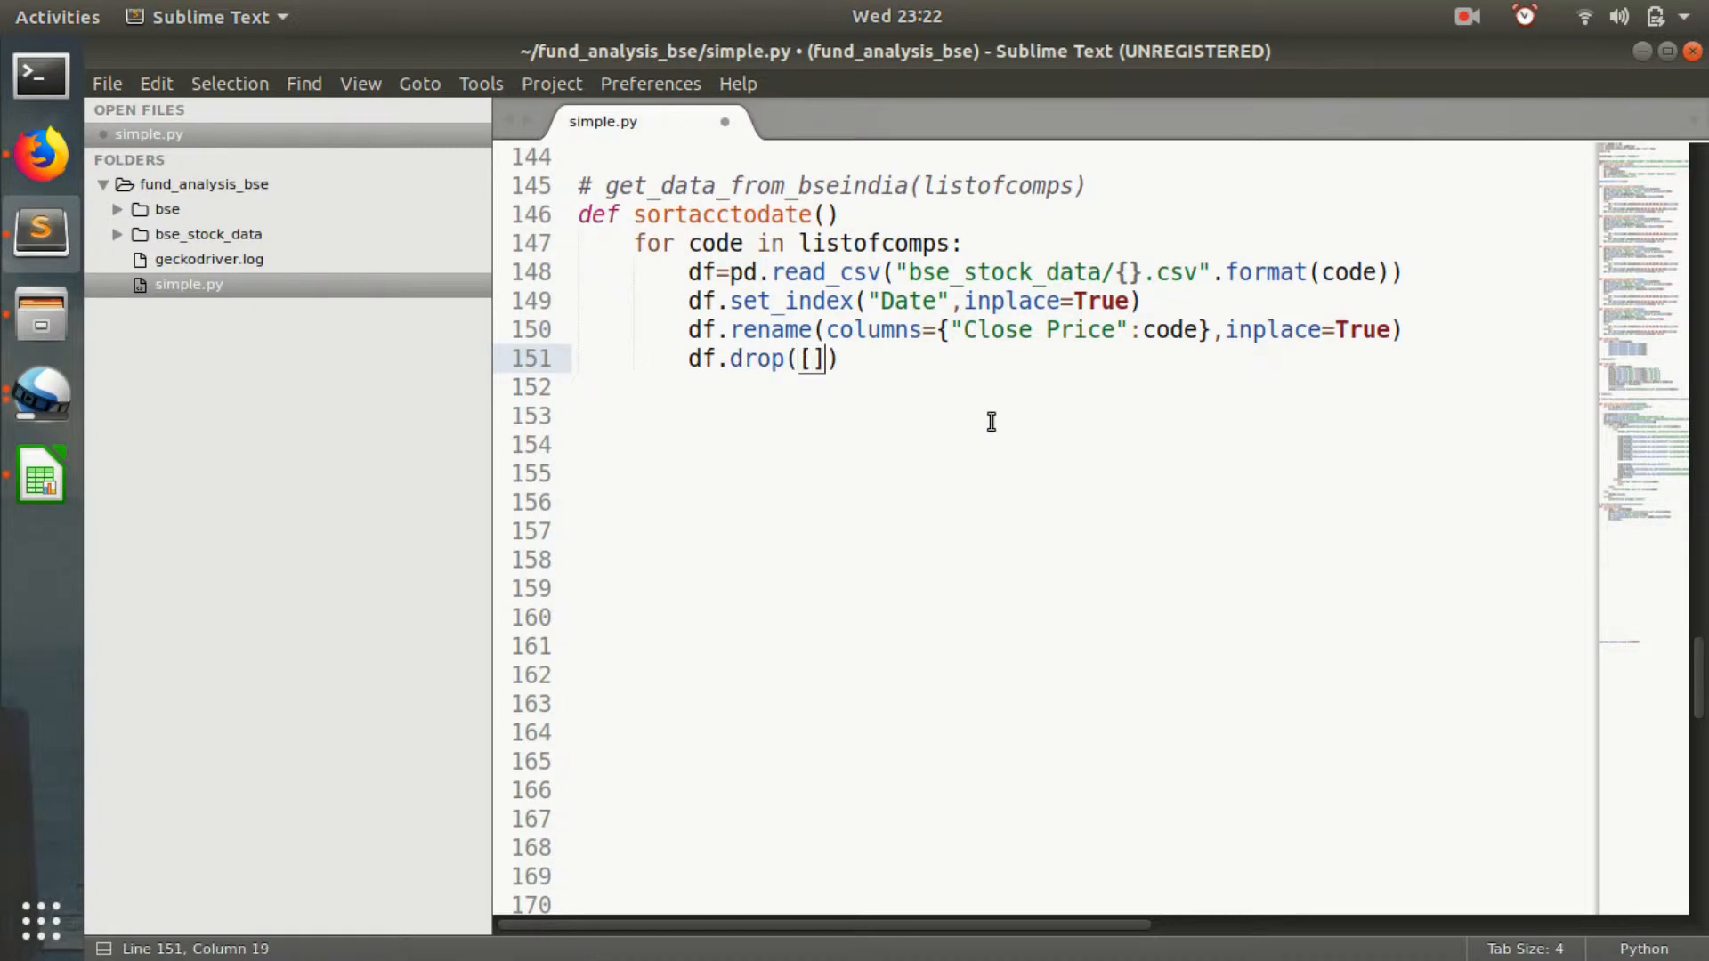
text('')
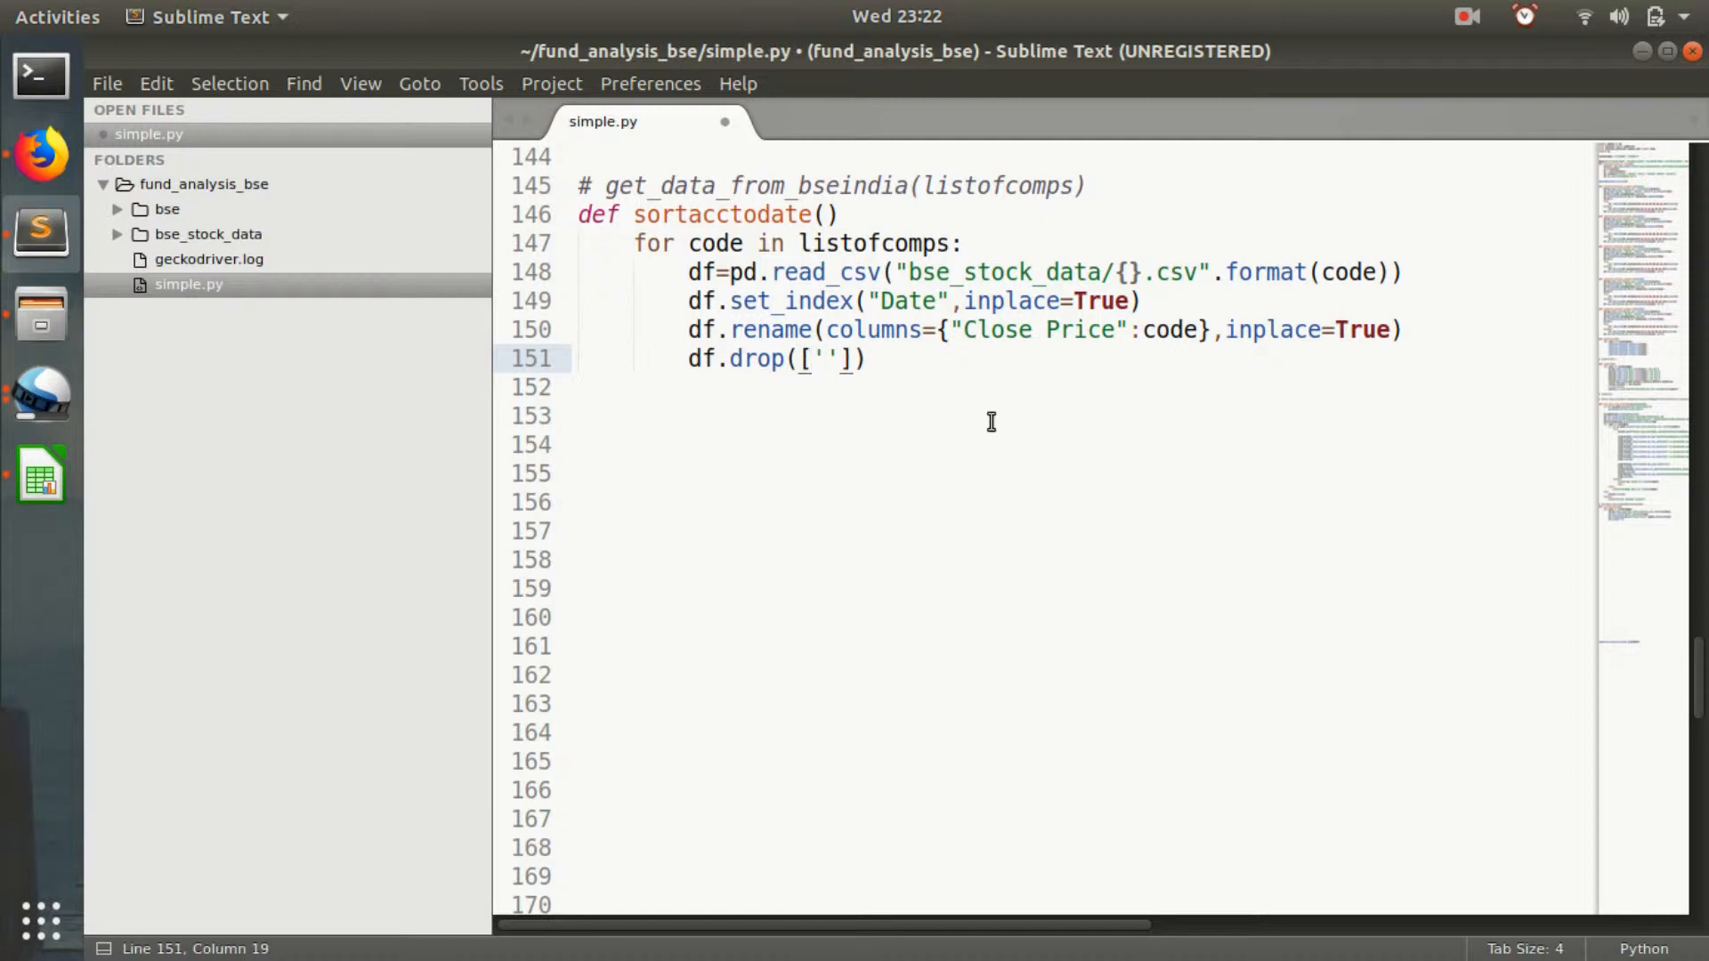
text(Open Price)
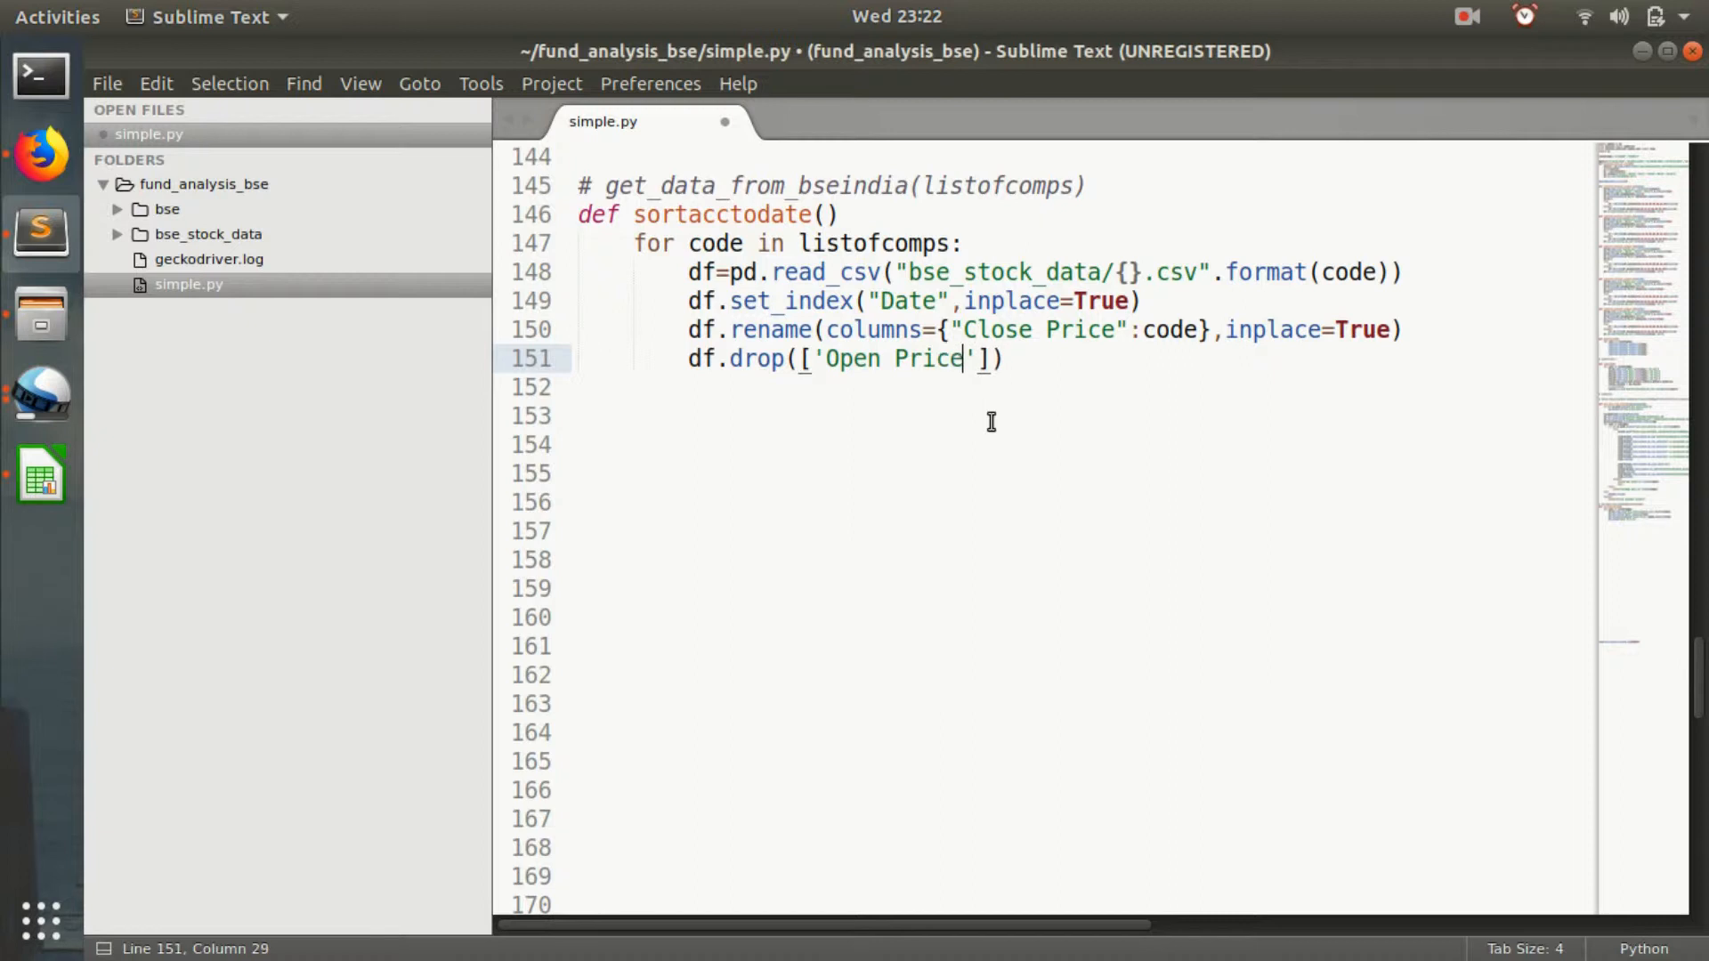
text(,')
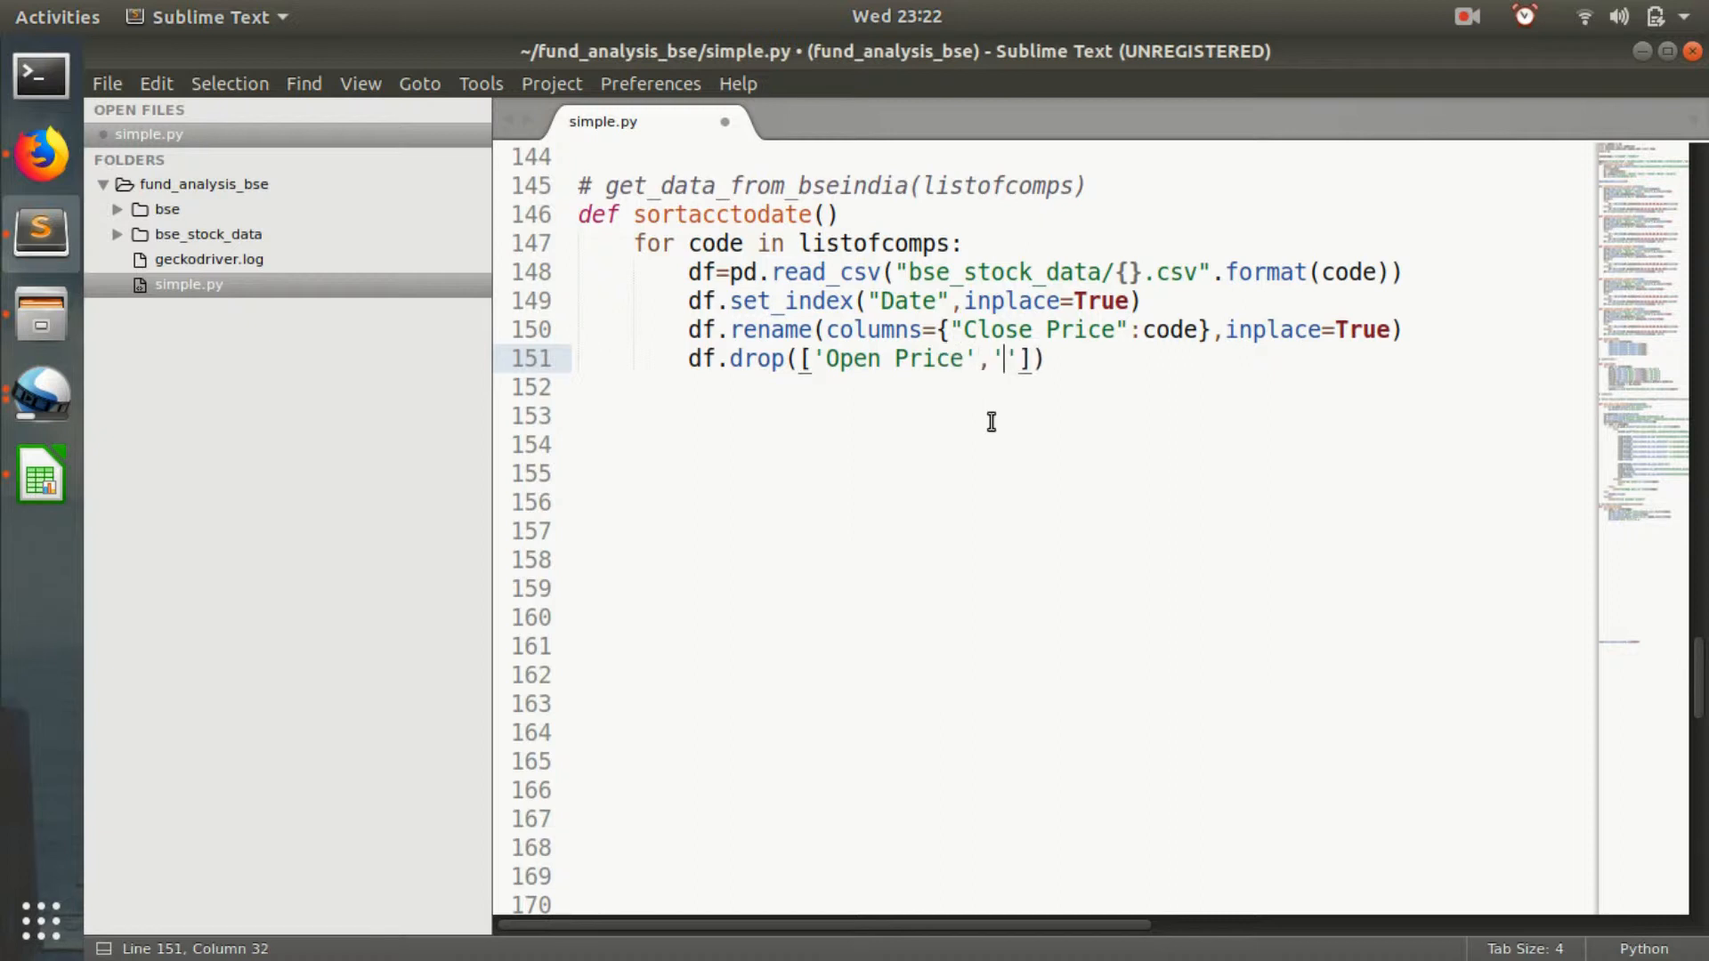
text(High Price)
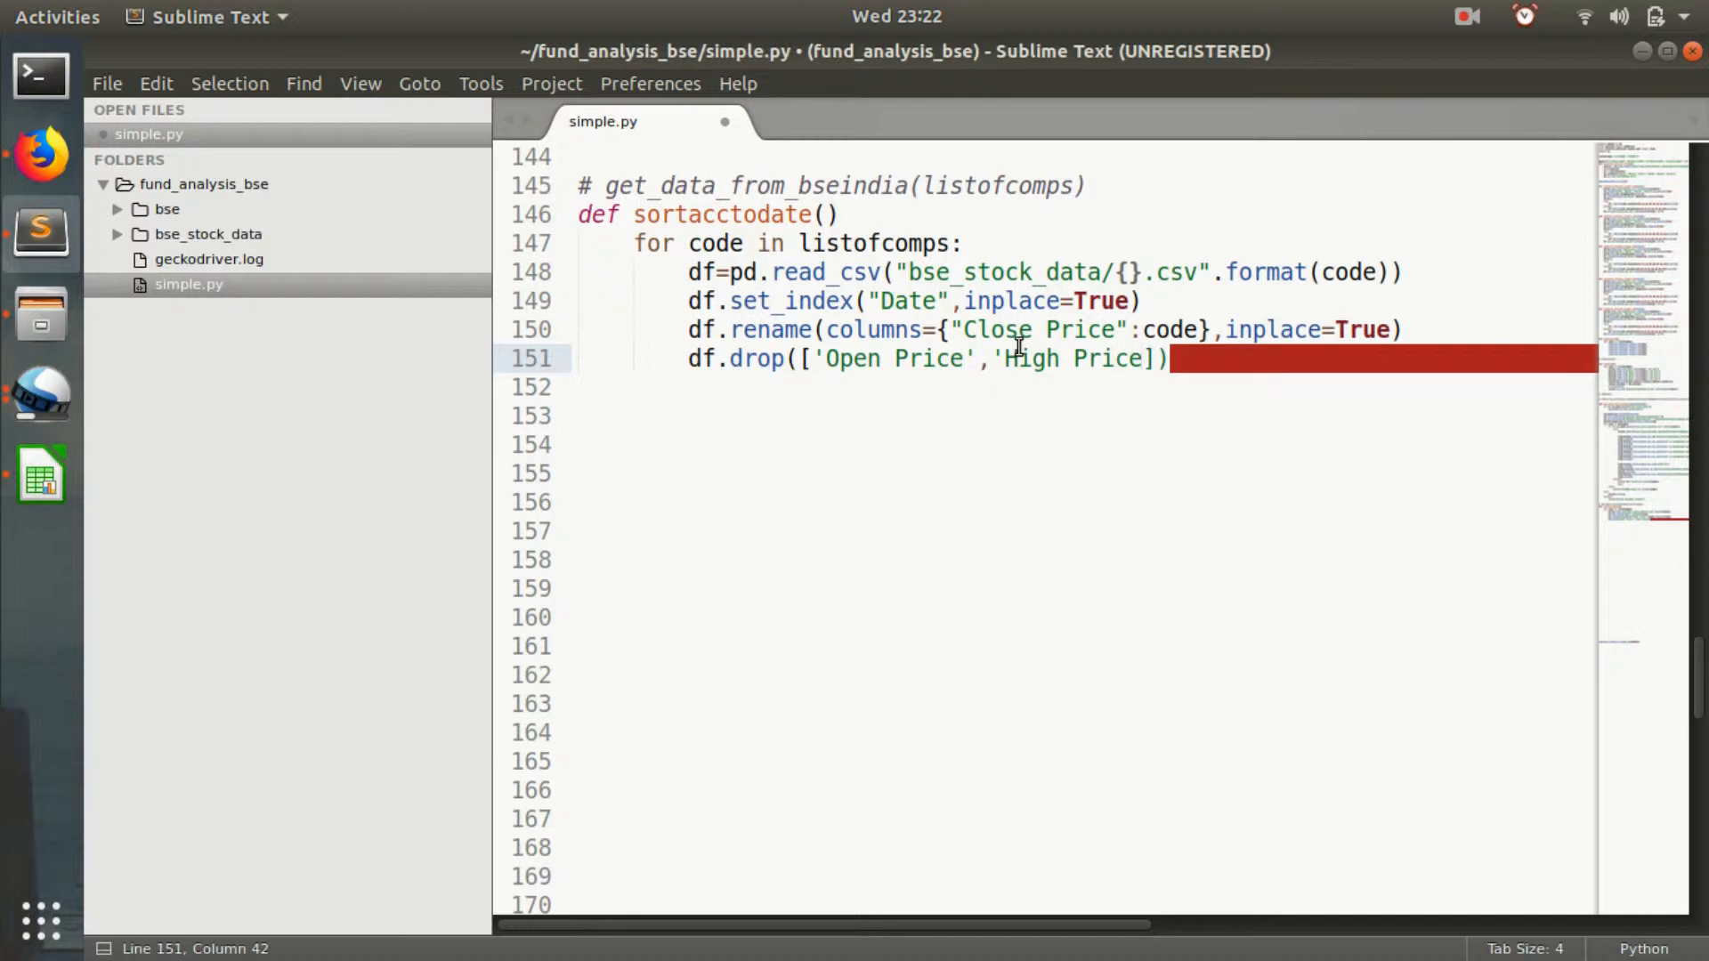
text(,'')
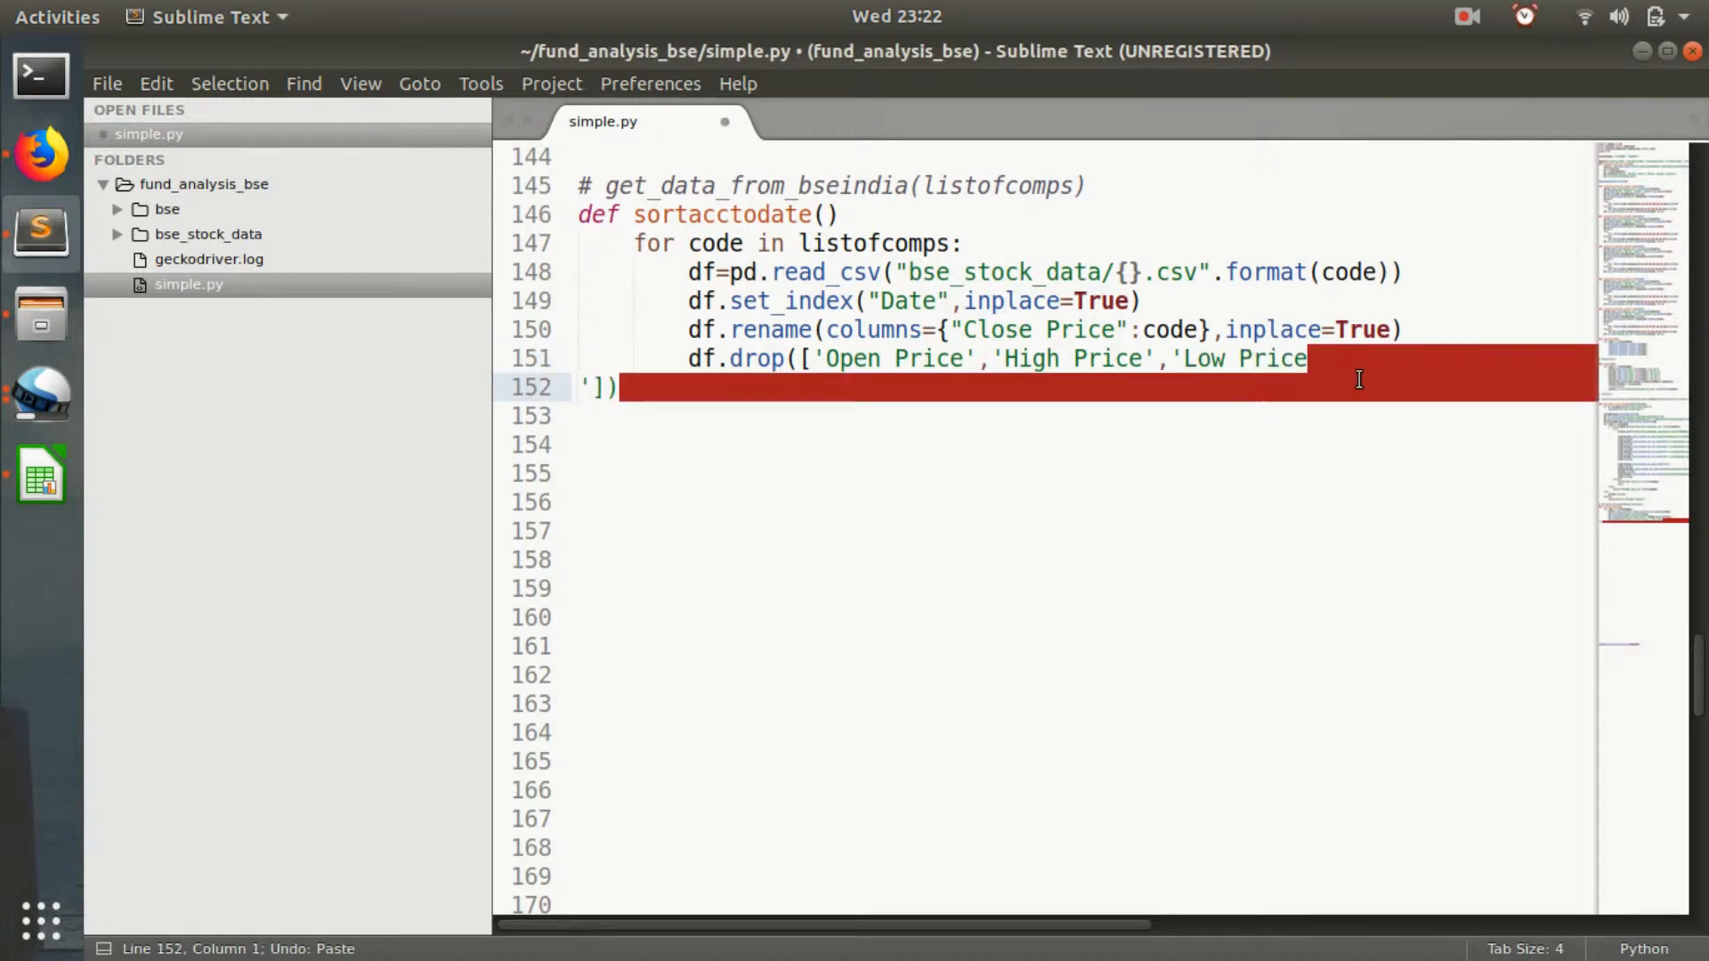
key(BackSpace)
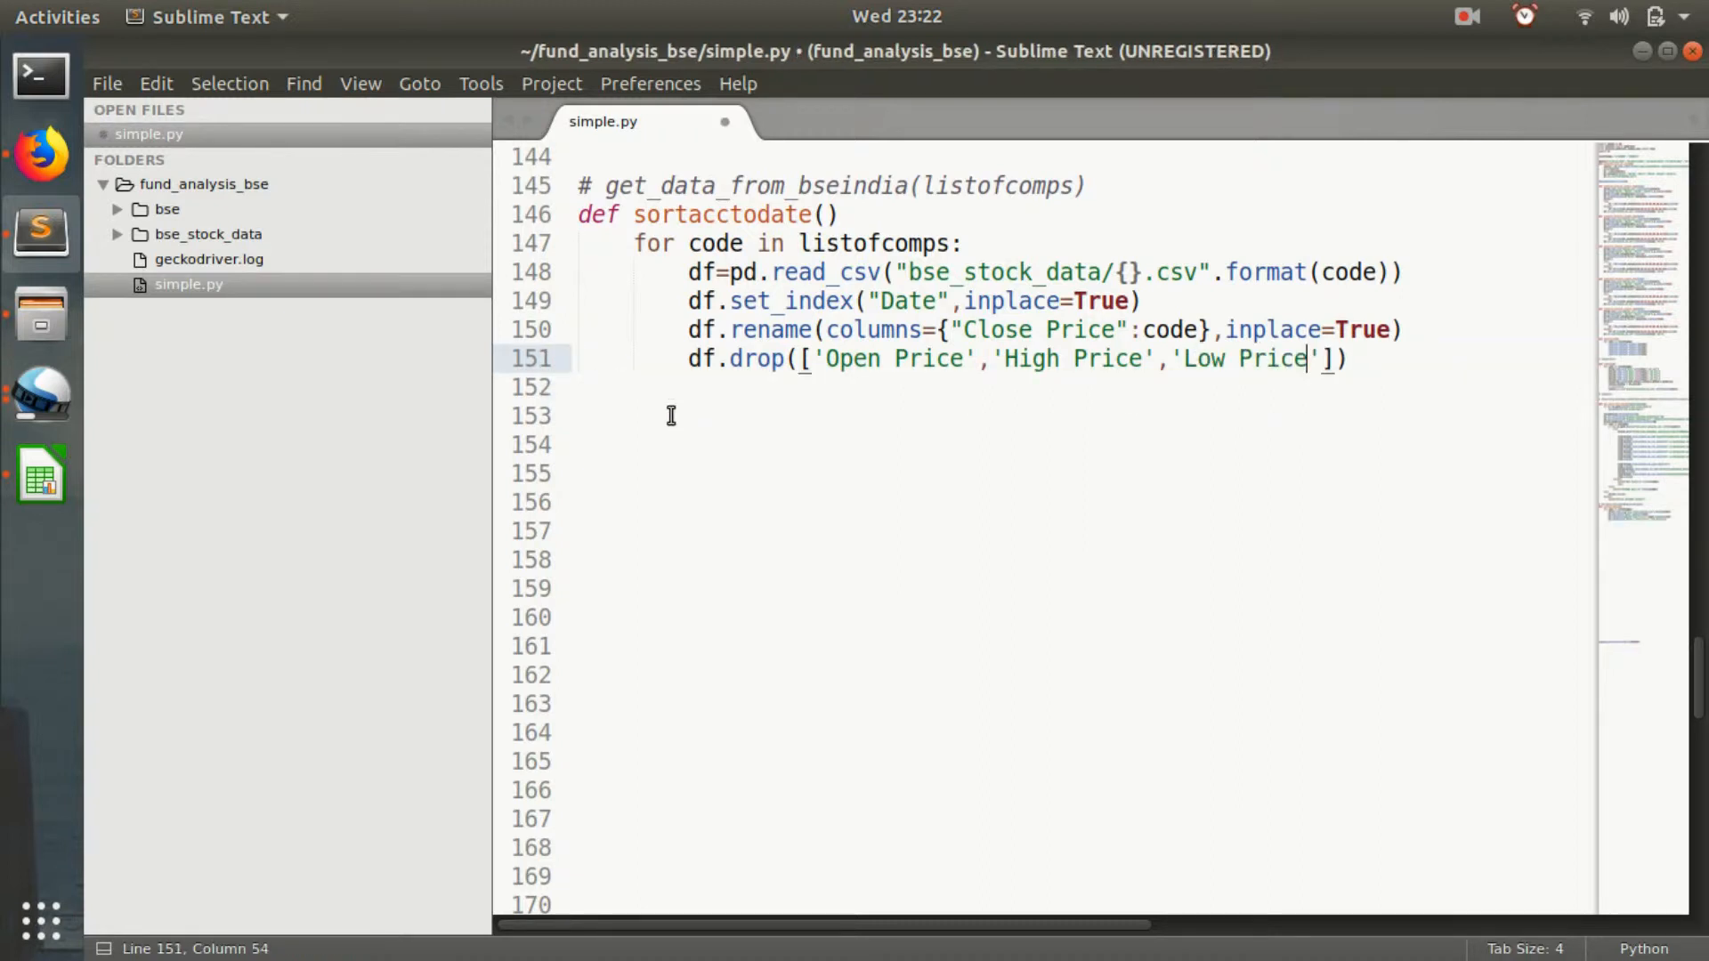
text(,')
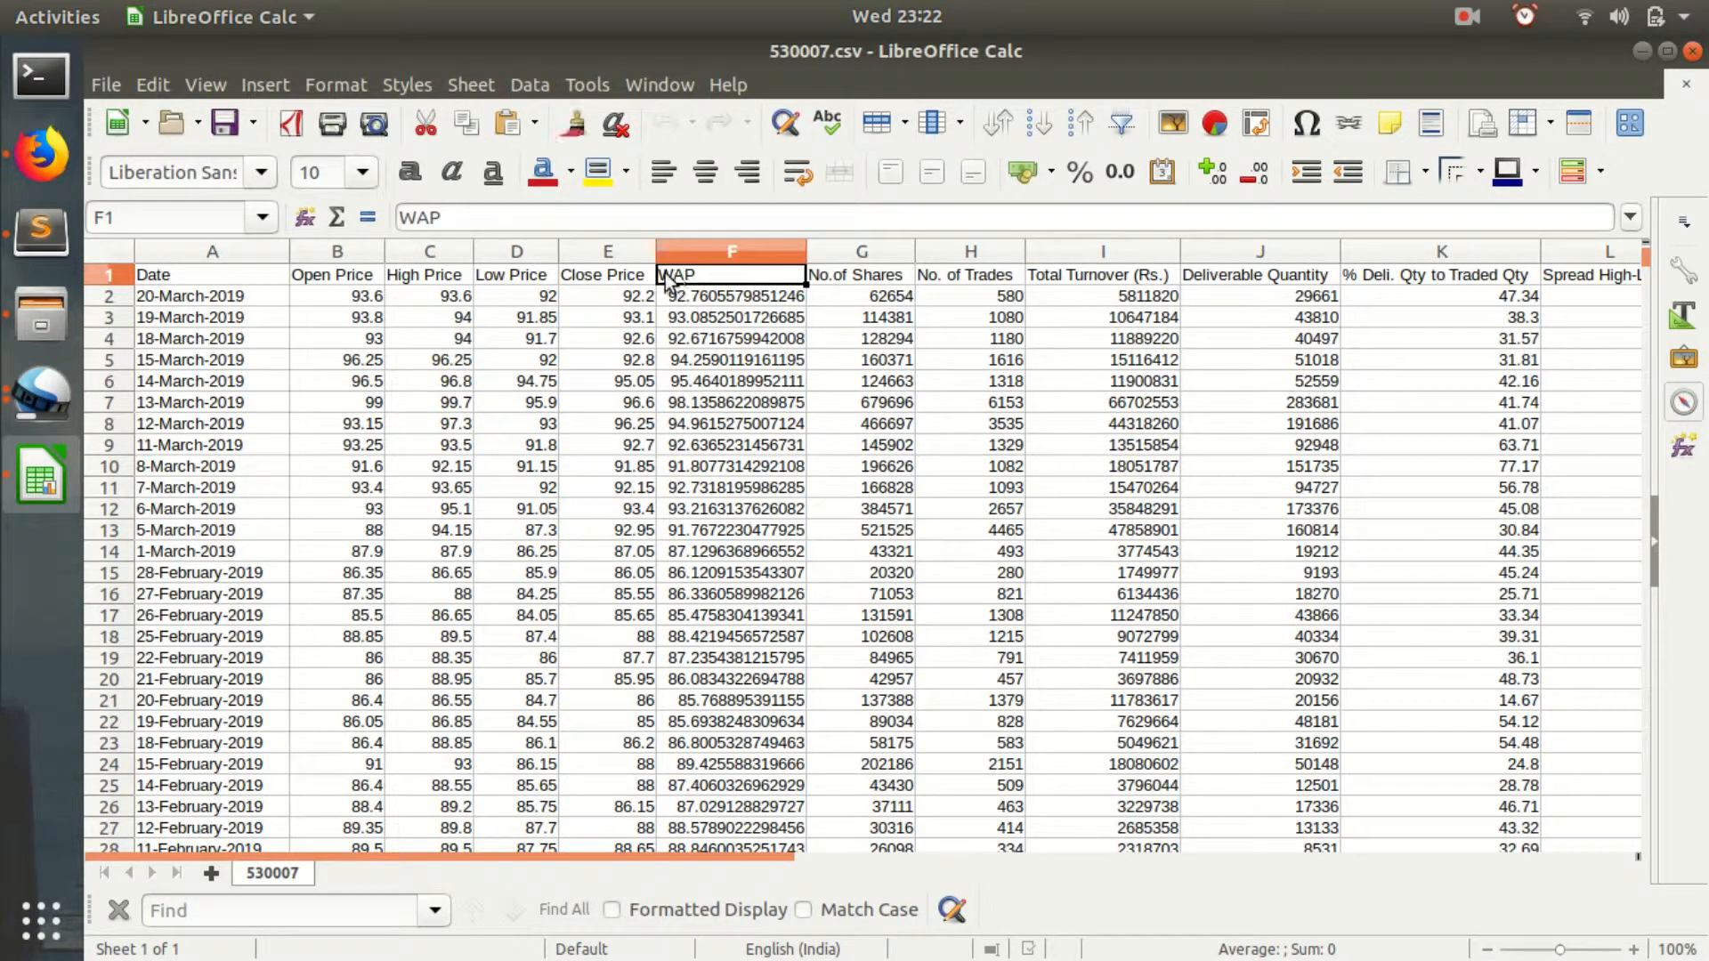
mouse_move(126, 485)
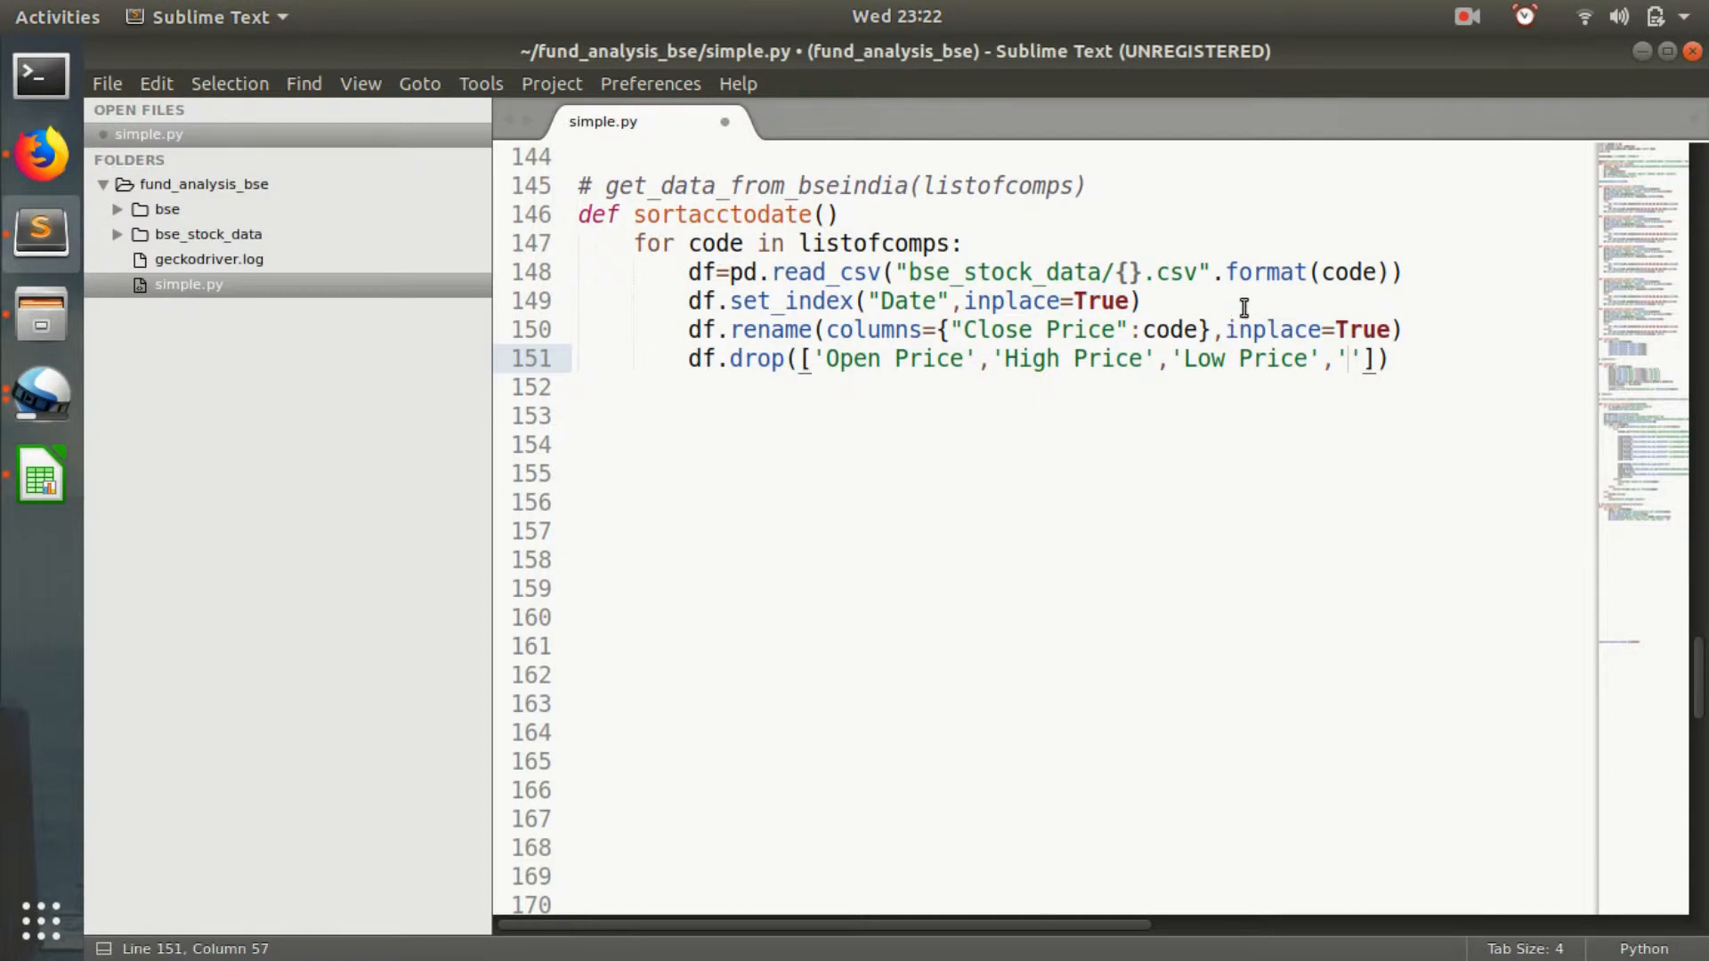
Add 'WAP' and the pasted 'No.of Shares' heading to the drop list.
text(WAP']))
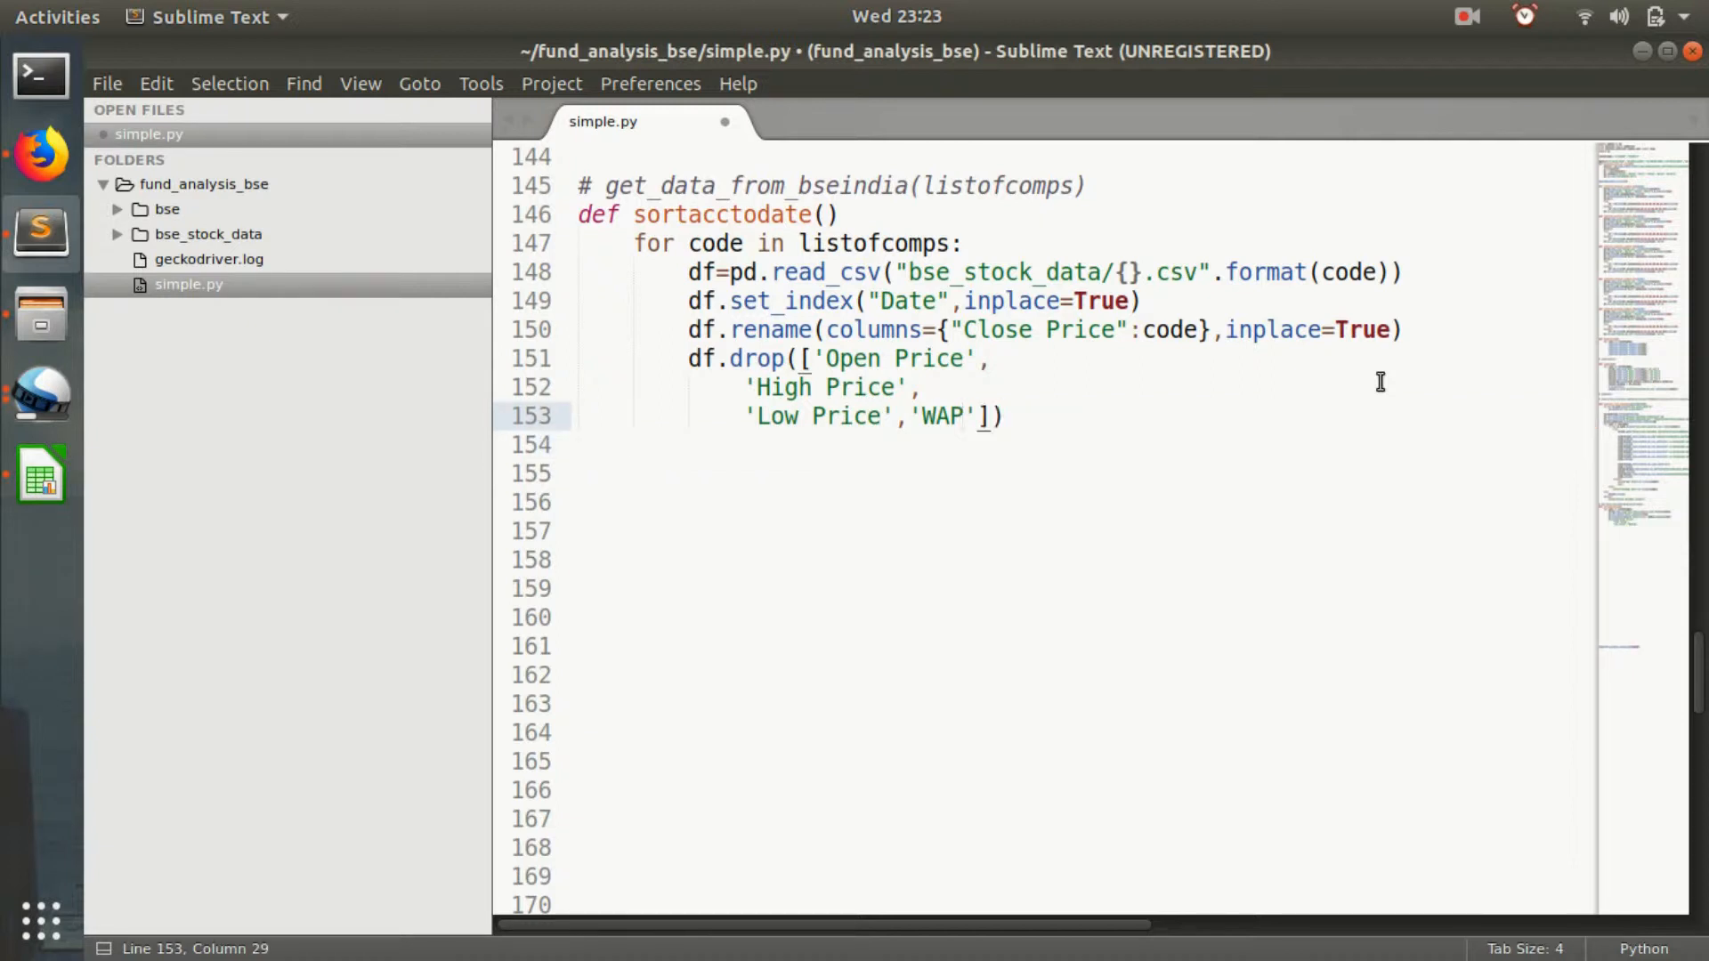
key(Return)
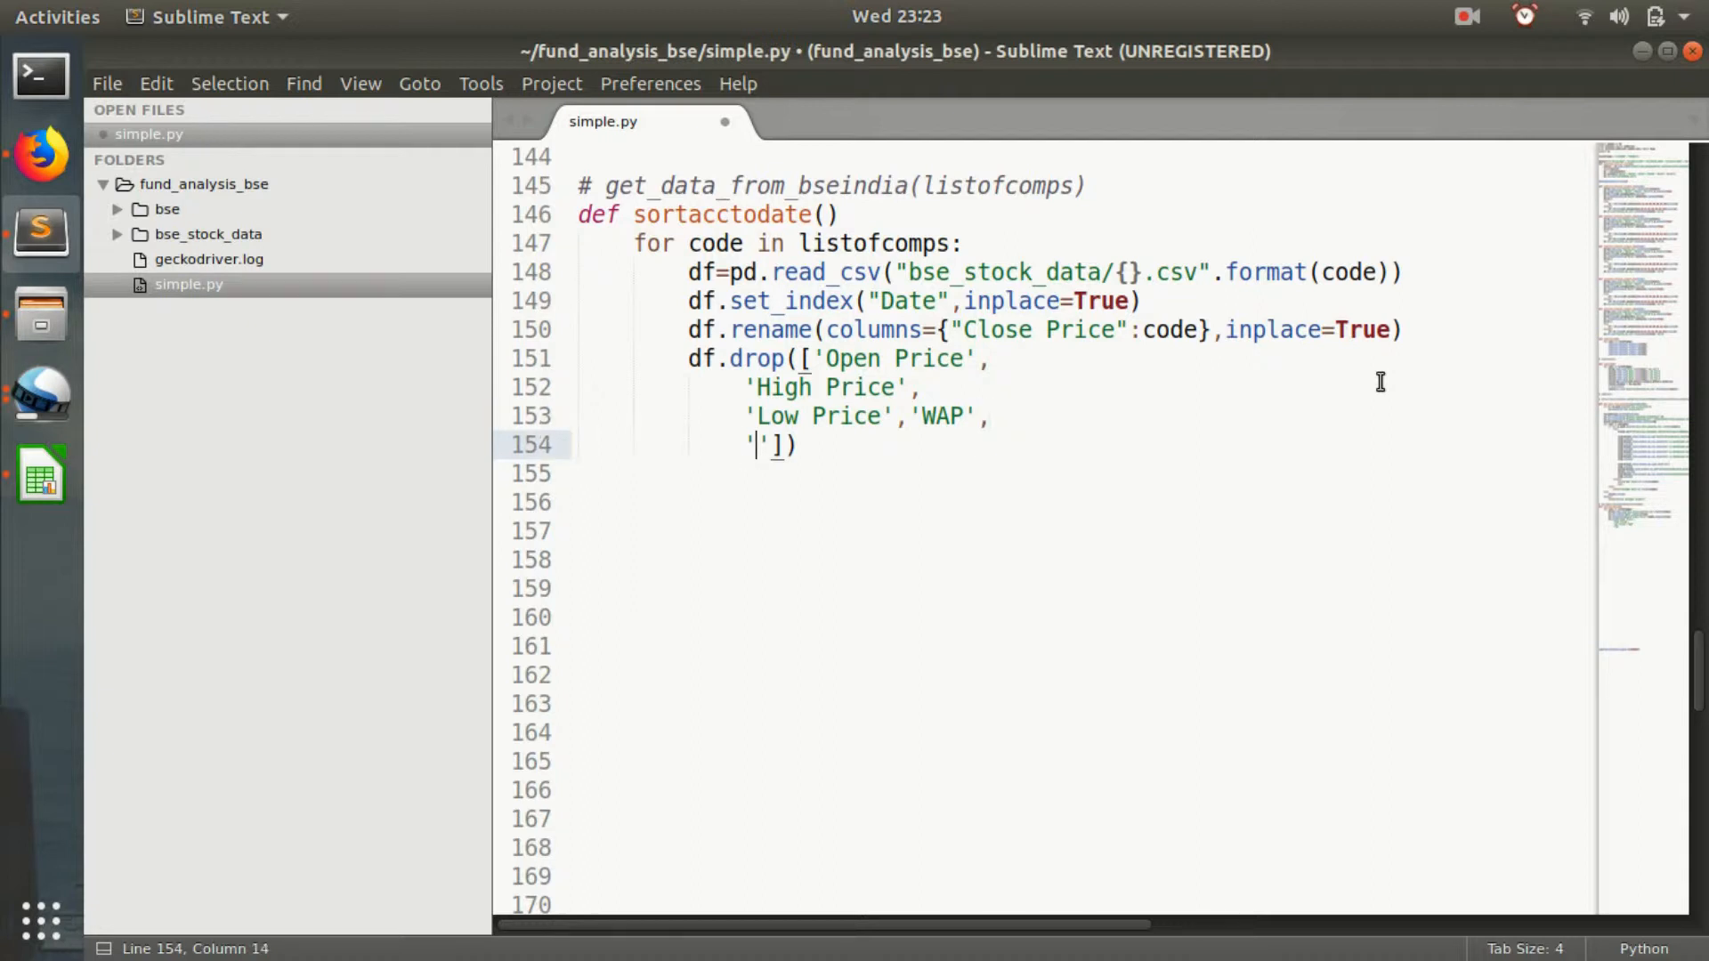
mouse_move(40, 390)
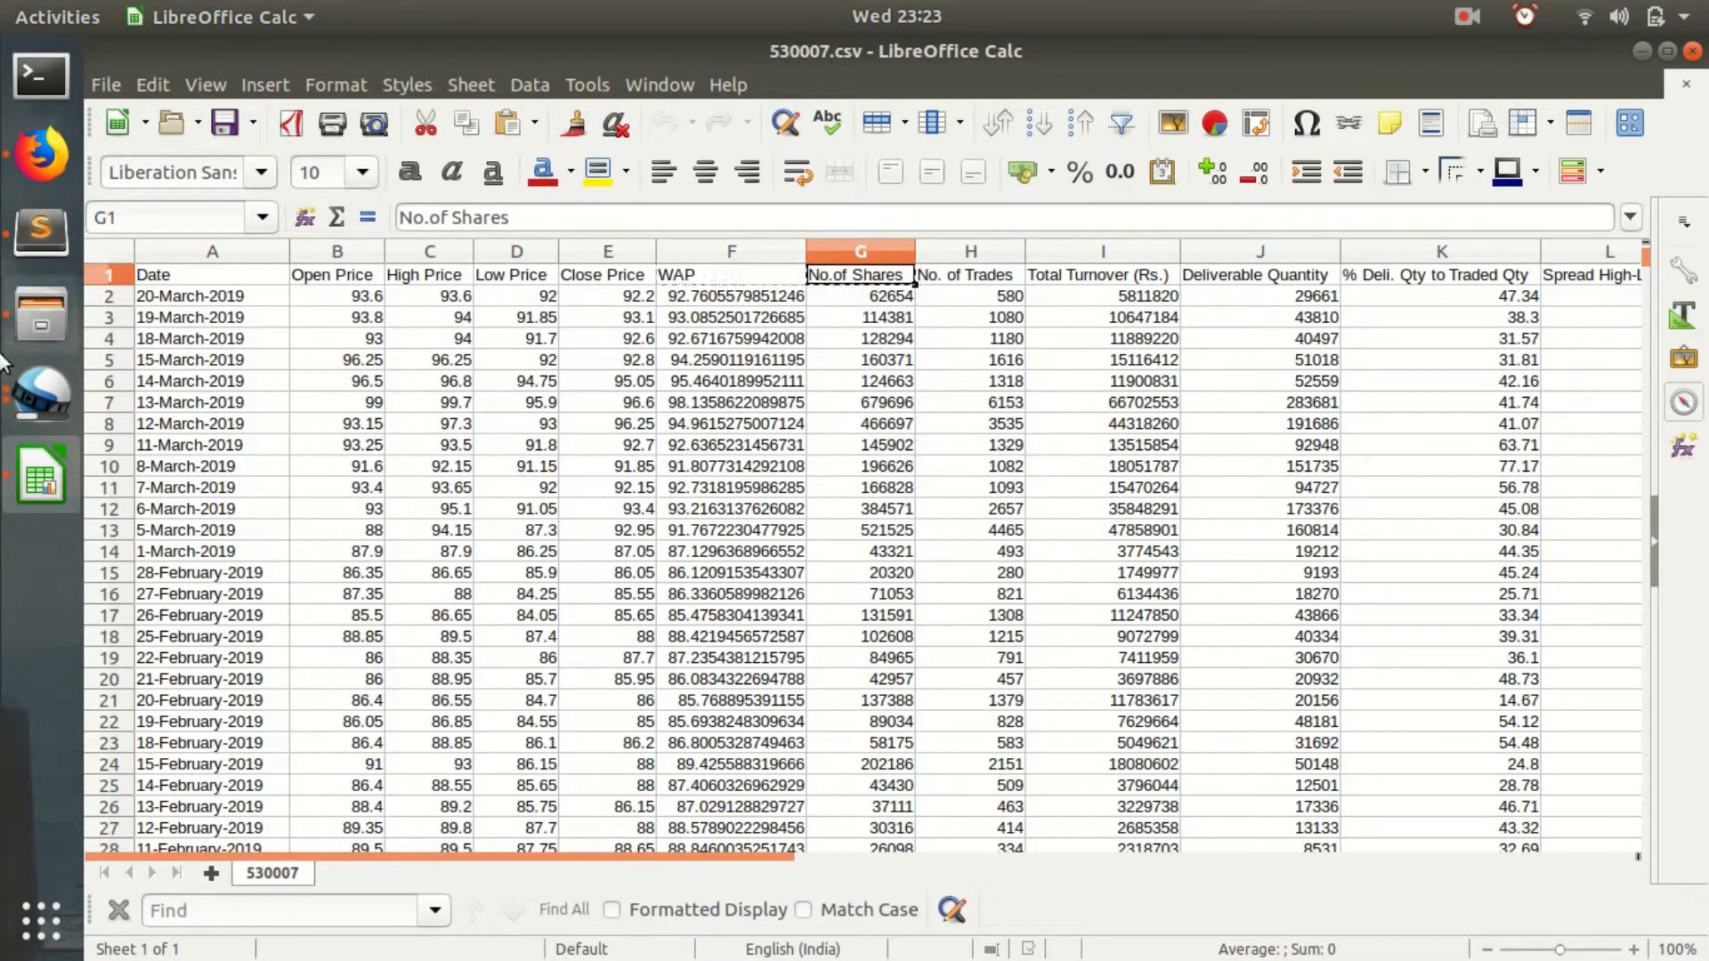
click(40, 229)
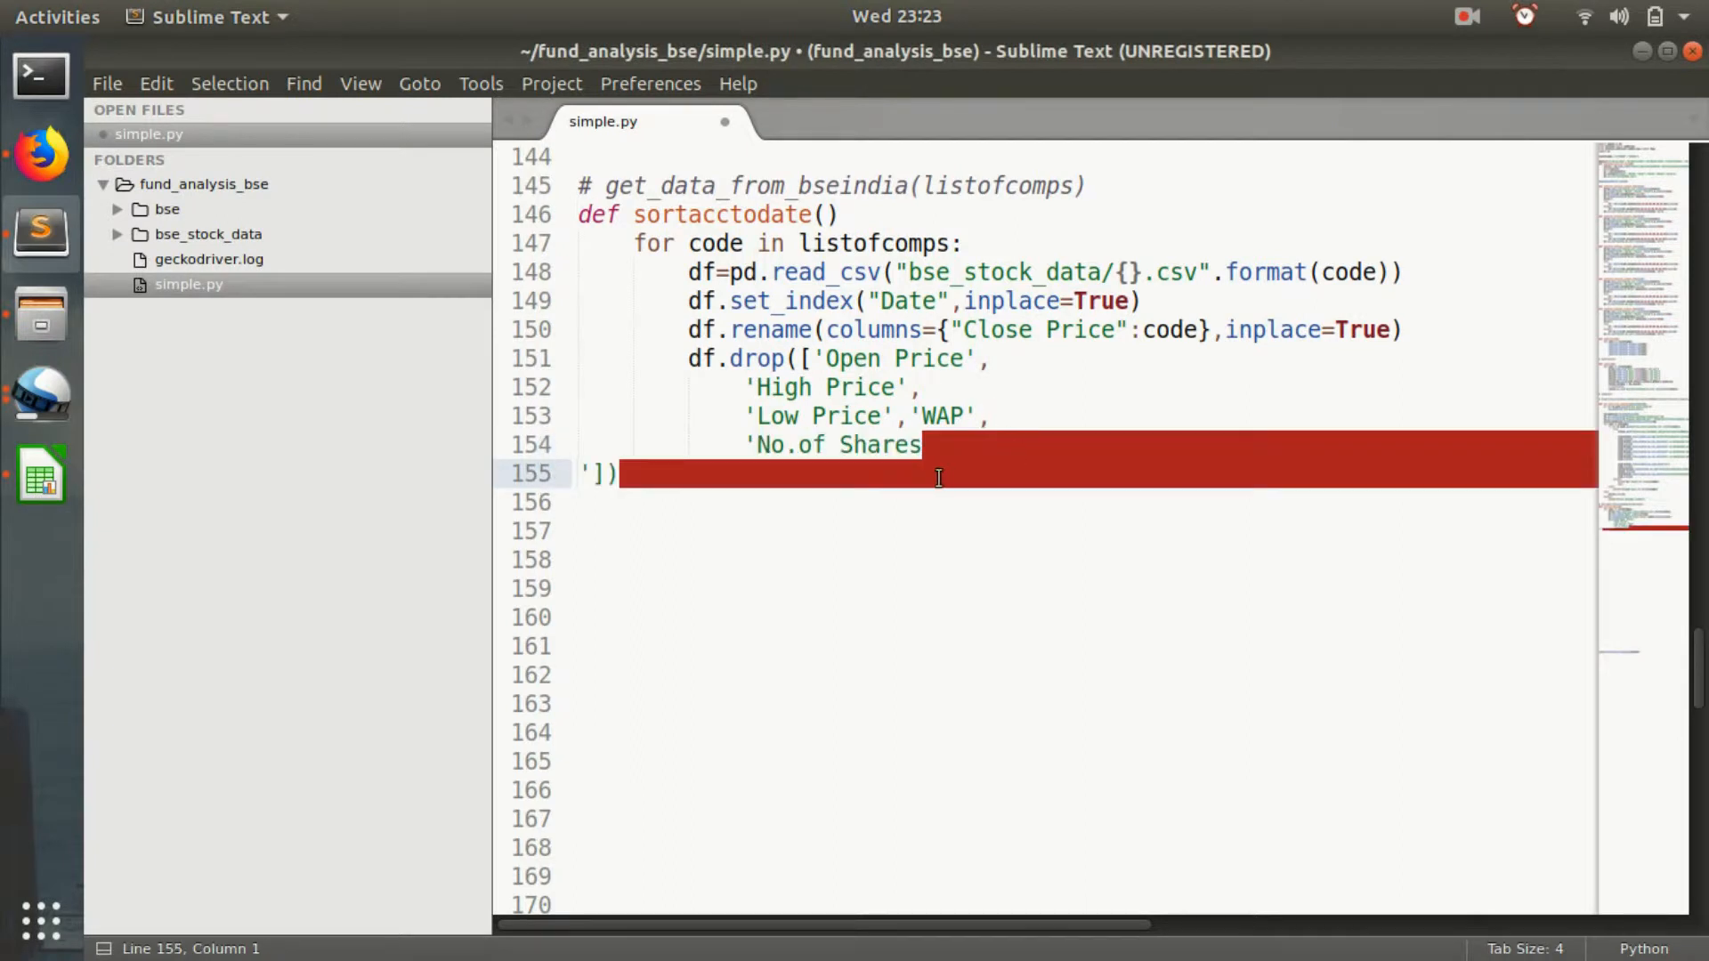
click(927, 445)
text(,')
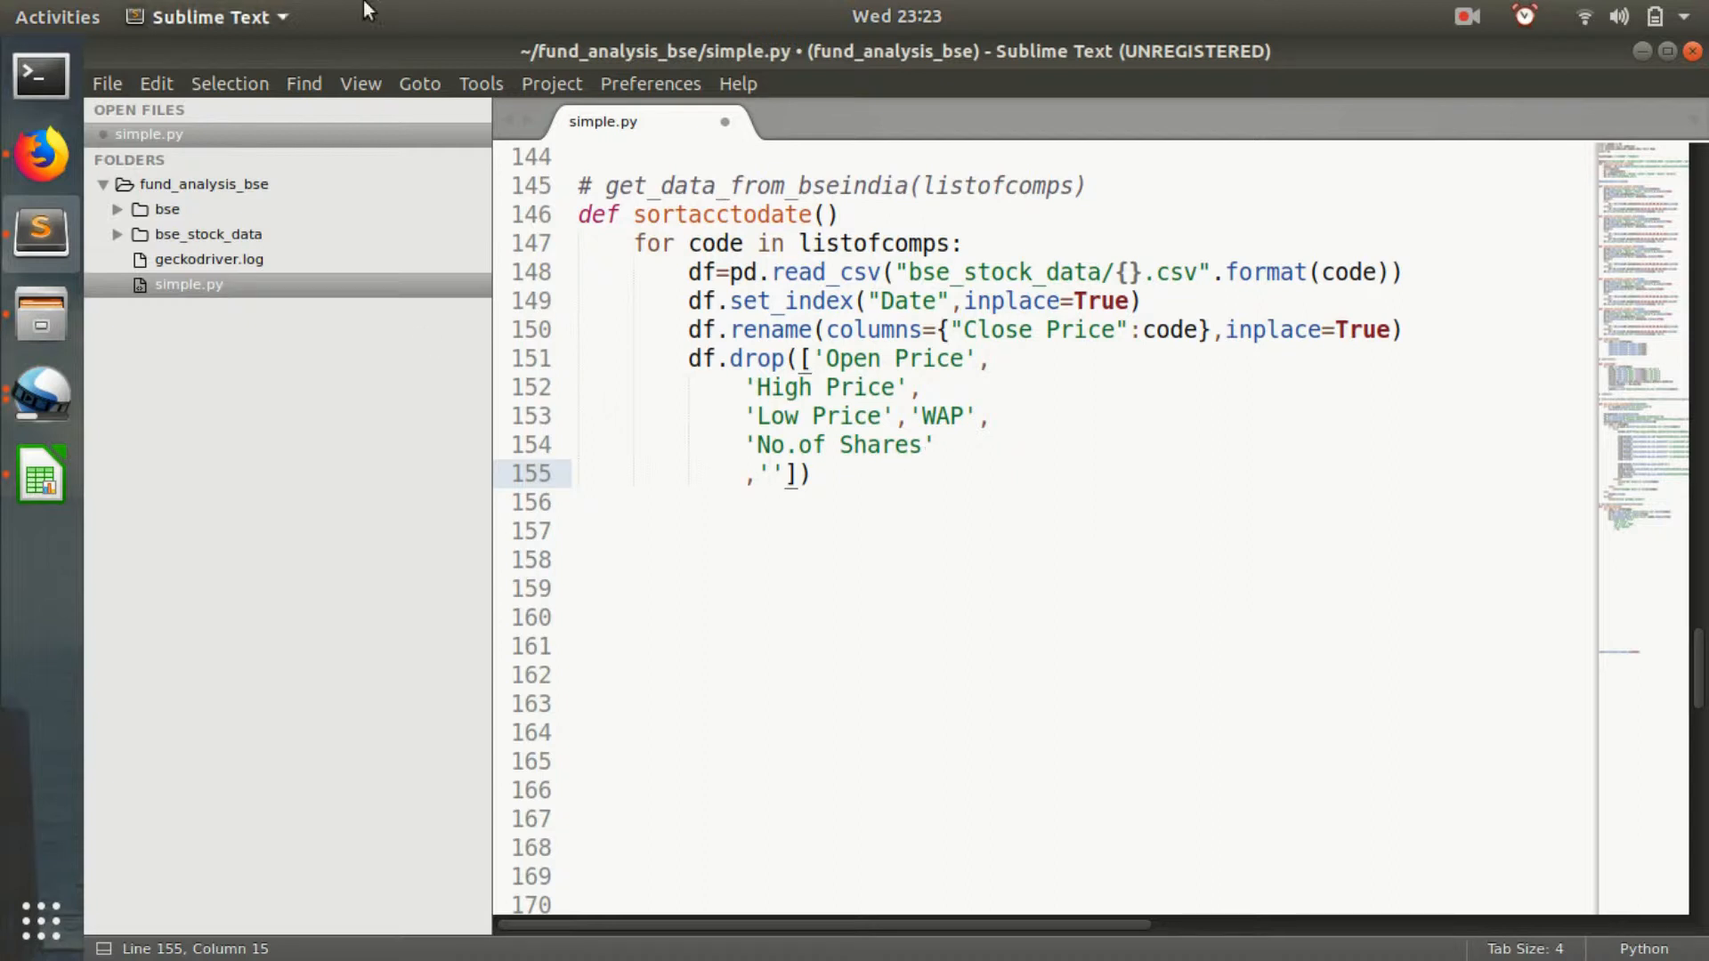
mouse_move(40, 232)
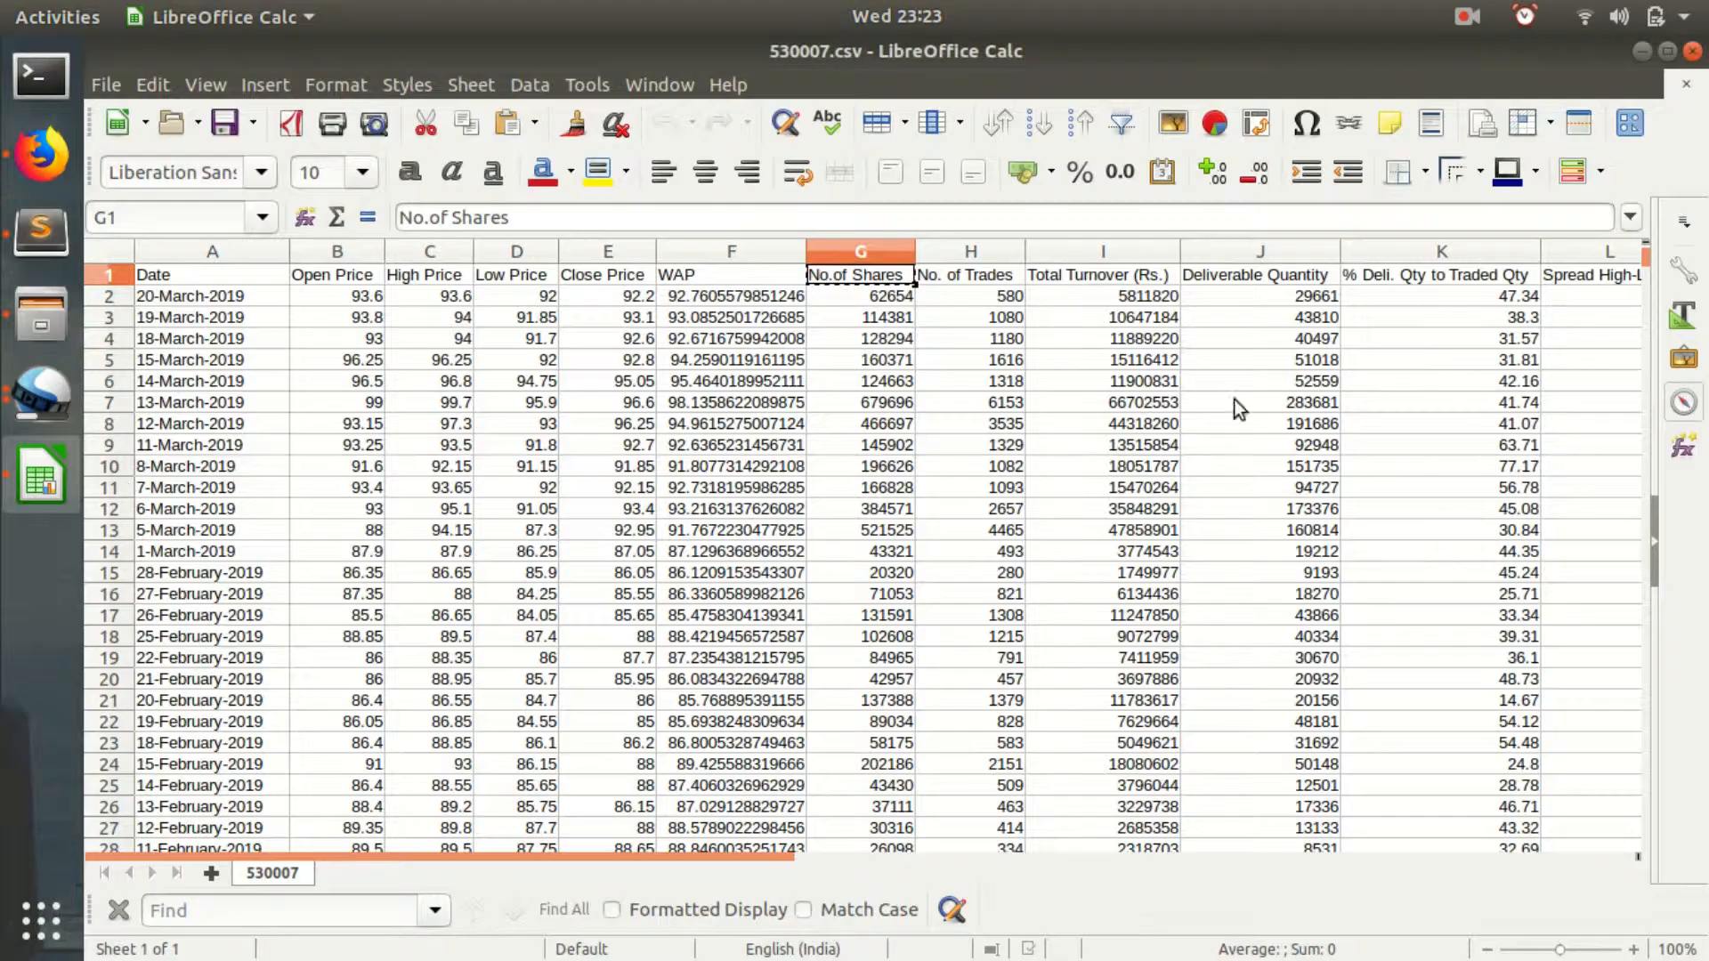
Add 'No. of Trades' and copy the Total Turnover (Rs.) heading from Calc.
click(971, 275)
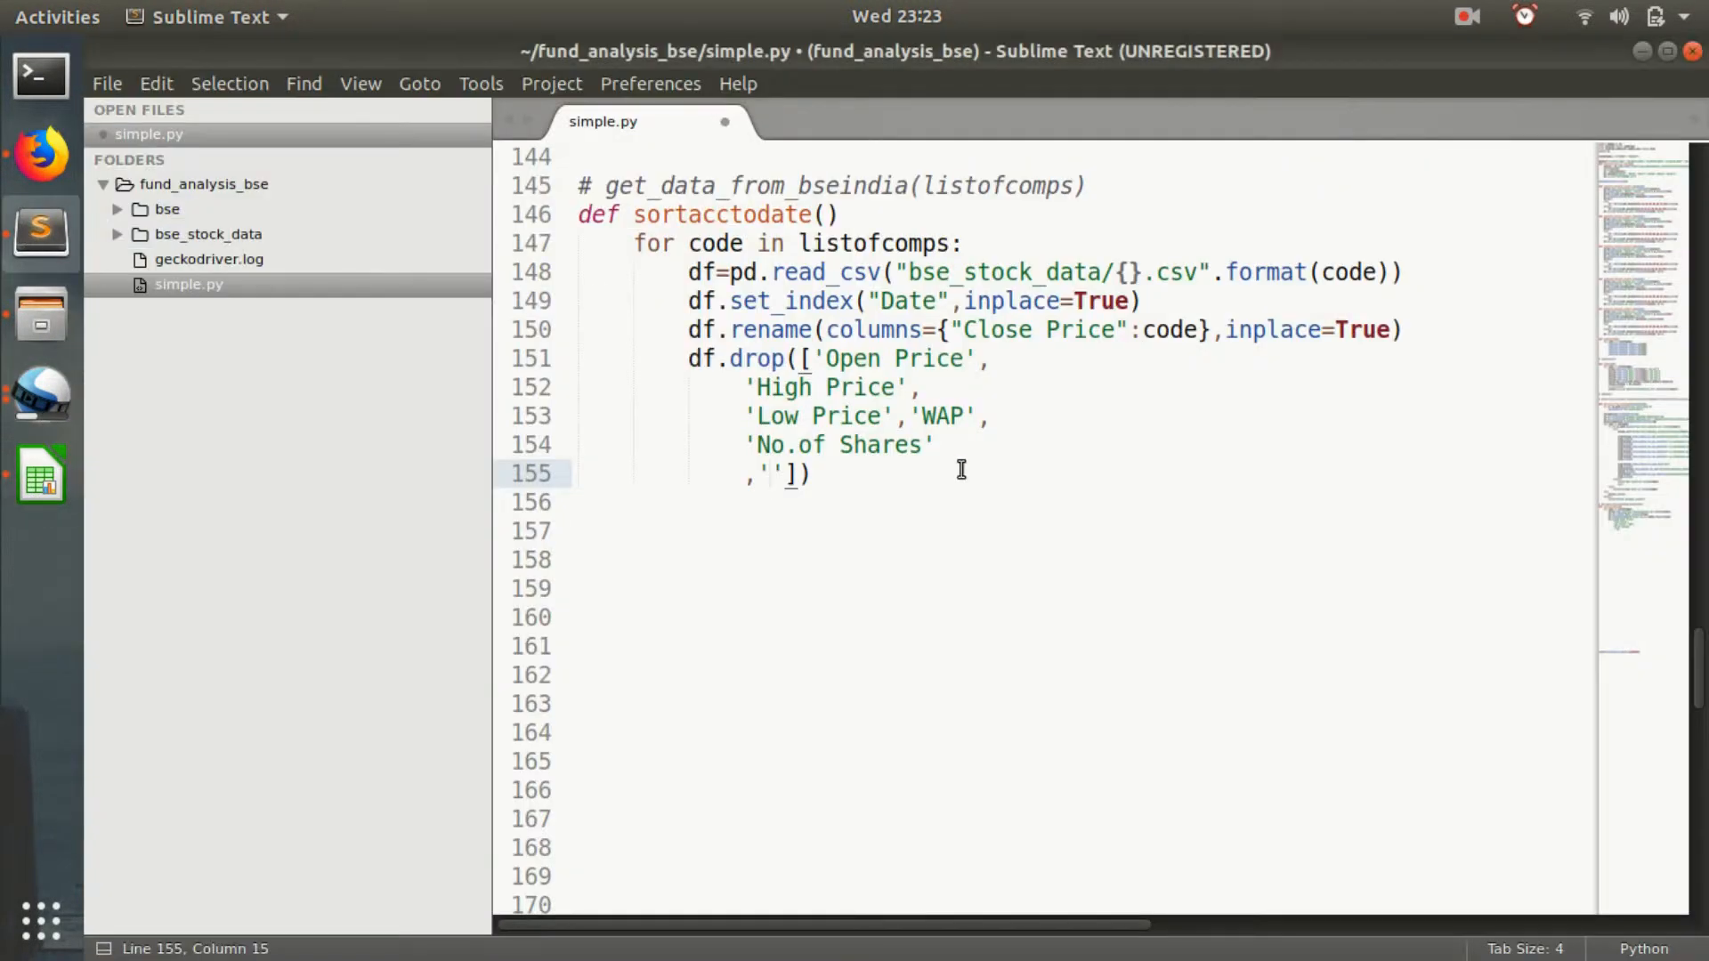
text(No. of Trades)
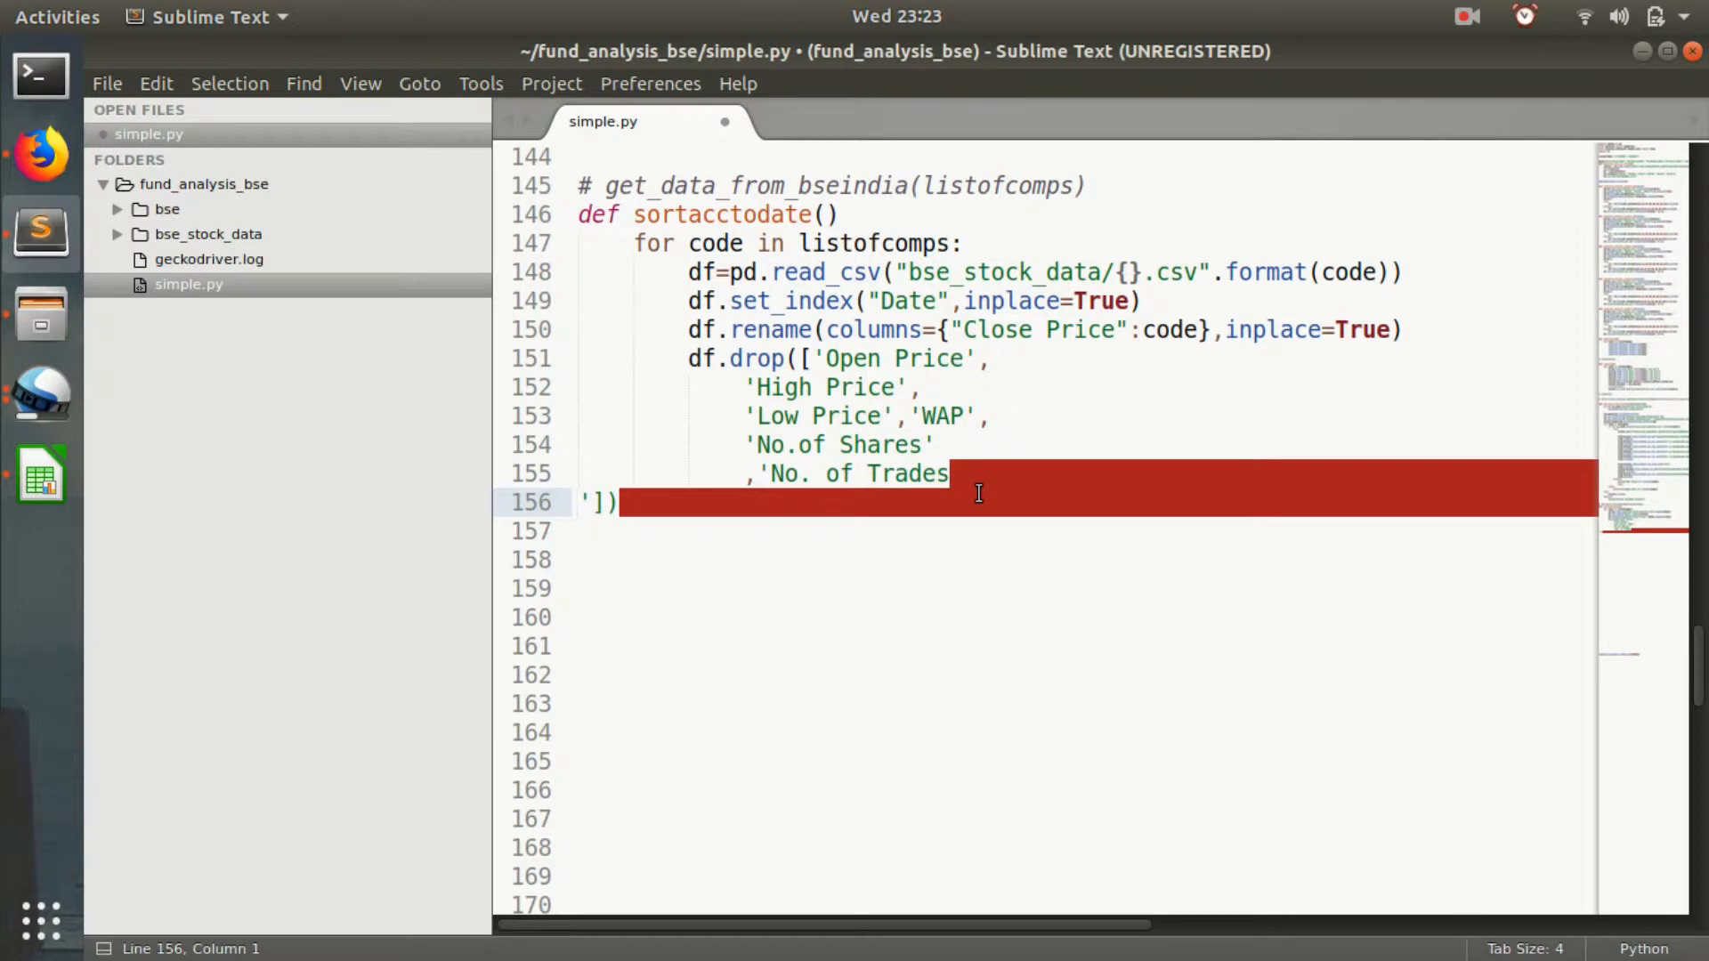
text(,)
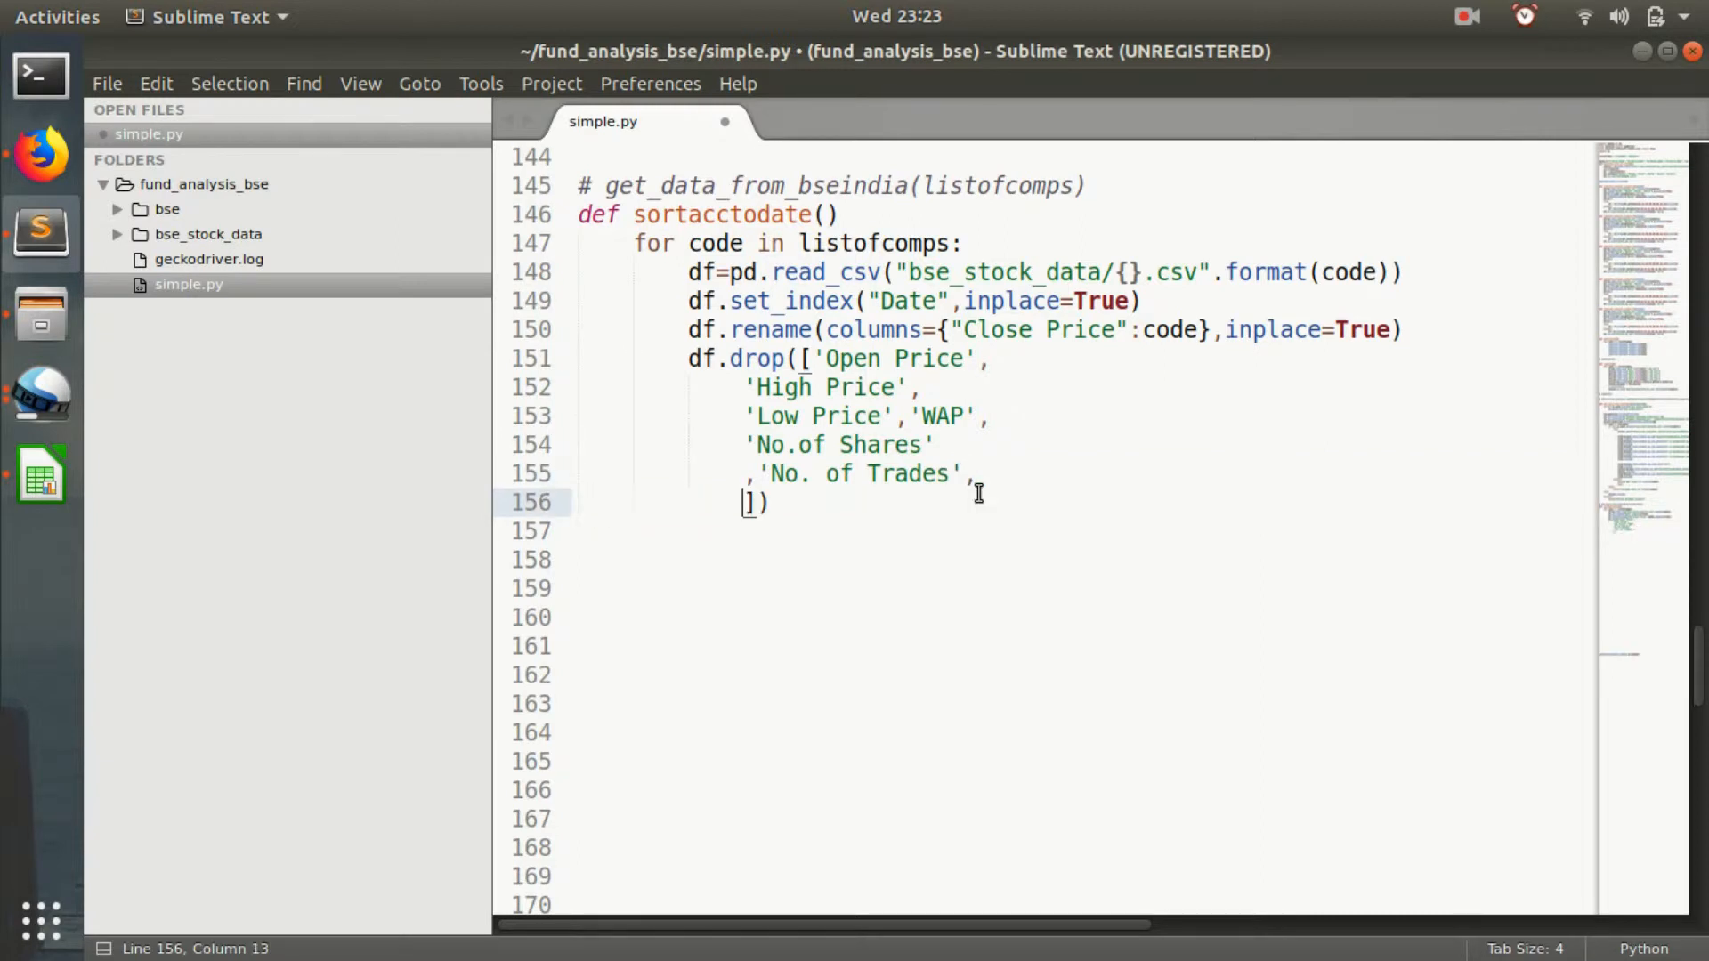
text(')
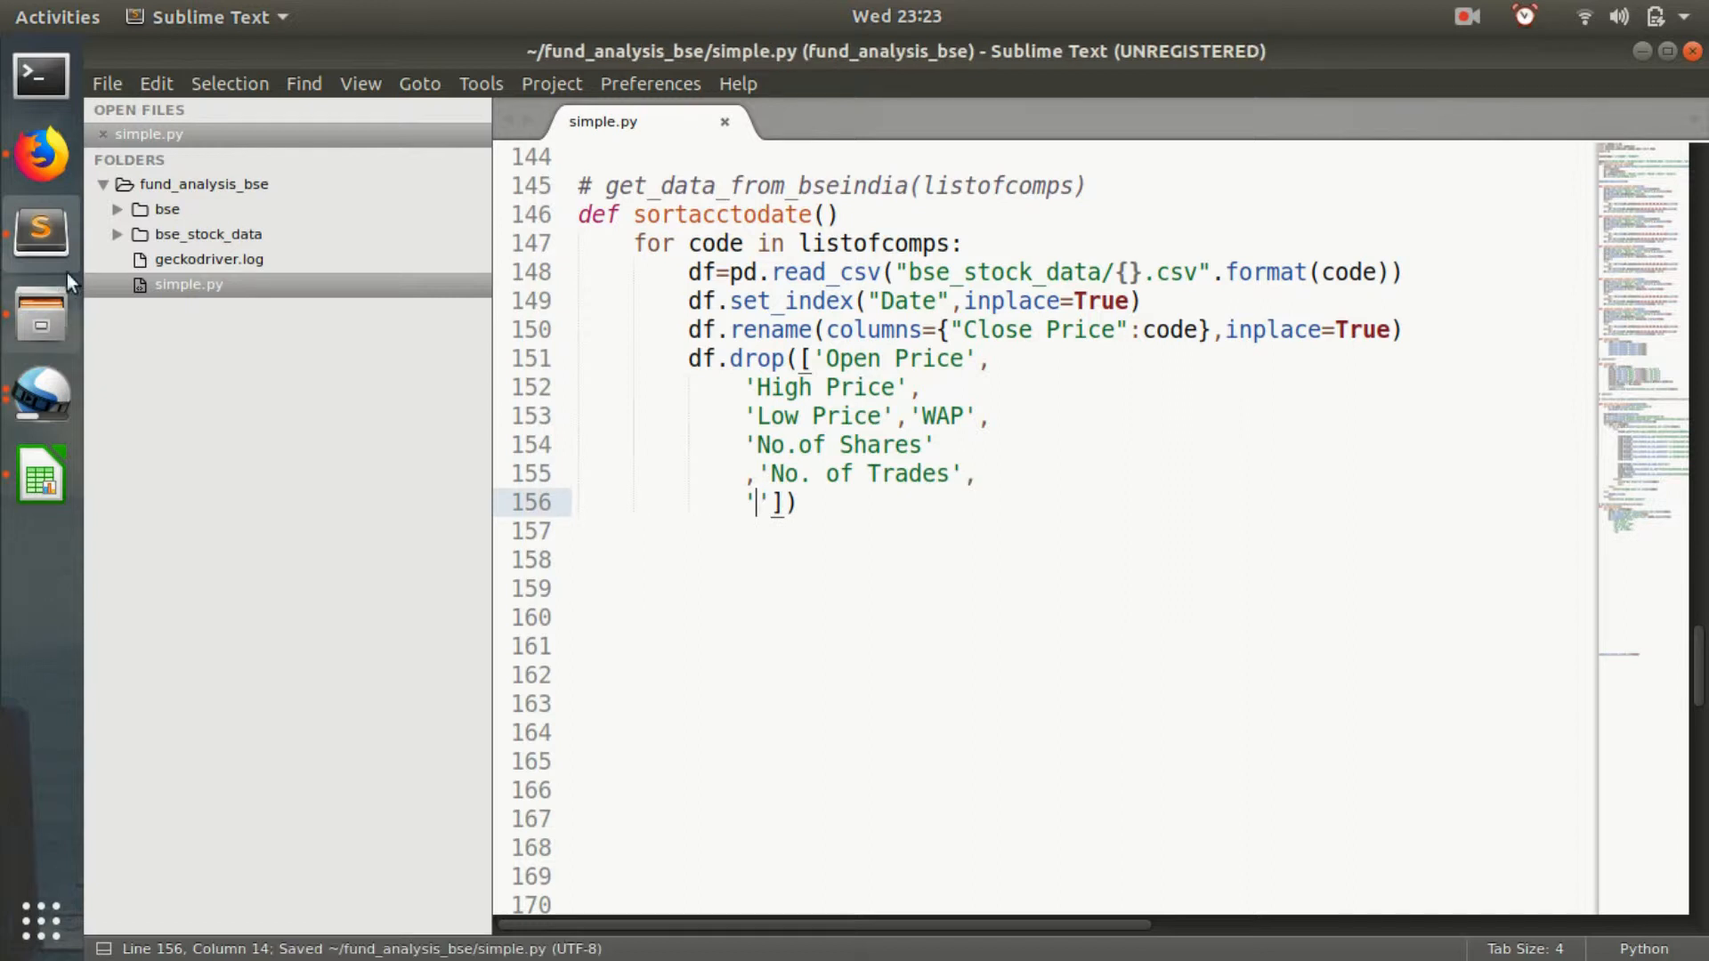
click(41, 155)
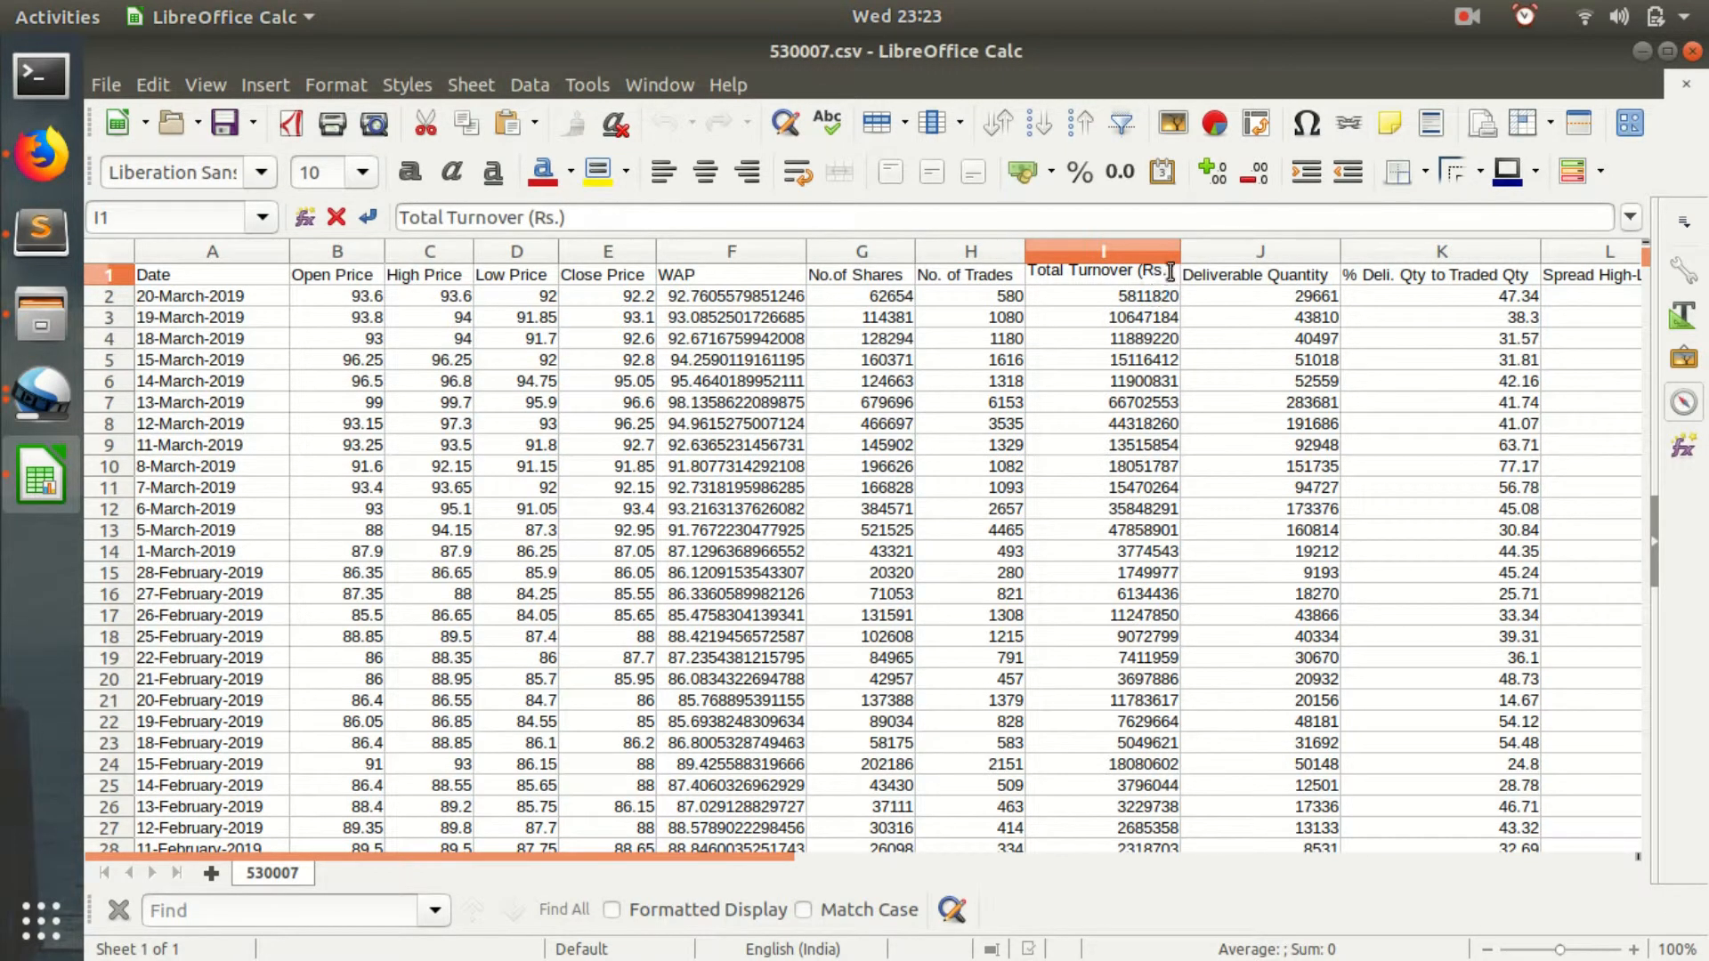
right_click(1102, 270)
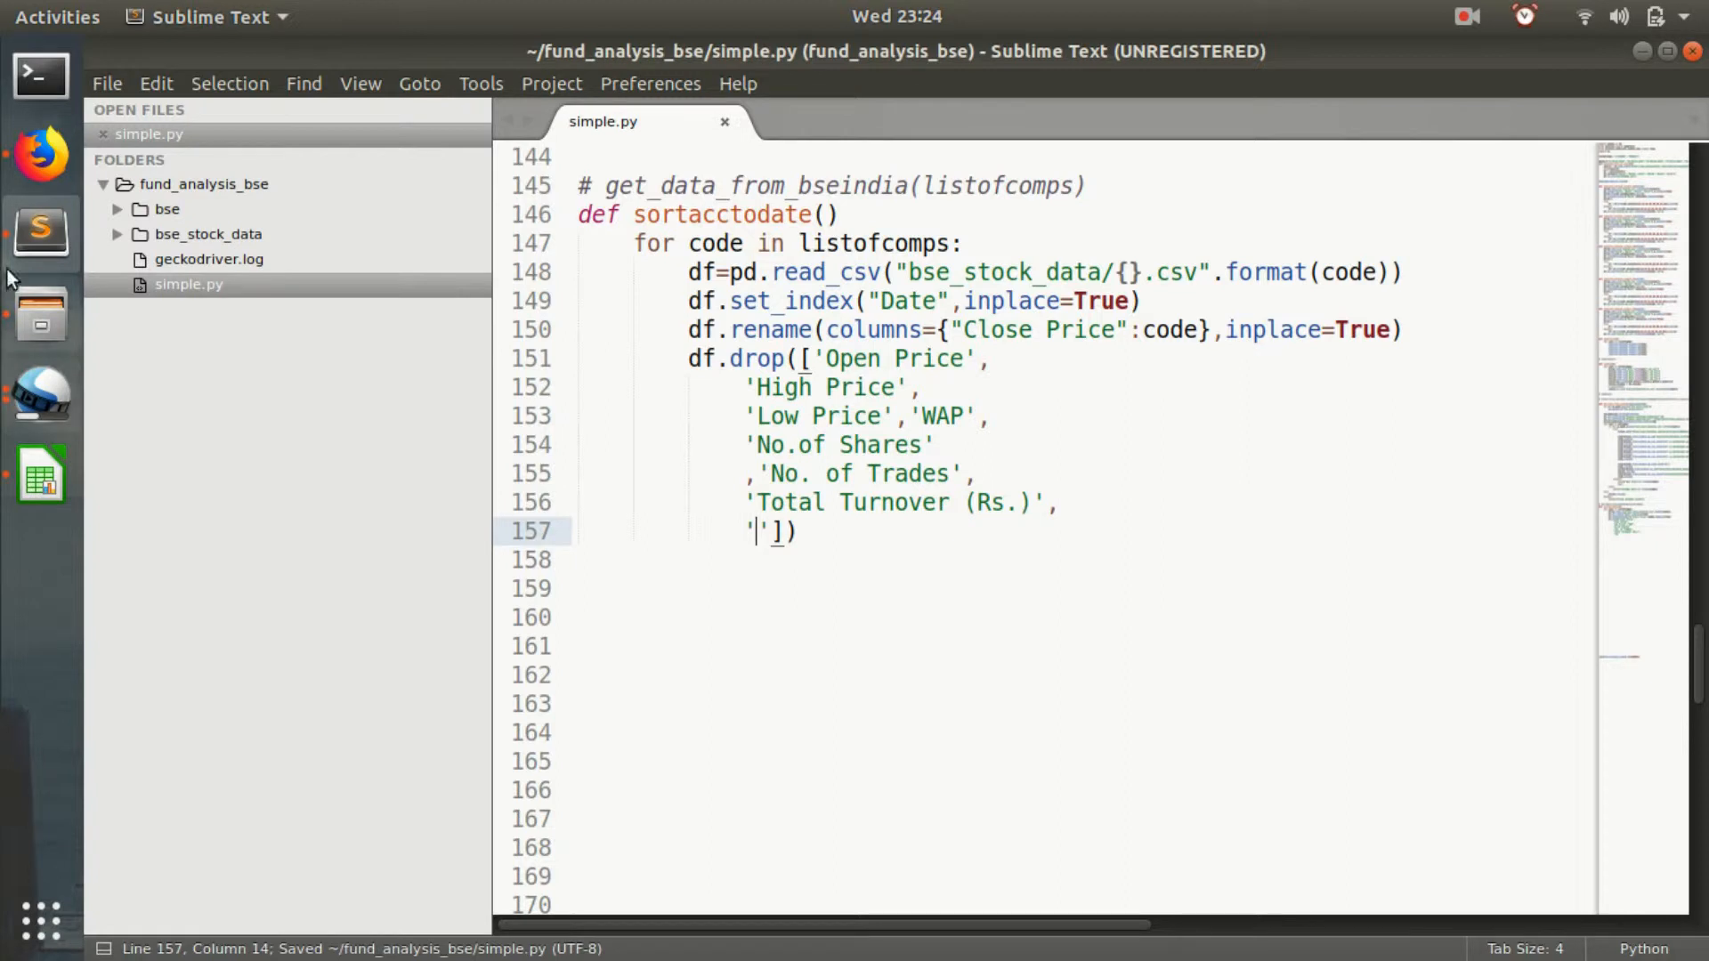
Copy Deliverable Quantity, % Deli. Qty to Traded Qty and Spread High-Low headings into the drop list.
click(41, 156)
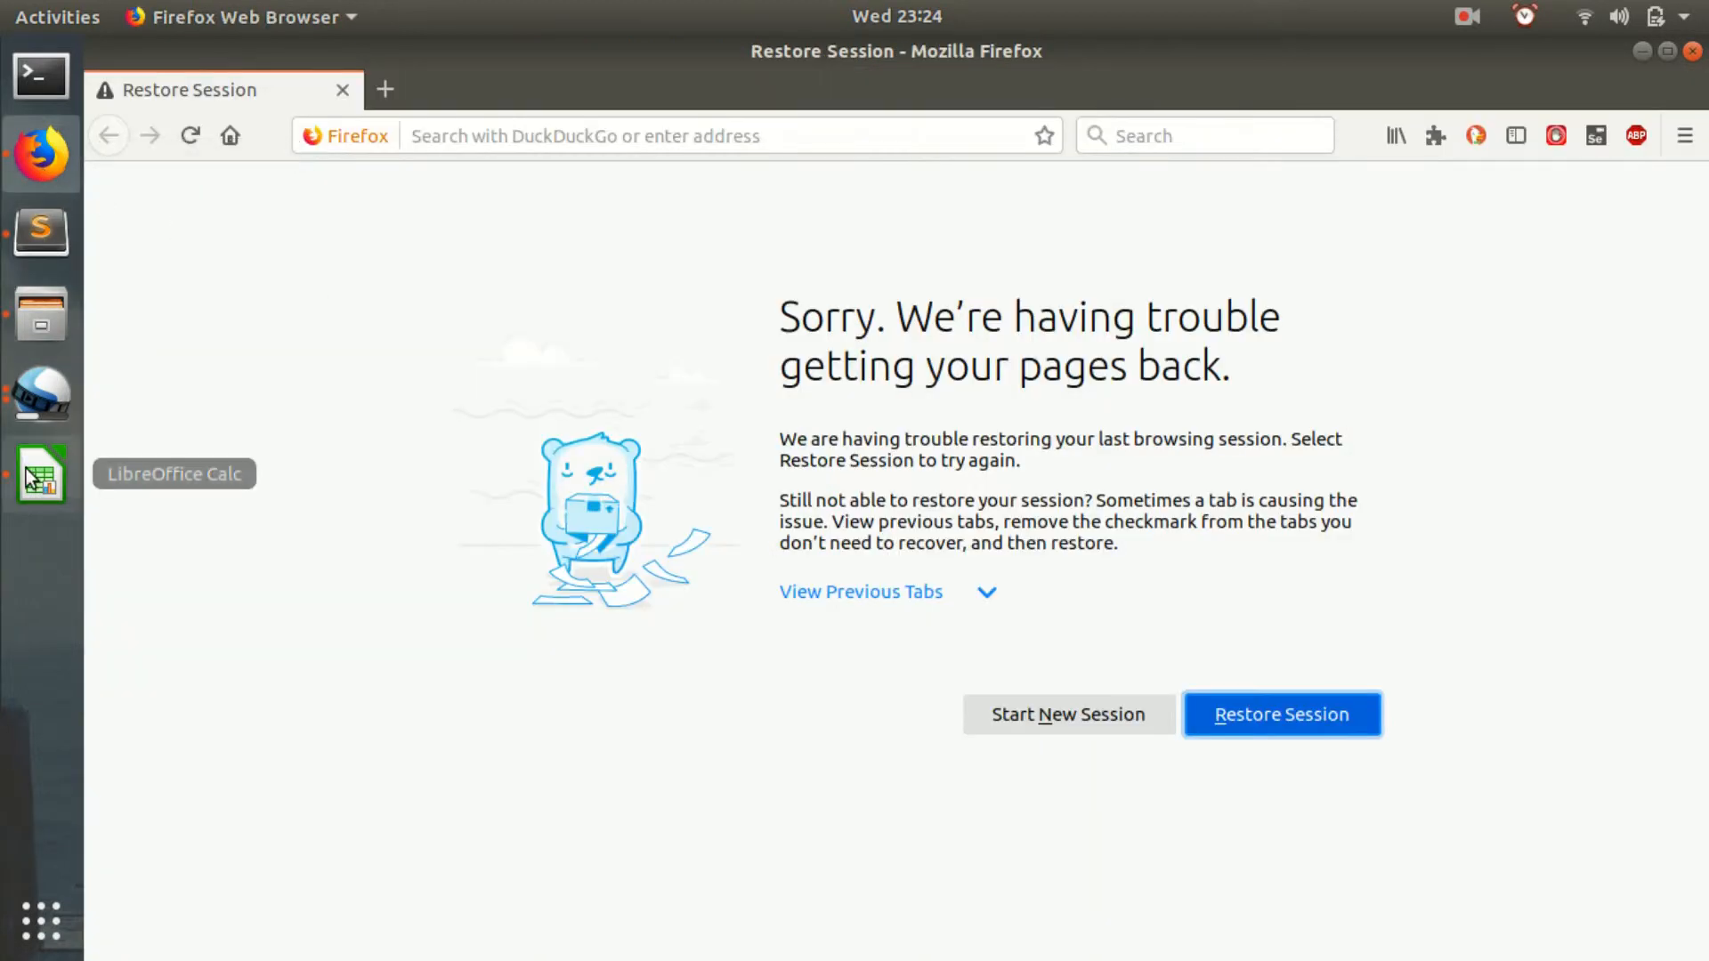
click(41, 473)
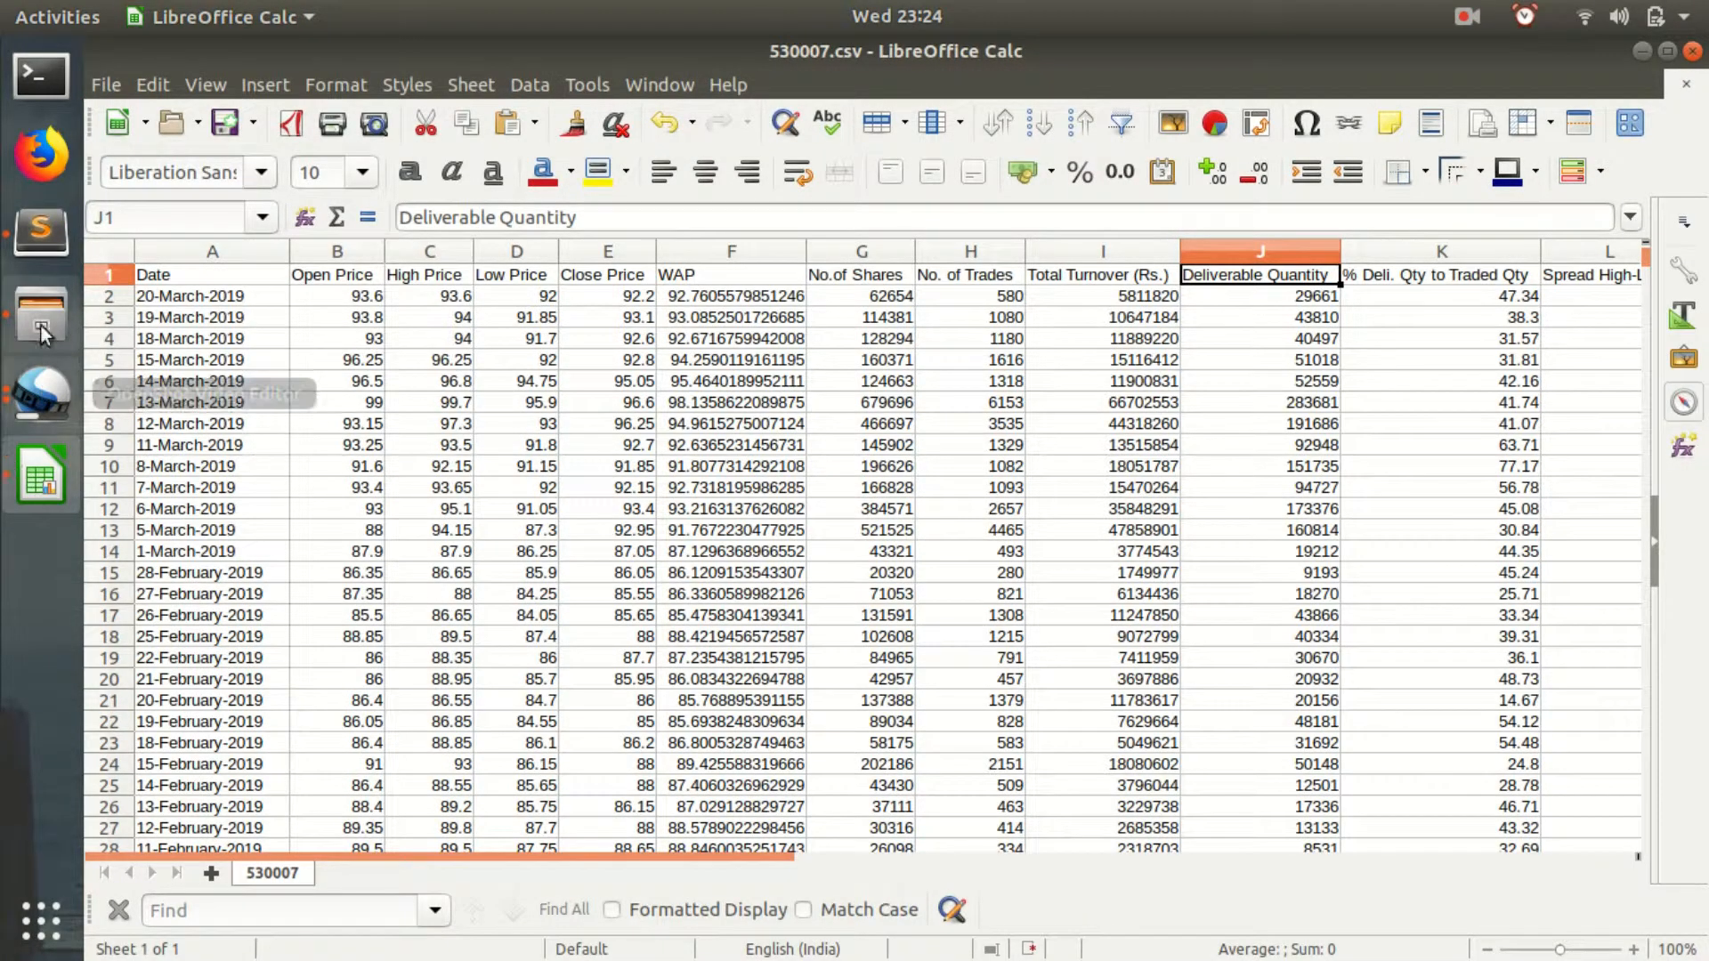
right_click(1258, 275)
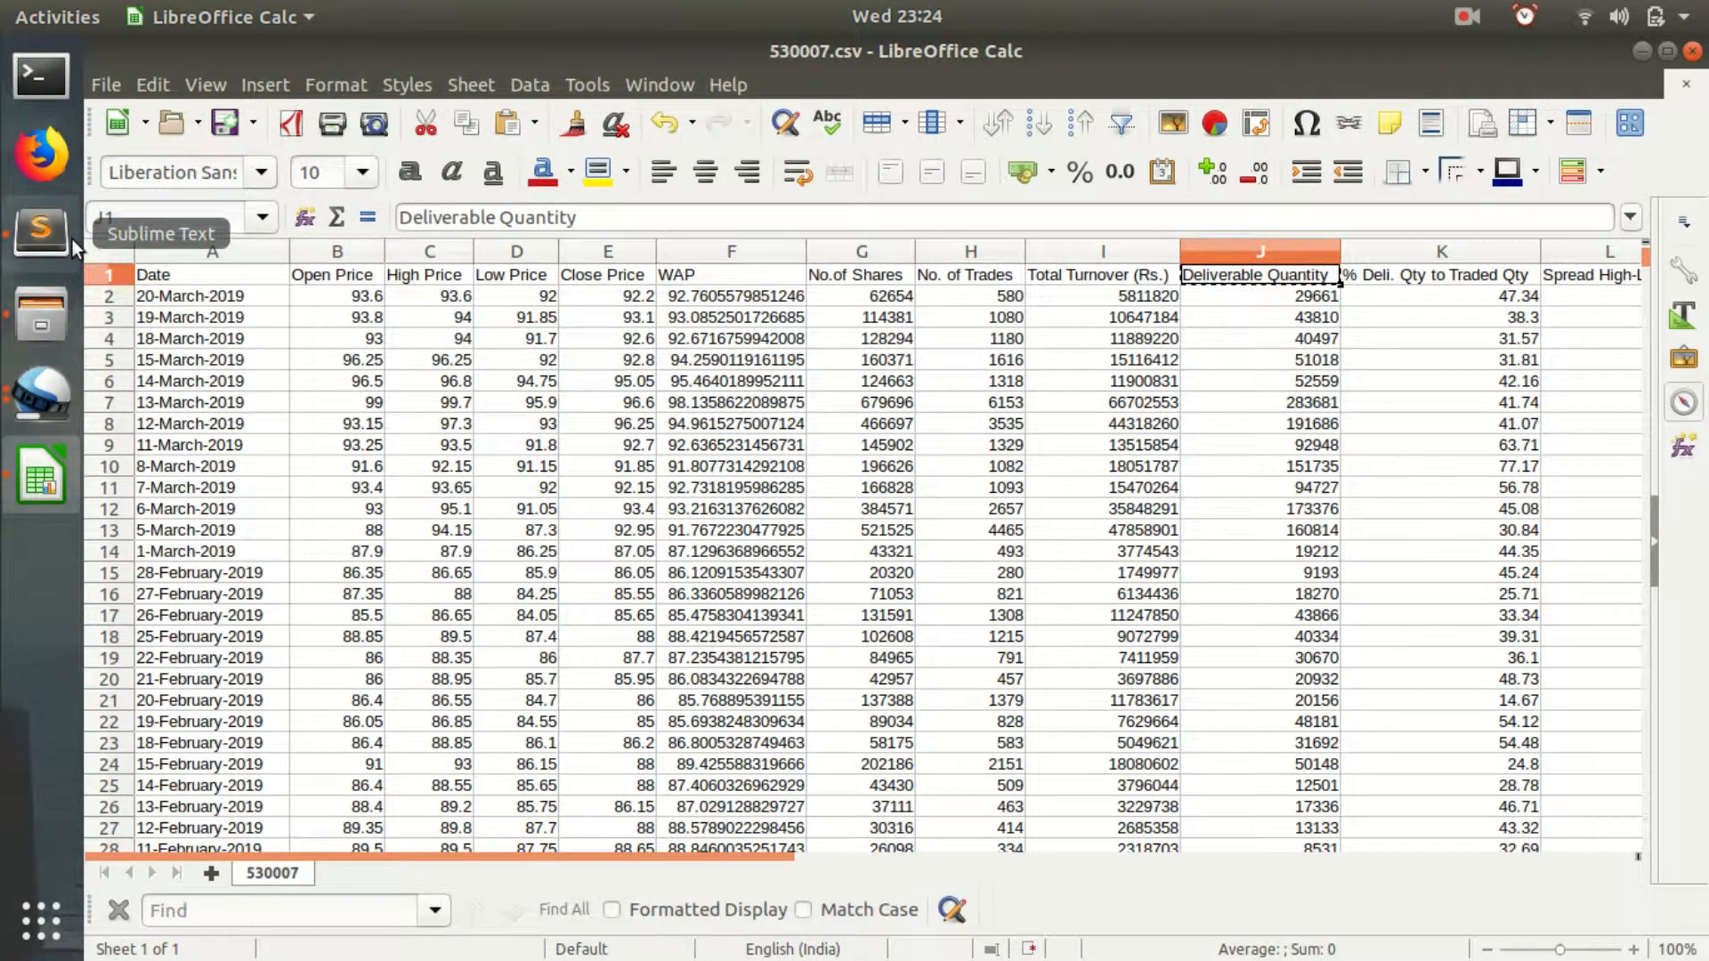
click(40, 232)
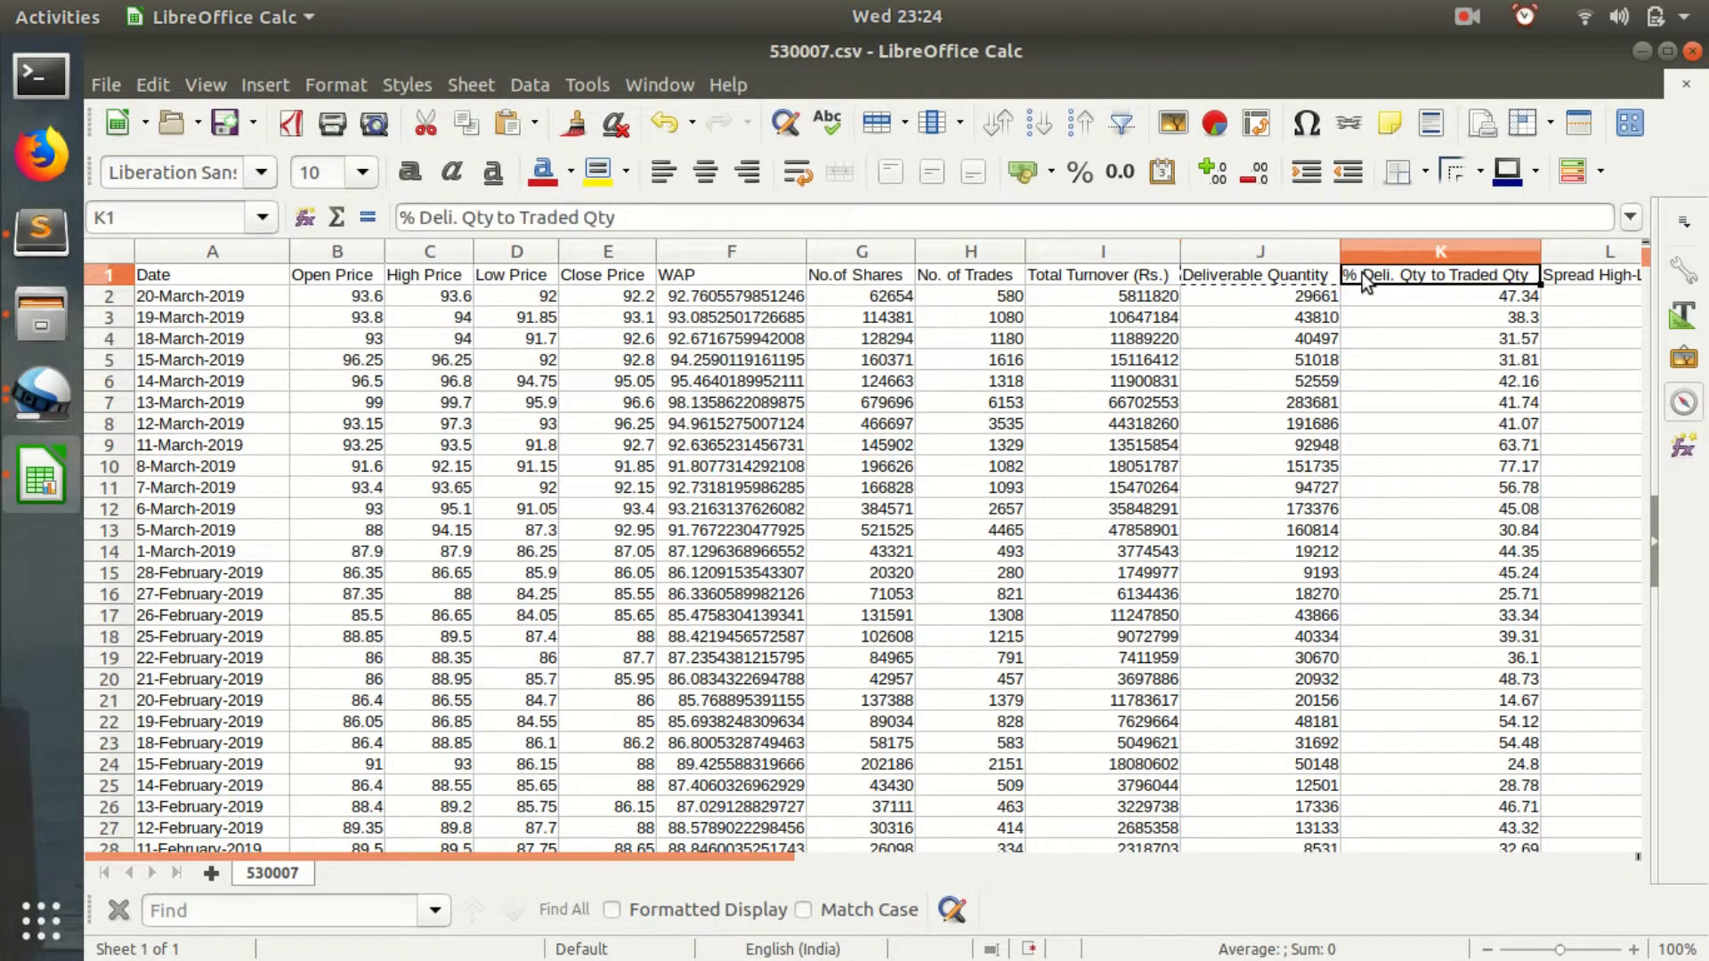
right_click(1438, 275)
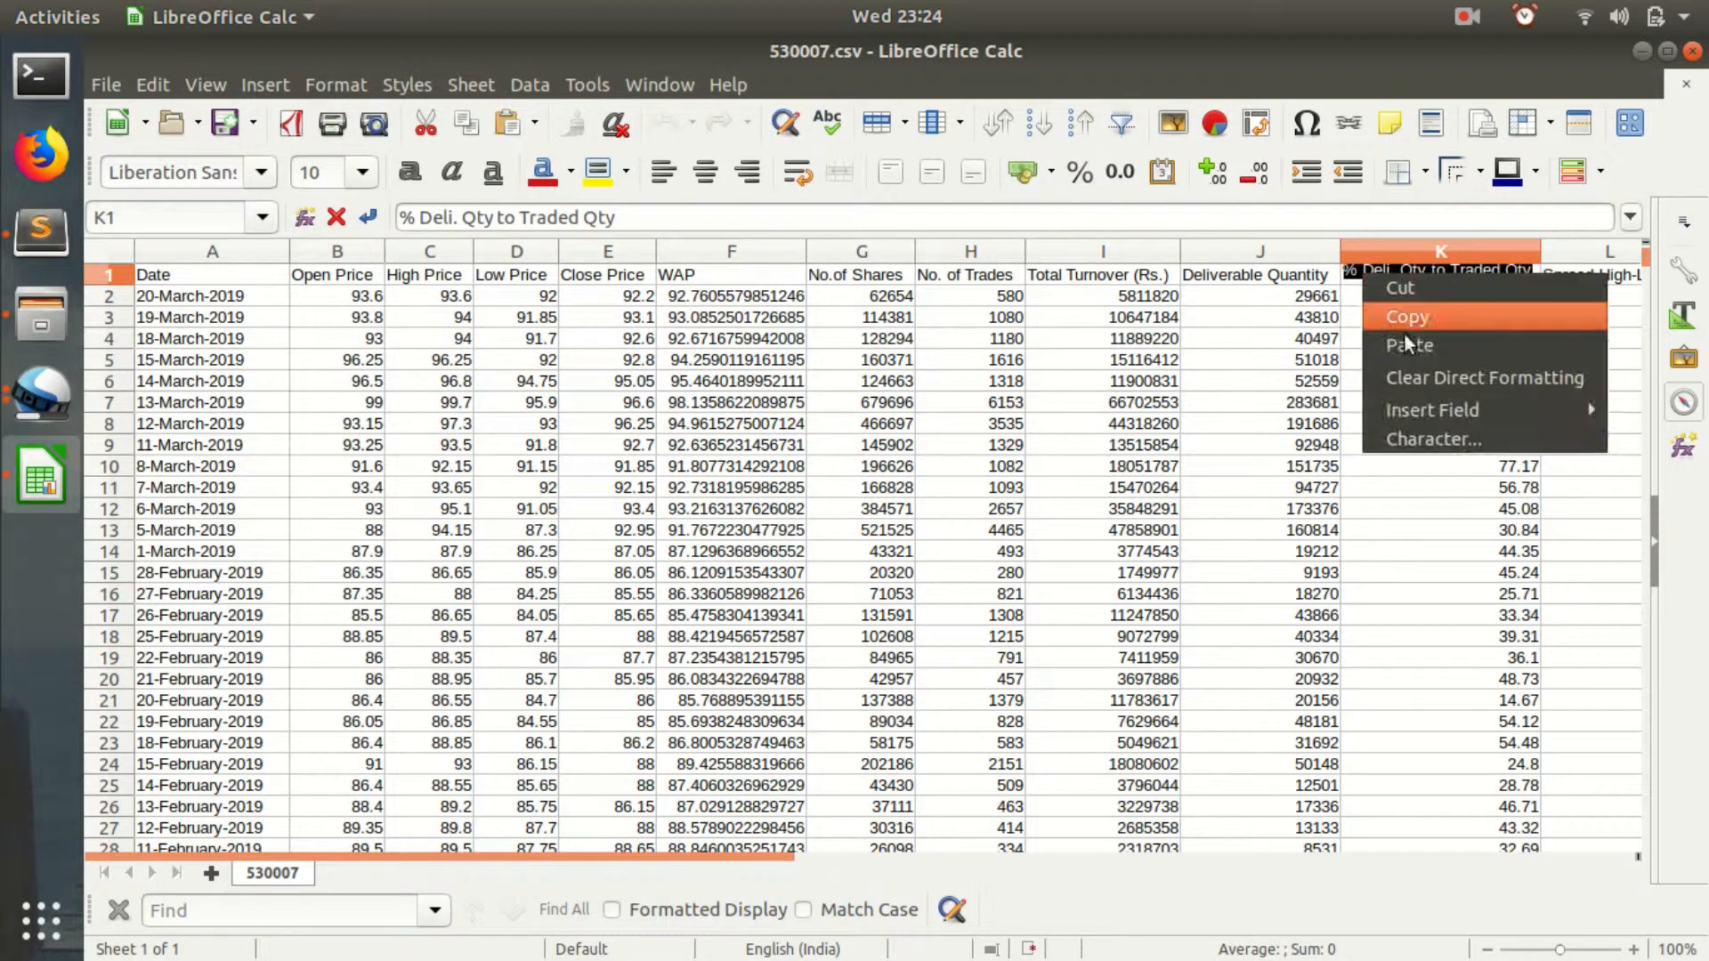
click(40, 229)
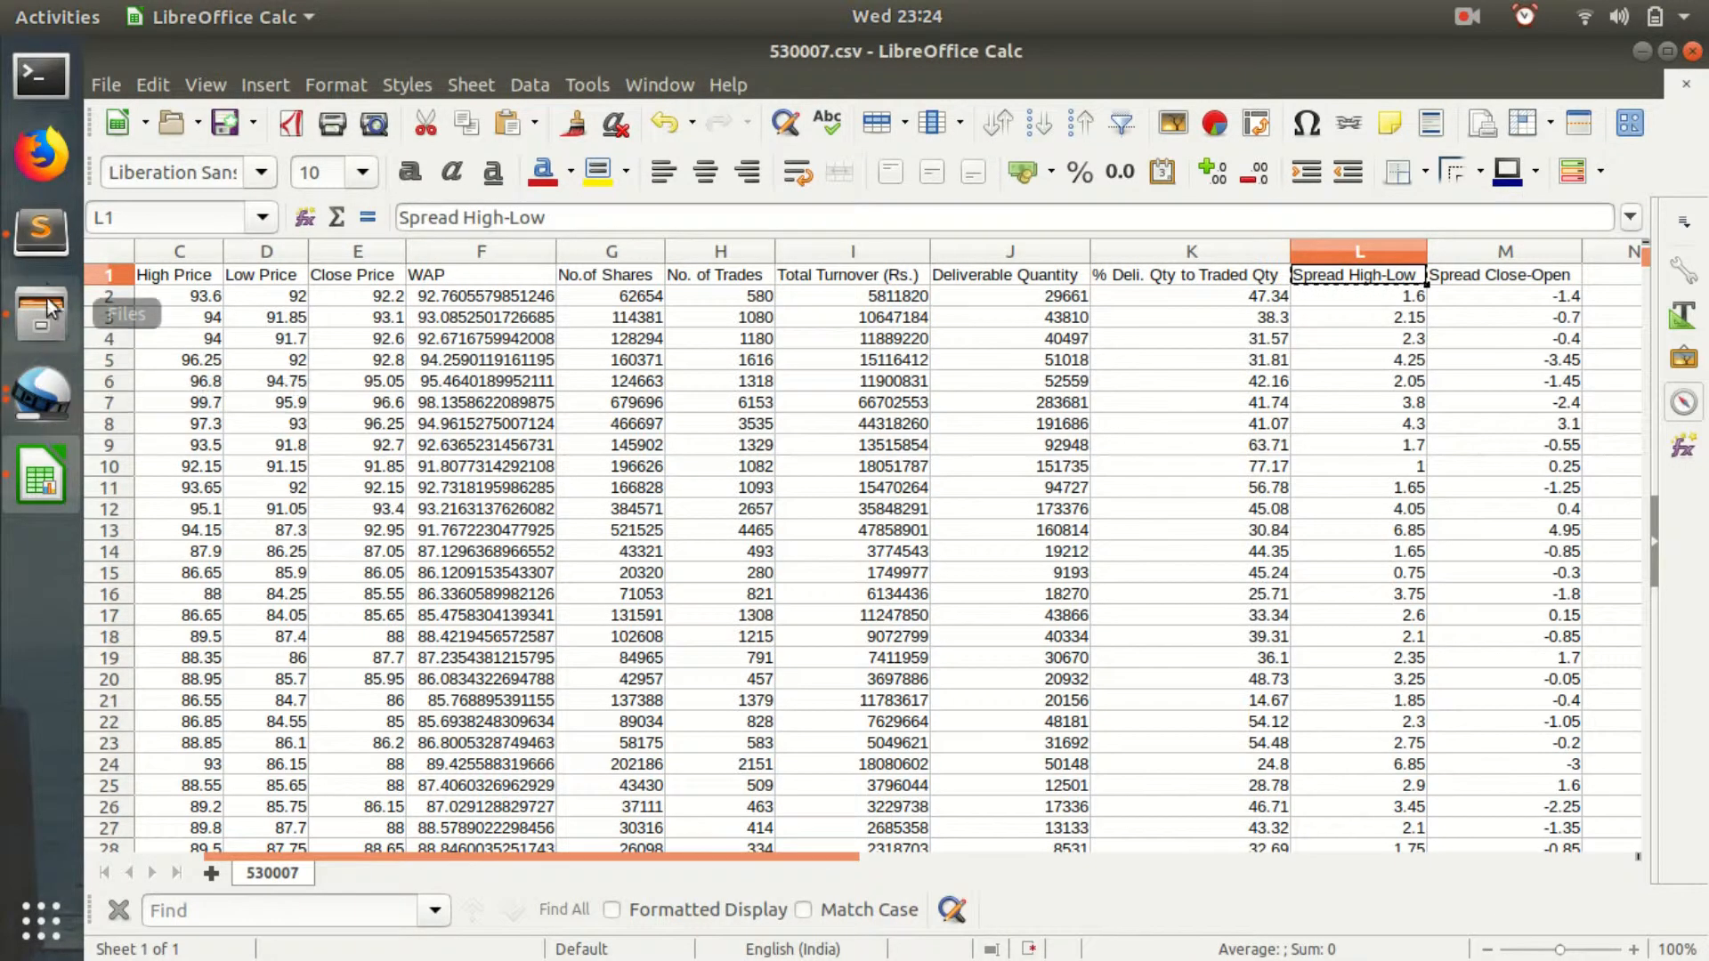
click(40, 229)
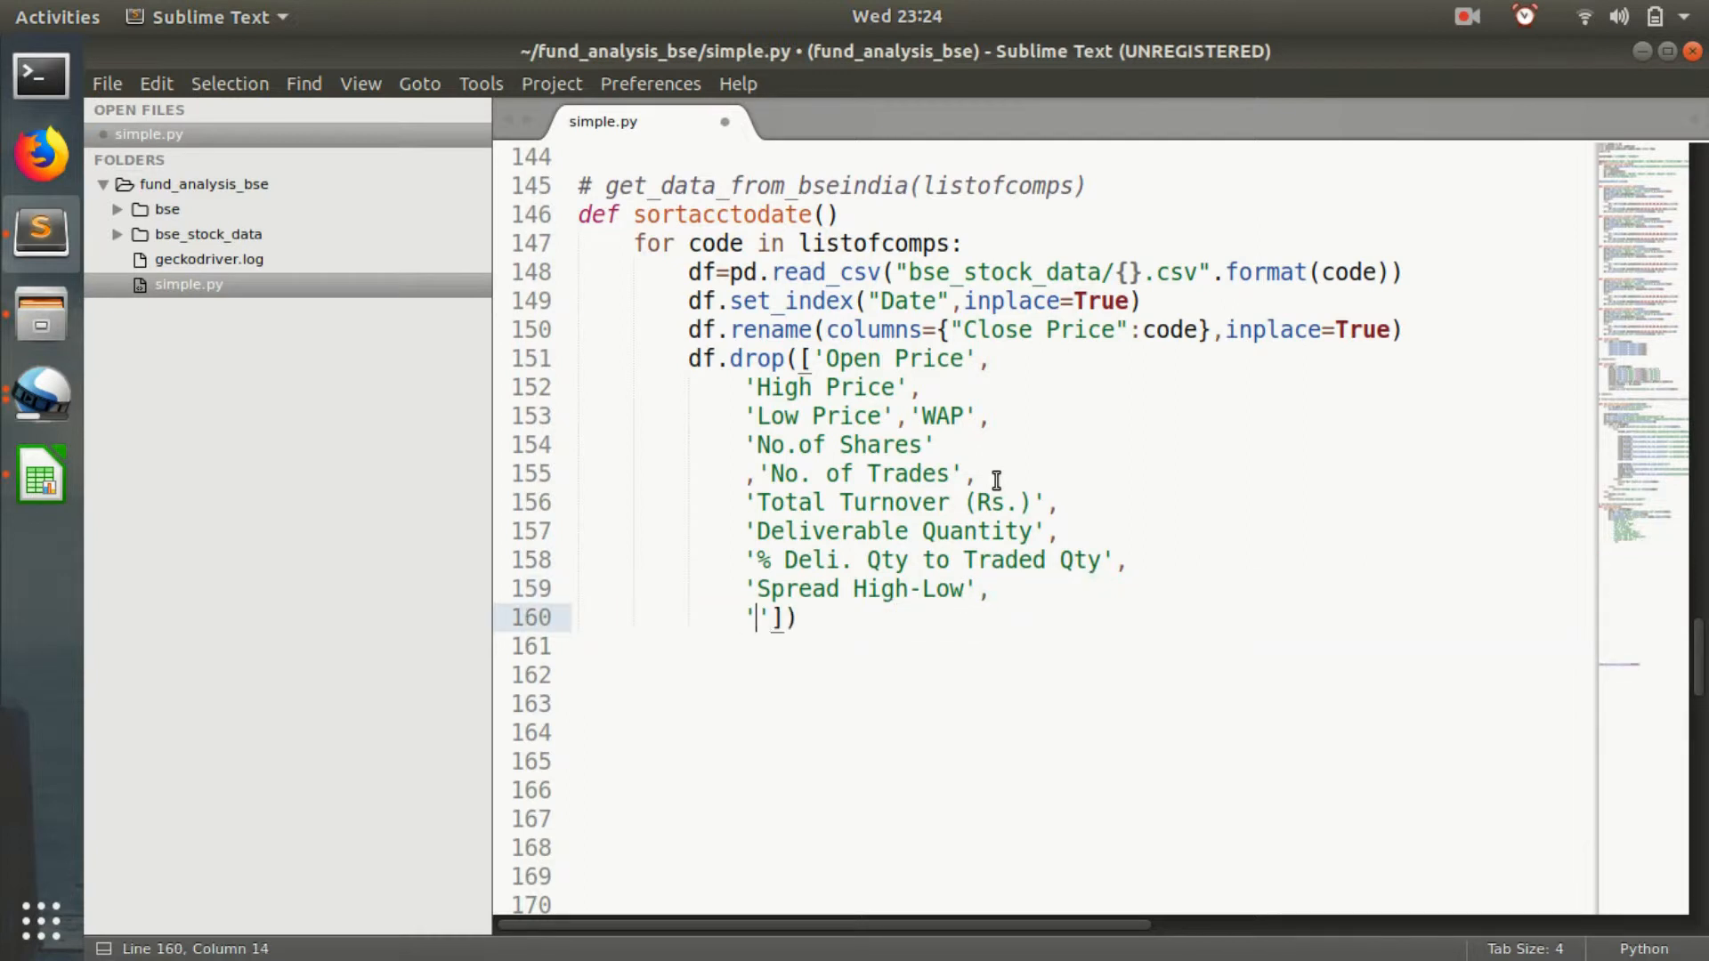
Paste 'Spread Close-Open' as the last column, add ,1,inplace=True, and save.
key(ctrl+s)
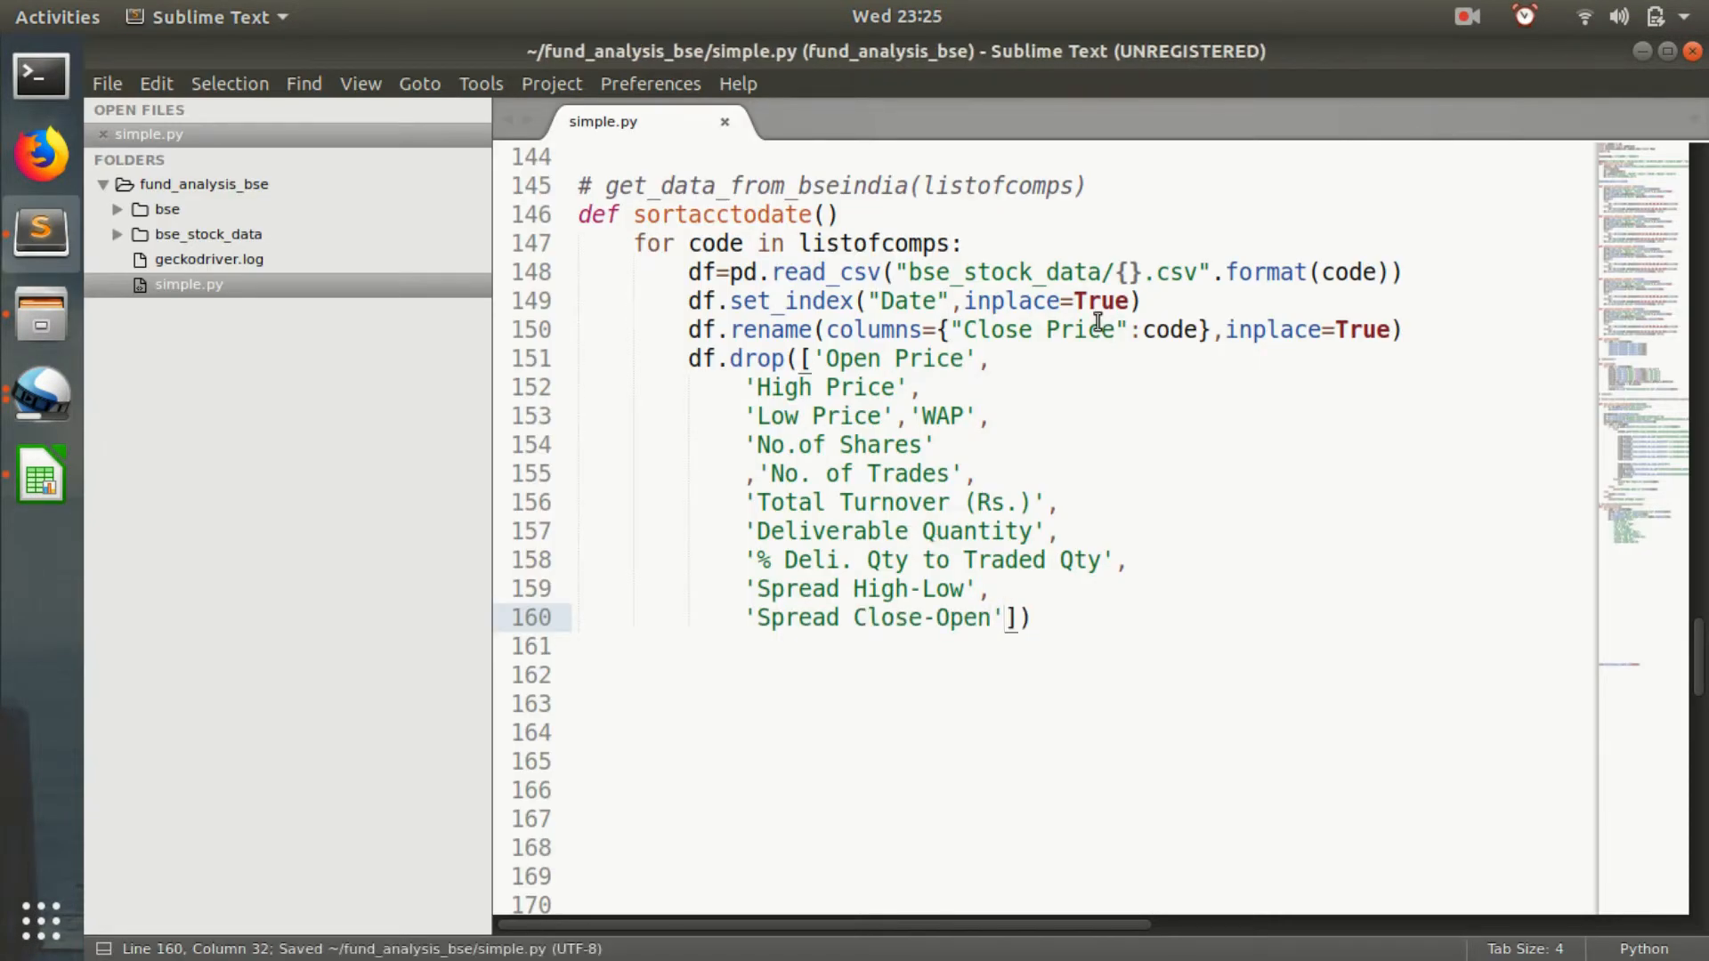
text(,1)
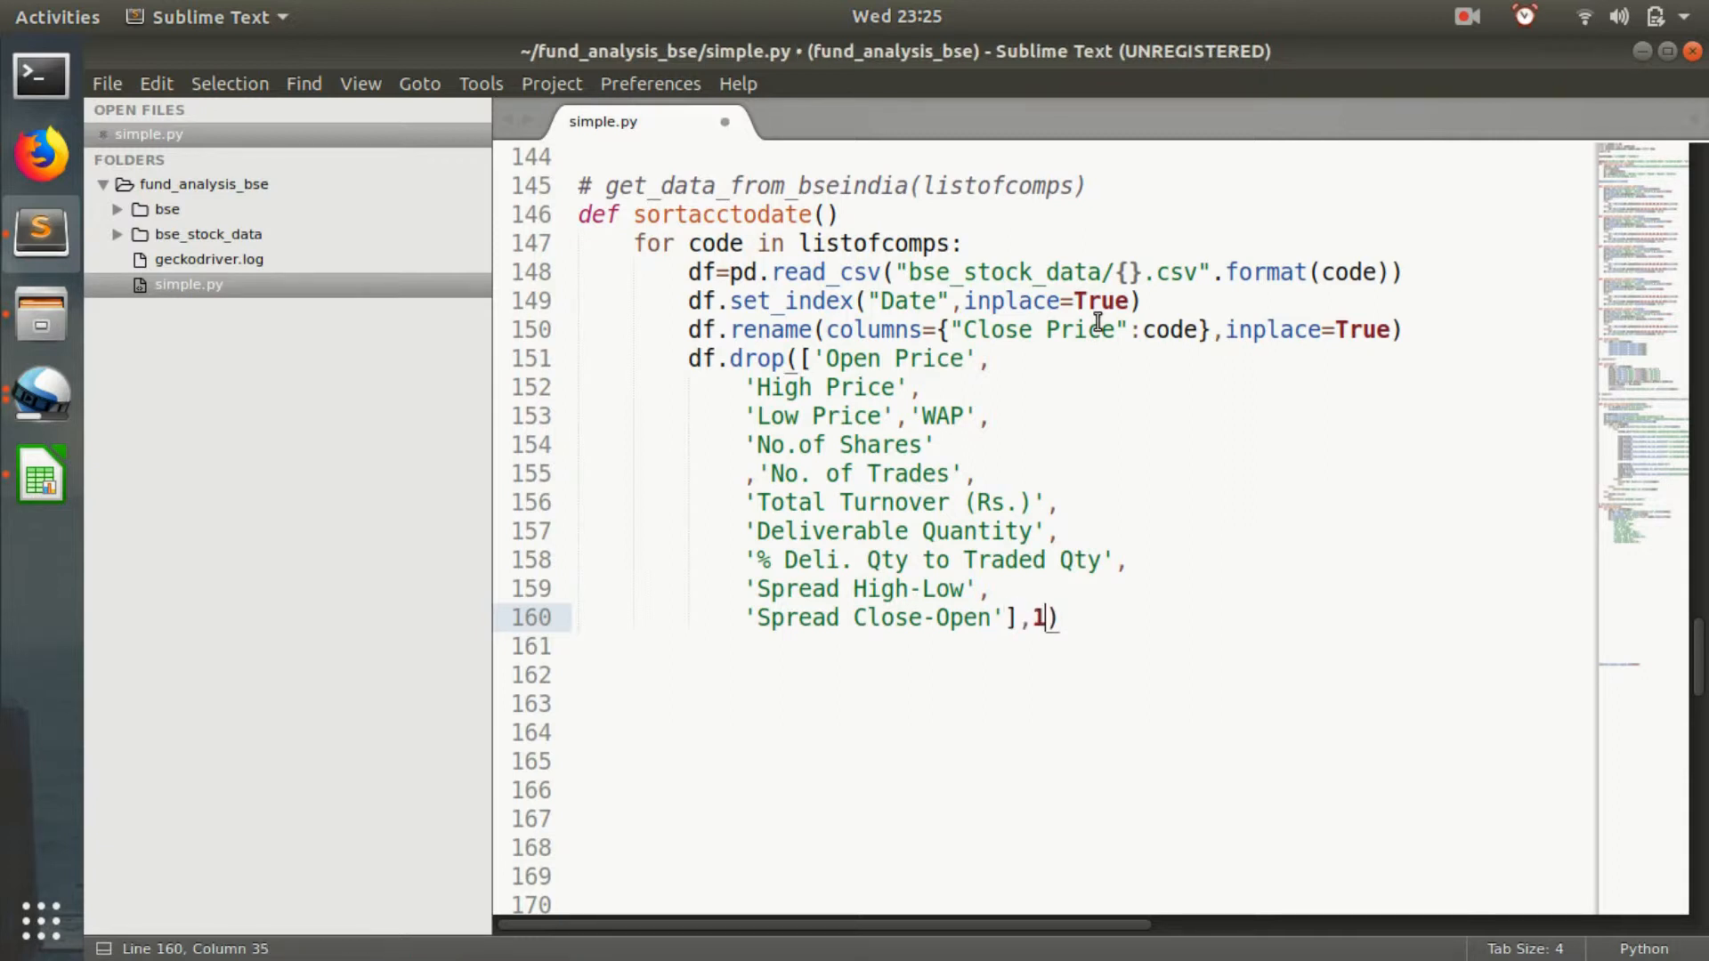
text(inplace=True)
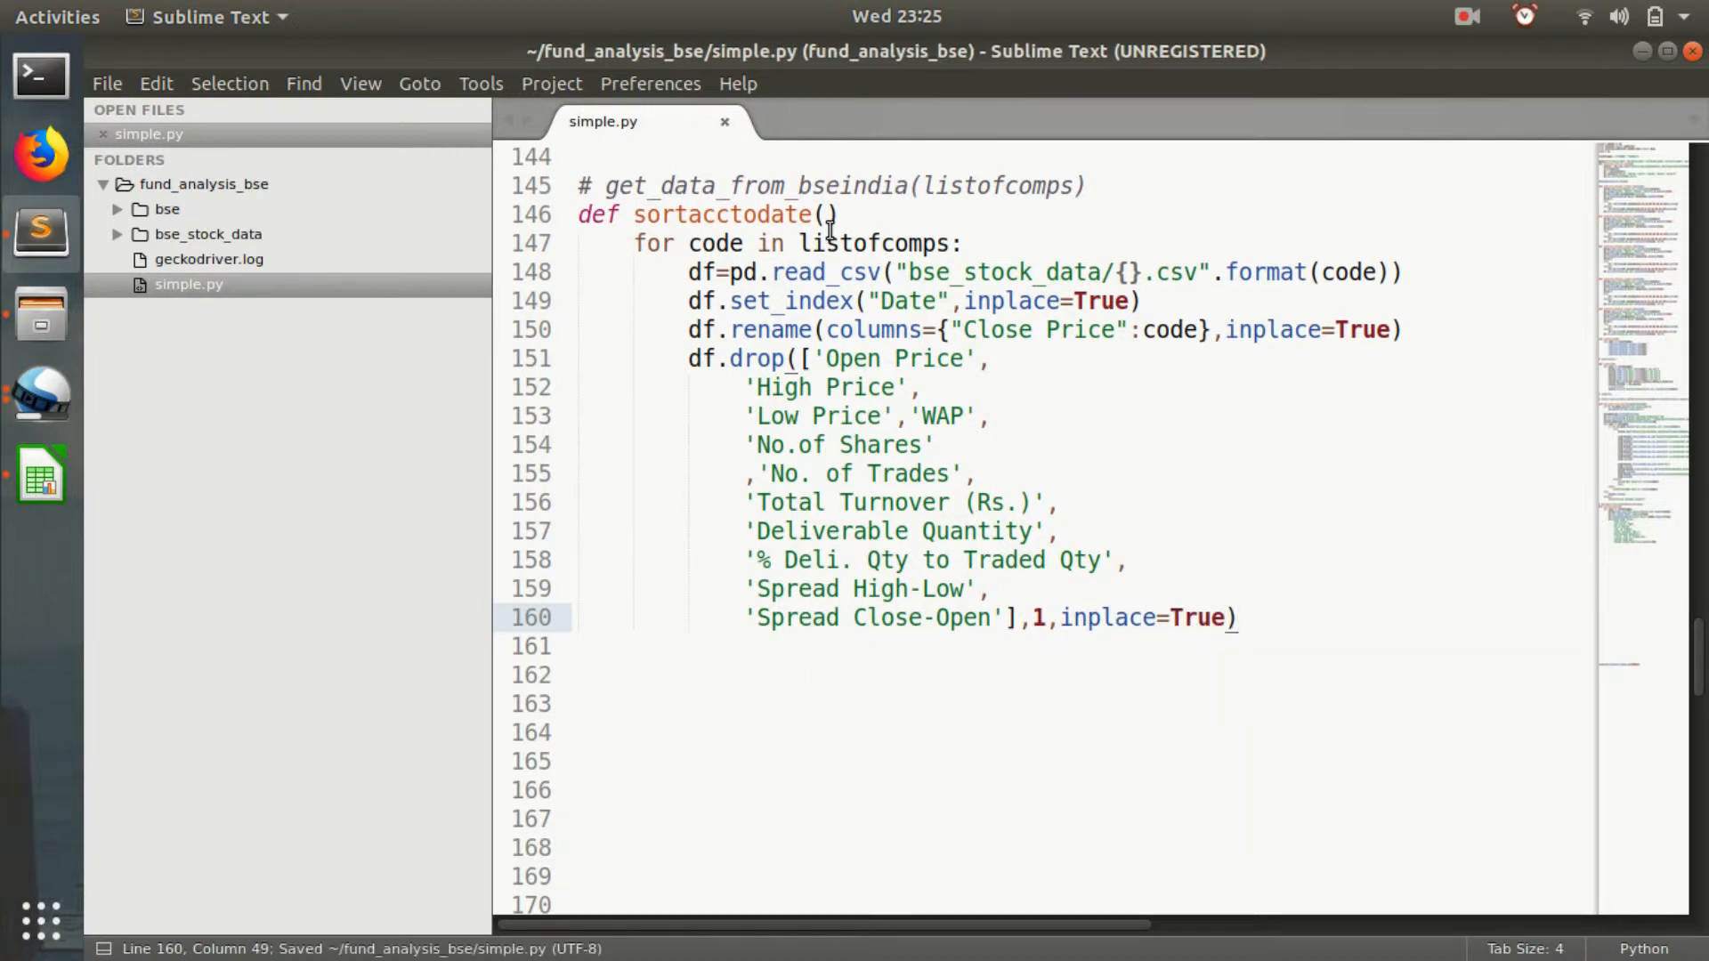
Add df.to_csv saving each DataFrame to "bse_stock_date/close_{}.csv".format(code).
text(d)
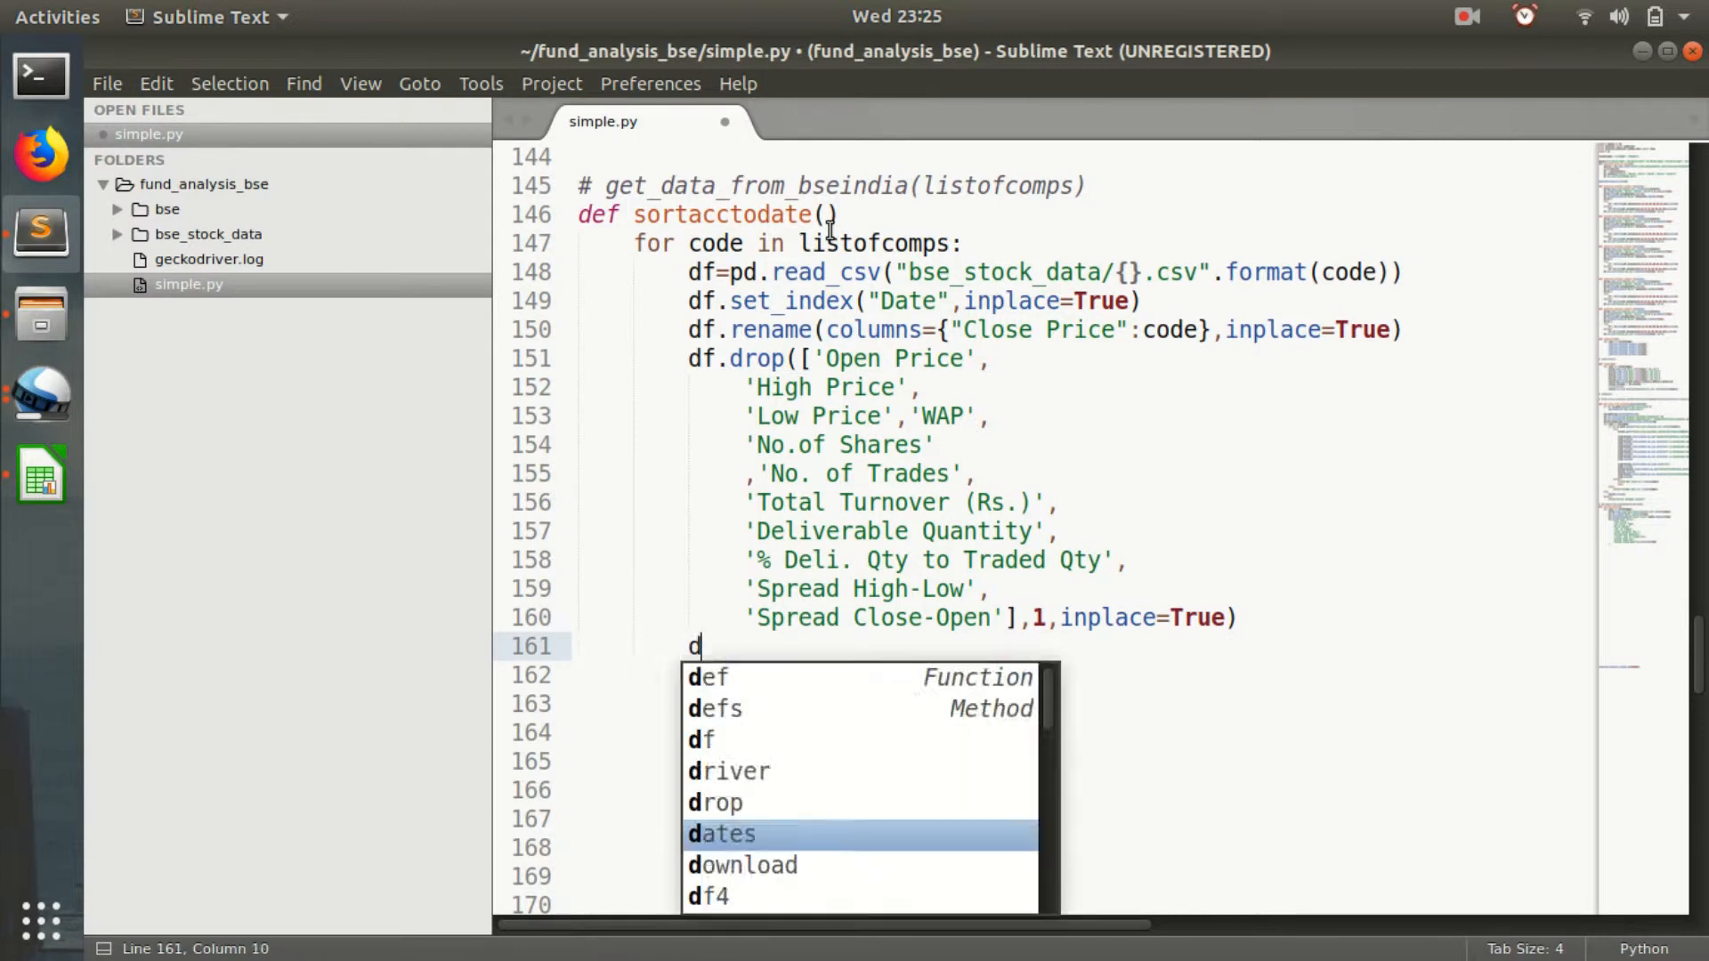
text(f.to_csv)
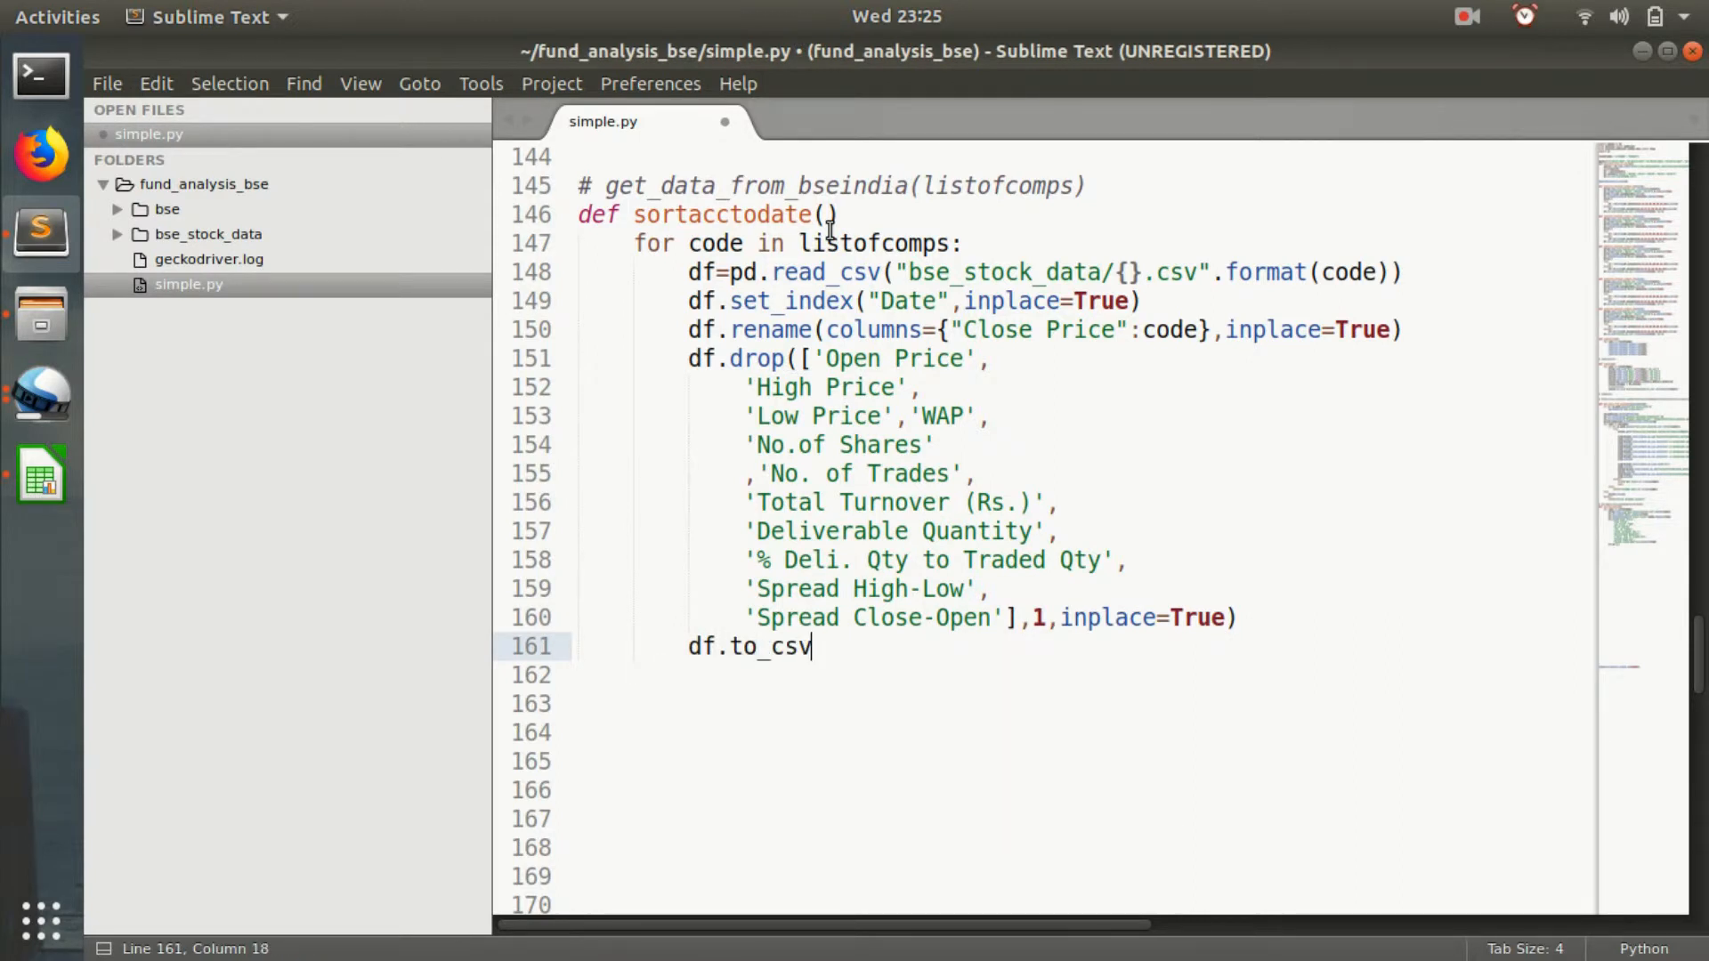
text((""))
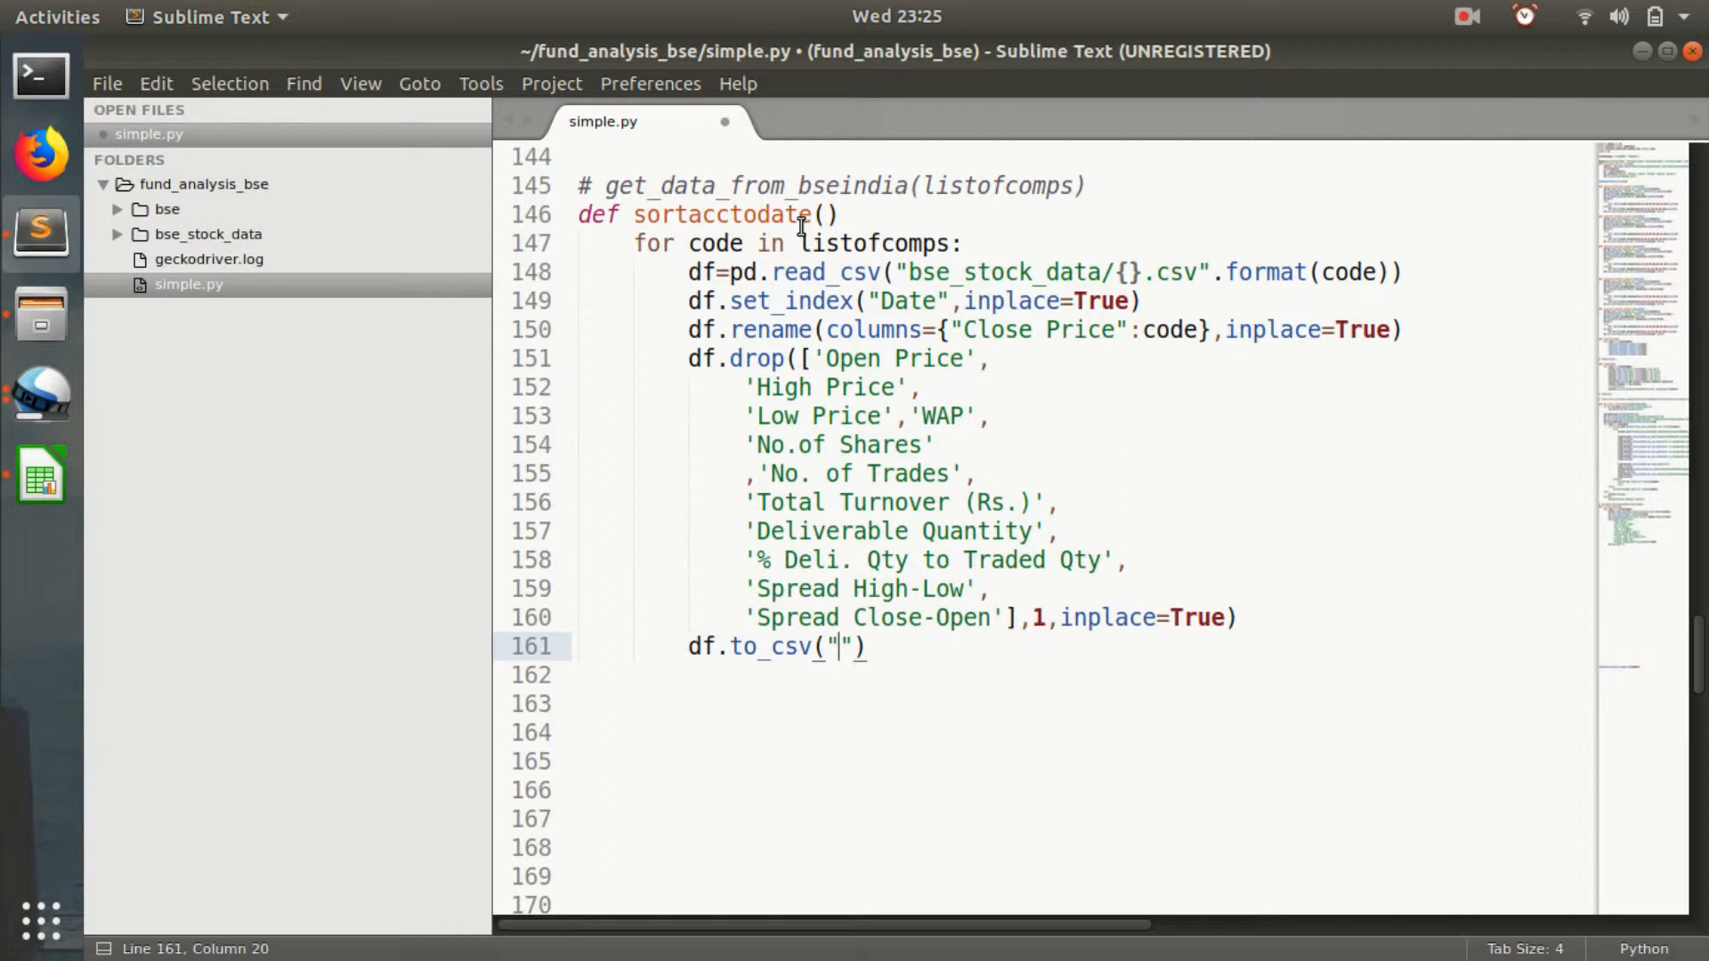
text(bse+)
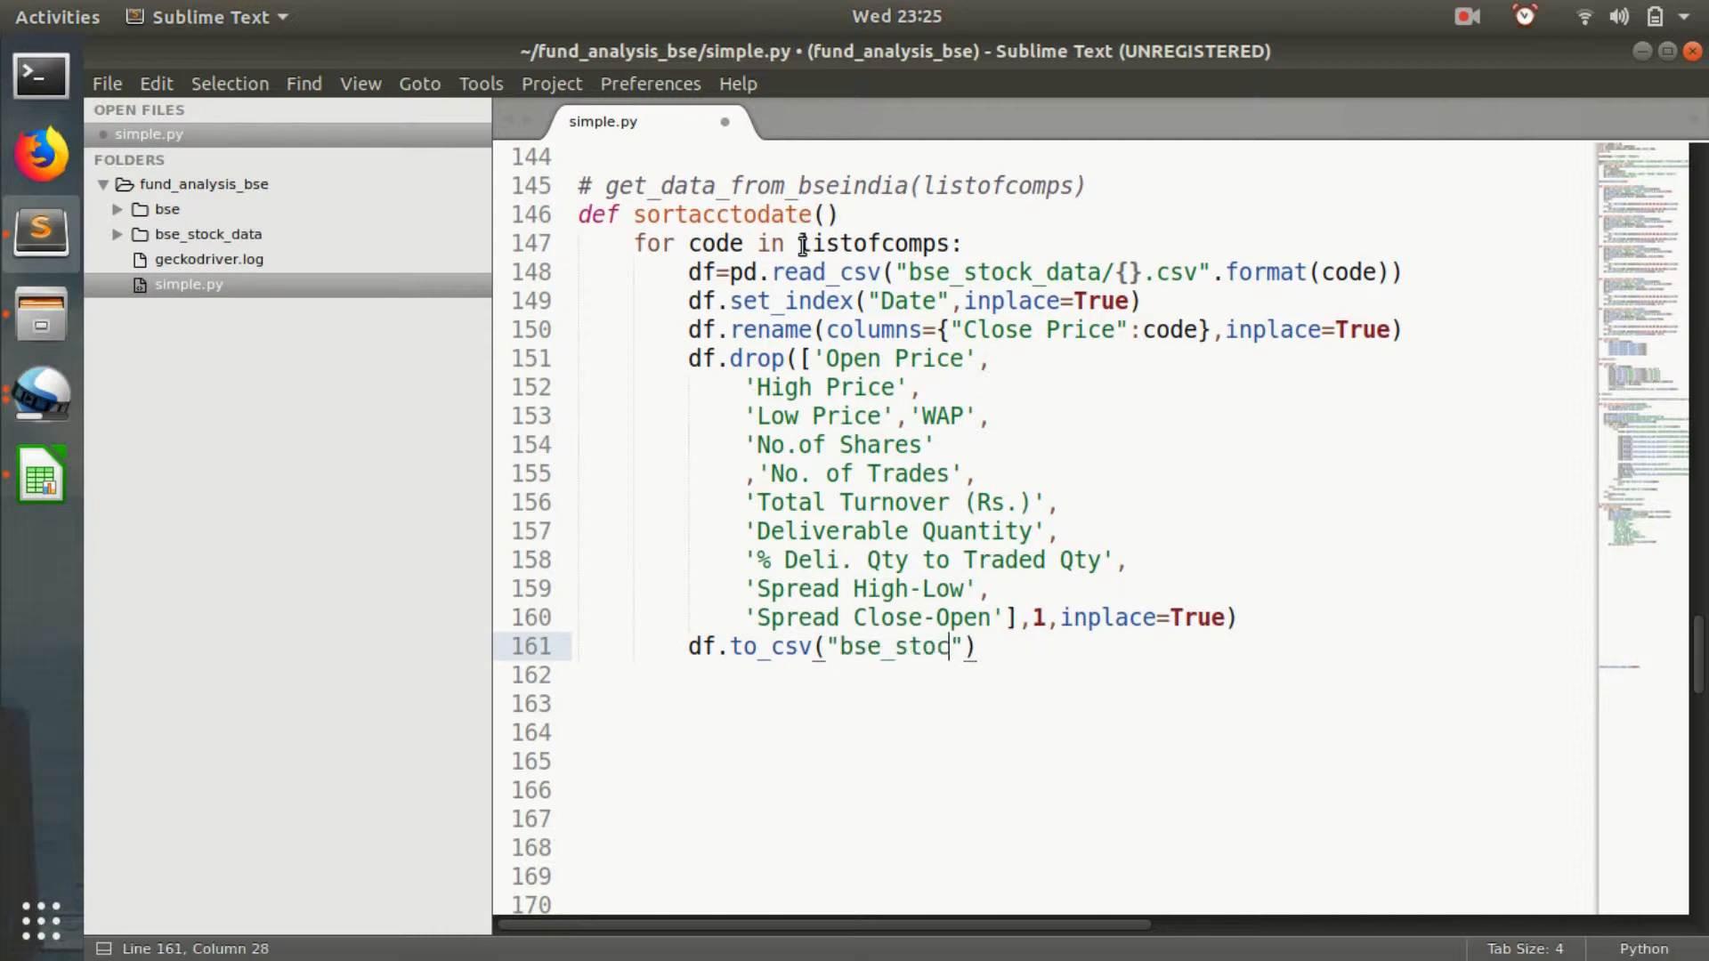
text(k_date)
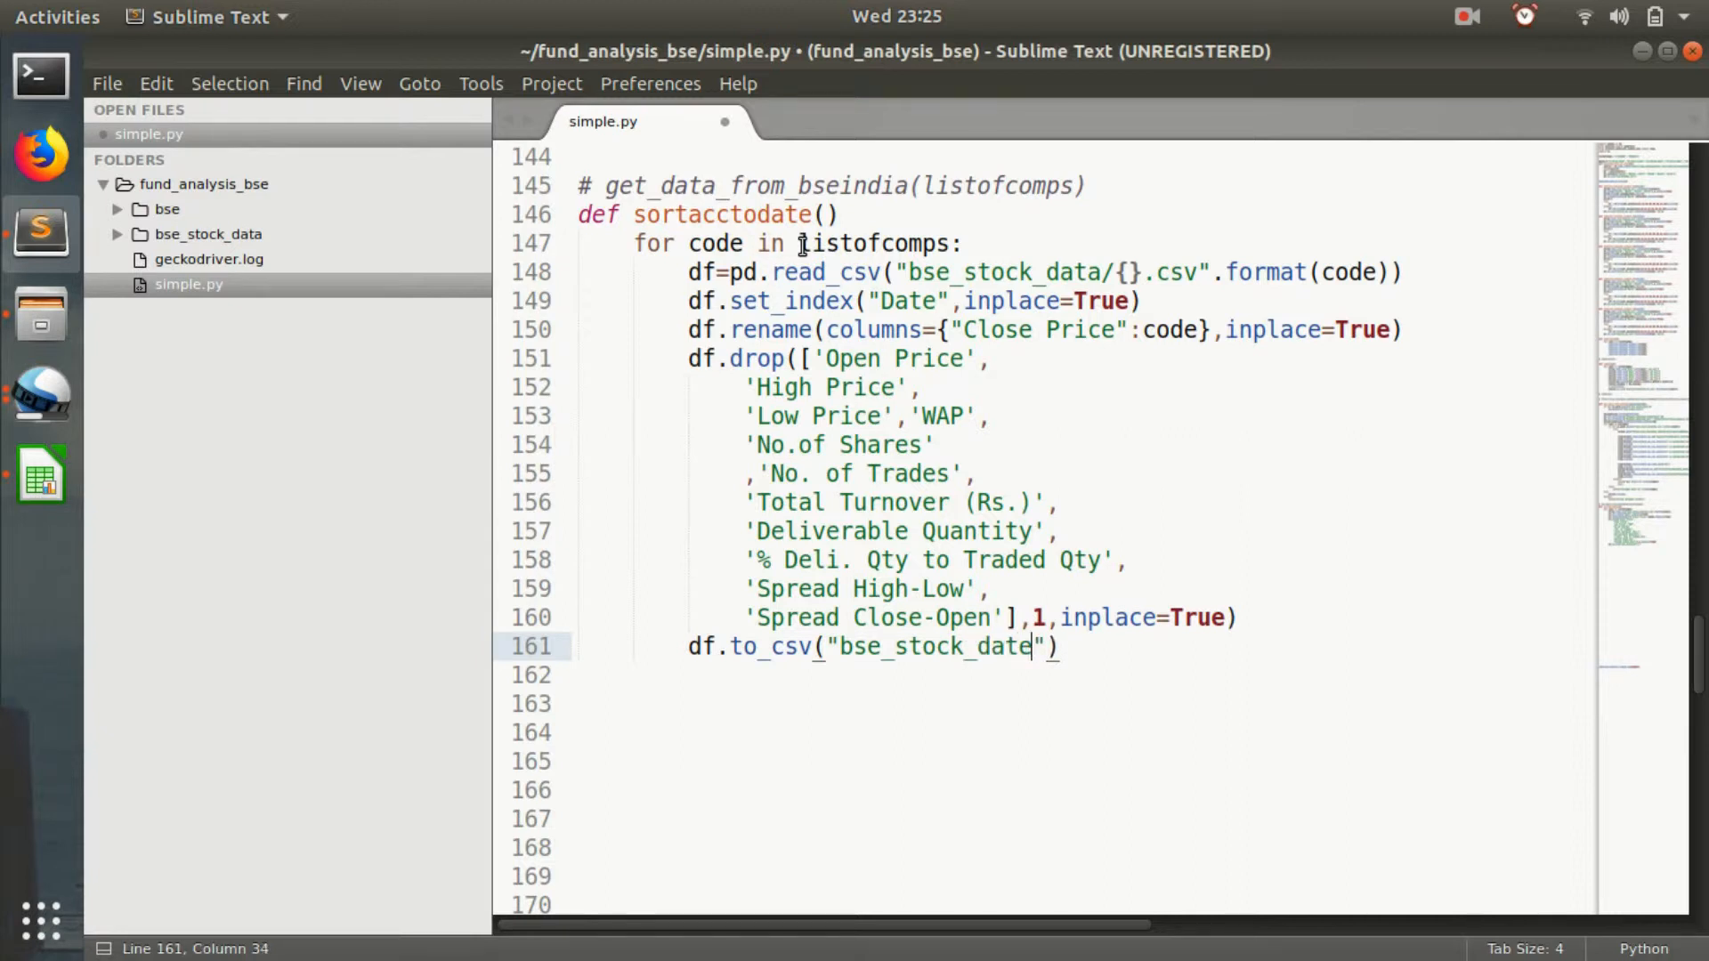
text(/clo)
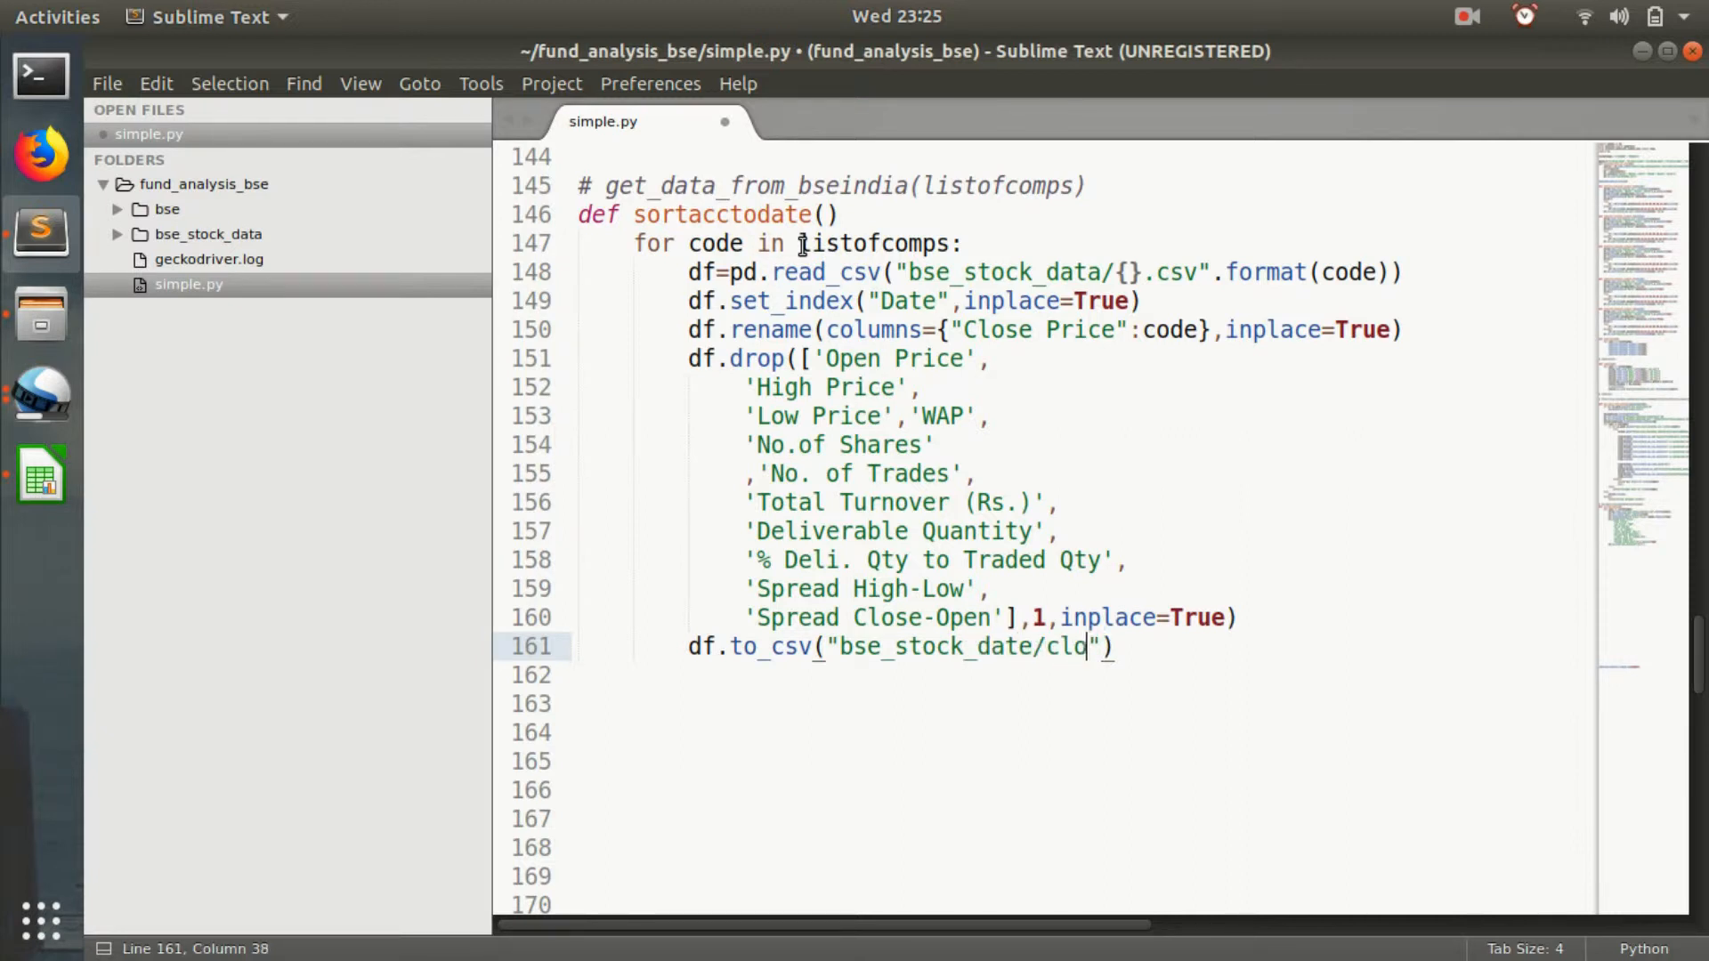
text(se)
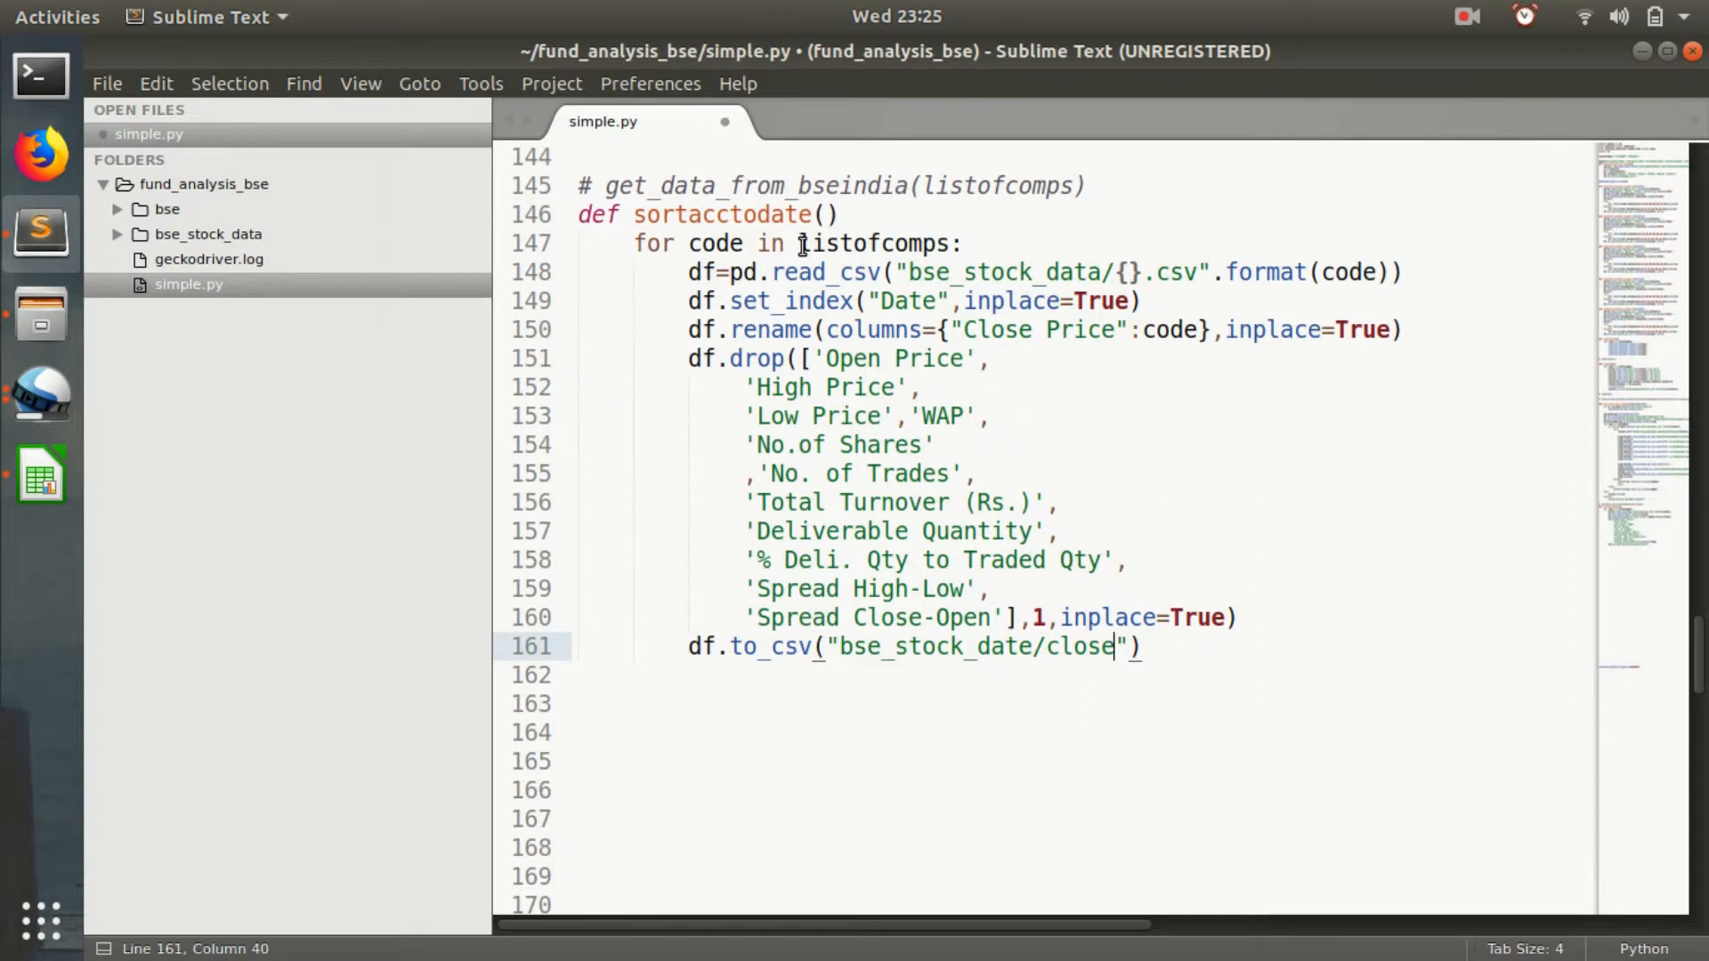
text({})
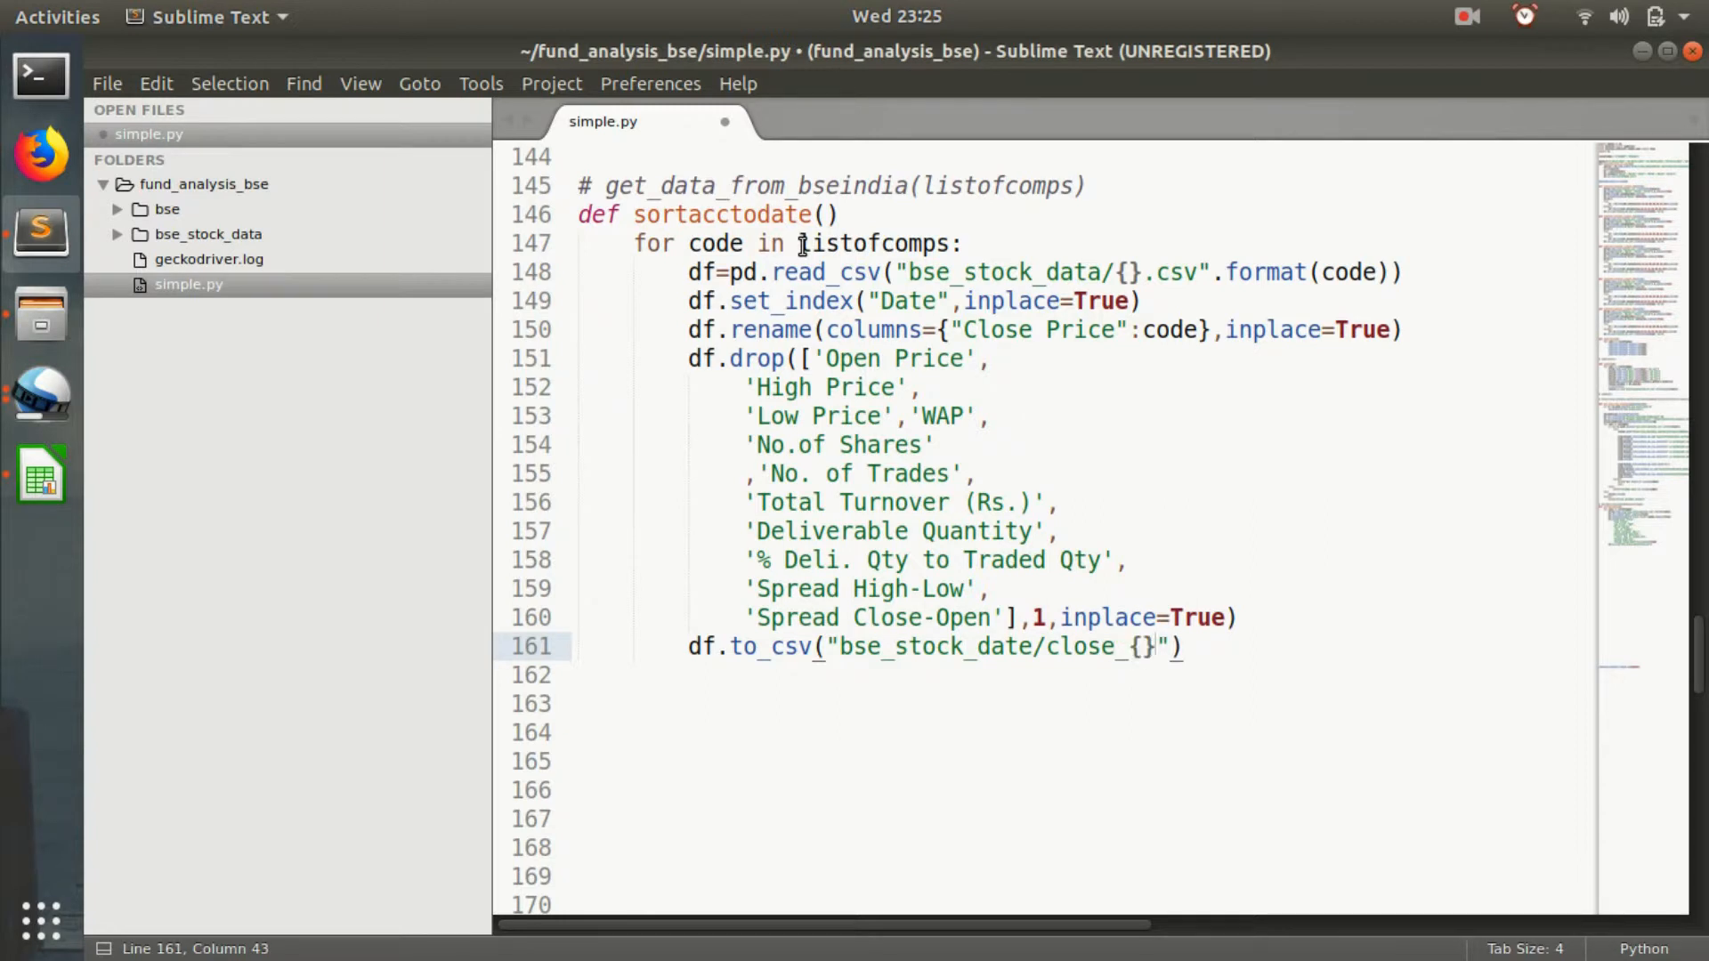
text(.csv)
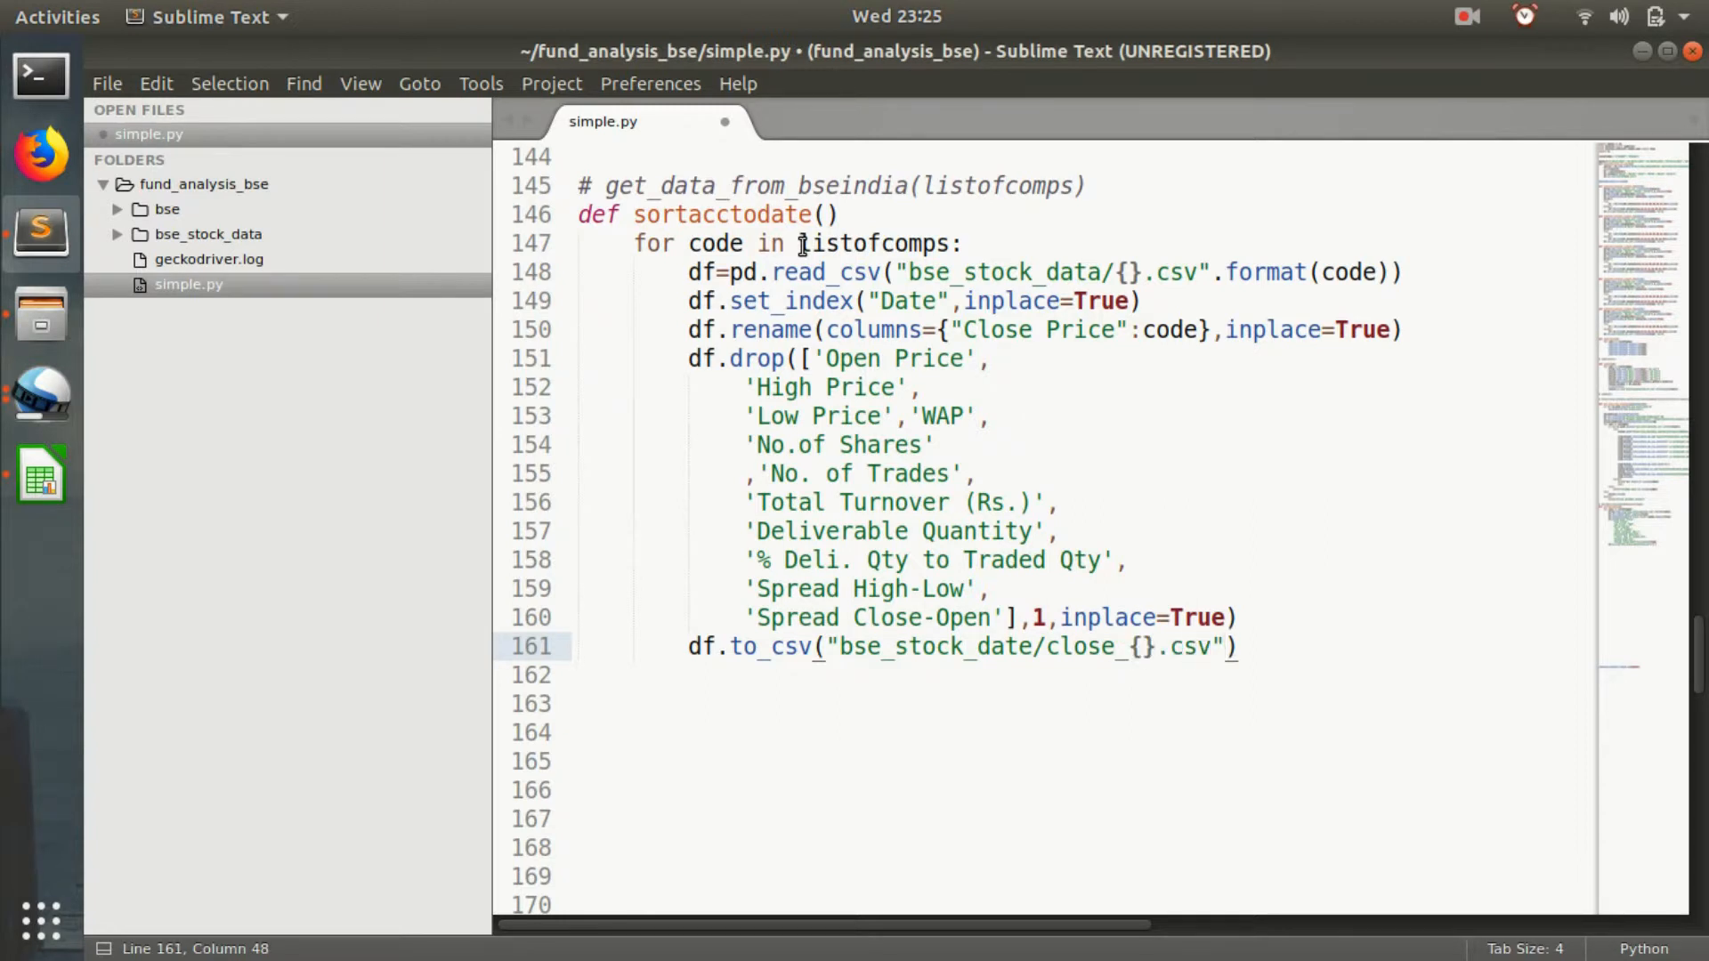
text(.format(code)
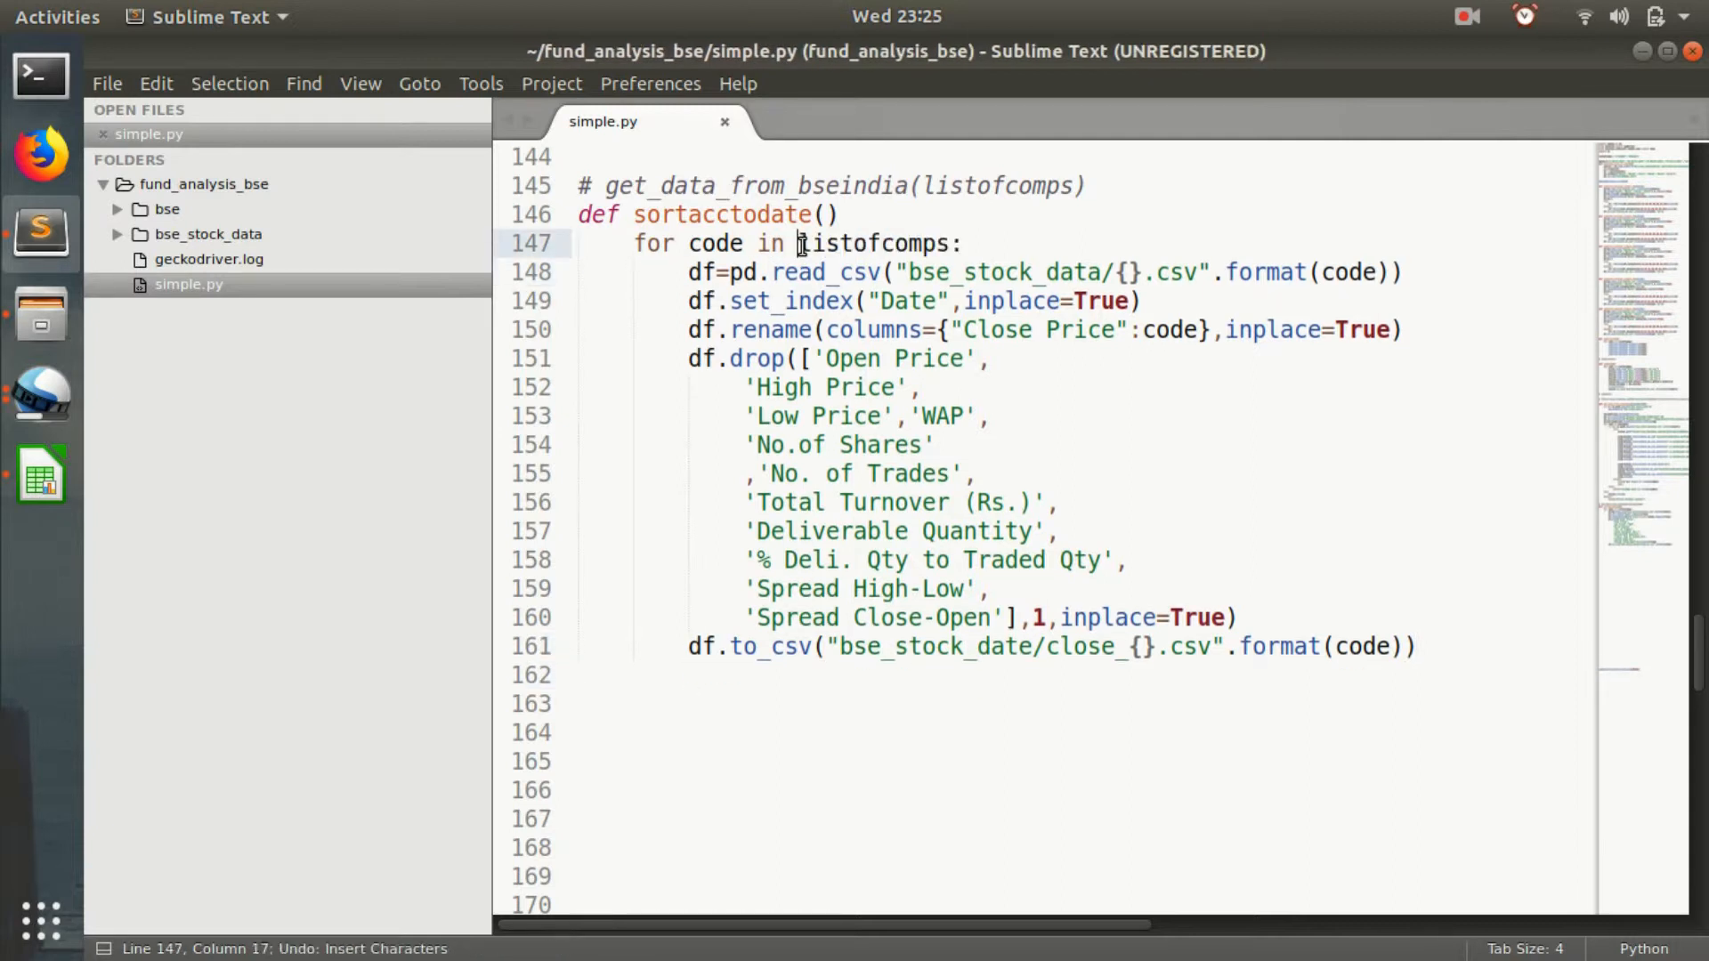
click(800, 588)
text(with)
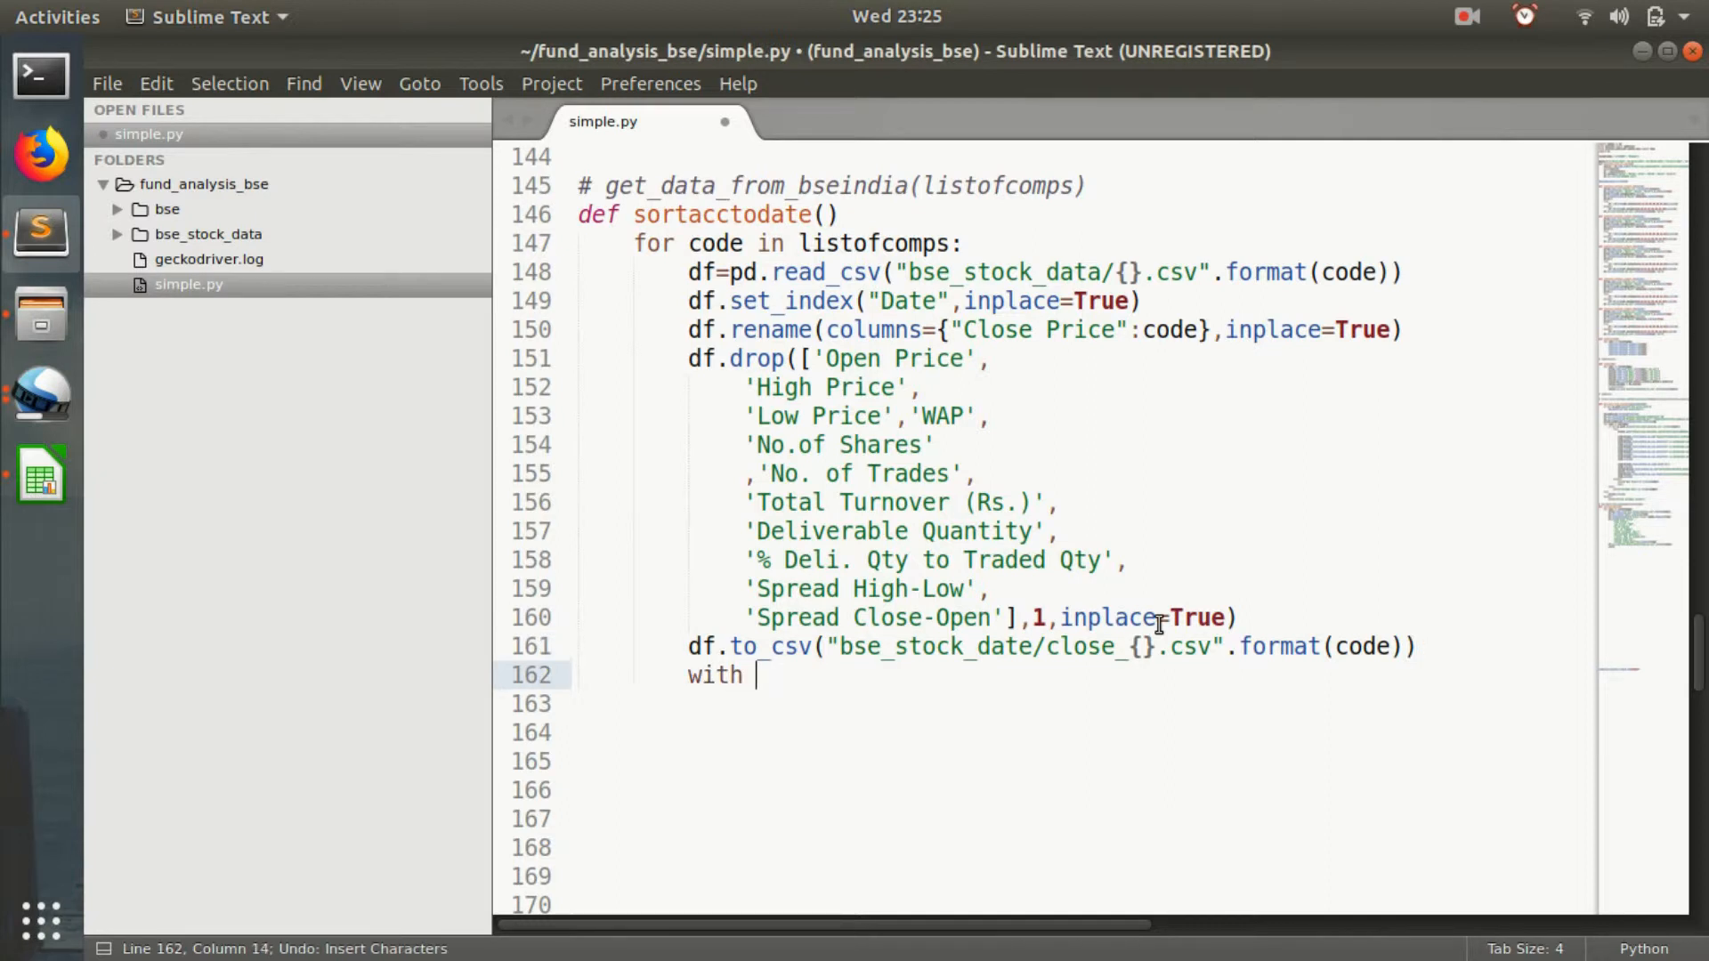
Begin a with open('bse_st...') statement below the to_csv line.
text(open)
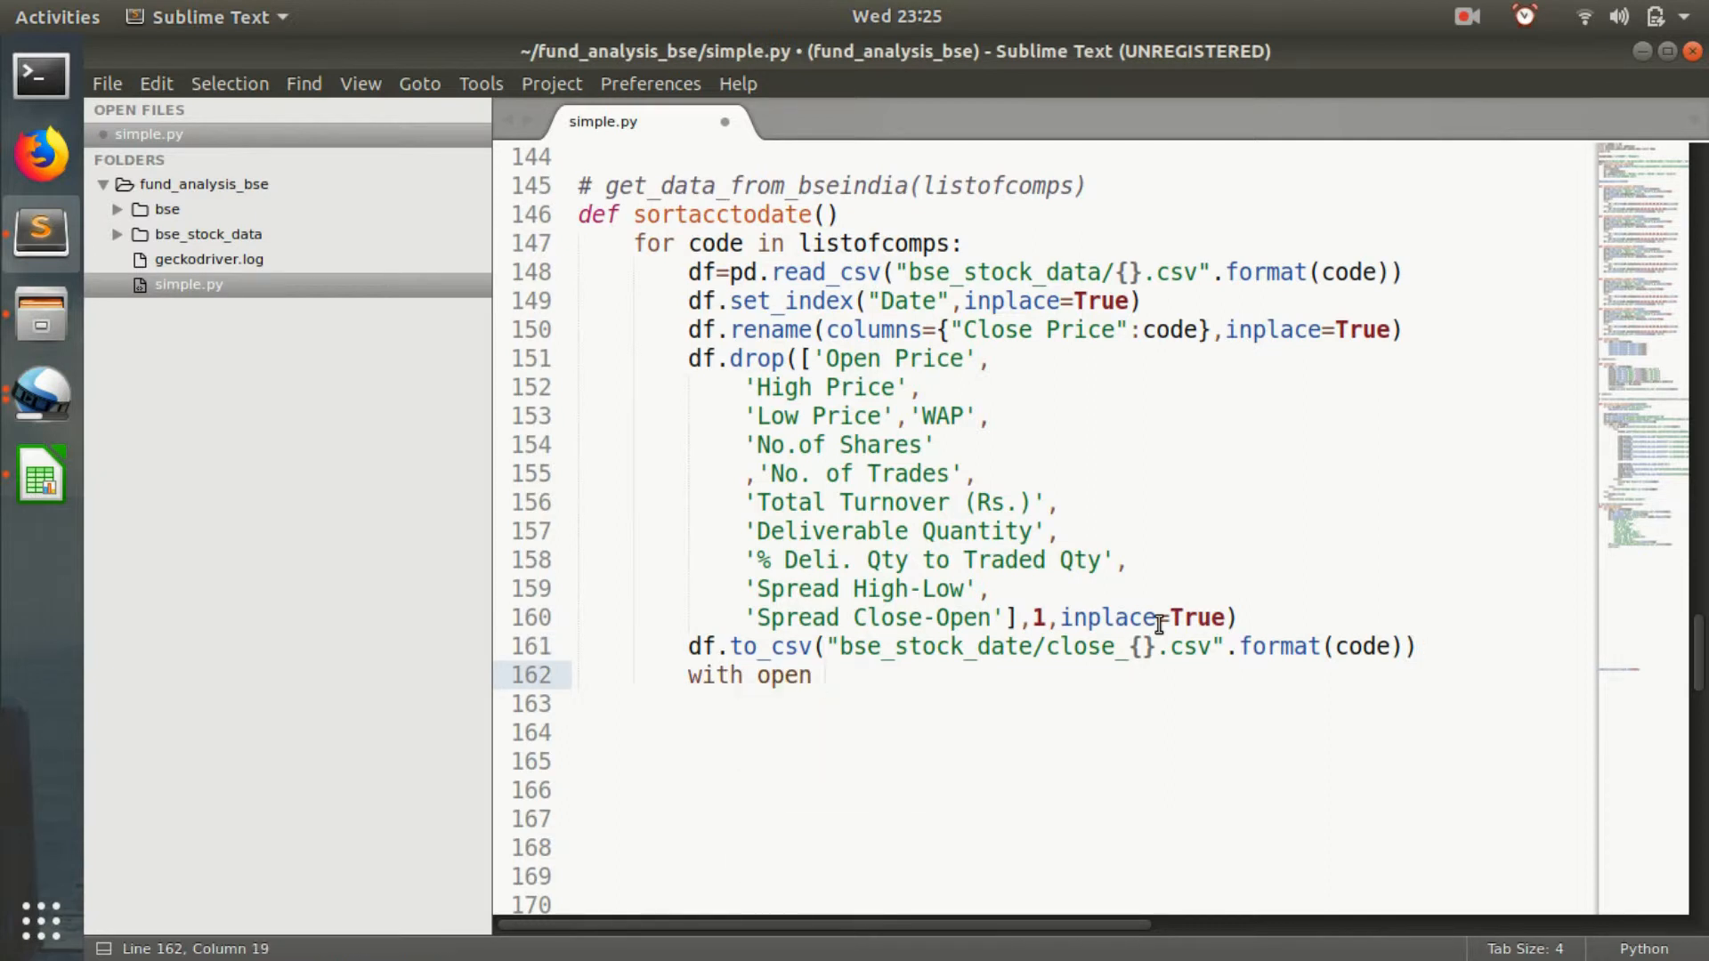
text(())
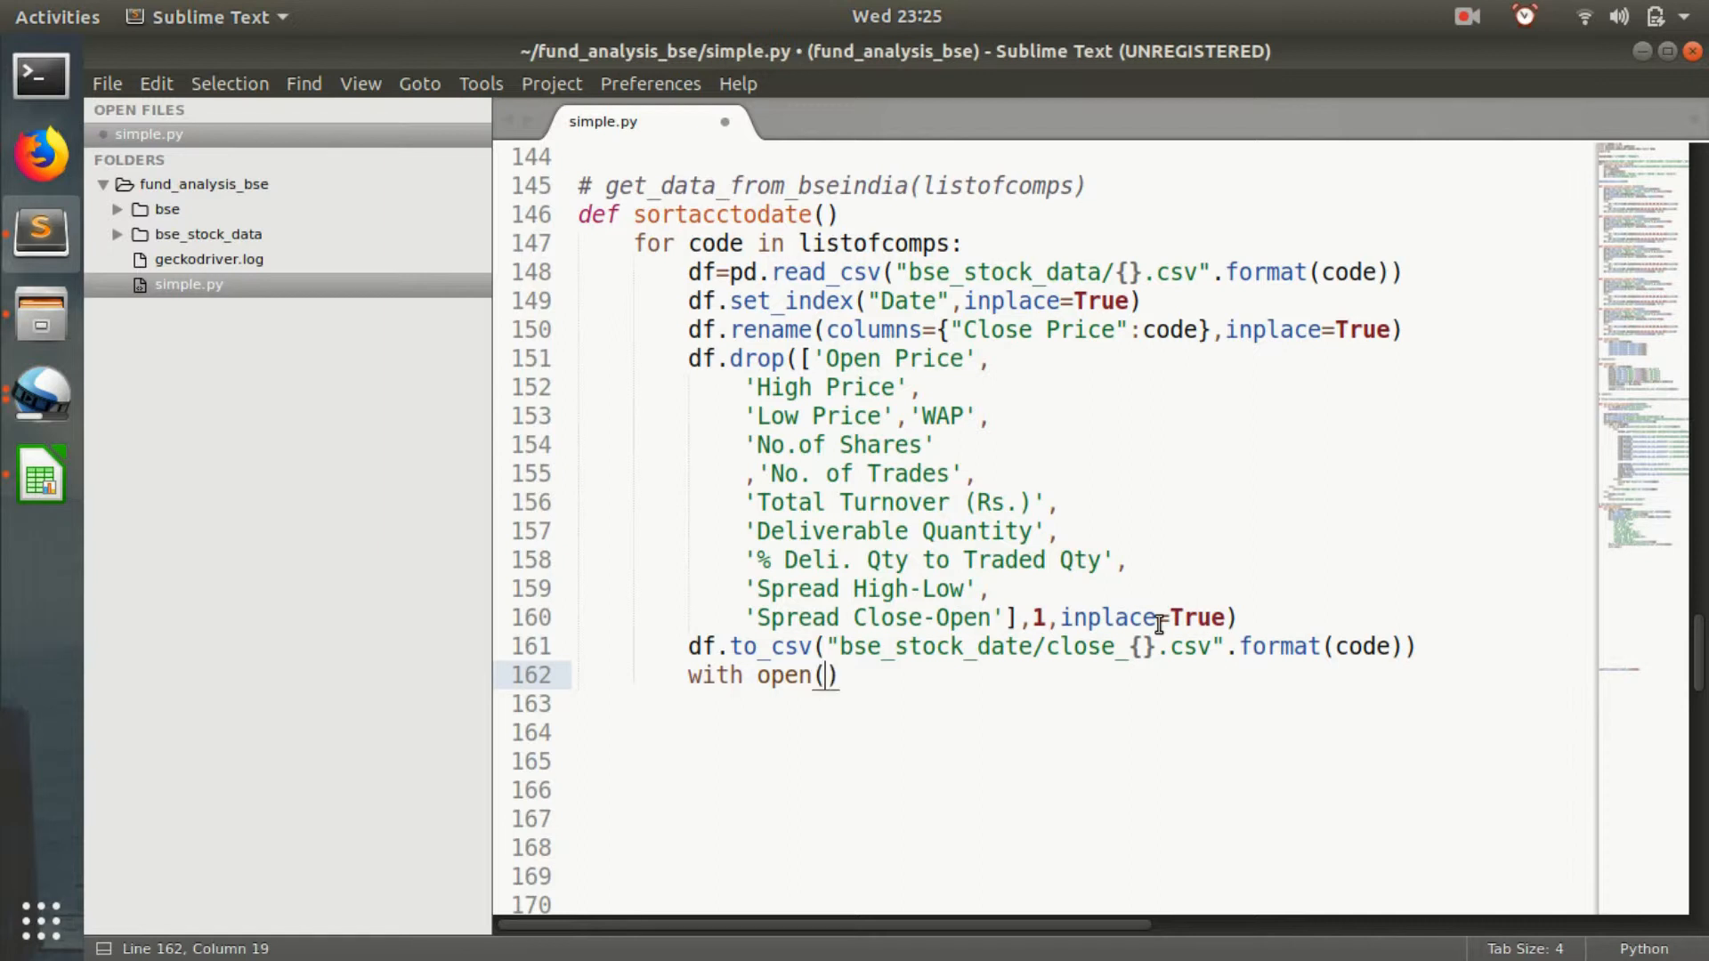
text('bse')
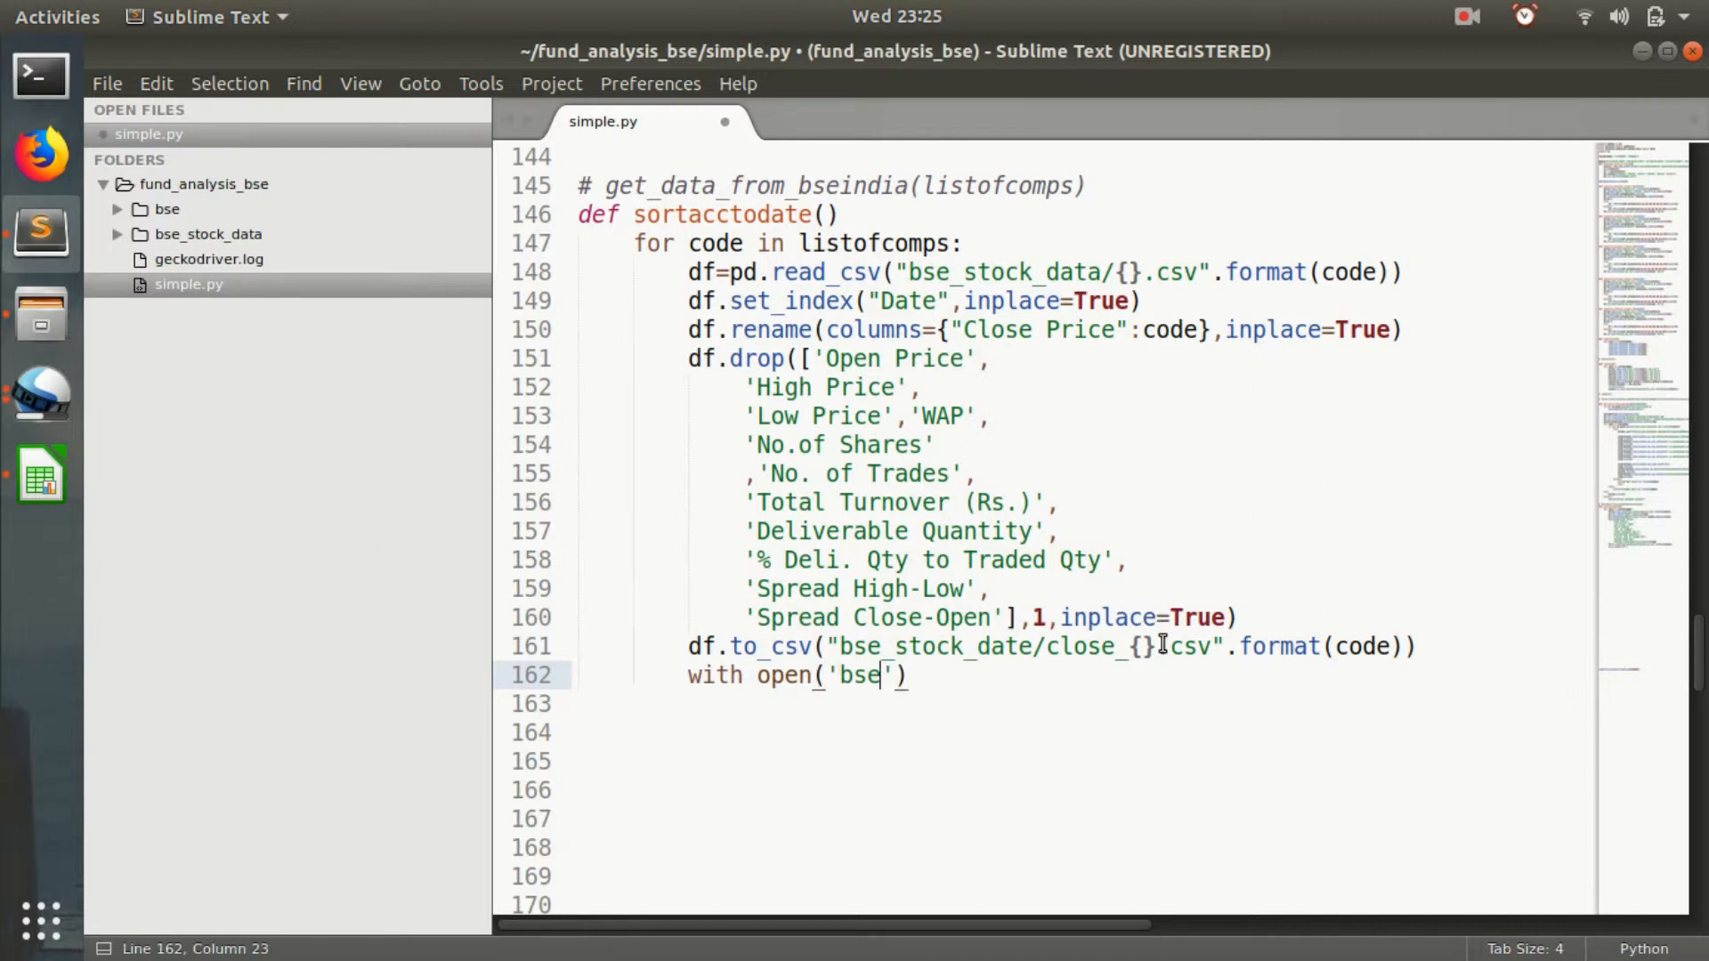
text(_st)
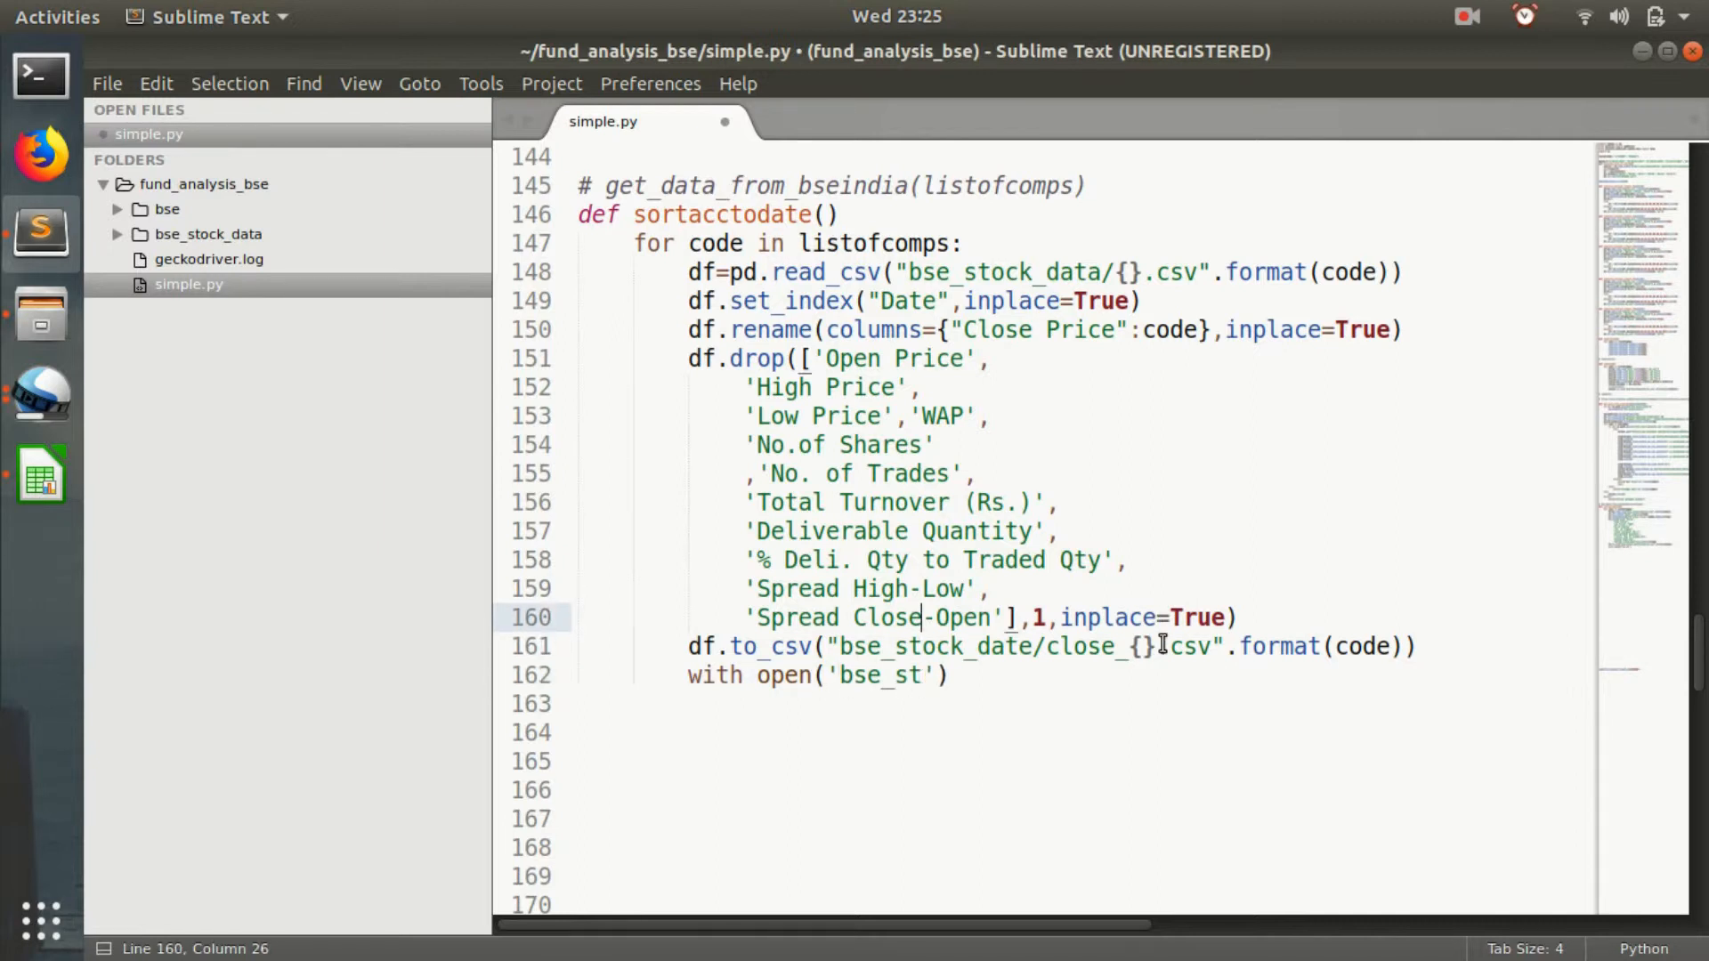
Fix the folder to bse_stock_data, finish open(...,'r') as f, and save.
click(1029, 646)
text(oc)
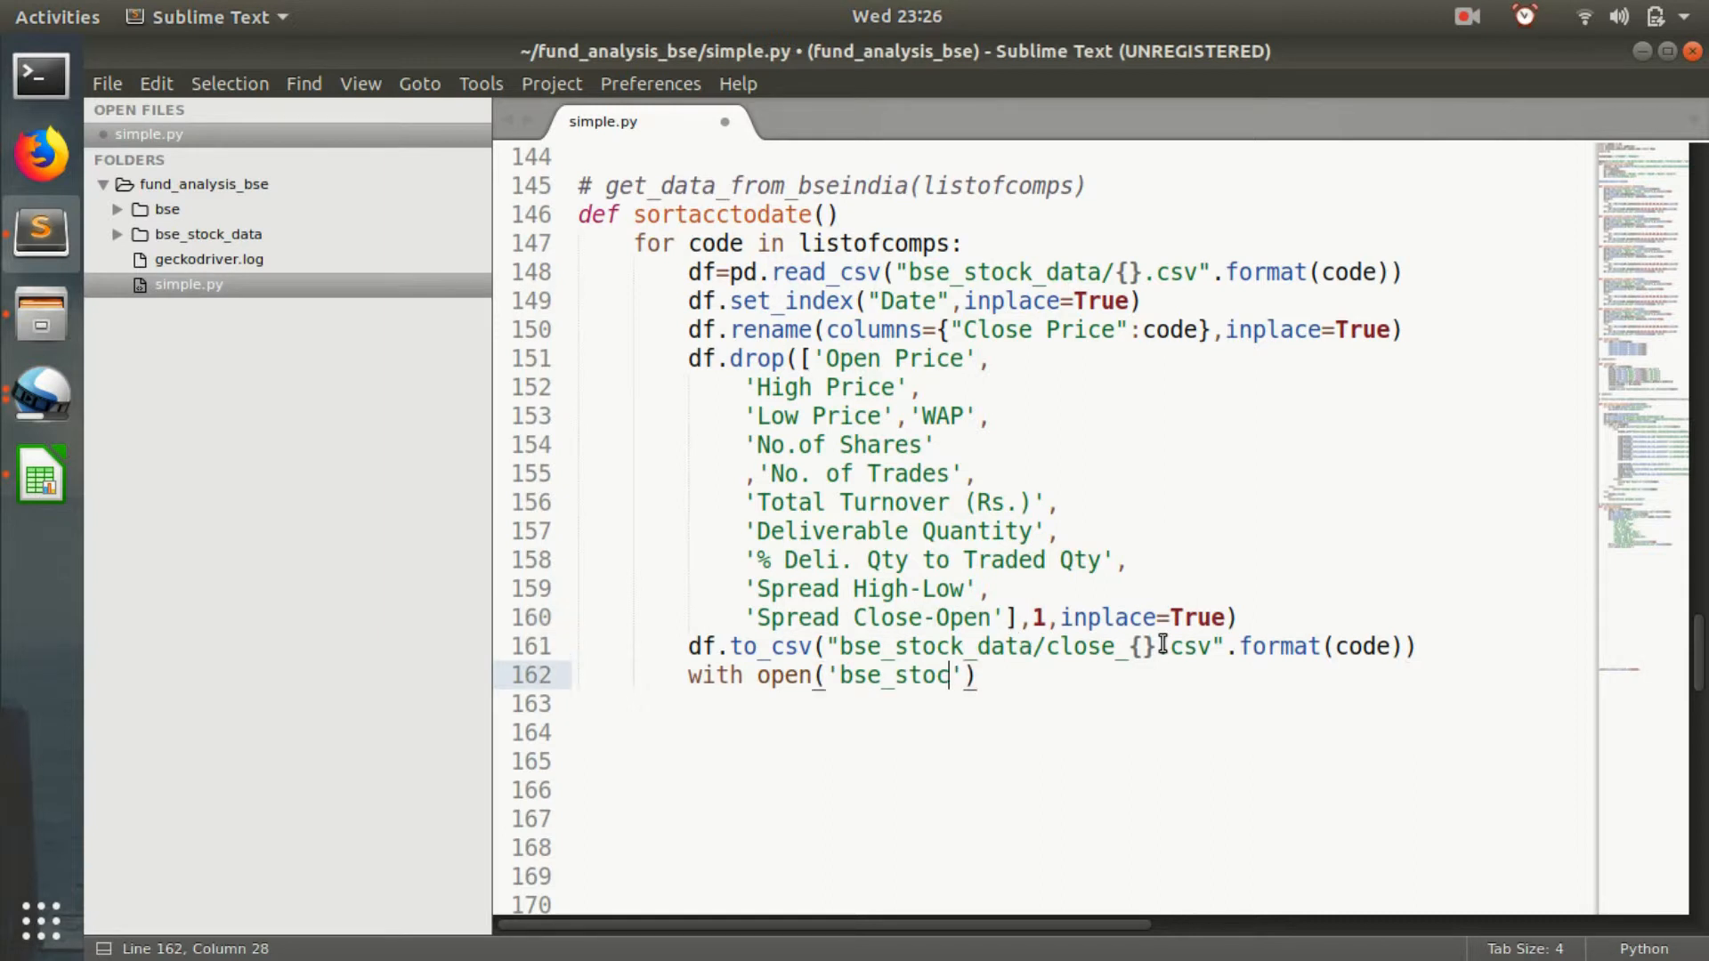
text(k_data)
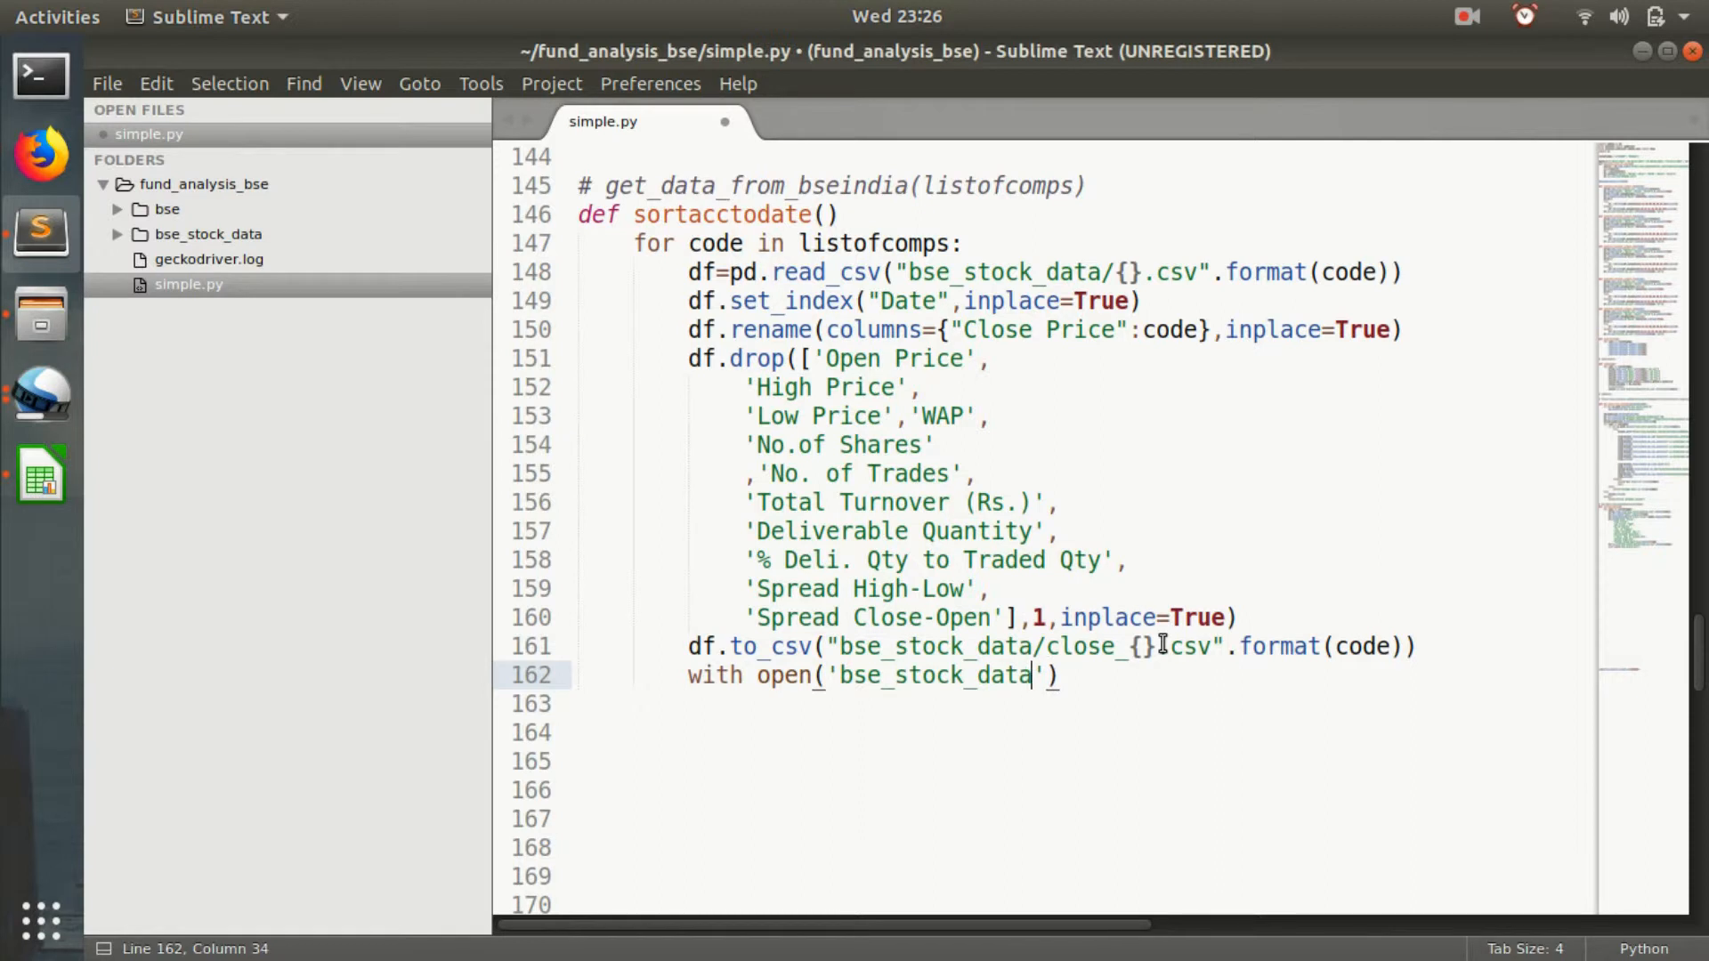
text(/close_{)
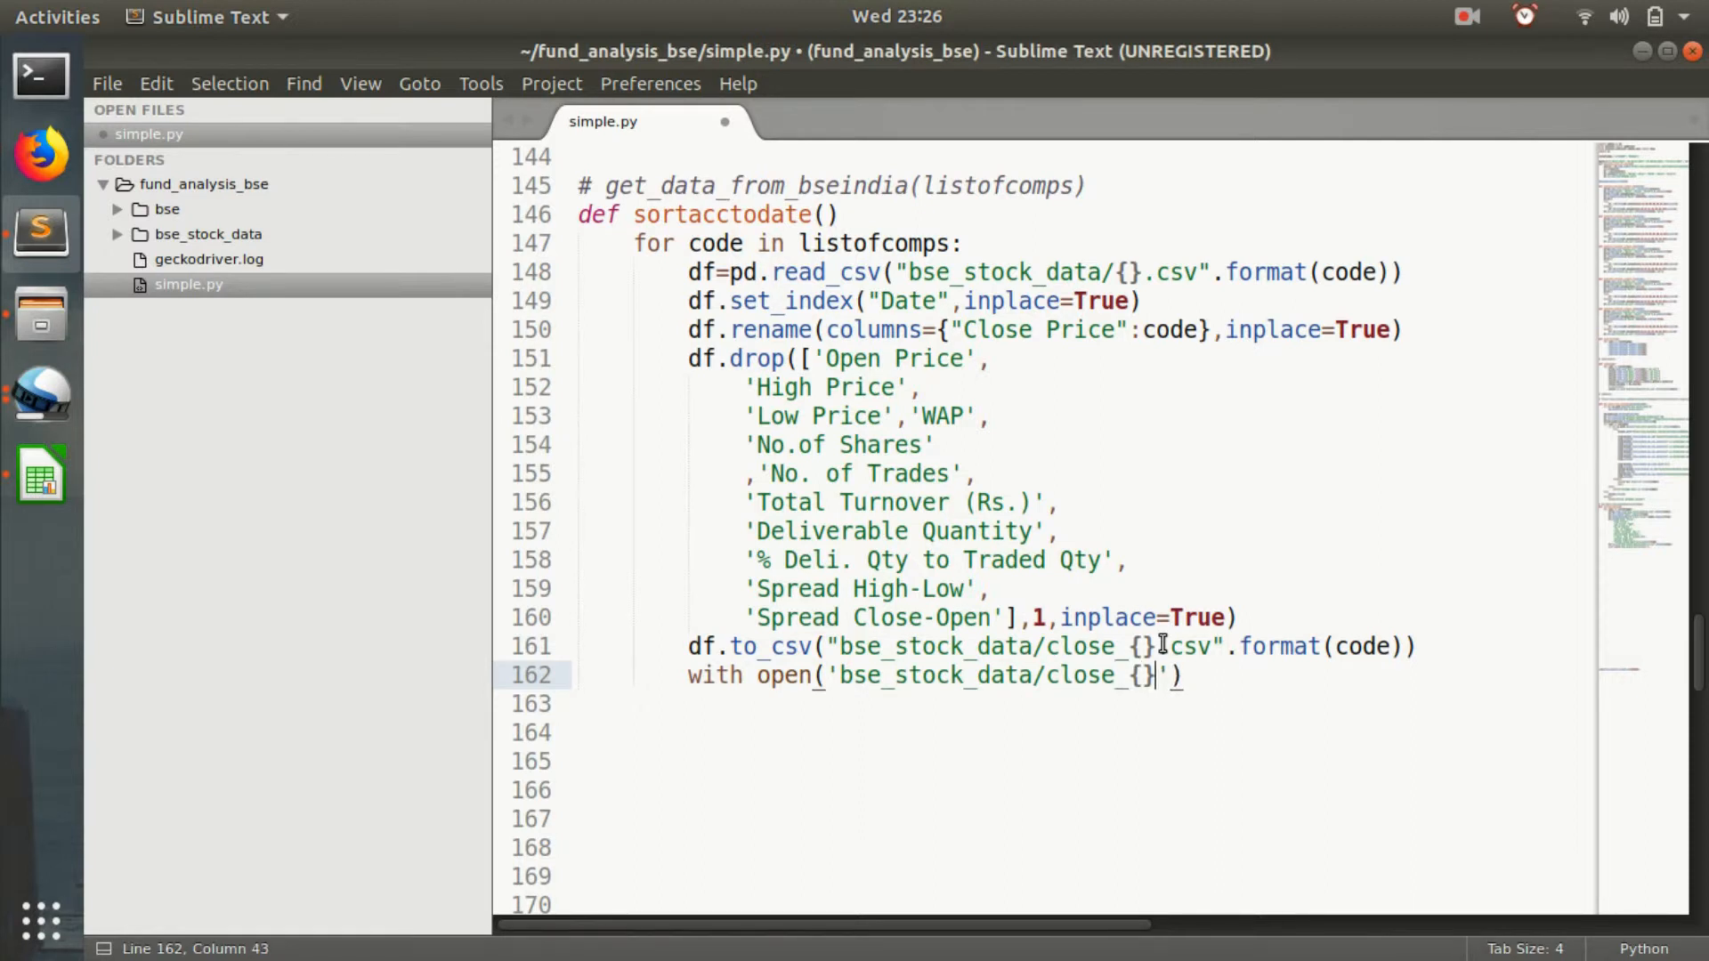
text(.csv)
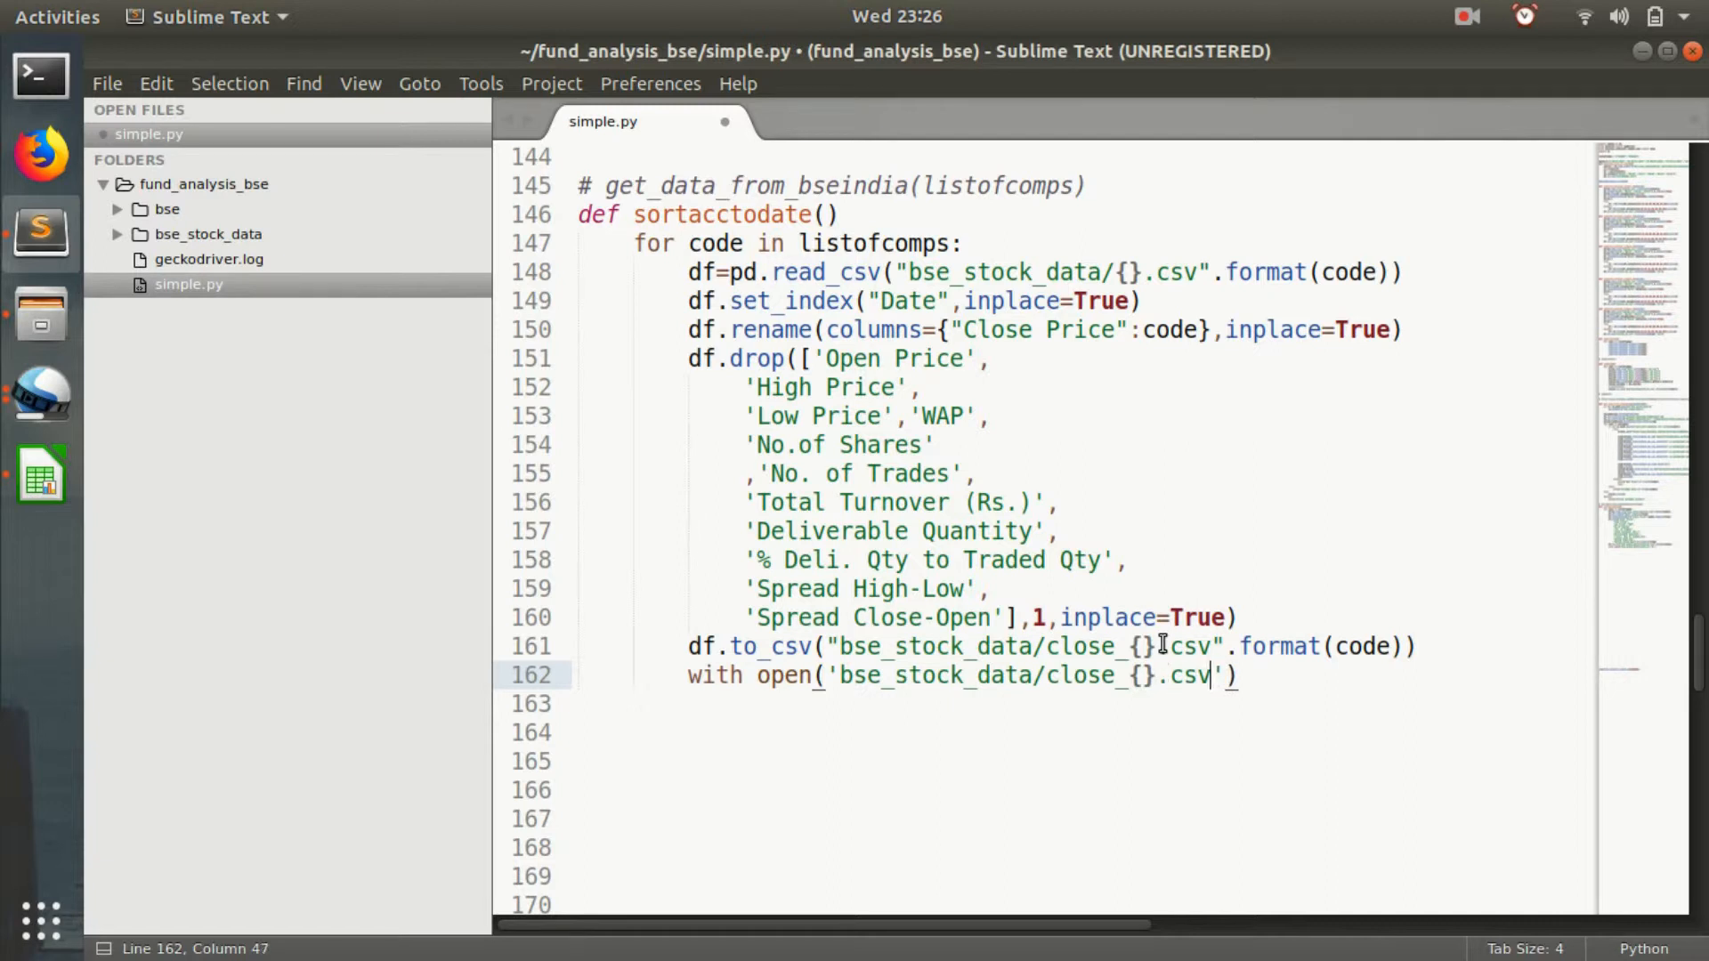
text(format(code)
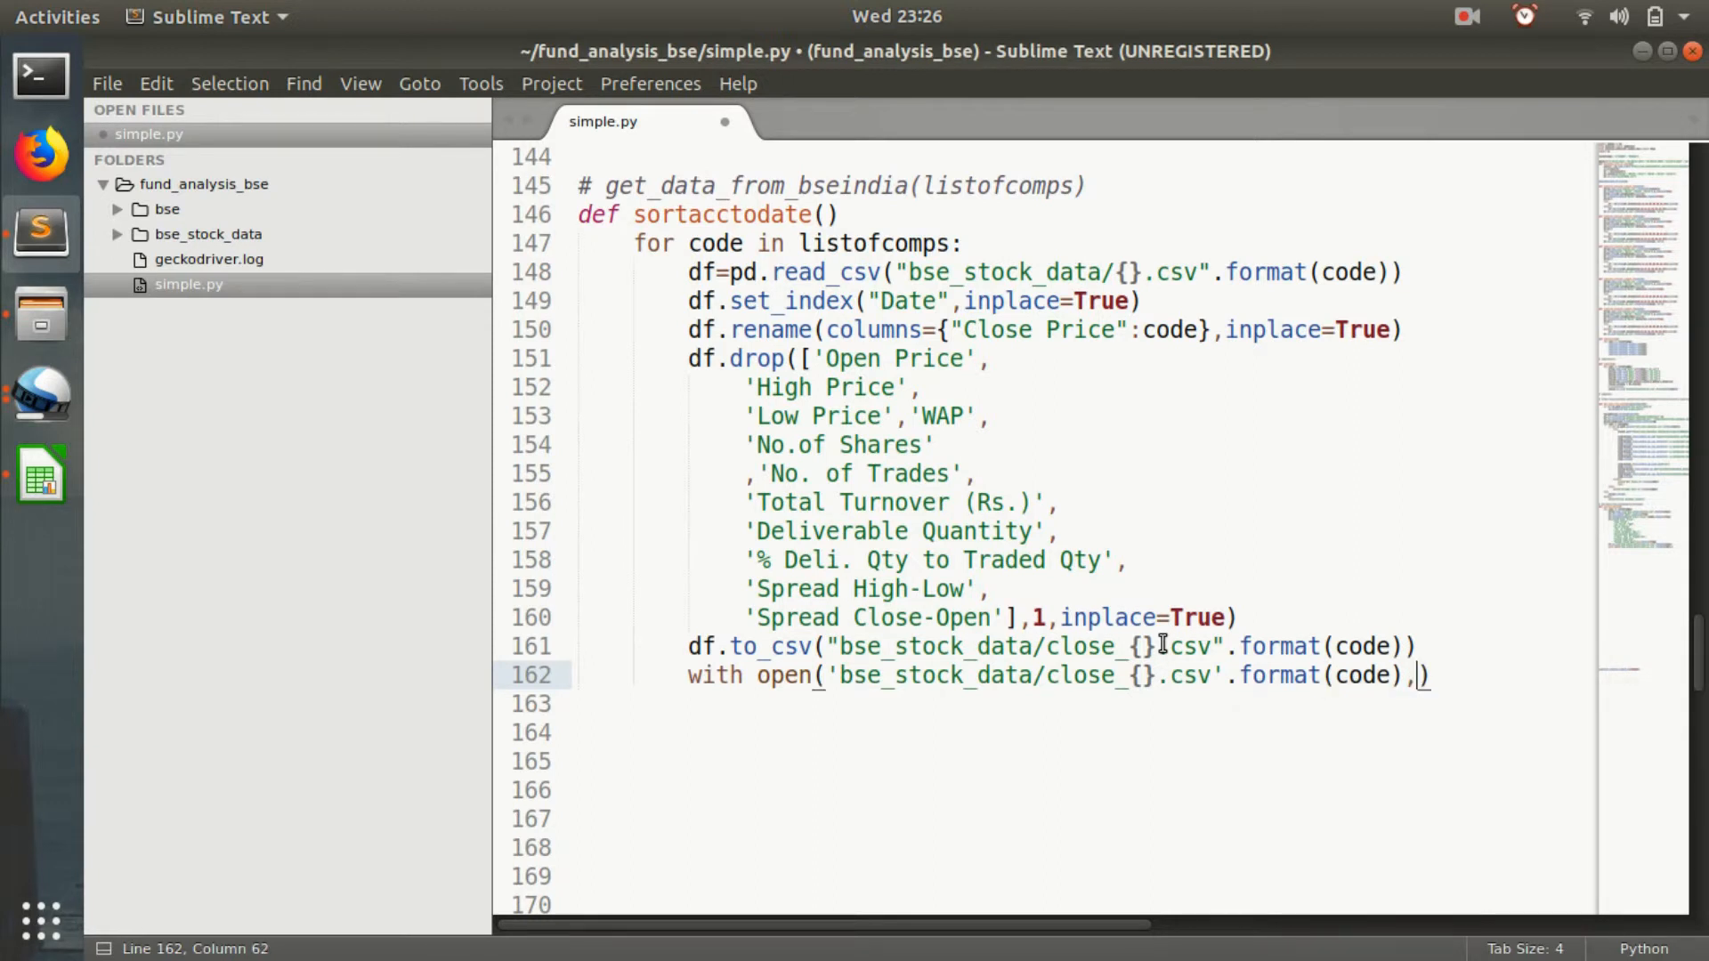
text('r'))
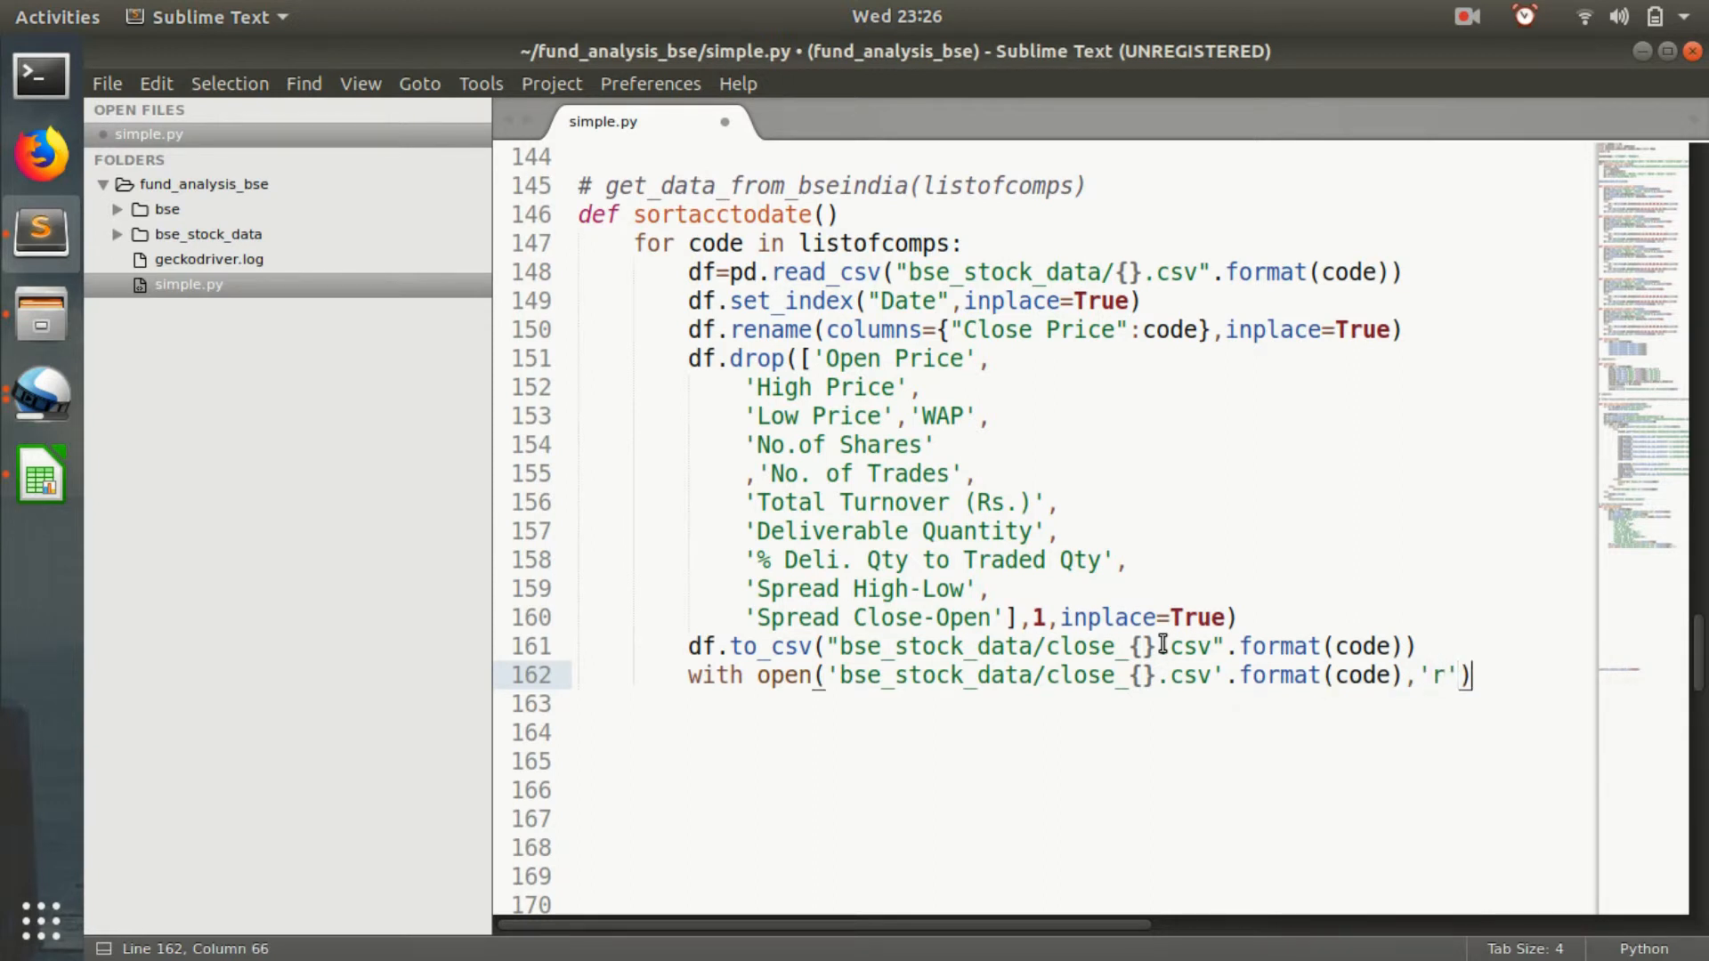
text(as f)
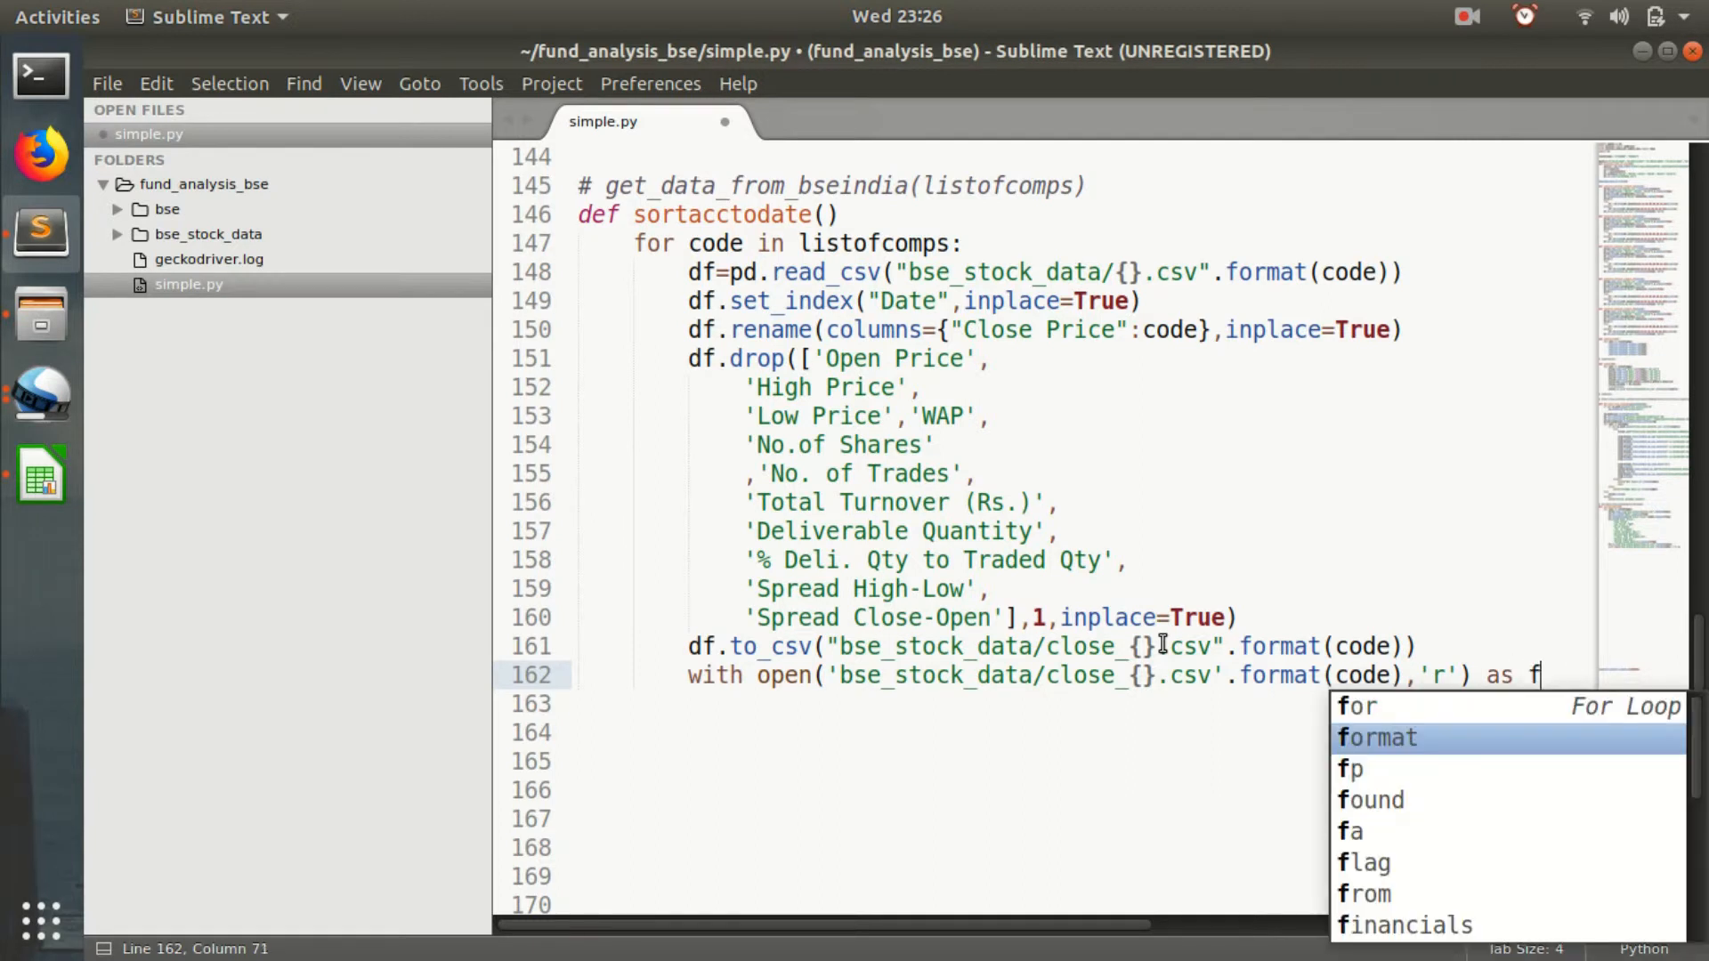
key(Escape)
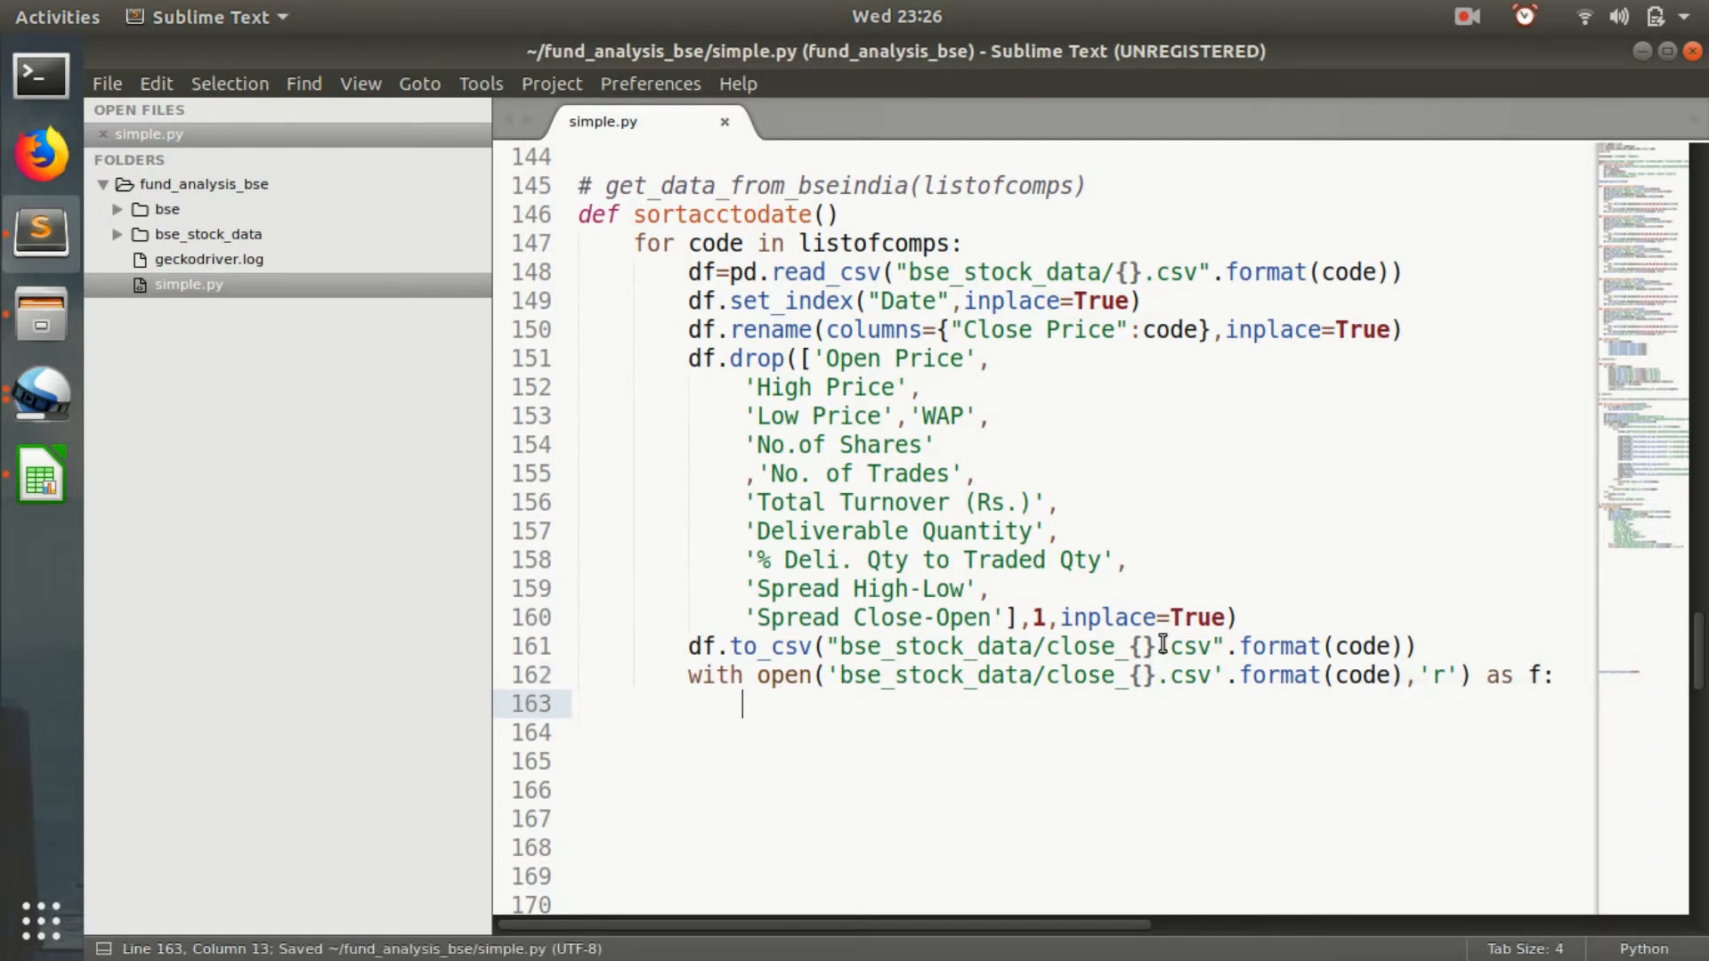
Create reader=csv.reader(f) with a comma delimiter inside the with block.
text(reader)
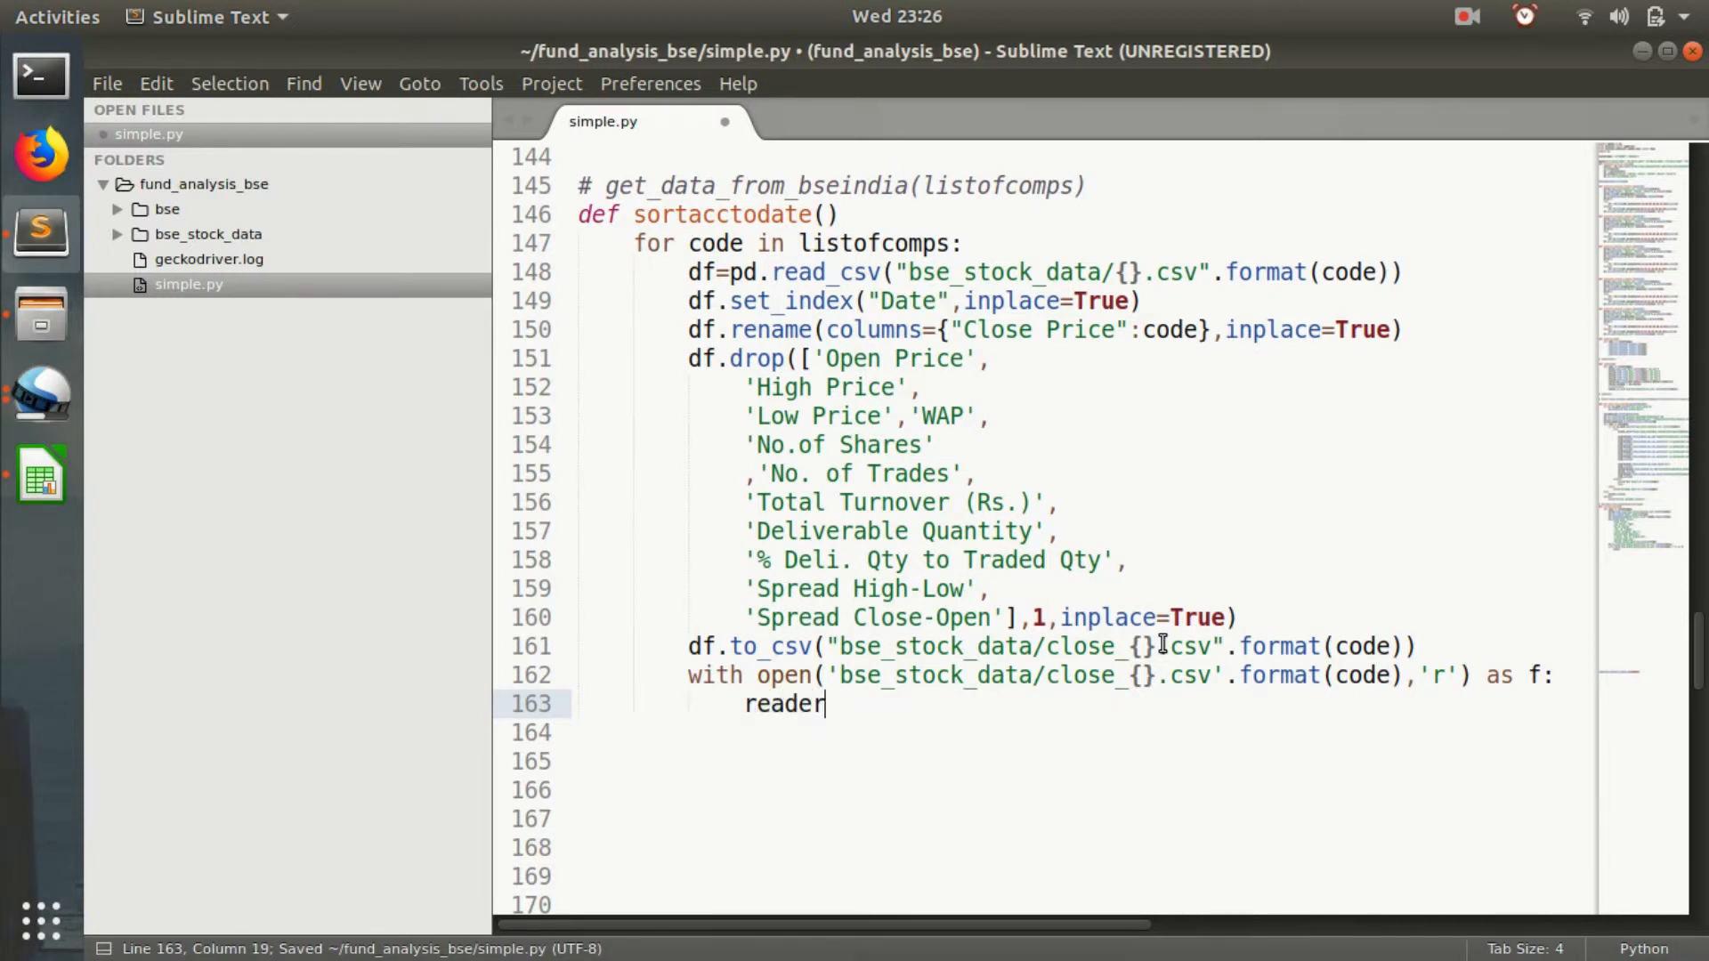
text(=csv)
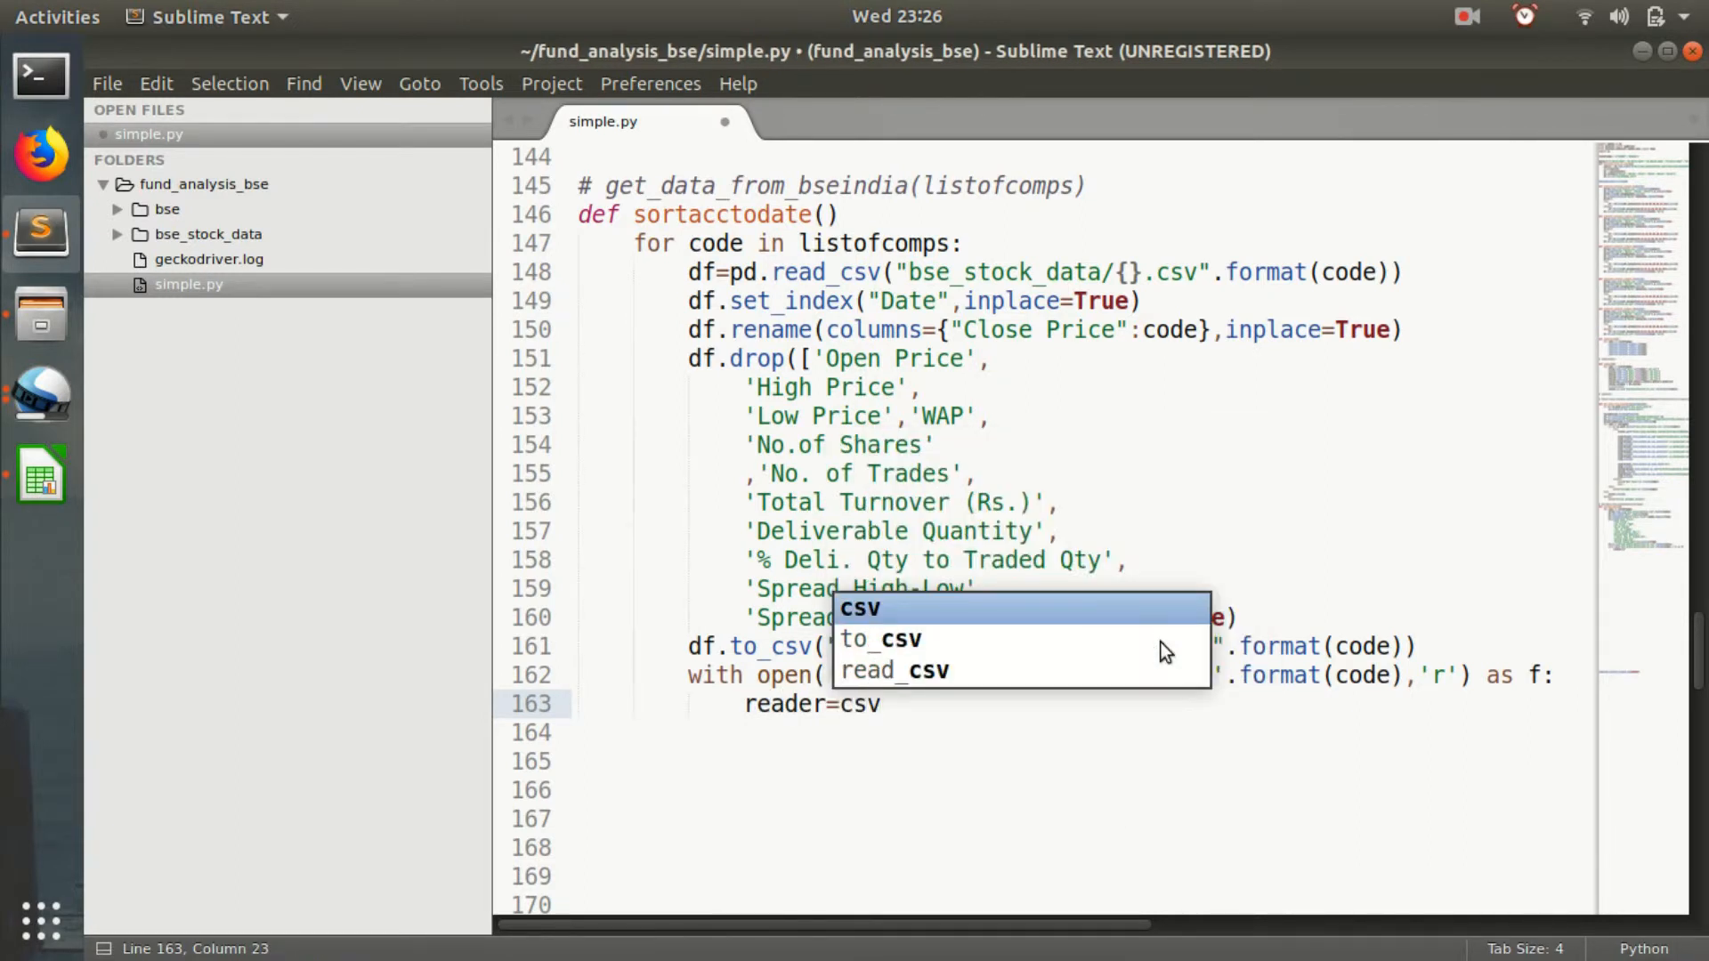
text(.reader()
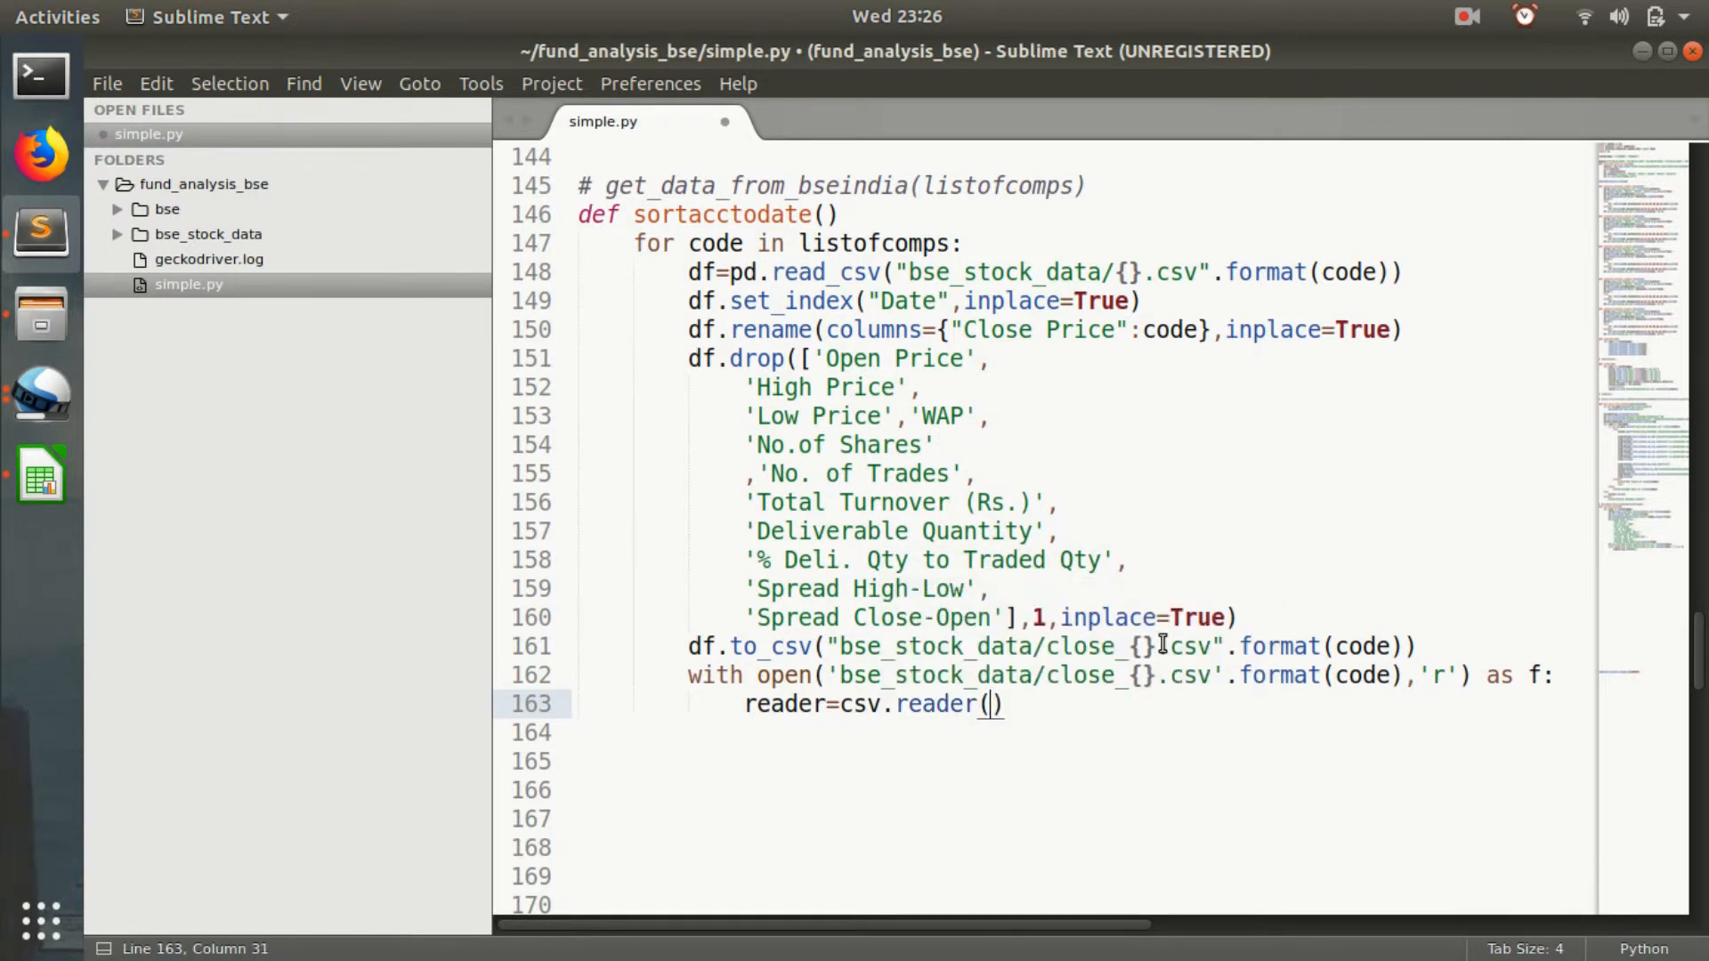
text(f,)
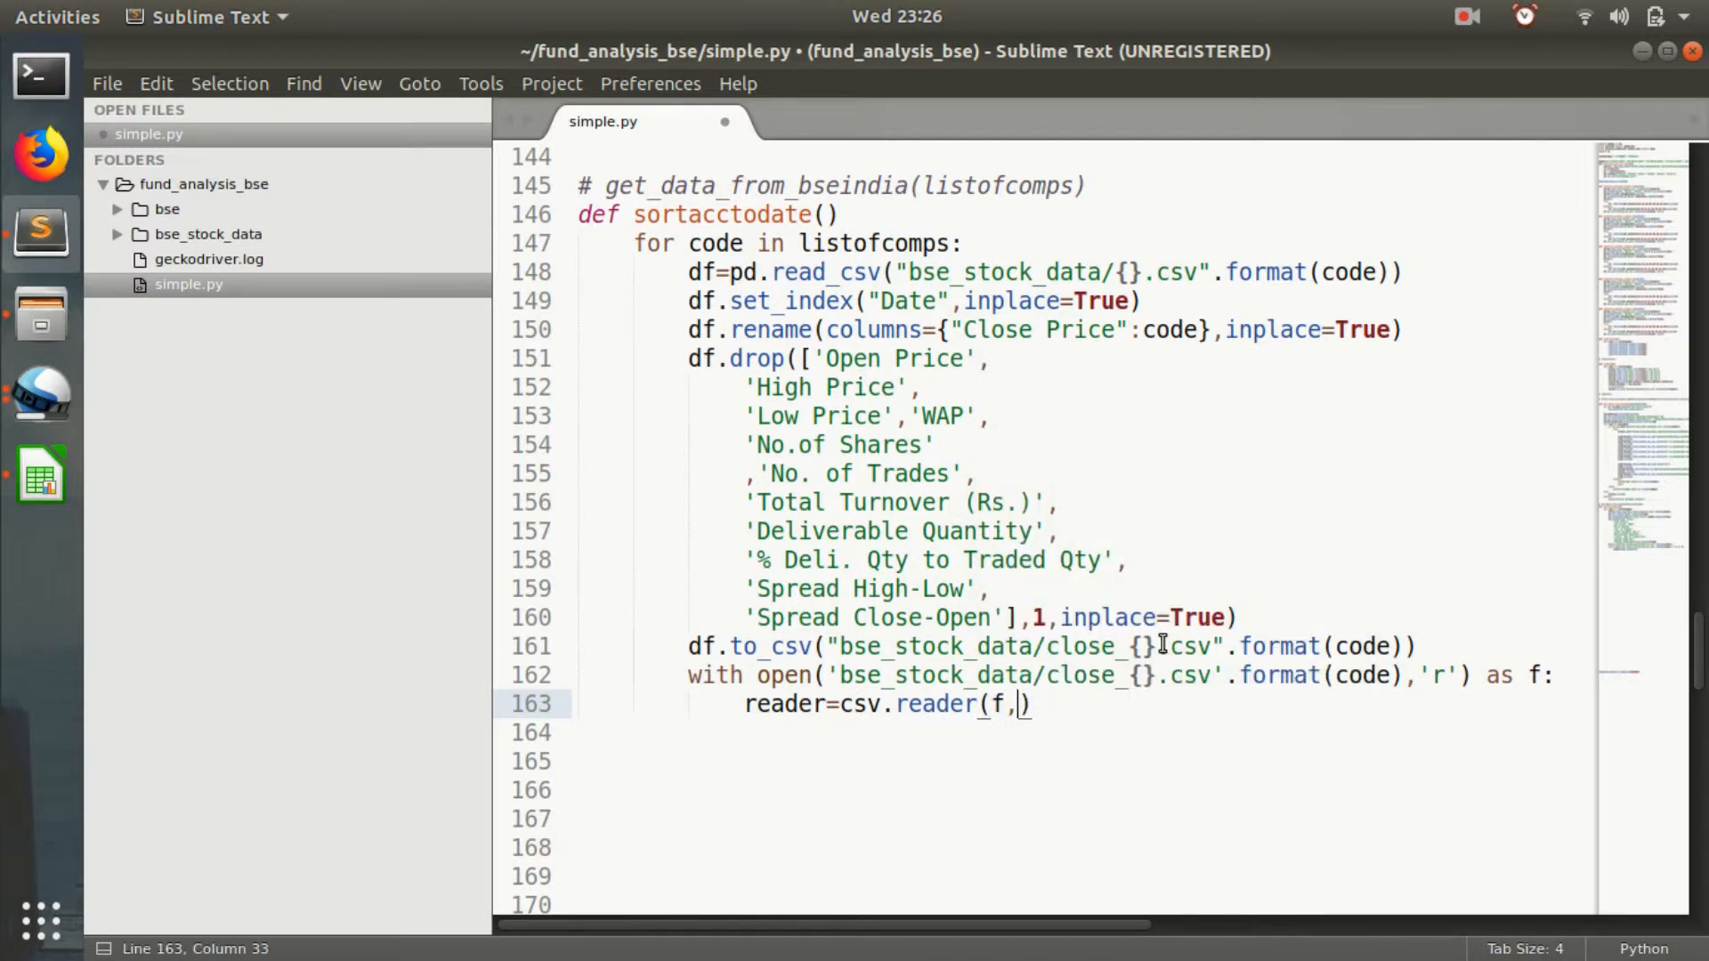
text(deli)
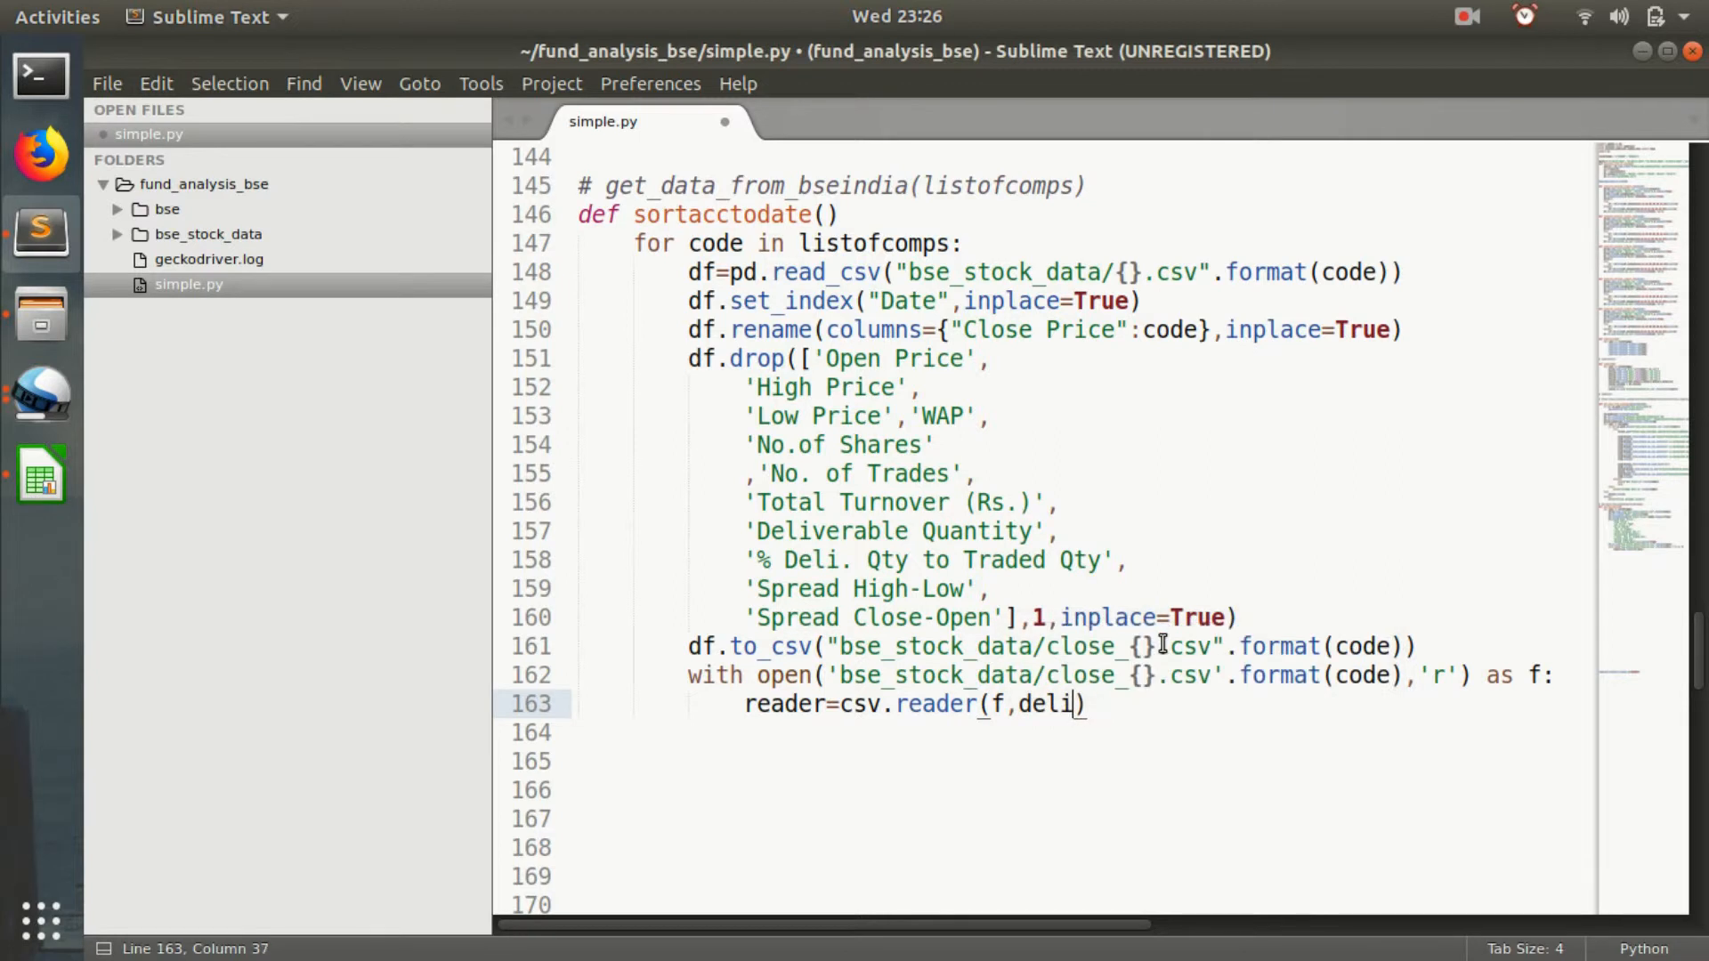
text(miter='|')
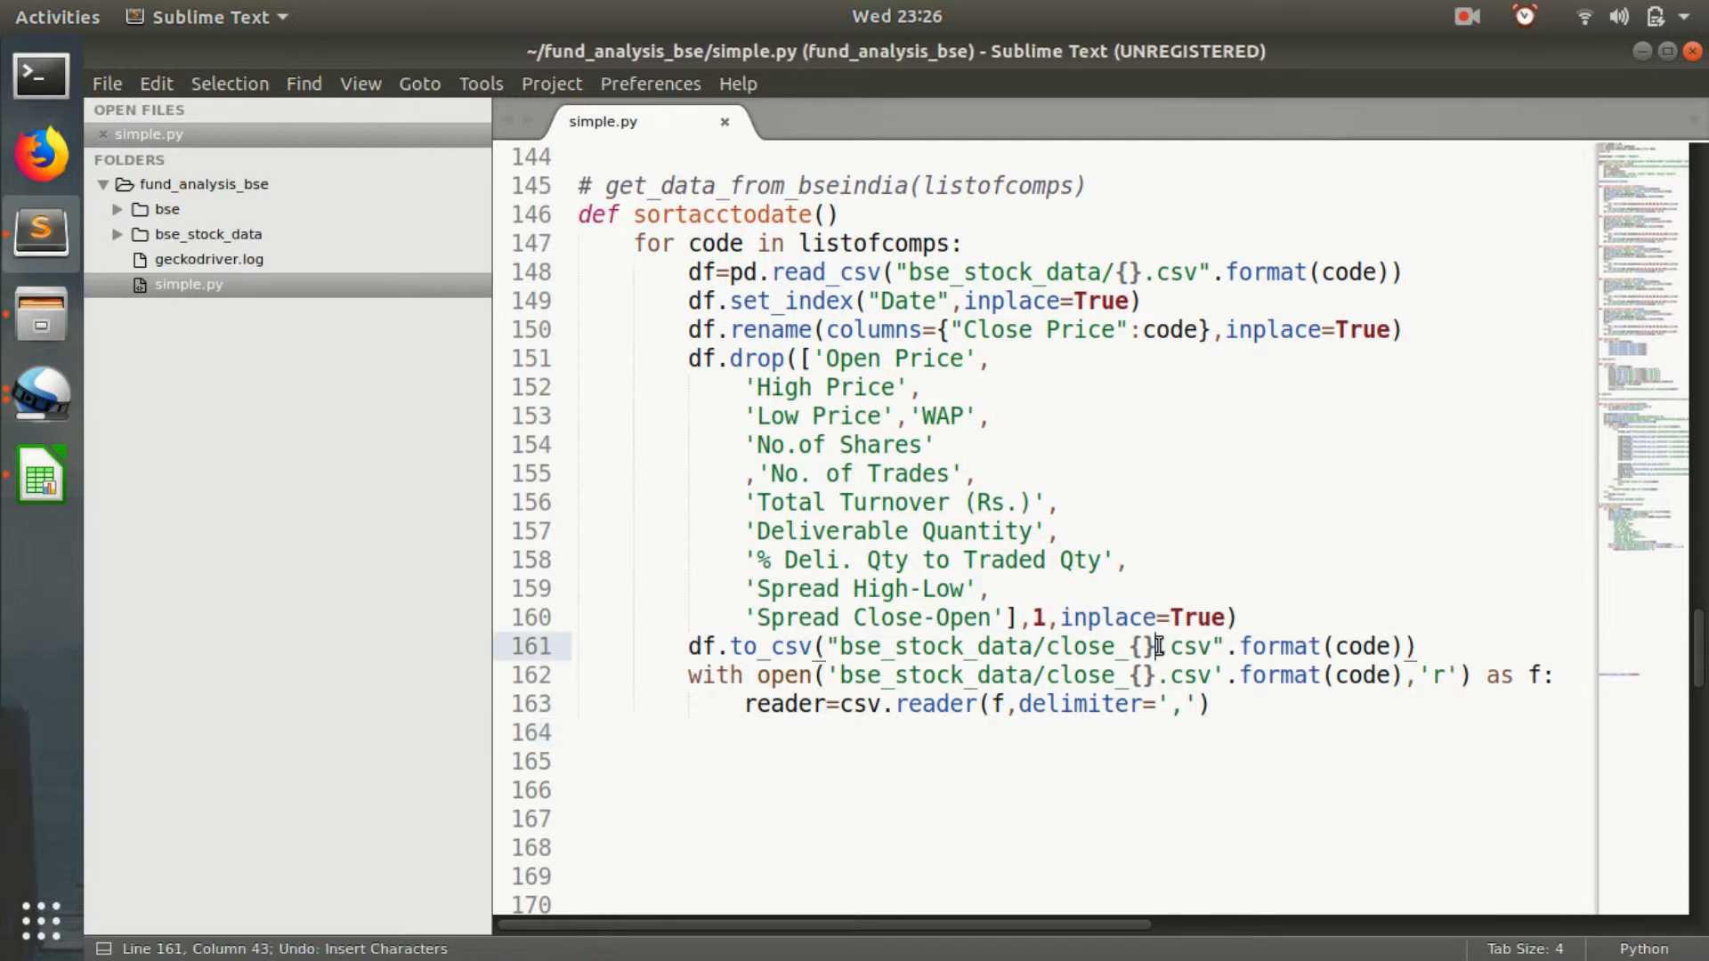
Store the first row as header=next(reader) and begin a for loop.
text(hear)
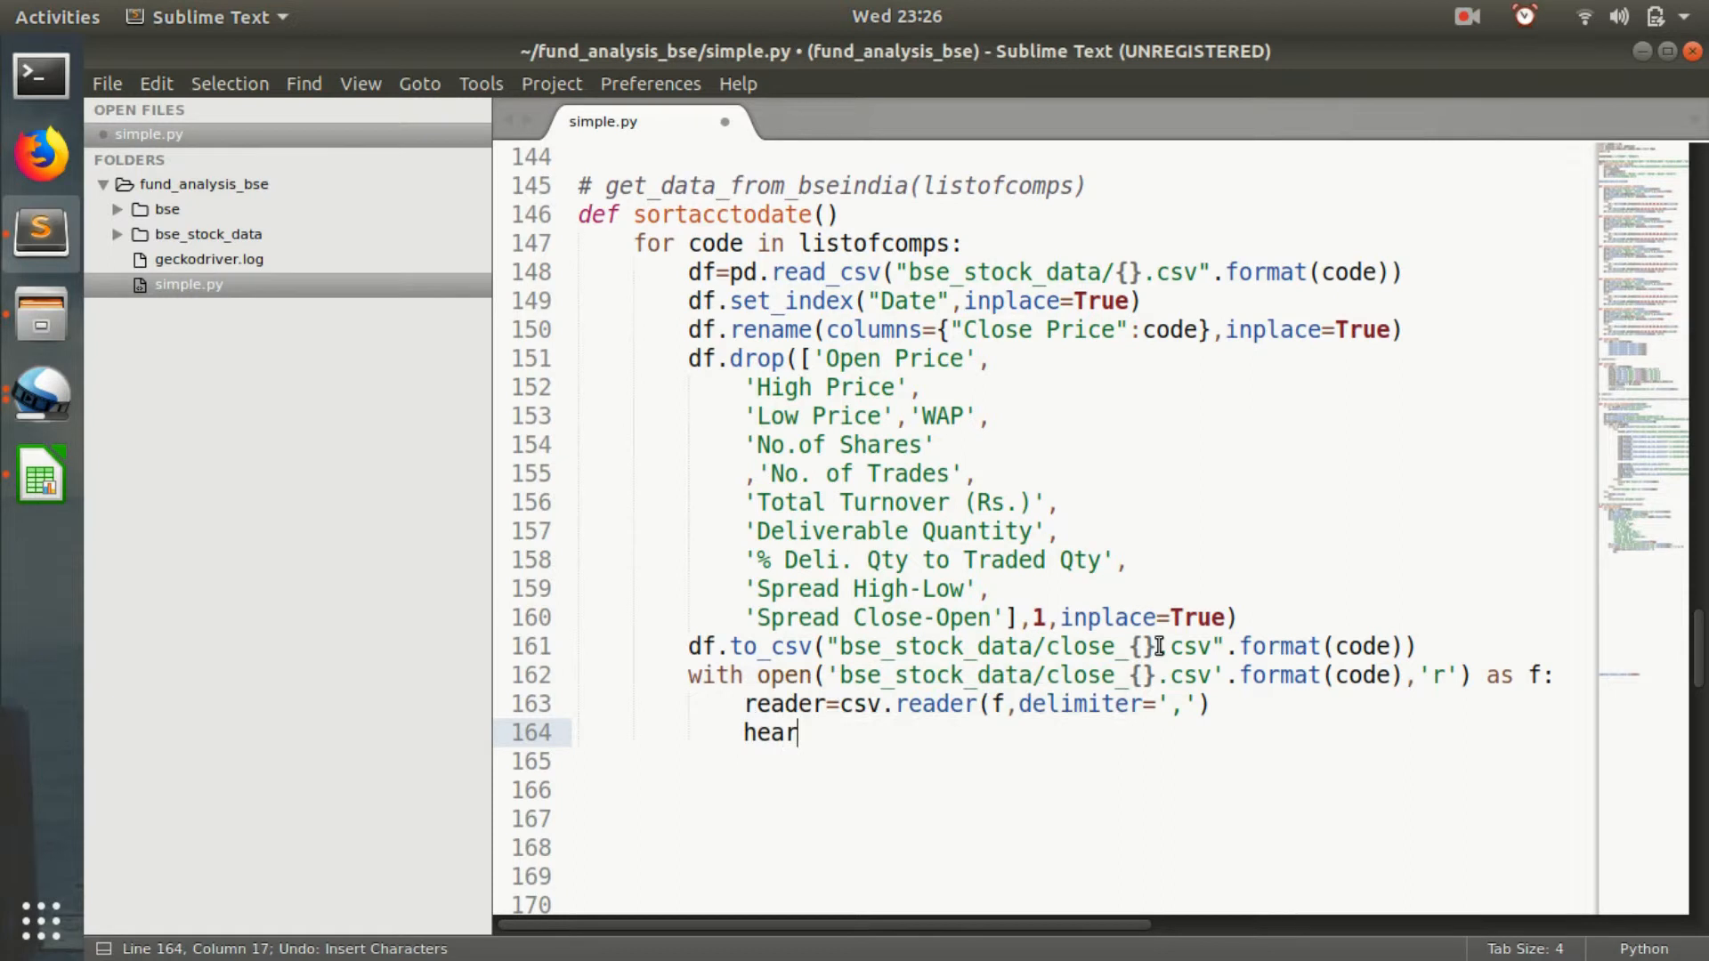
text(der=)
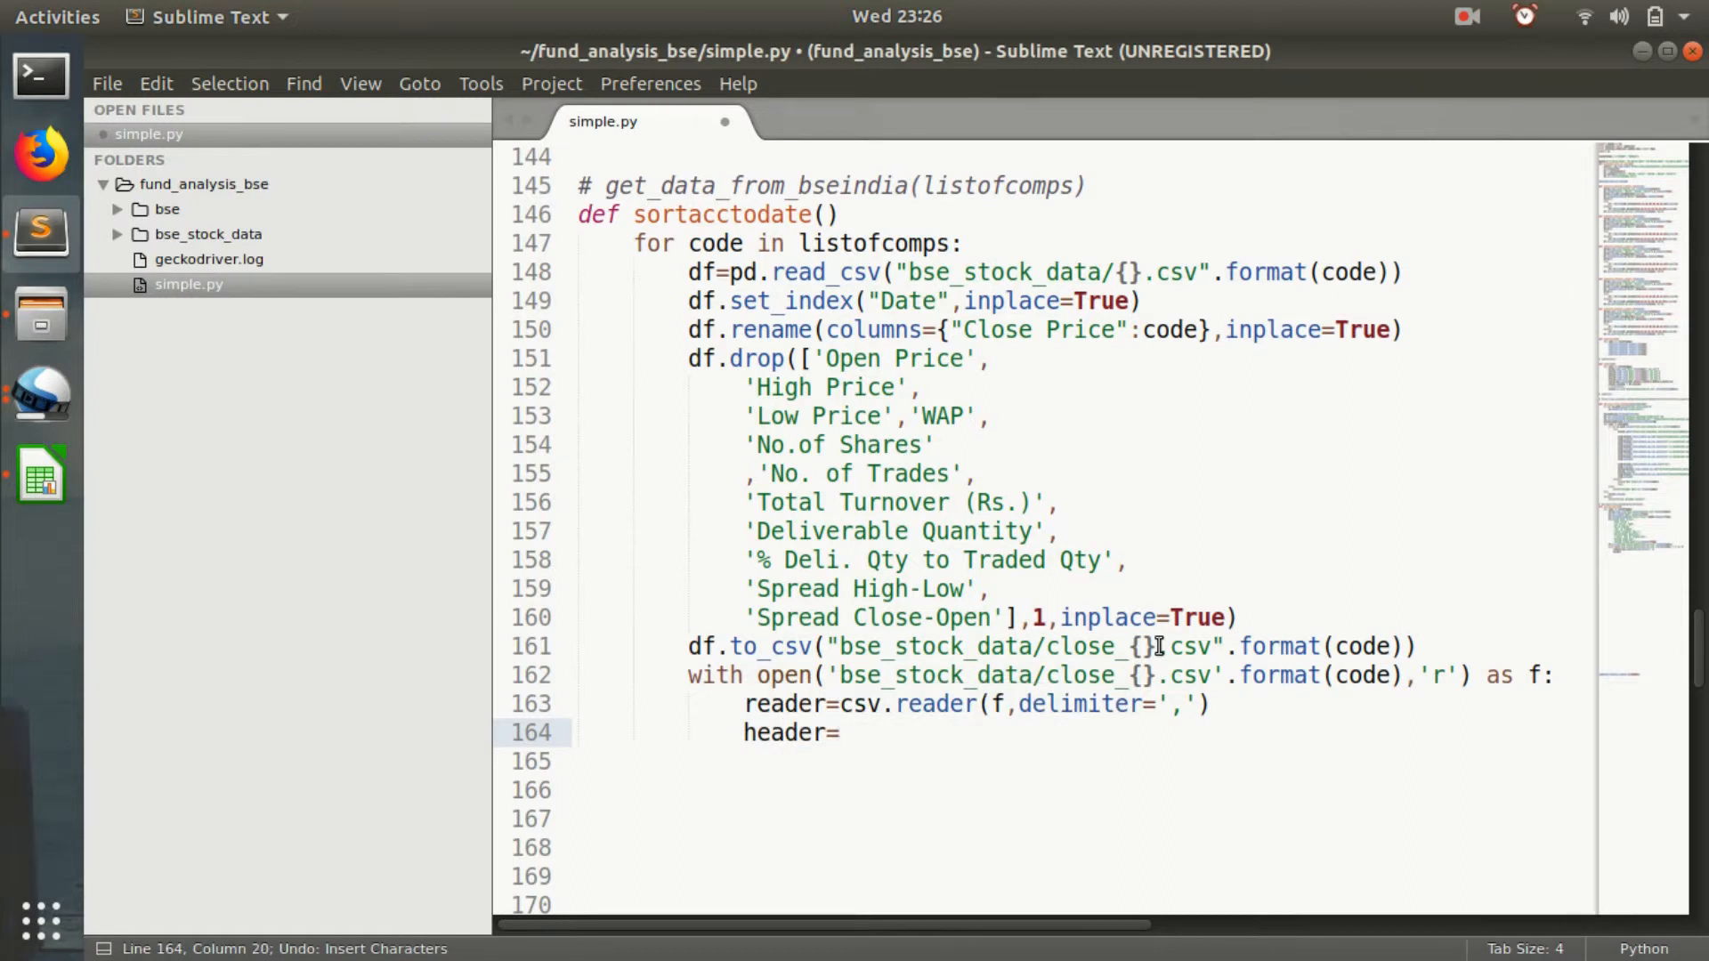
text(newx)
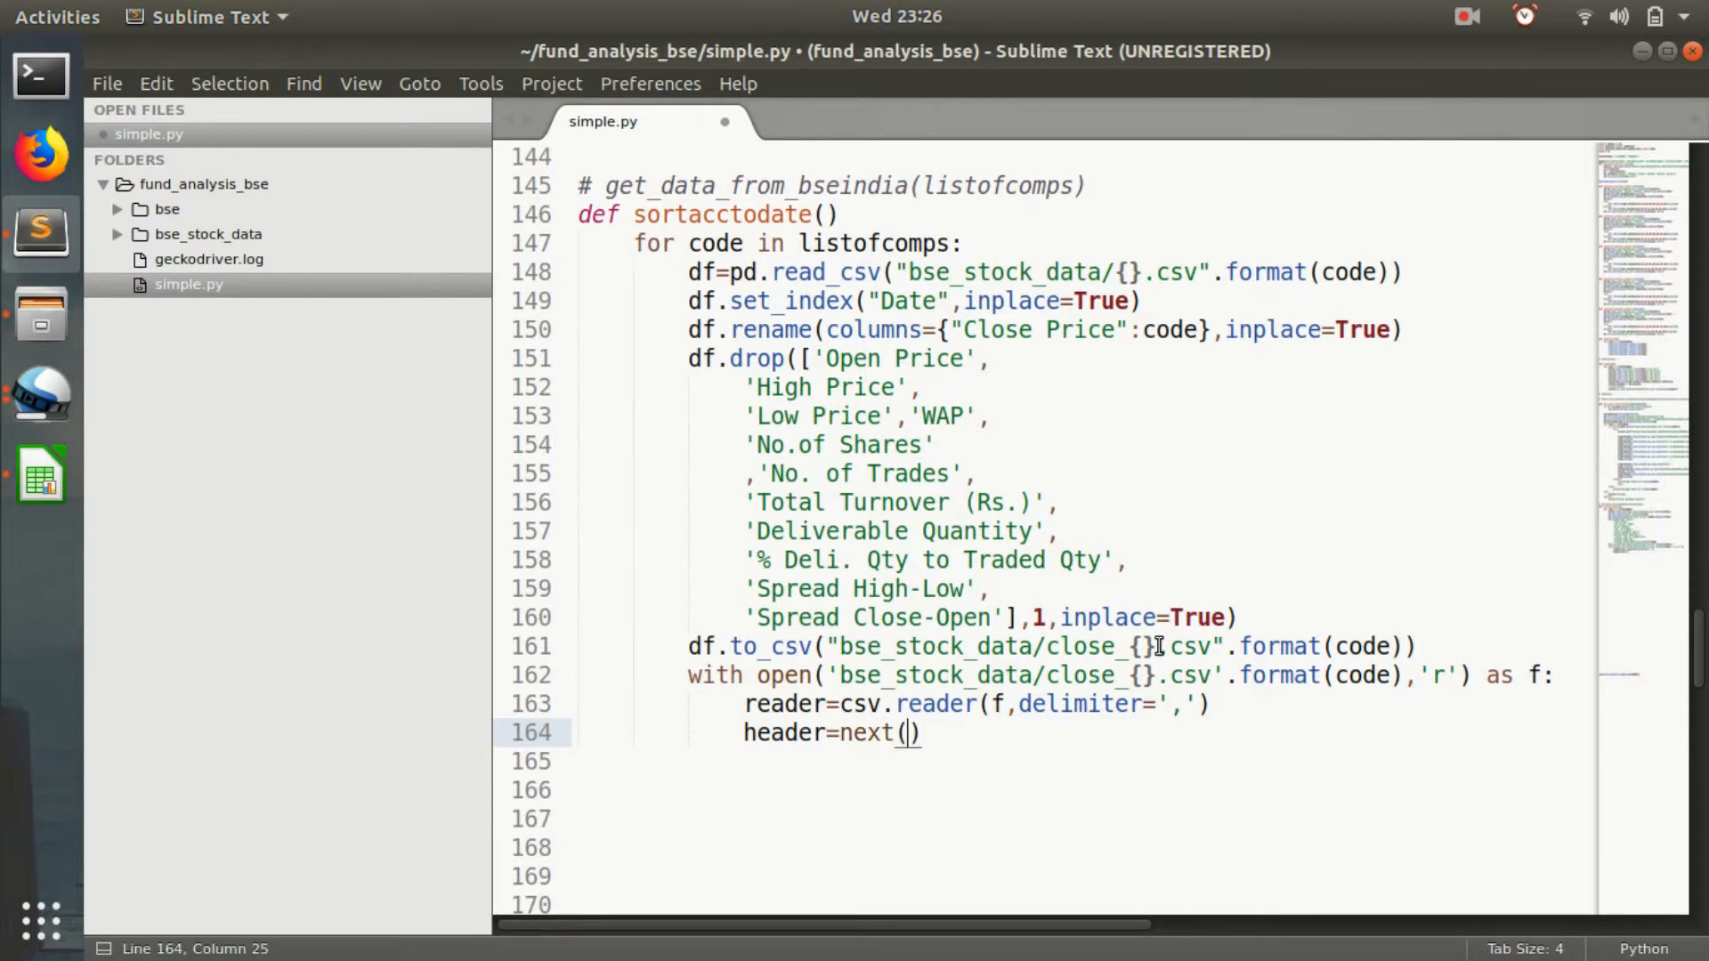
text(reader)
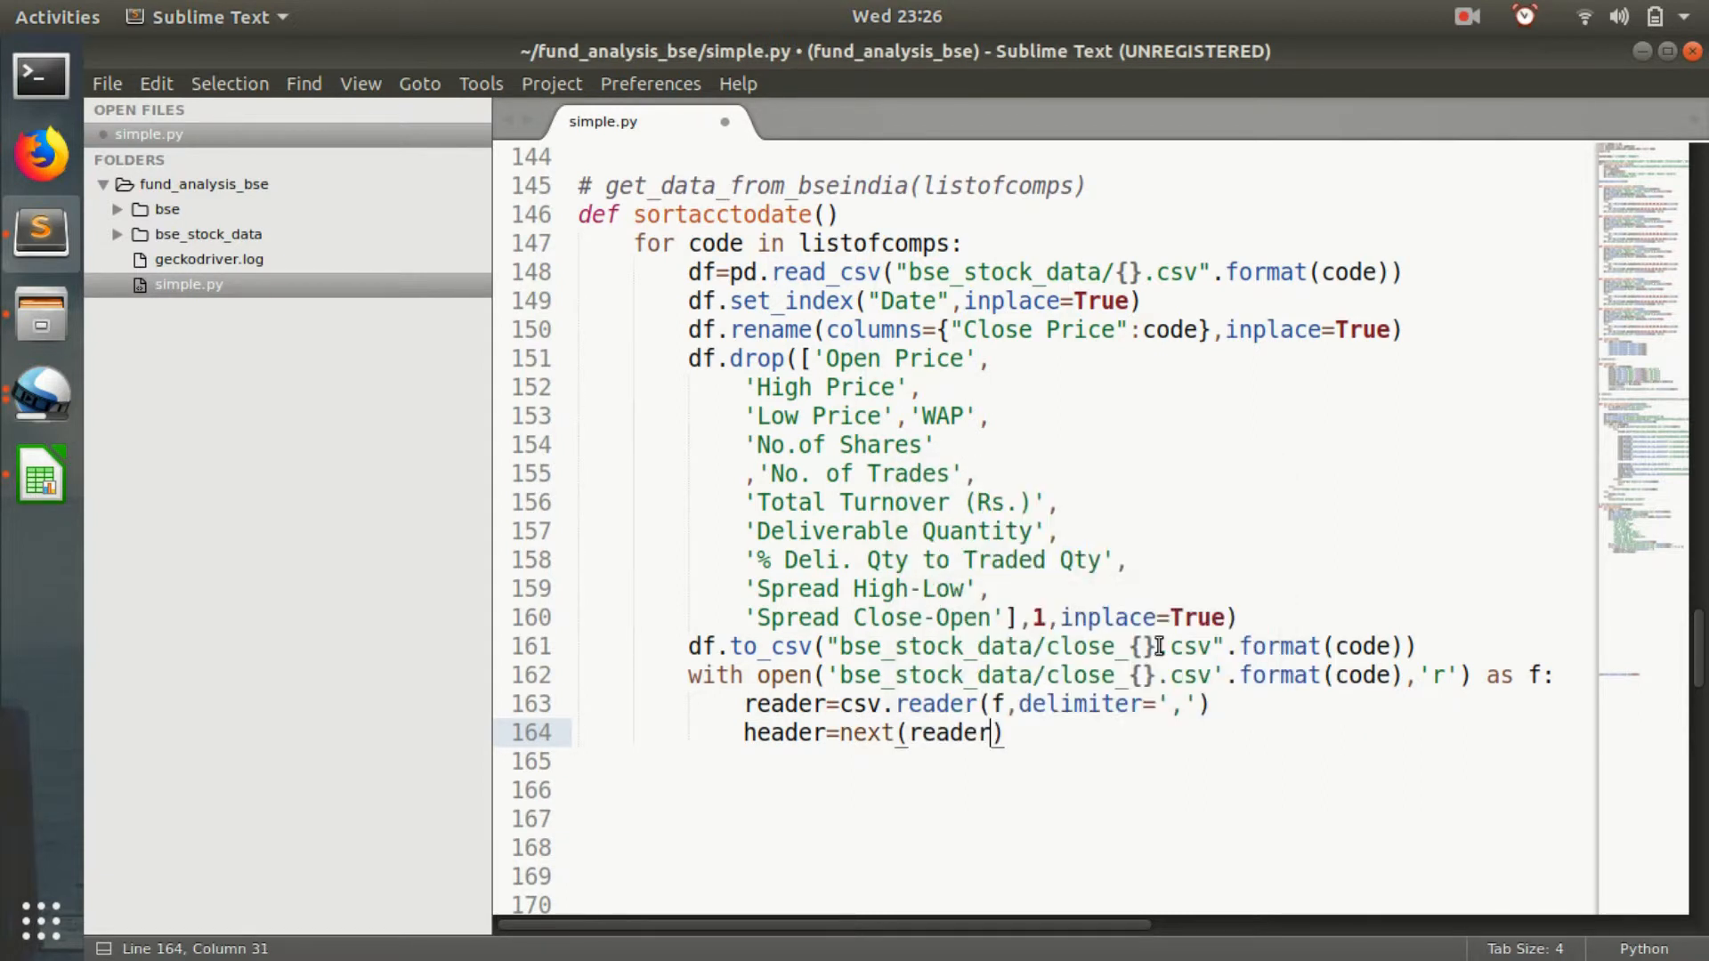
text(for)
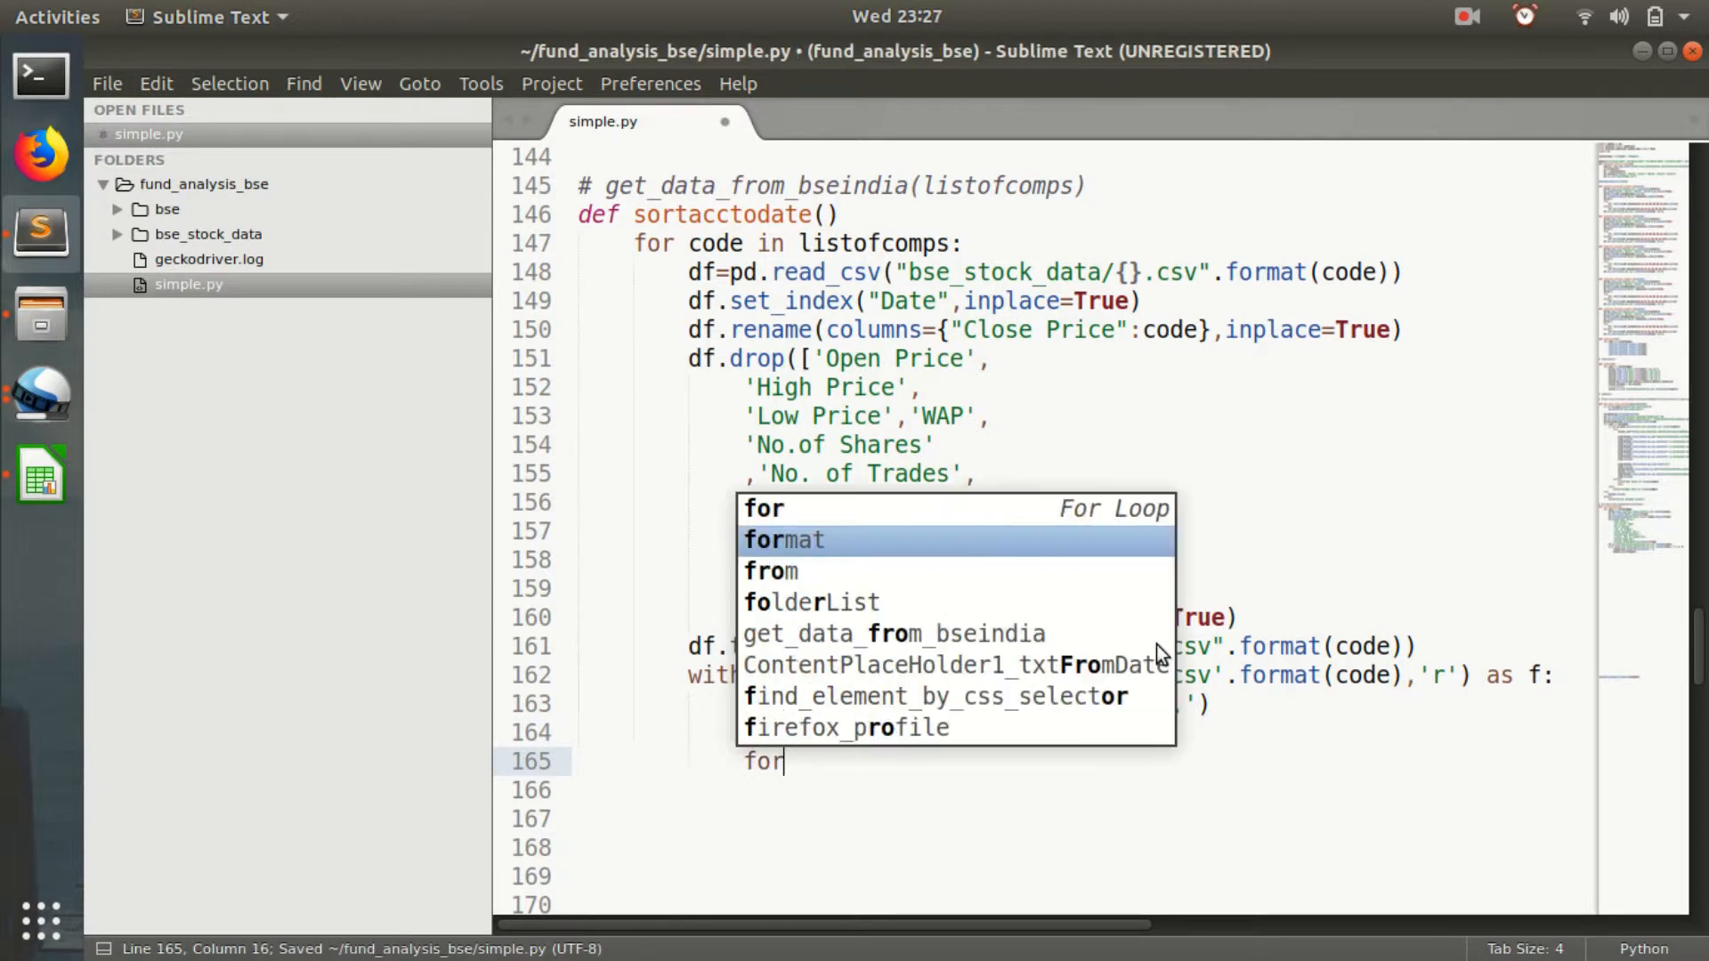
Loop over rows in reader, assigning row[0] = datetime.strptime.
text(ow in reade)
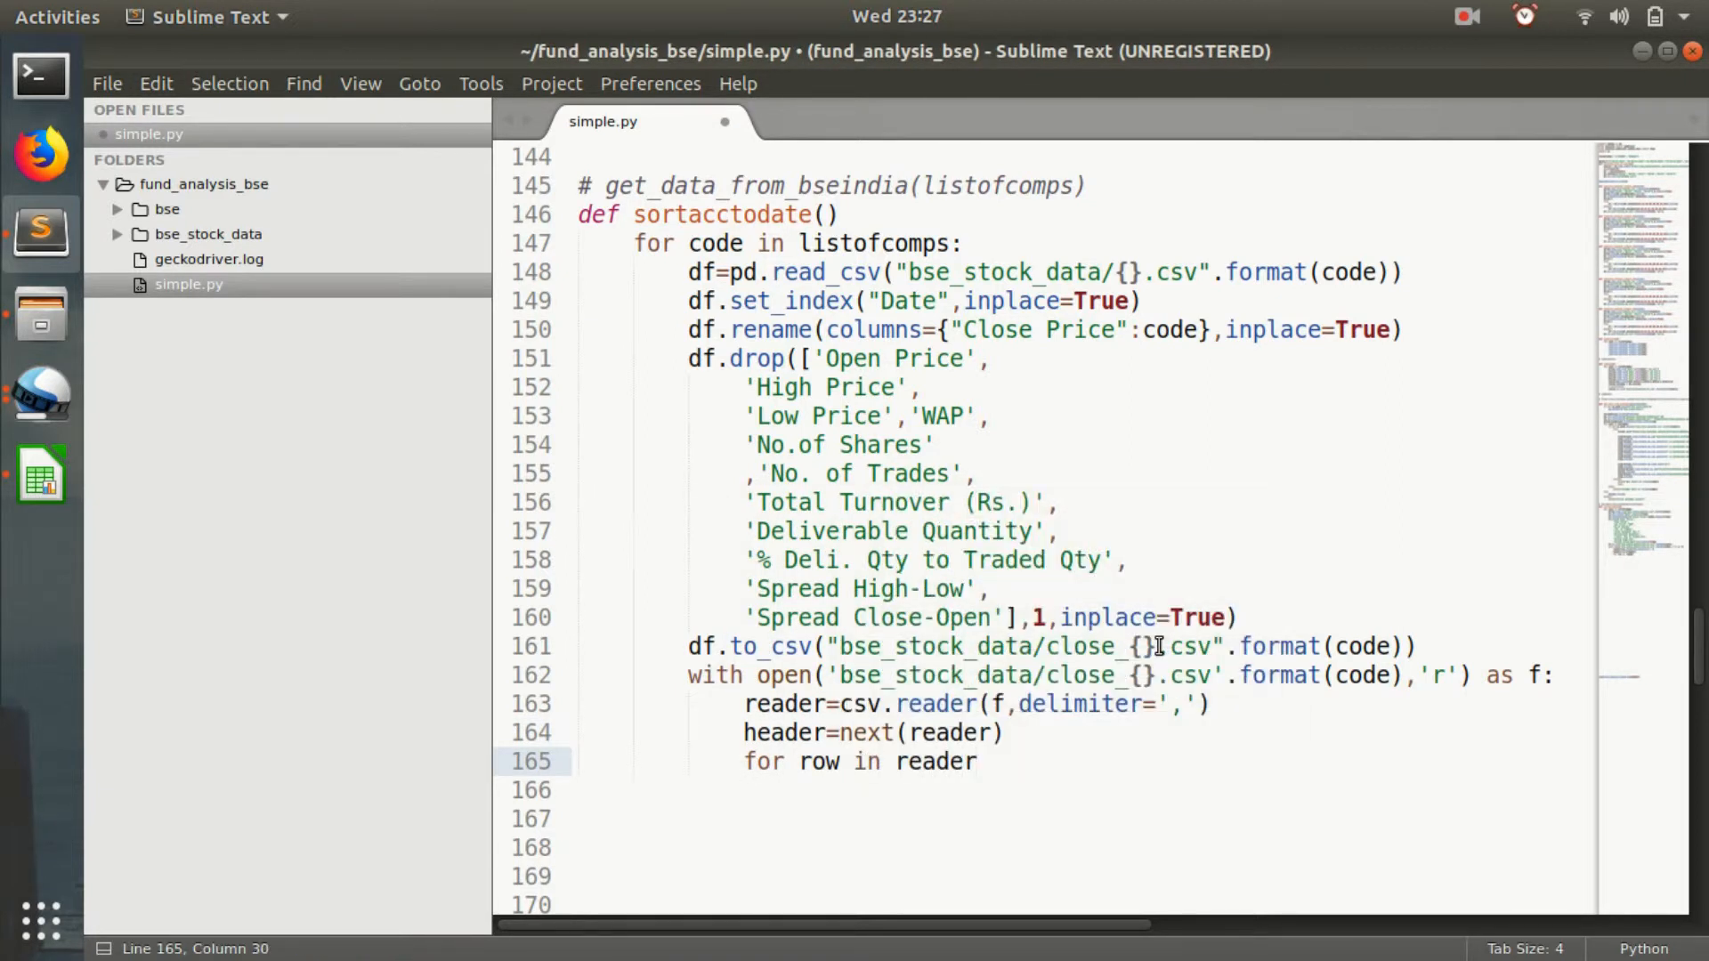
text(row[0)
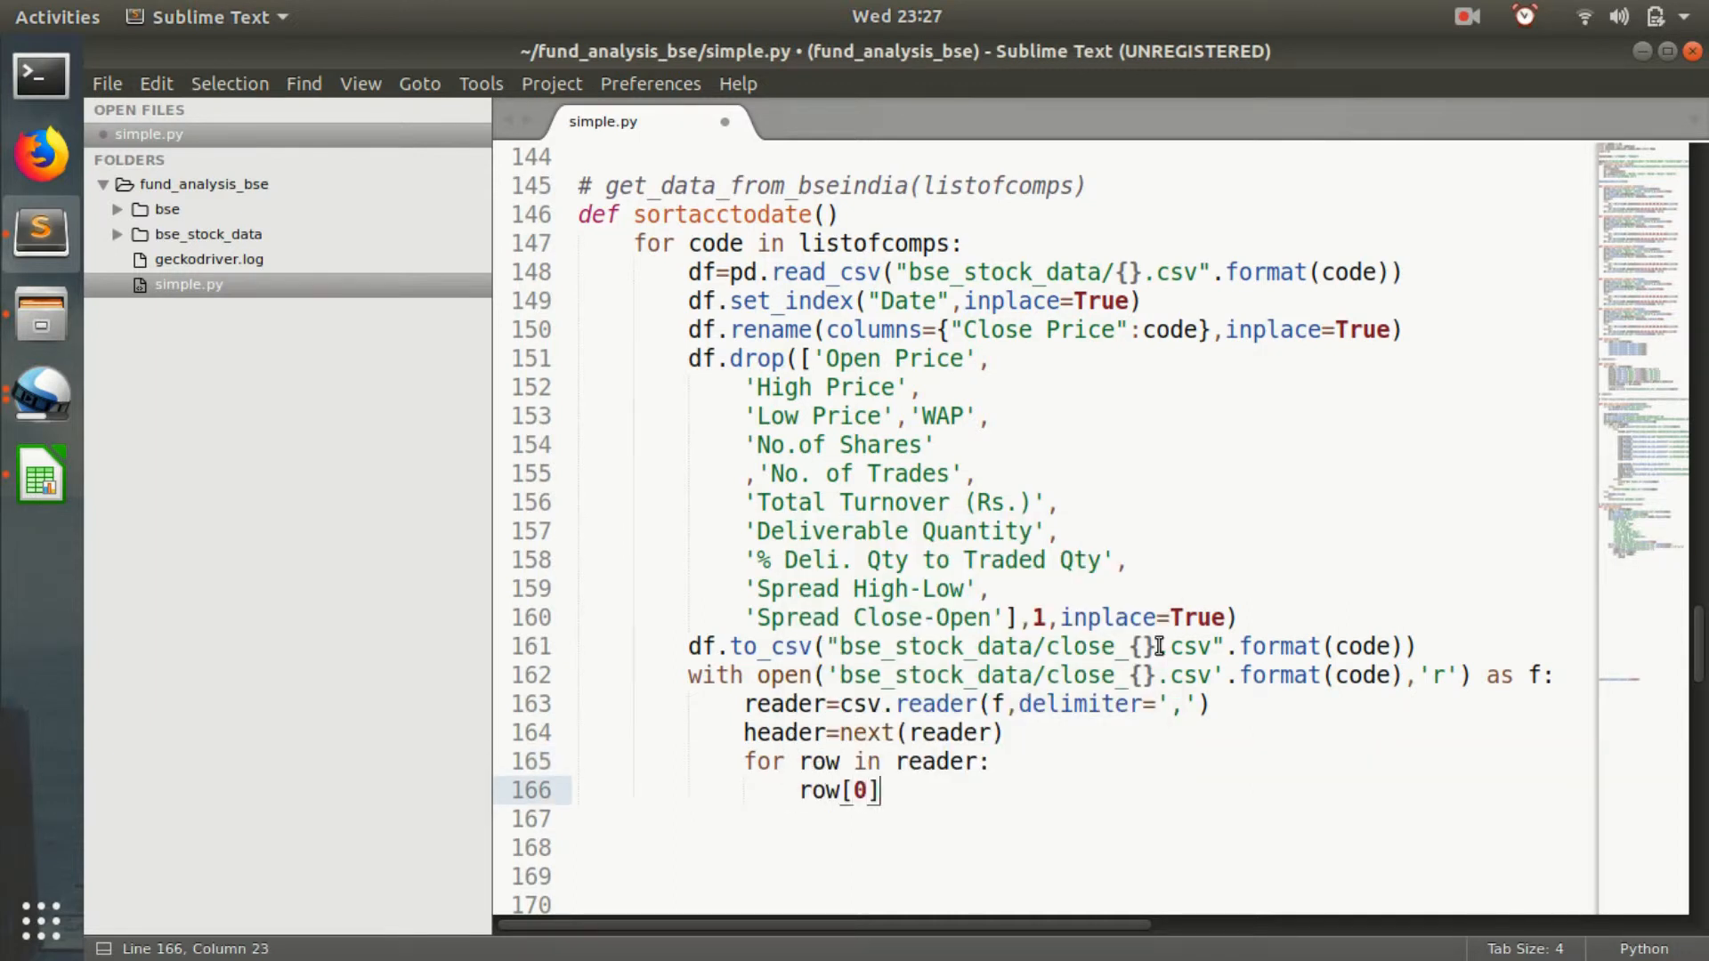
text(= da)
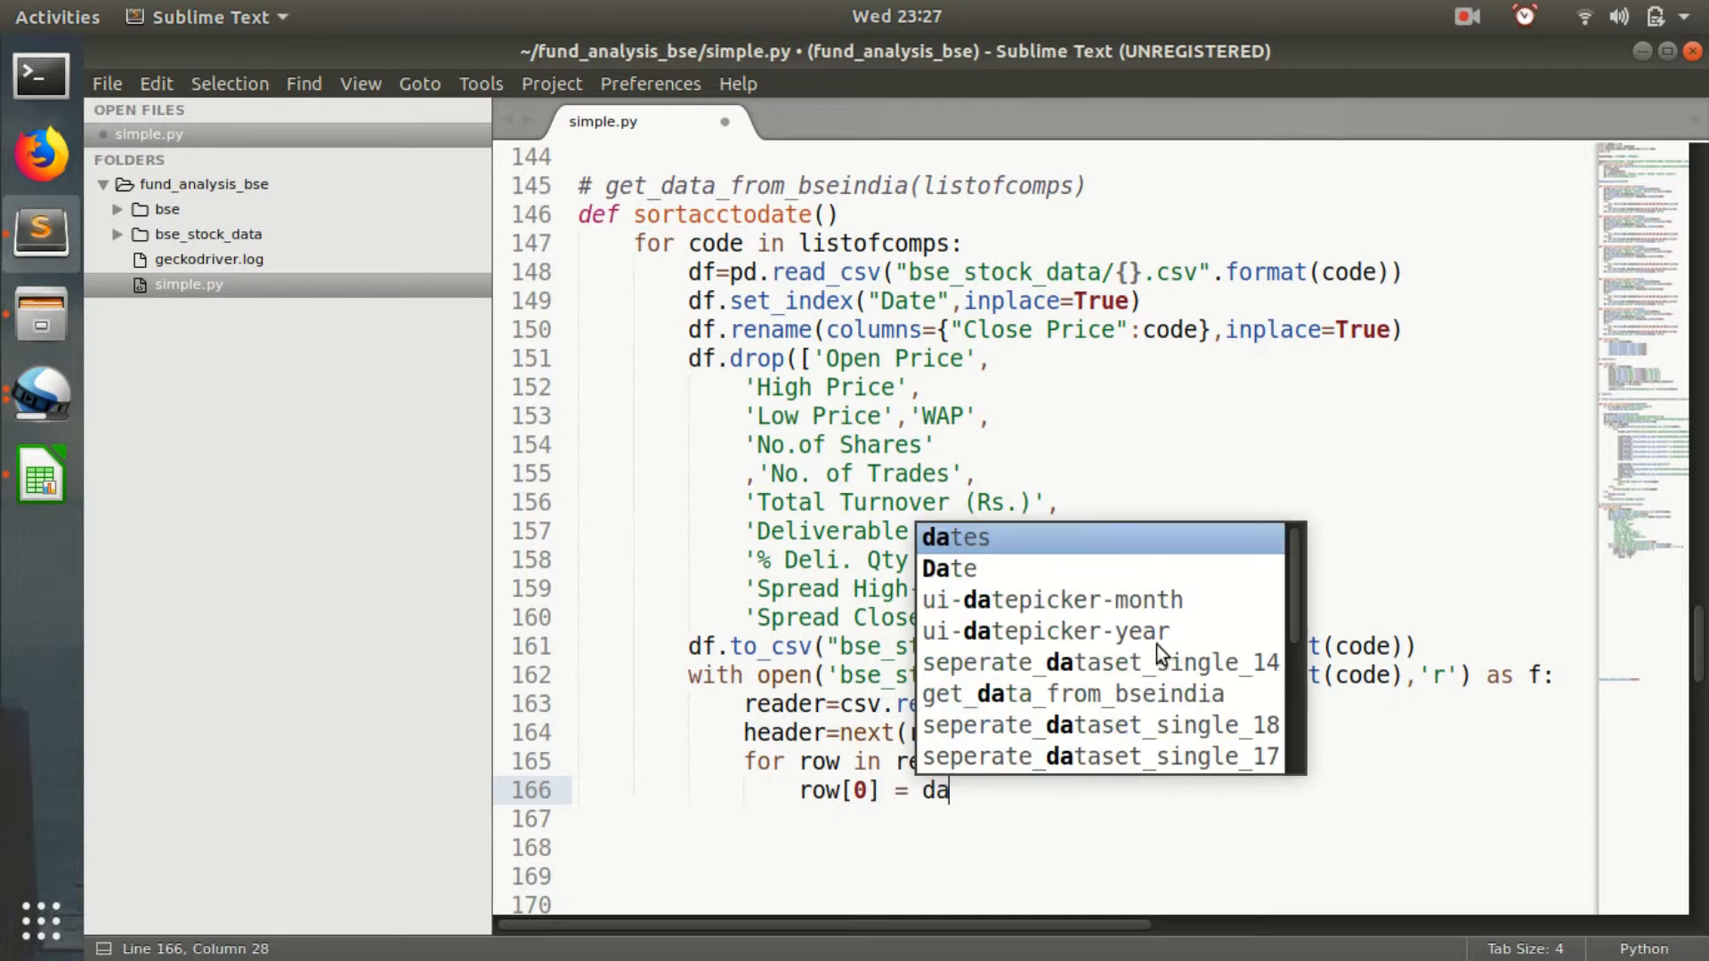
text(te)
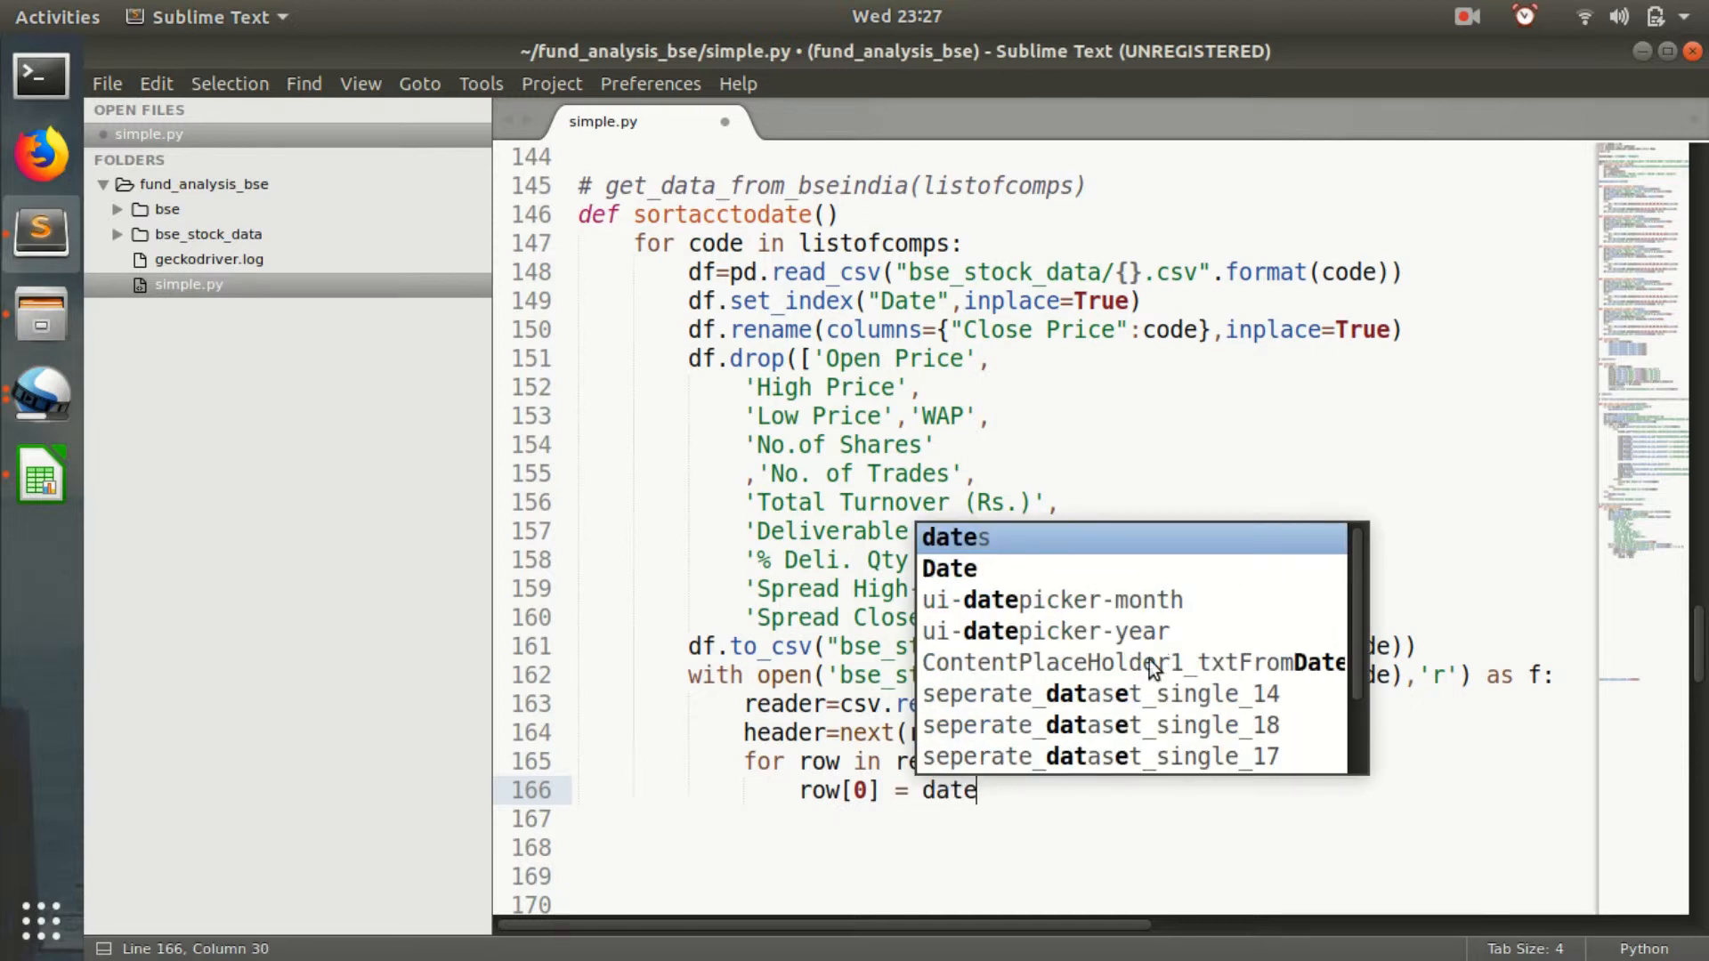
text(time.)
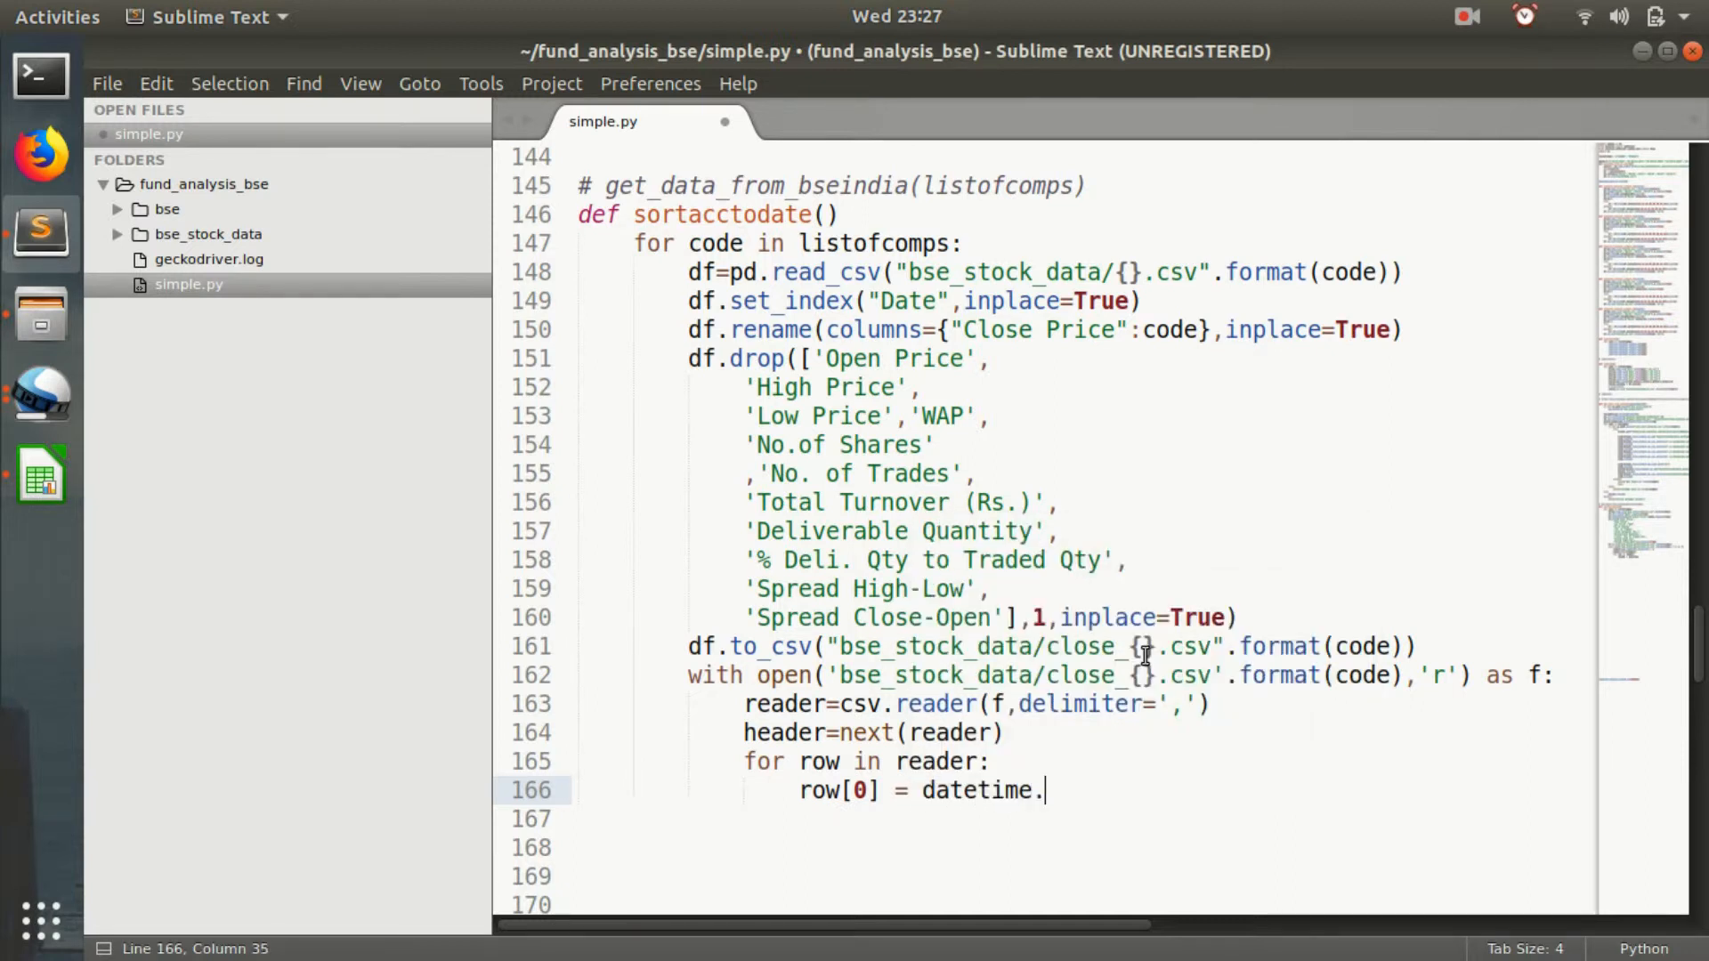
text(s)
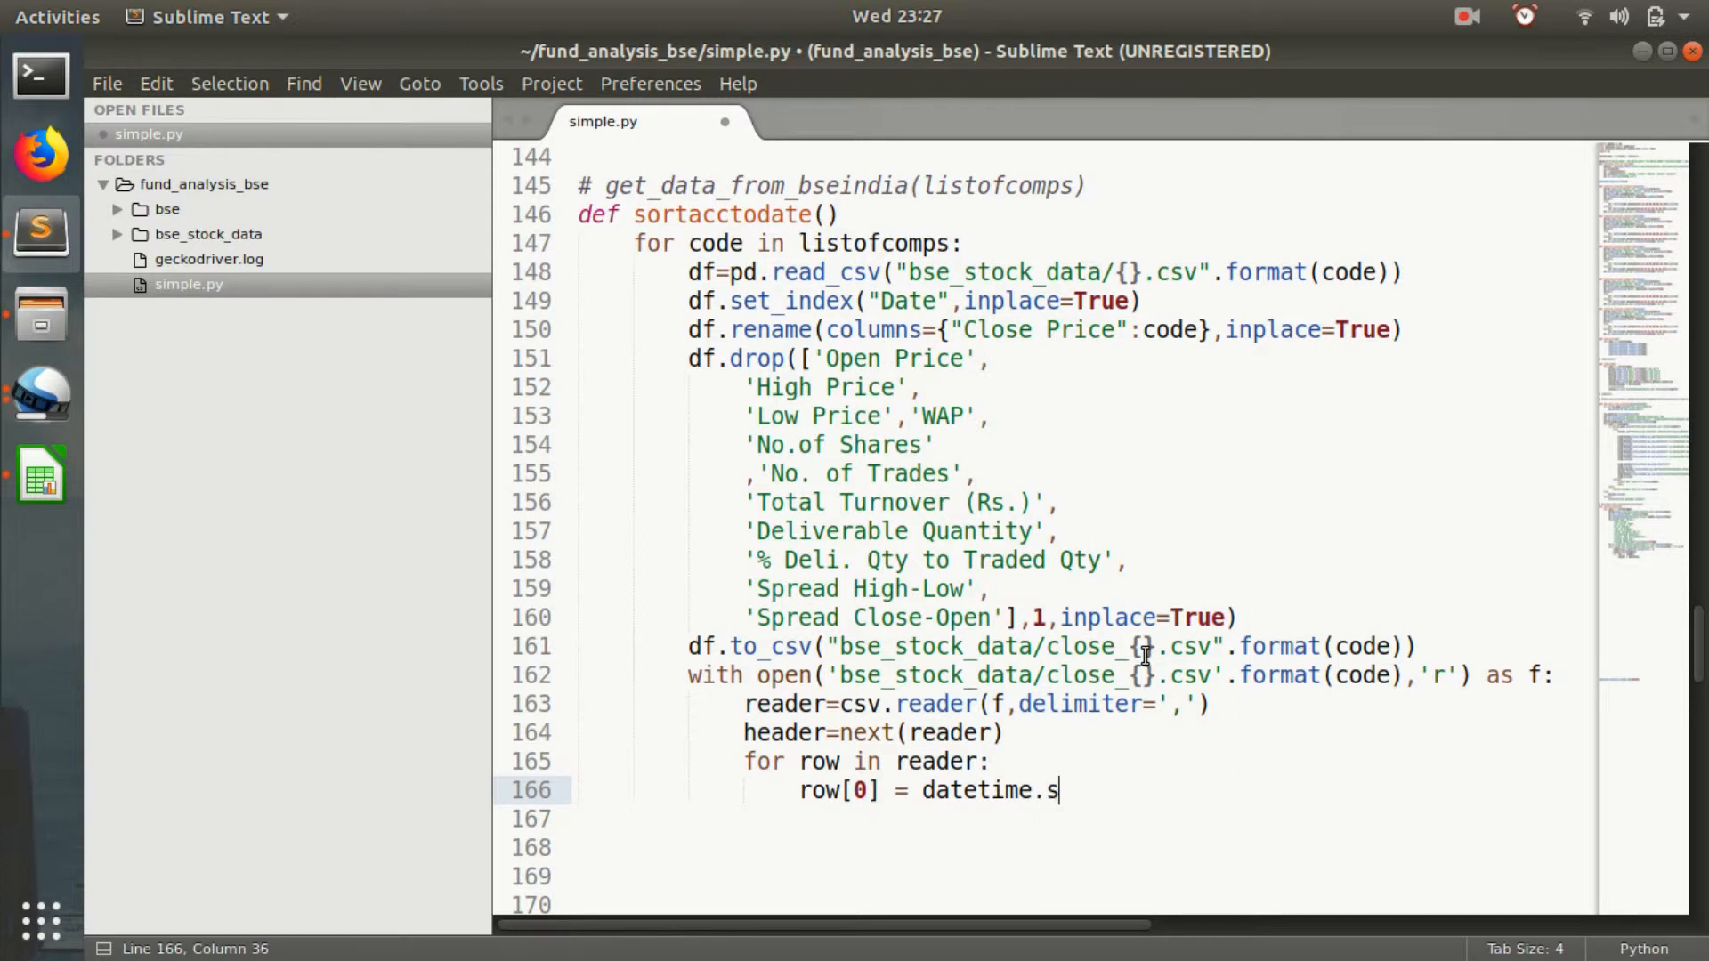
text(tt)
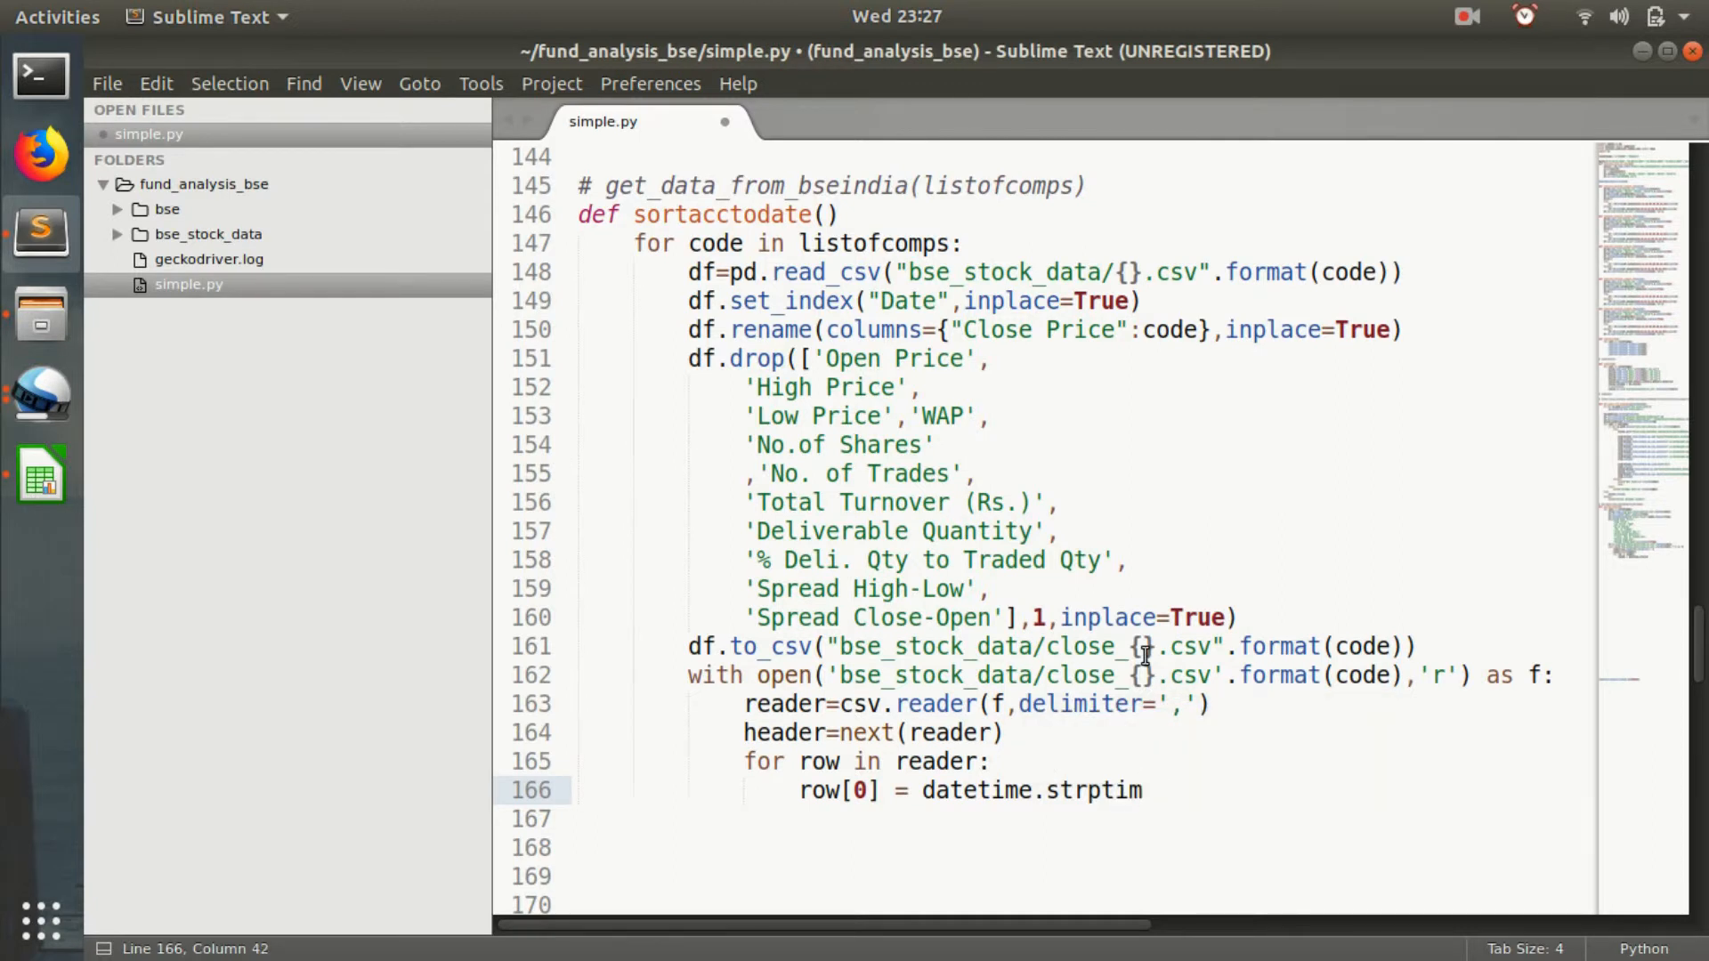
text(e)
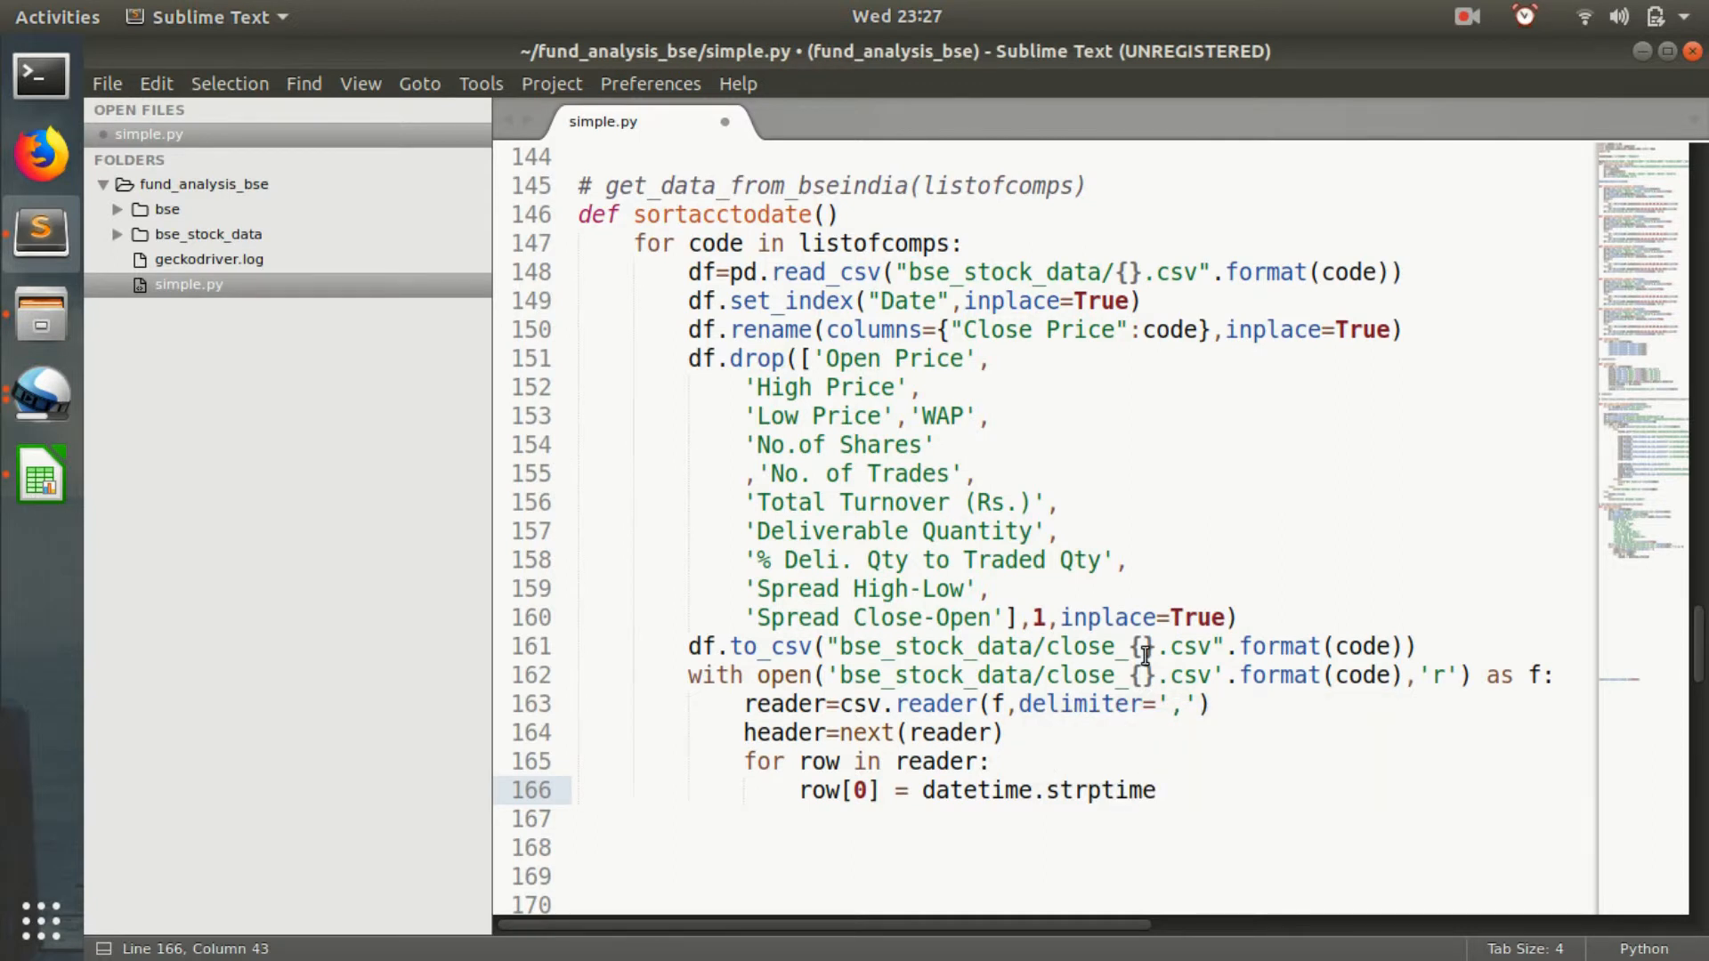
Parse row[0] with format "%d-%B-%Y" and append each row to rows.
text((row)
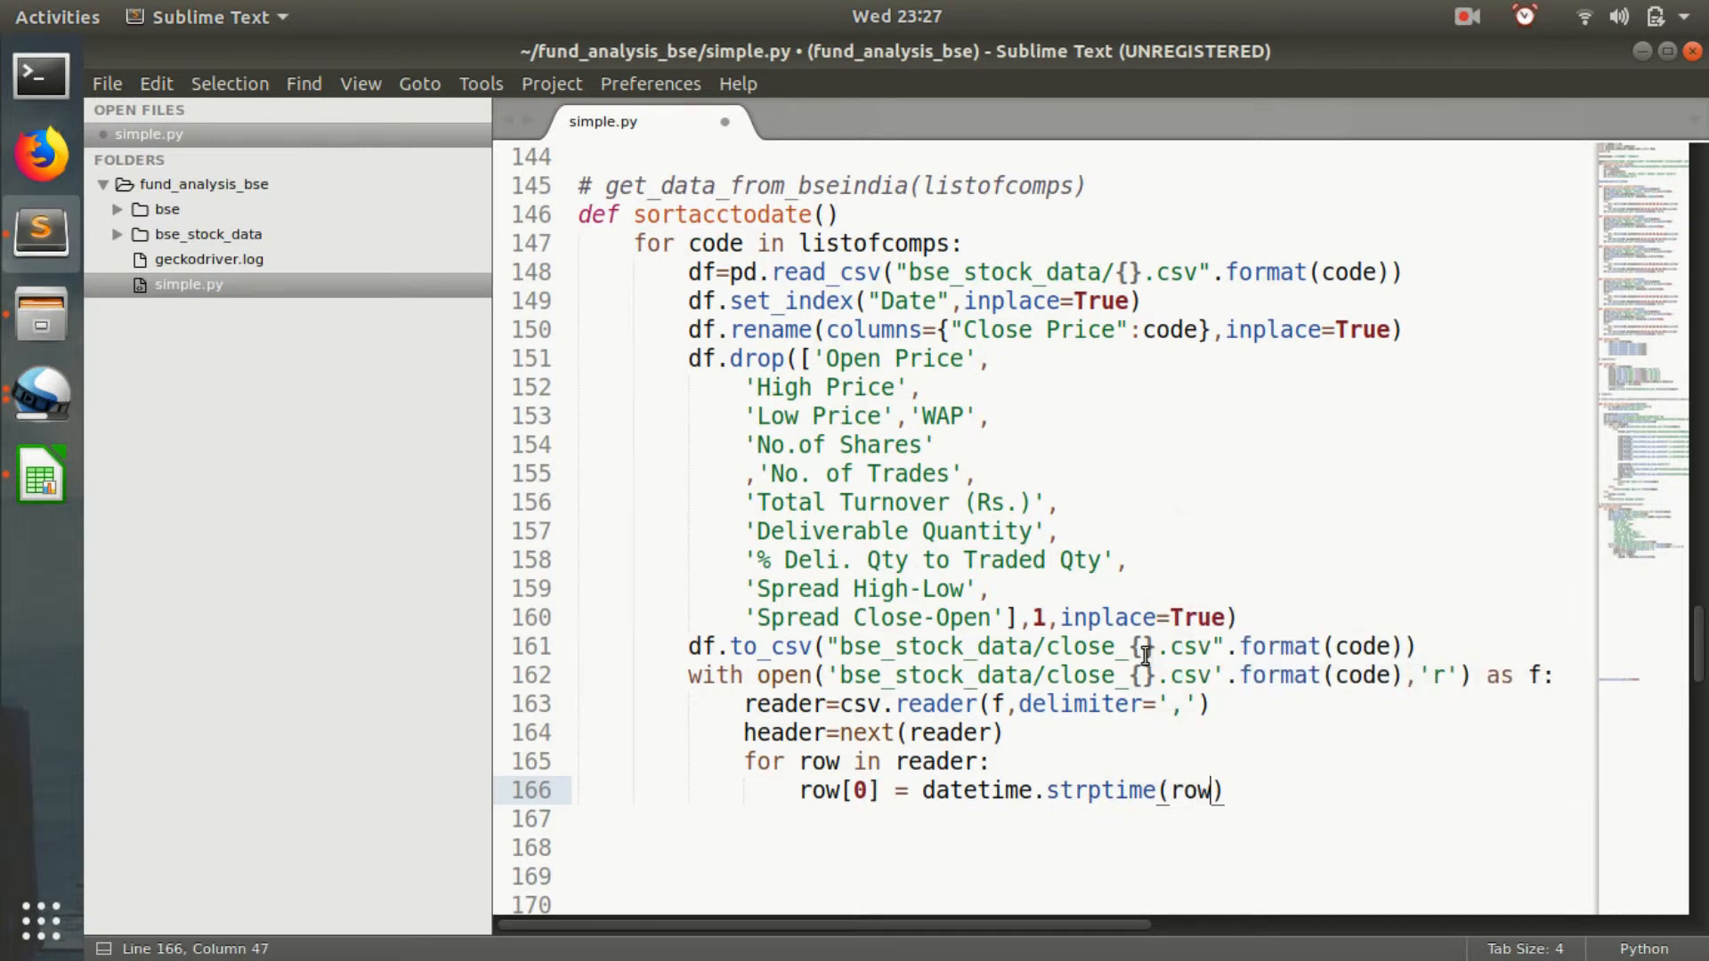
text([0],)
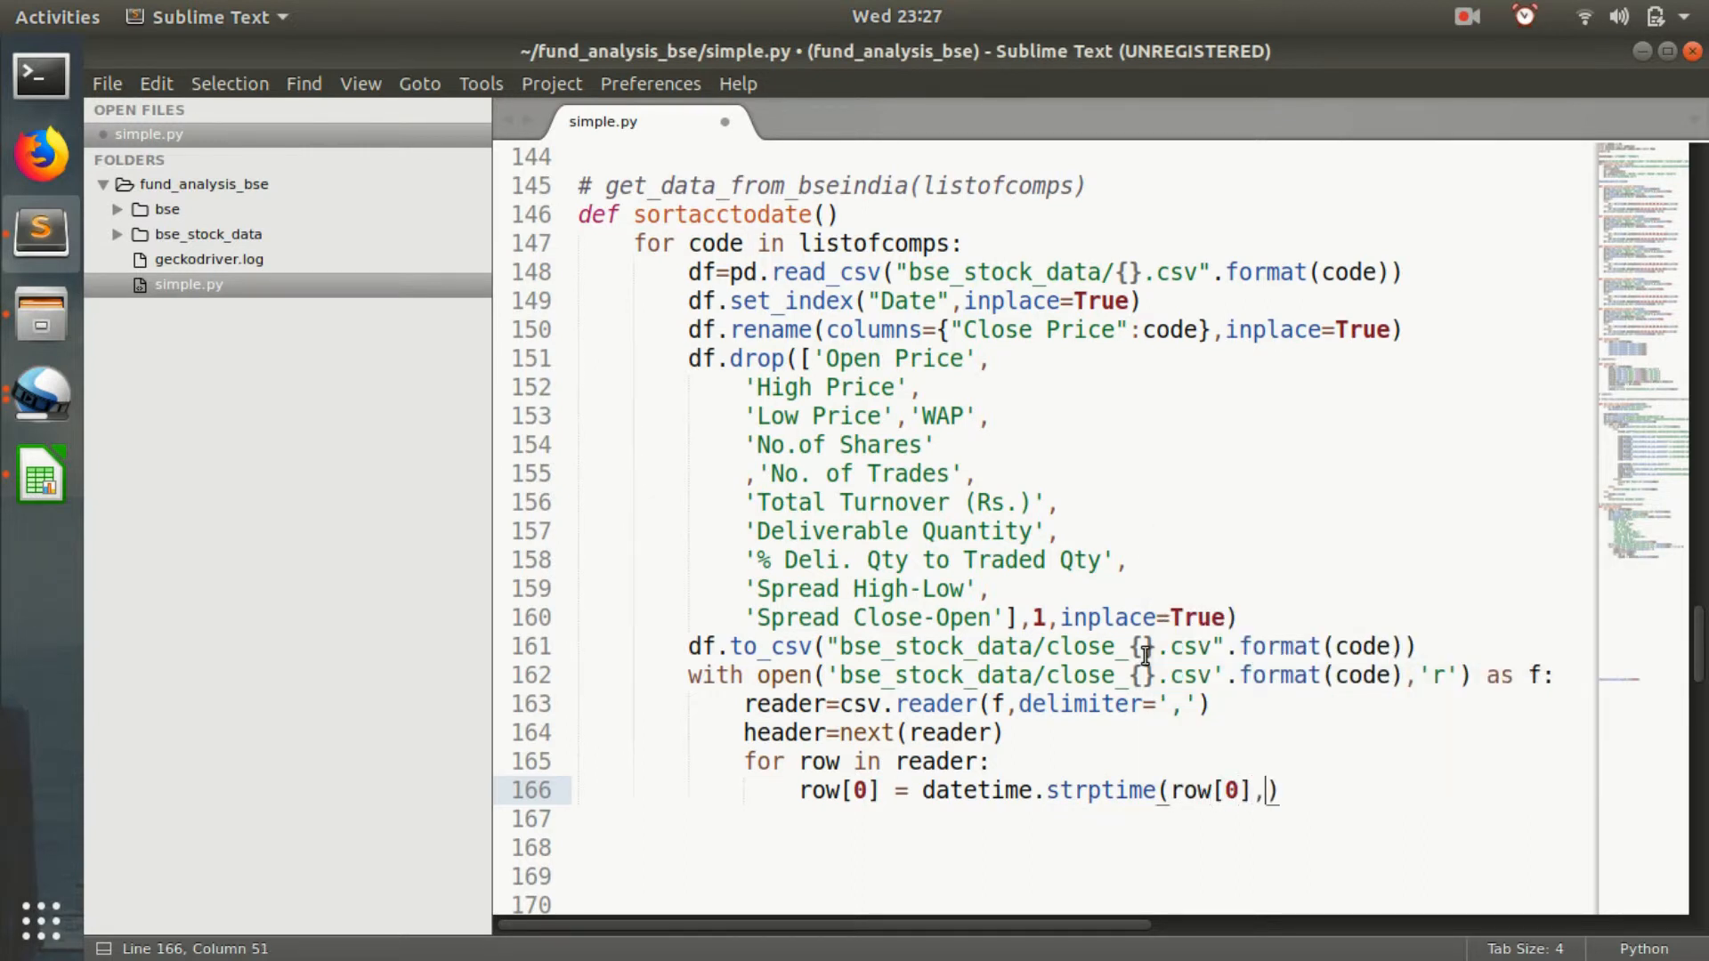
text("")
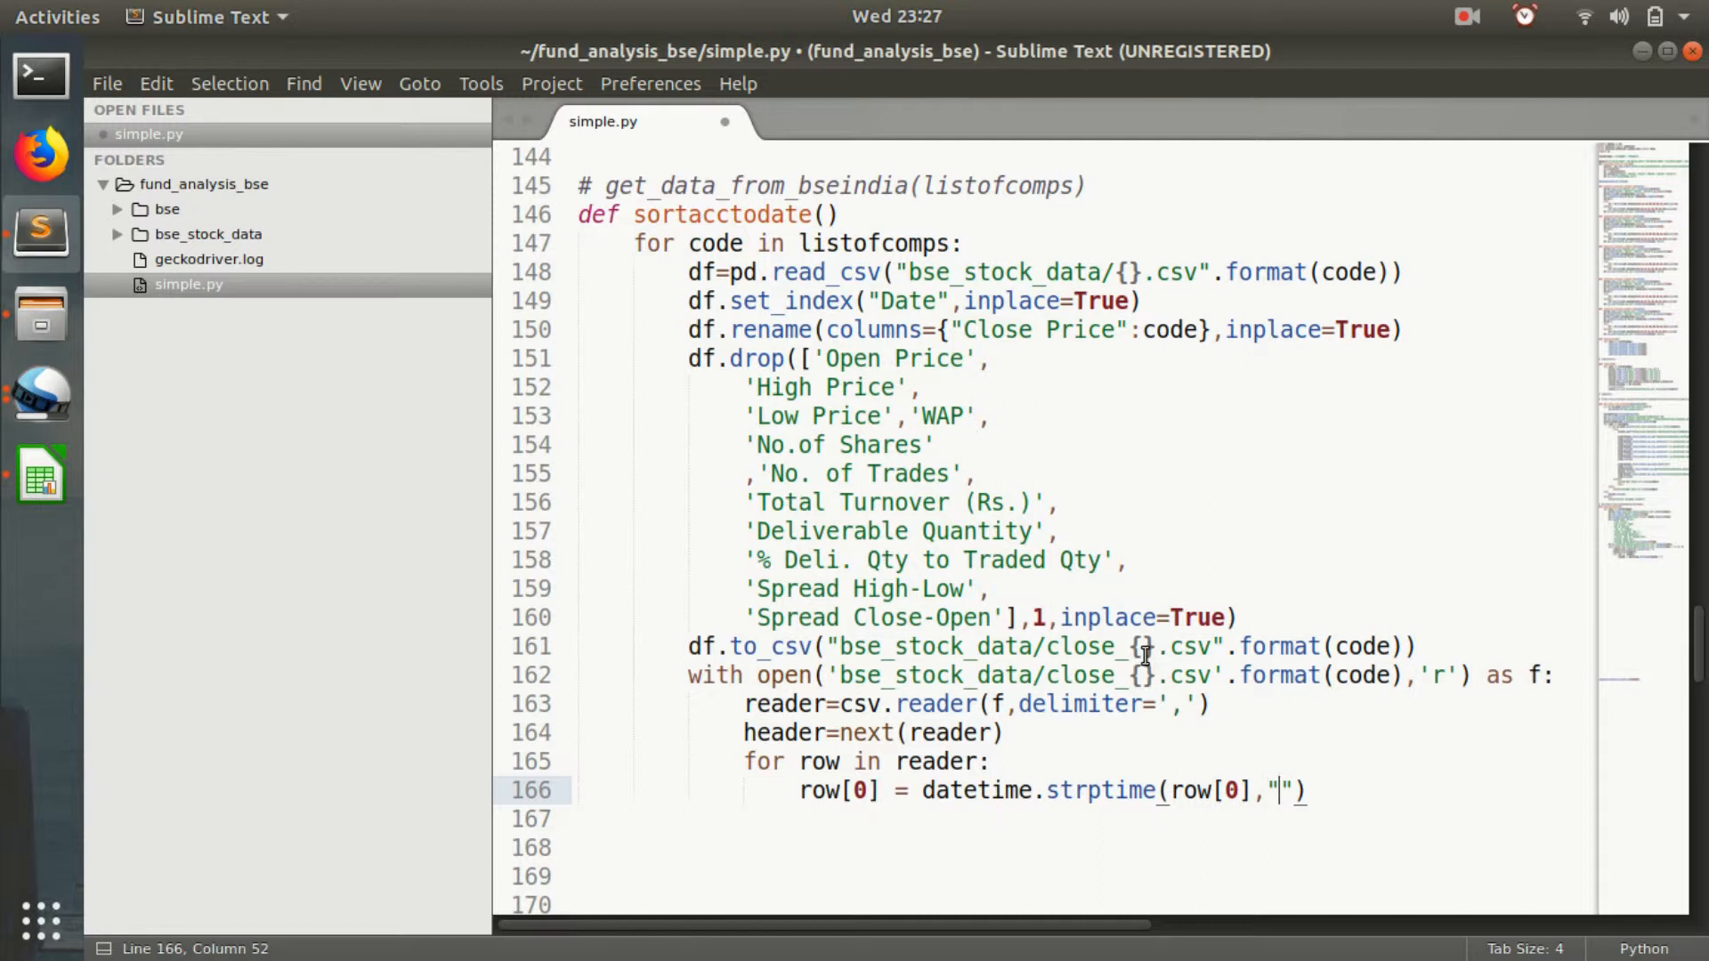
text(%d)
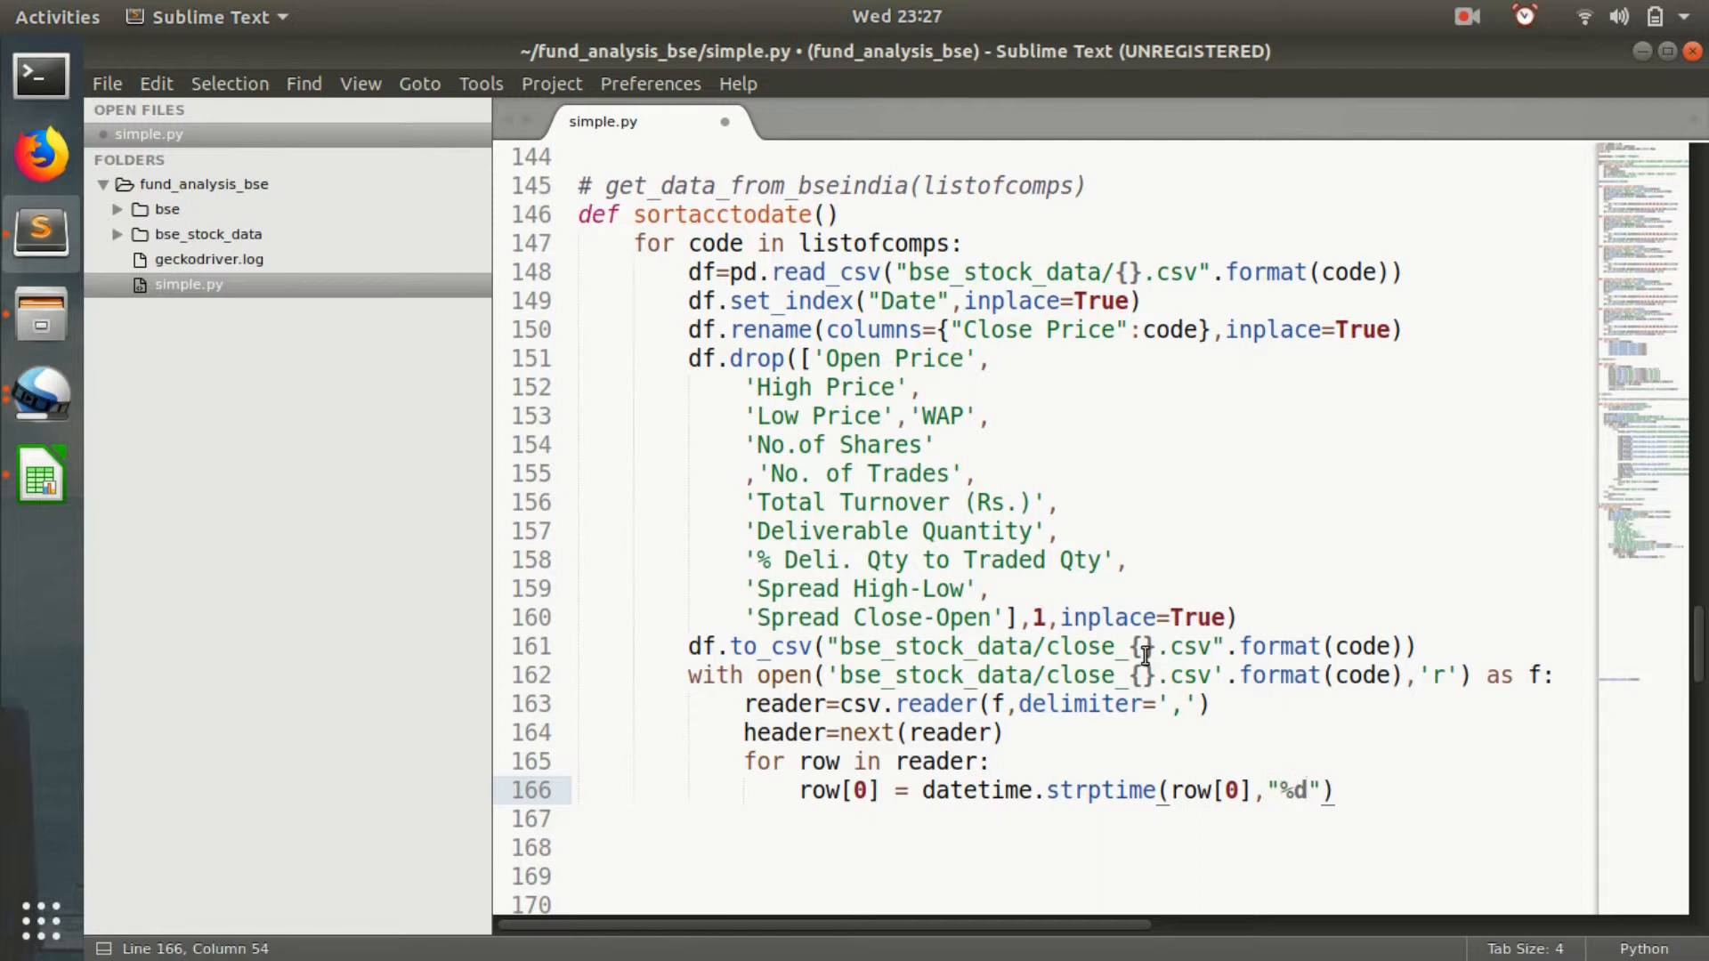
text(-%B-%Y)
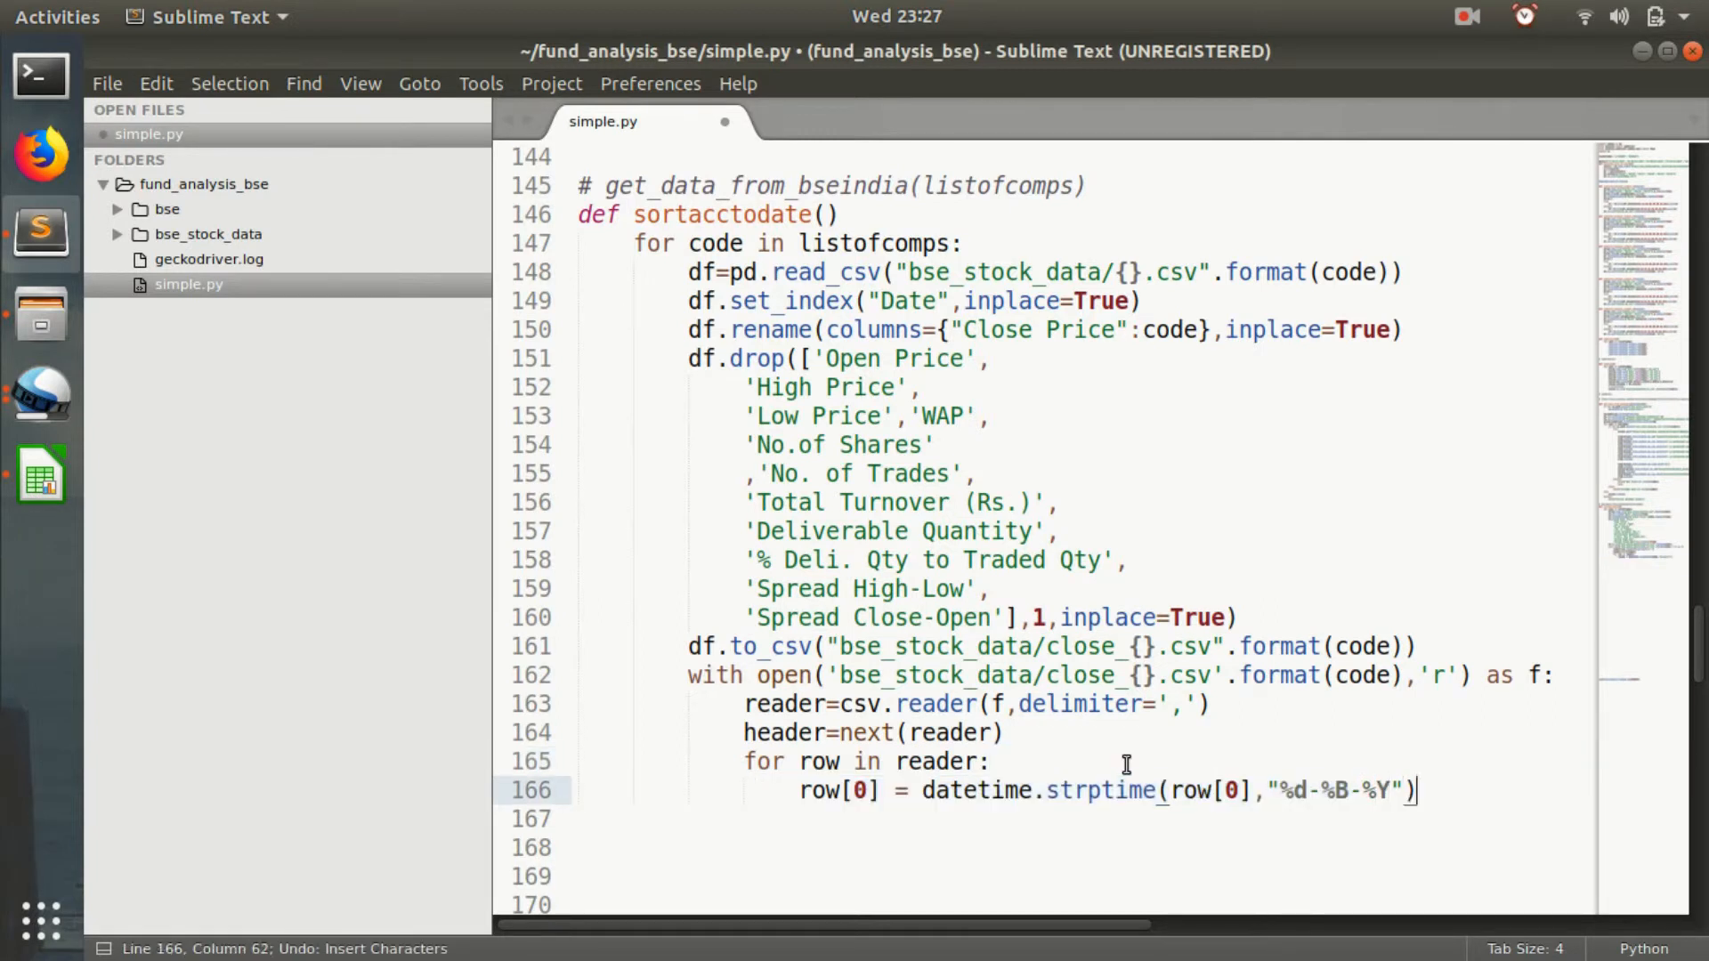
key(Return)
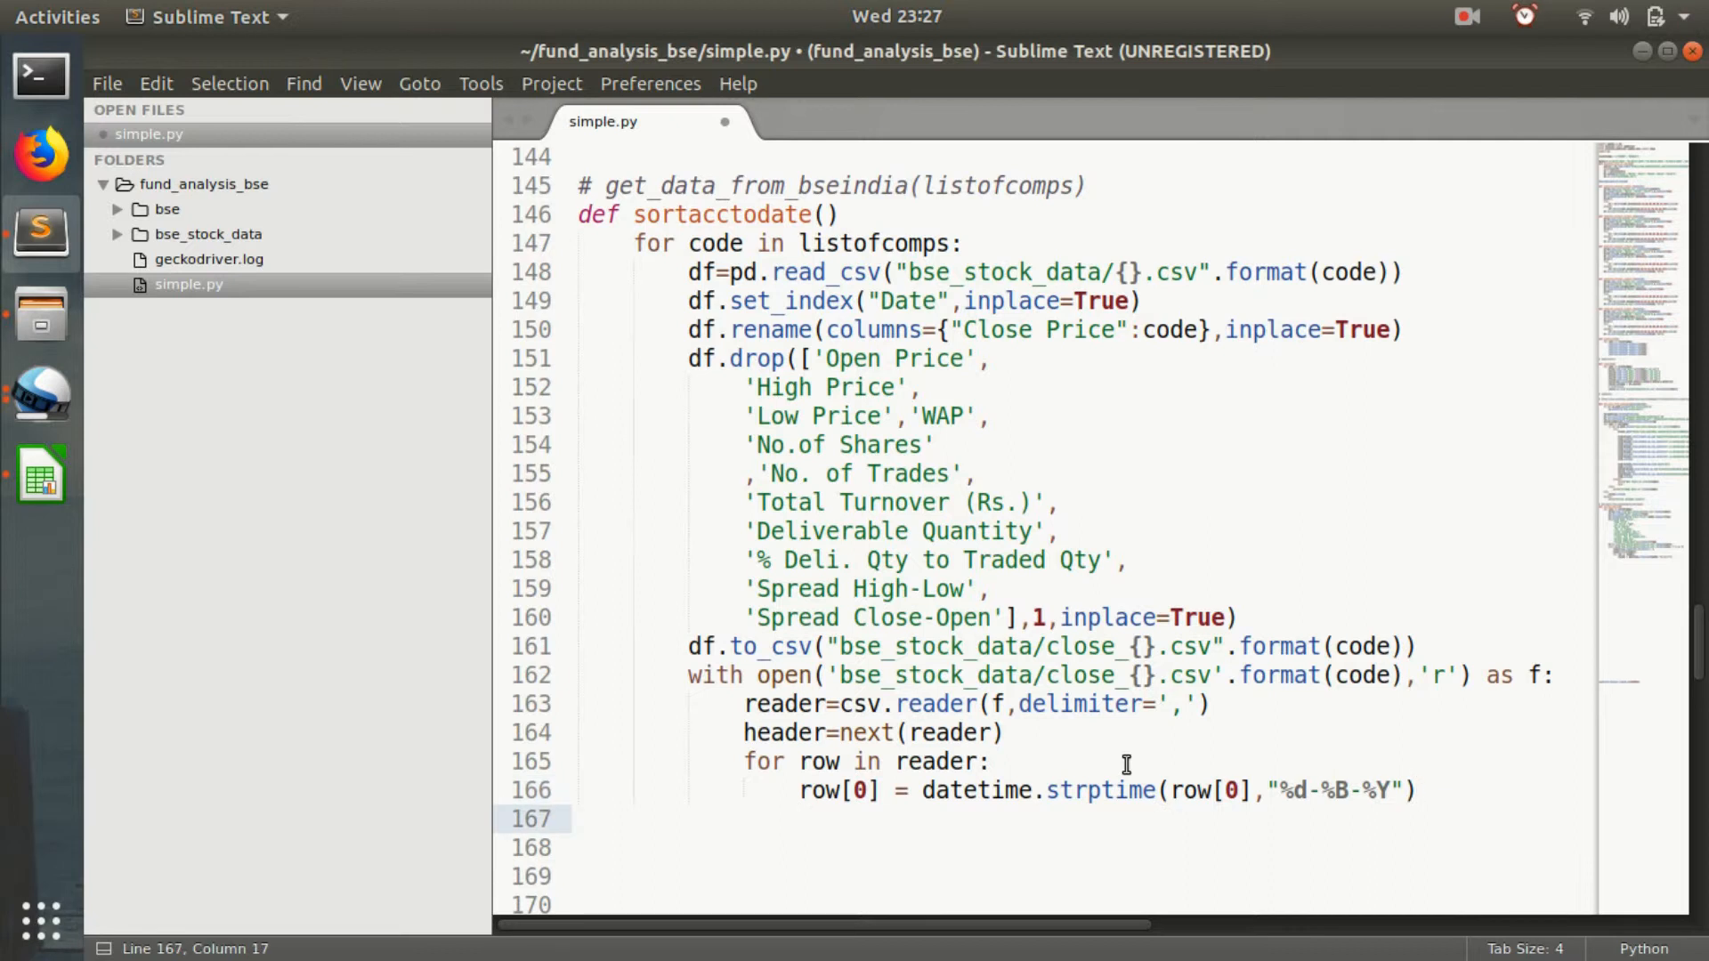
text(rows.append)
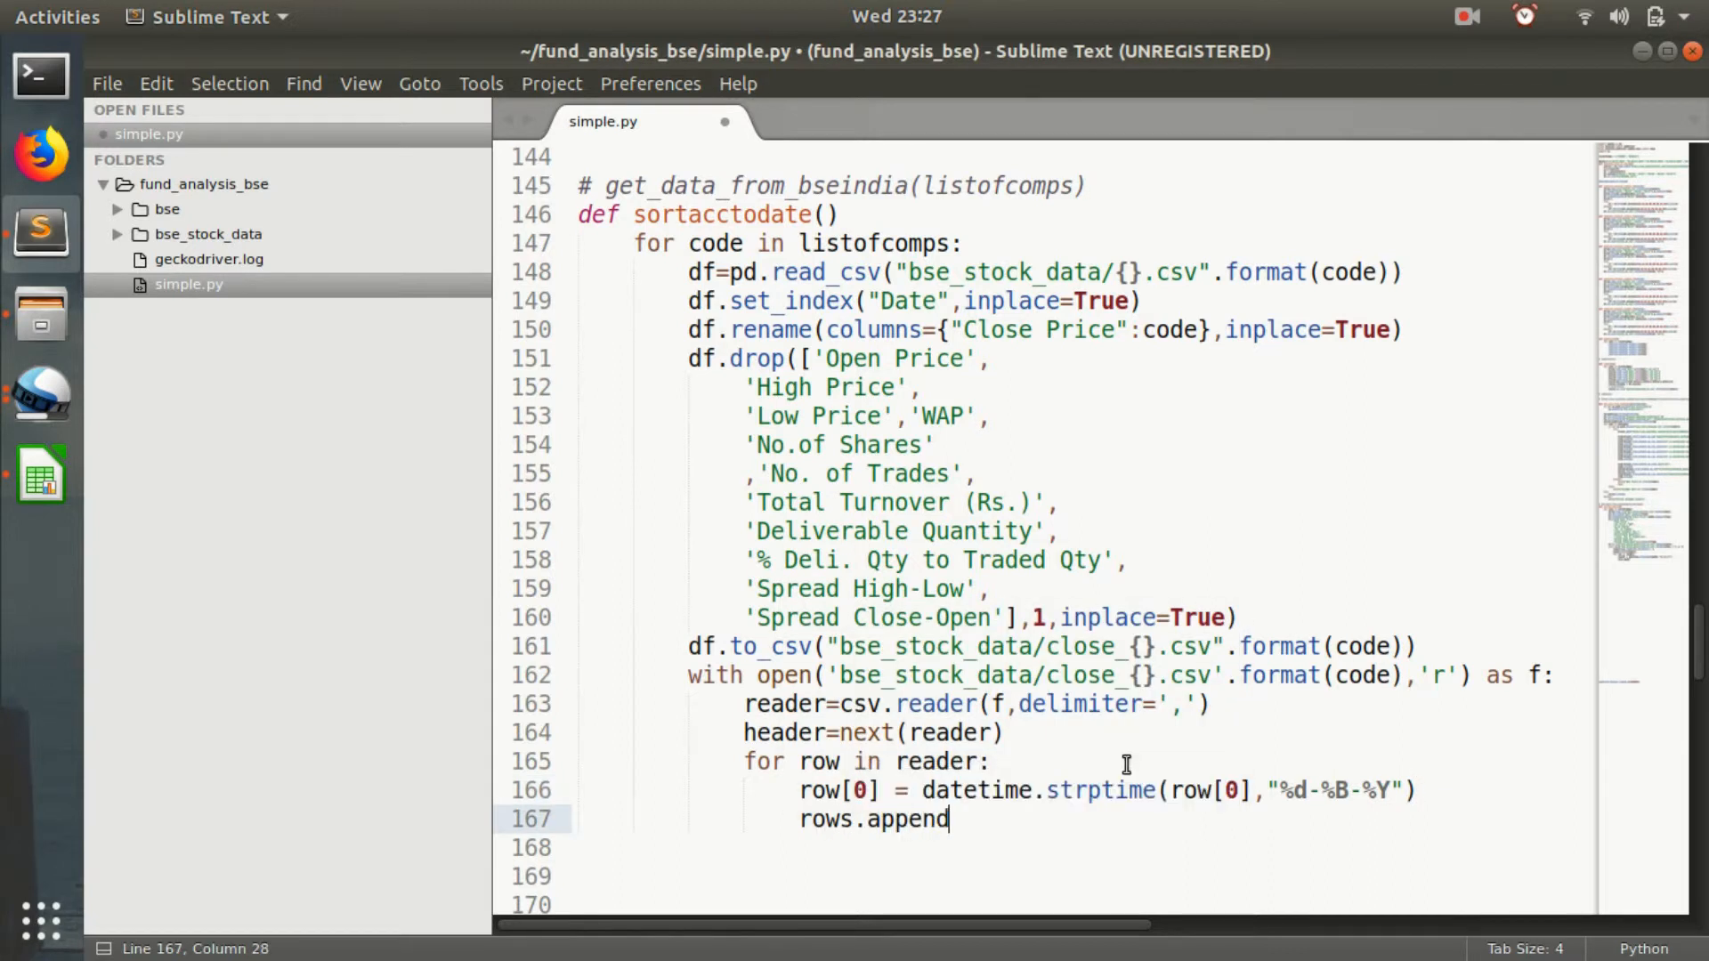
text((row)
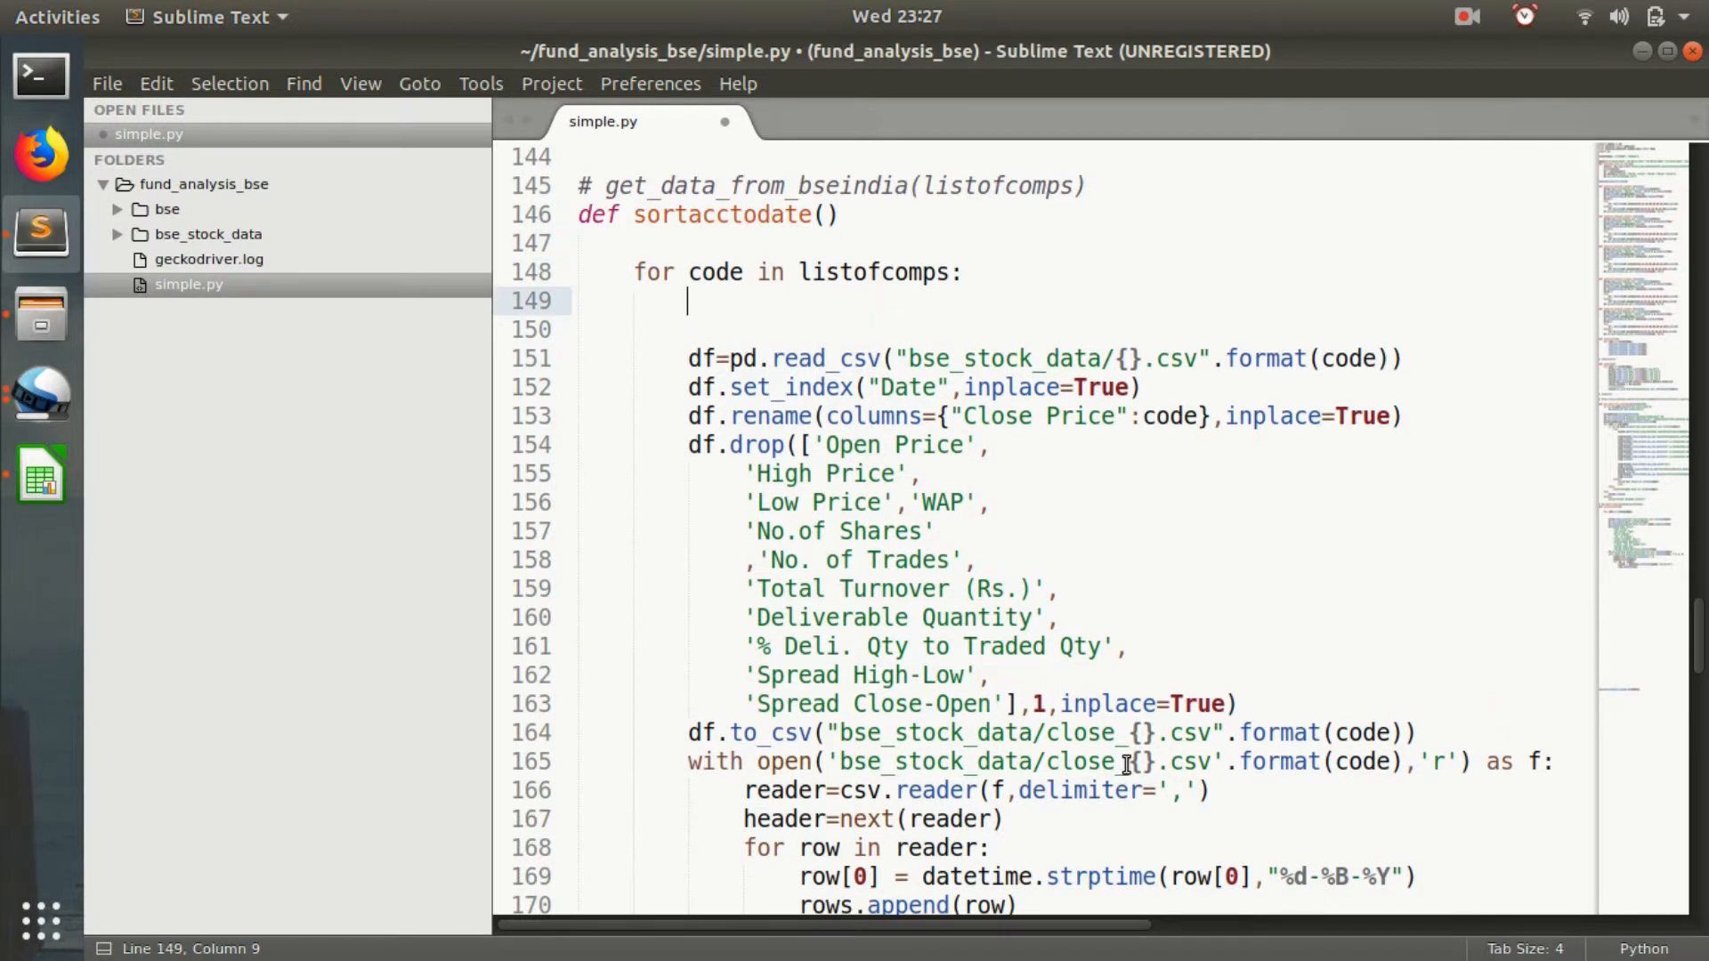
Initialize rows=[] per company and sort rows with key=itemgetter(0) after reading.
text(rows=[)
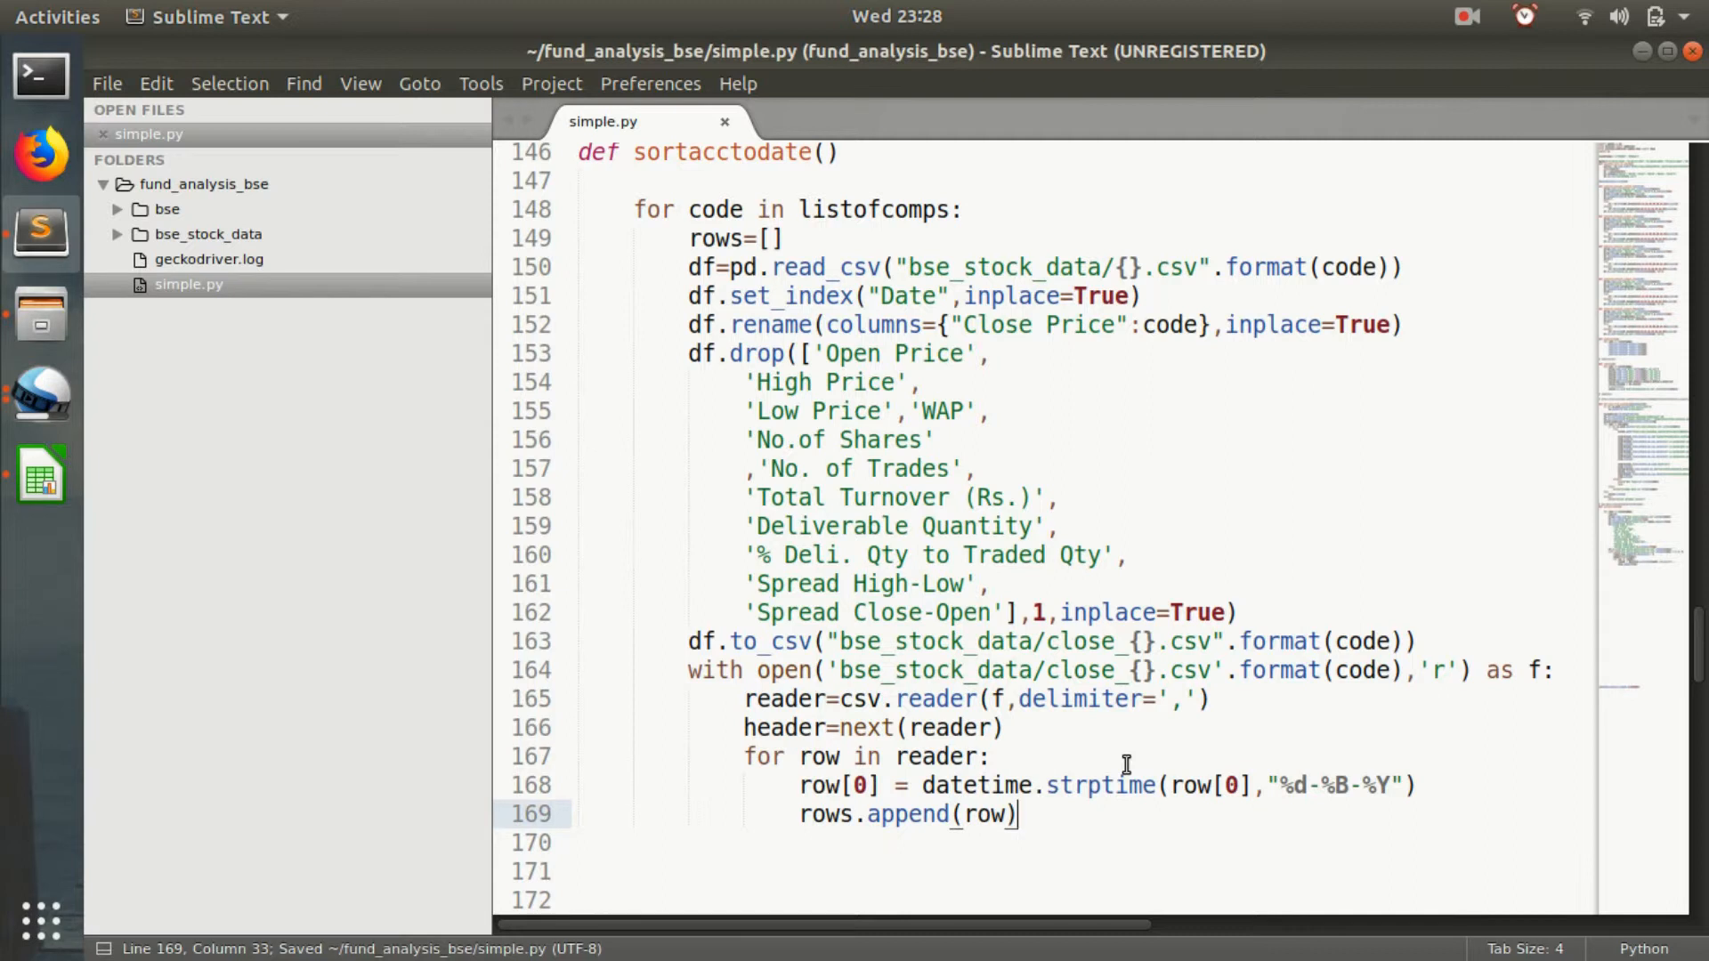
key(enter)
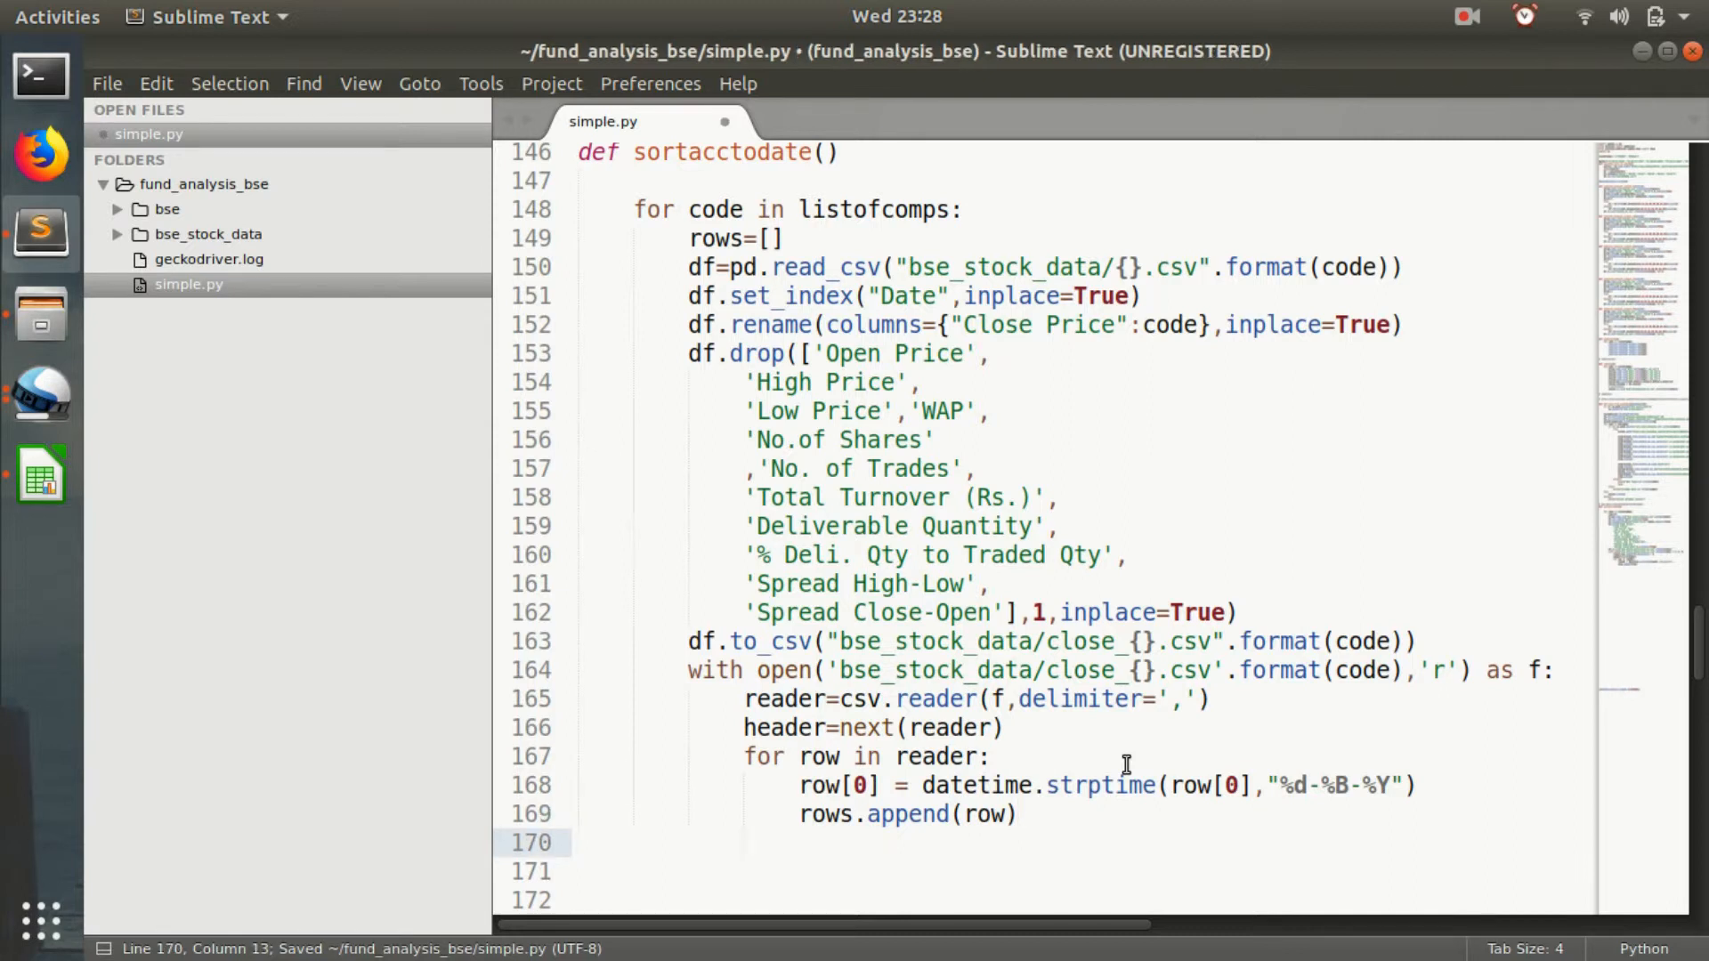
text(row)
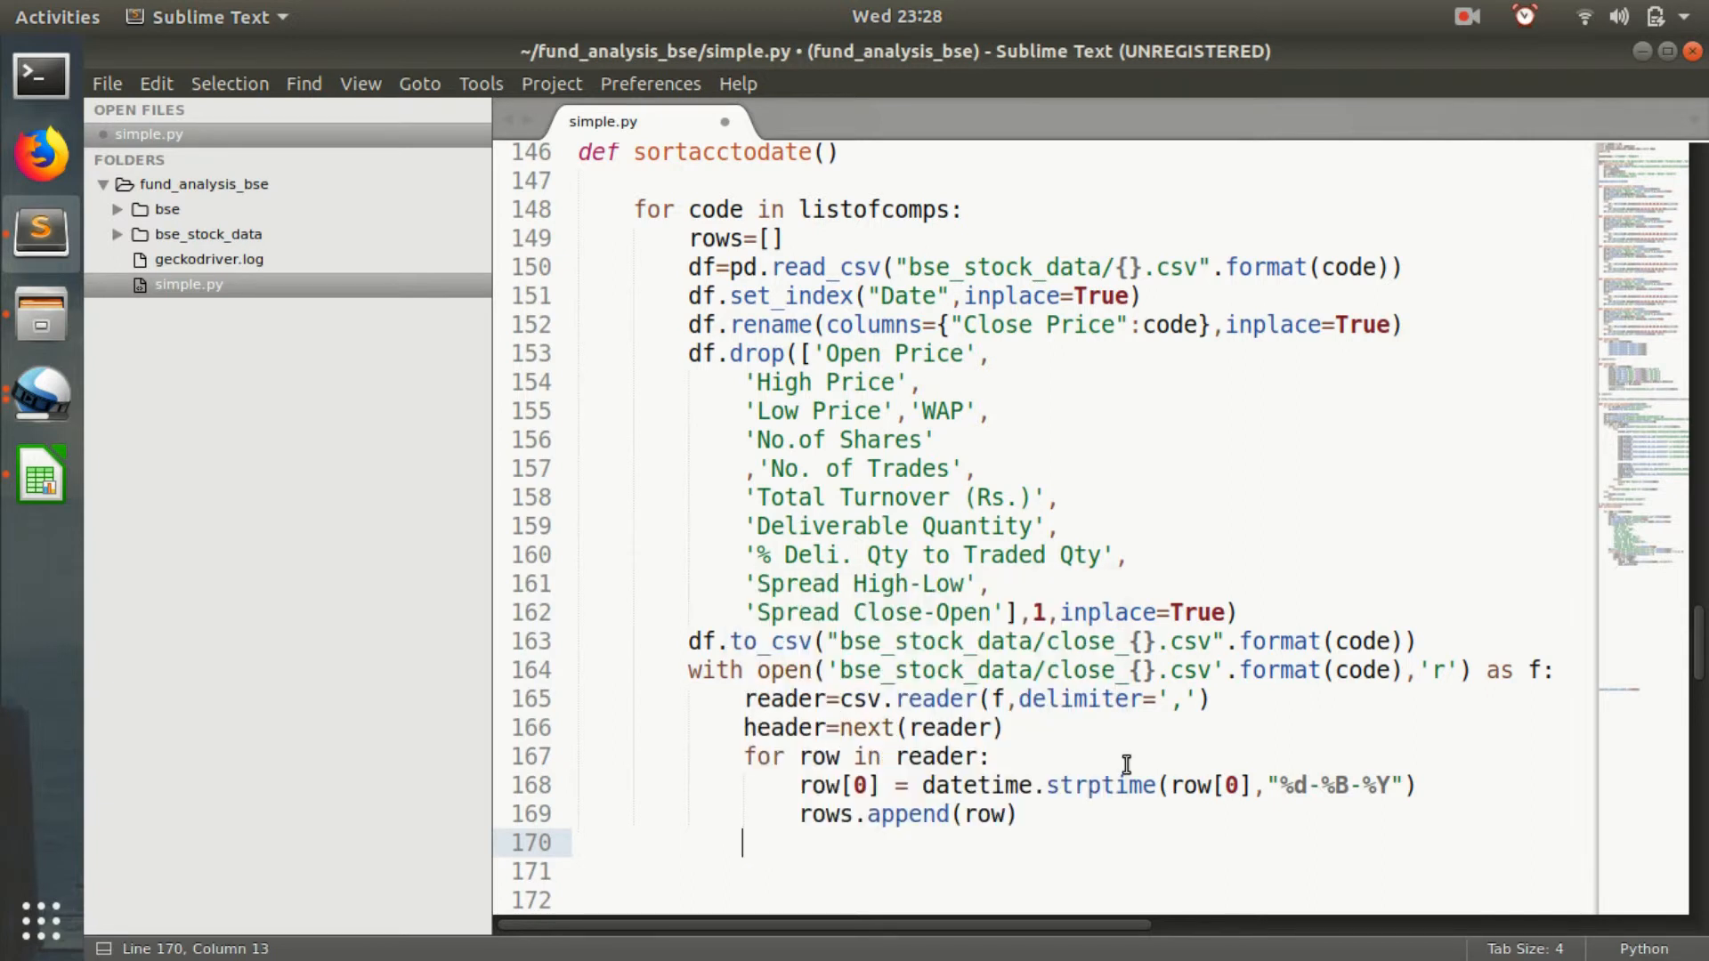
text(rowa)
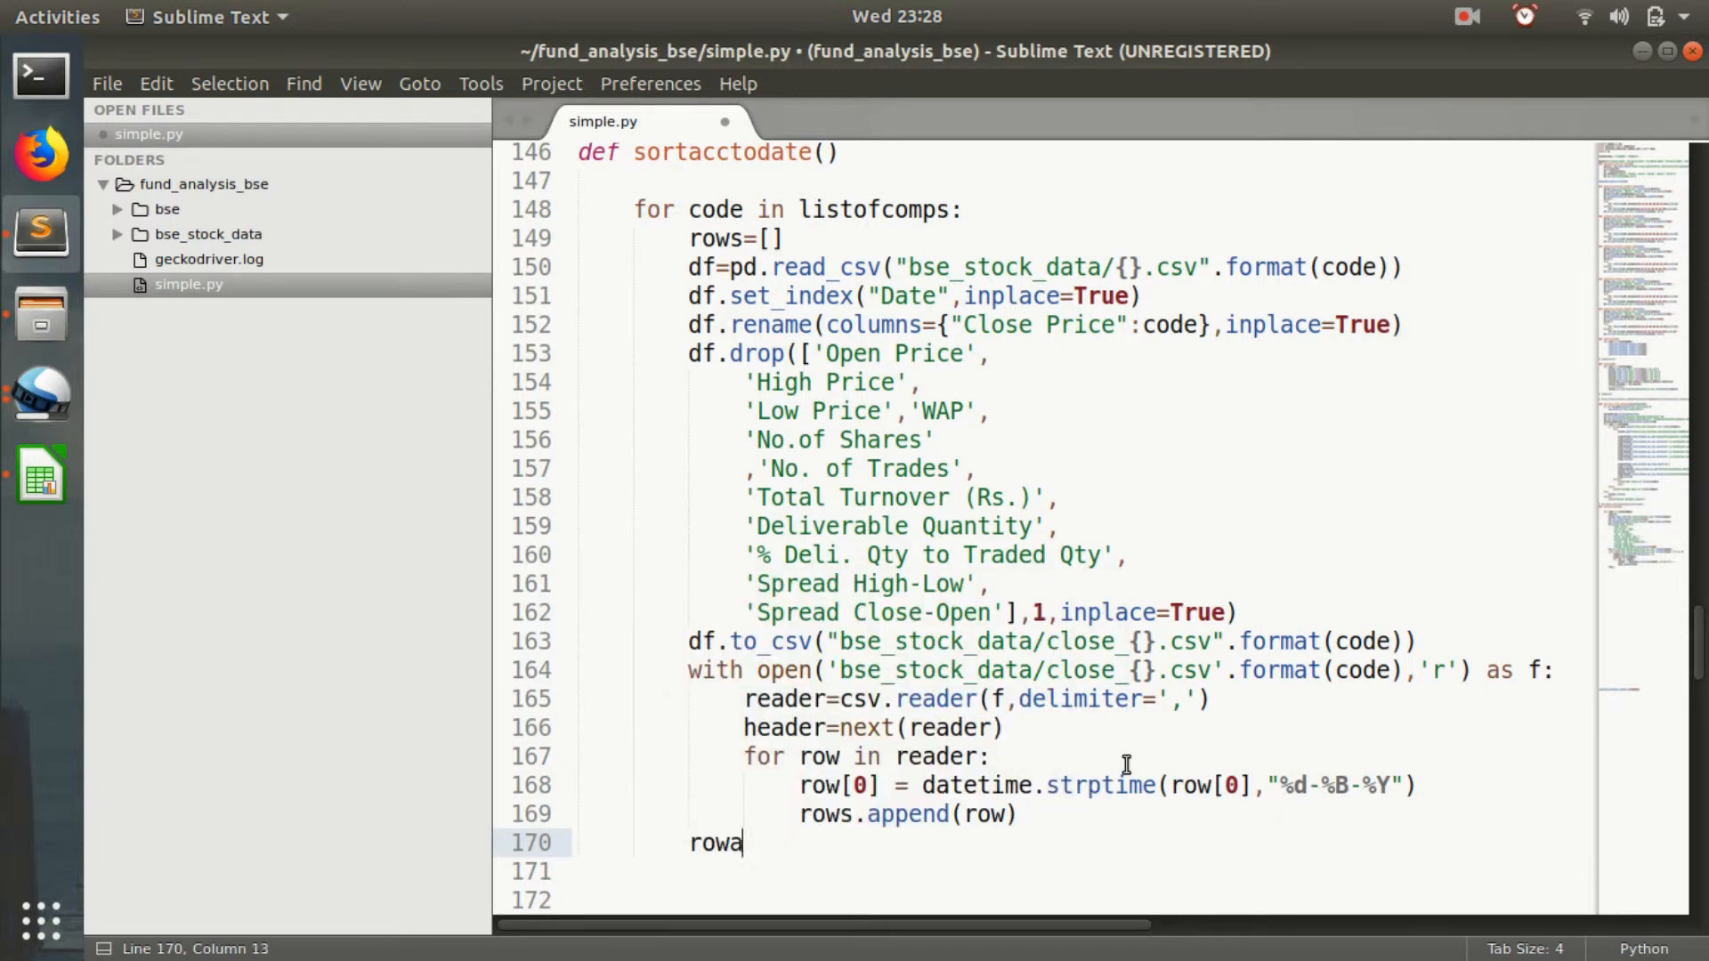
text(s.sort(key)
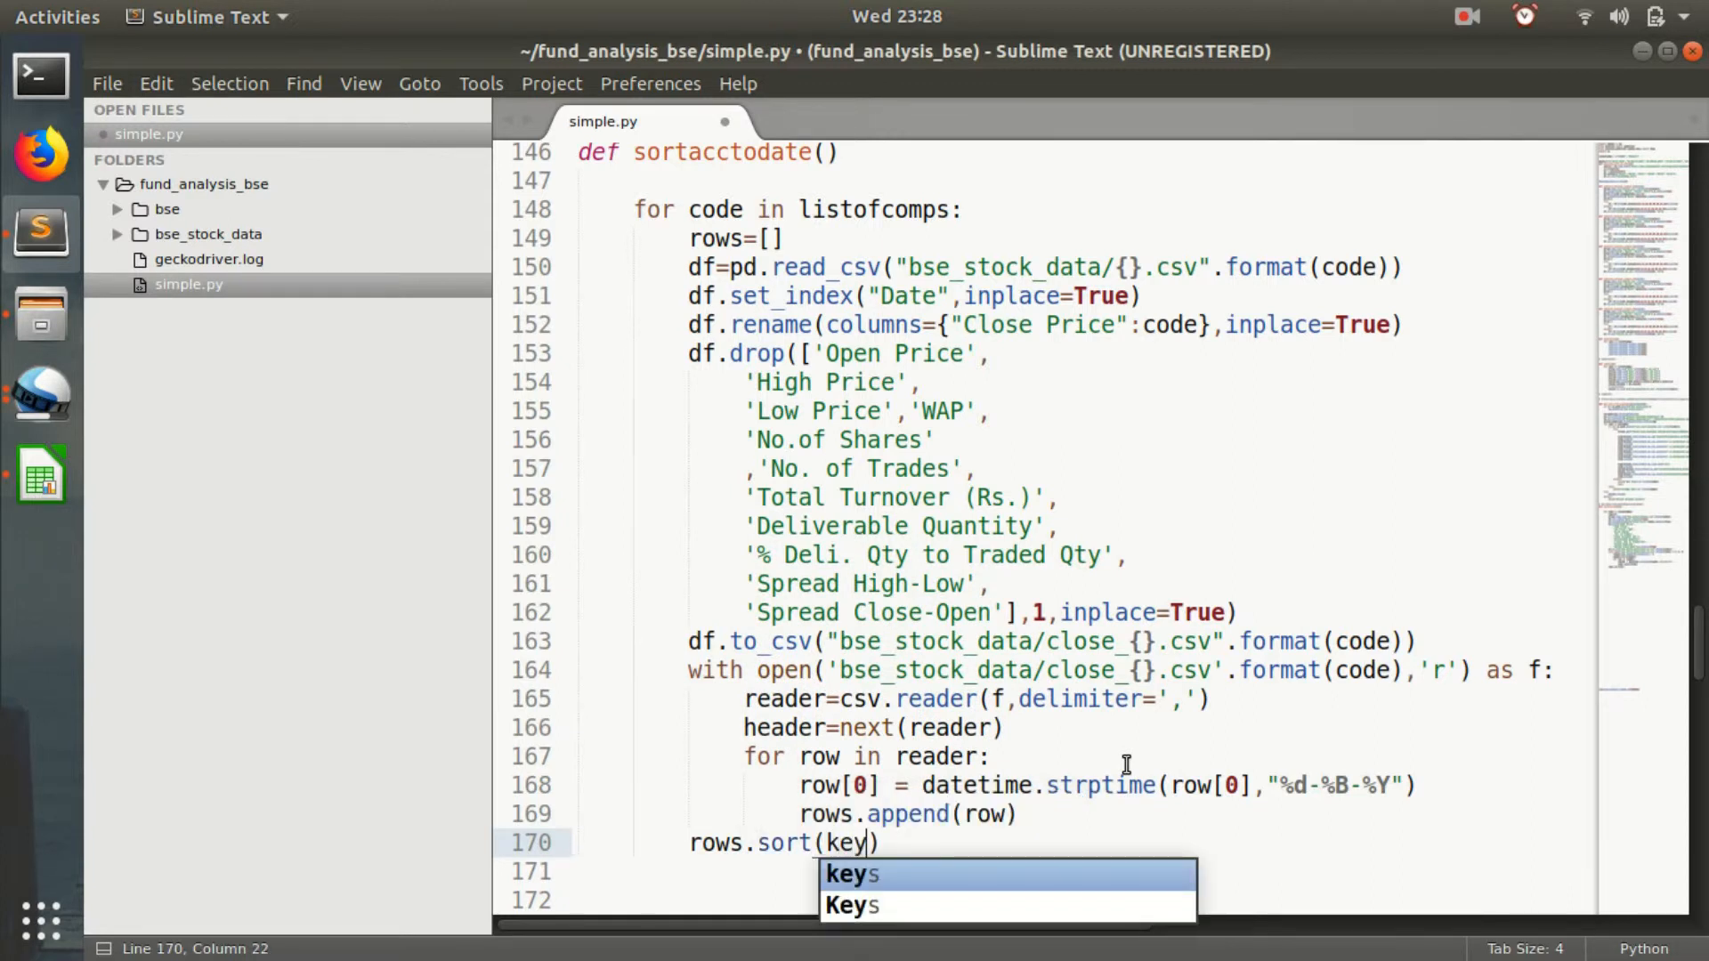
text(=ite)
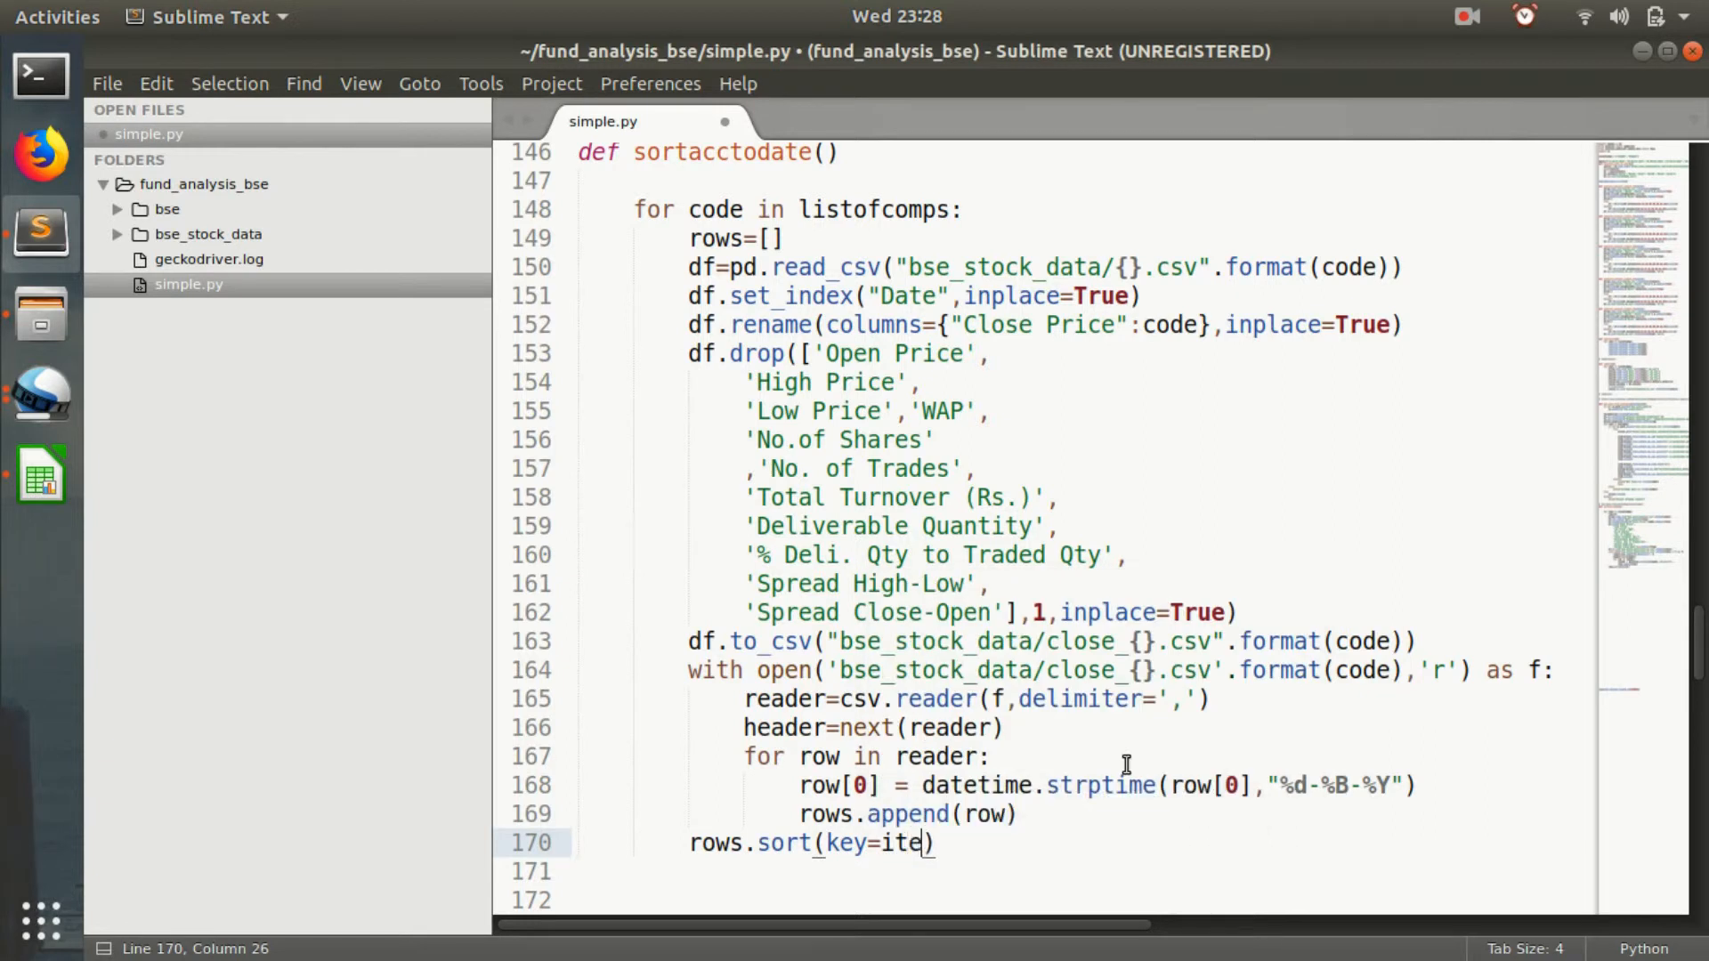
text(mger)
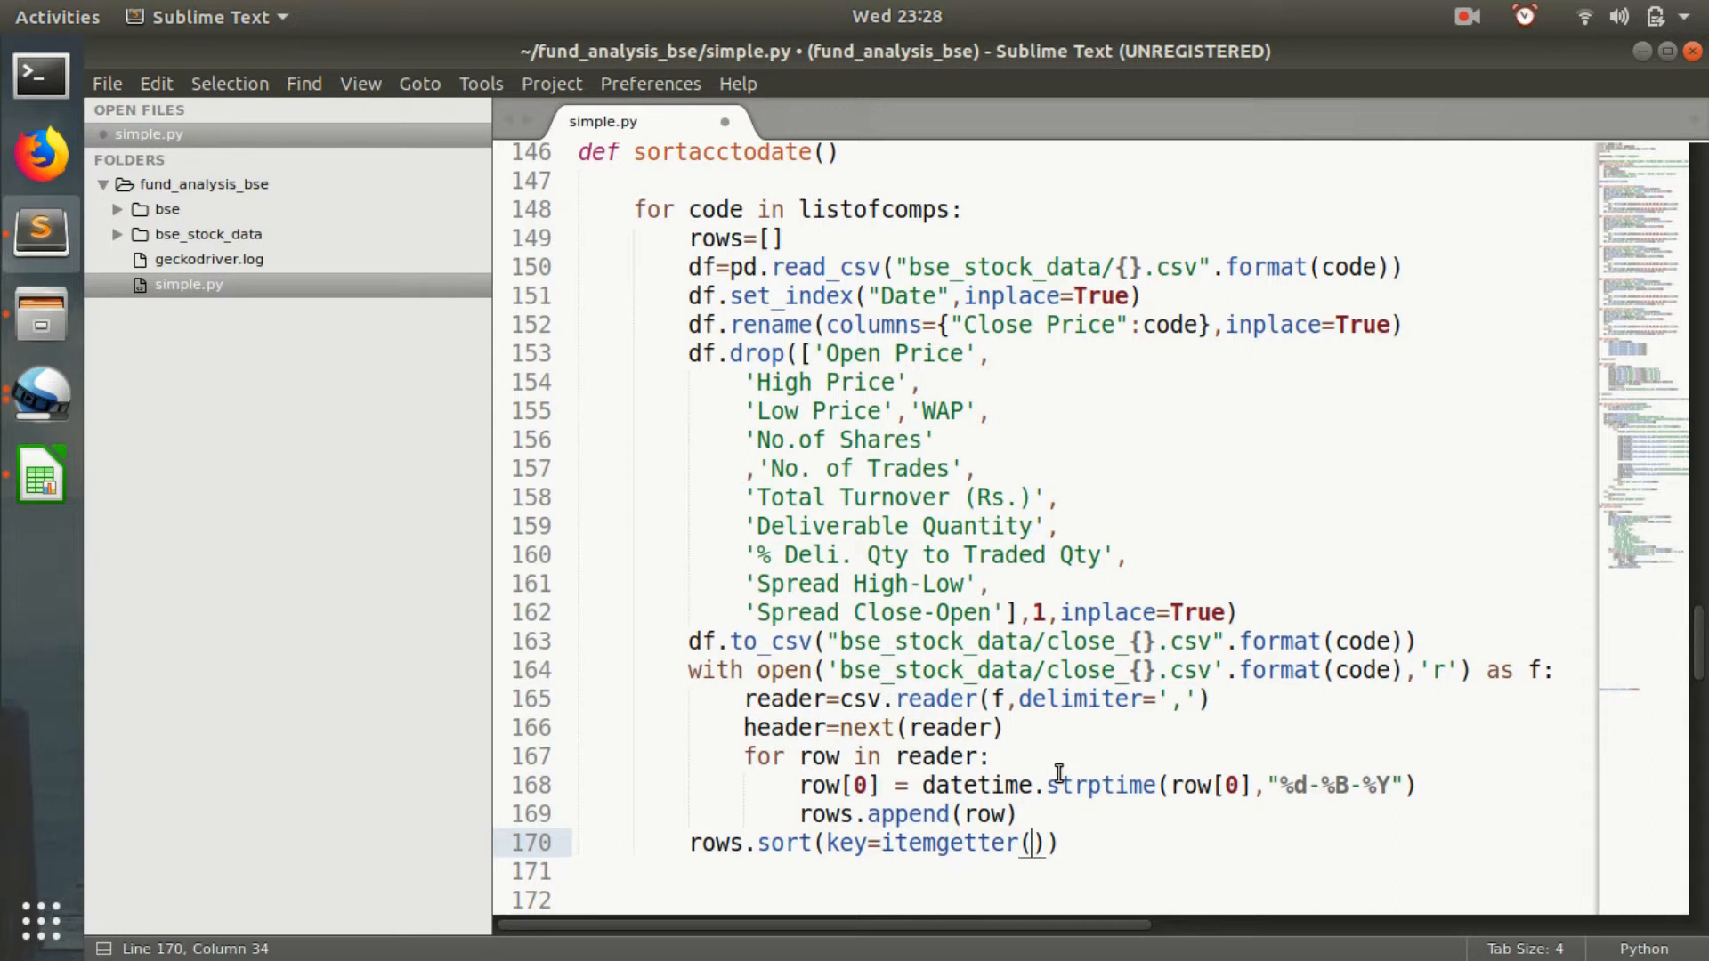
text(0)
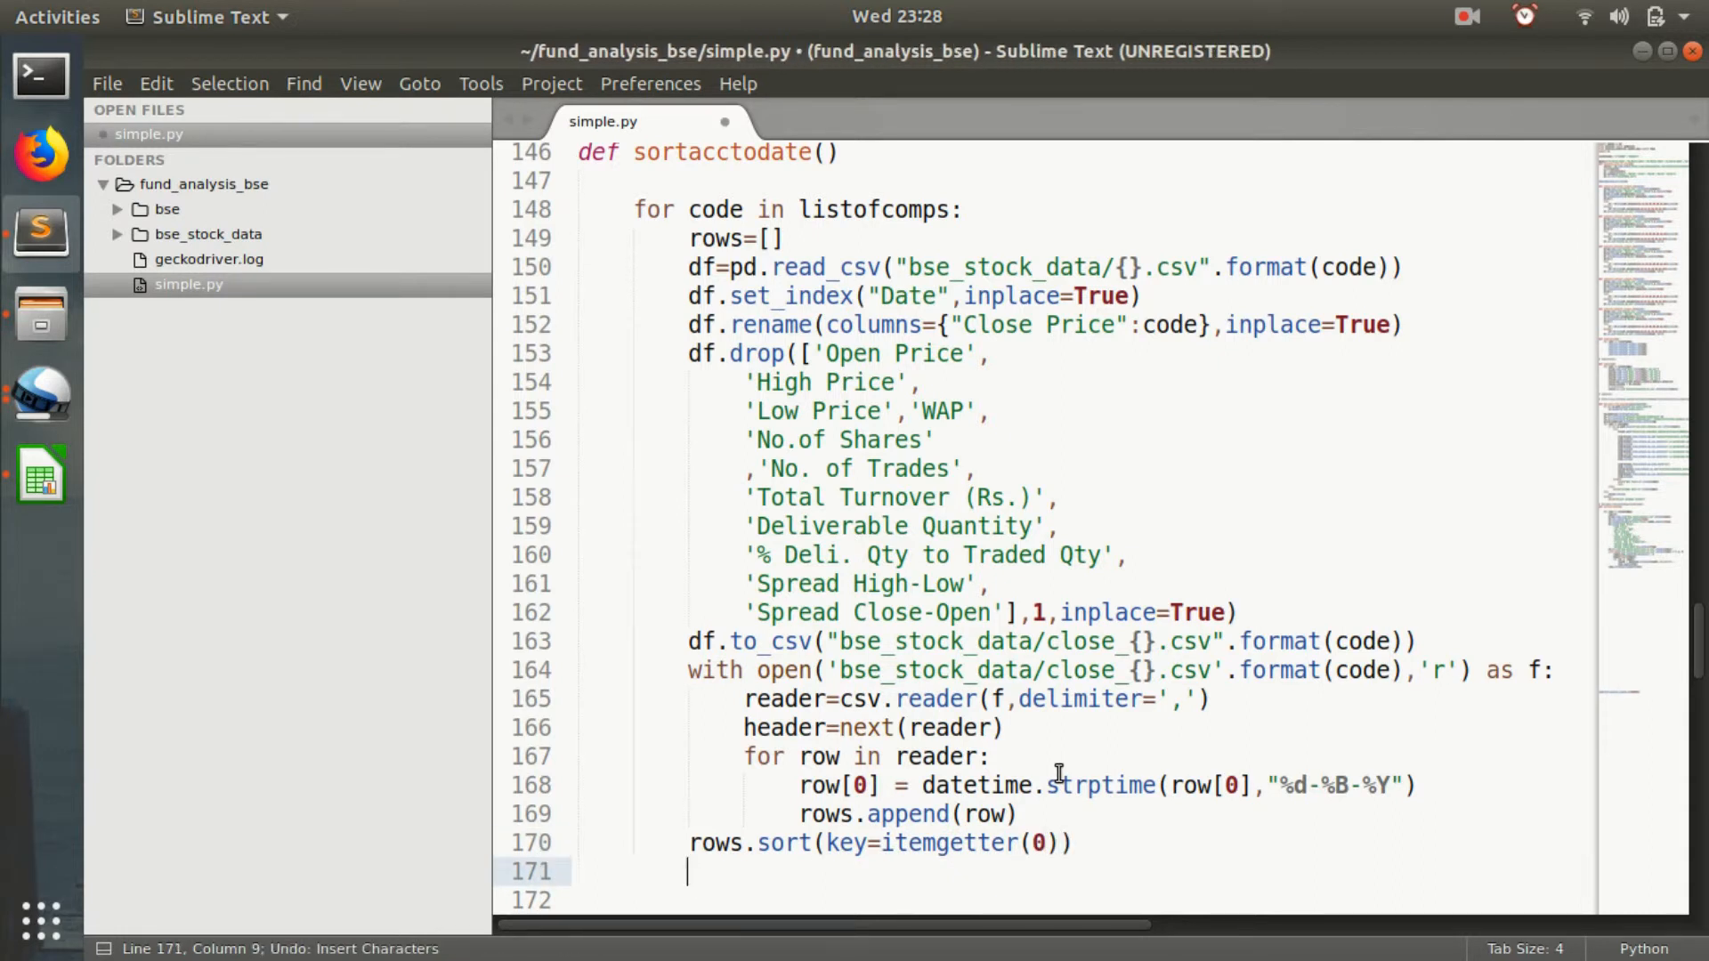
text(f1=)
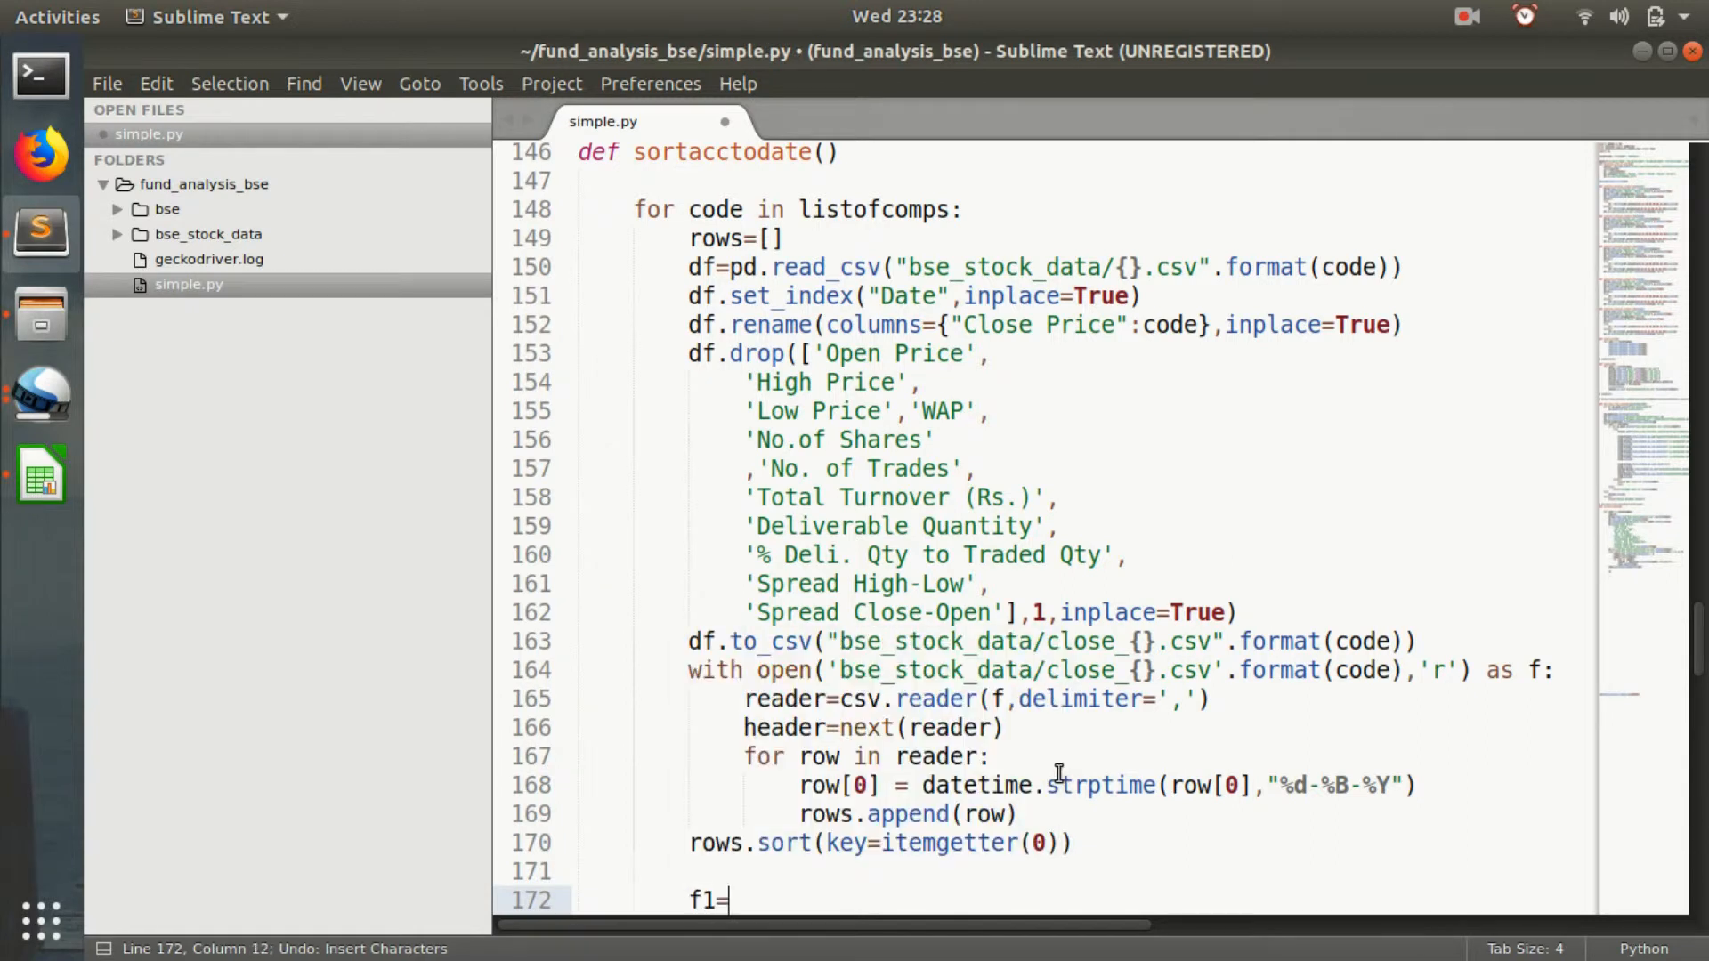
text(csv.)
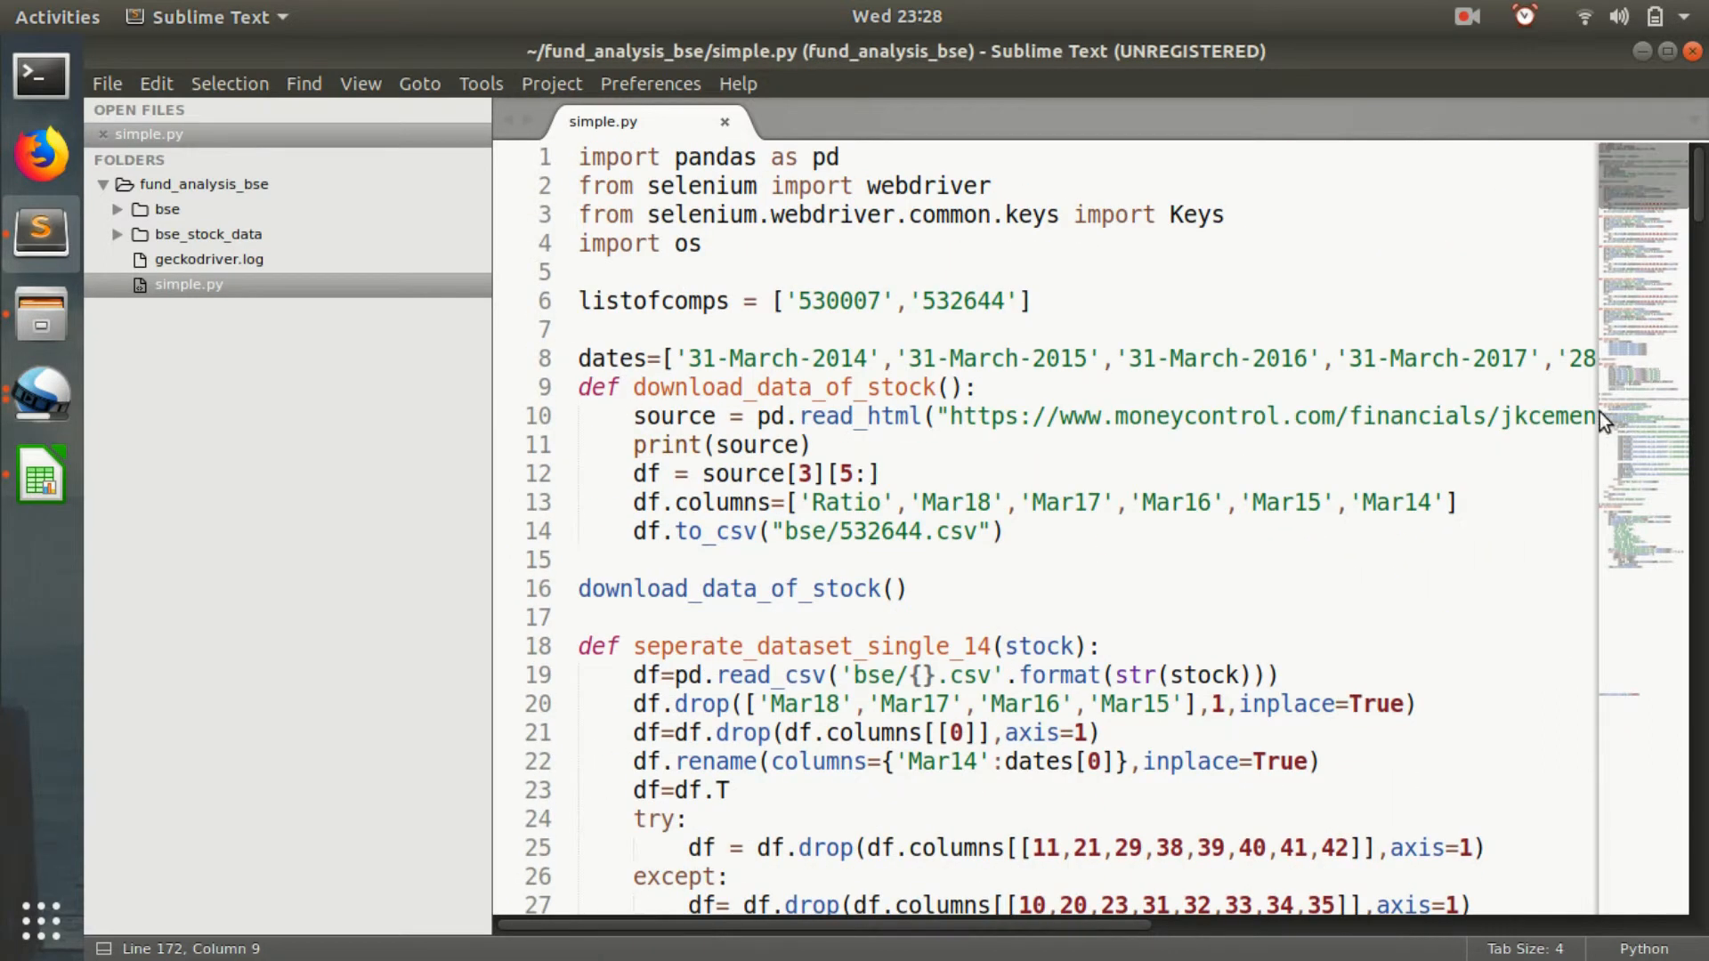
Add a from datetime import line at the top of simple.py and save.
scroll(down, 3)
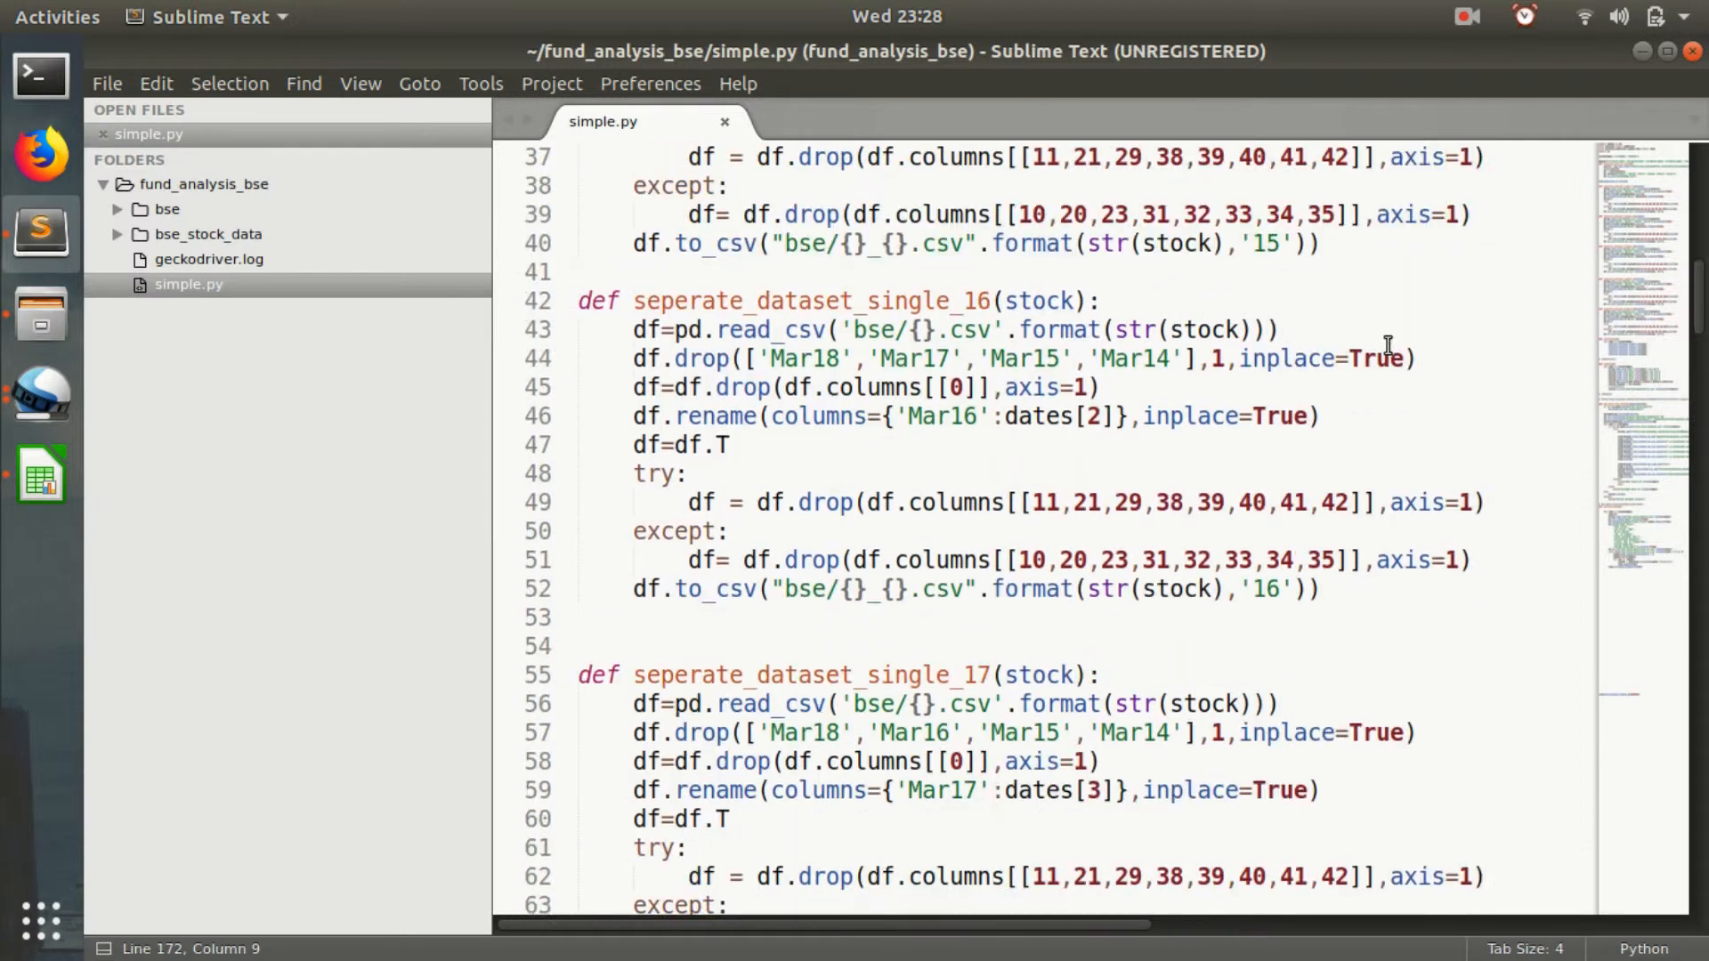
scroll(up, 3)
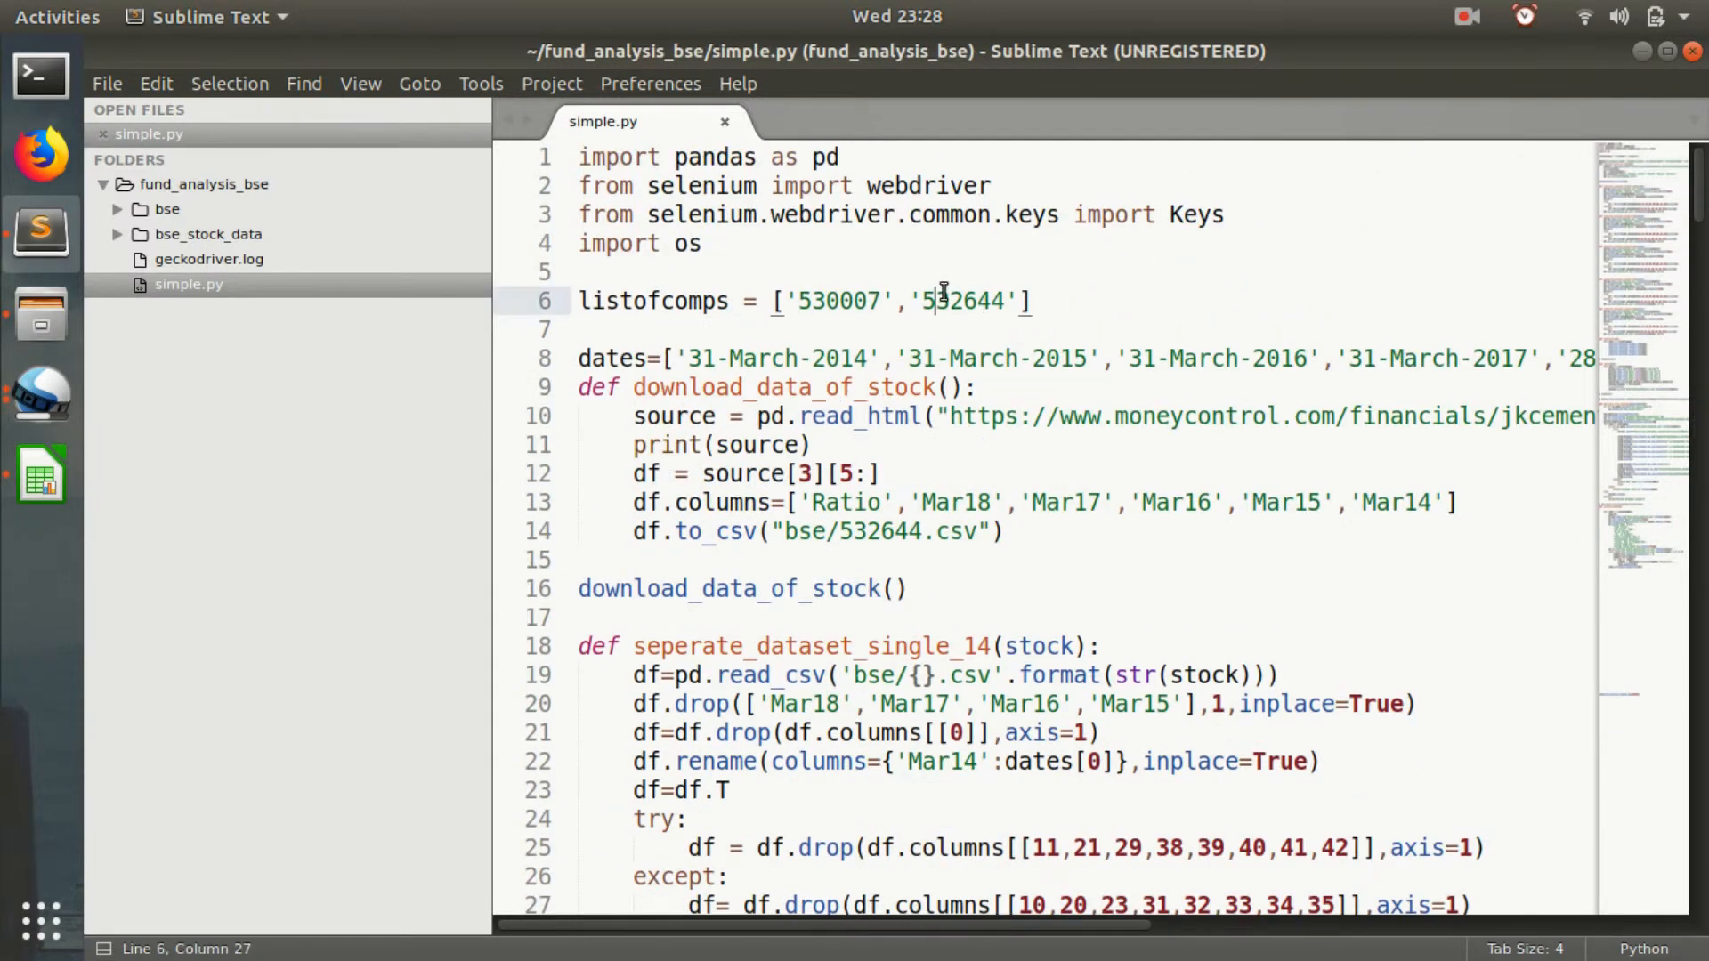
text(from dat)
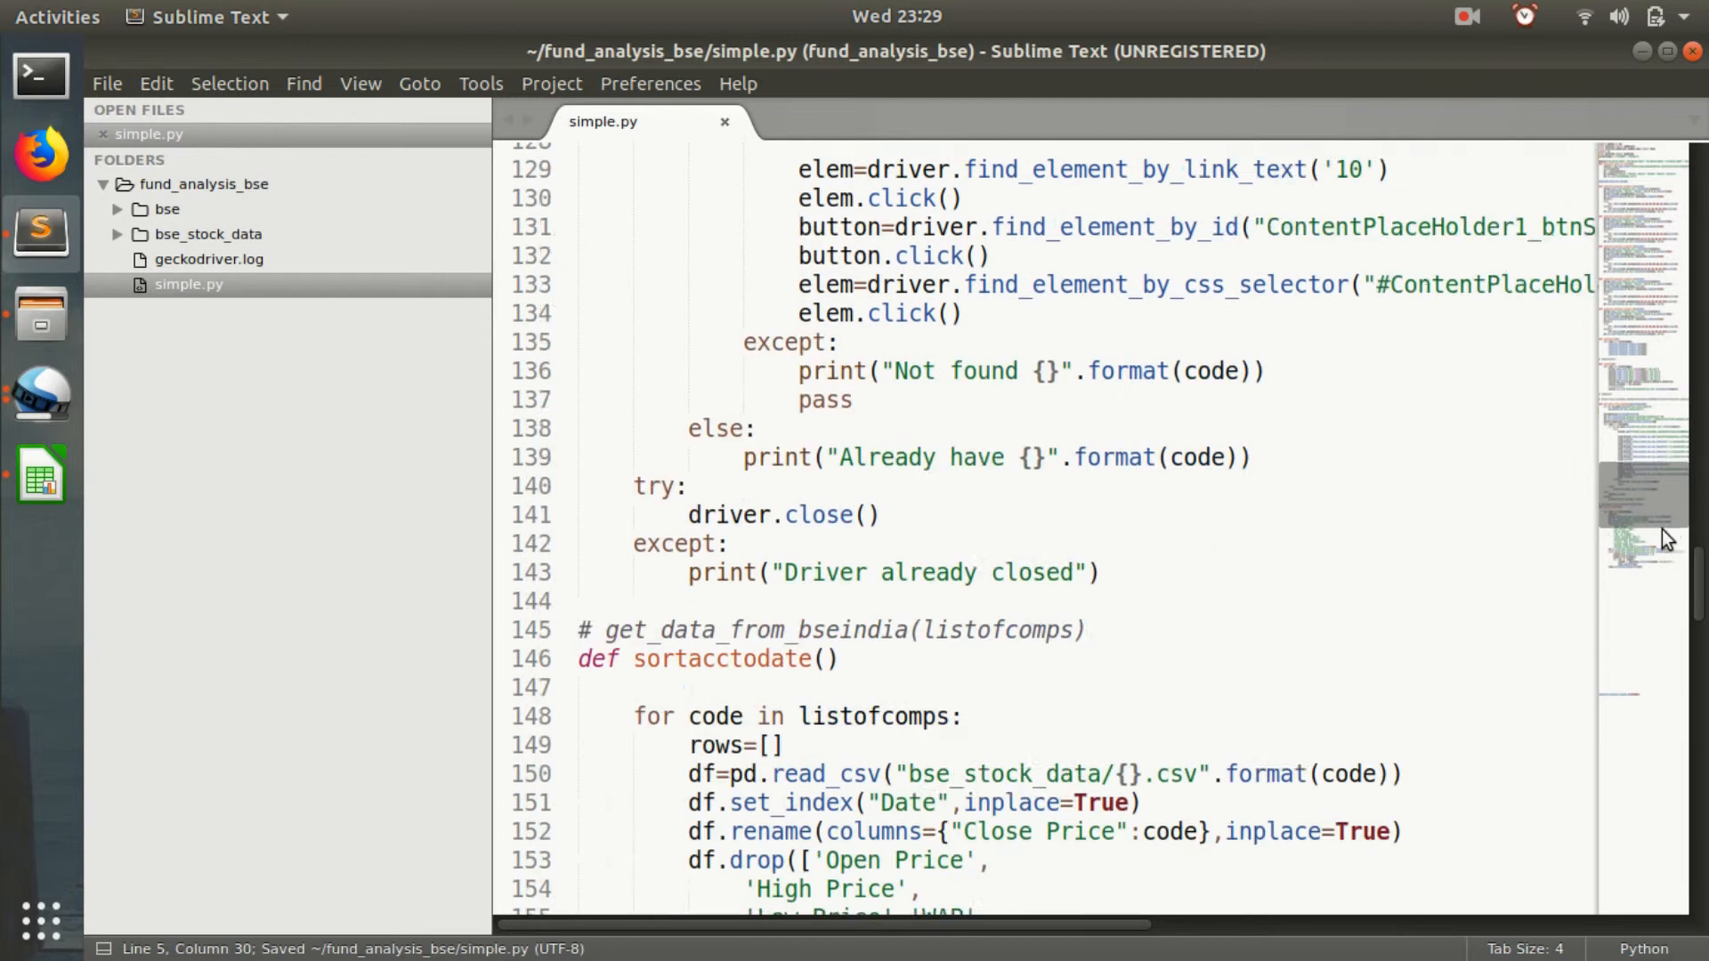
scroll(down, 3)
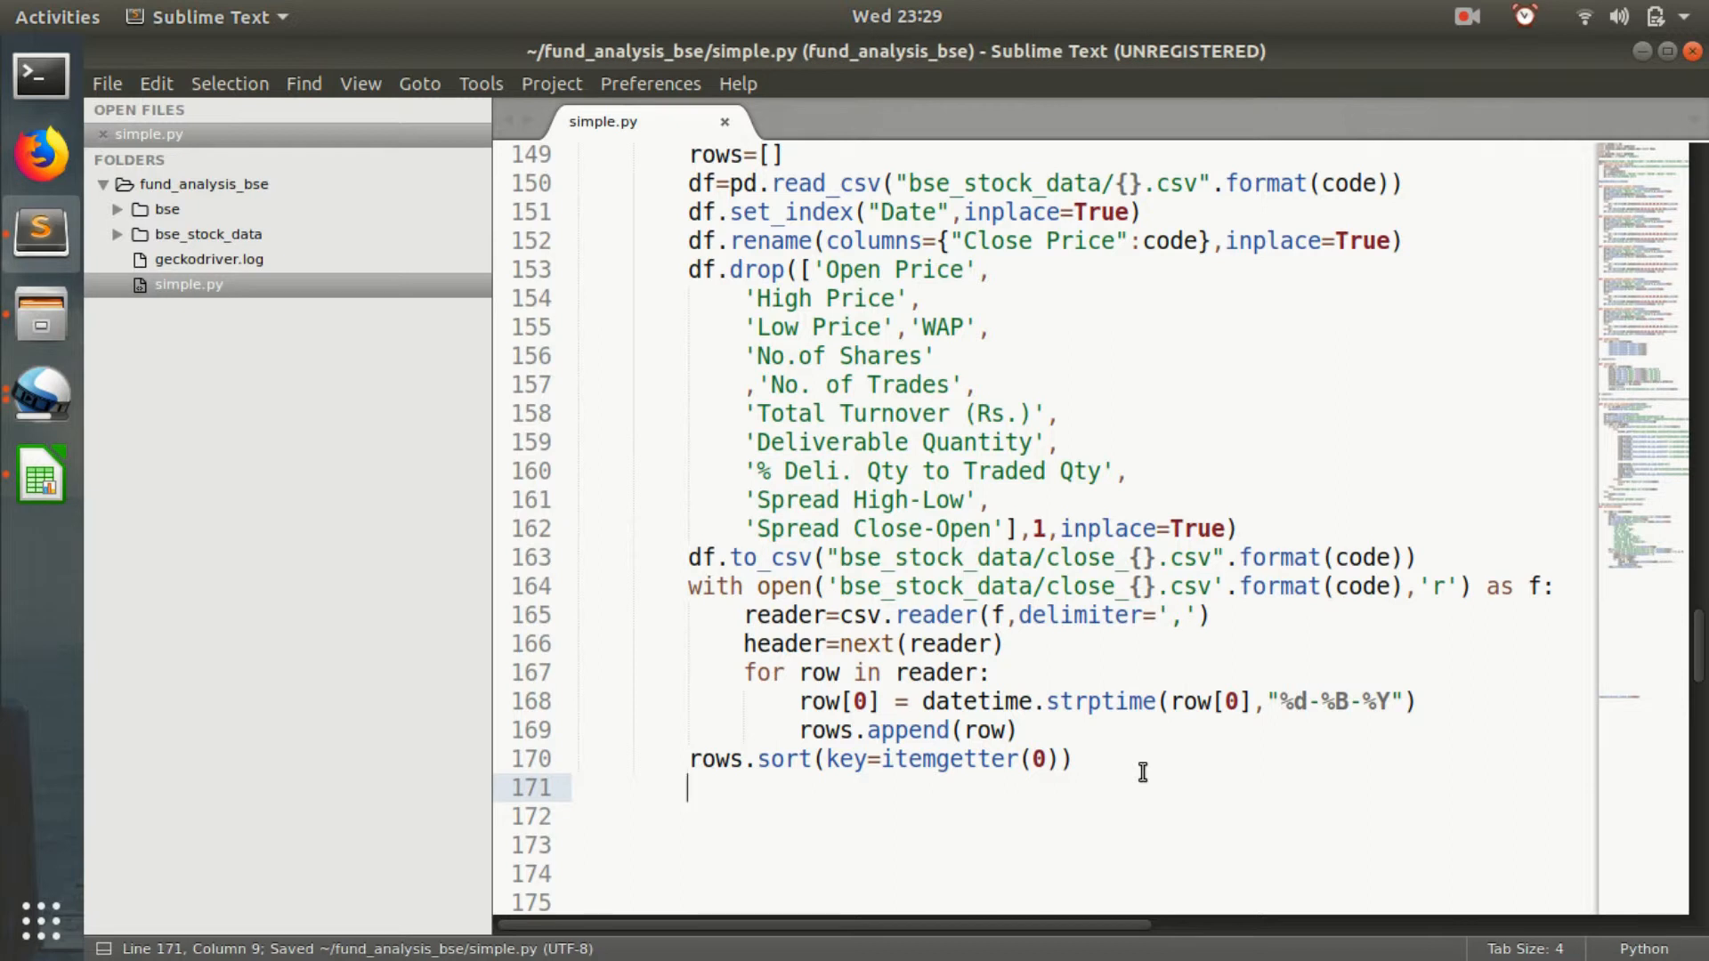
Begin f1=csv.writer(open("sorted_{}_dates.csv")) and save the script.
text(f1=)
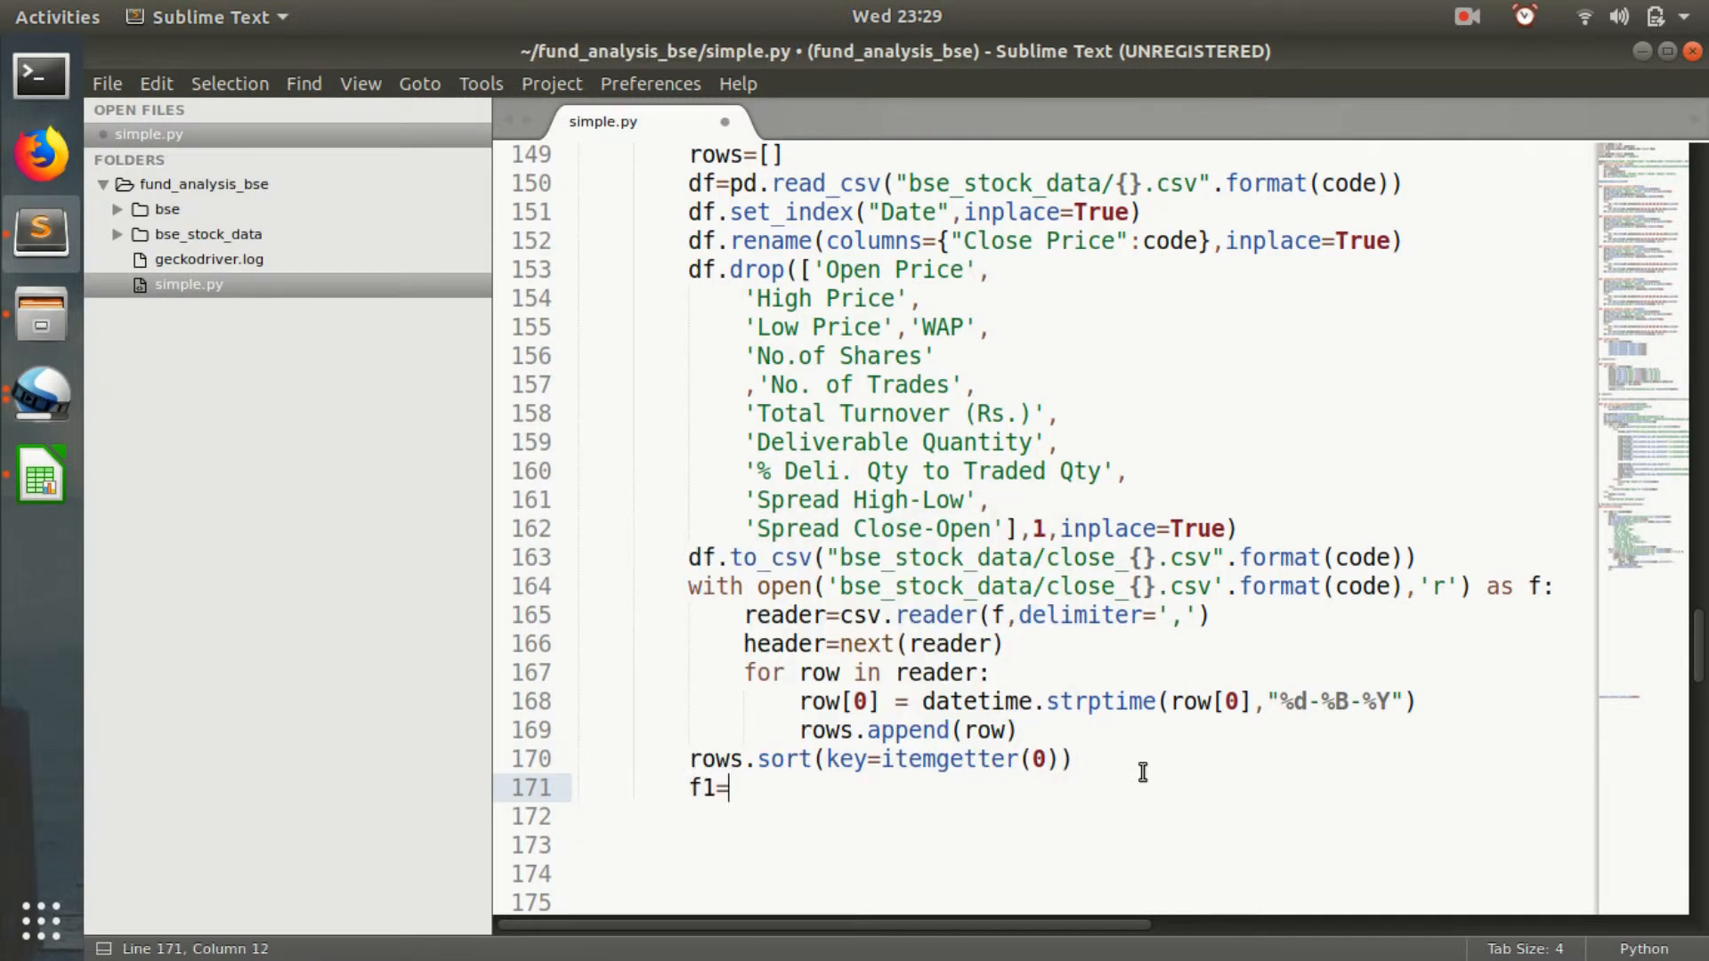
text(cs)
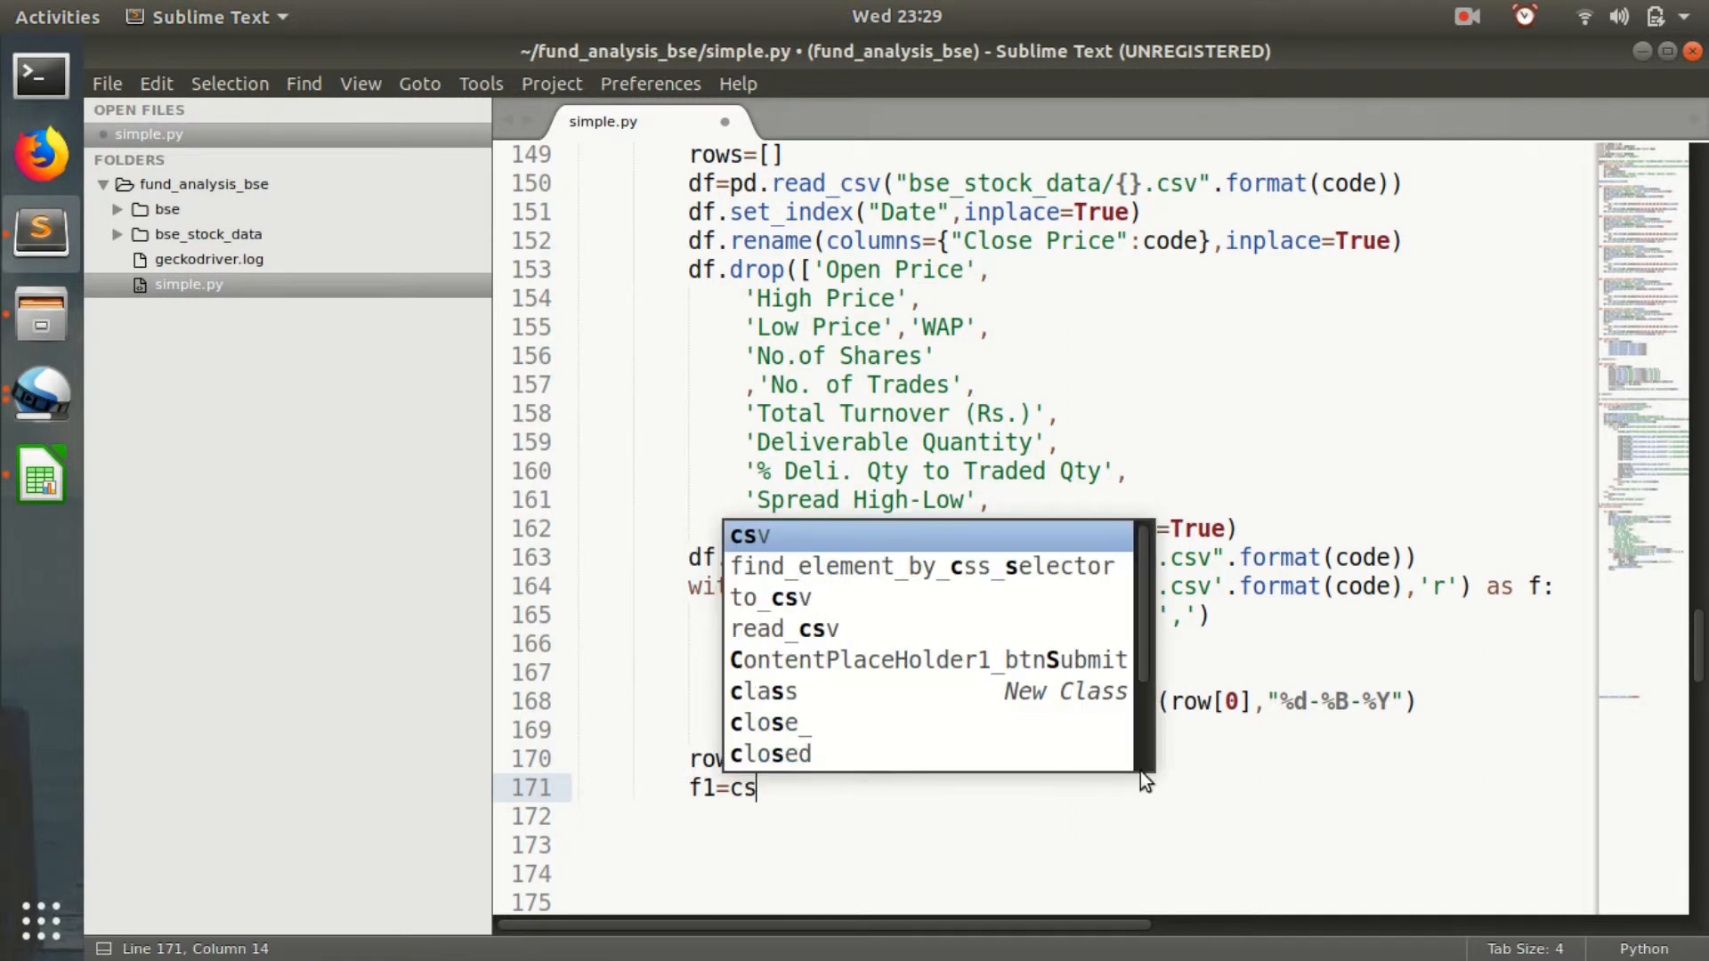
text(.e)
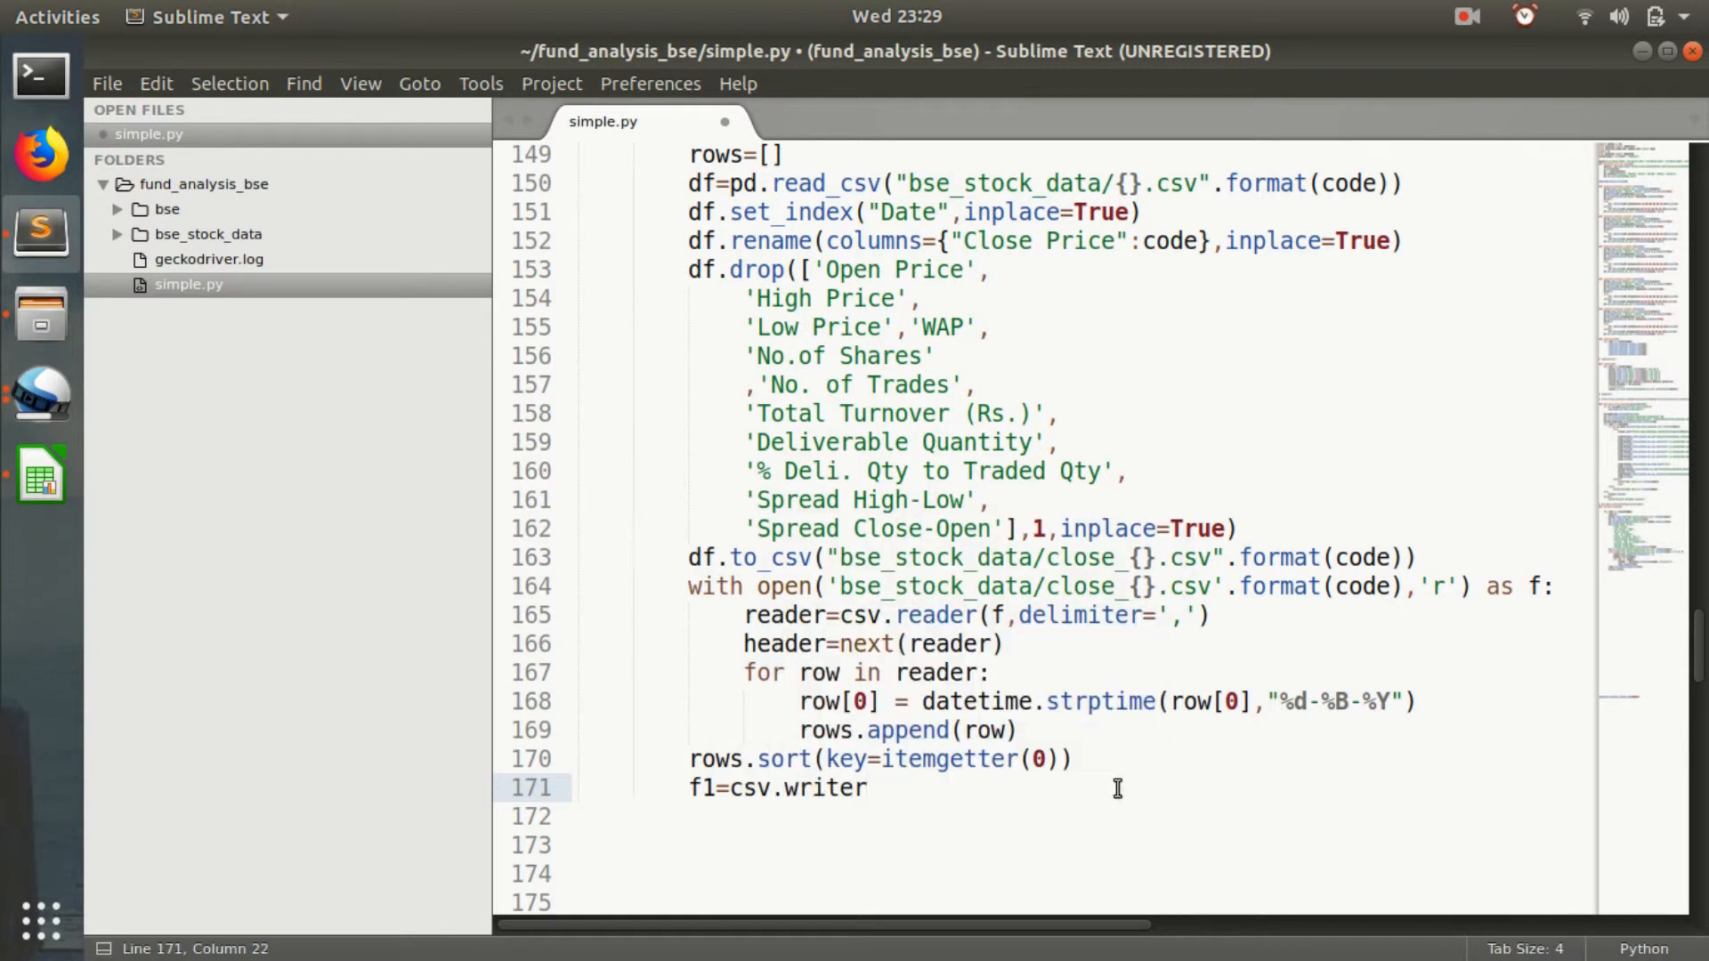
text((open()
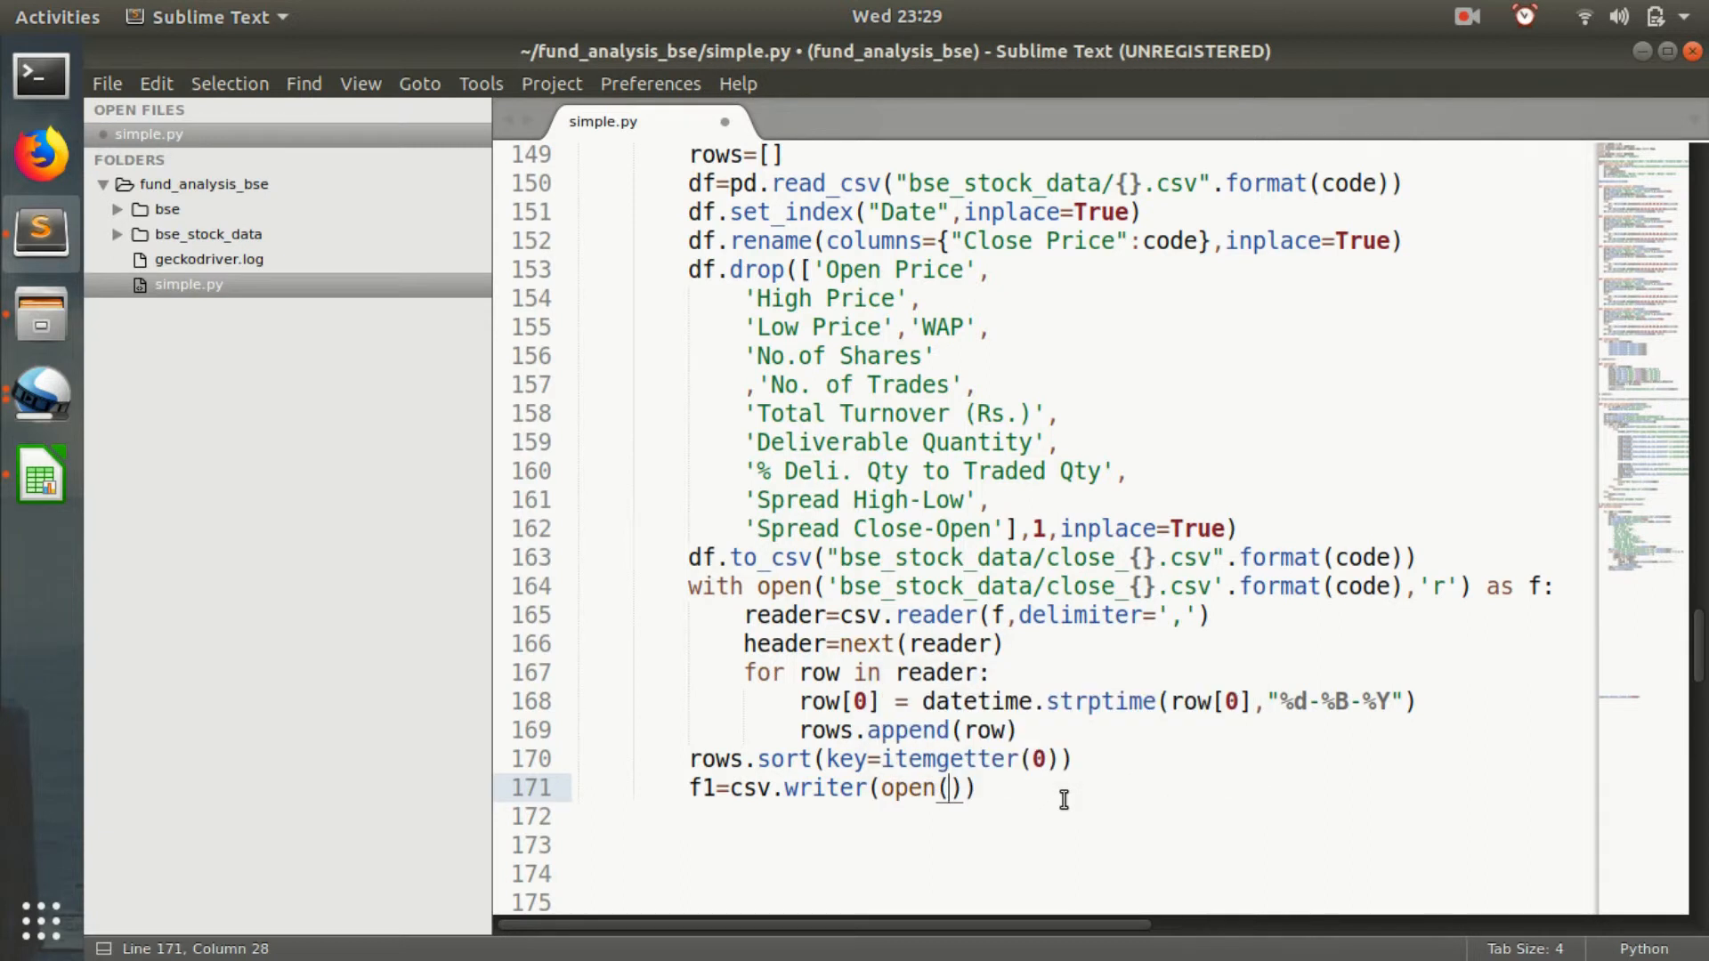
text("sorted")
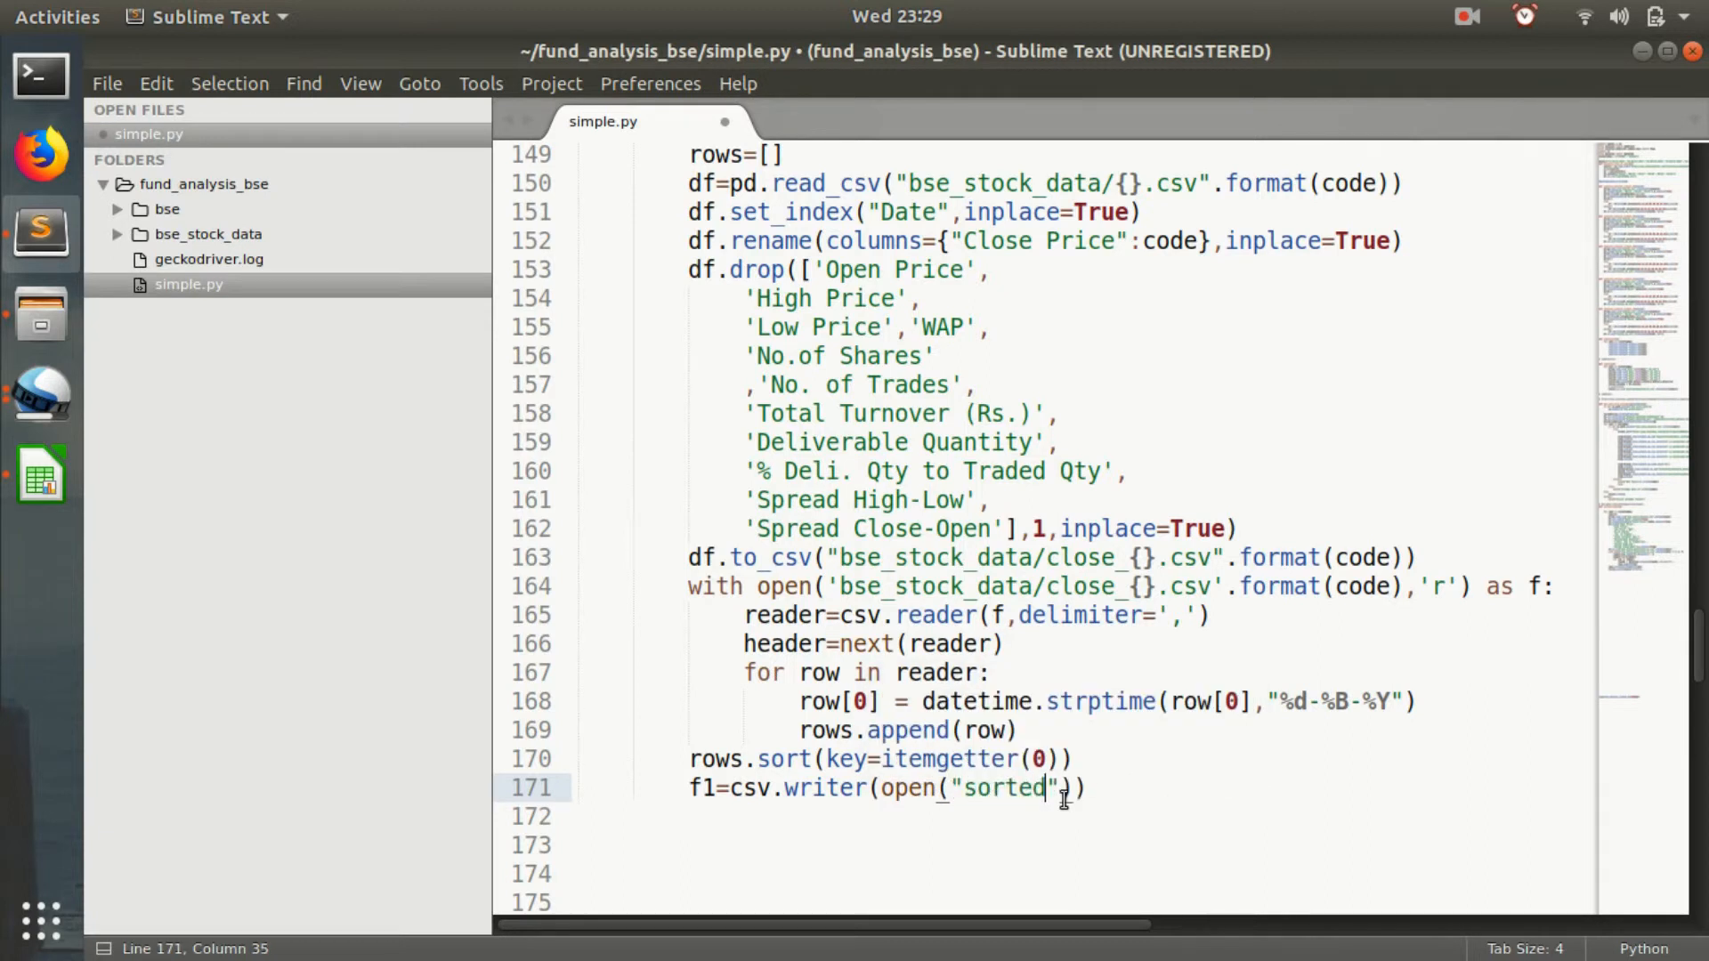
text(_{})
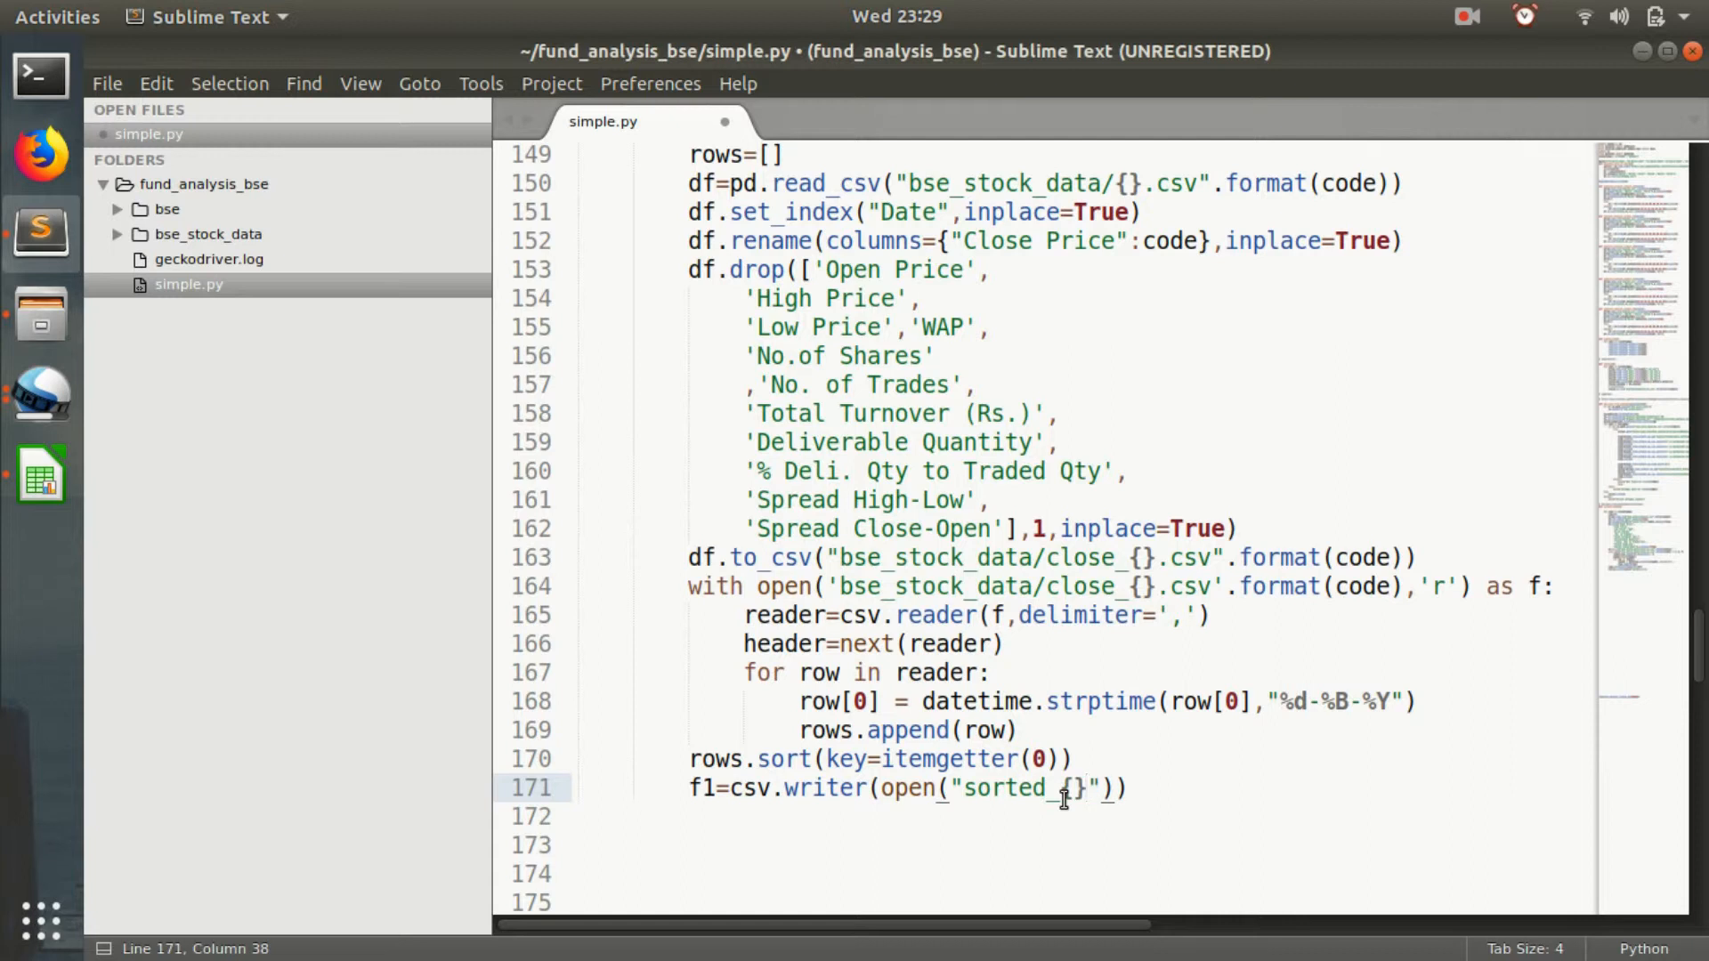
text(_dates.s)
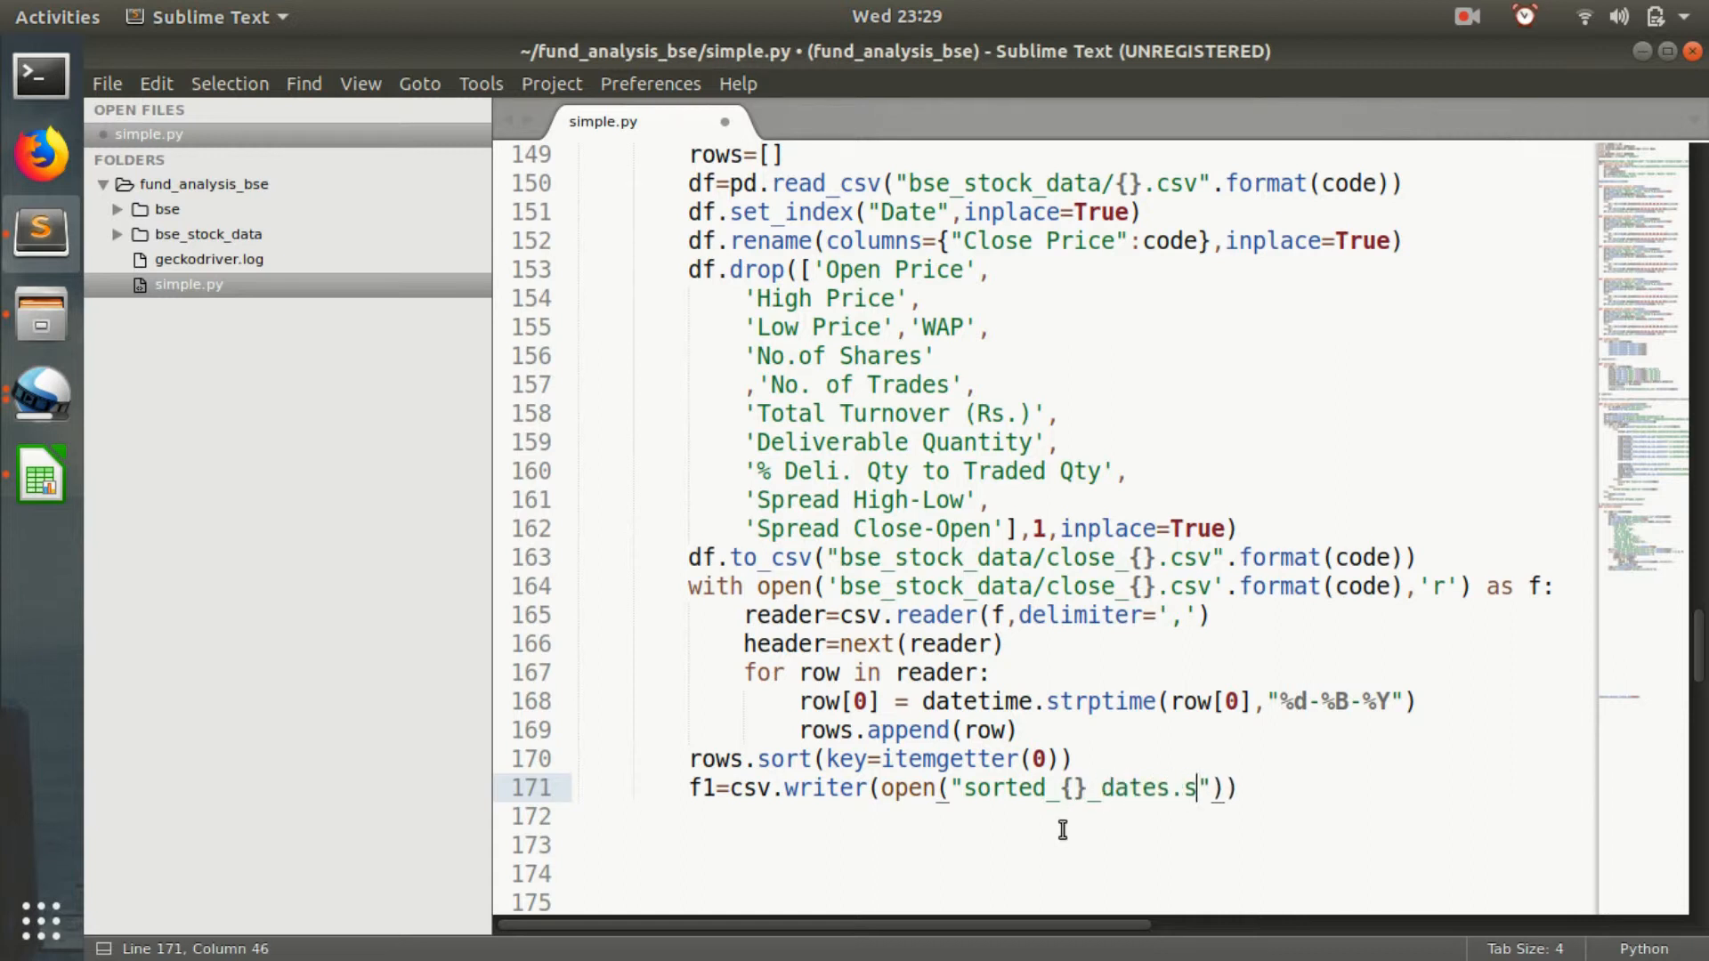
text(csv)
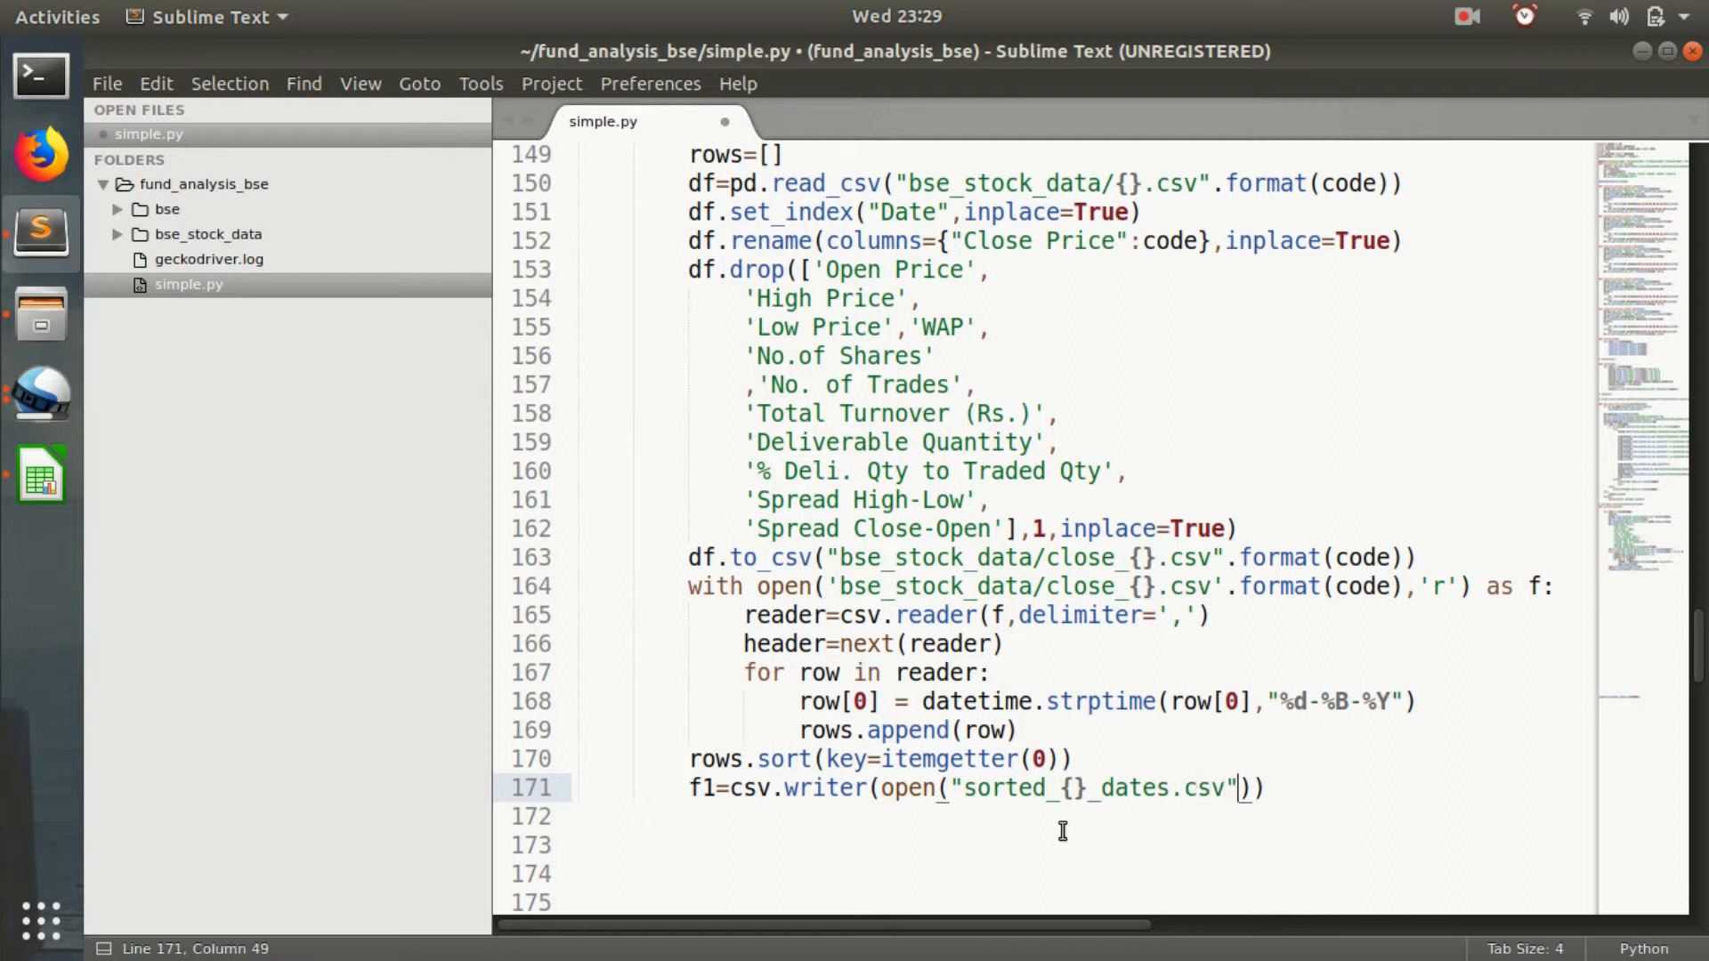
key(ctrl+s)
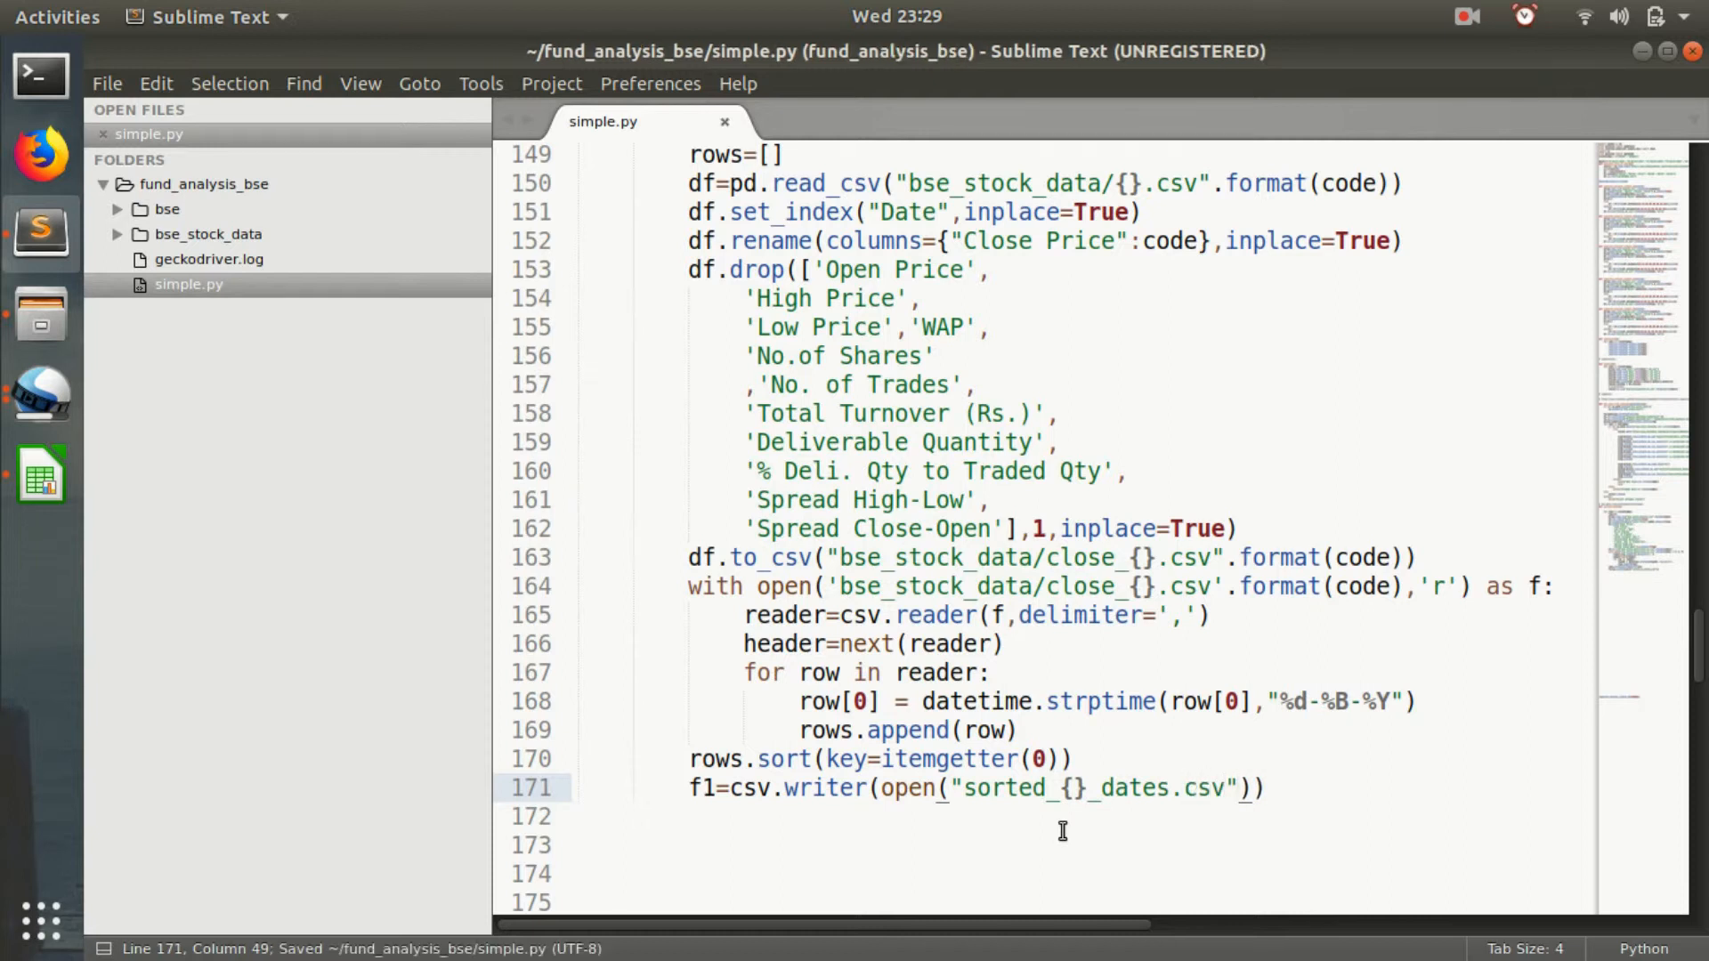
Format the sorted filename with code and open it in 'w' mode.
text(.for)
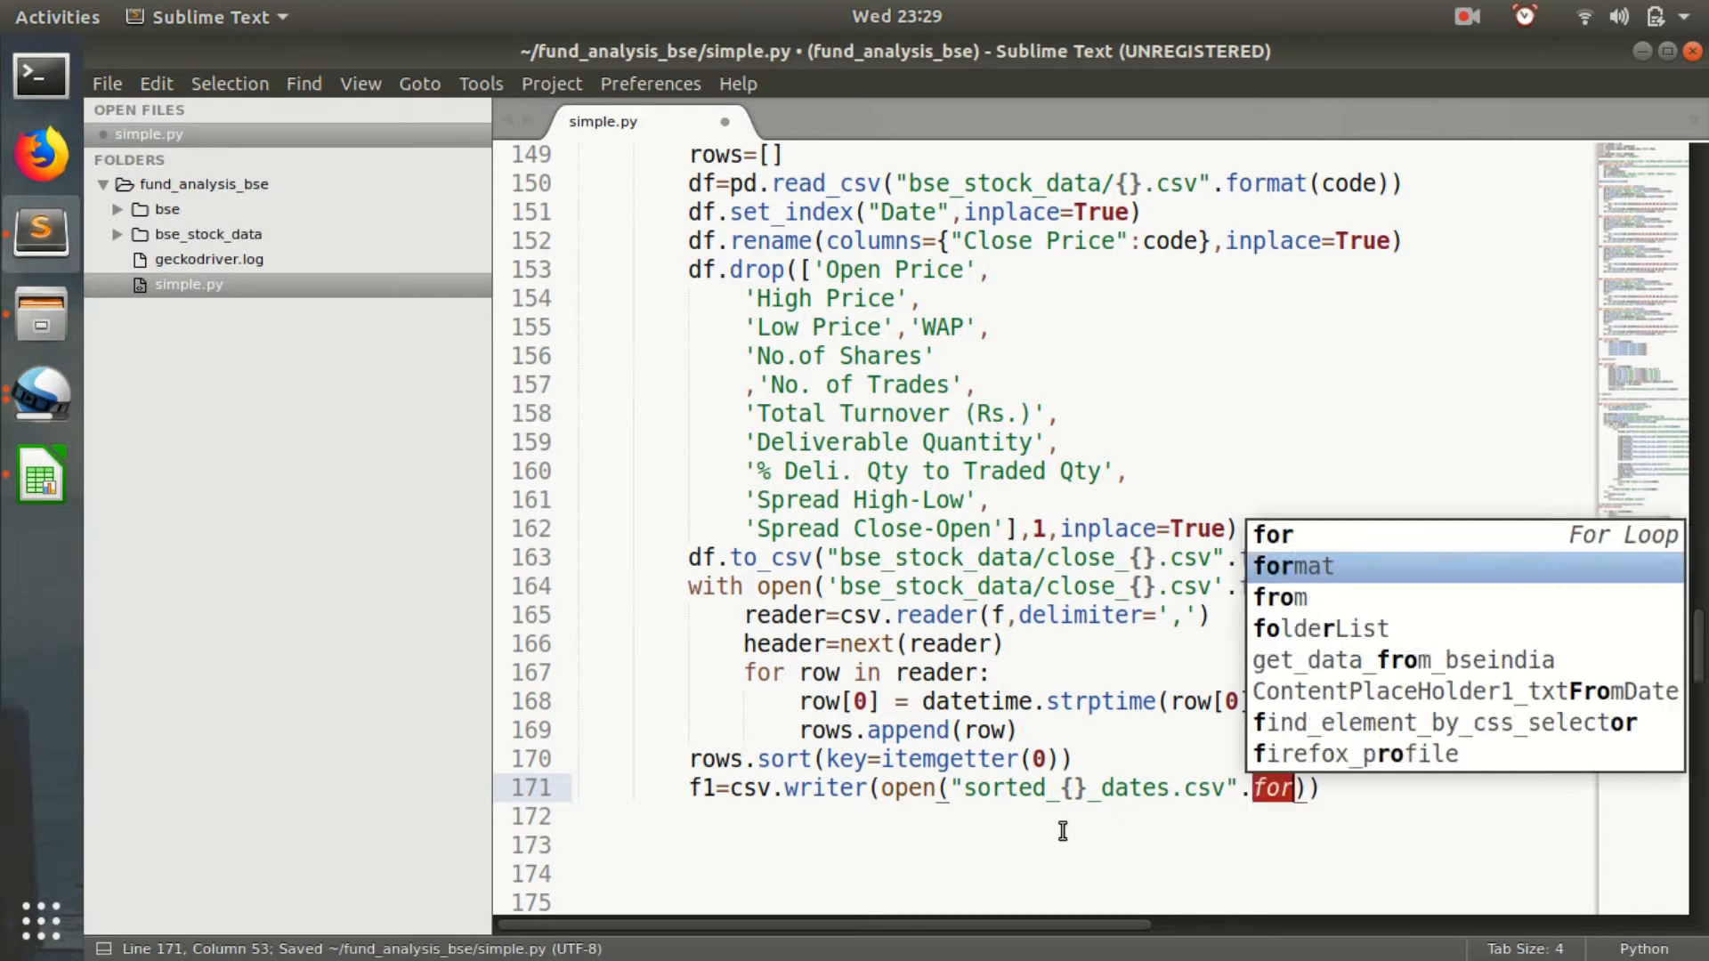
key(Tab)
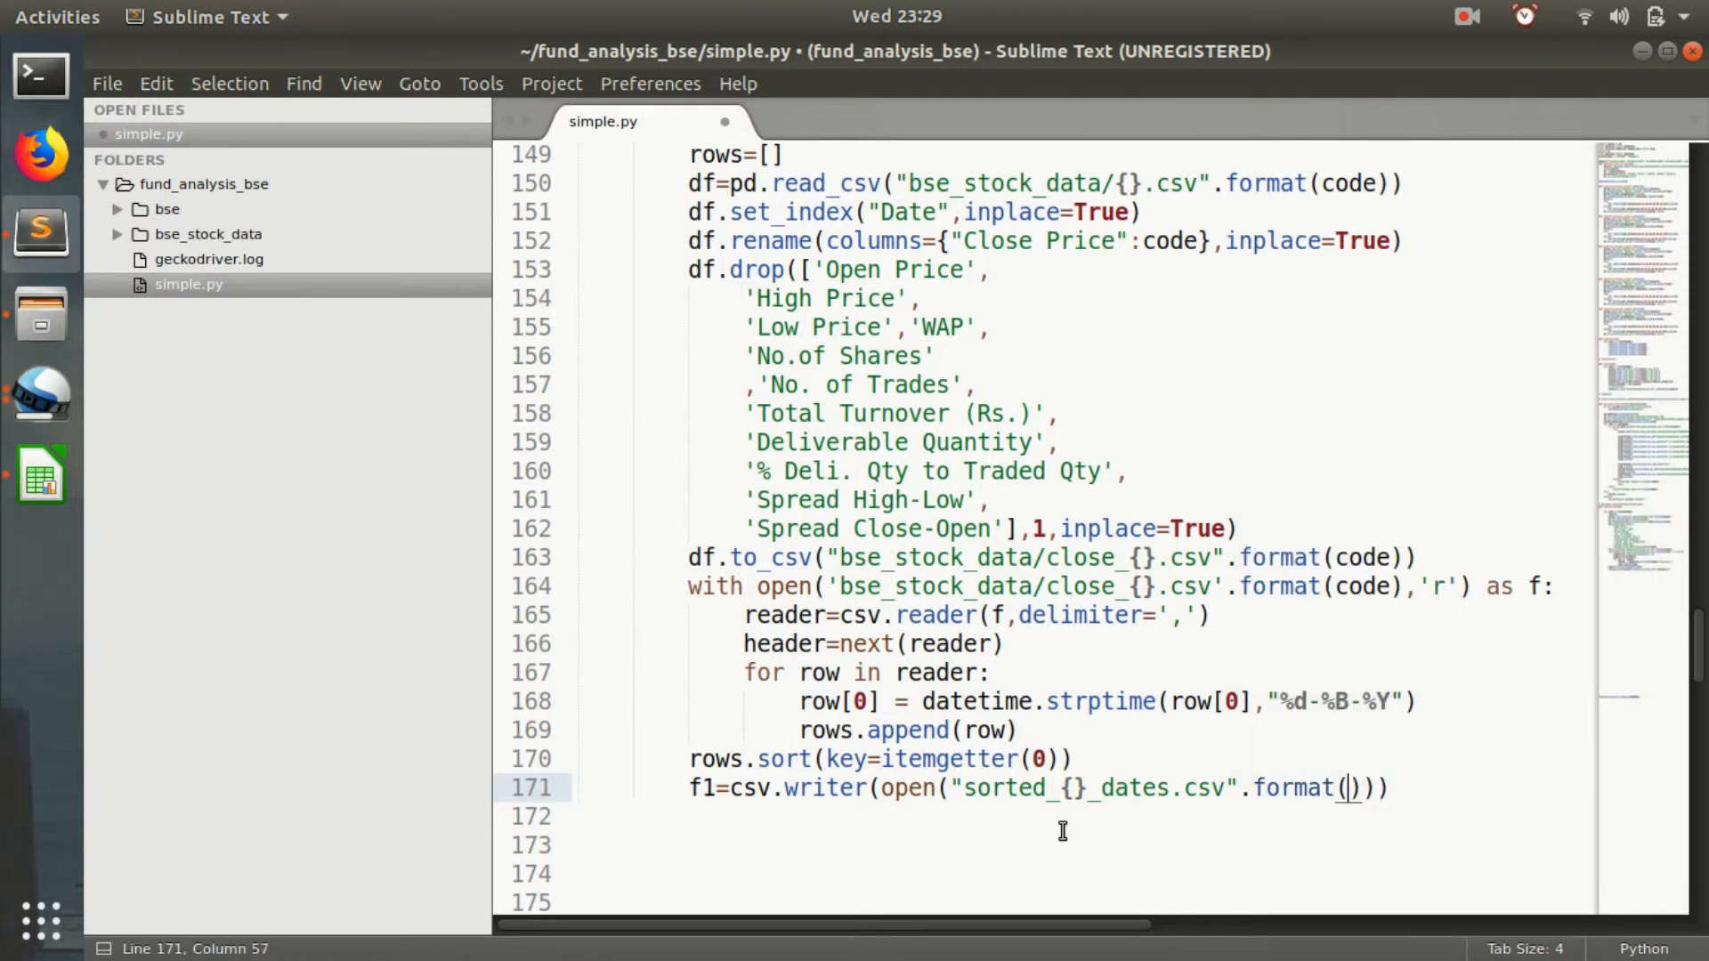
text(code)
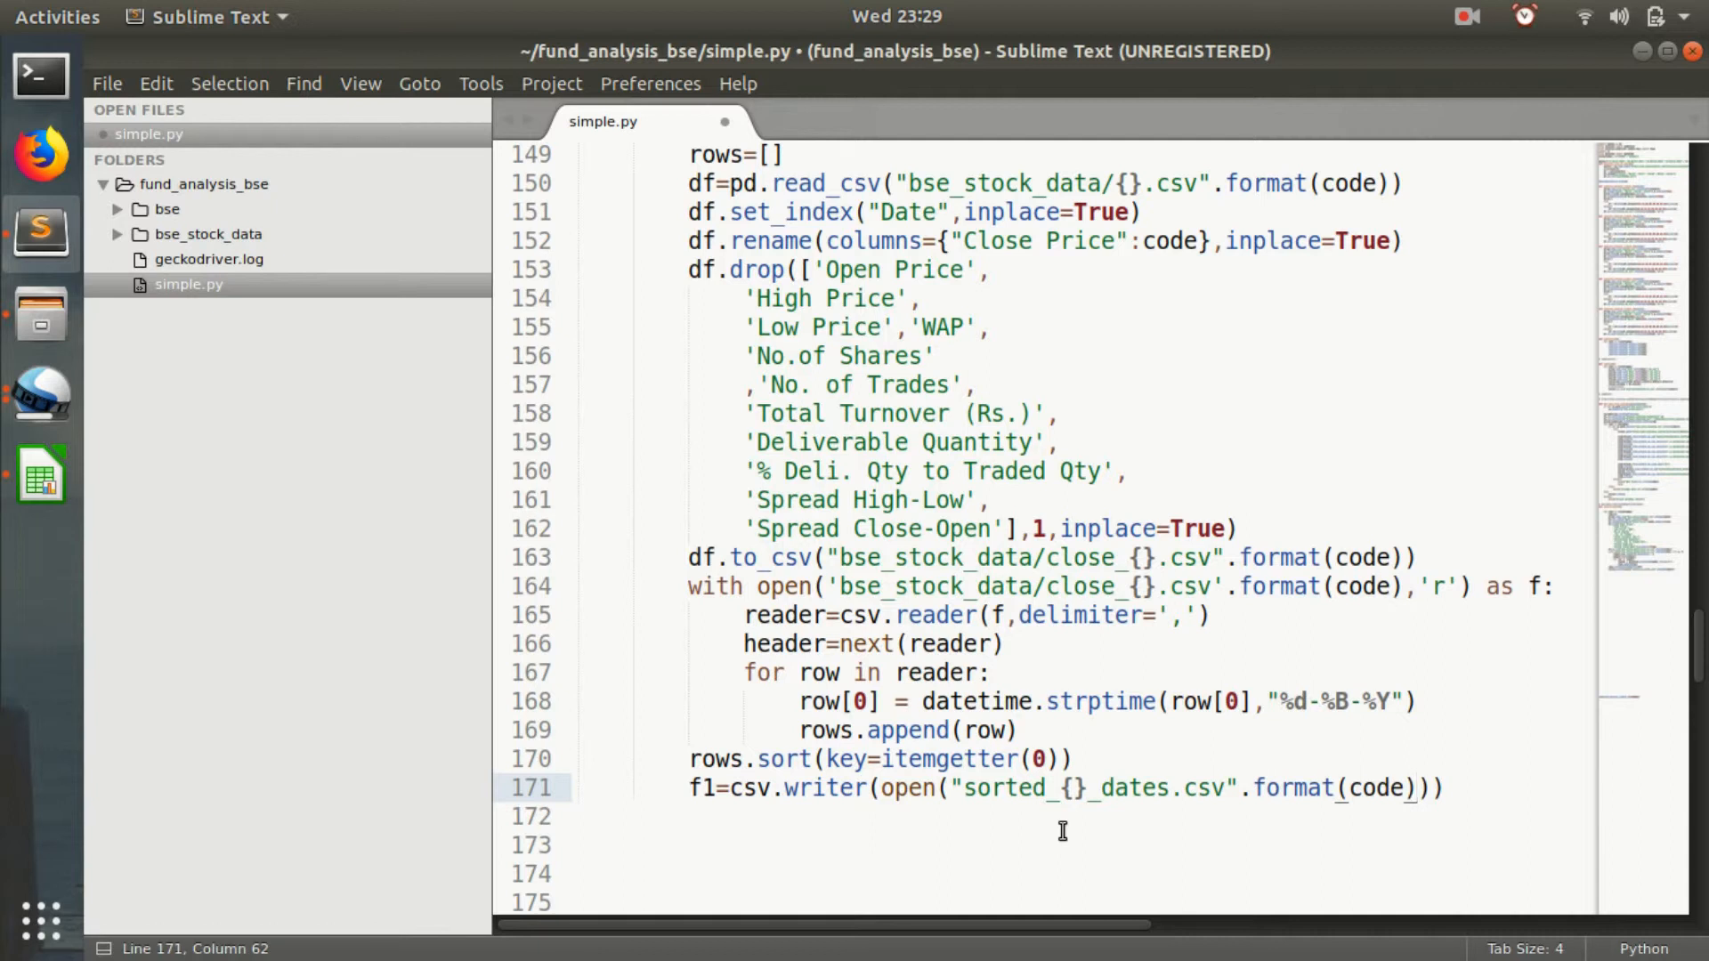
text(,'w')
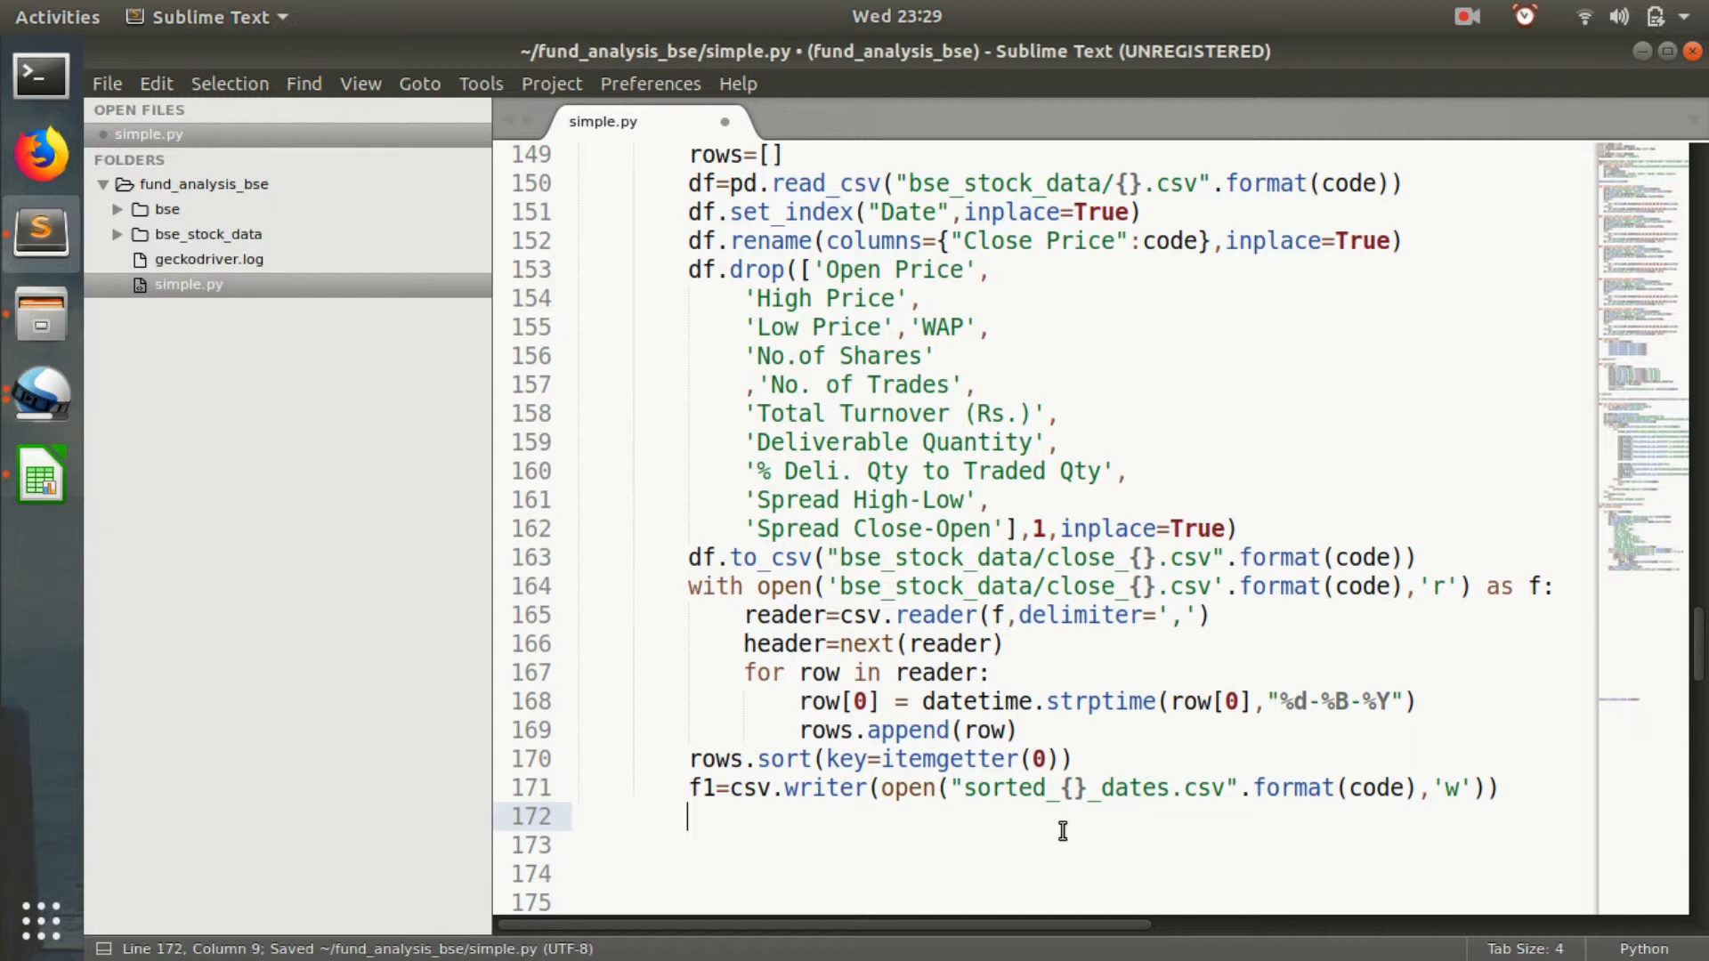
text(f1)
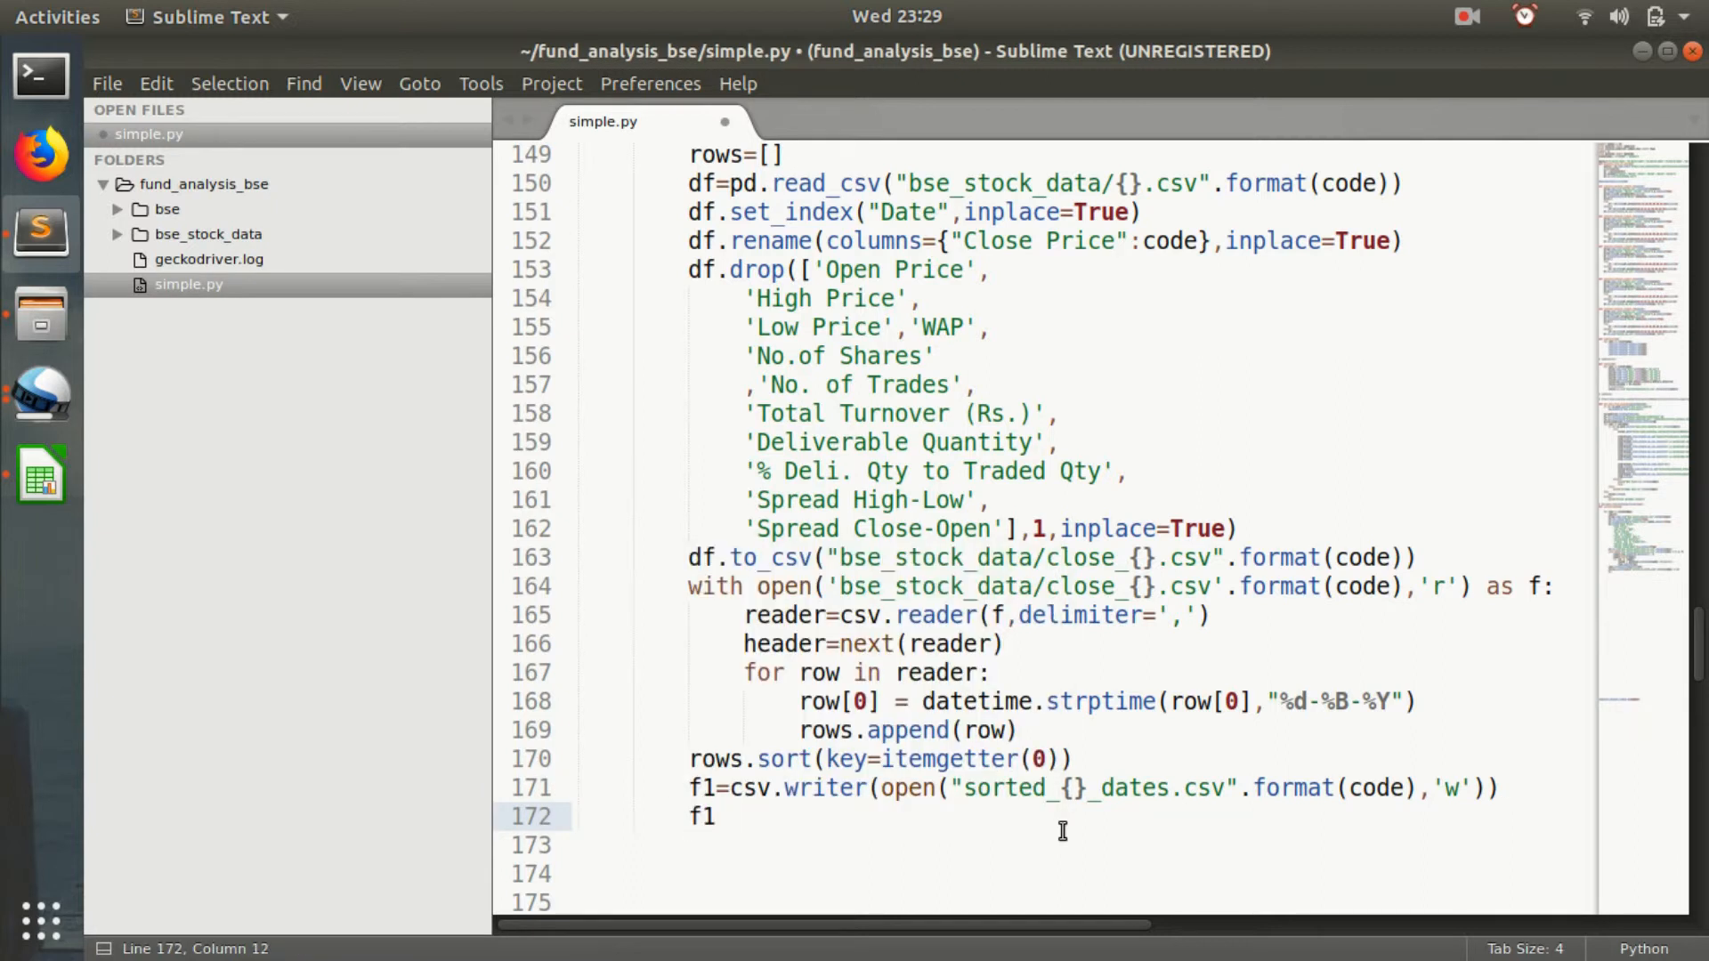
Write the header with f1.writerow(header) and start a loop over rows.
text(.)
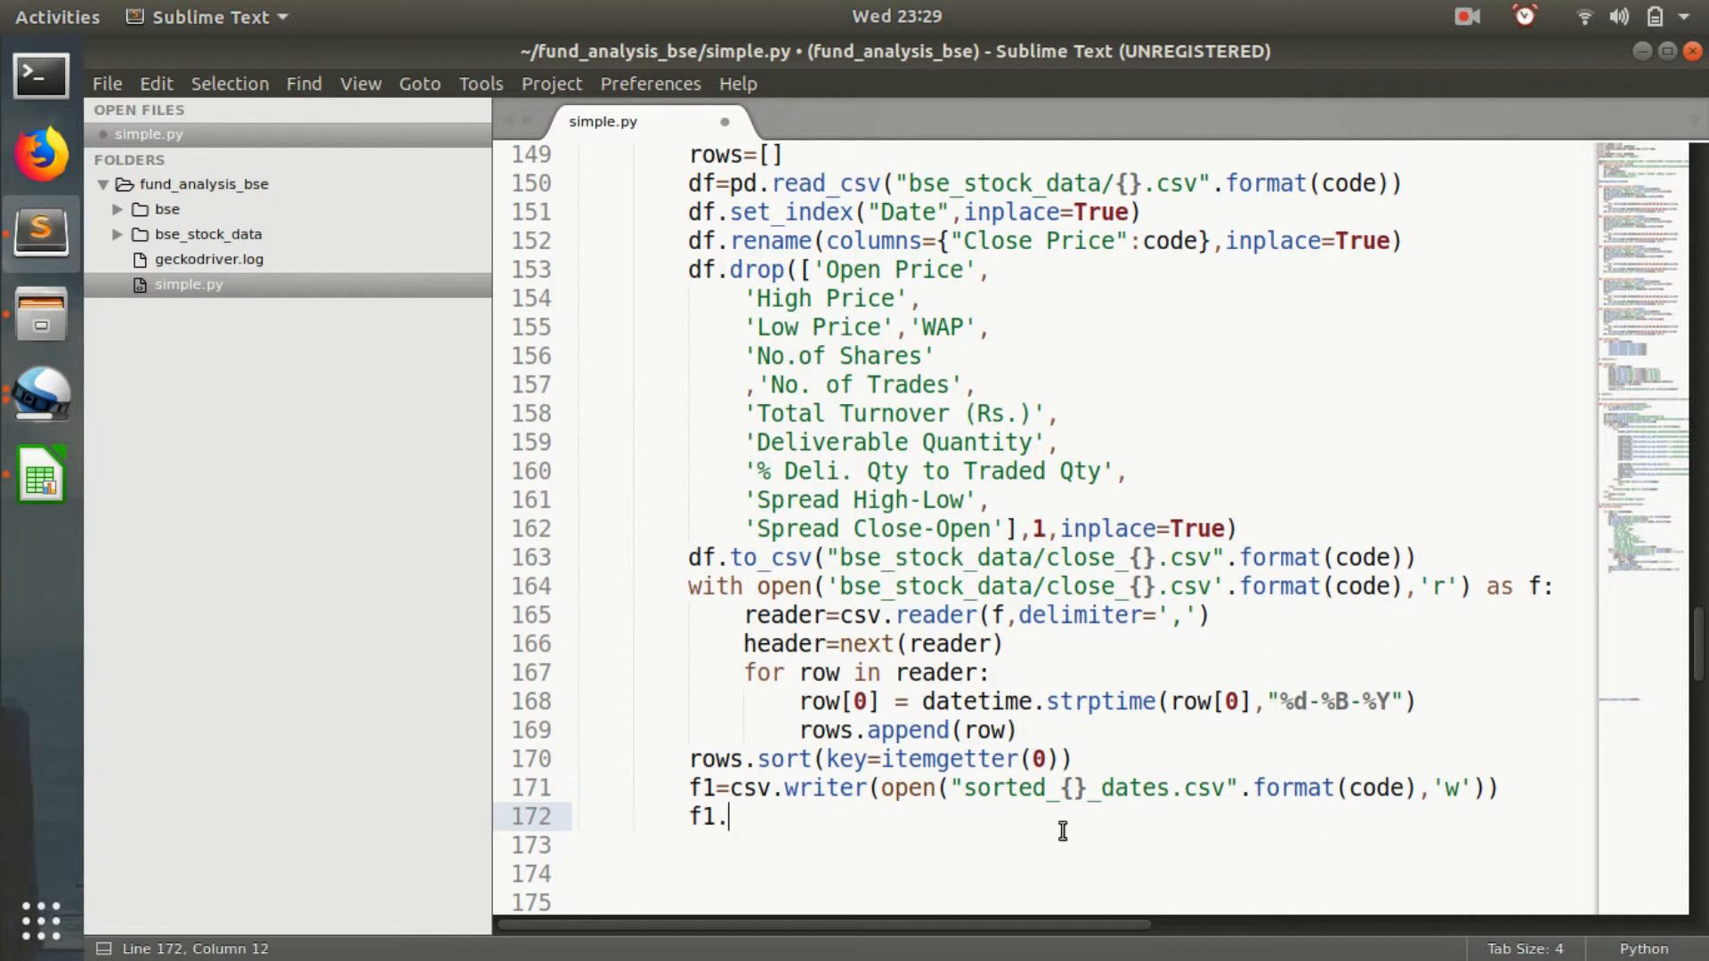
text(writ)
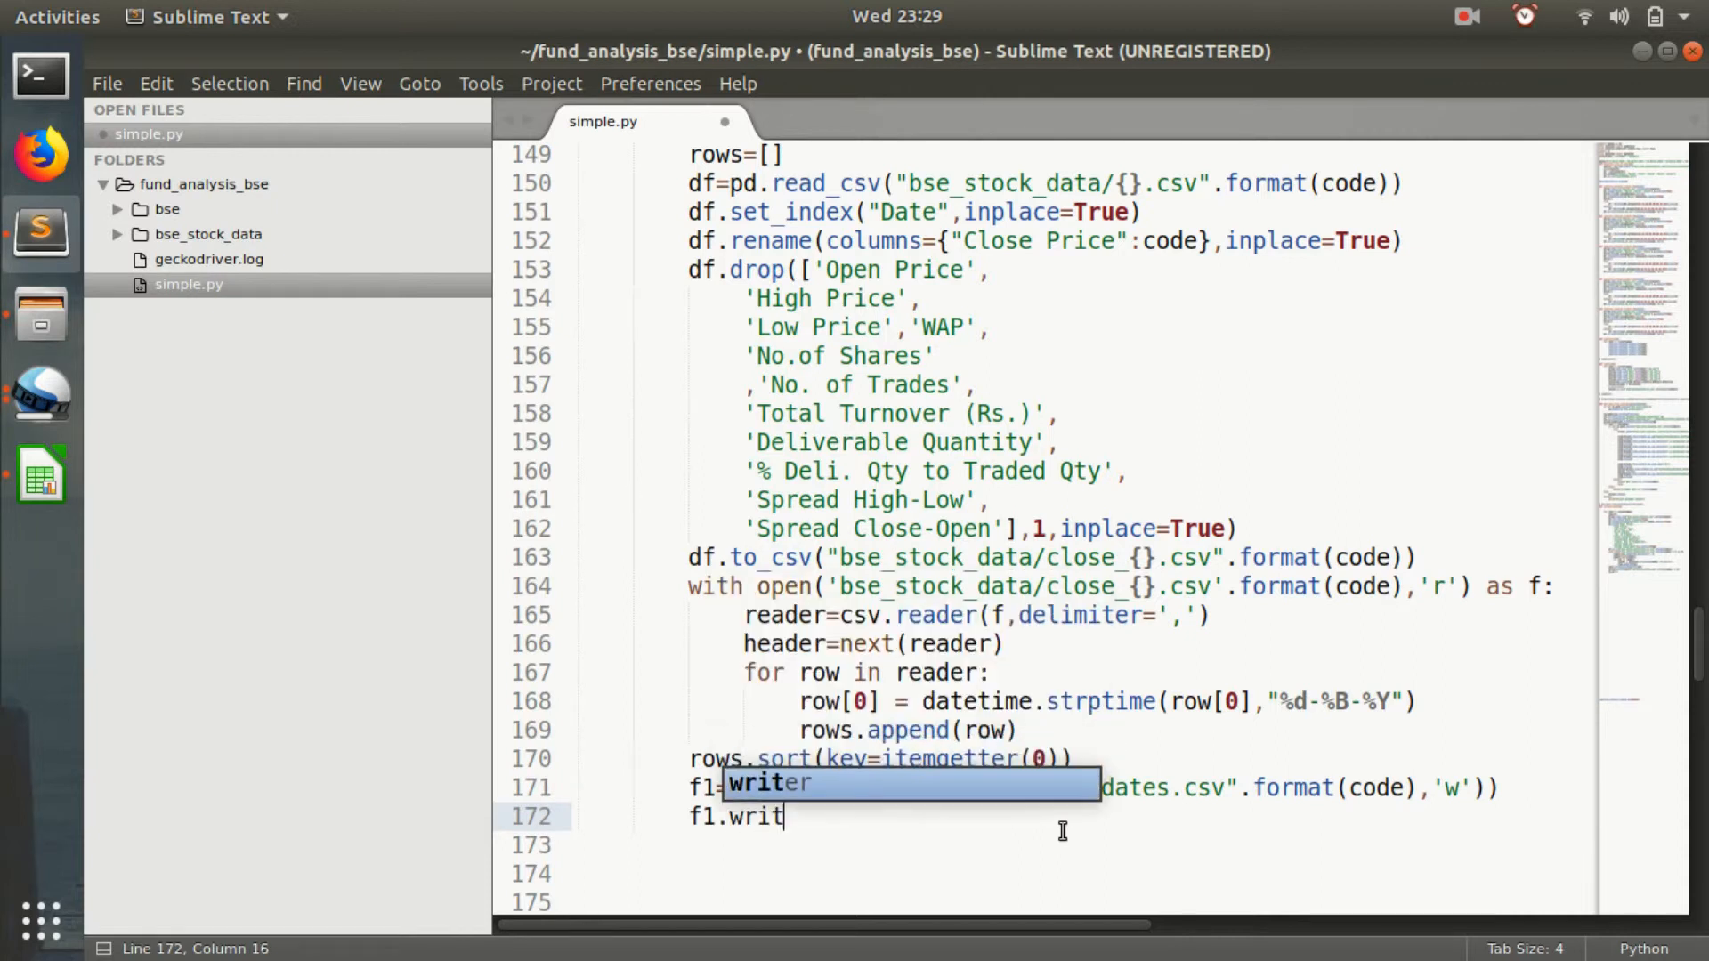
key(Tab)
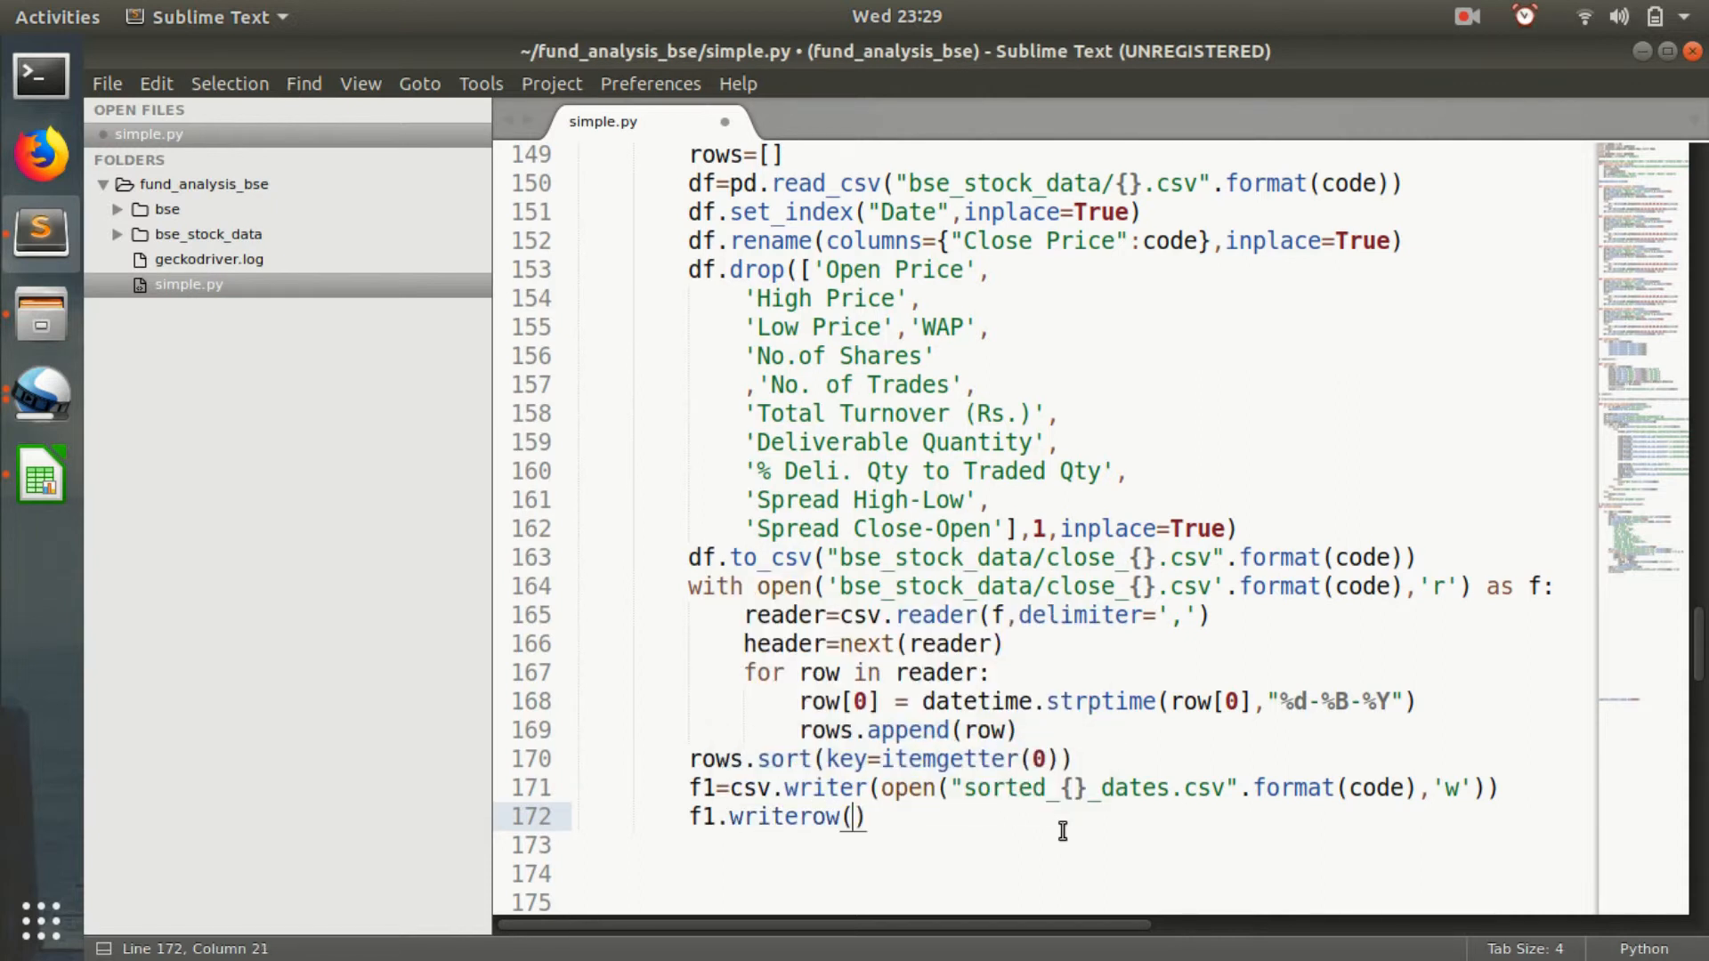
text(header)
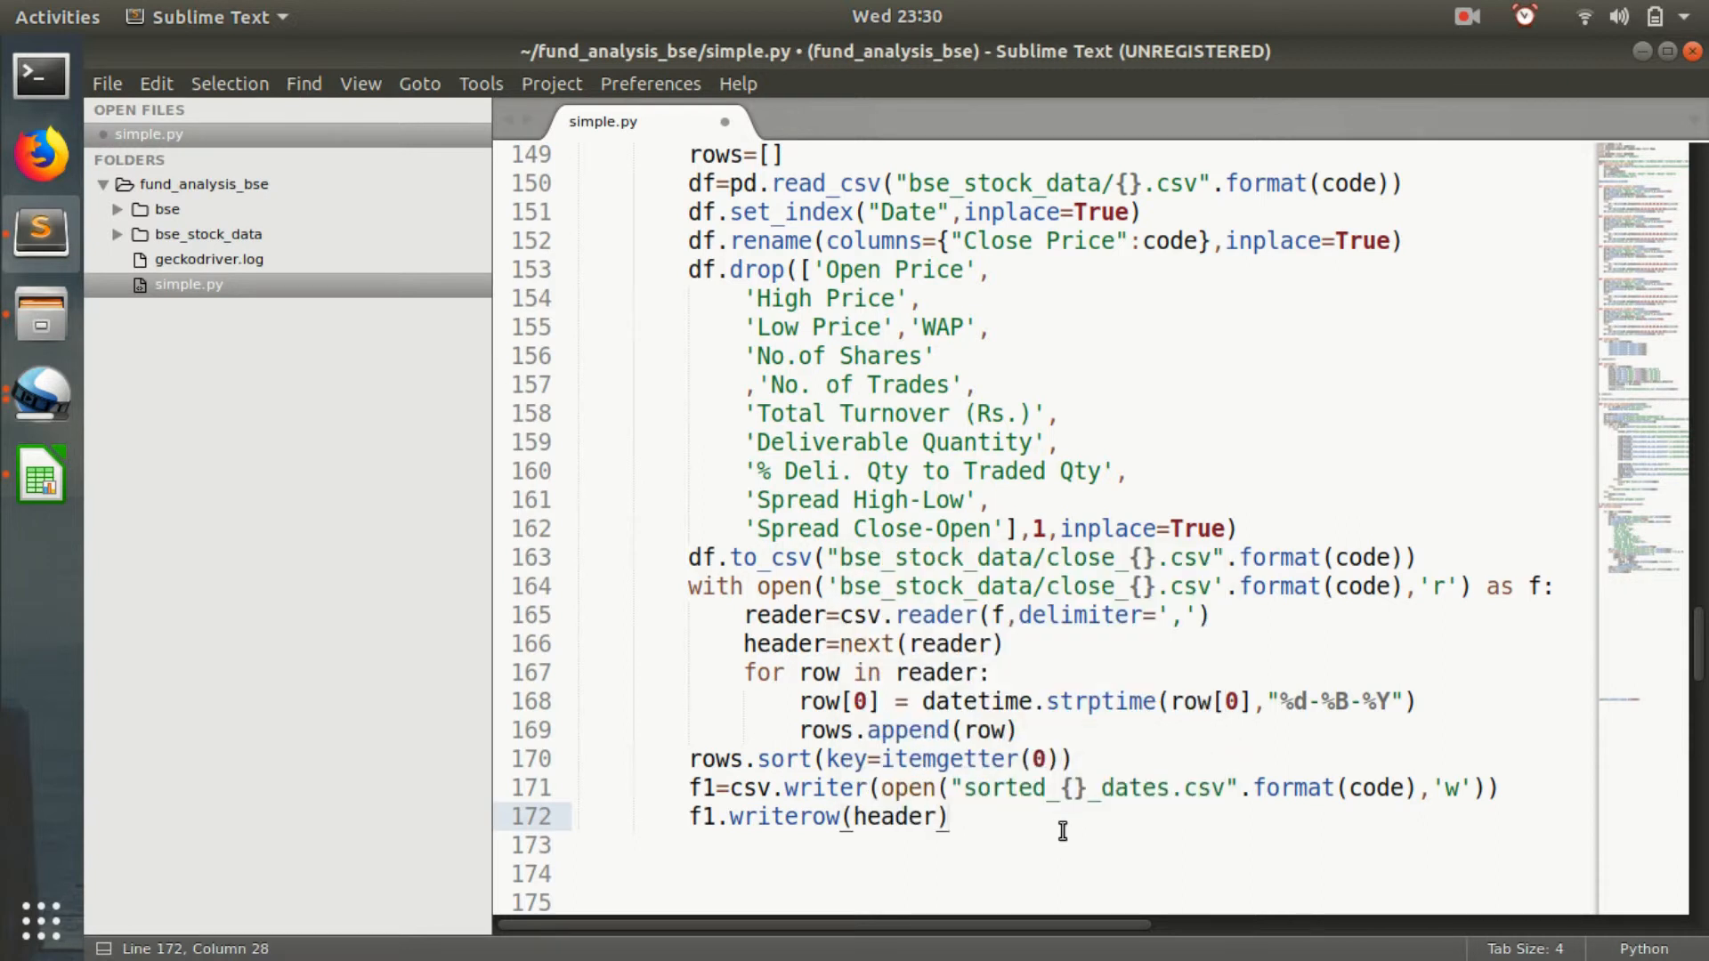
text(for)
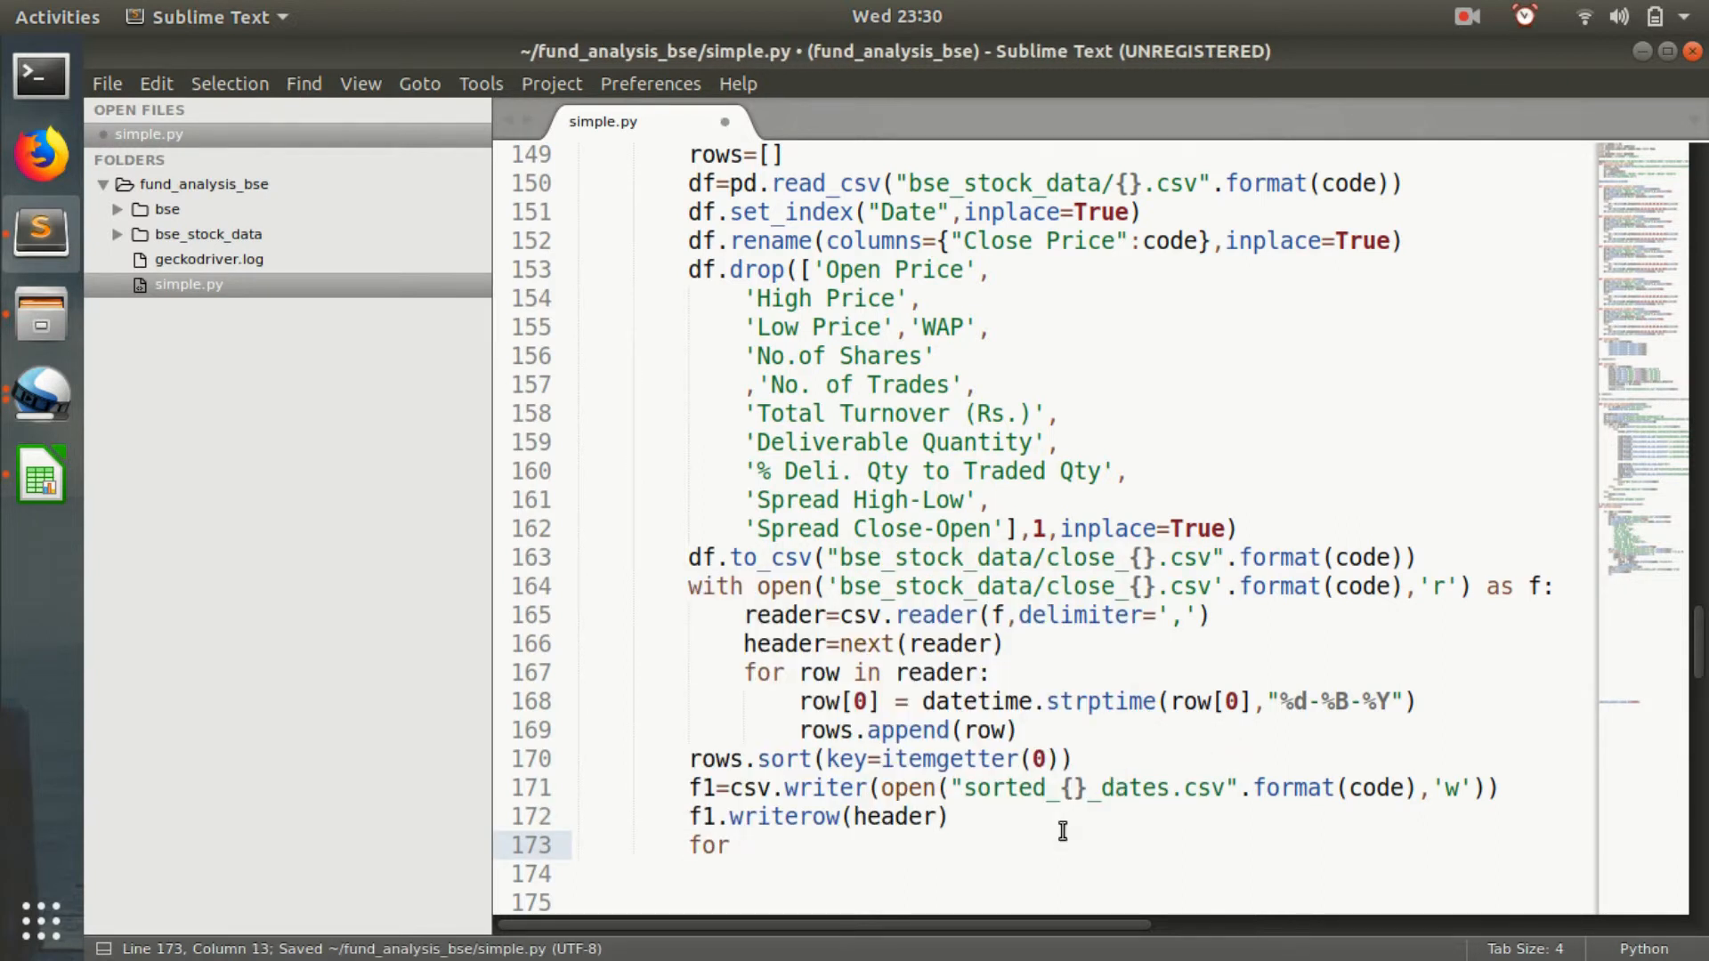
text(row in)
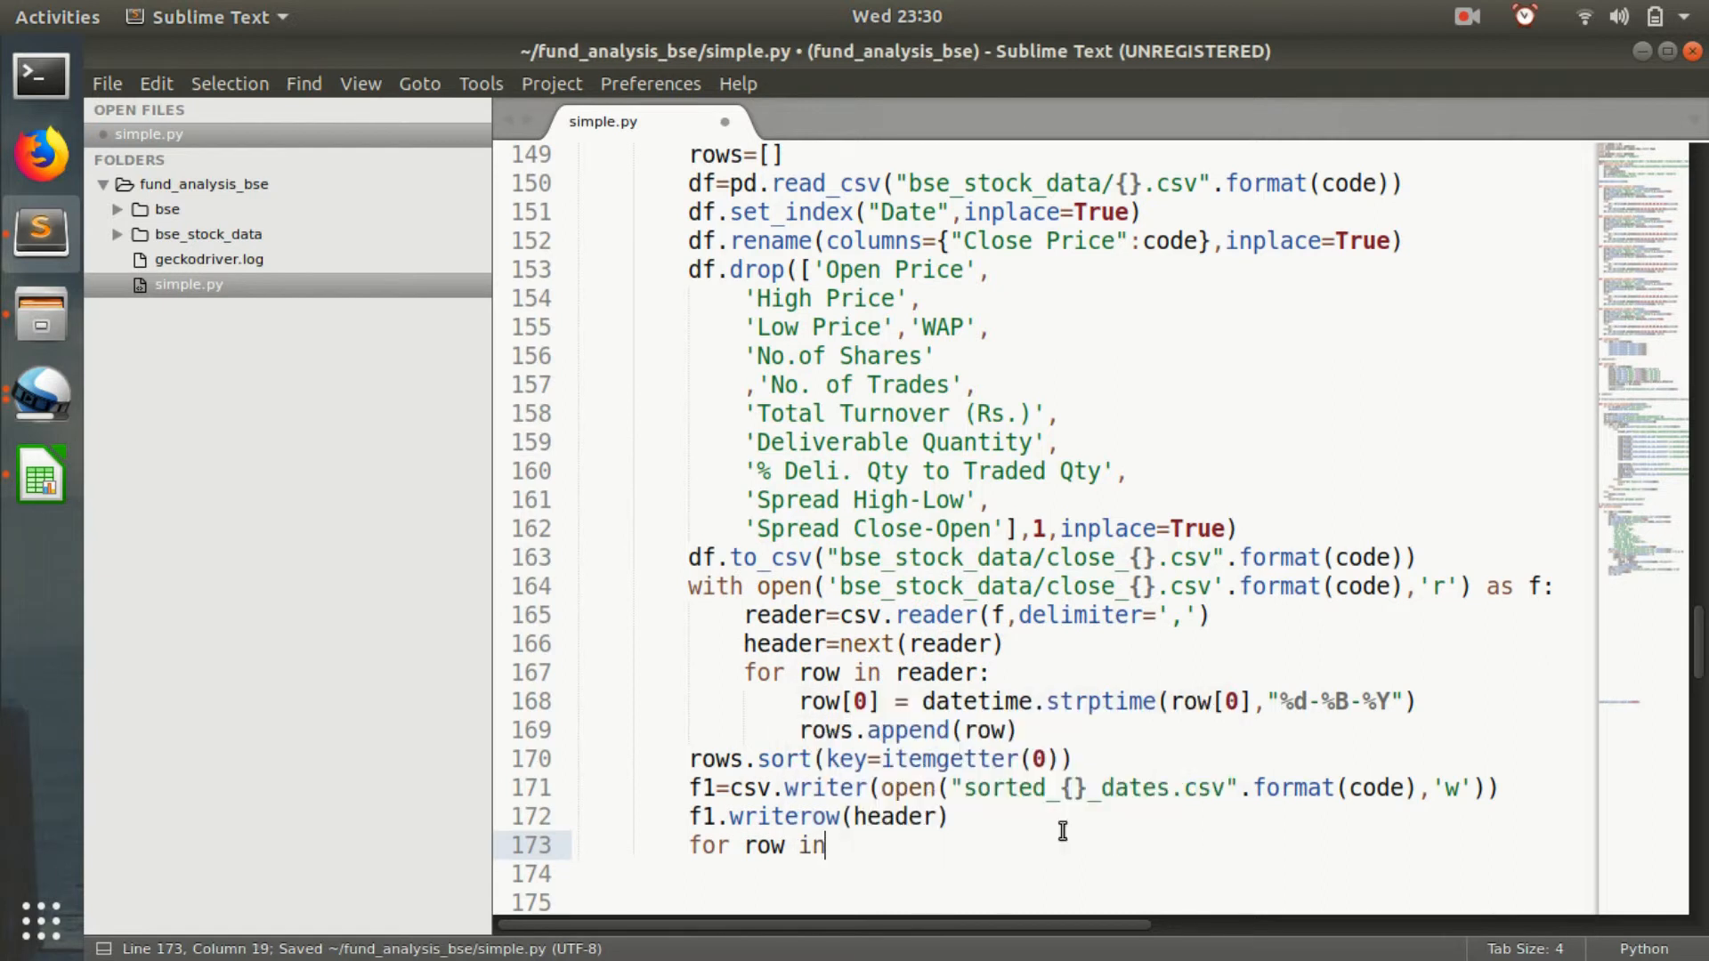
text(rows:)
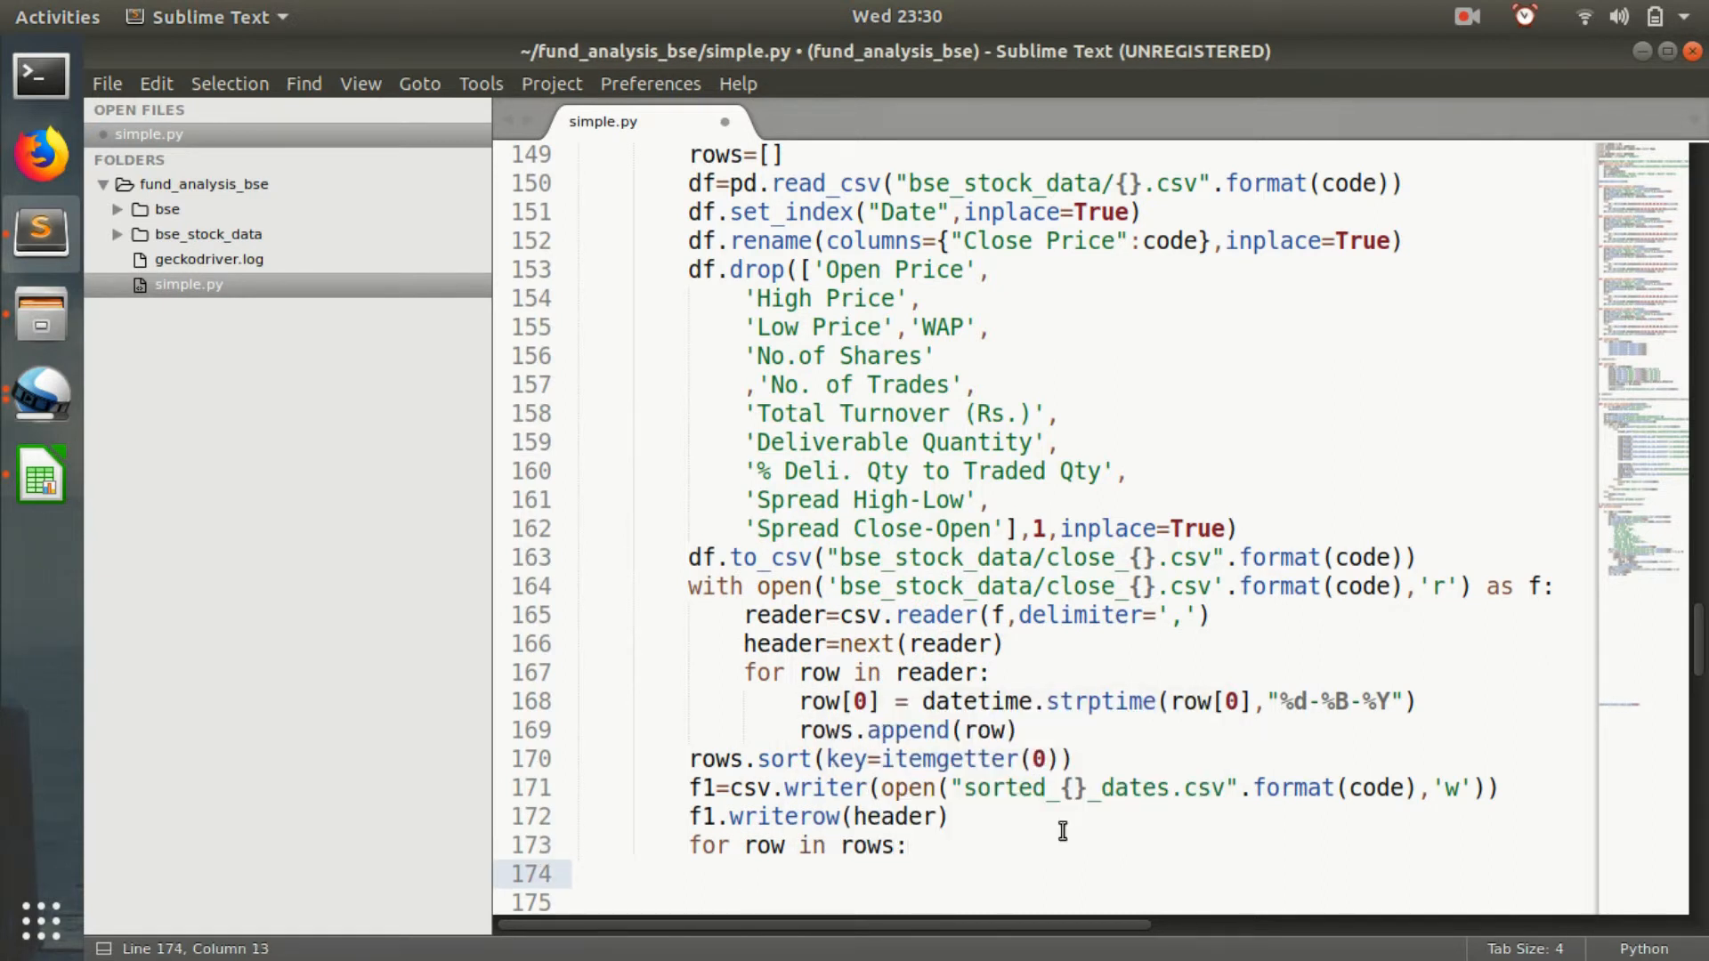
Convert row[0] back with strftime('%d-%B-%Y') and write each row with f1.
text(row[])
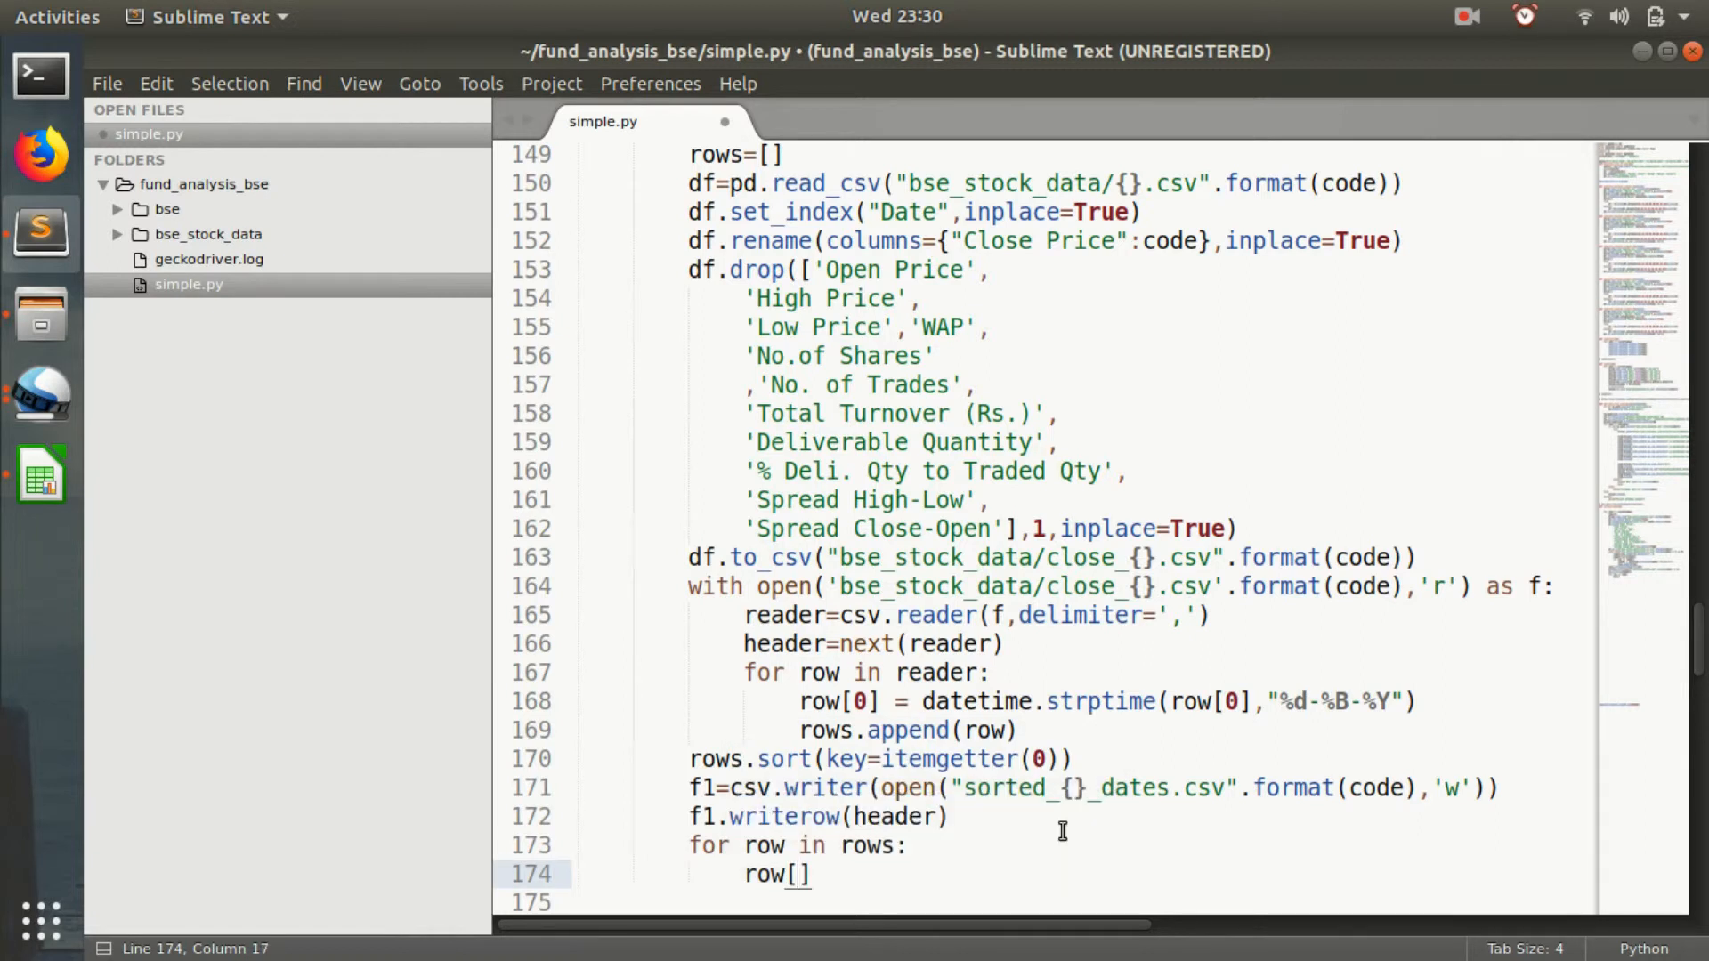
text(0)
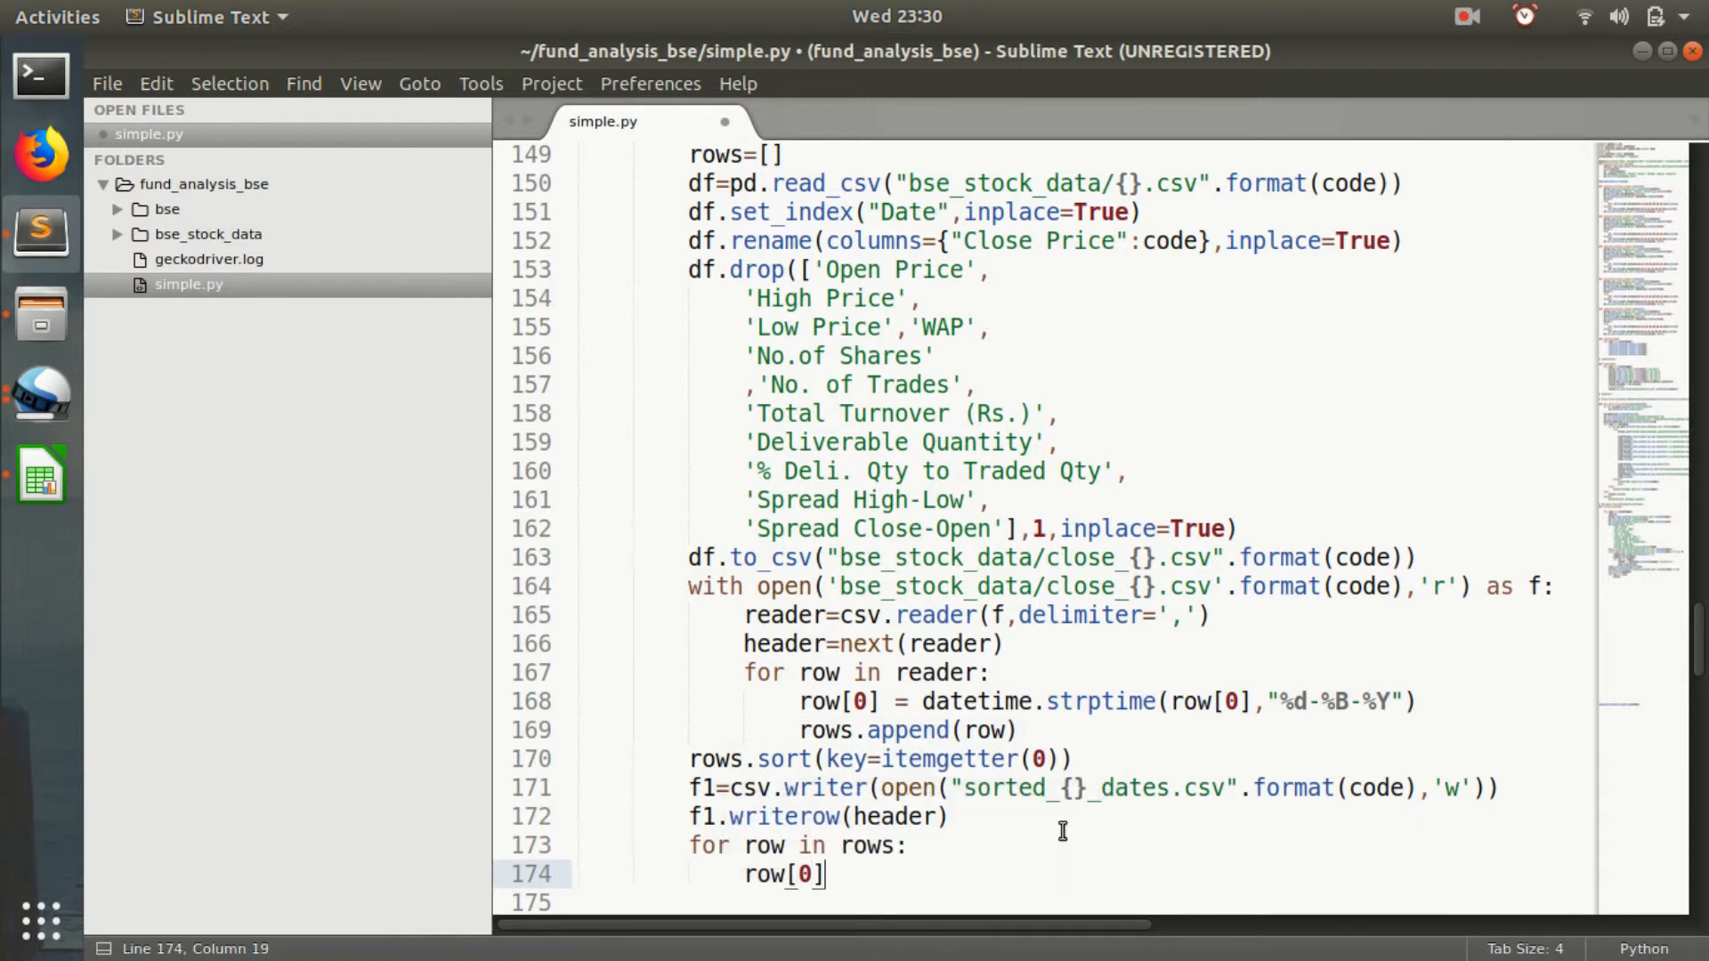
text(=row[0)
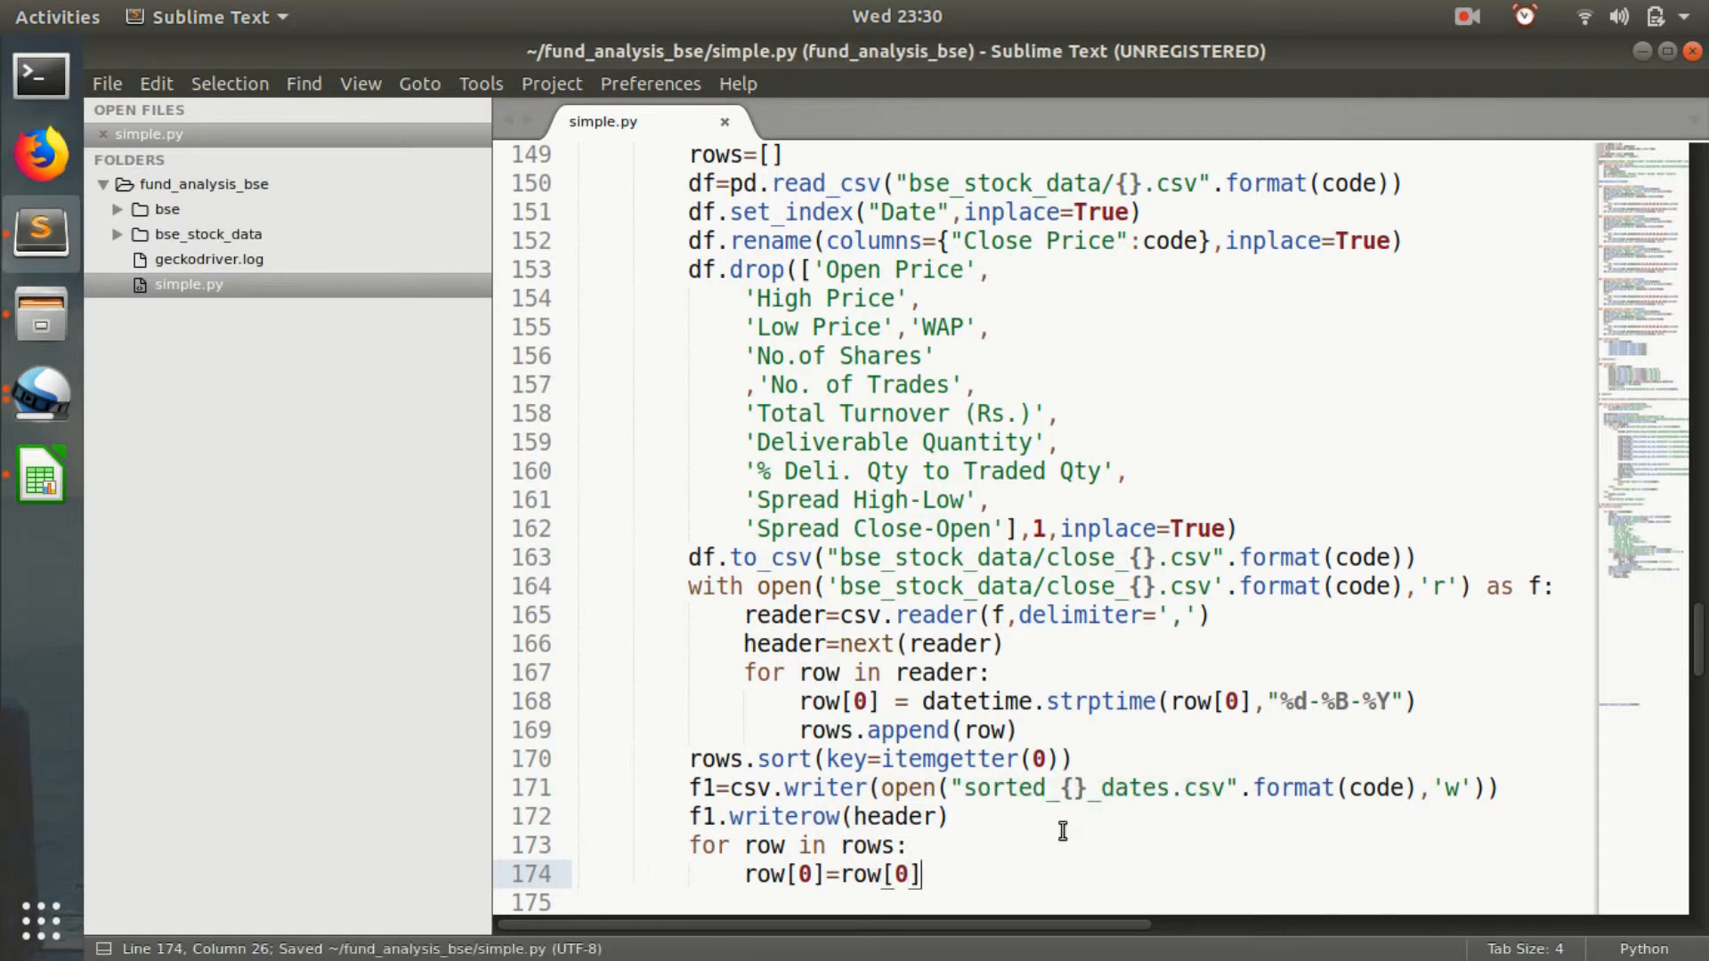
text(.st)
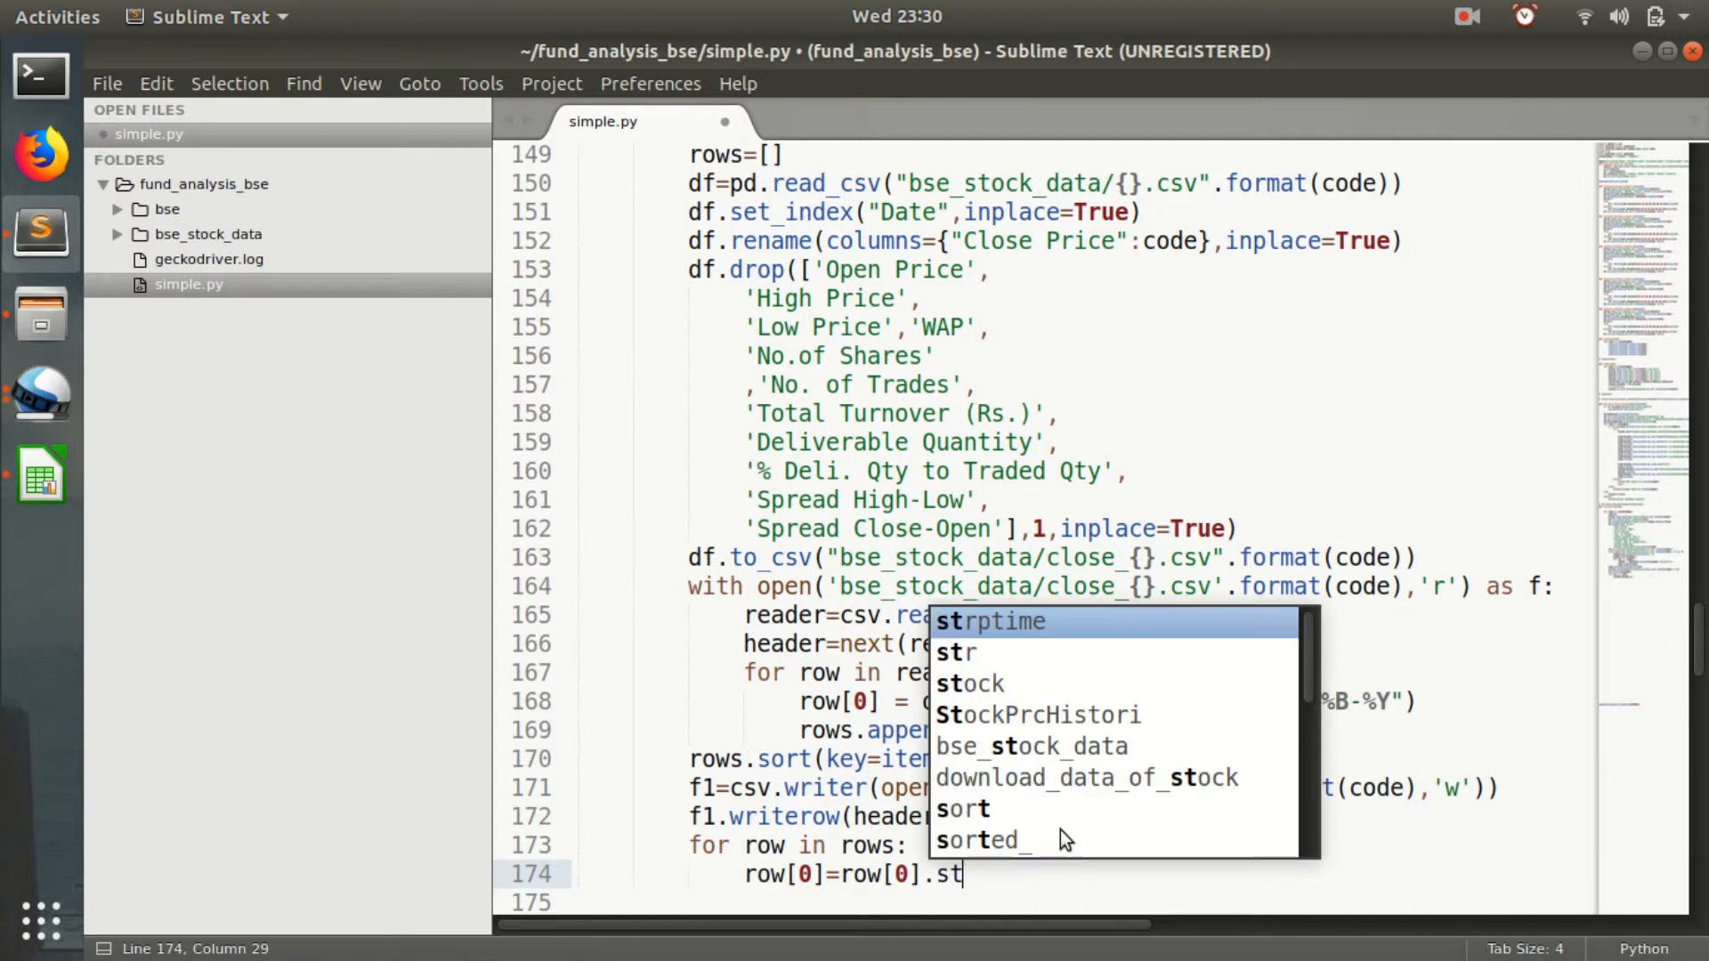
text(rftim)
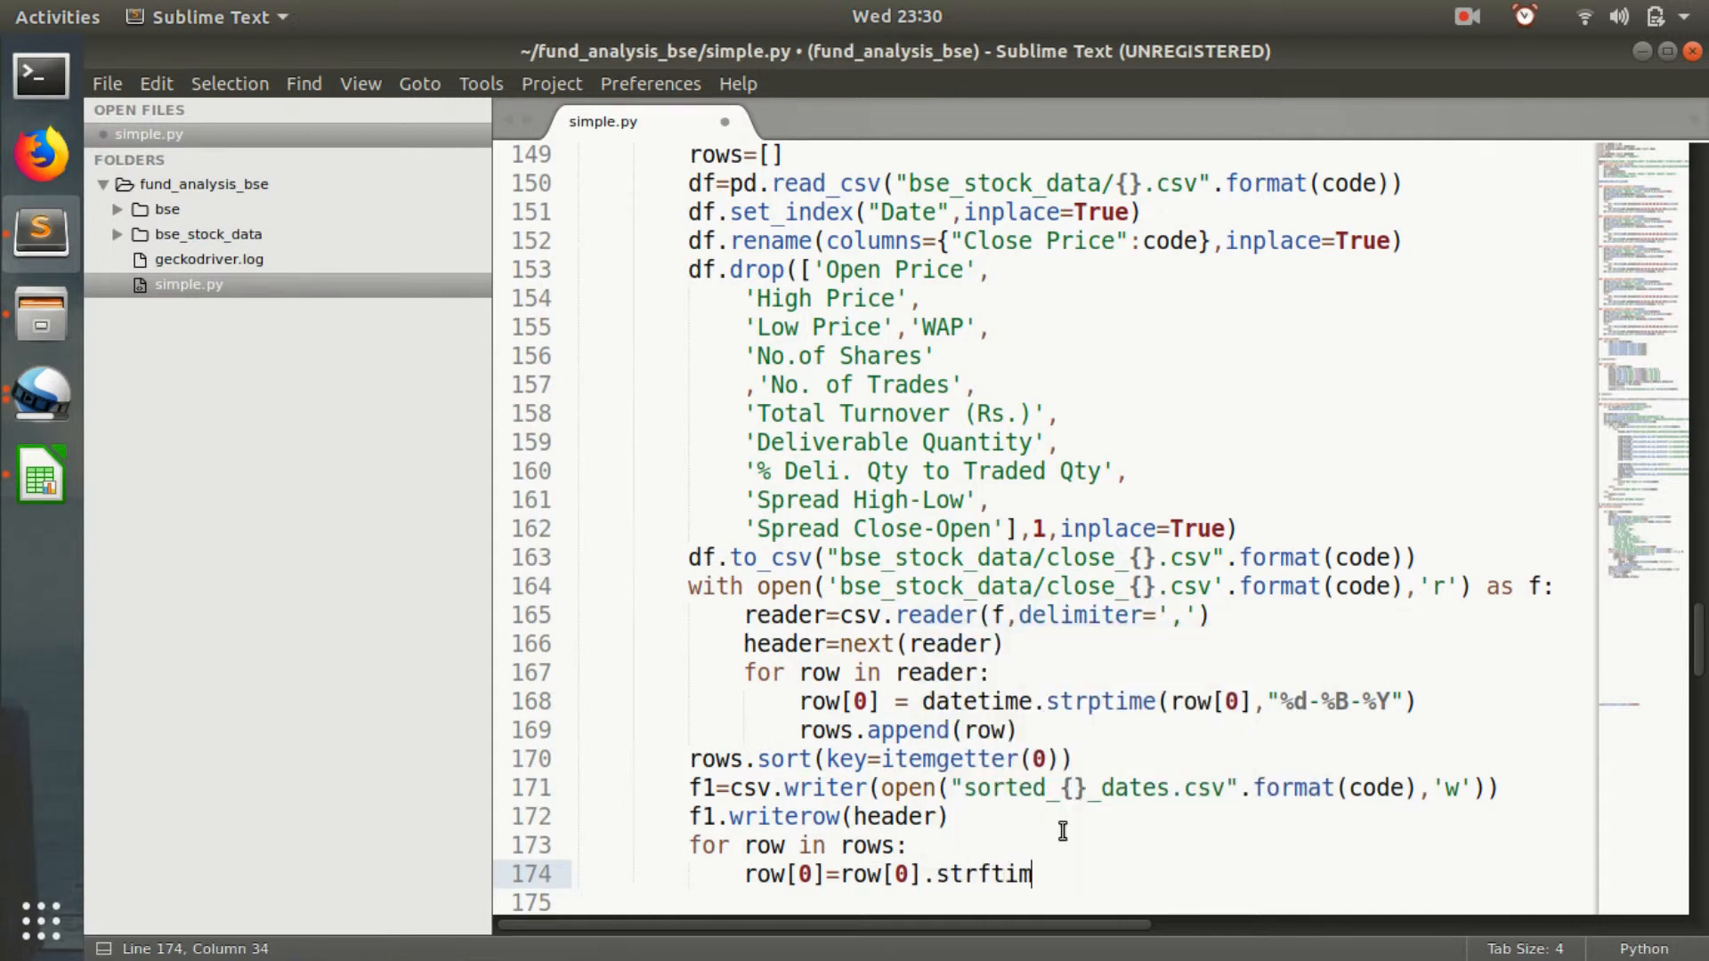
text(e)
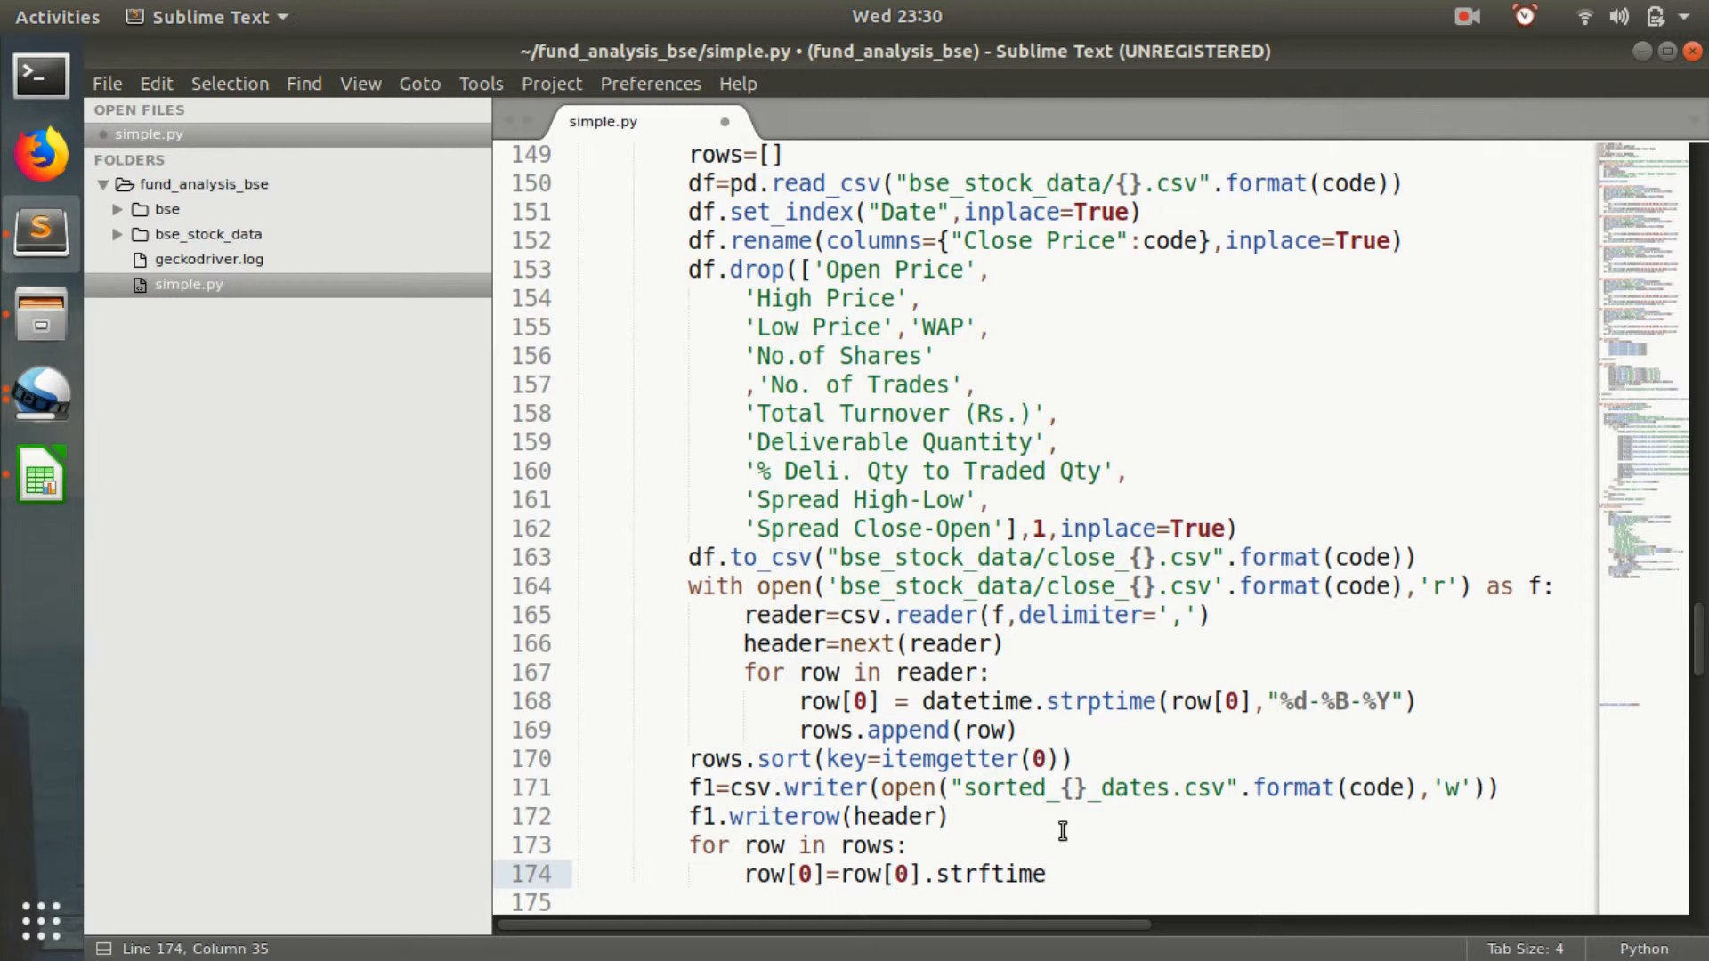
text(())
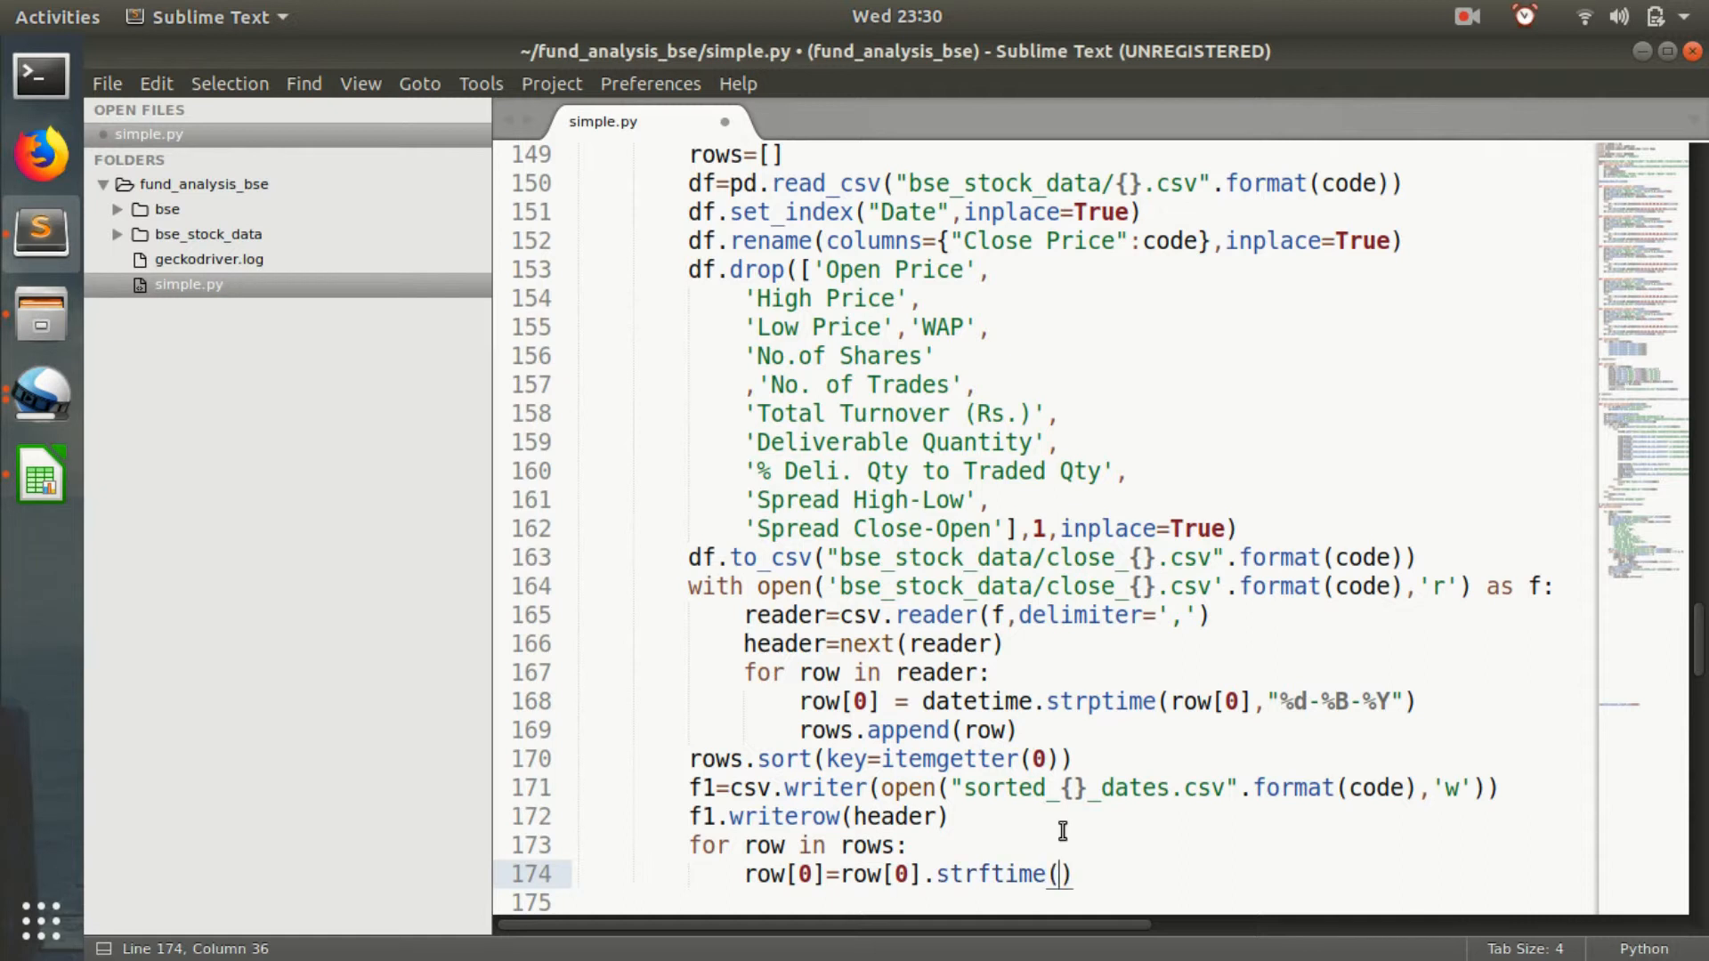
text('%)
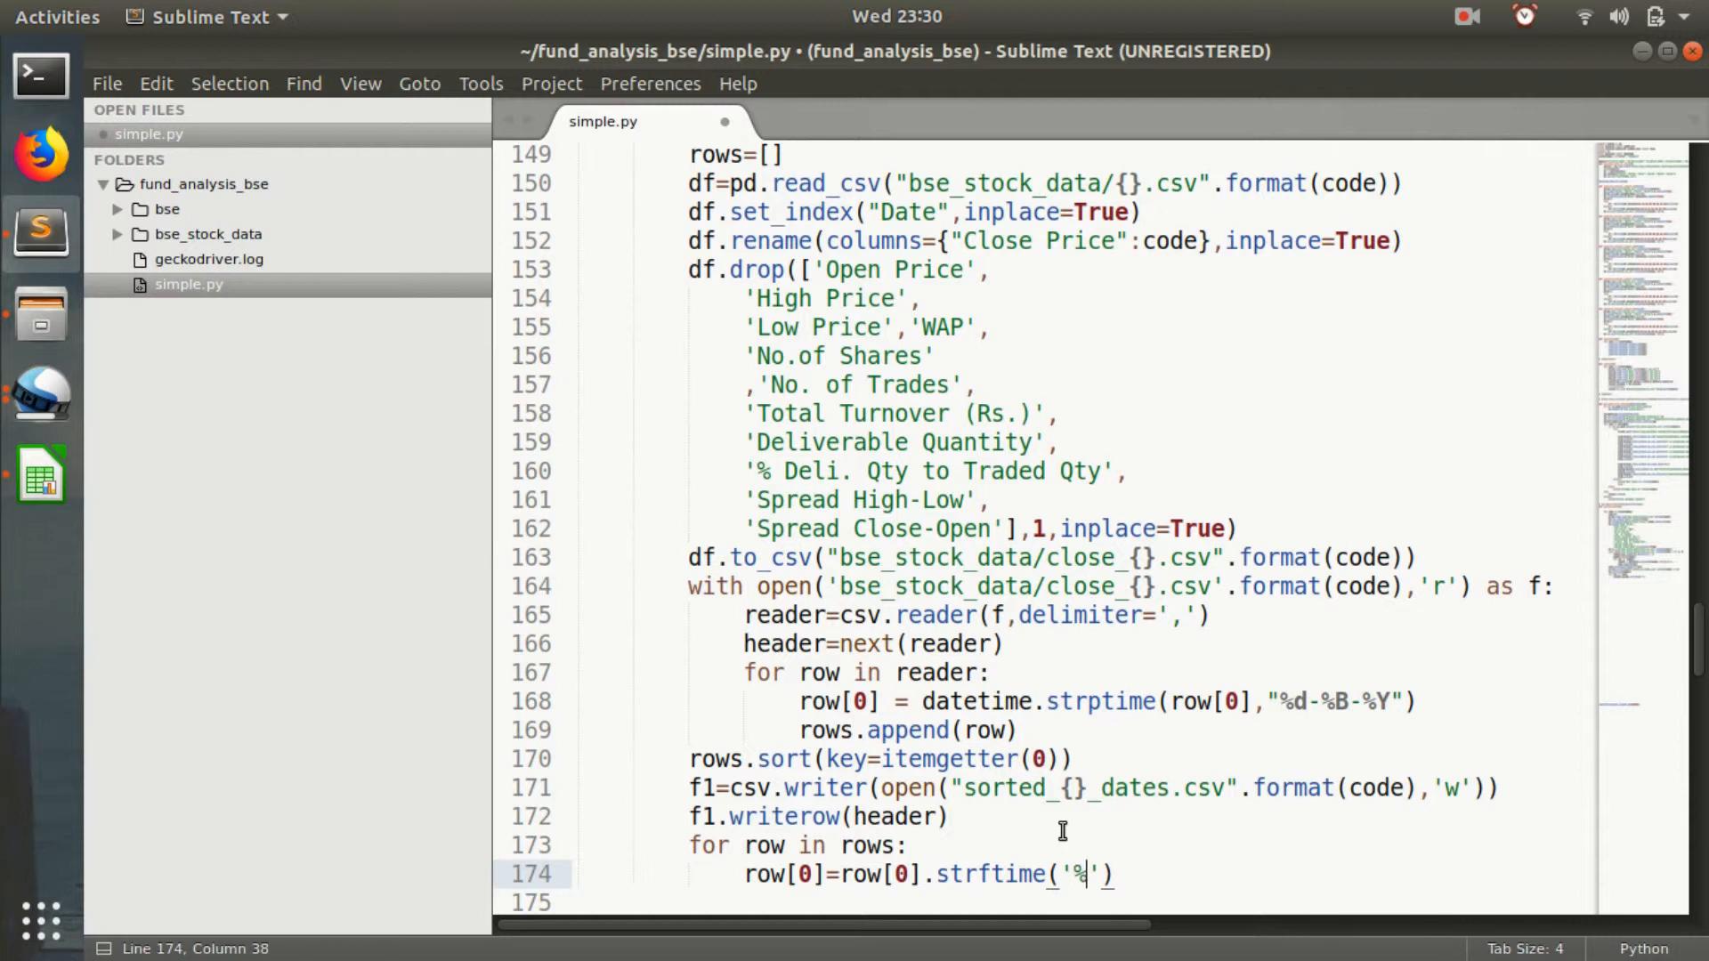
text(d=)
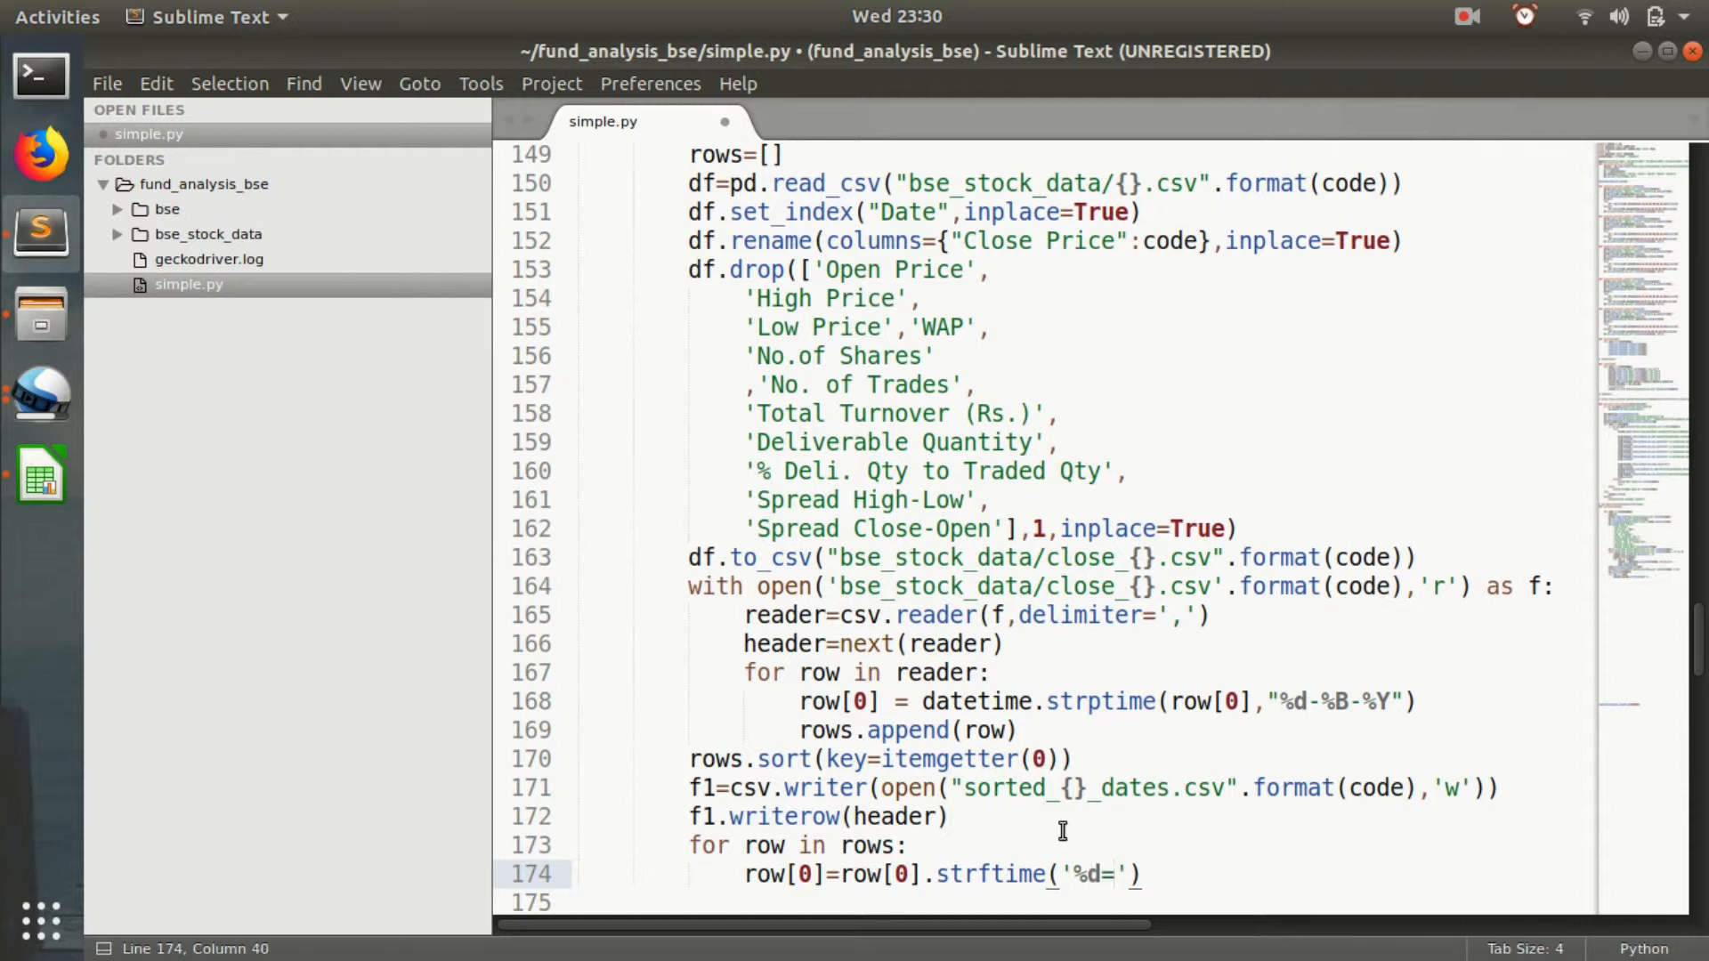
text(%)
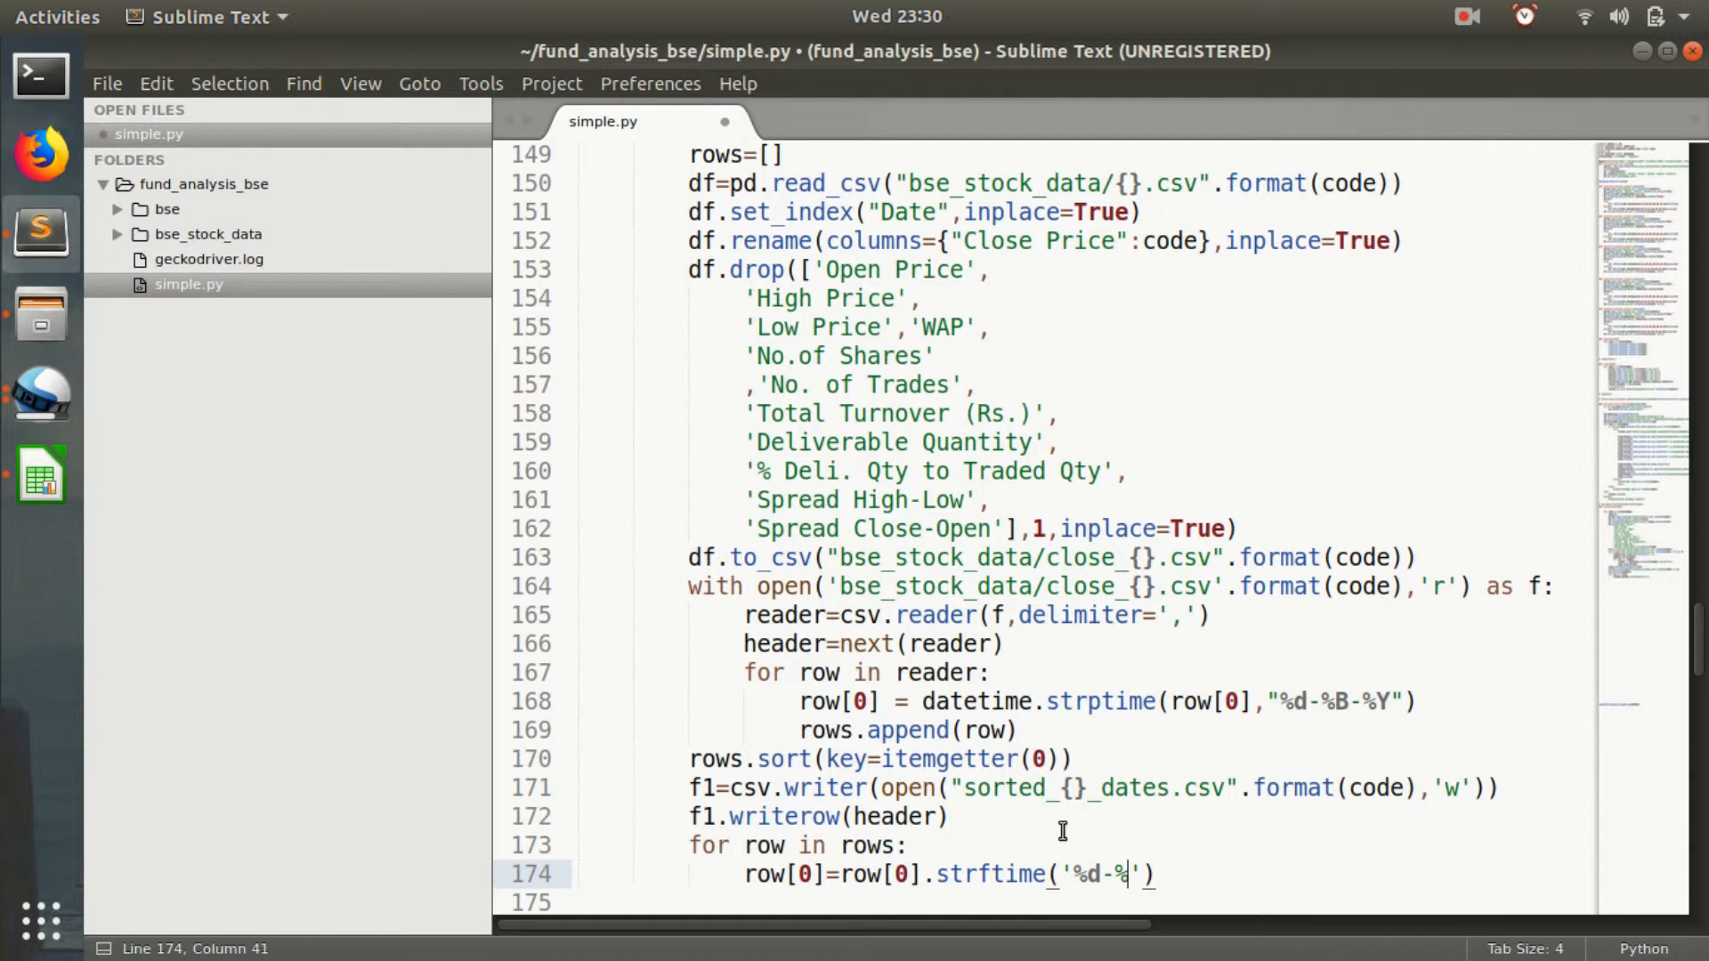
text(B-%Y)
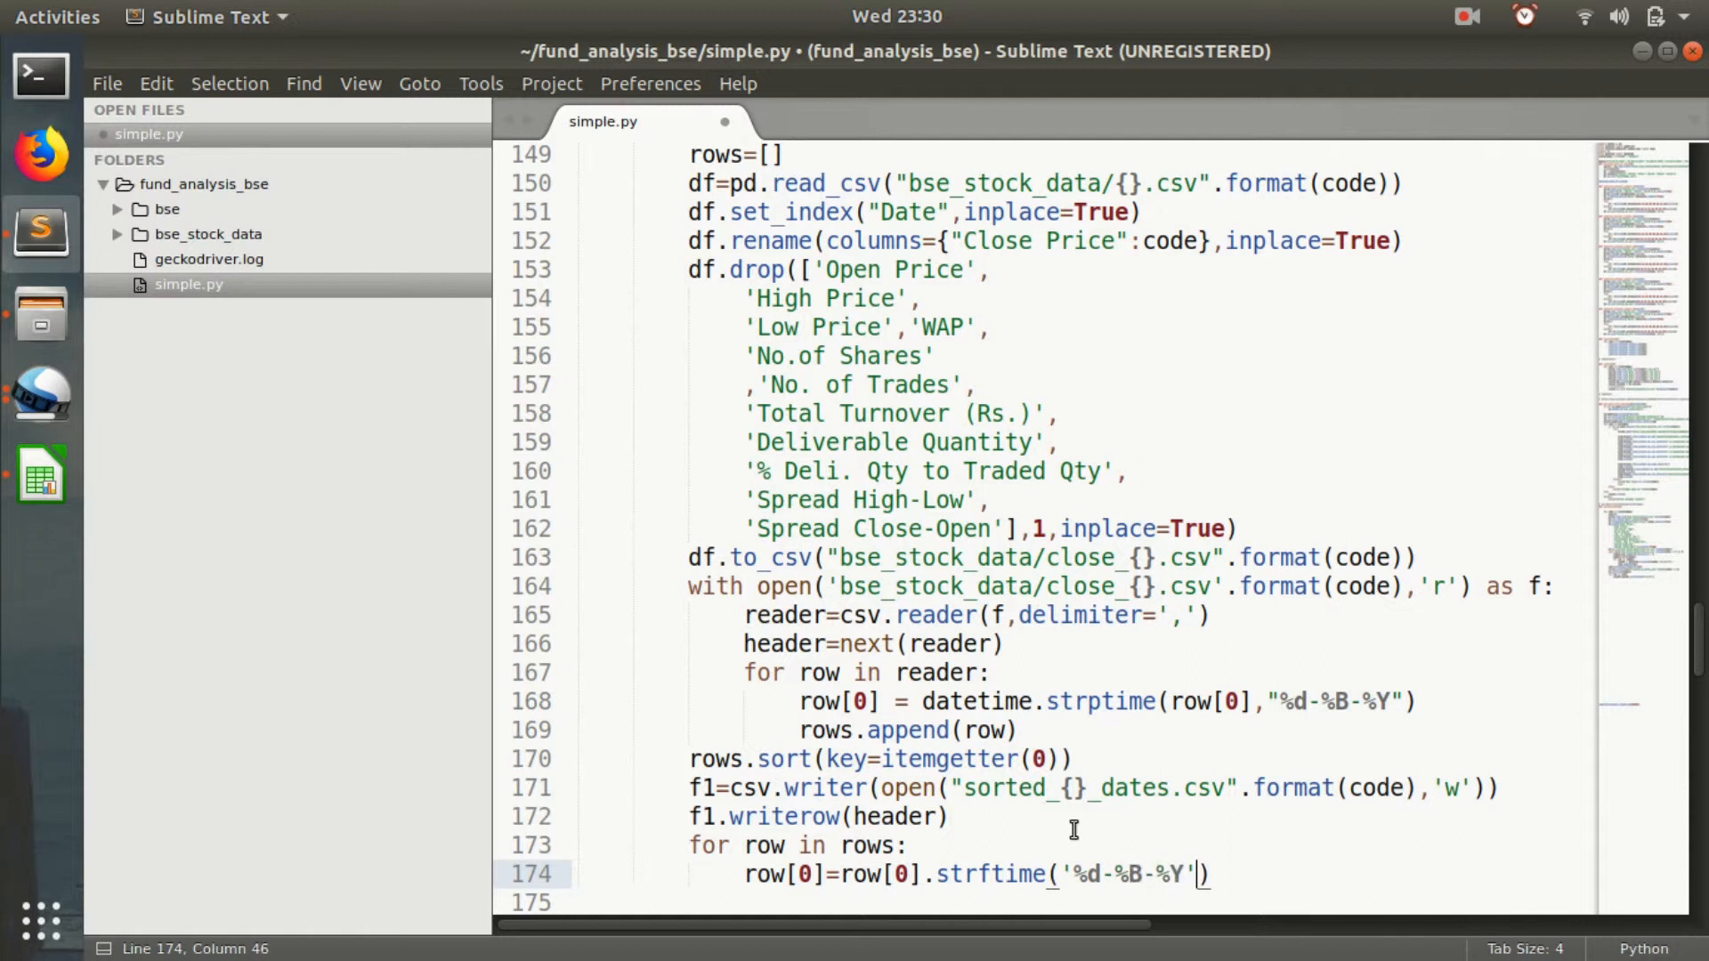
text(f1.writerow(row)
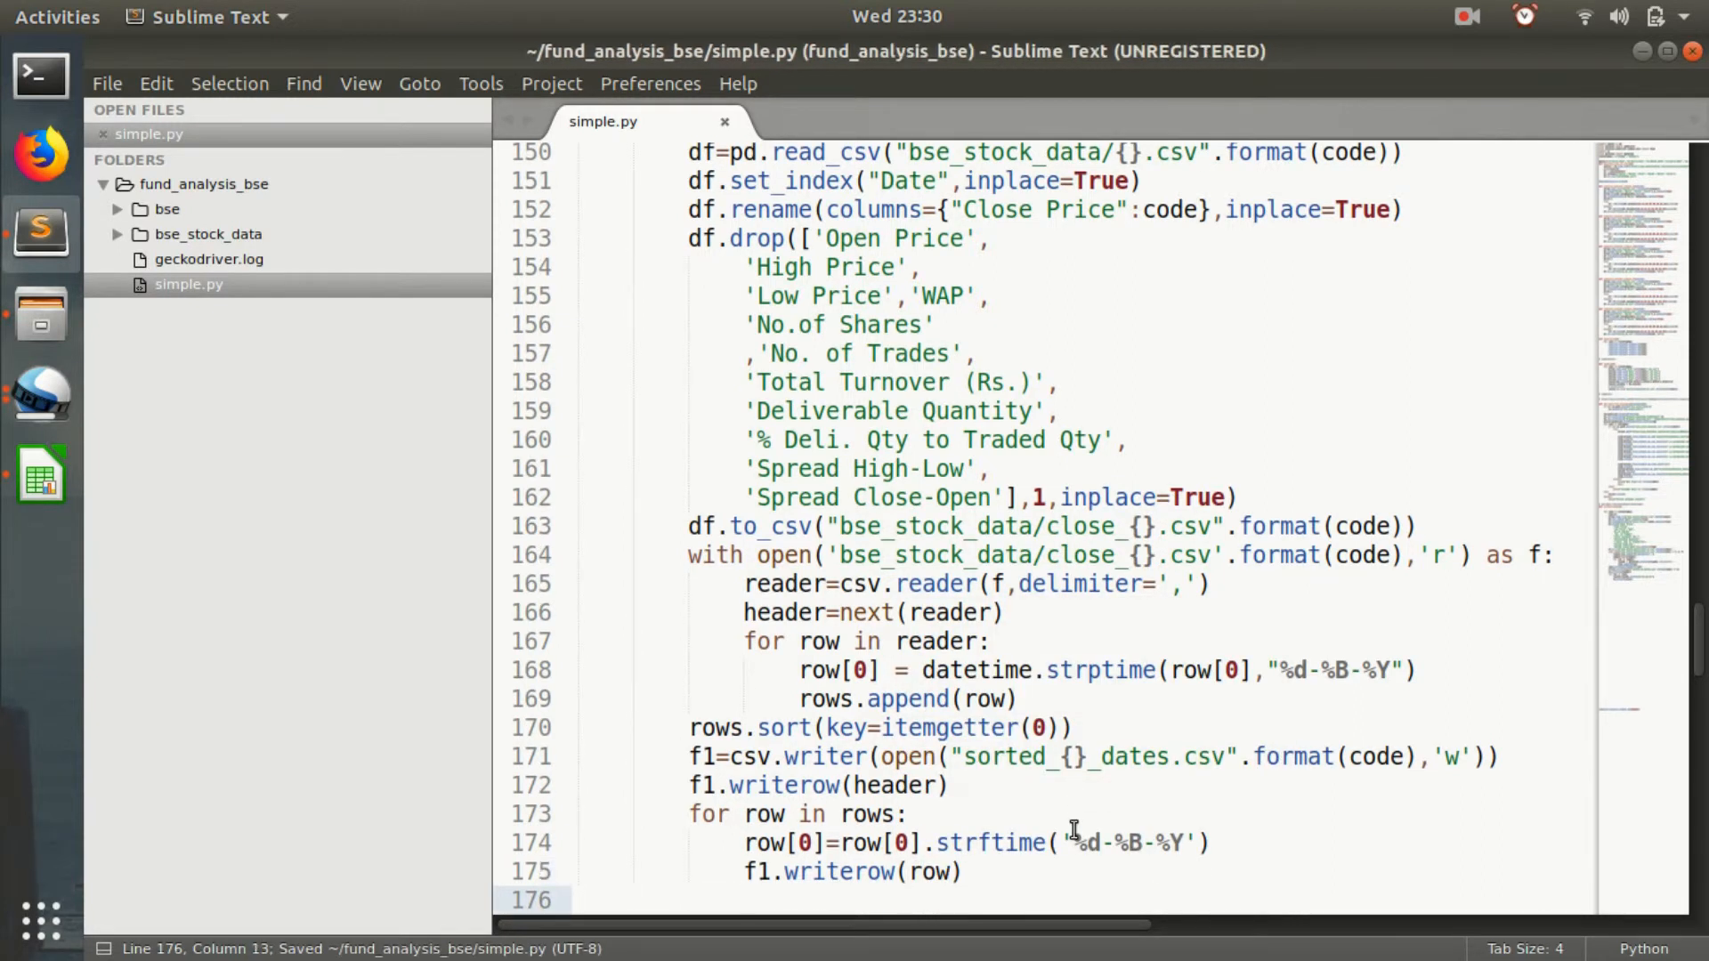
key(Return)
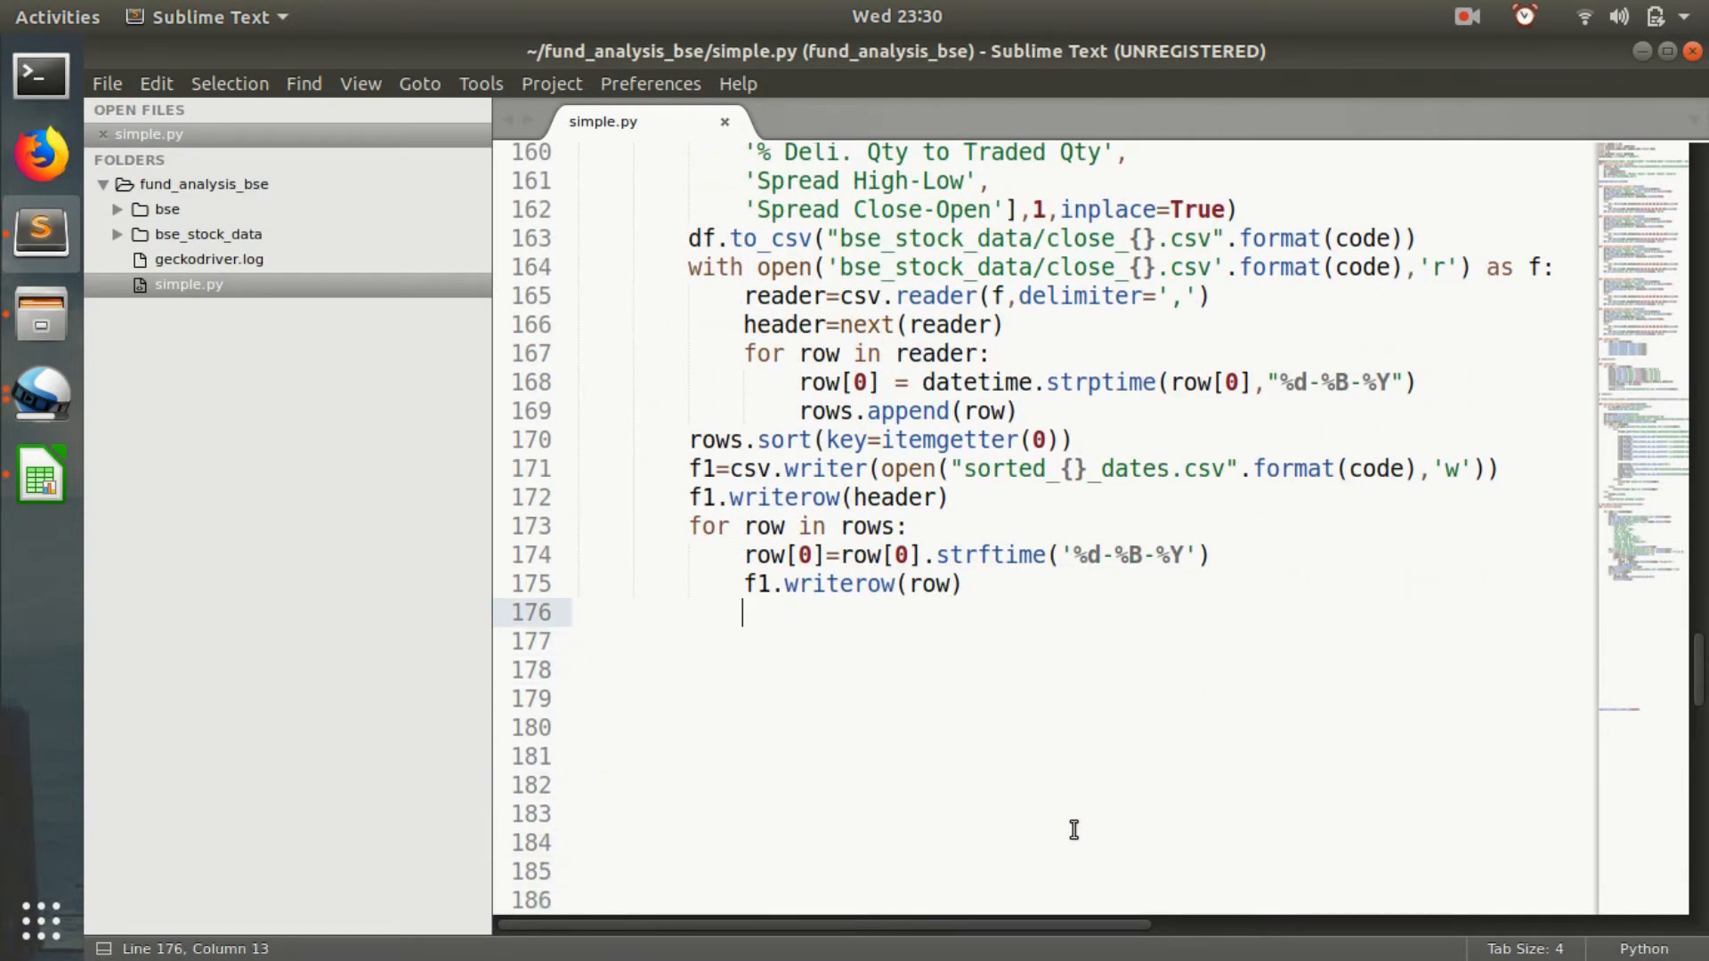
Call sortacctodate() at the end of simple.py and save.
text(s)
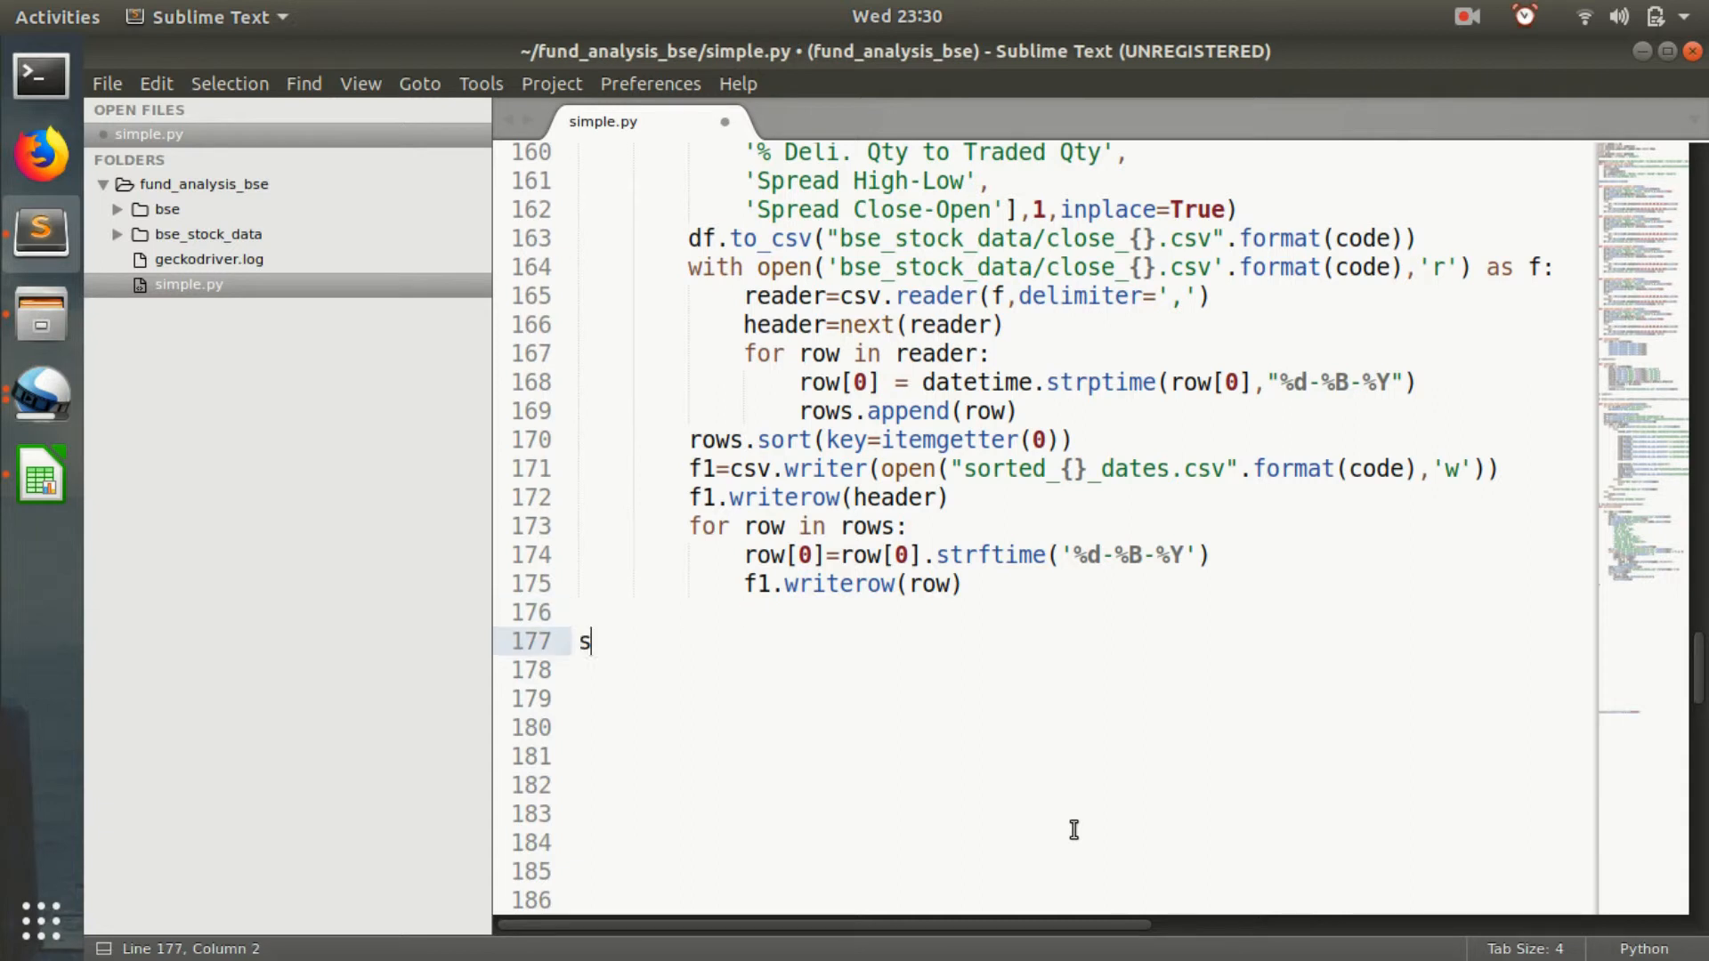
text(ortacctodate)
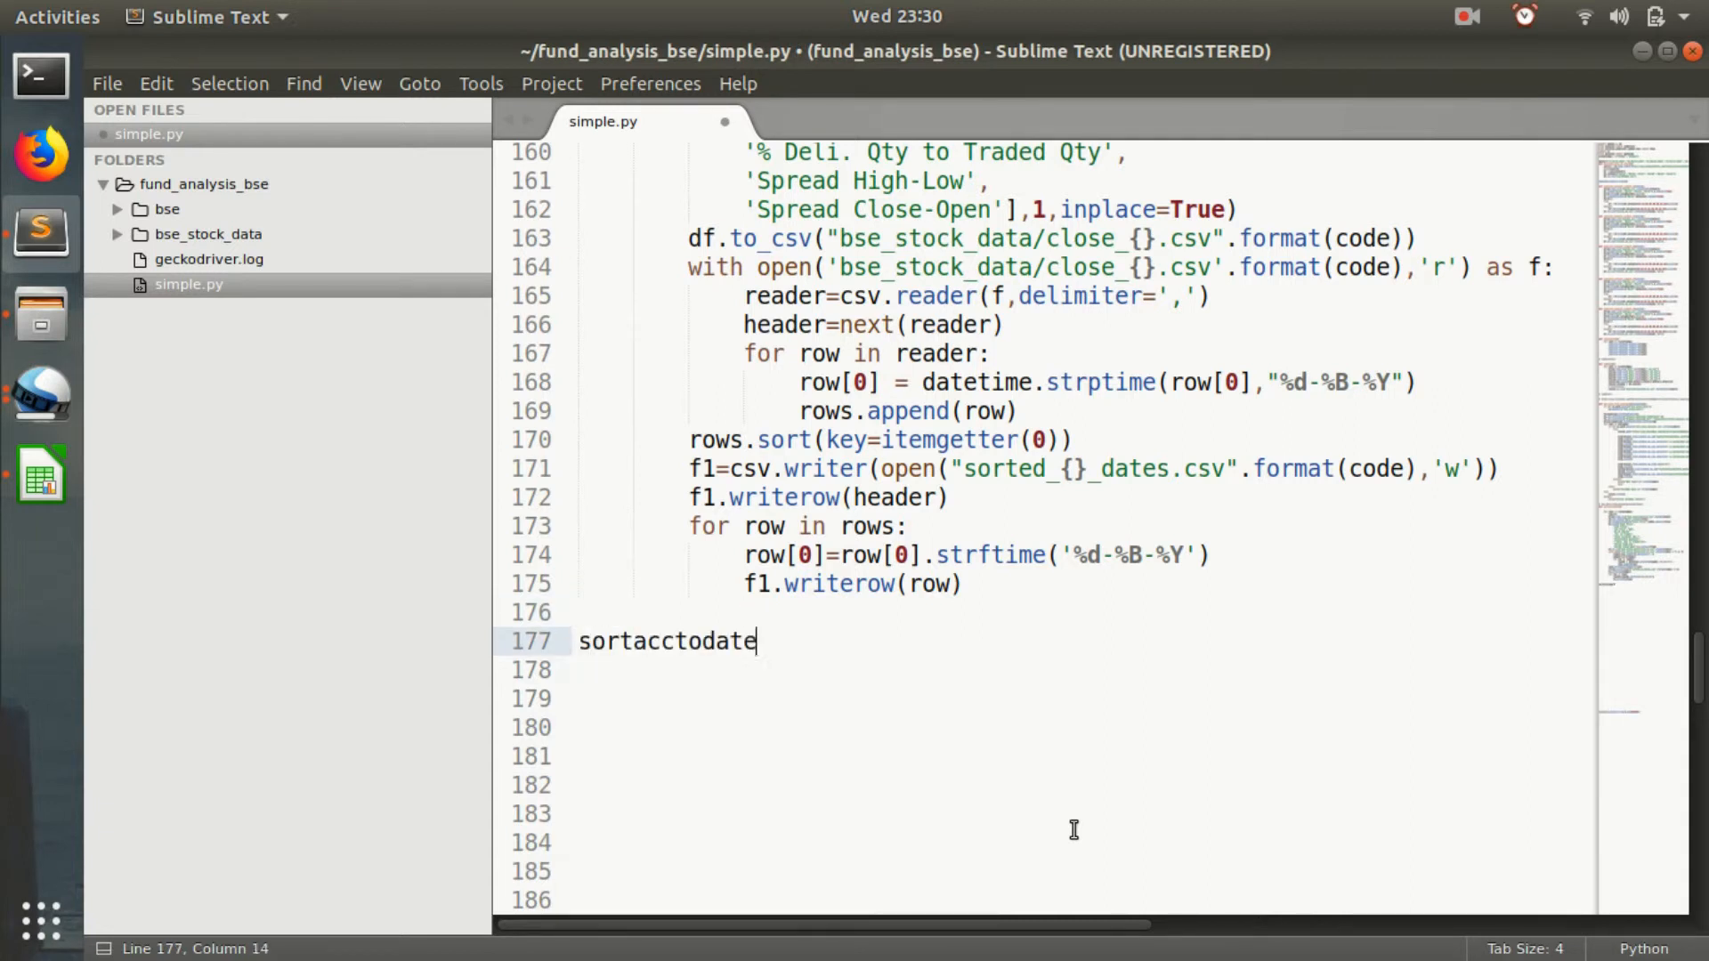
text(()
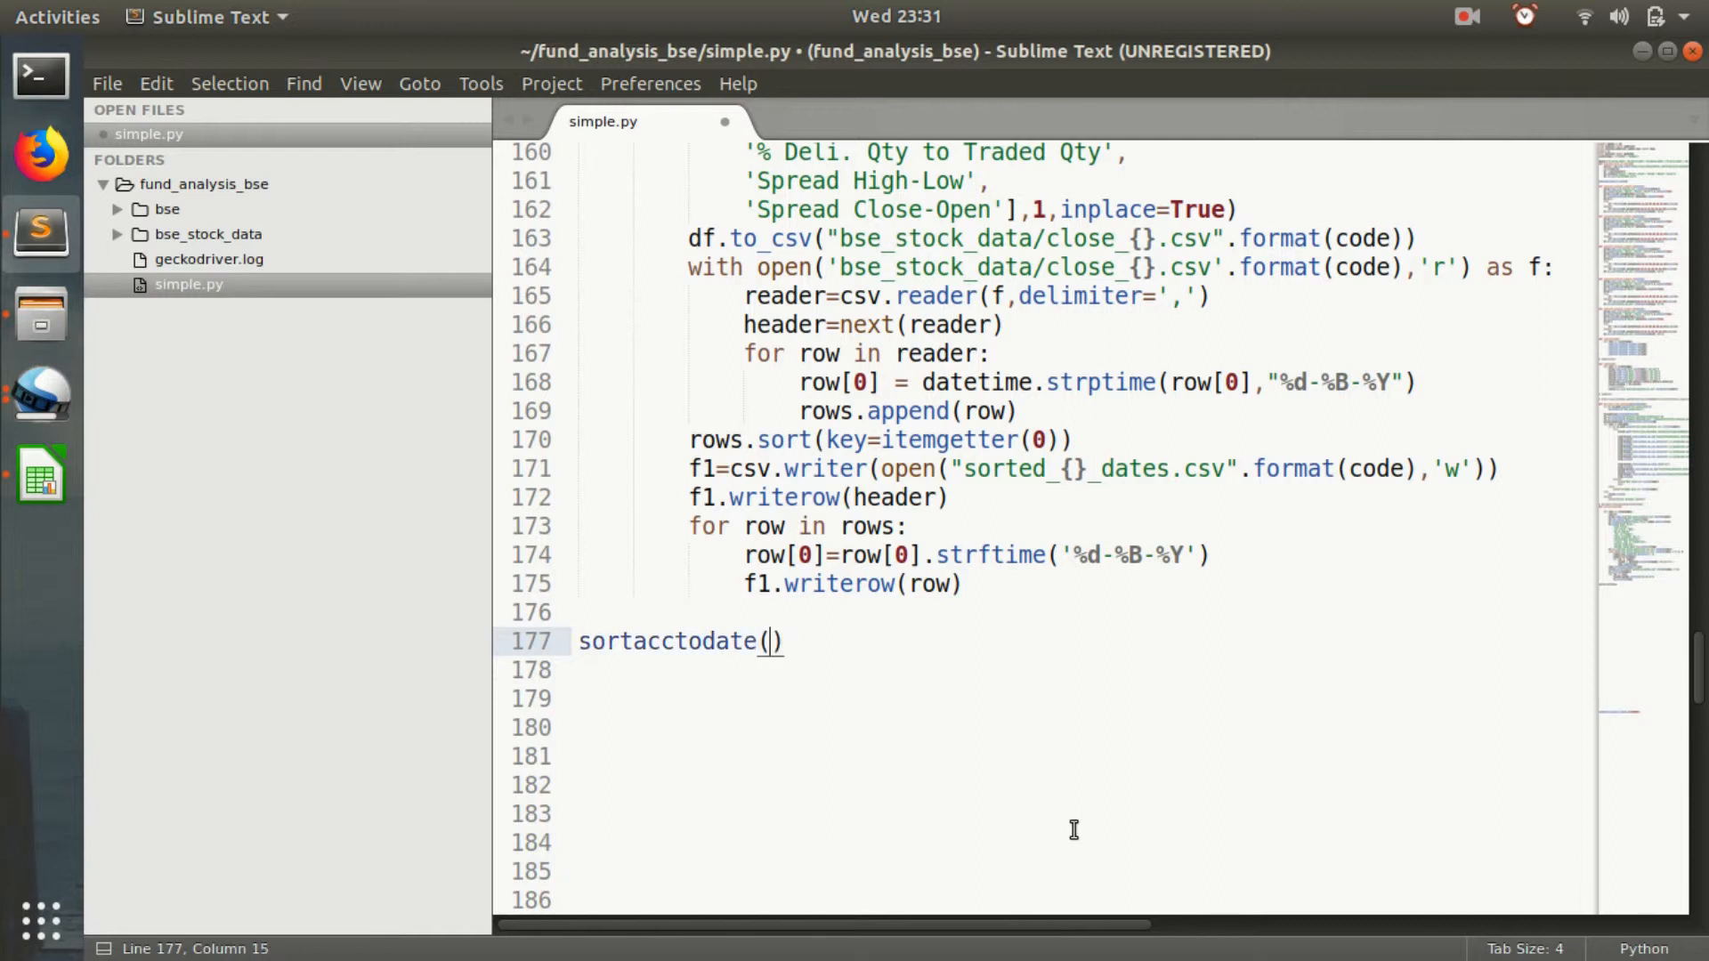
key(ctrl+s)
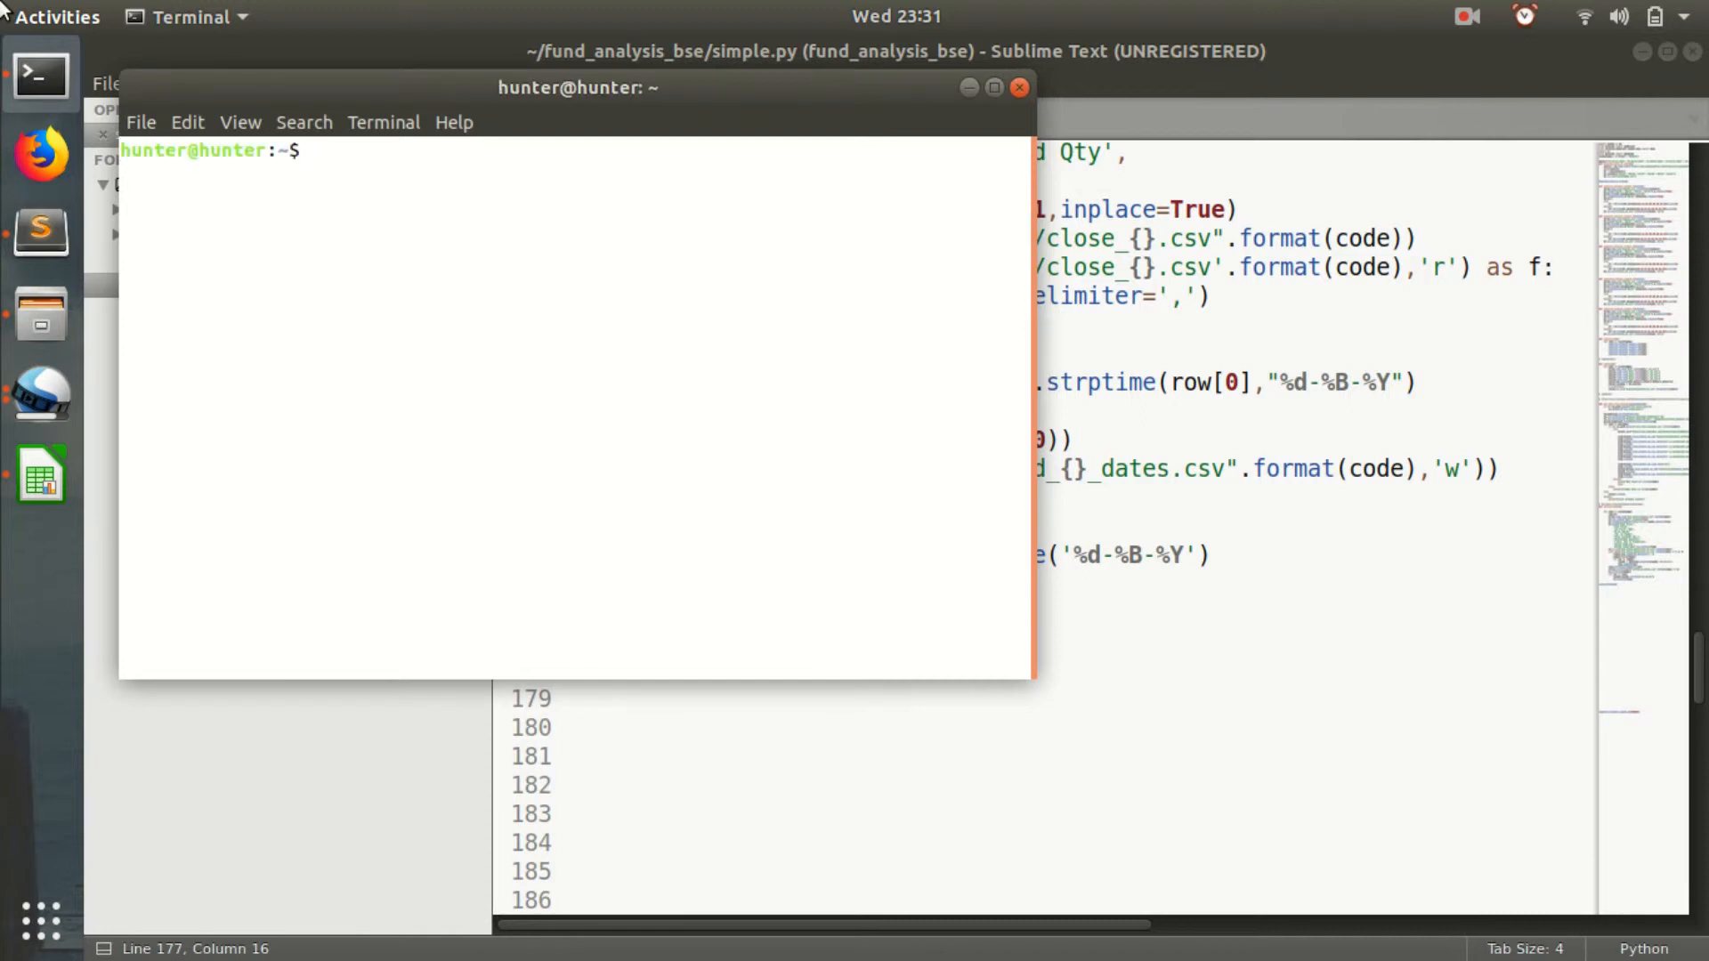
Change into fund_analysis_bse and run python simple.py.
text(cd Desktop)
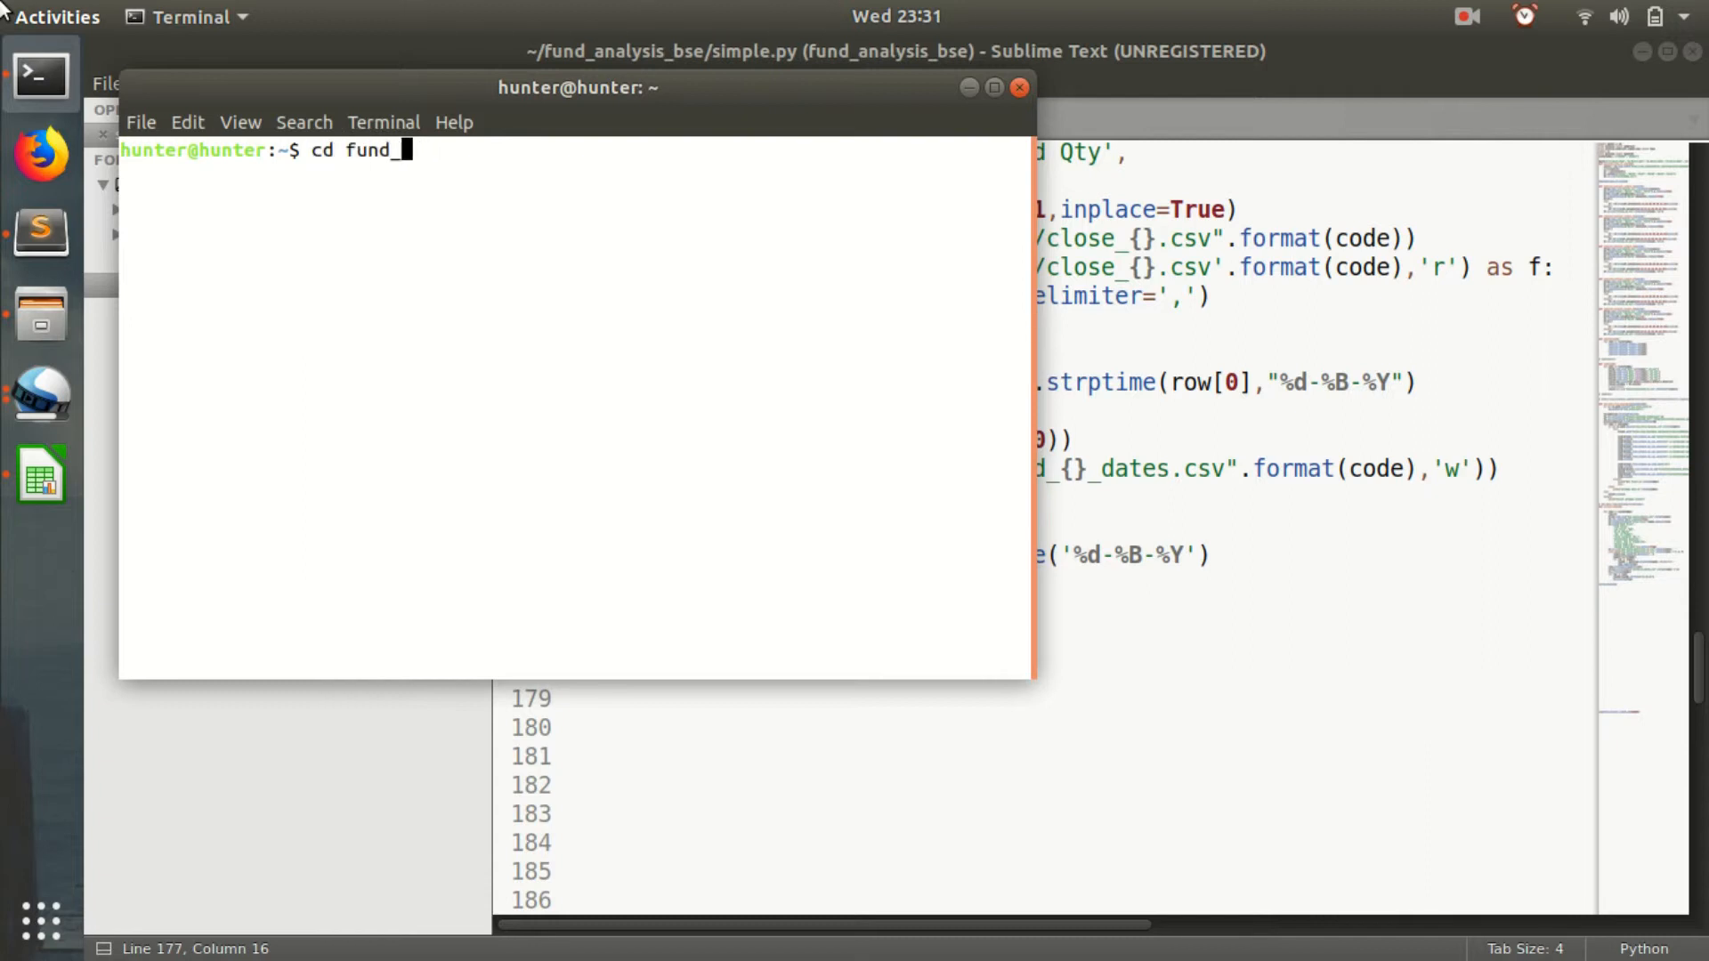
text(analysis_)
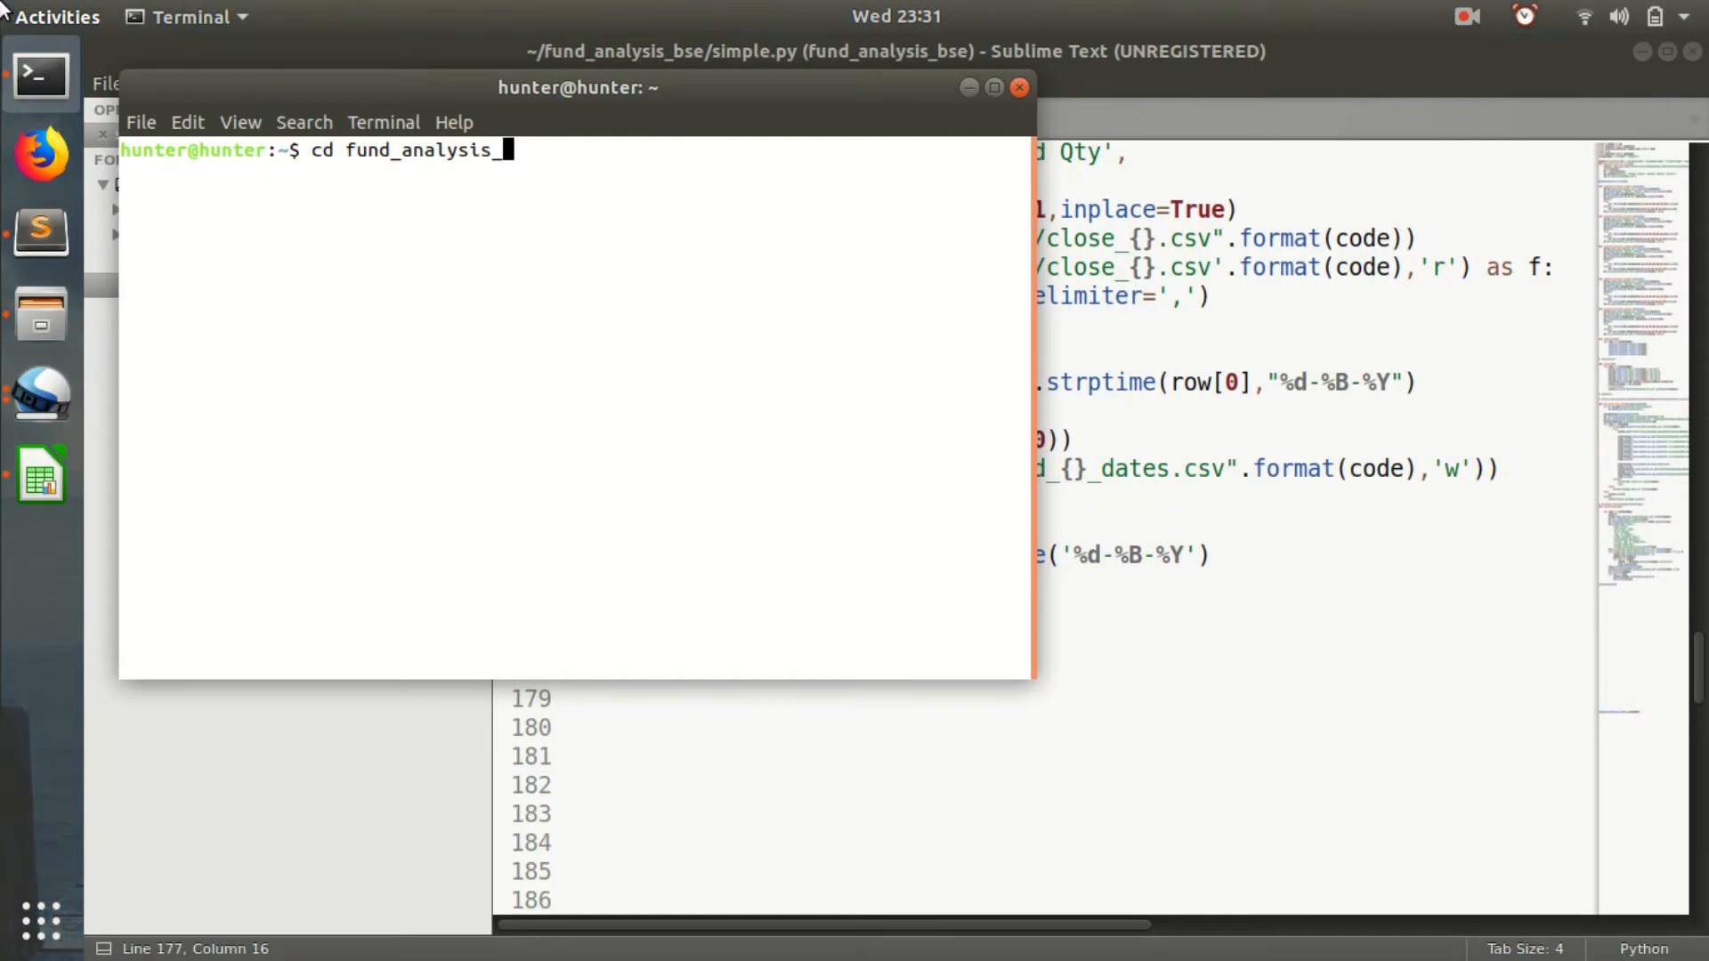
text(bse)
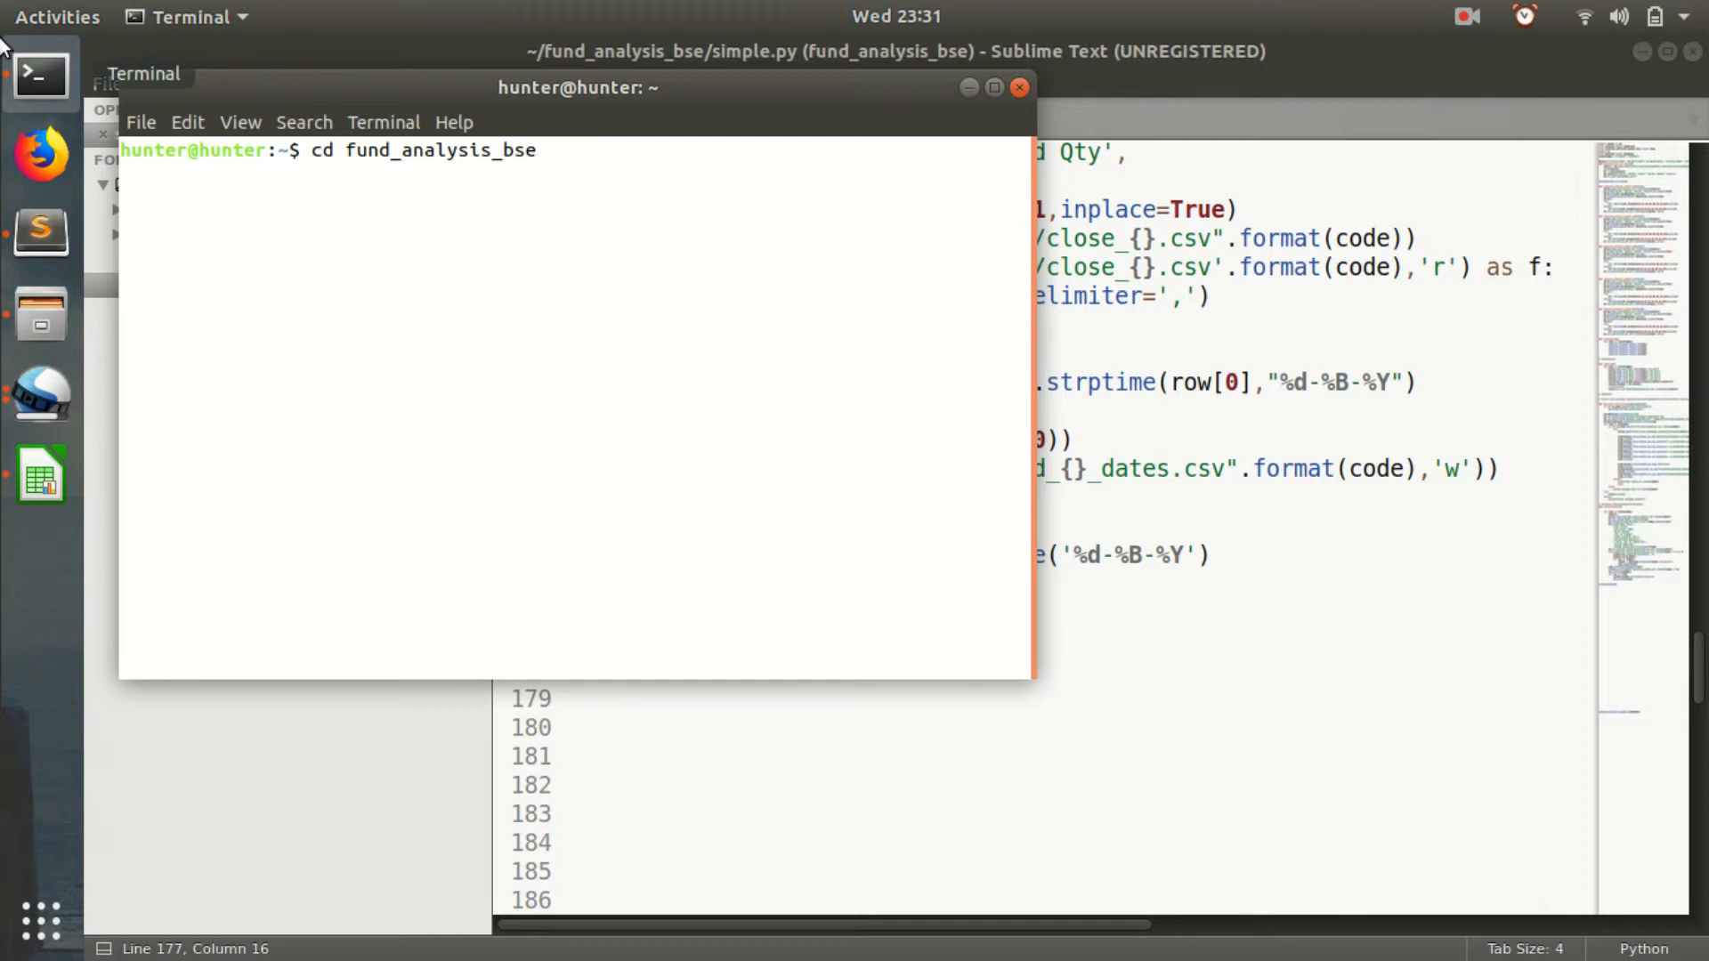
text(di)
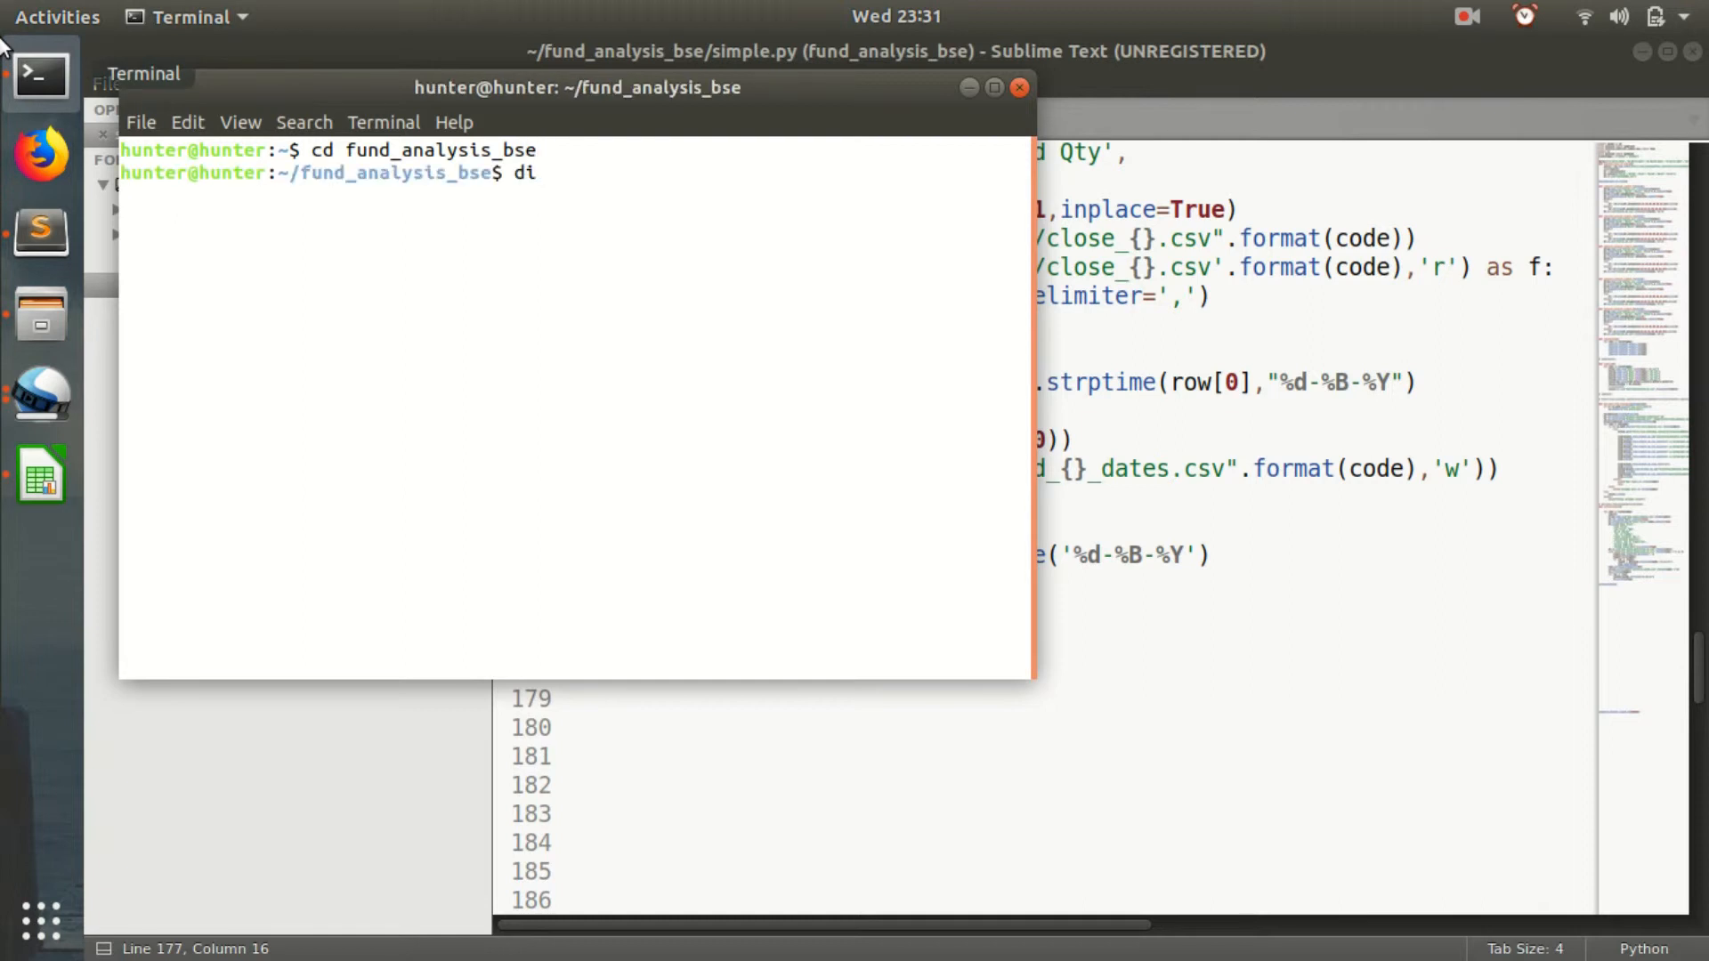
key(ctrl+c)
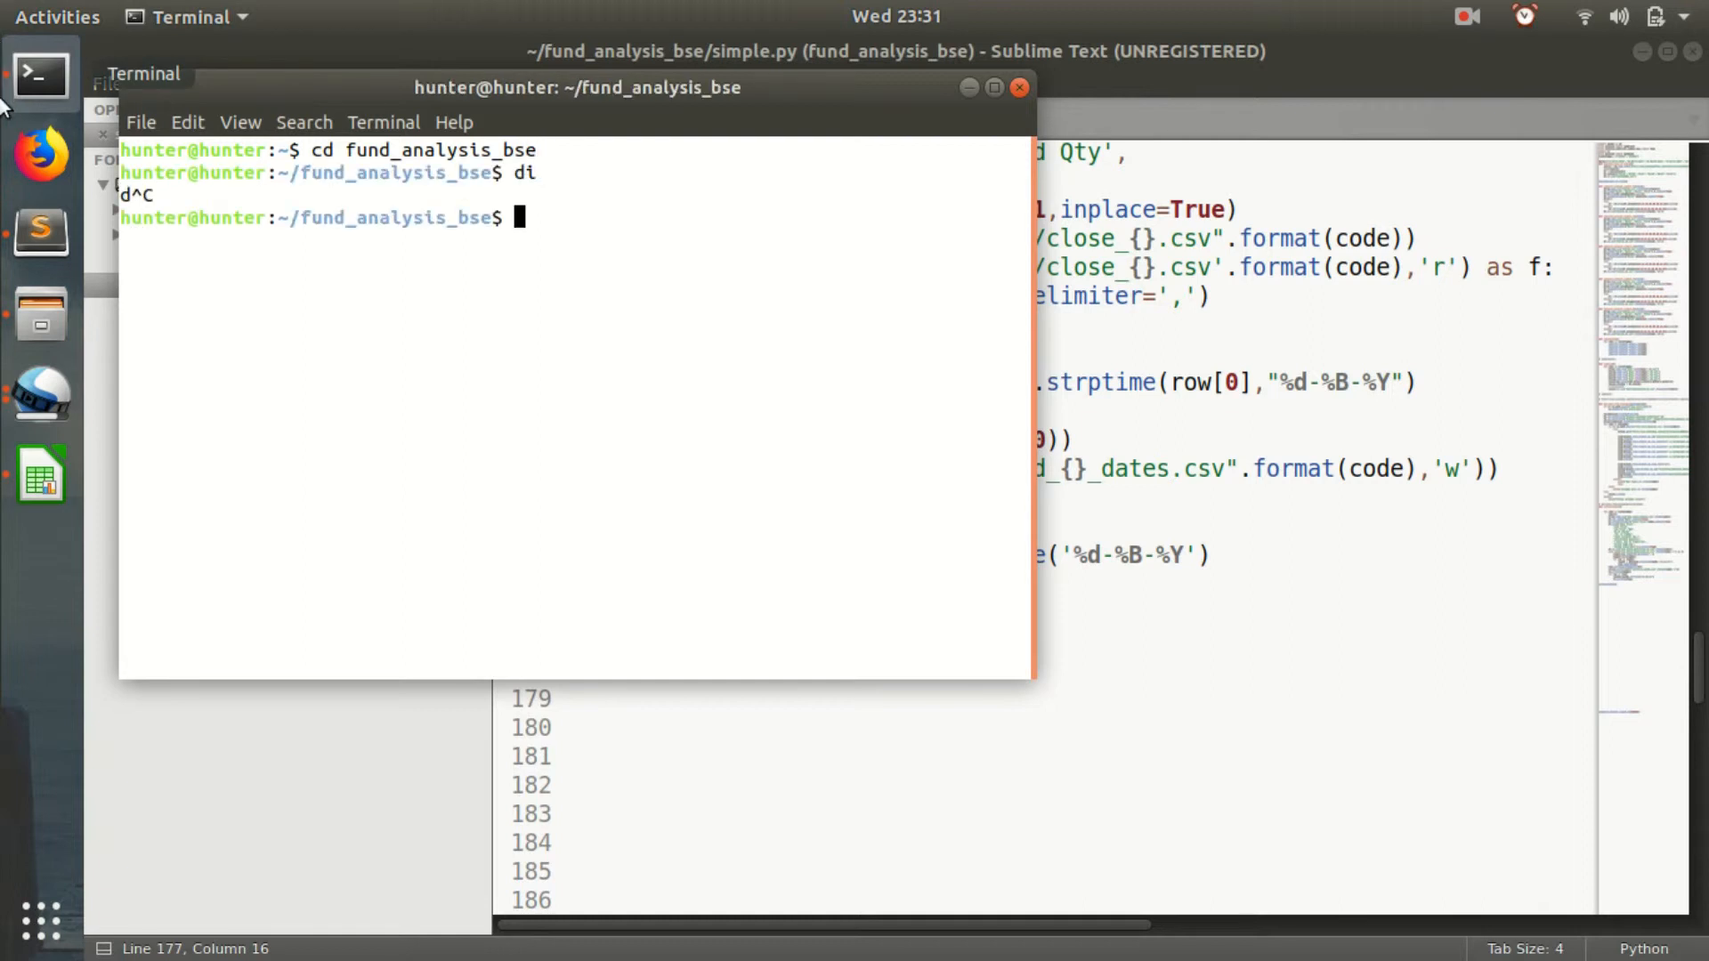
text(python simple.)
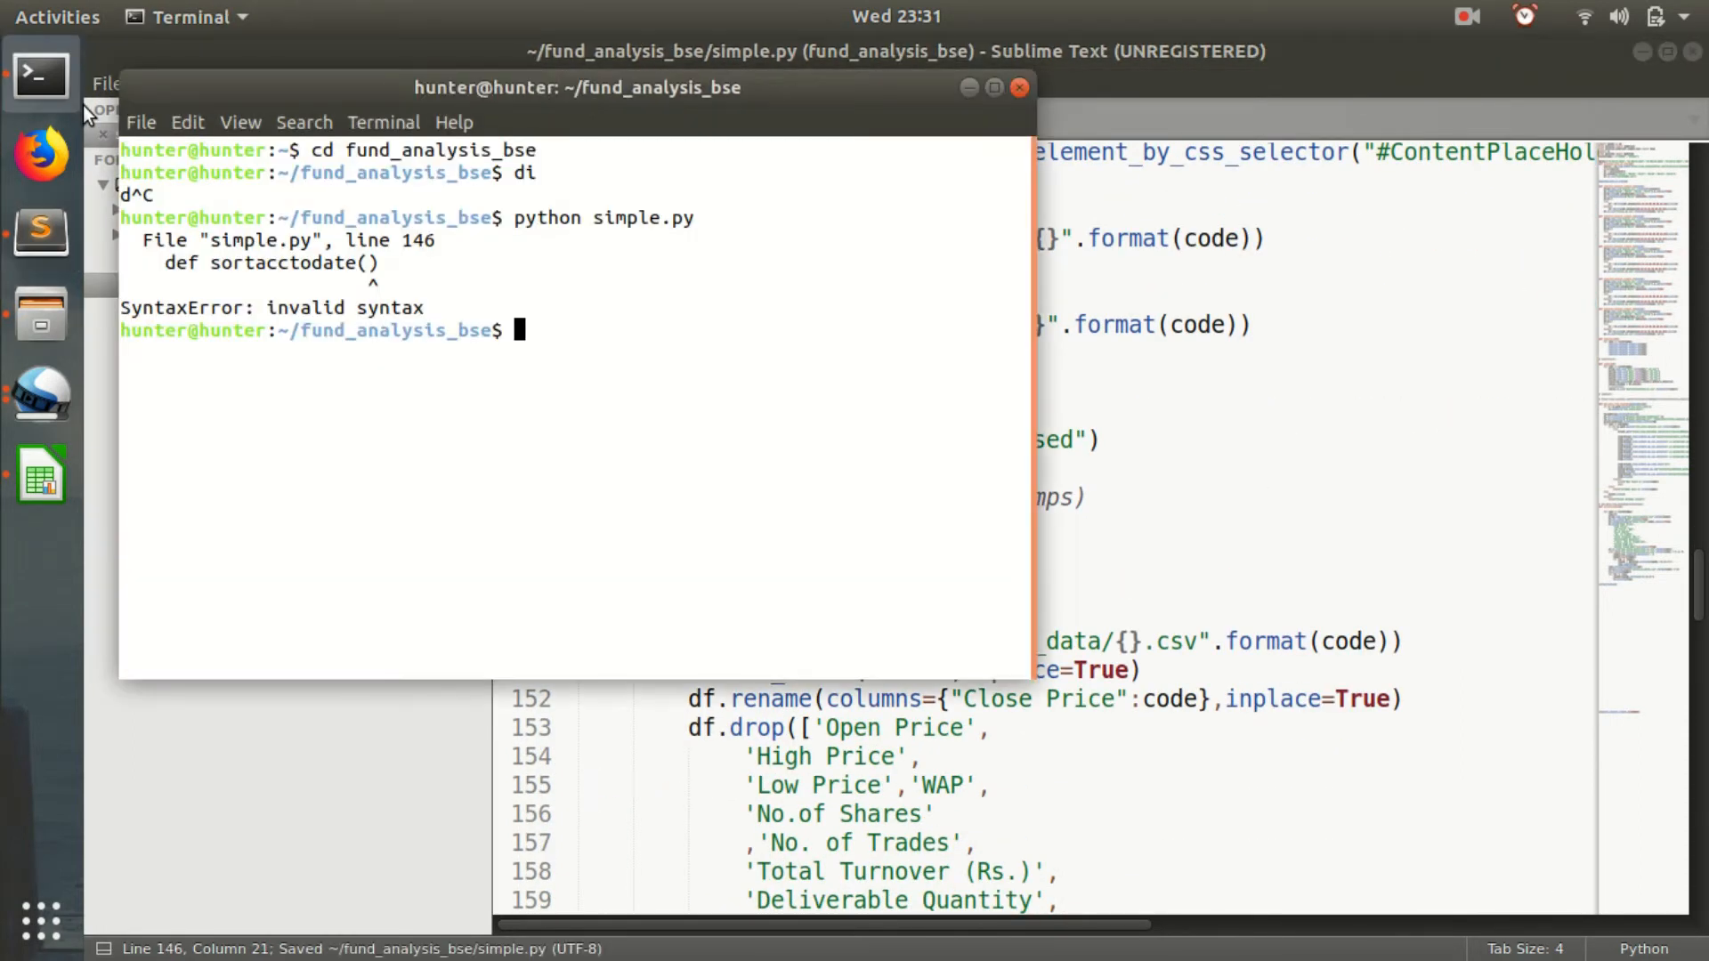
Rerun python simple.py in a maximized terminal, then return to simple.py in Sublime Text.
text(python simple.py)
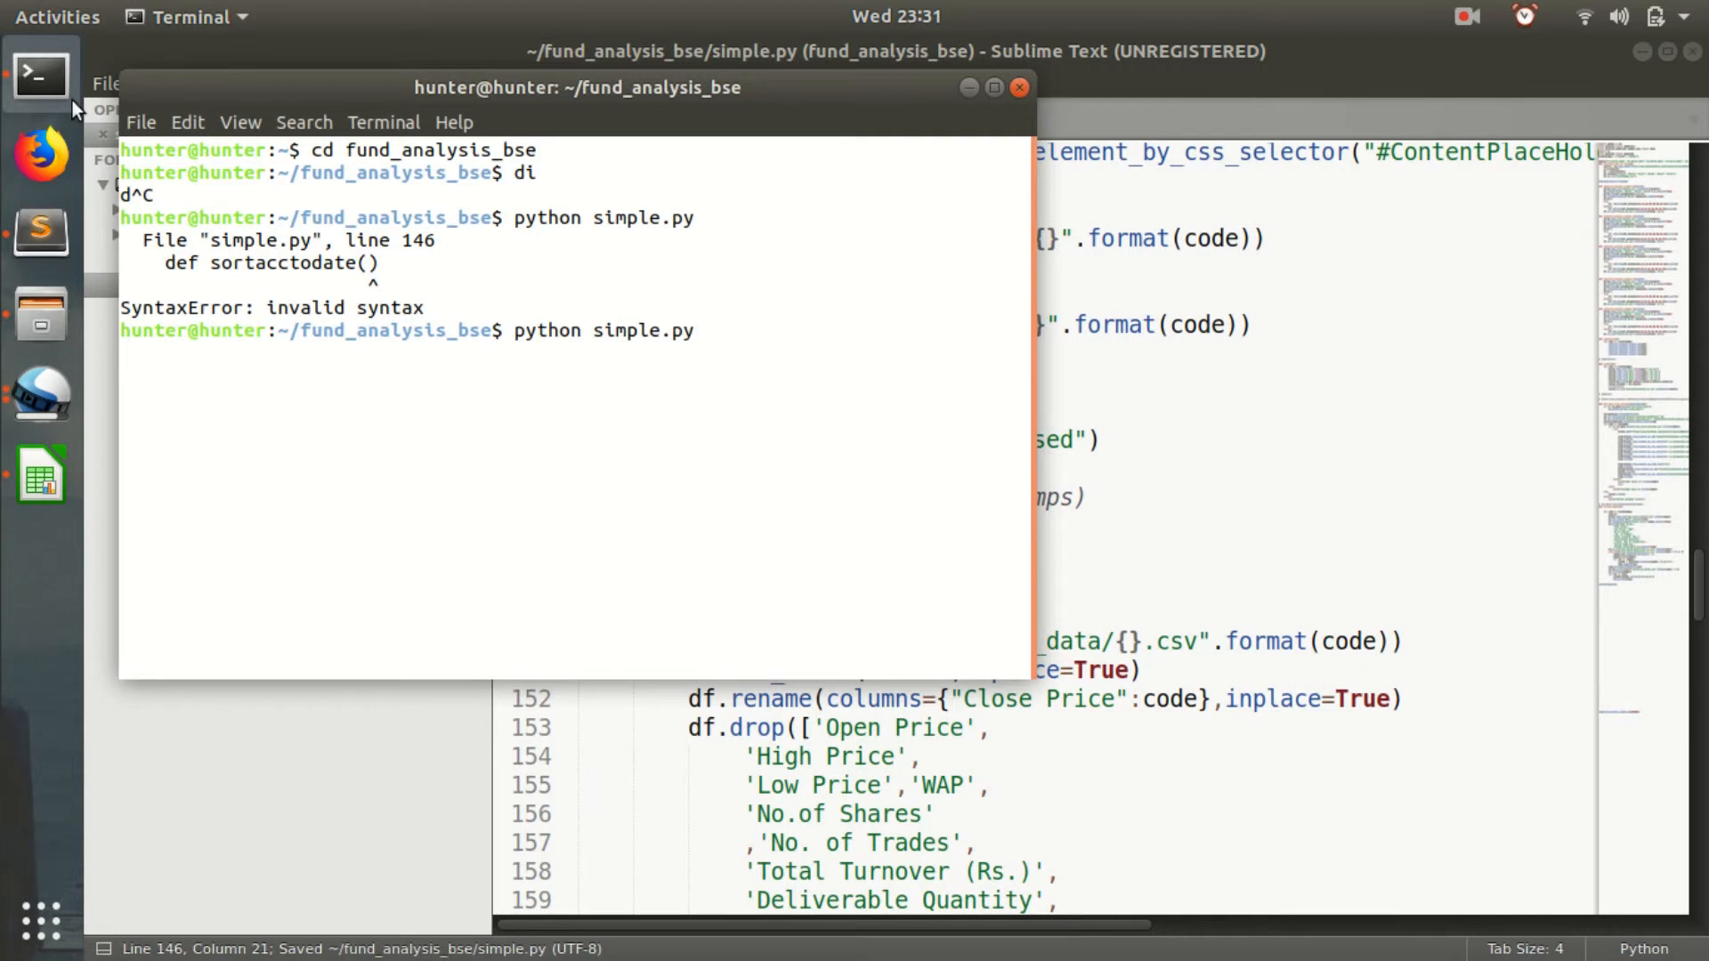
mouse_move(436, 285)
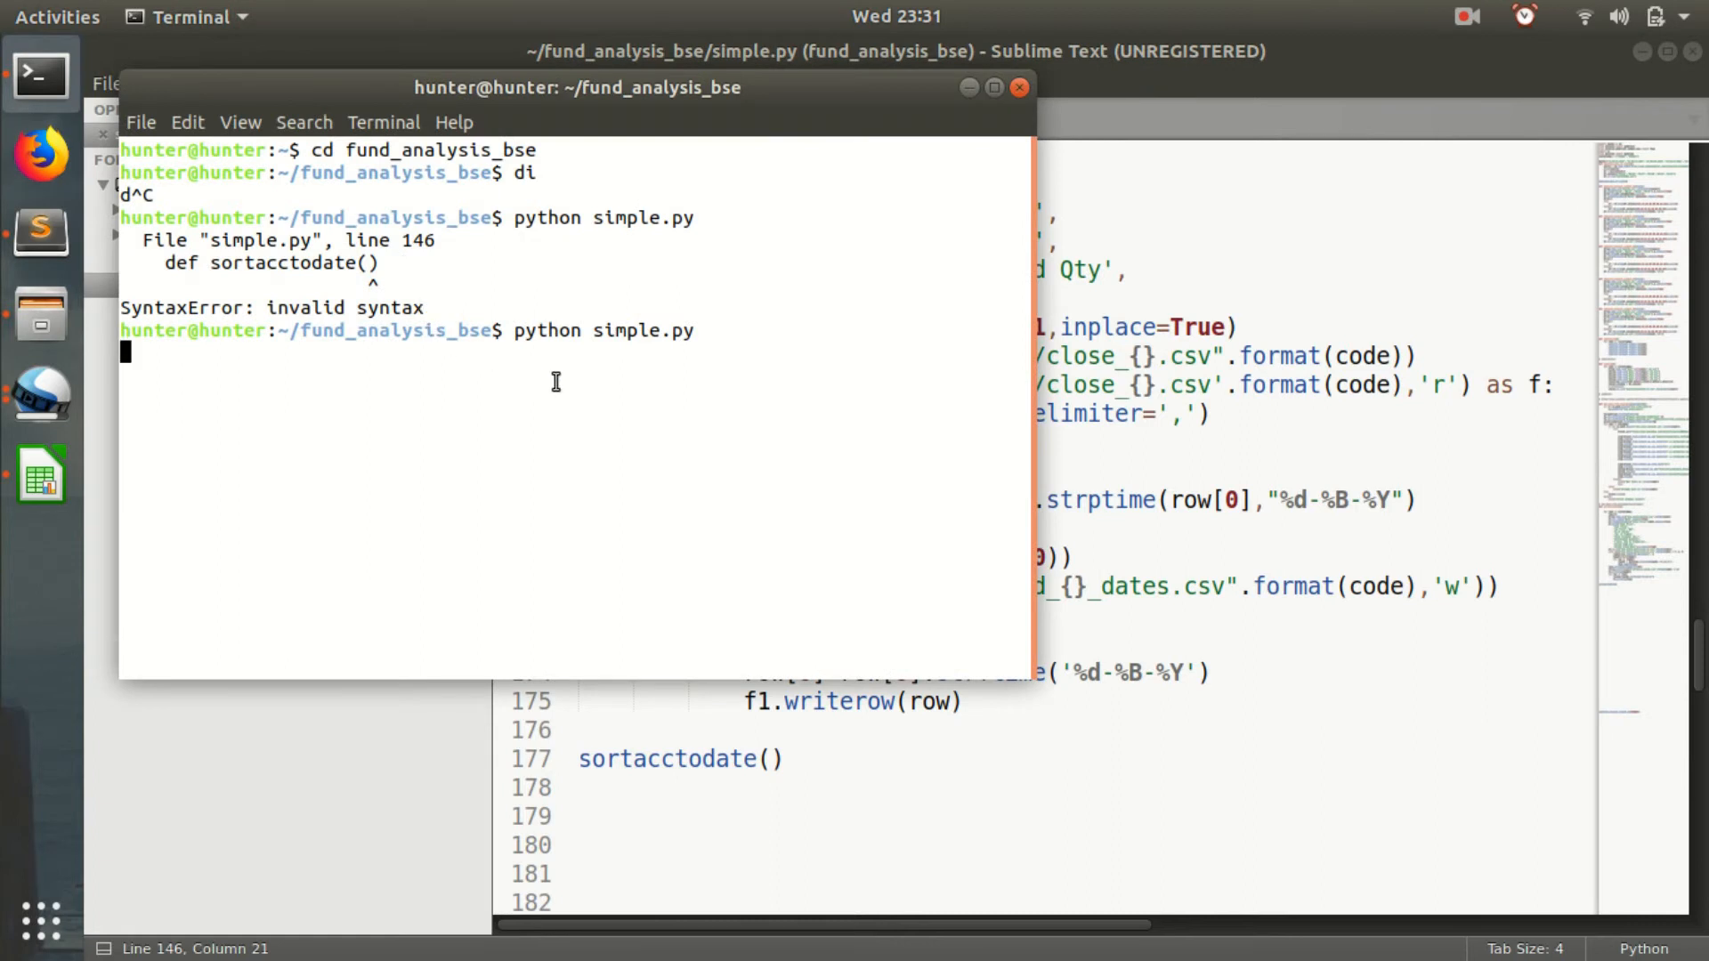
mouse_move(723, 473)
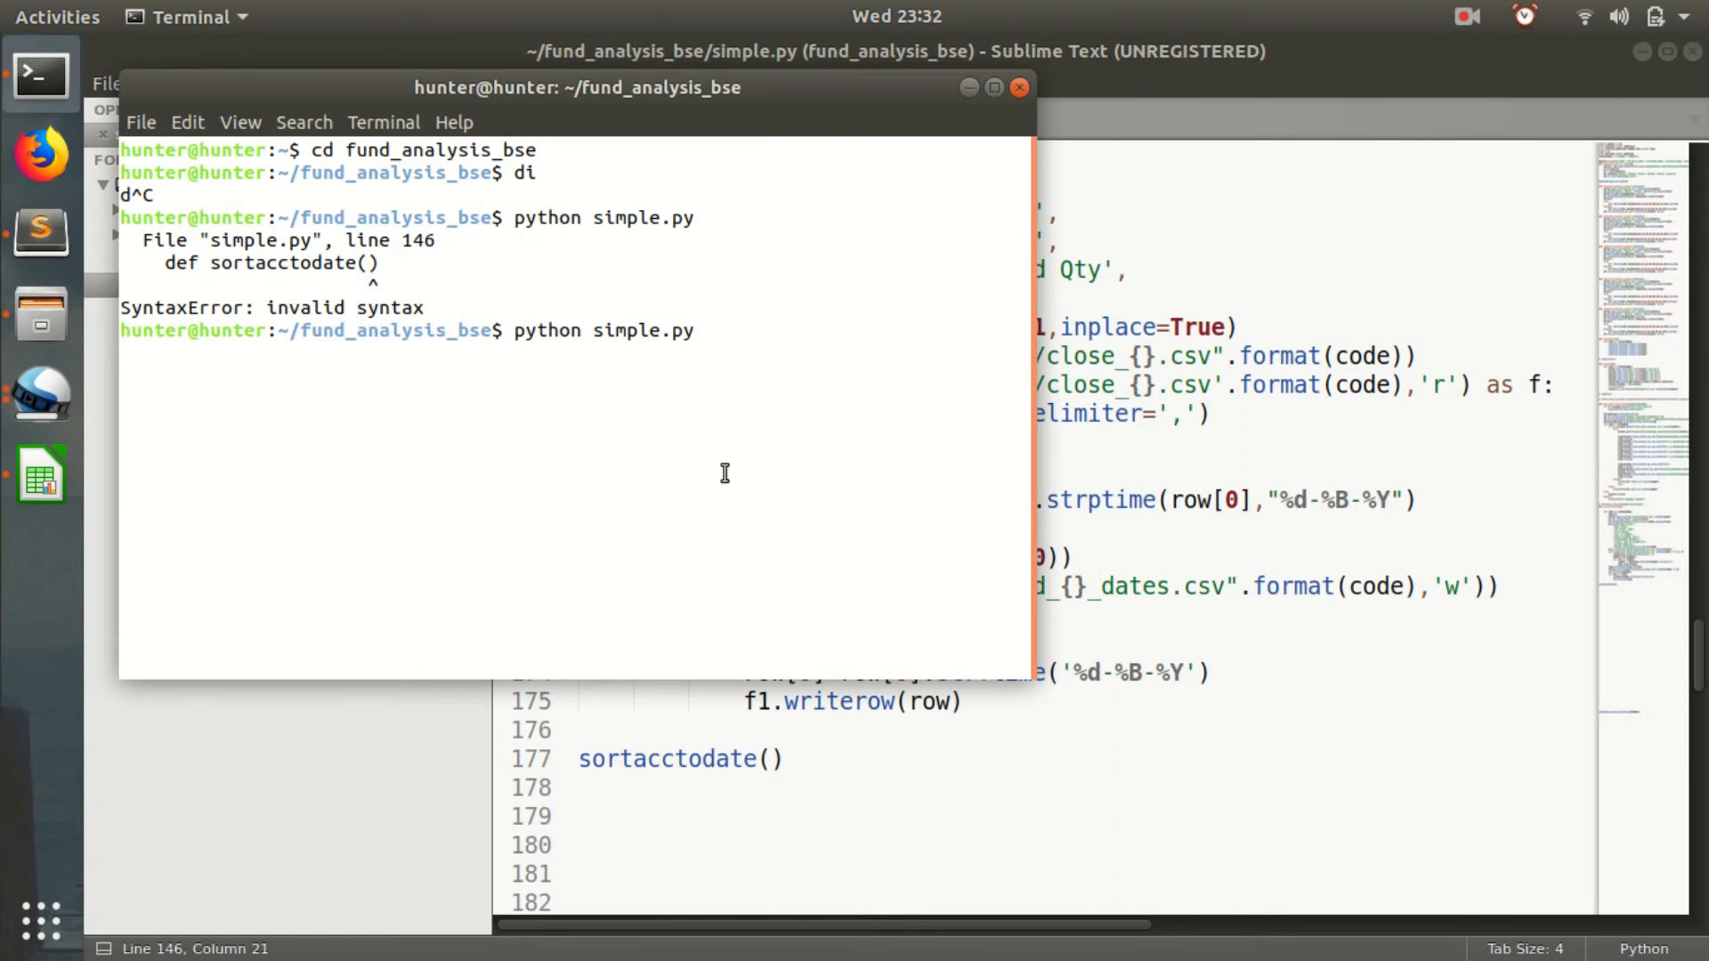
mouse_move(778, 208)
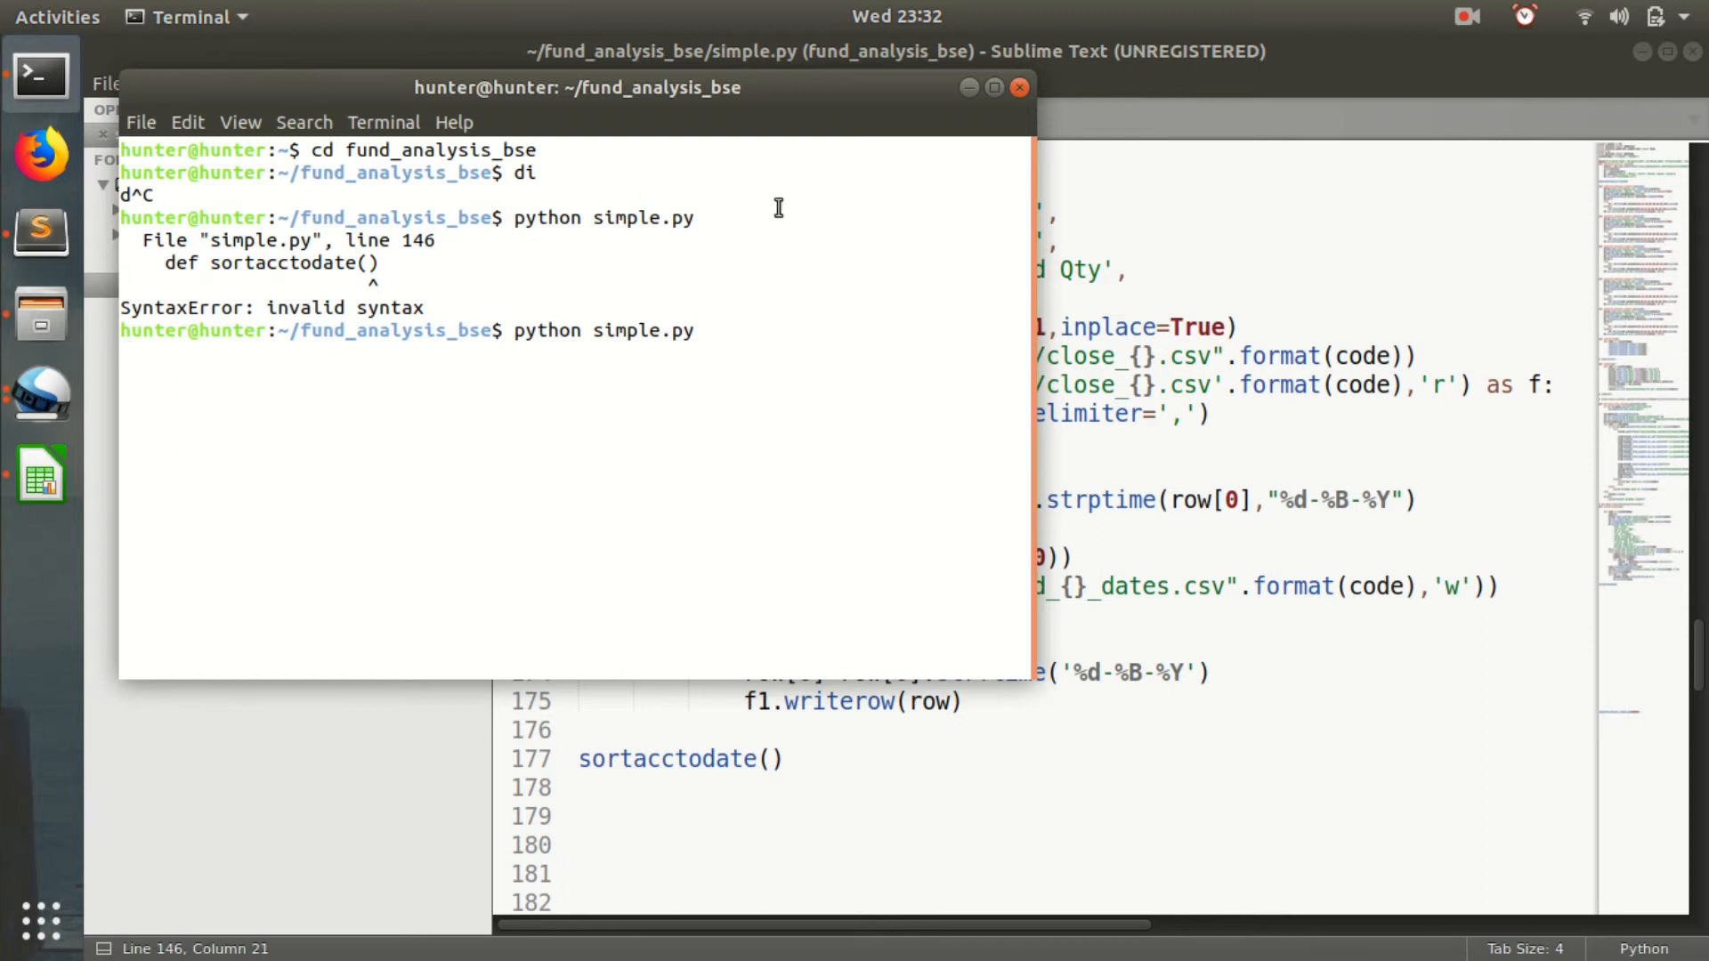
click(991, 87)
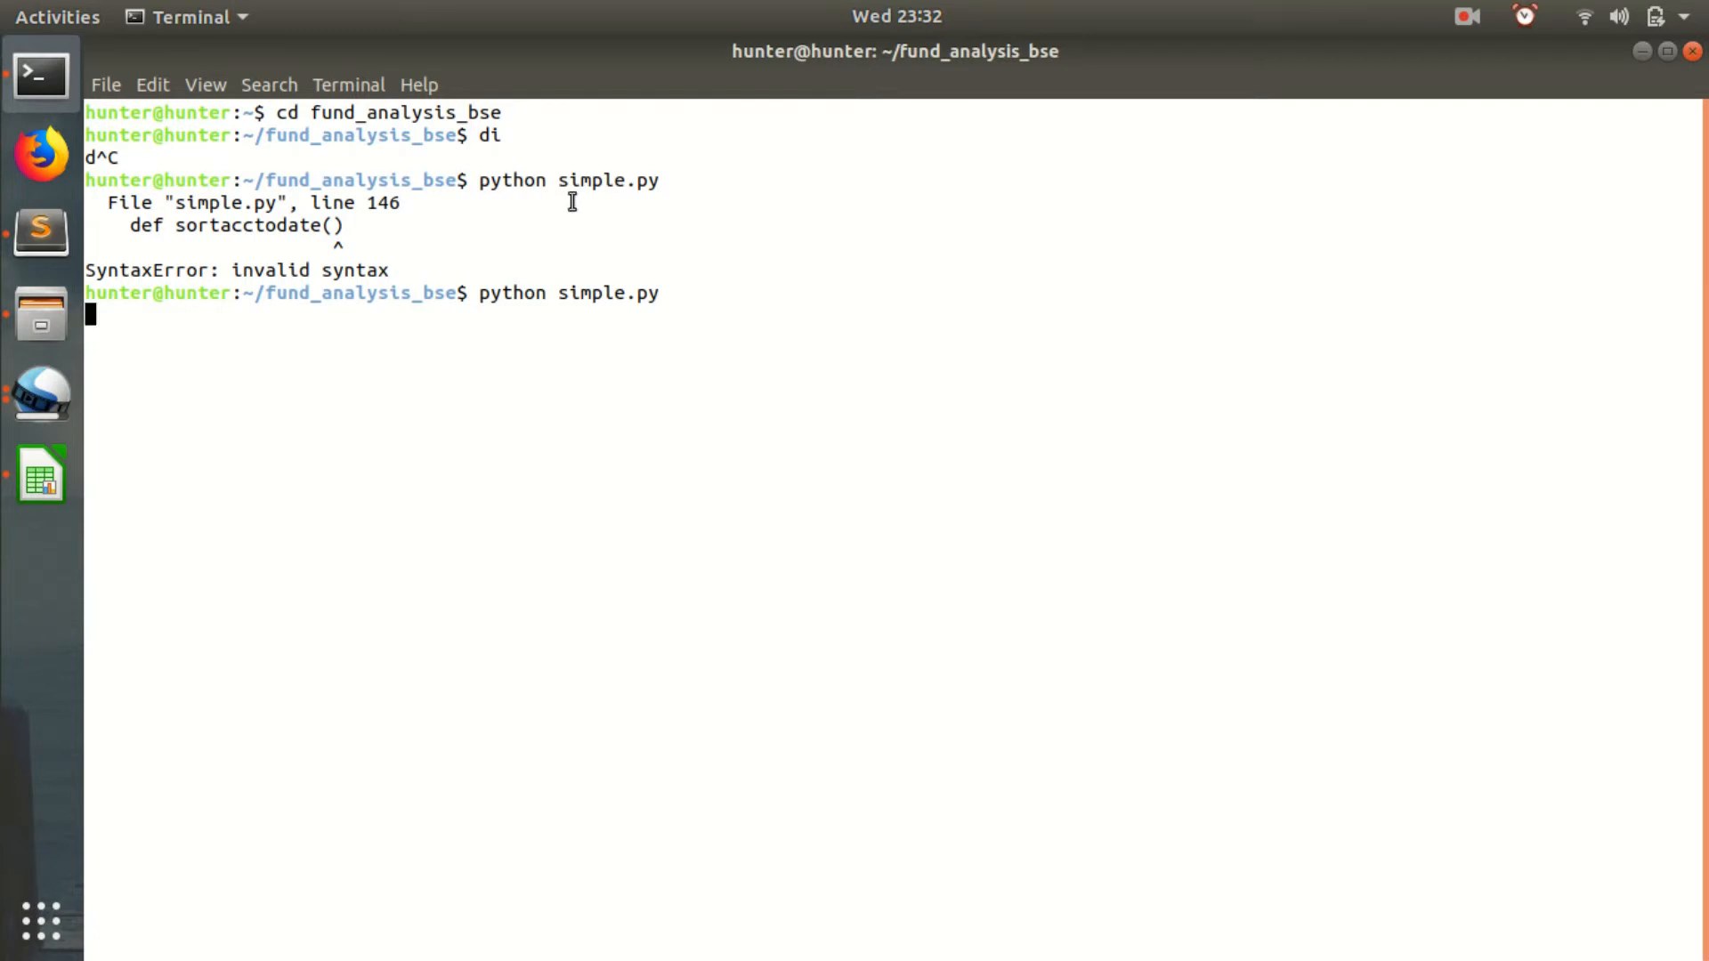
mouse_move(267, 332)
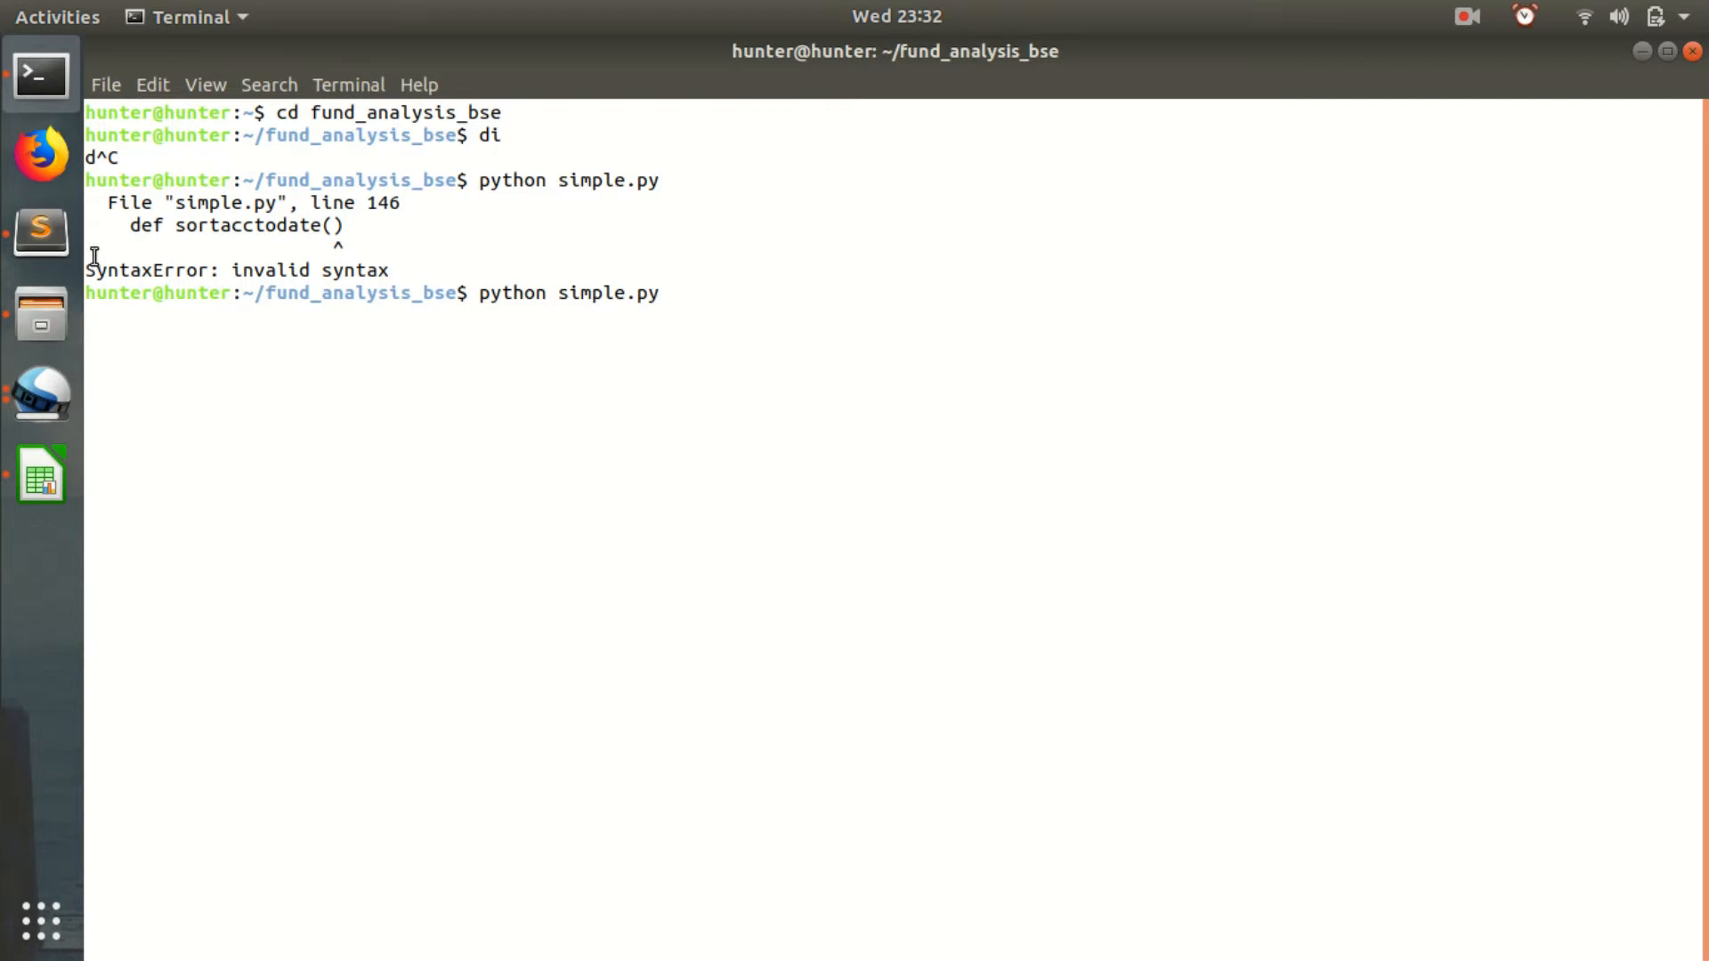
key(Return)
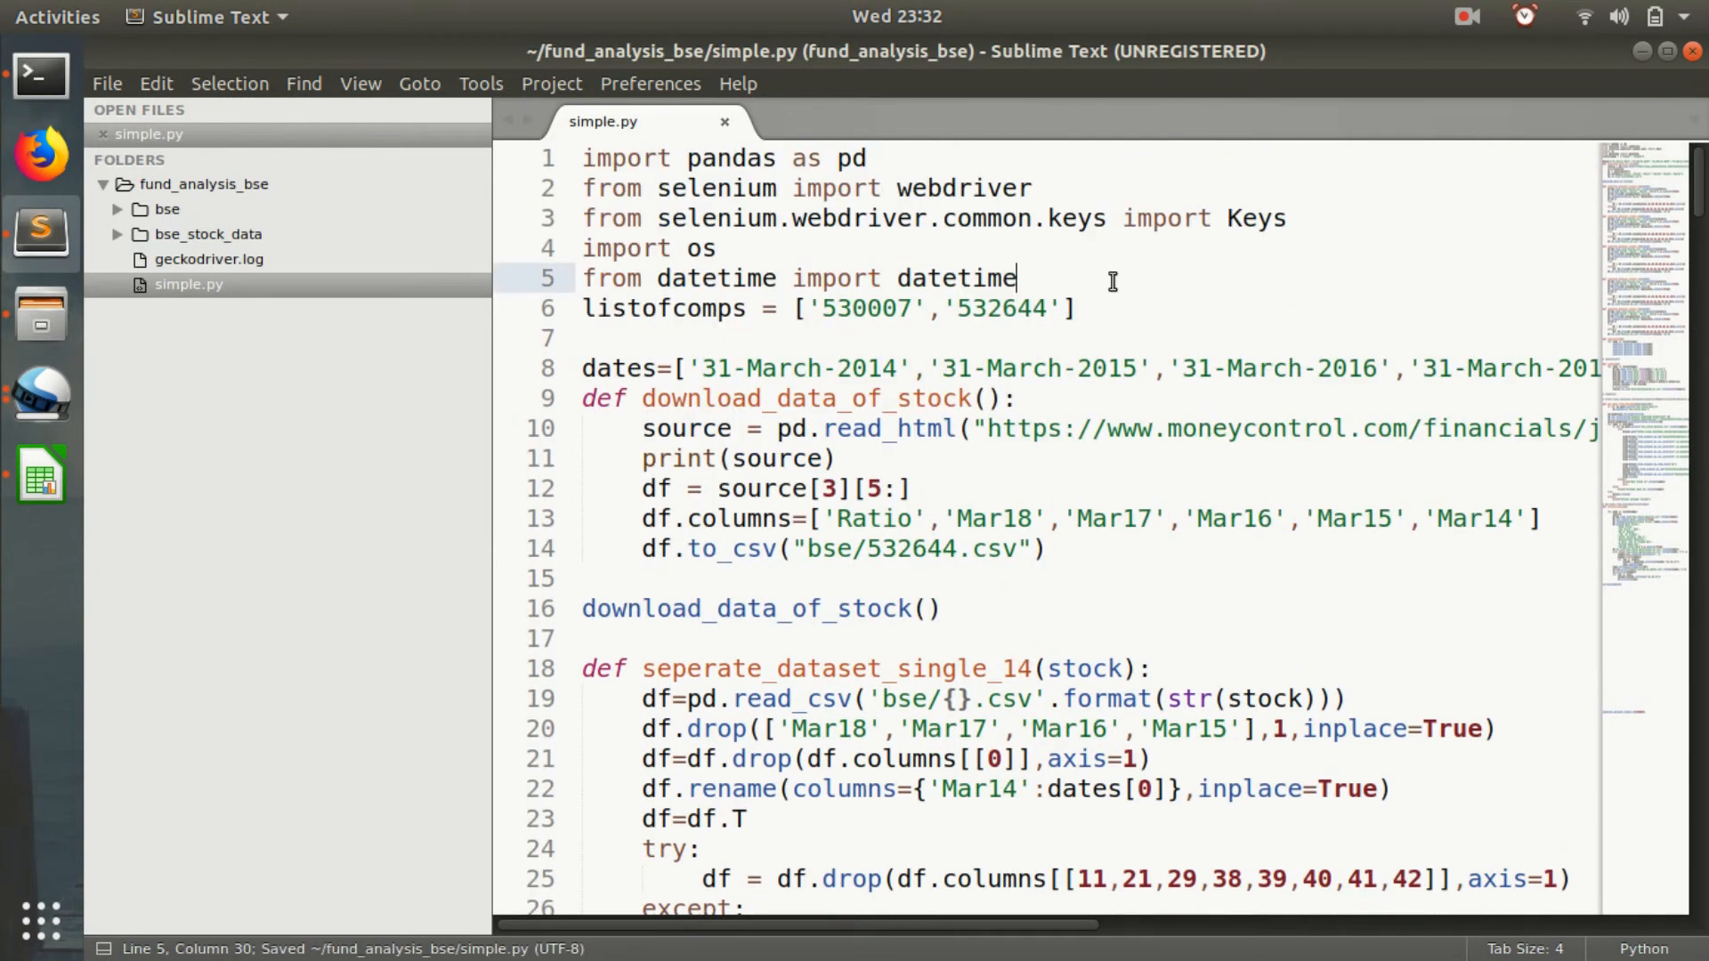
Add 'import csv' at the top of simple.py.
text(import)
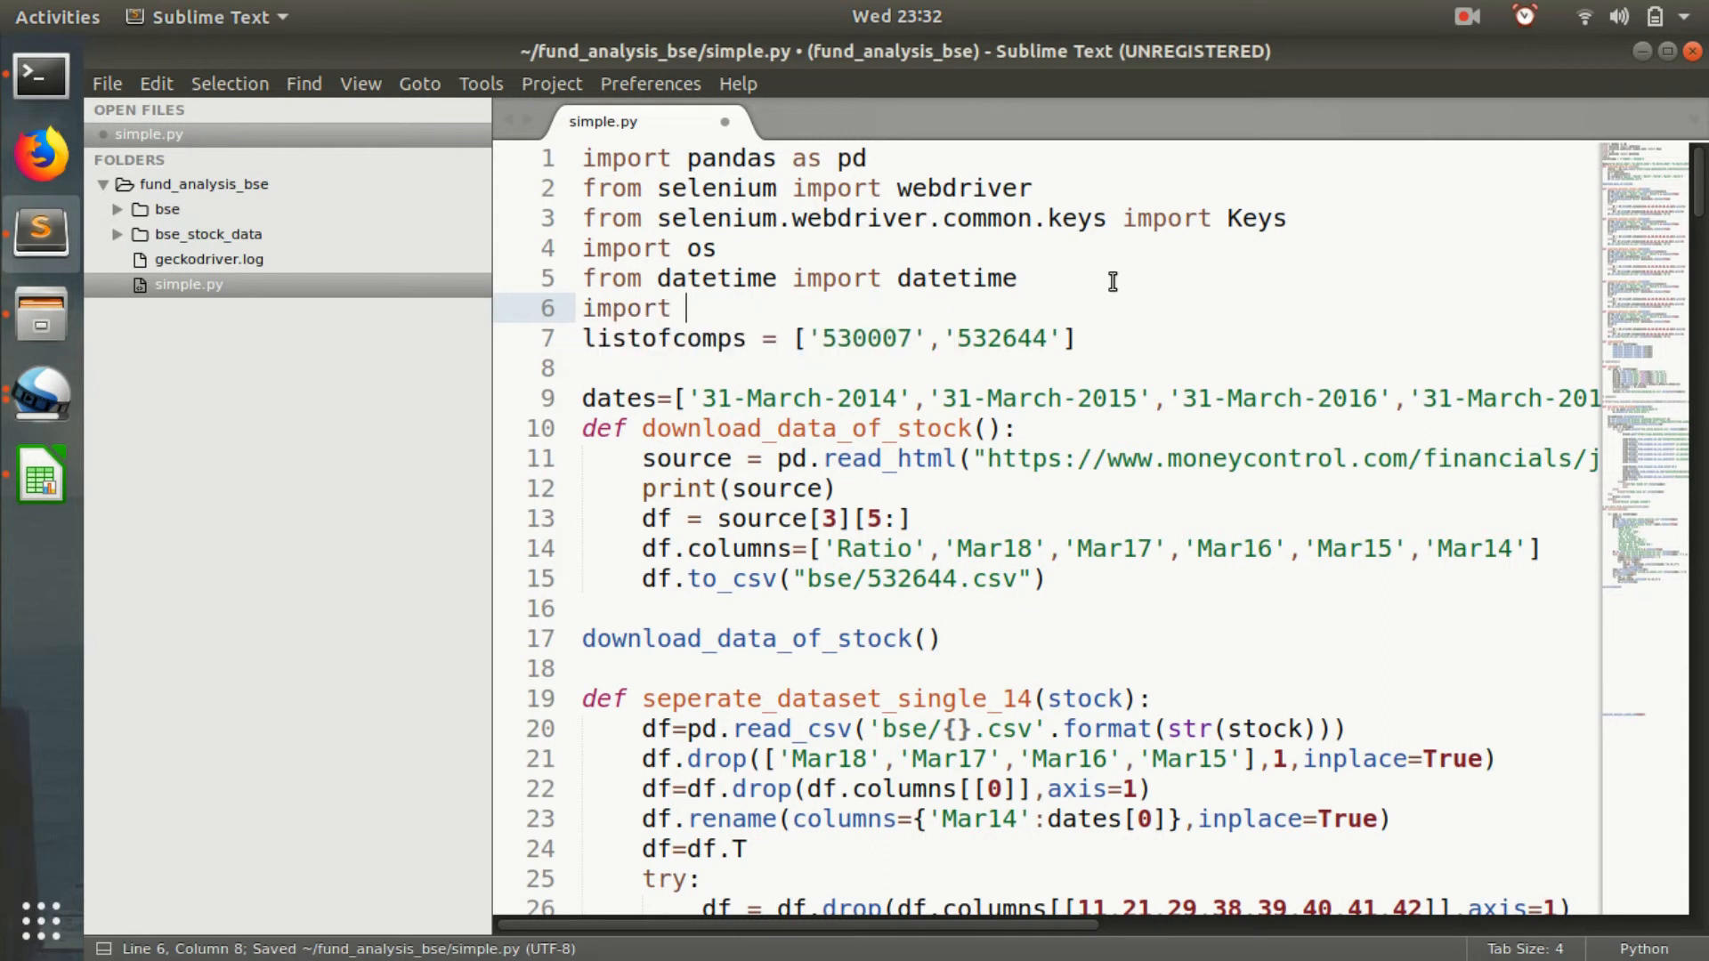
text(csv)
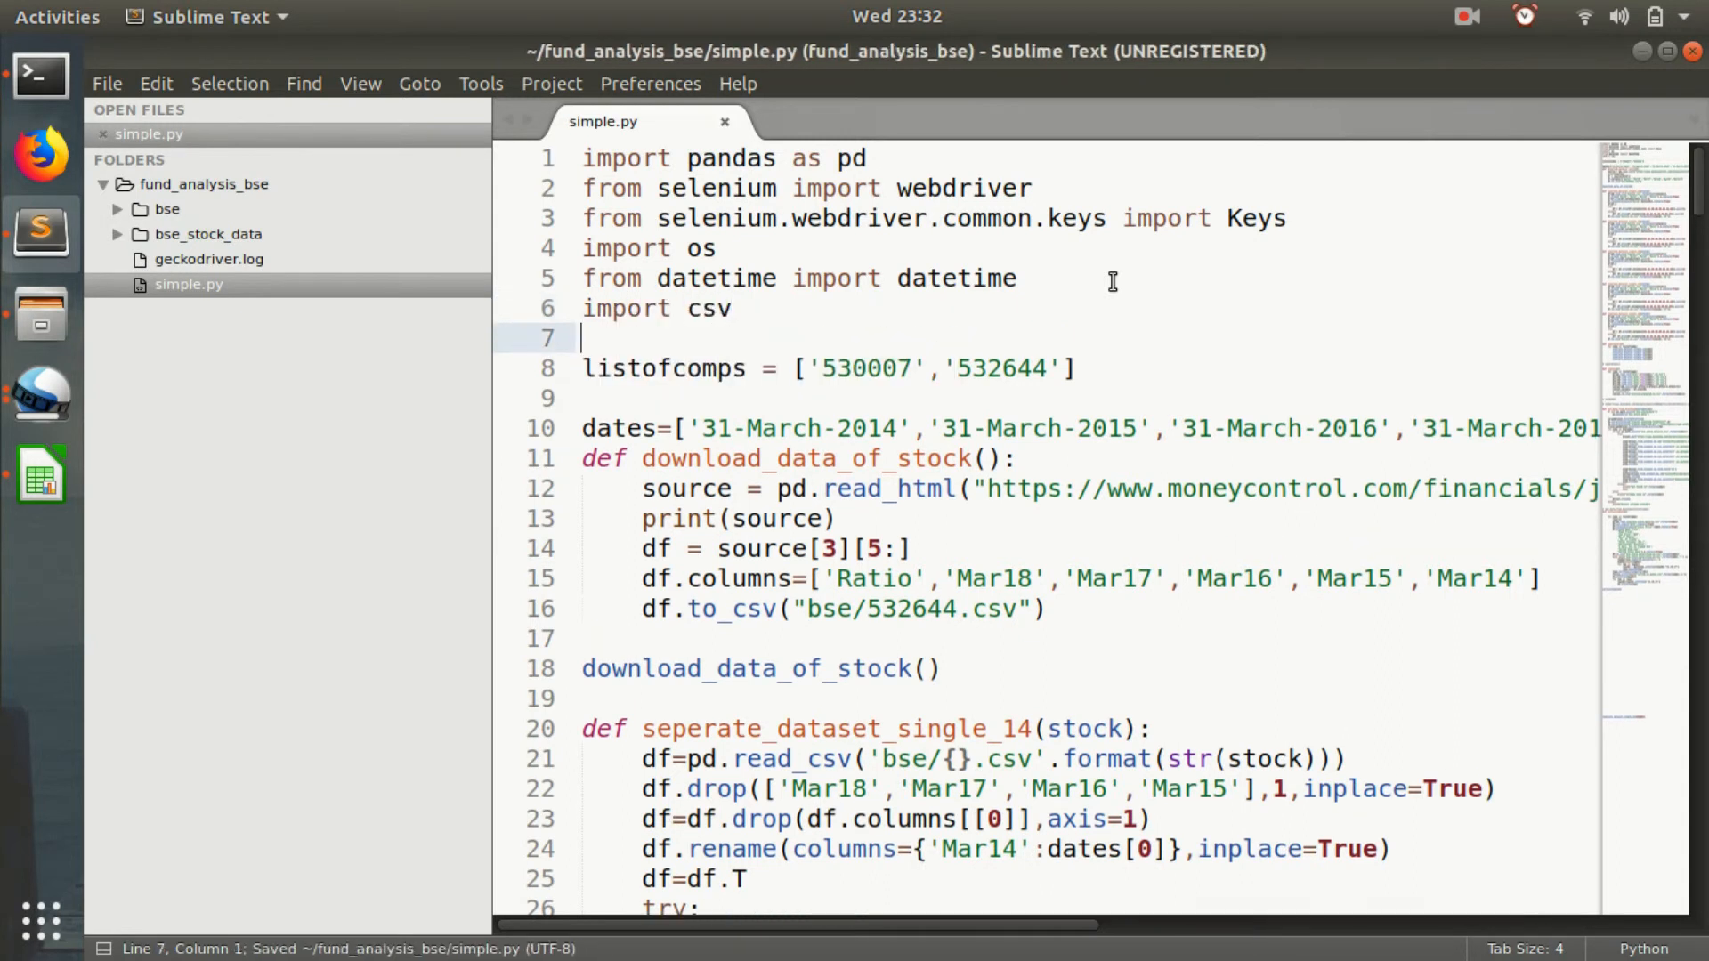
scroll(down, 3)
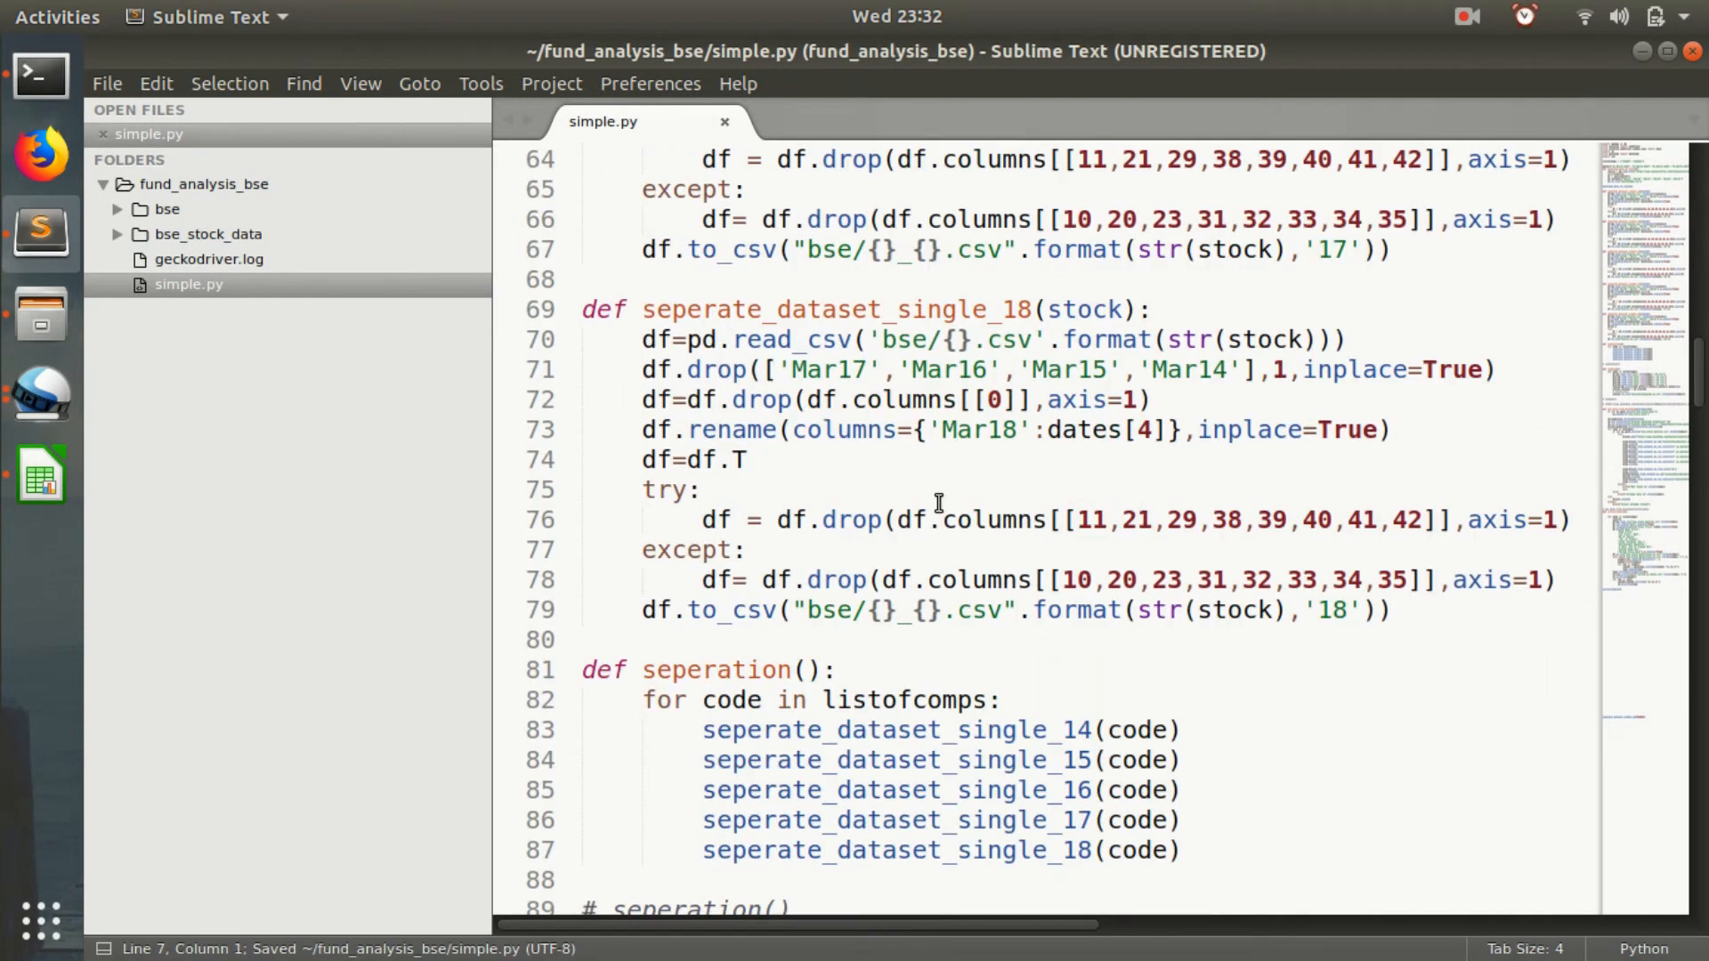
scroll(down, 3)
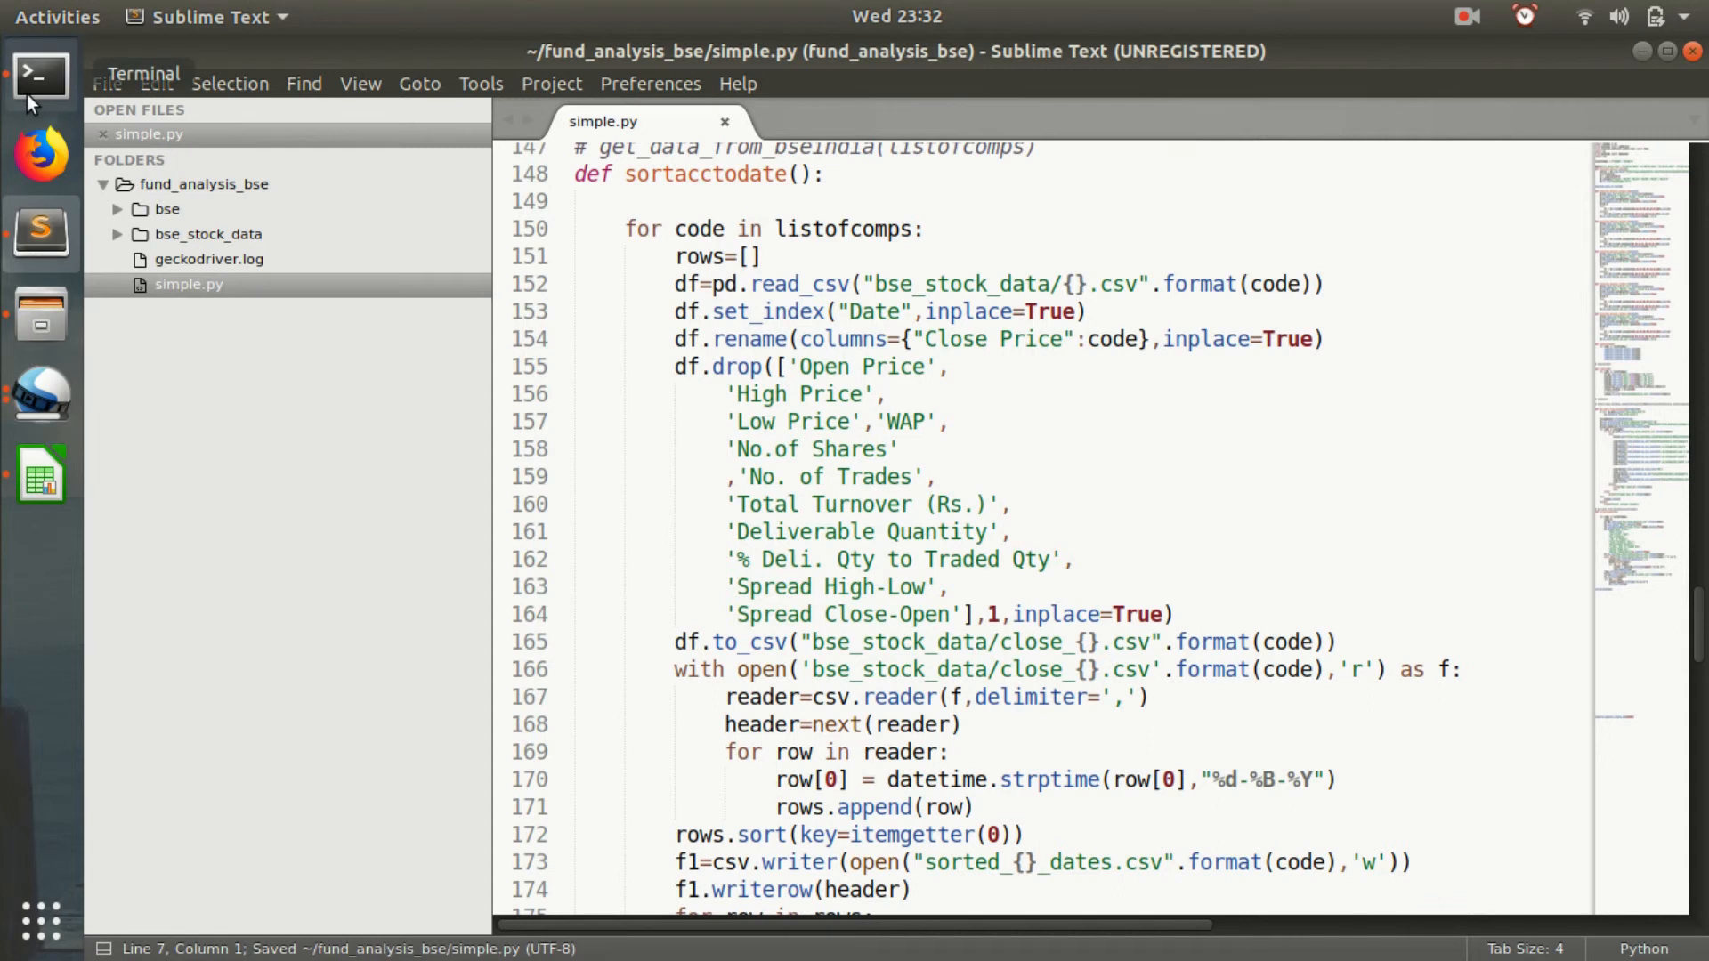
Add 'from operator import itemgetter', save, and show the bse_stock_data folder in Files.
click(40, 78)
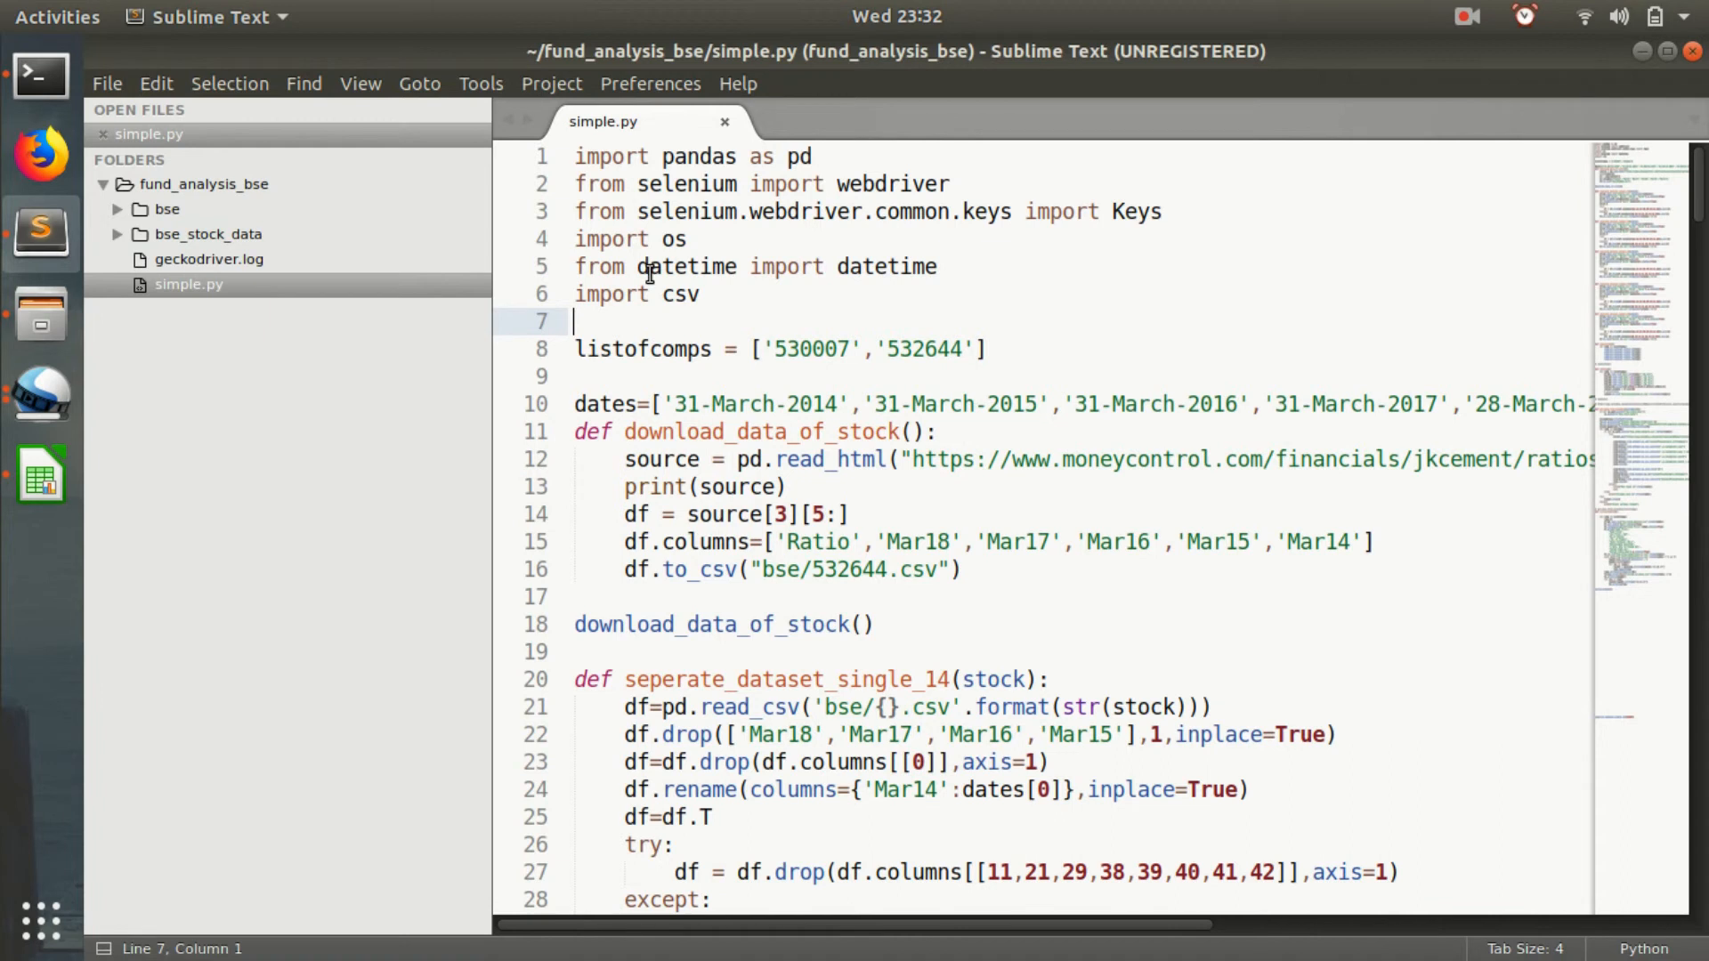
text(from operator import itemgetter)
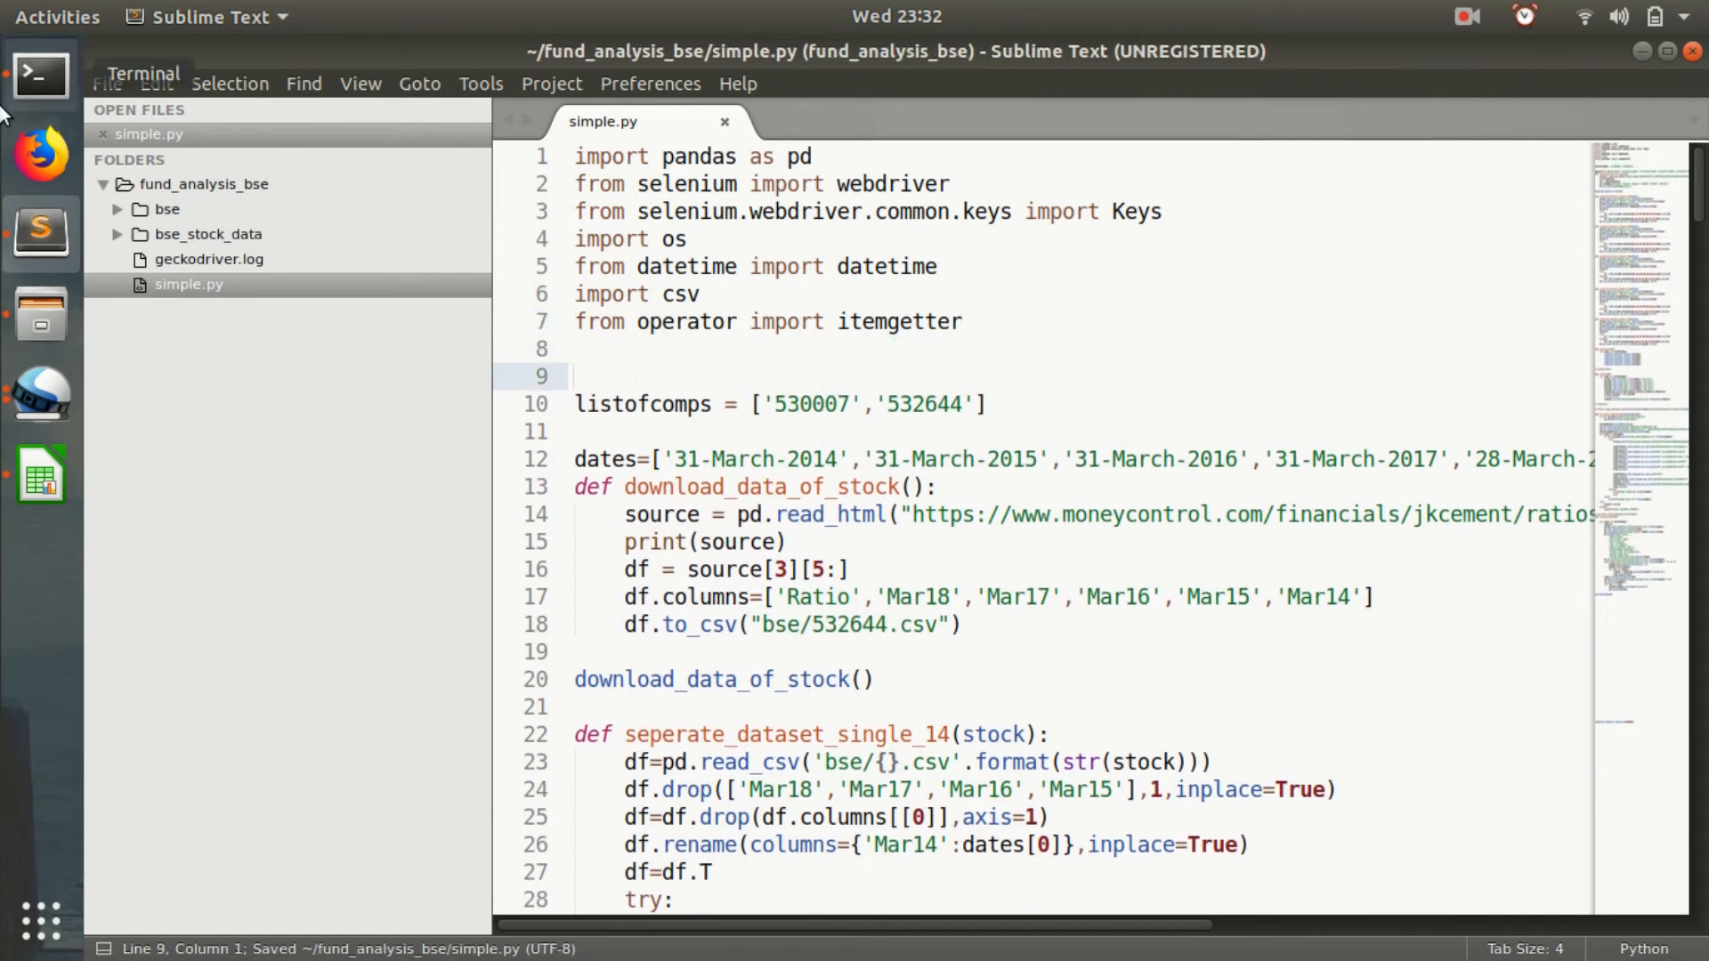
click(40, 77)
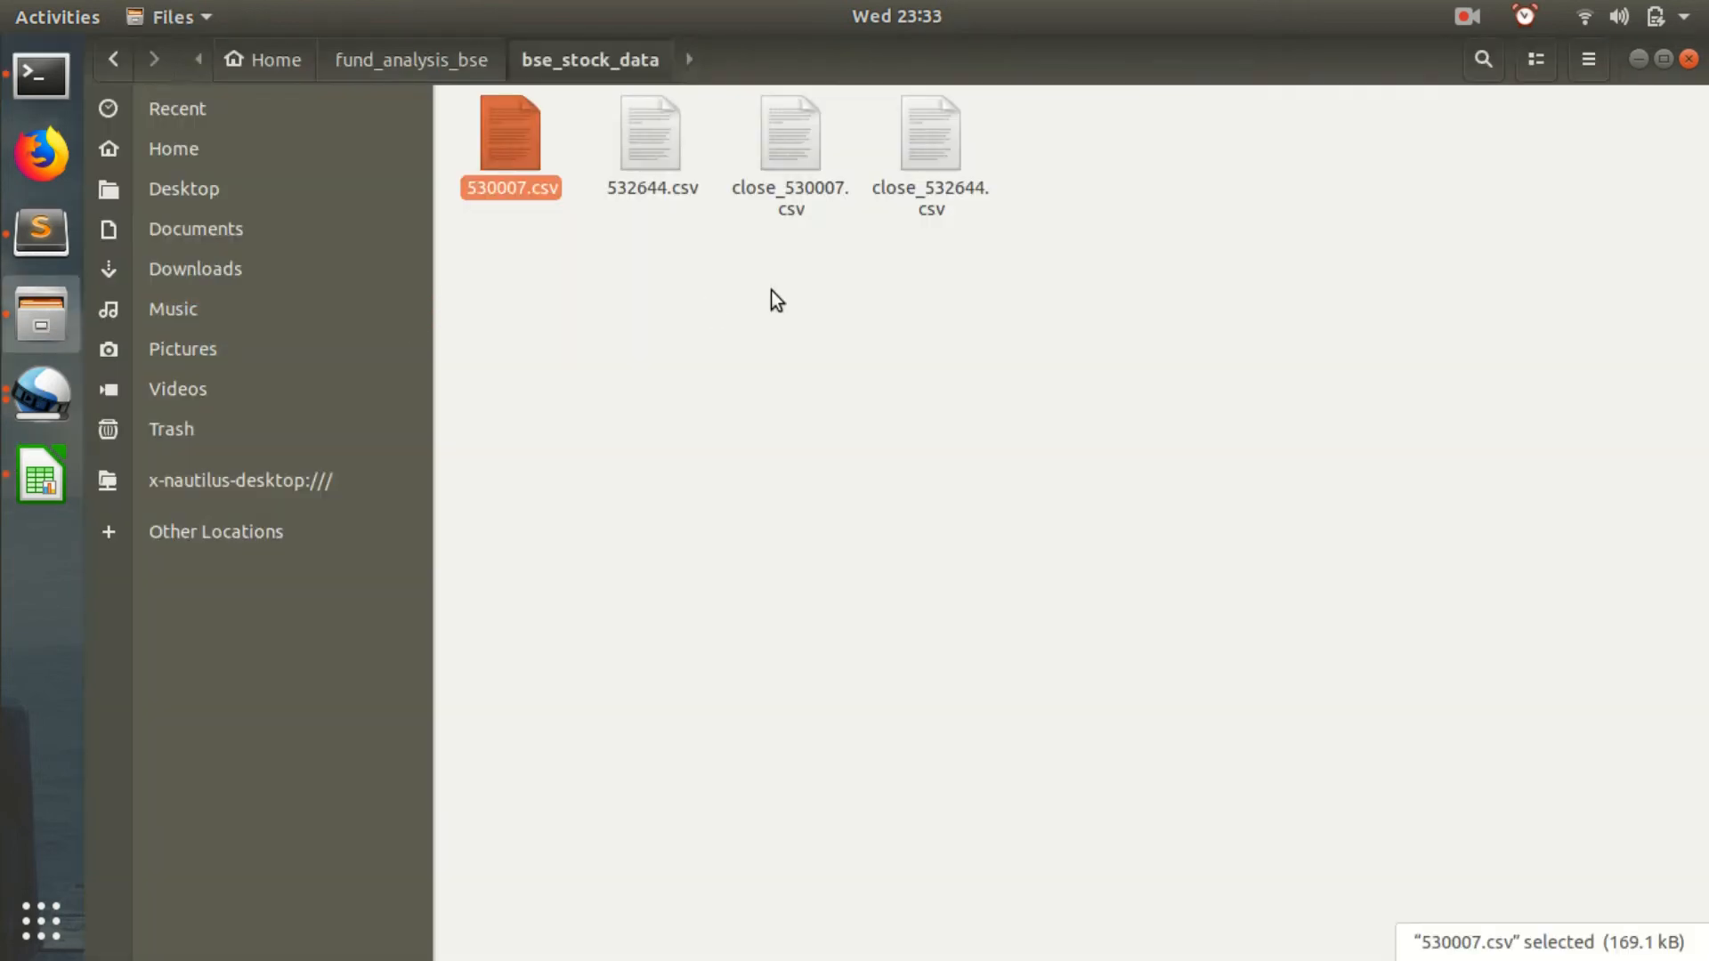
Open 530007.csv in LibreOffice Calc, bringing up the sorted_530007_dates.csv import dialog.
click(409, 59)
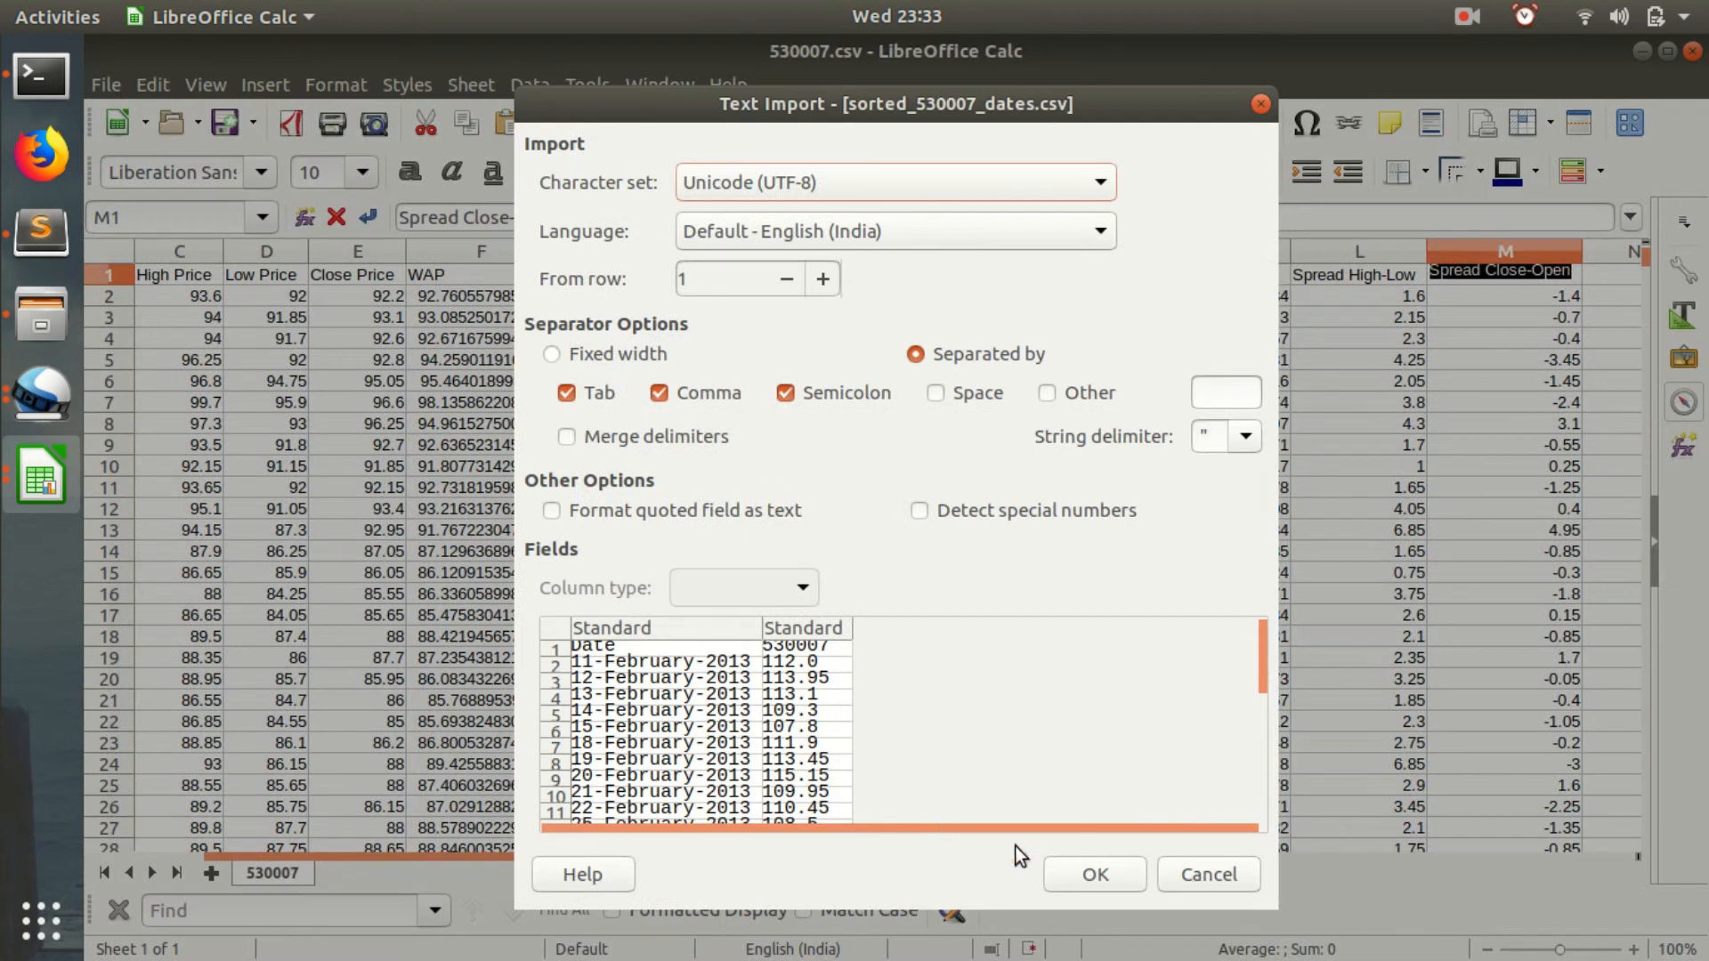
Import sorted_530007_dates.csv, and close 530007.csv without saving.
click(1092, 873)
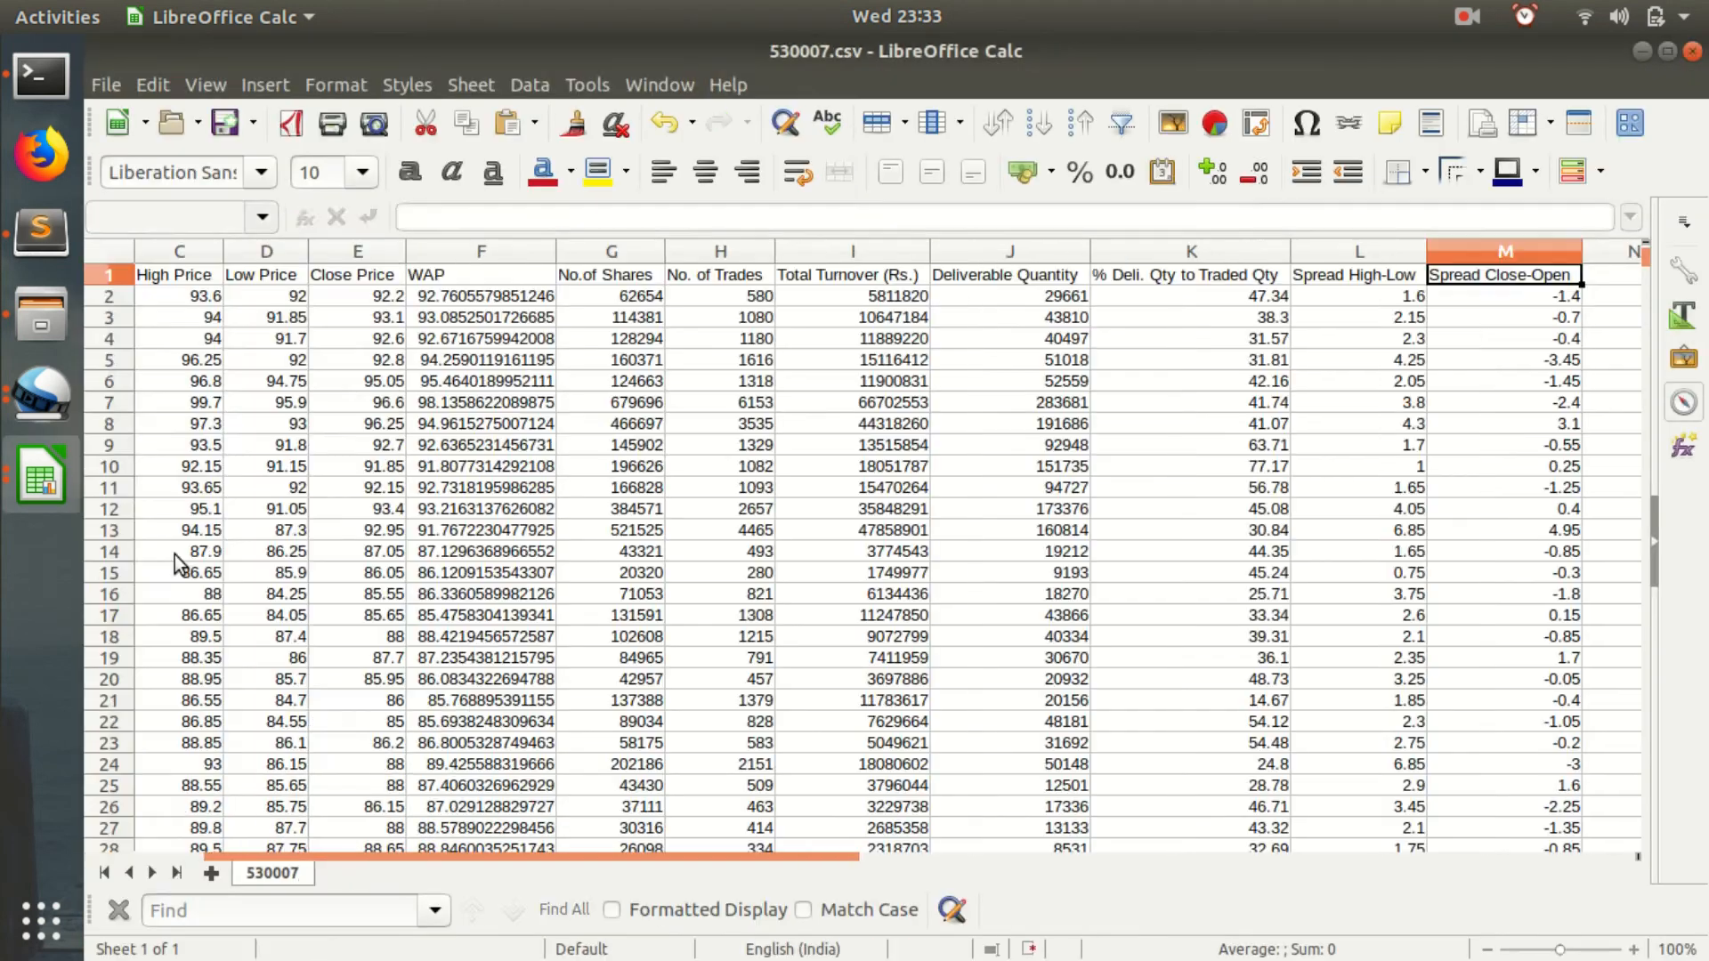
click(1694, 51)
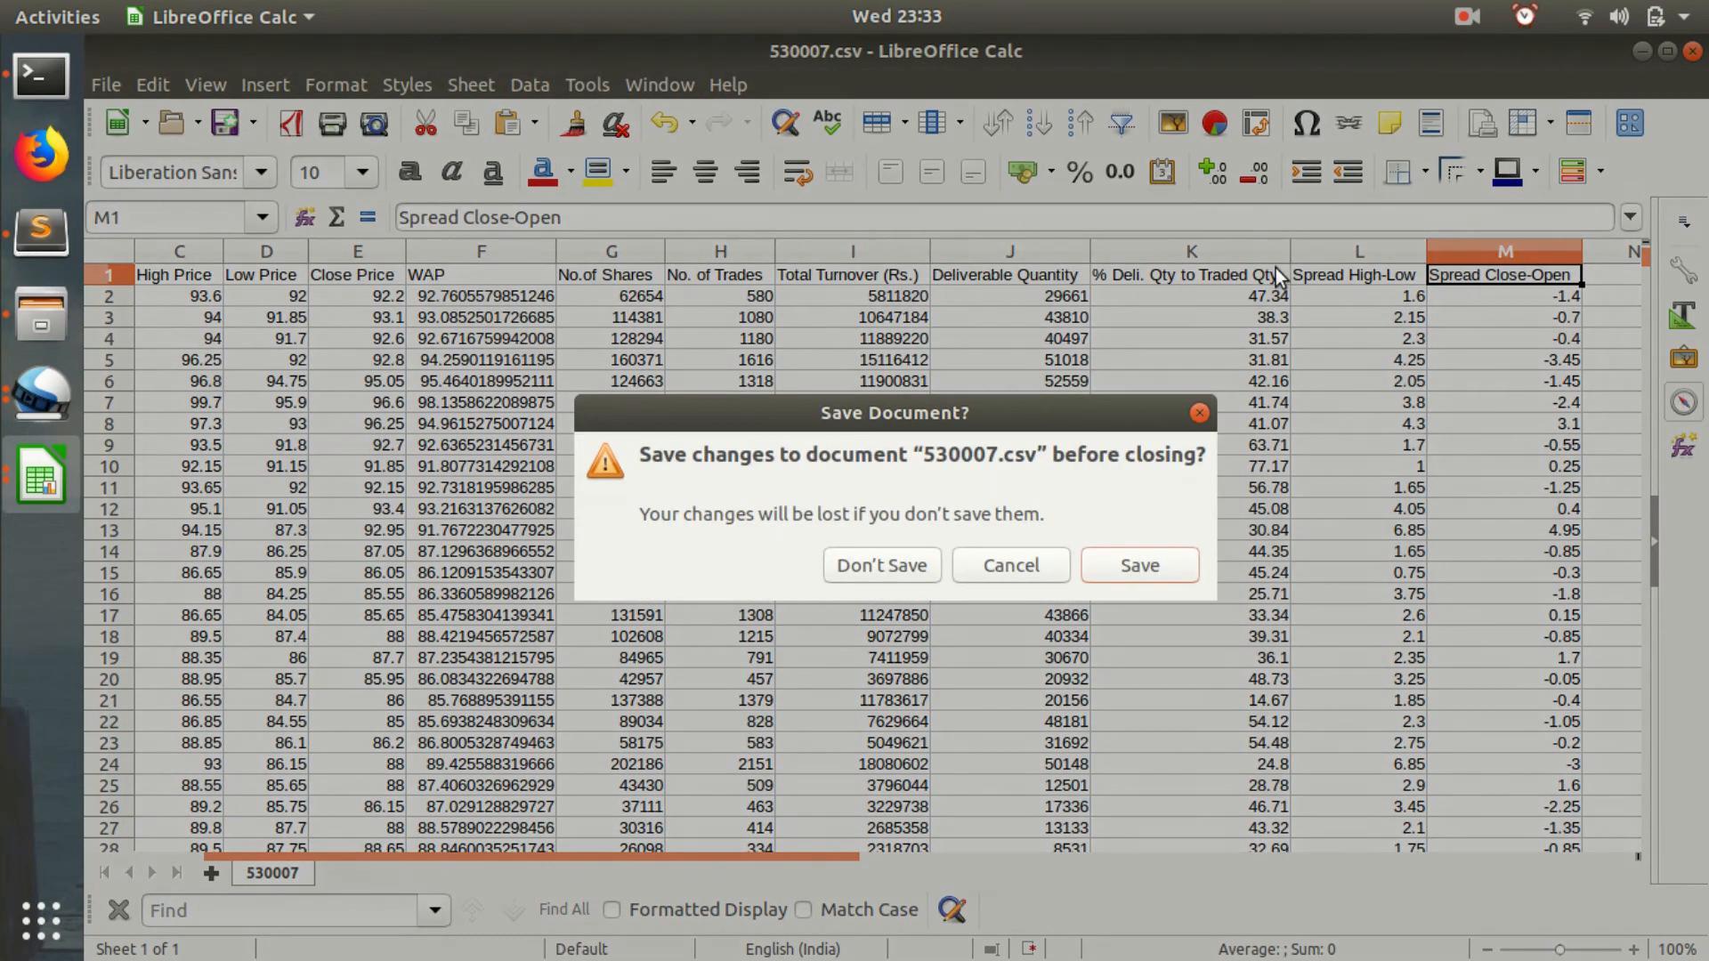
click(880, 565)
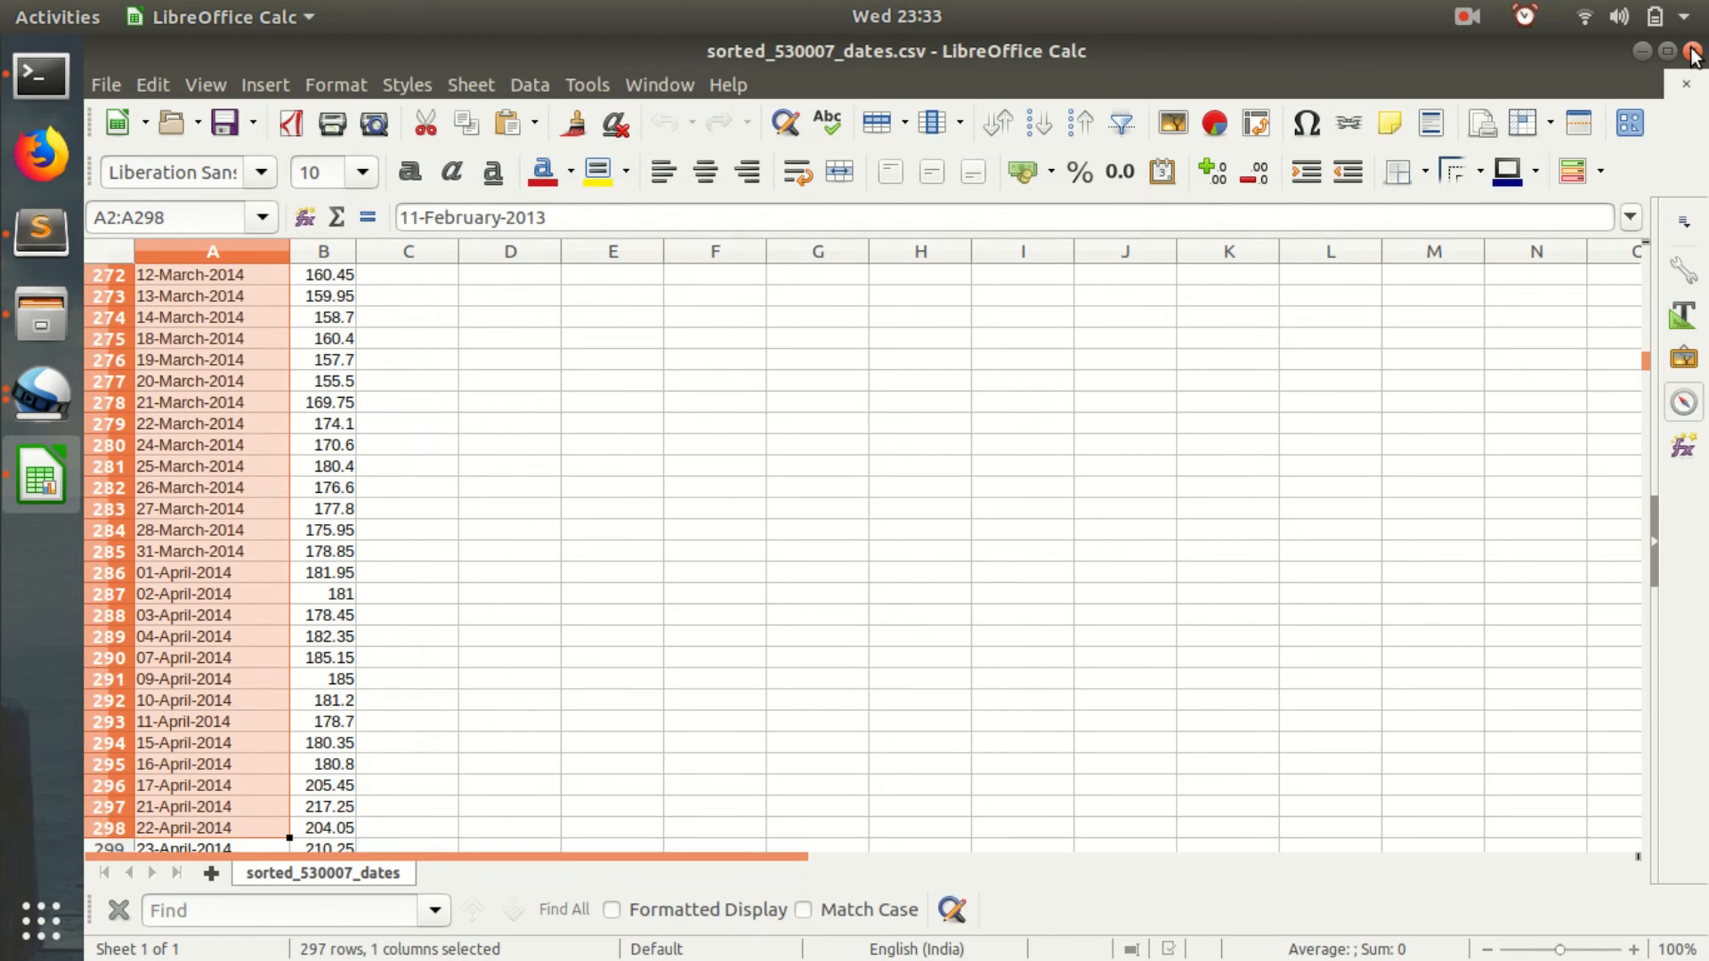
mouse_move(1662, 43)
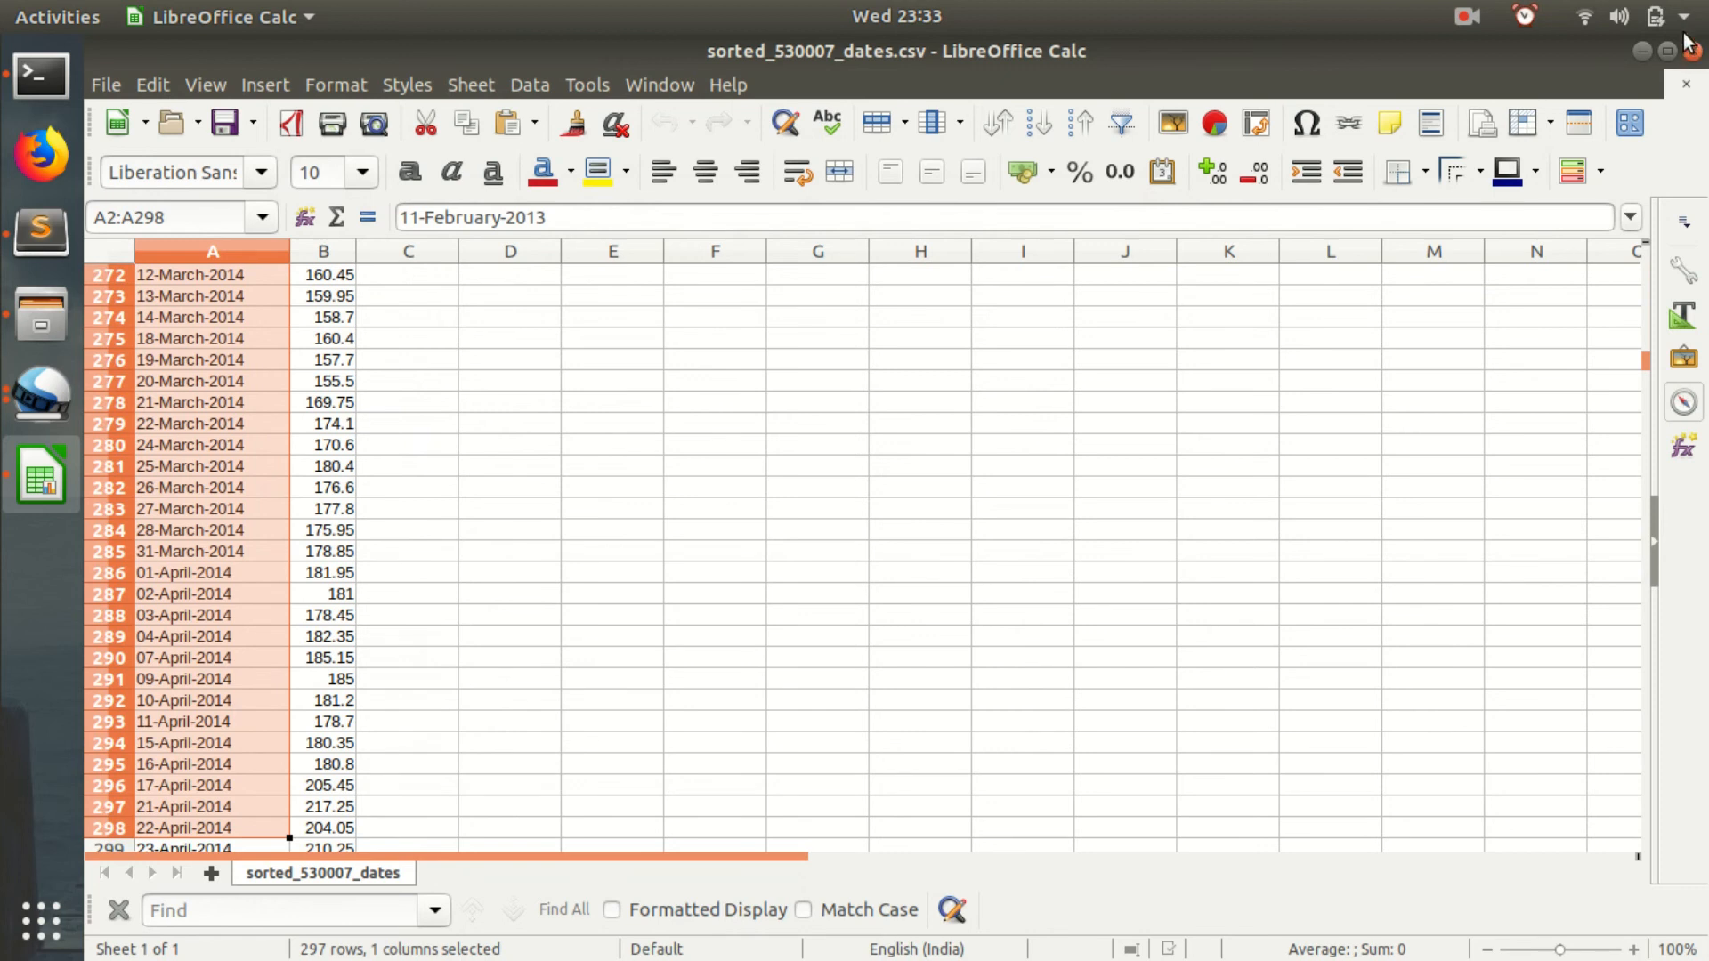
mouse_move(331, 512)
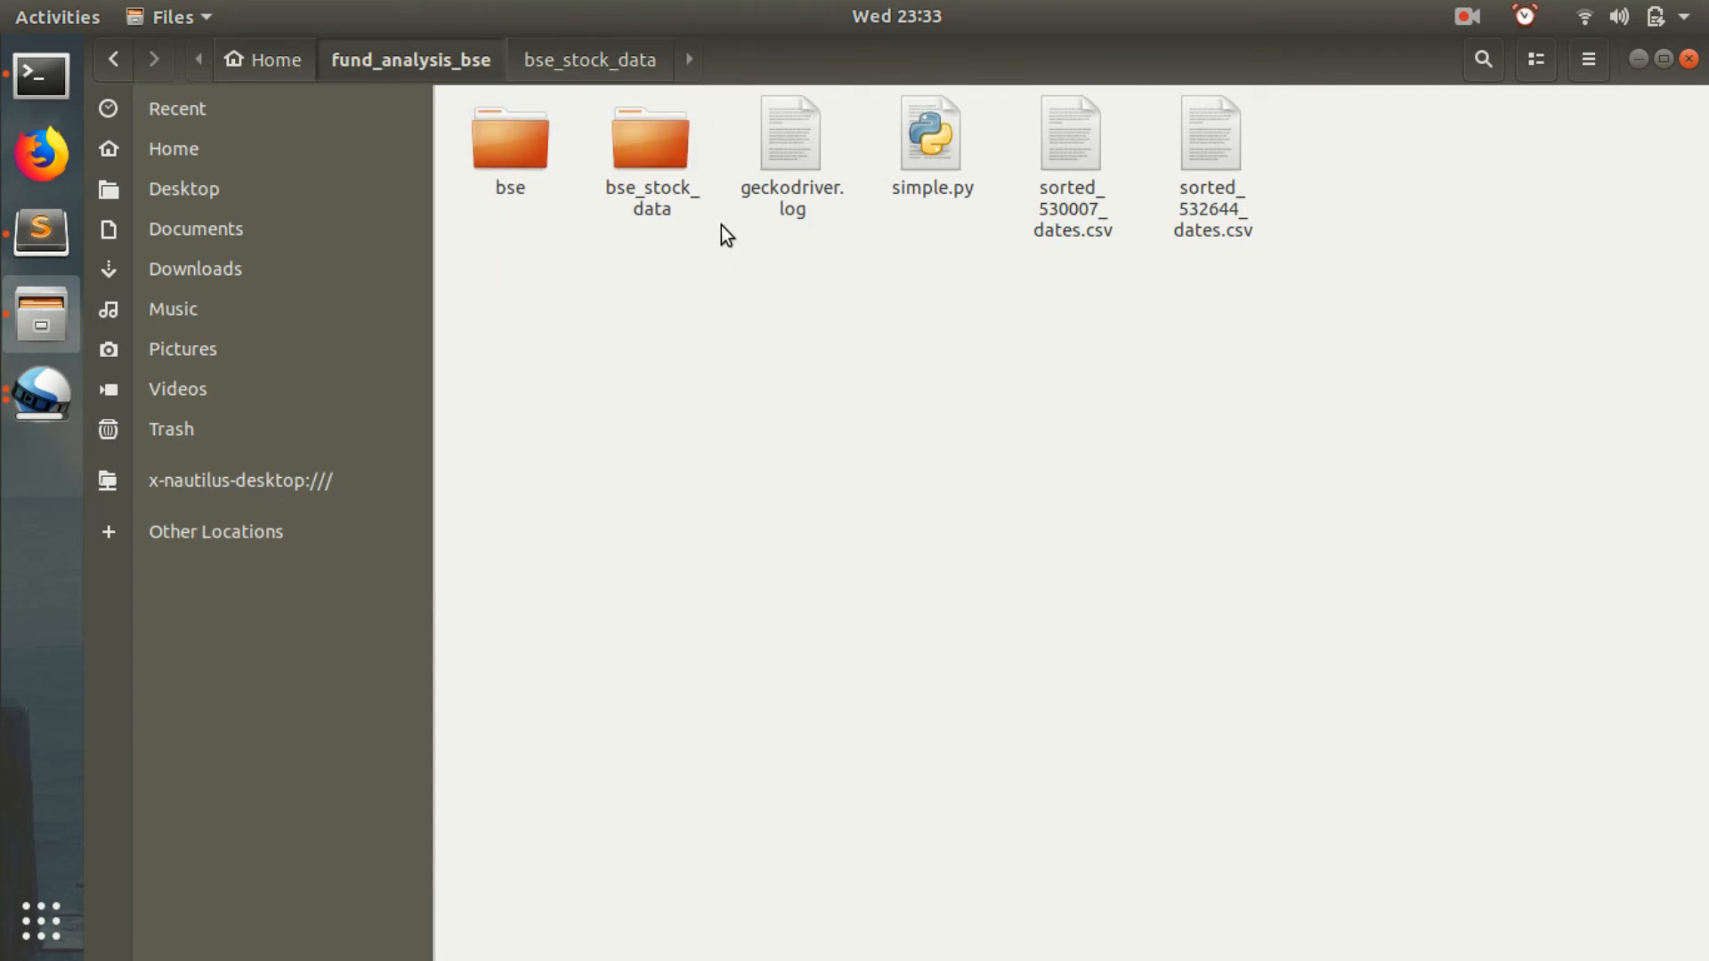
mouse_move(708, 247)
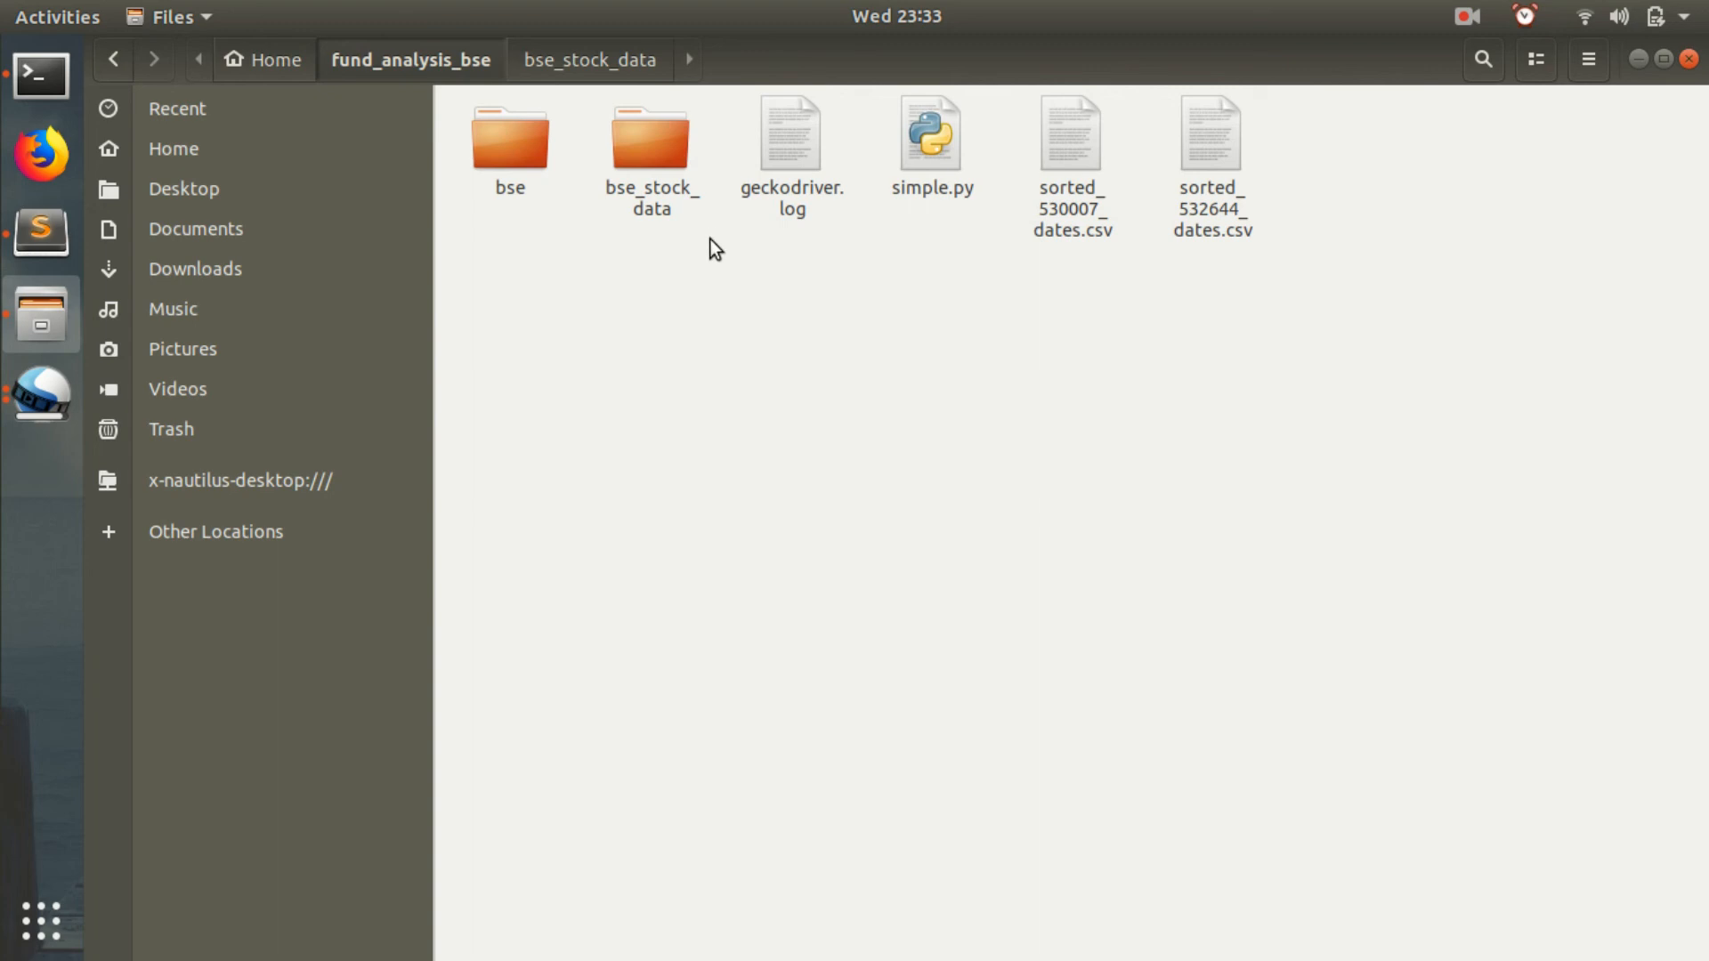